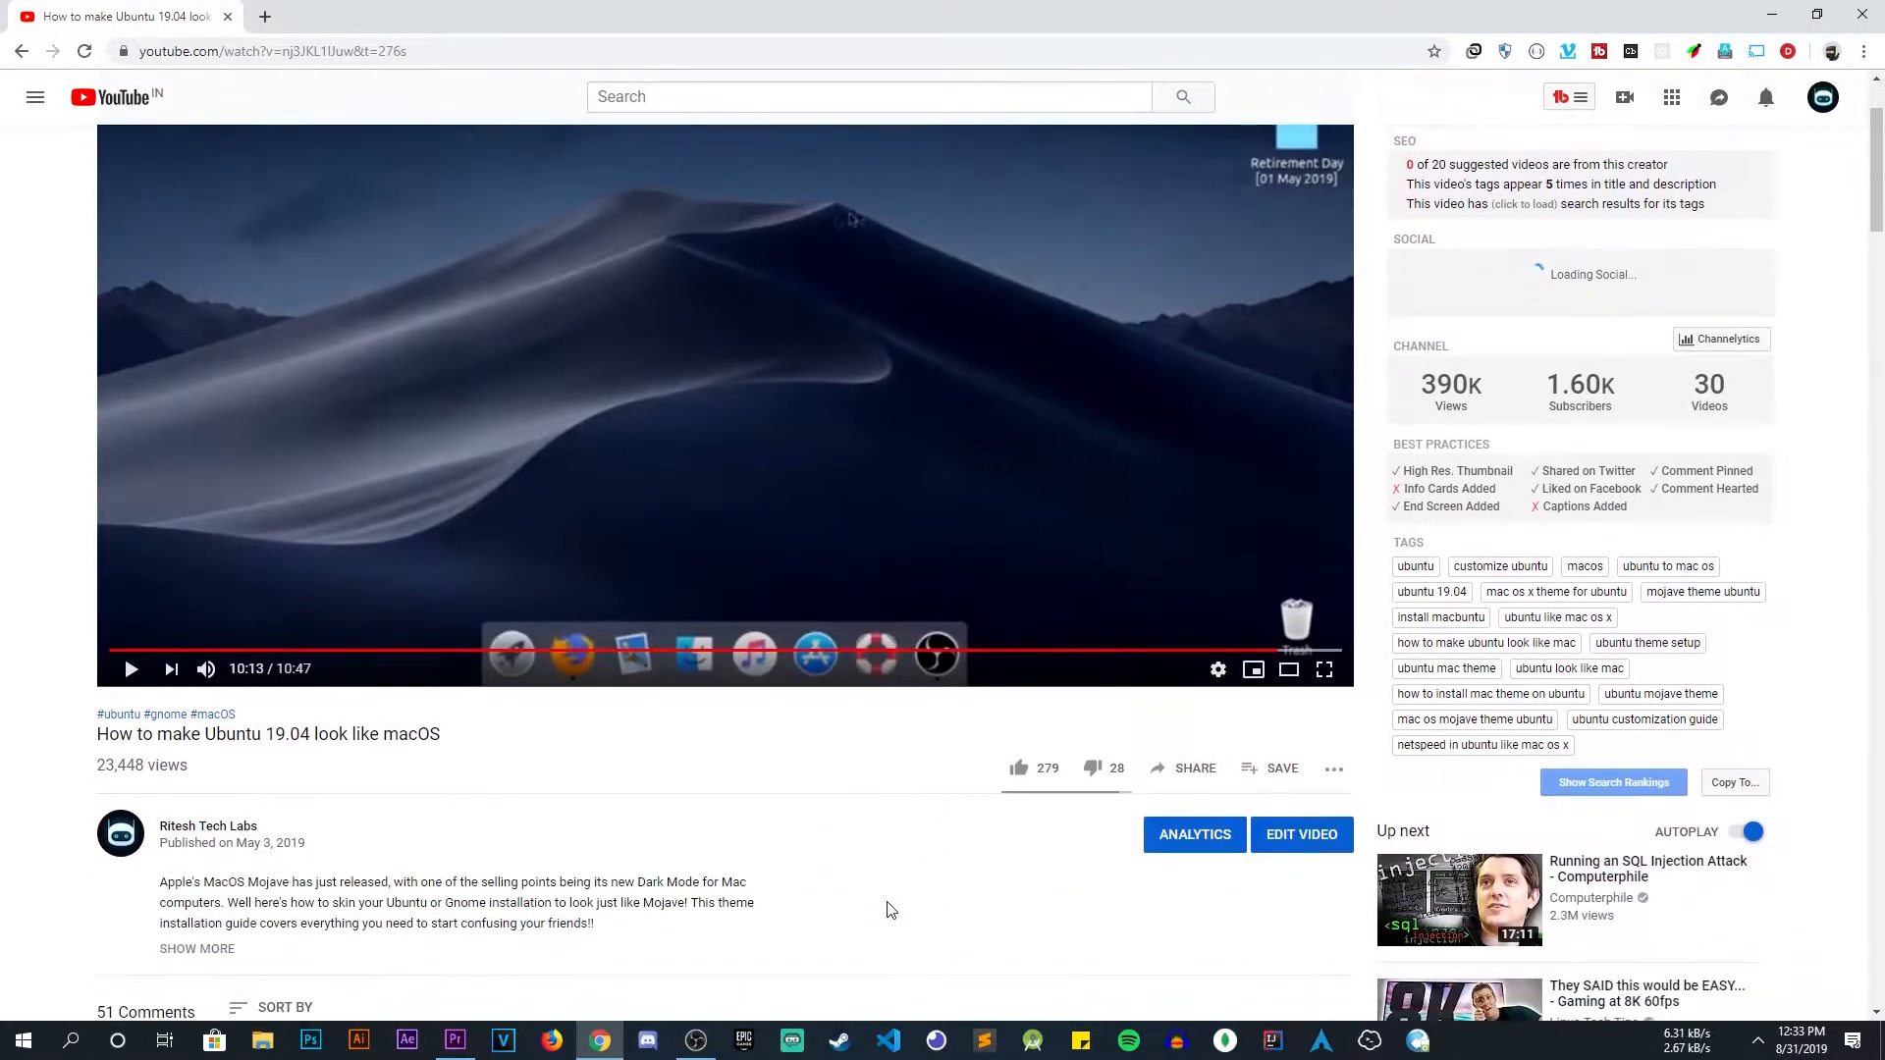
- Run 'sudo apt install gnome-tweak-tool' in the terminal; it is already the newest version
{"action": "scroll", "scroll_direction": "down", "scroll_amount": 3}
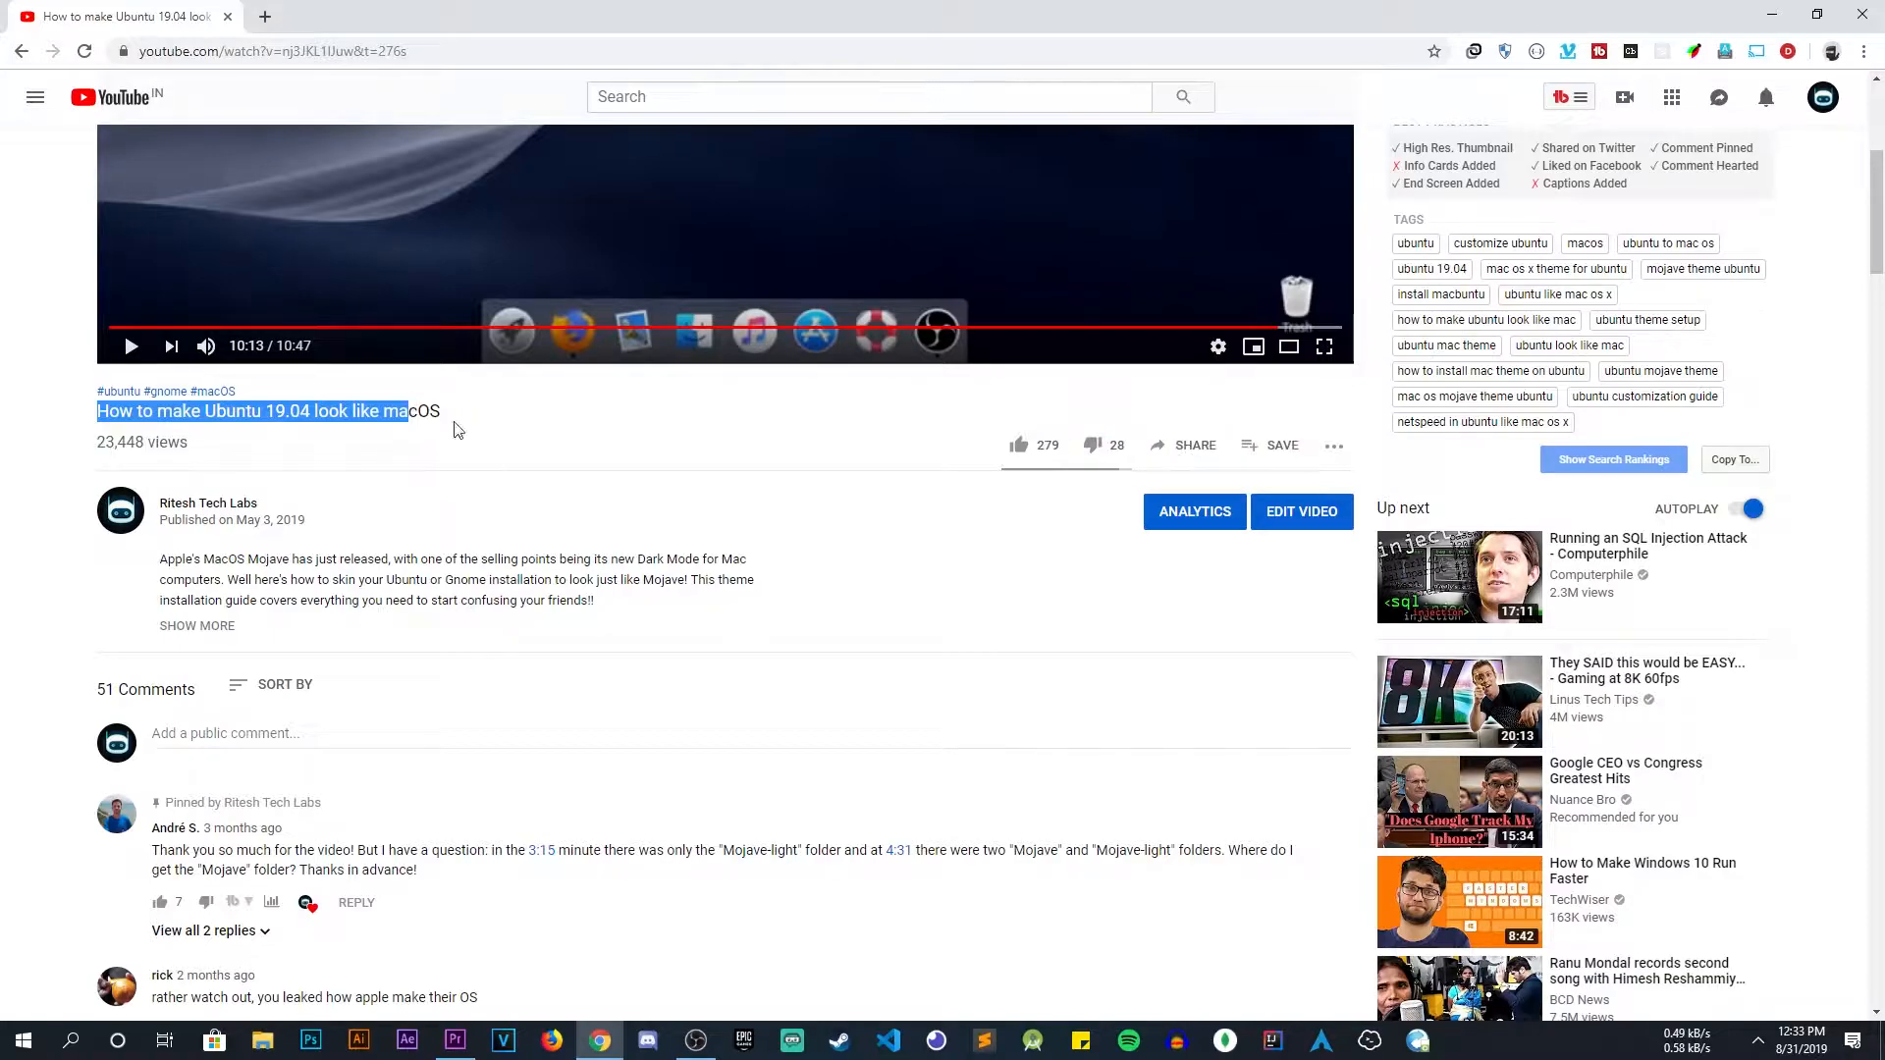
{"action": "scroll", "scroll_direction": "down", "scroll_amount": 3}
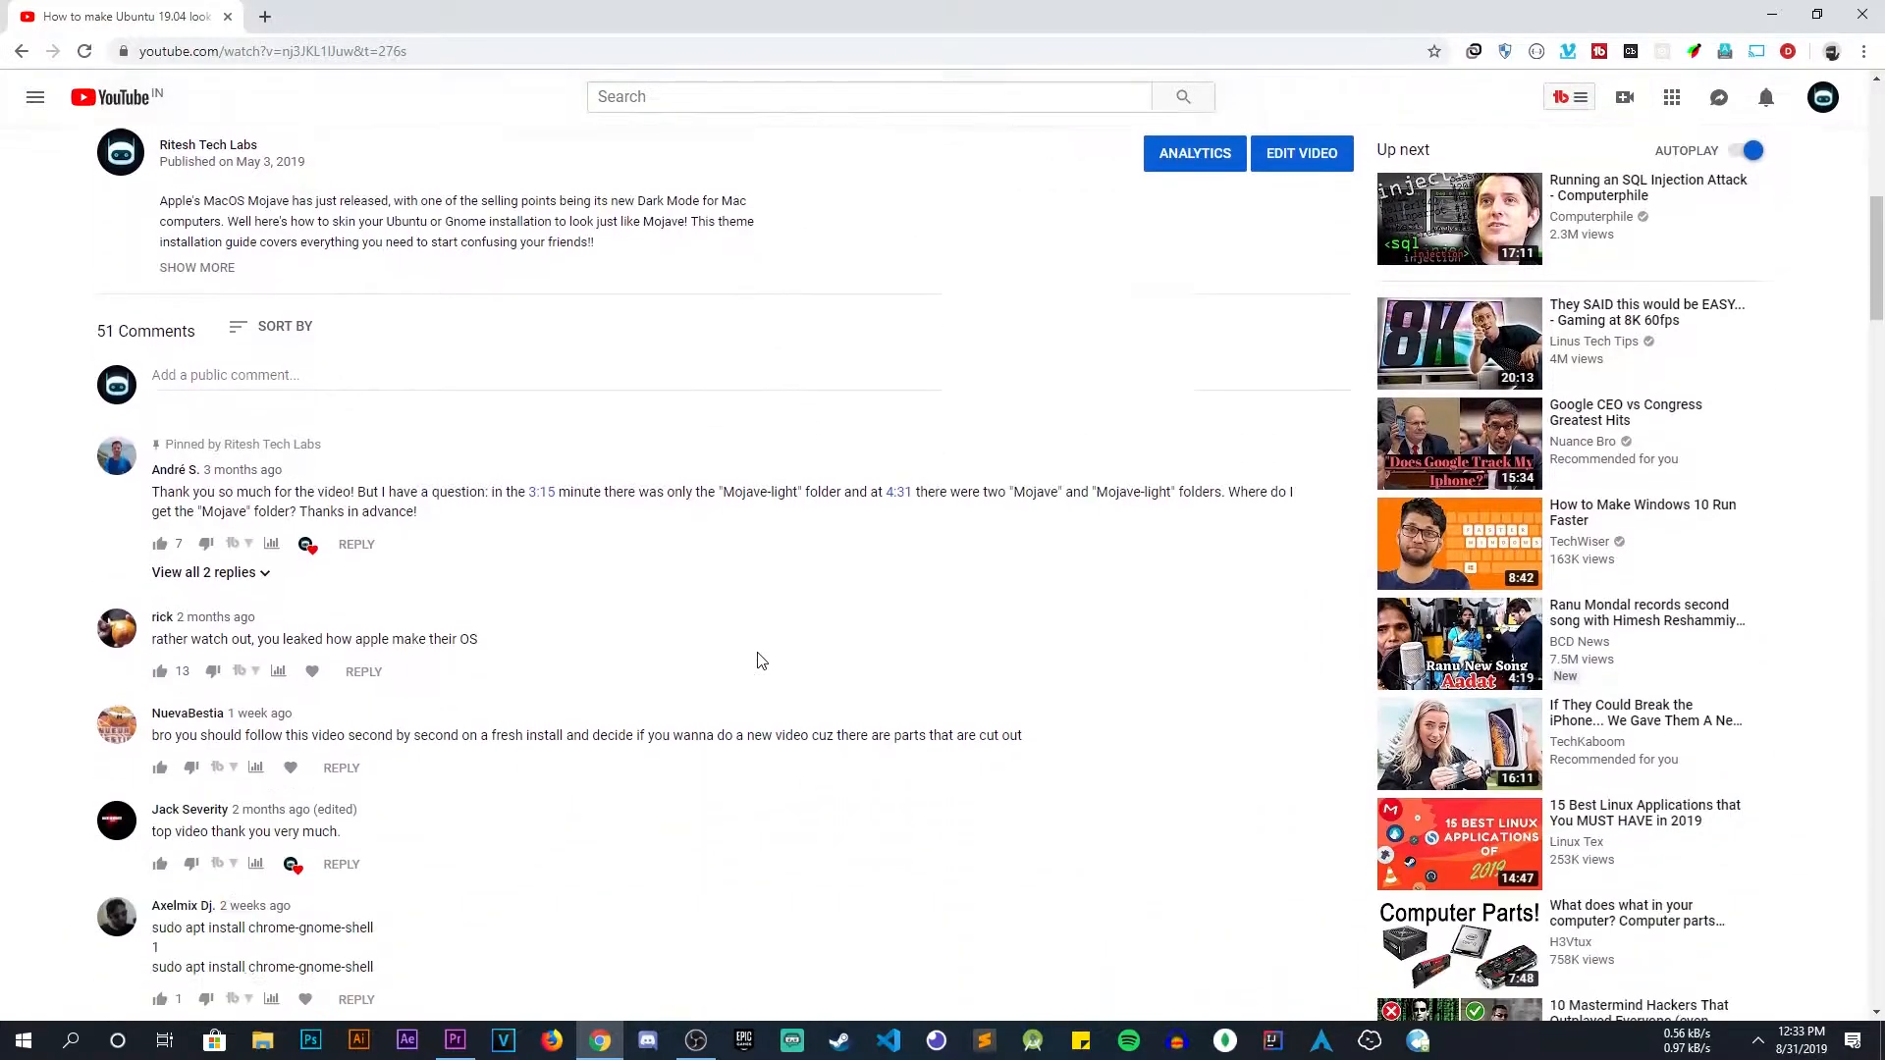
{"action": "scroll", "scroll_direction": "down", "scroll_amount": 3}
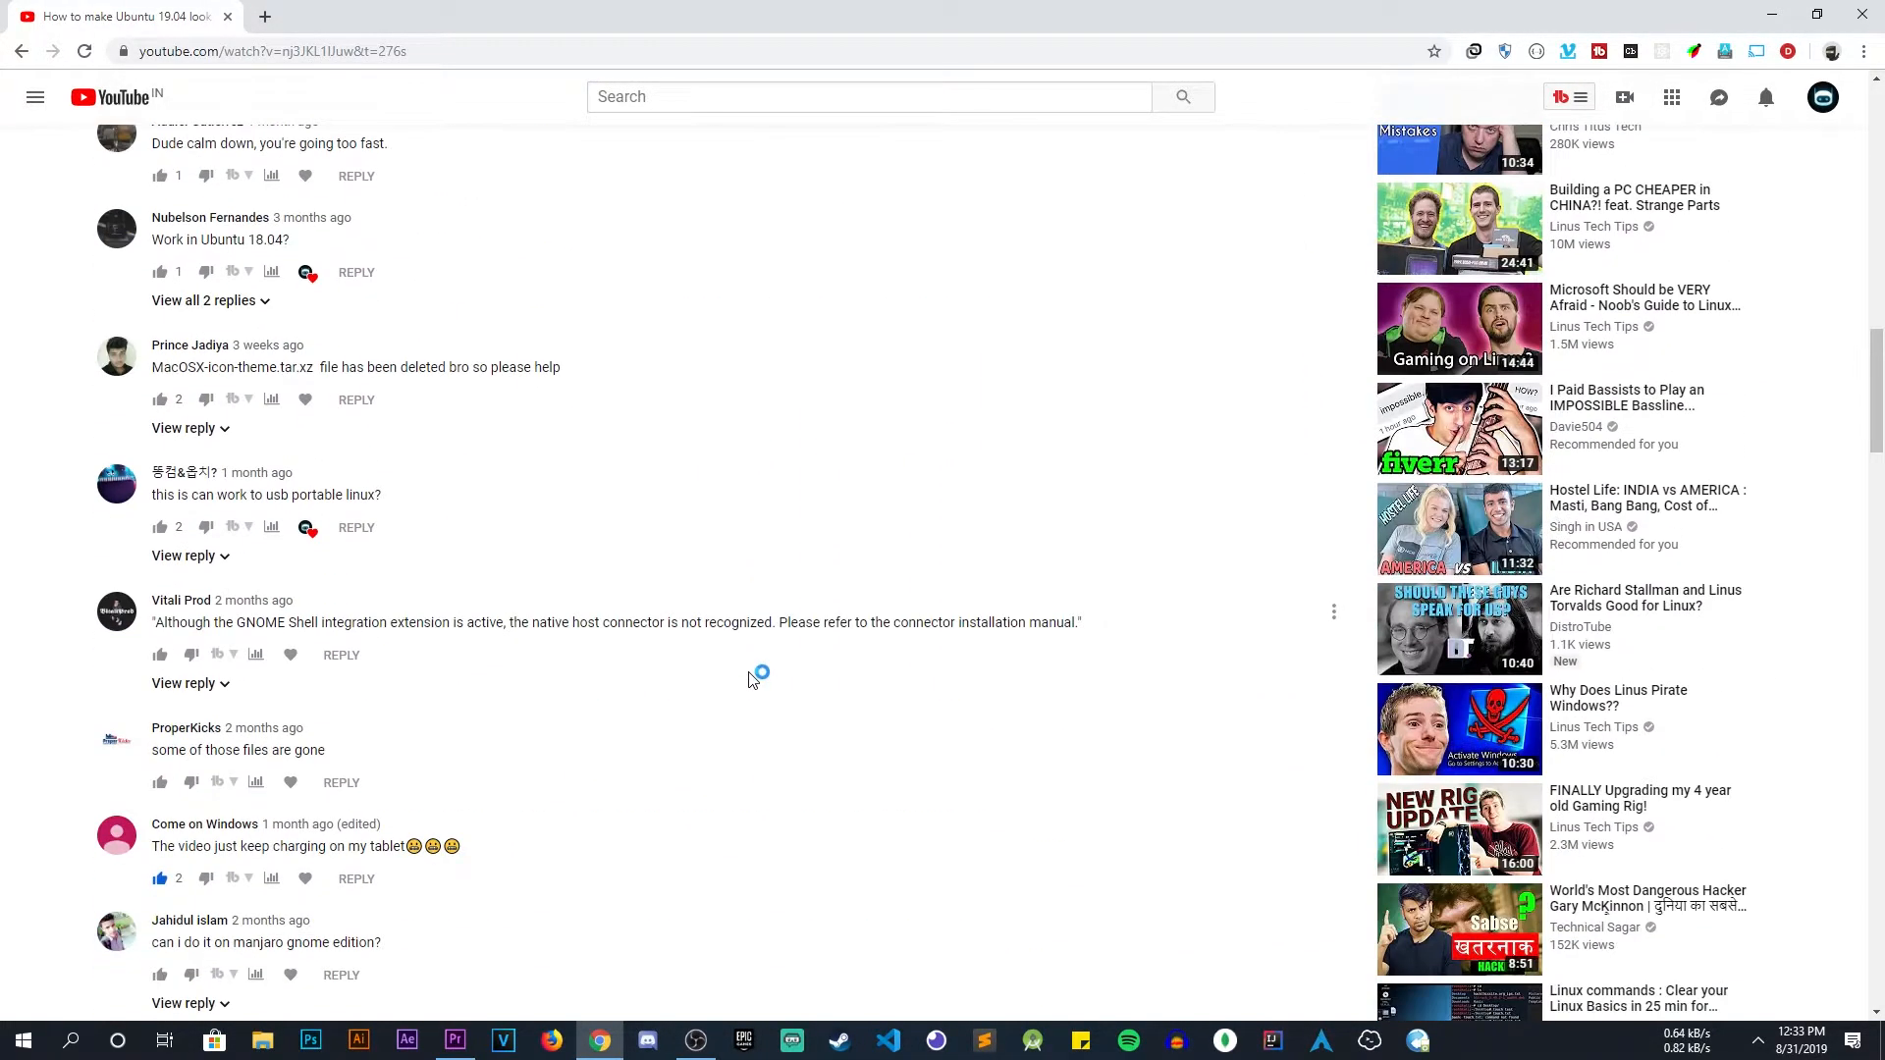
{"action": "scroll", "scroll_direction": "down", "scroll_amount": 3}
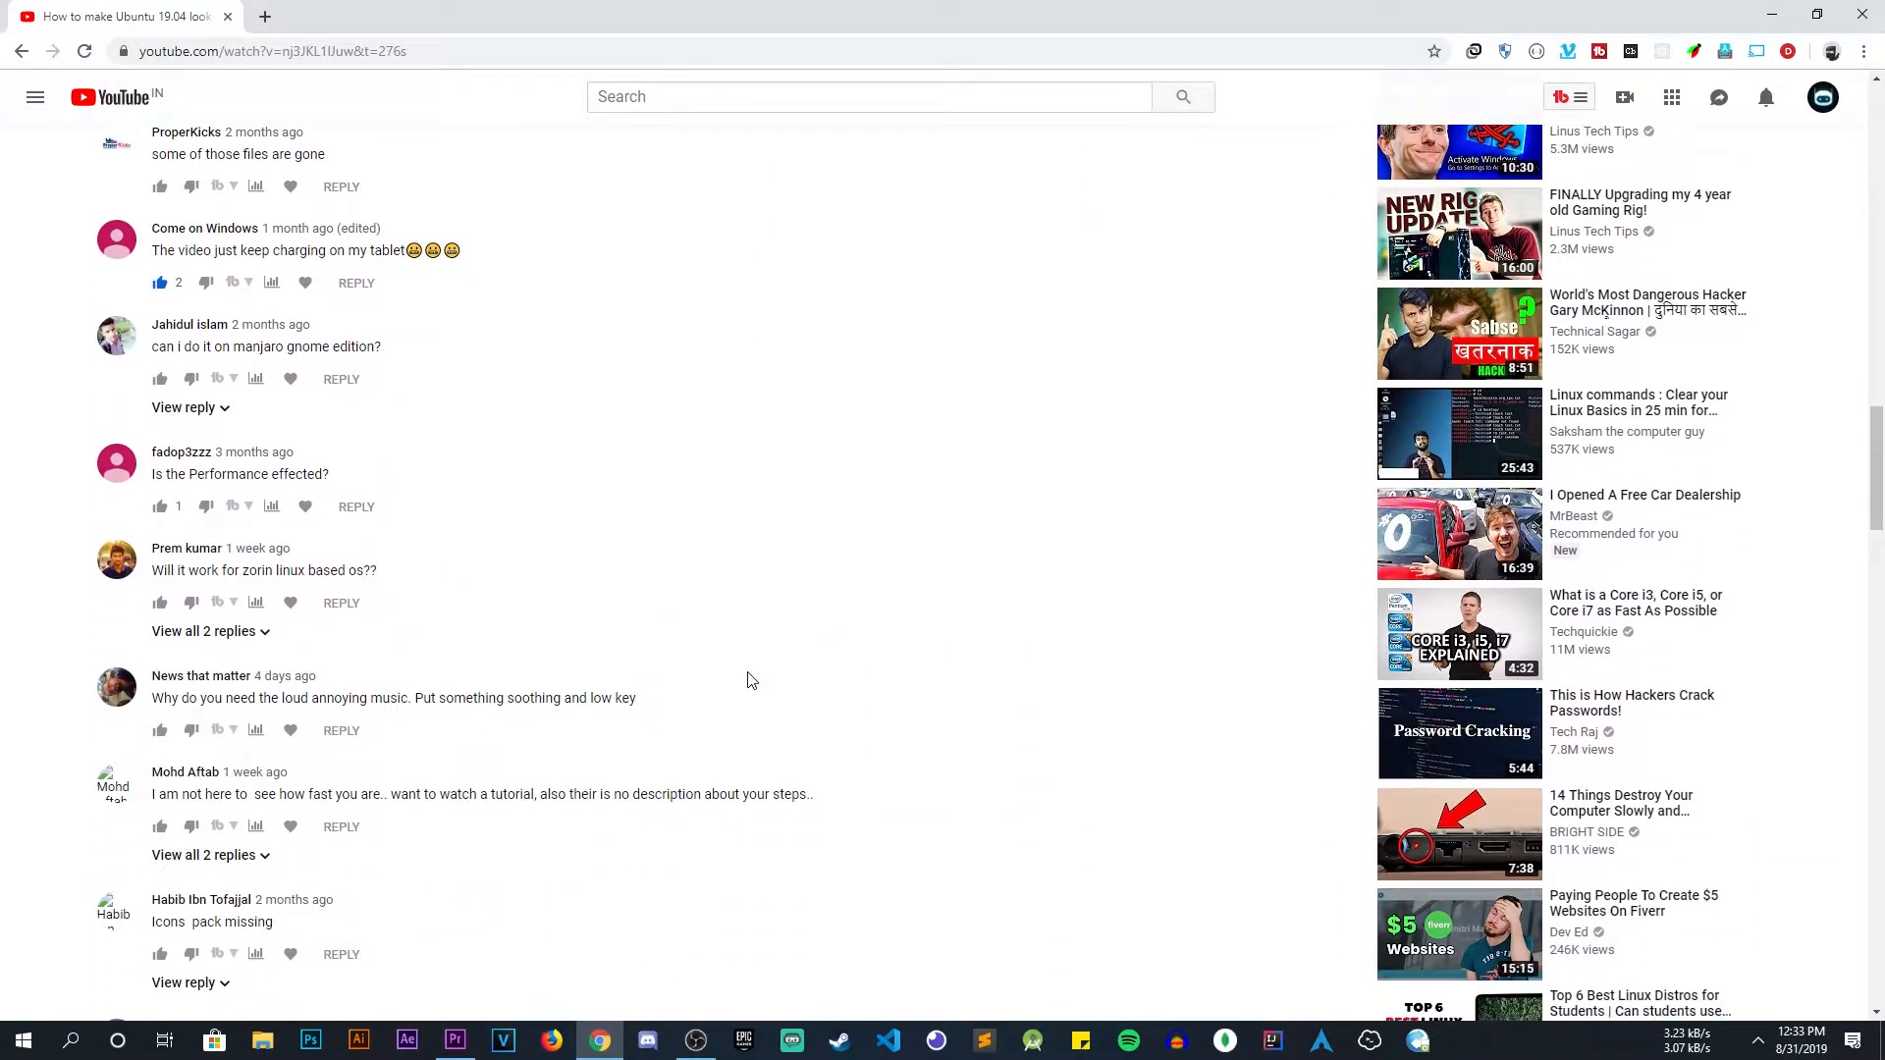
{"action": "scroll", "scroll_direction": "down", "scroll_amount": 3}
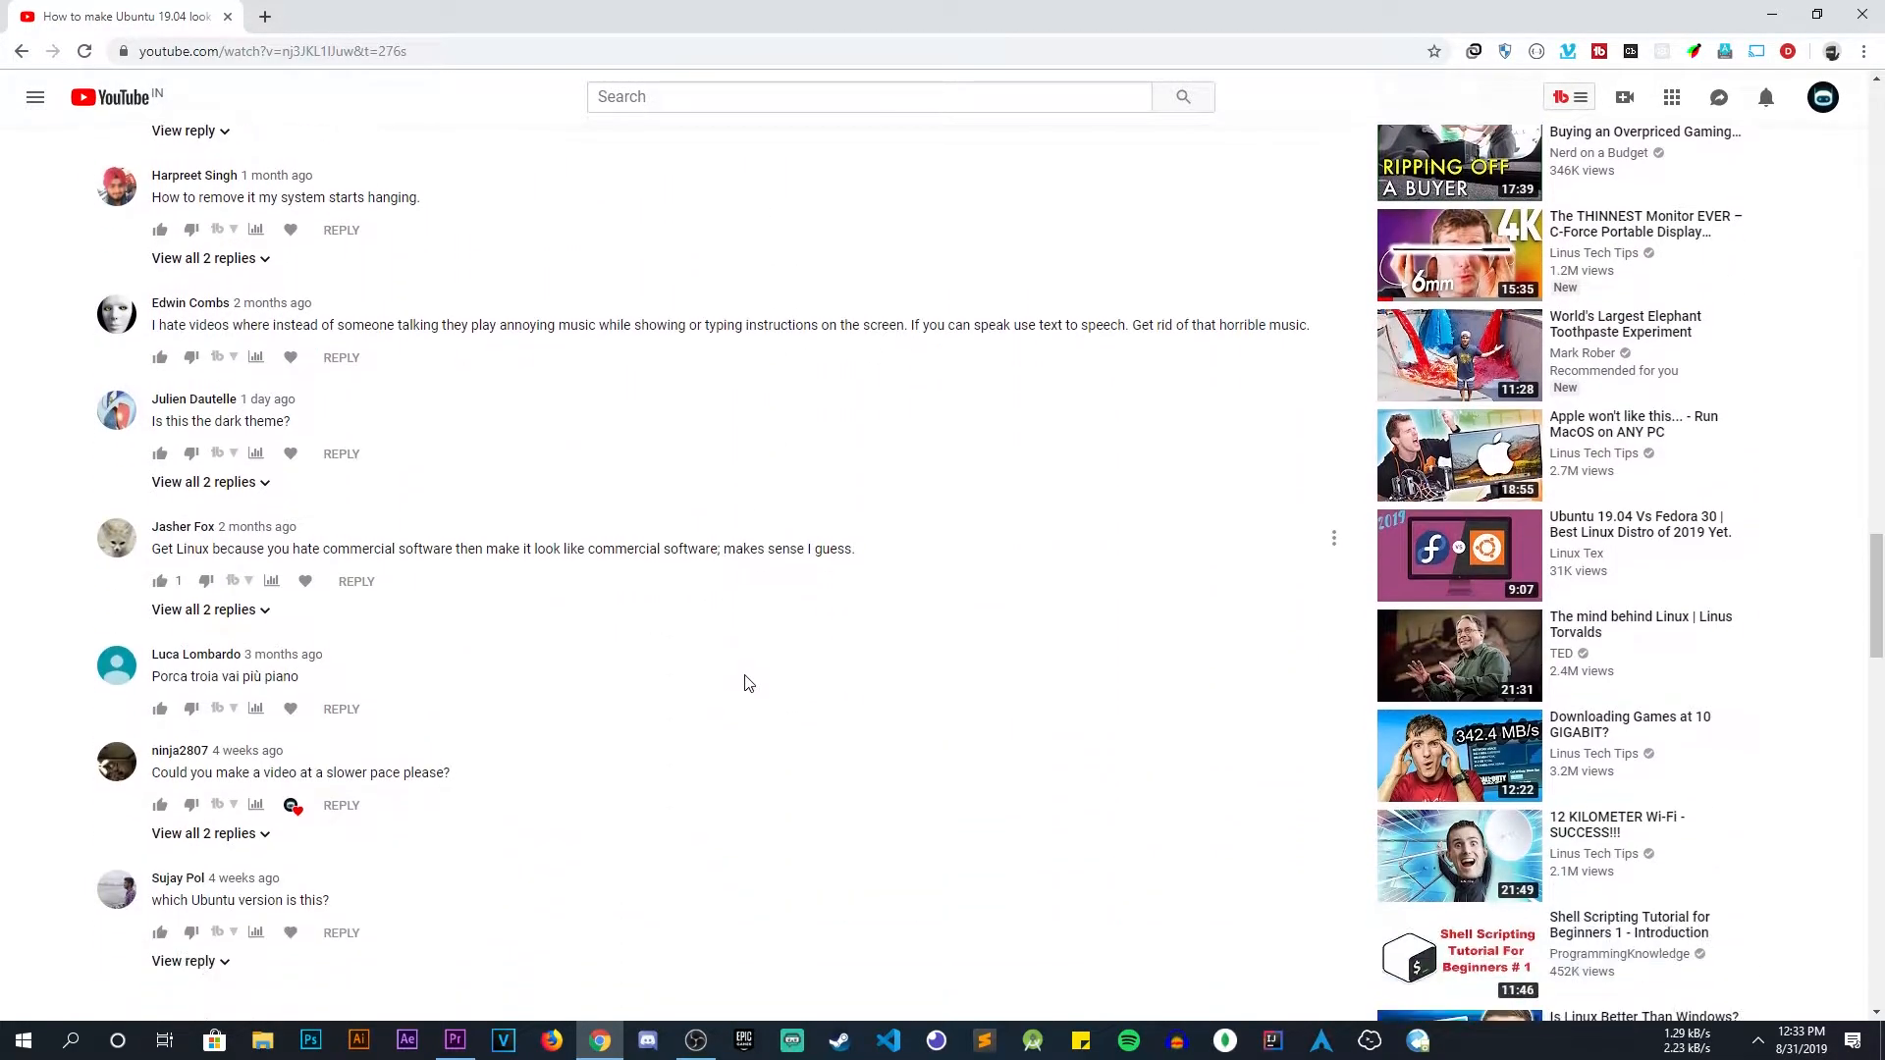
{"action": "scroll", "scroll_direction": "down", "scroll_amount": 3}
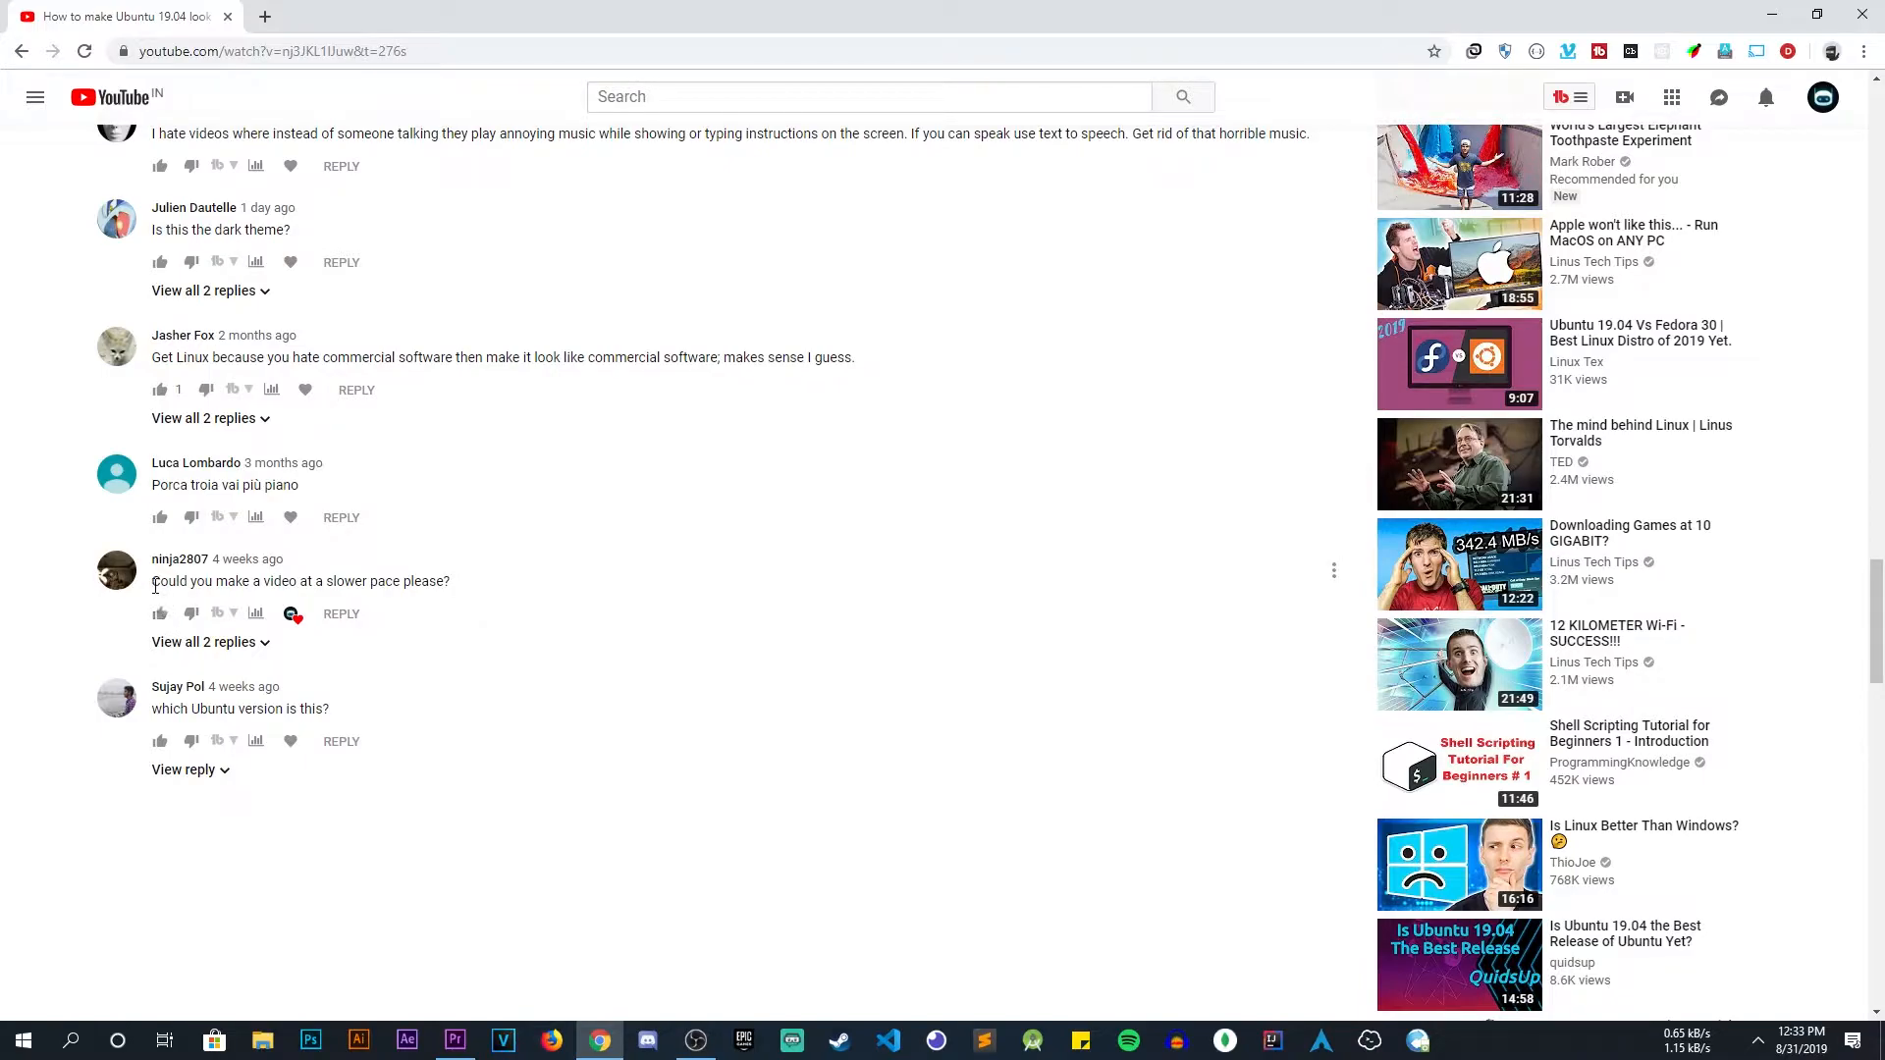
{"action": "mouse_move", "coordinate": [613, 597]}
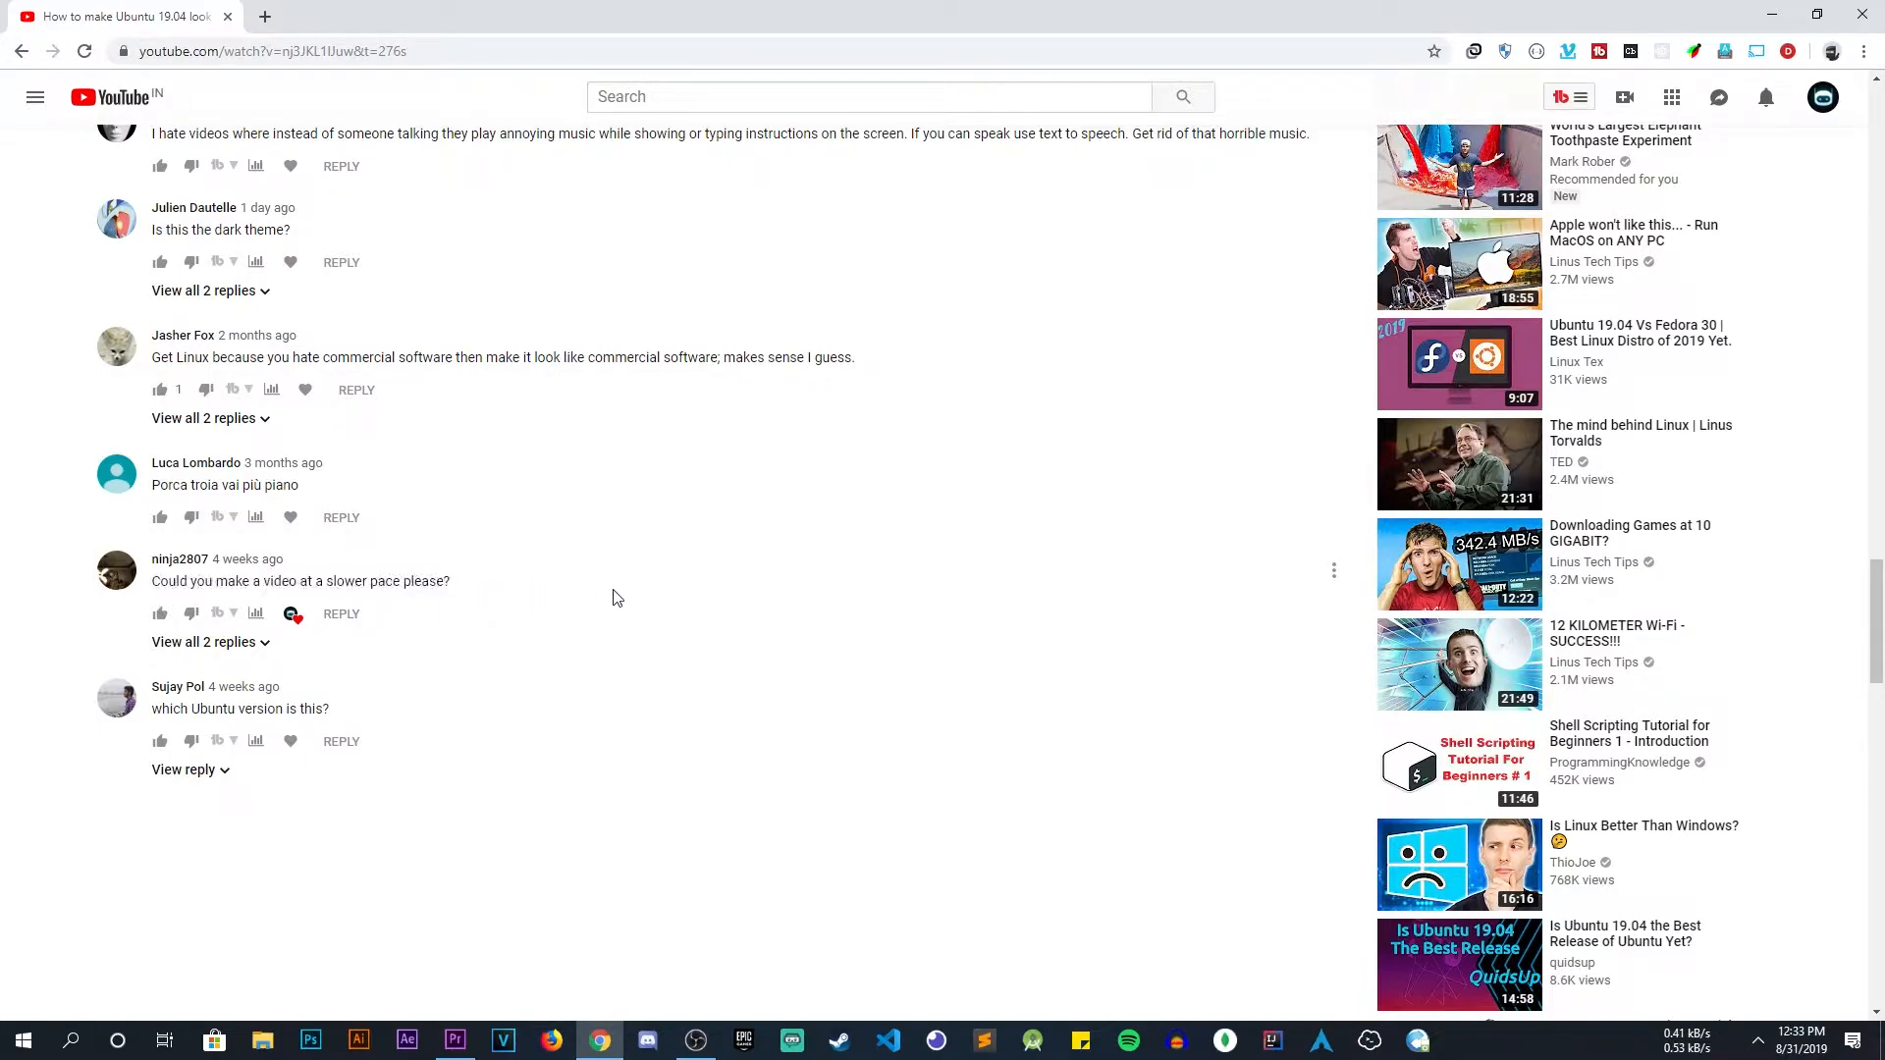
{"action": "mouse_move", "coordinate": [721, 659]}
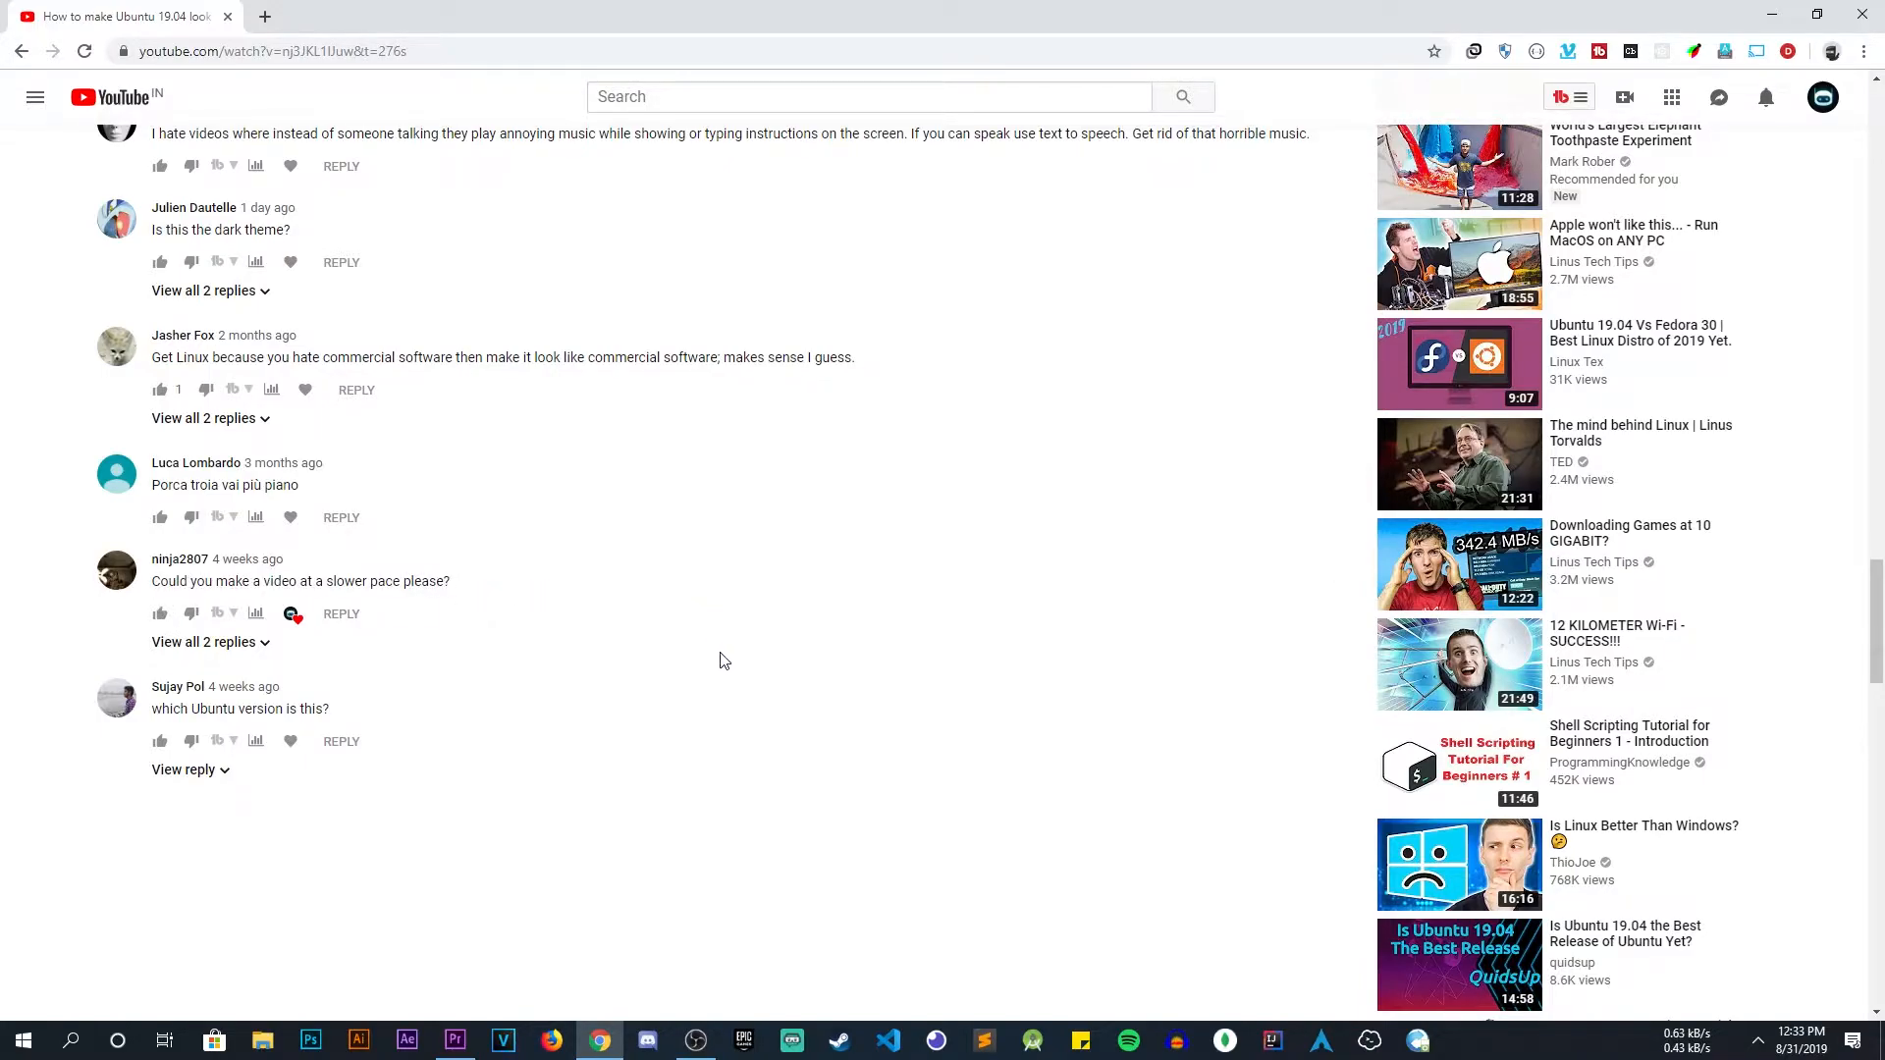
{"action": "scroll", "scroll_direction": "up", "scroll_amount": 3}
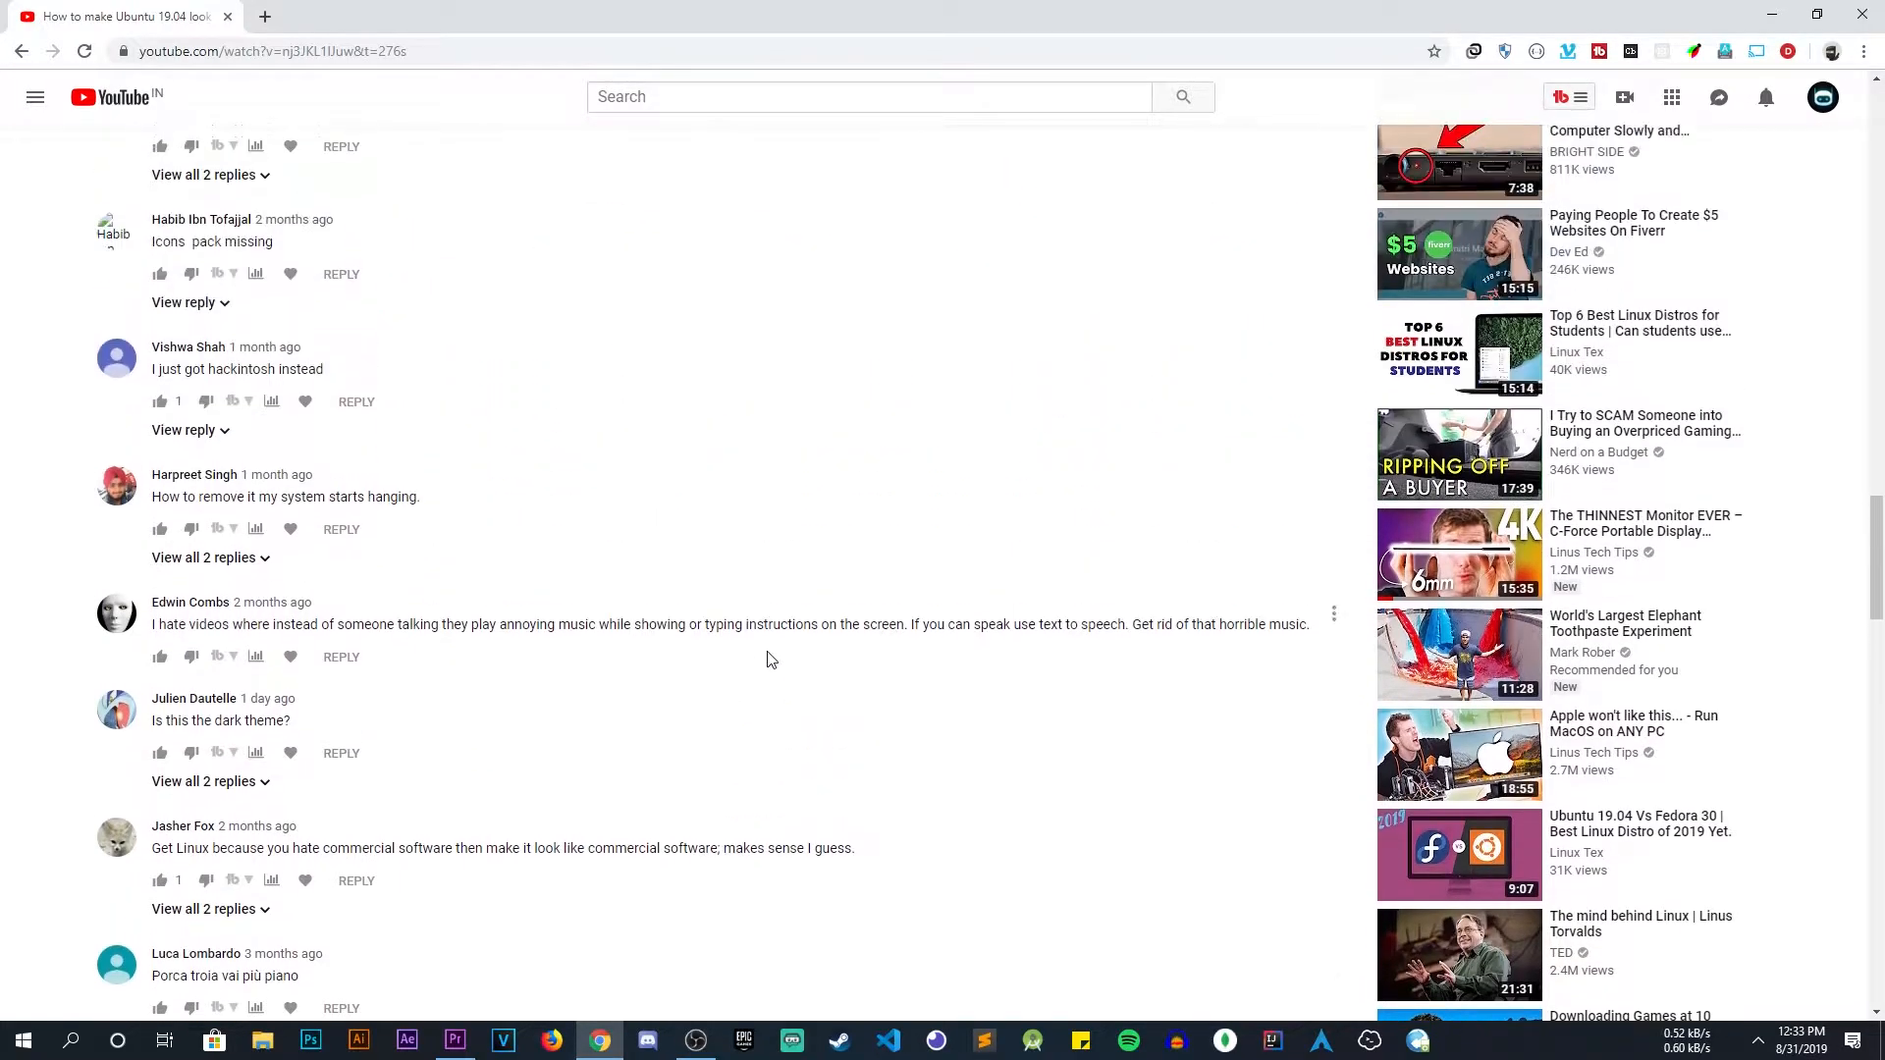
{"action": "mouse_move", "coordinate": [929, 624]}
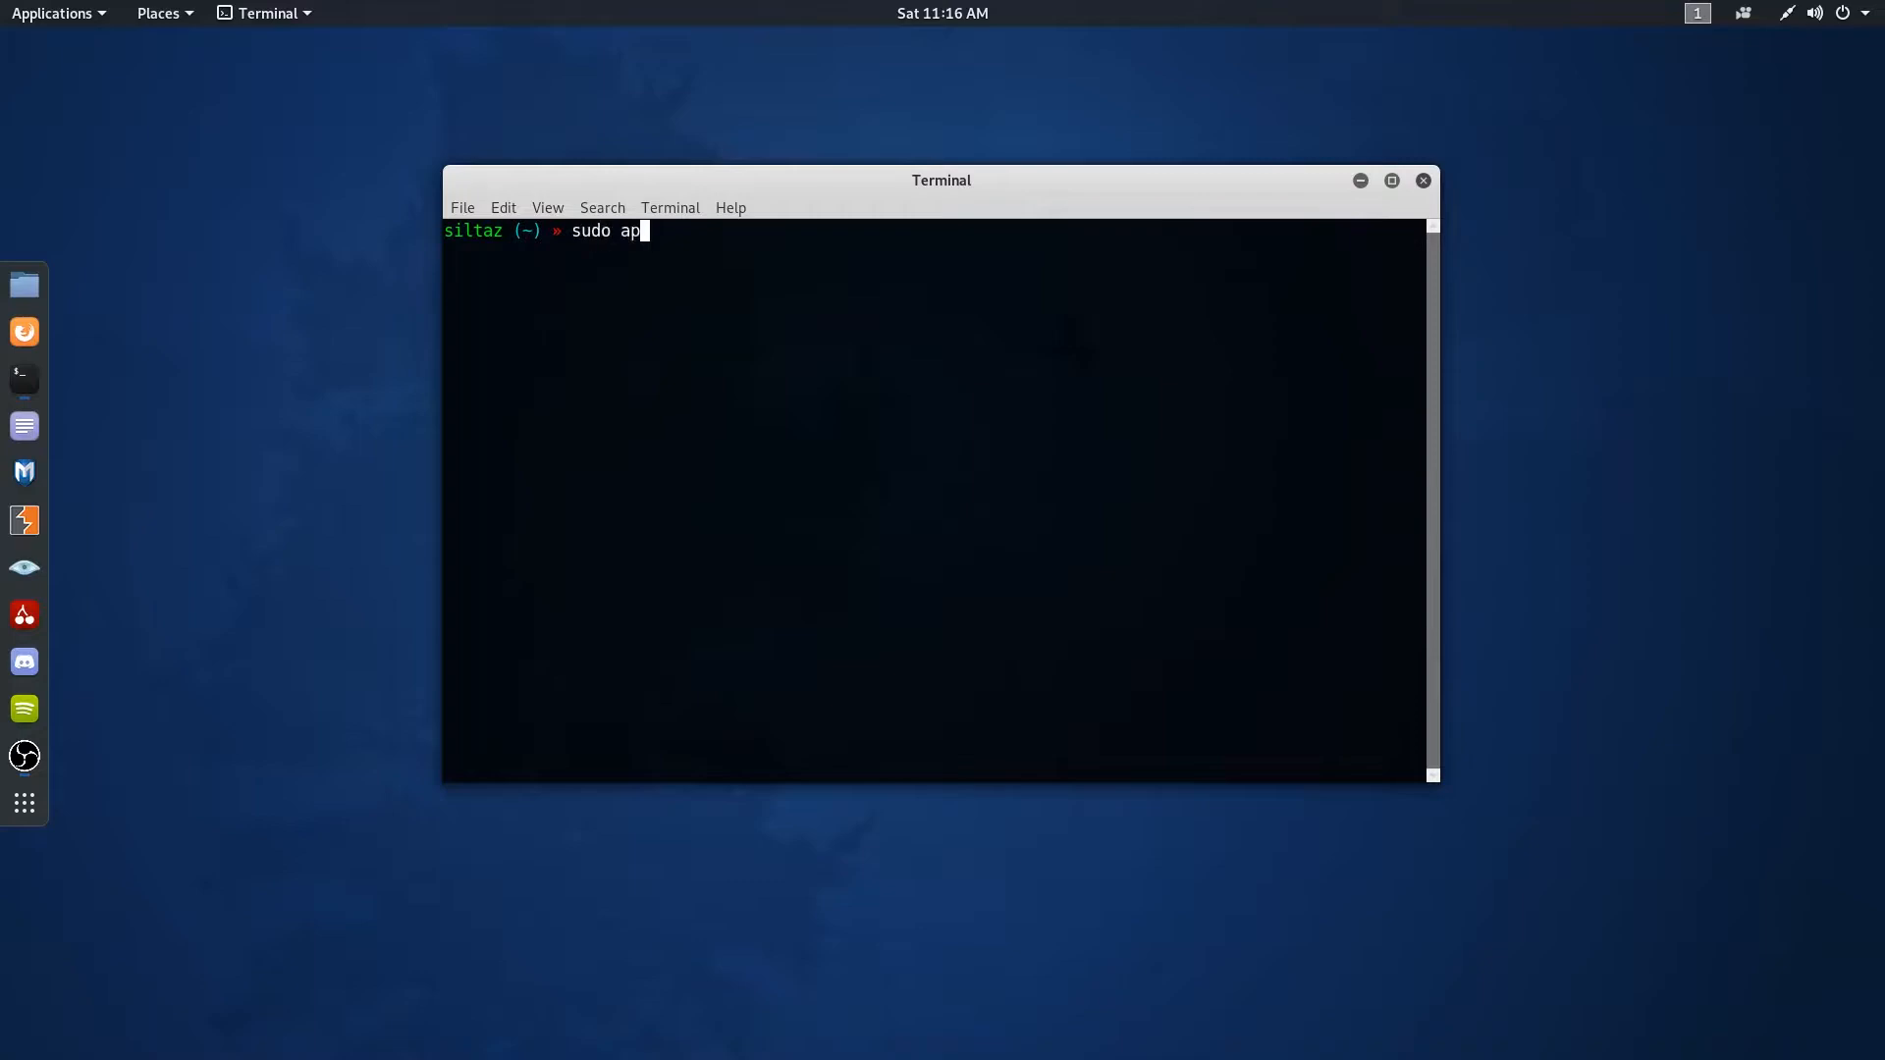
{"action": "type", "text": "t install"}
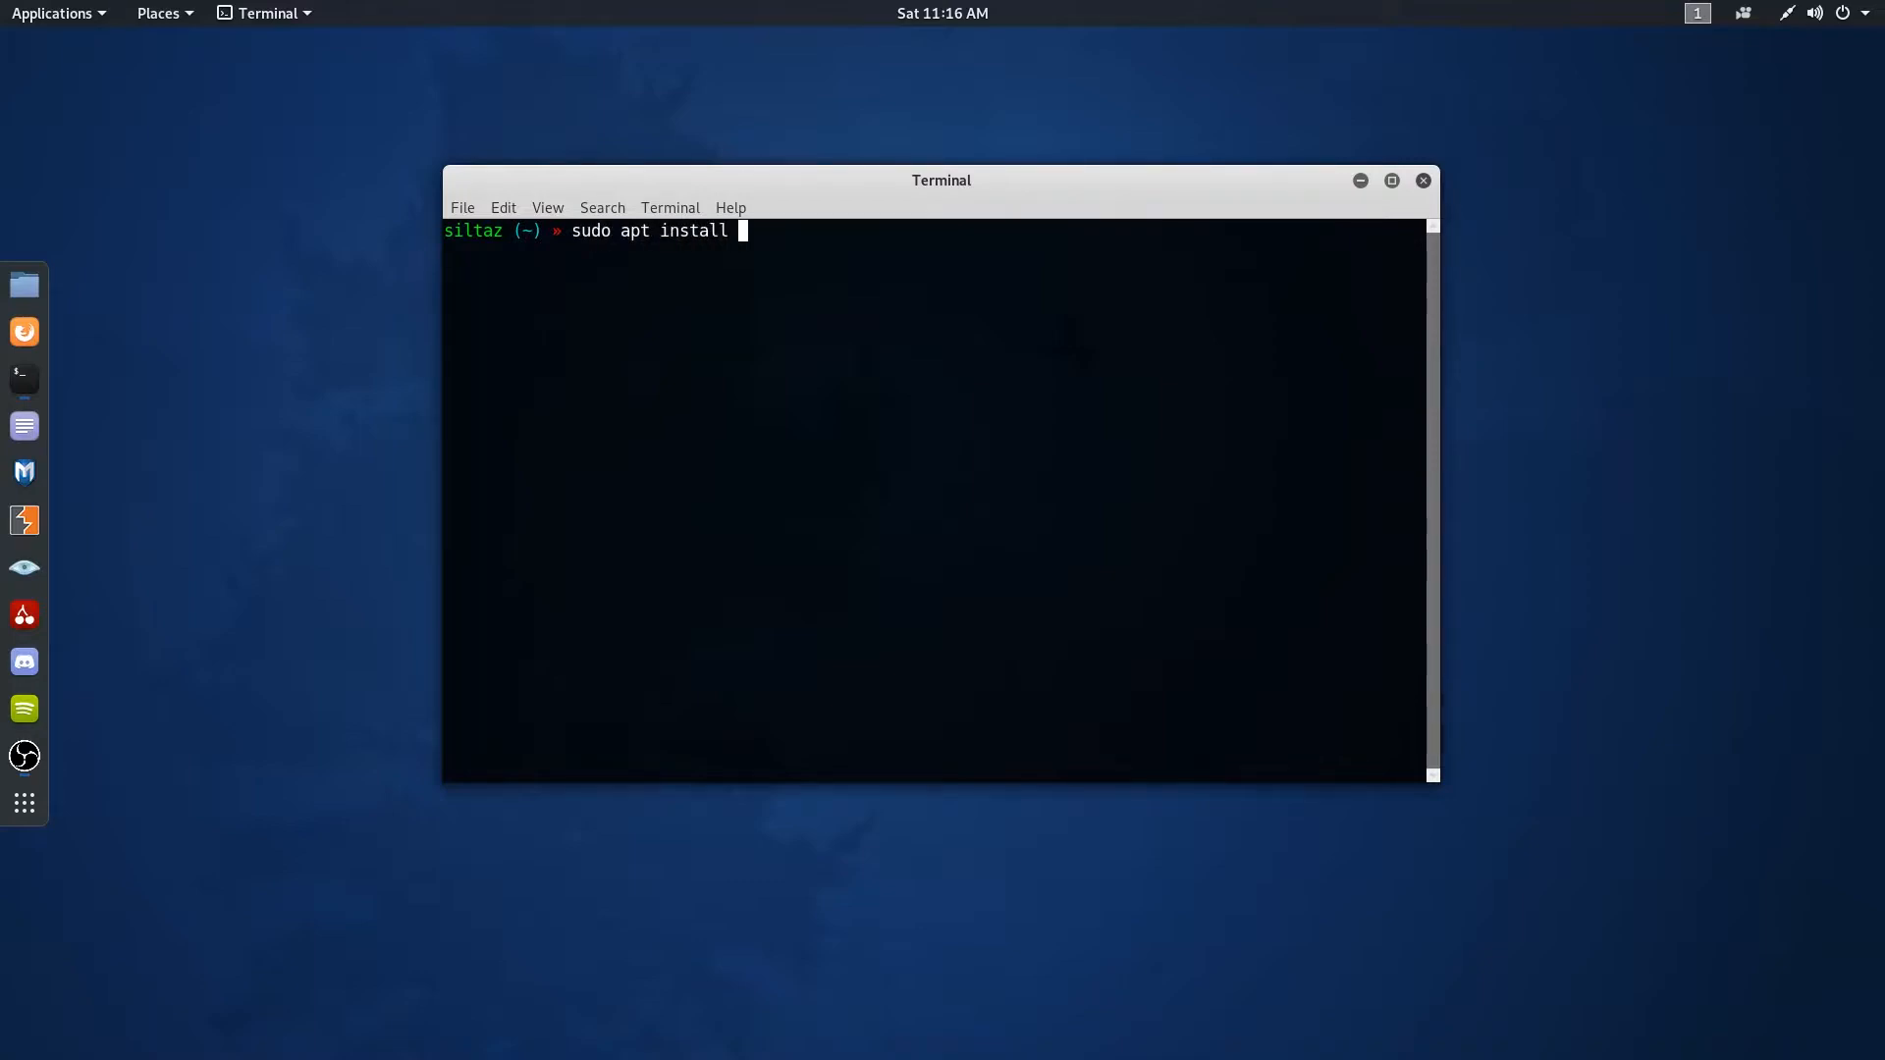
{"action": "type", "text": "gnome-tweak-"}
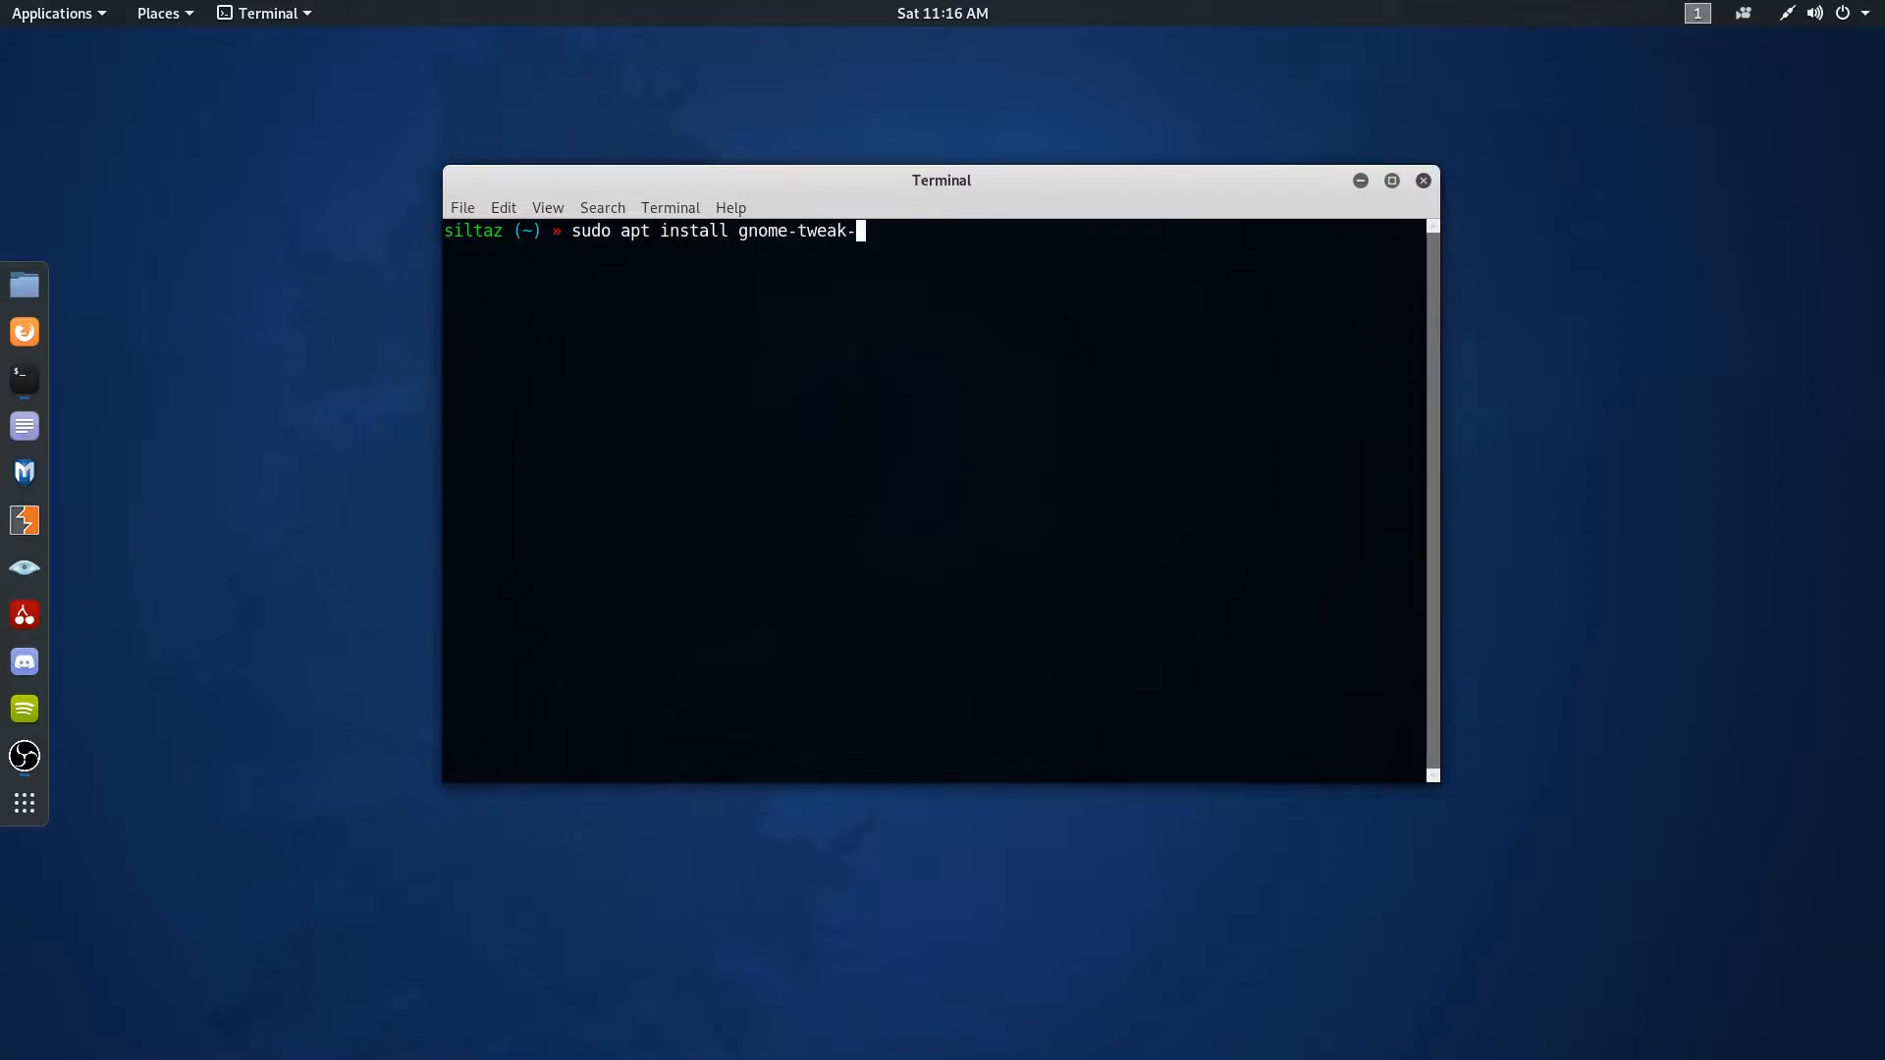
{"action": "key", "text": "Return"}
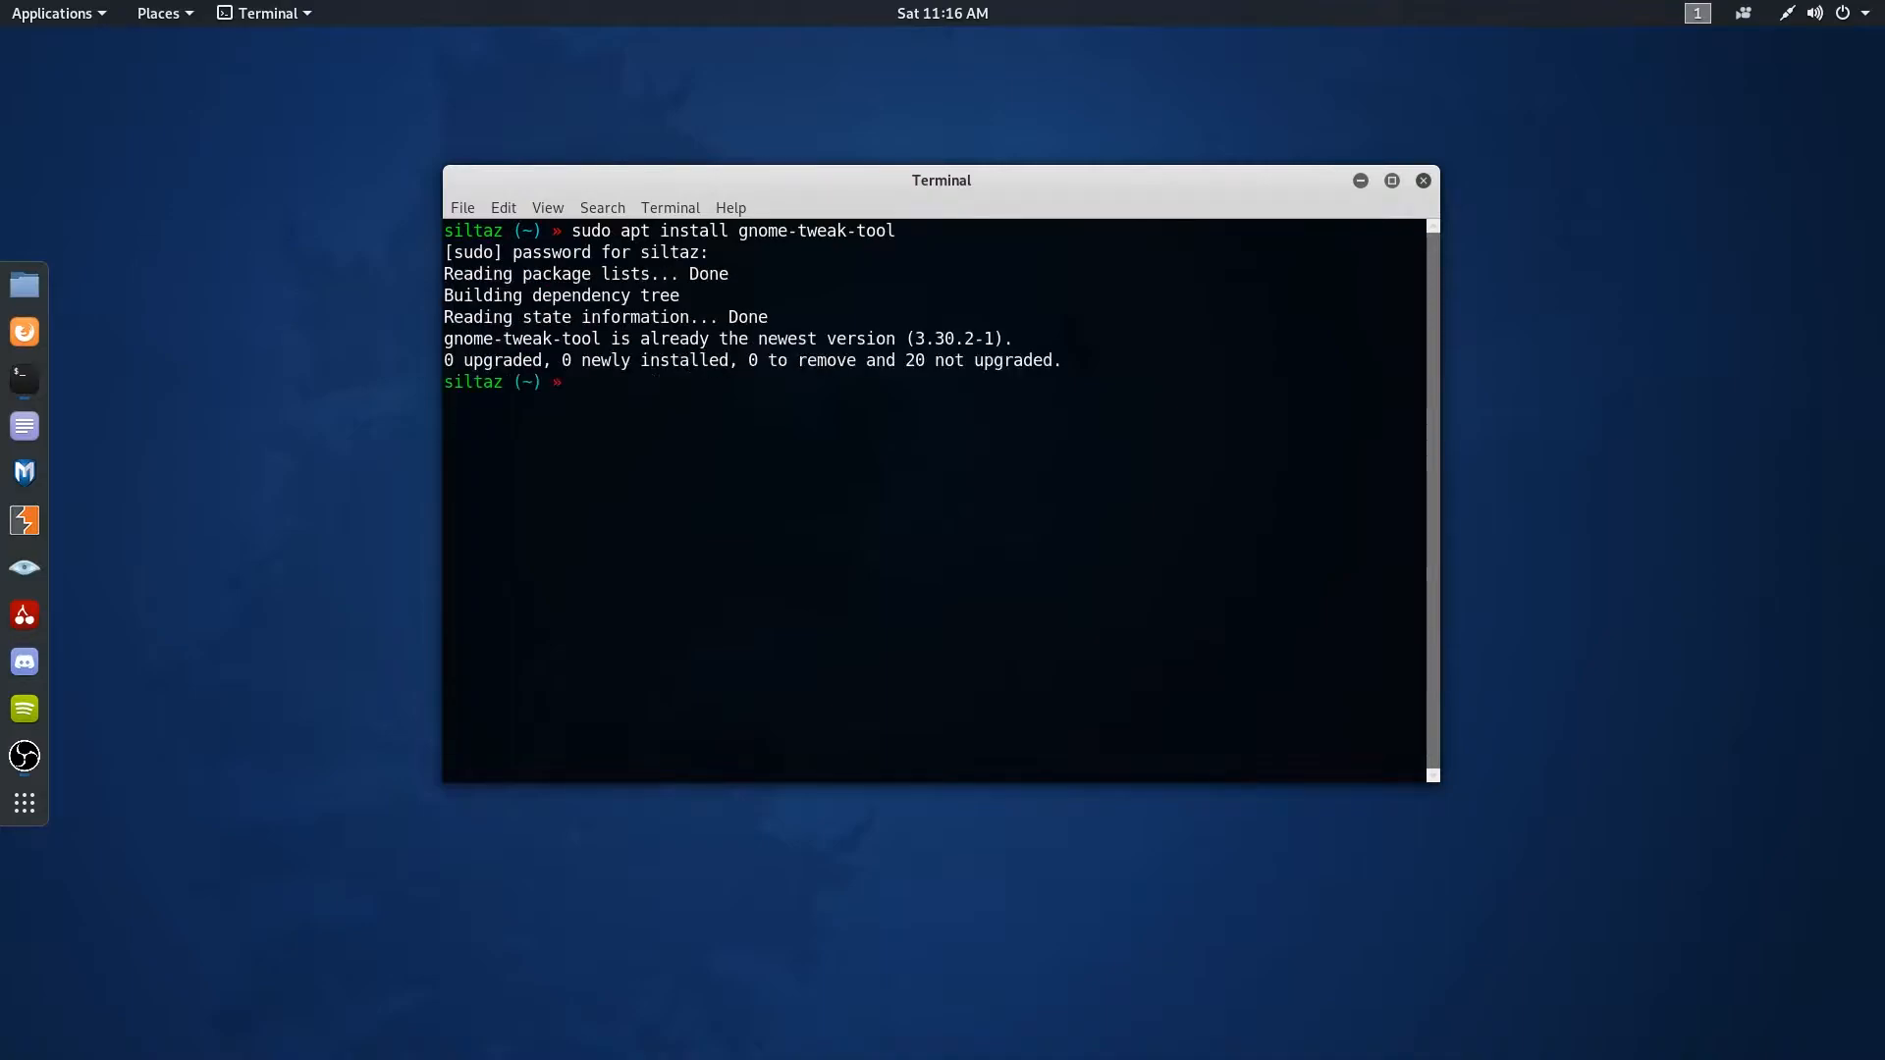
- Run 'sudo apt install chrome-gnome-shell', then close the terminal window
{"action": "type", "text": "sudo ap"}
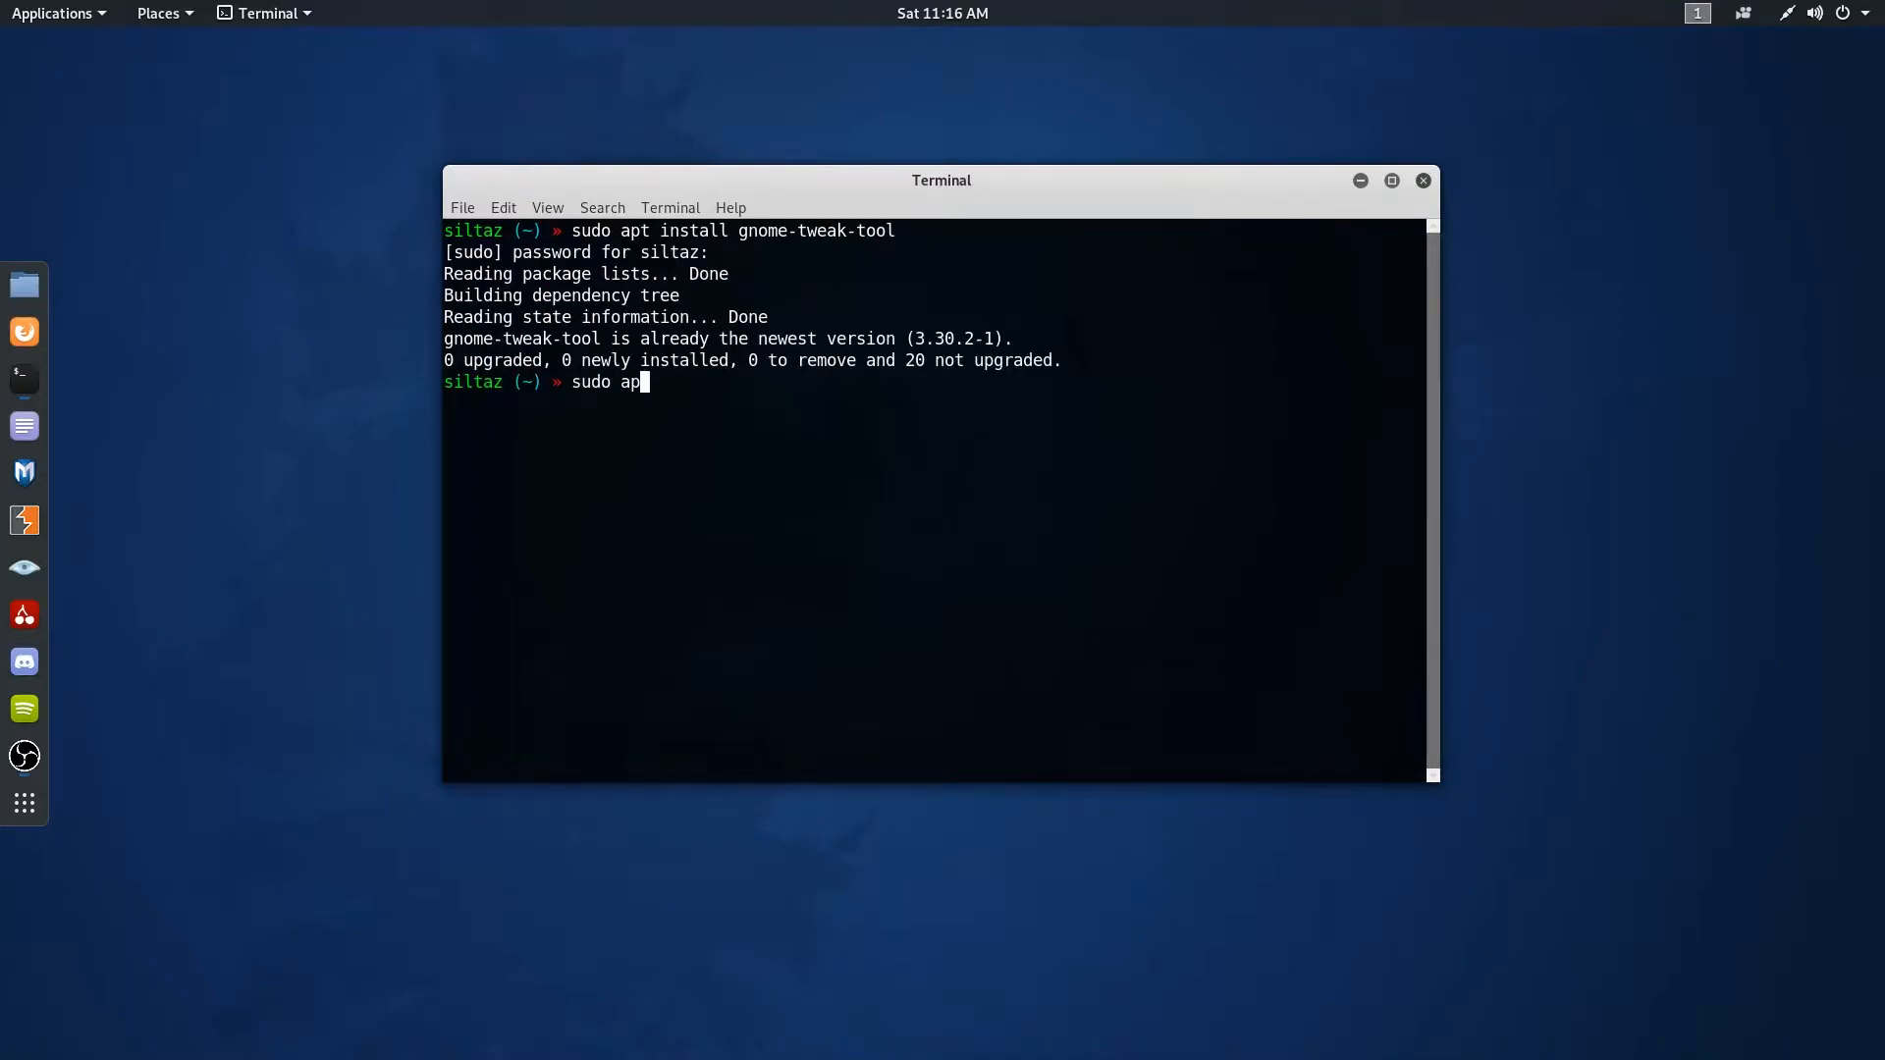
{"action": "type", "text": "t install"}
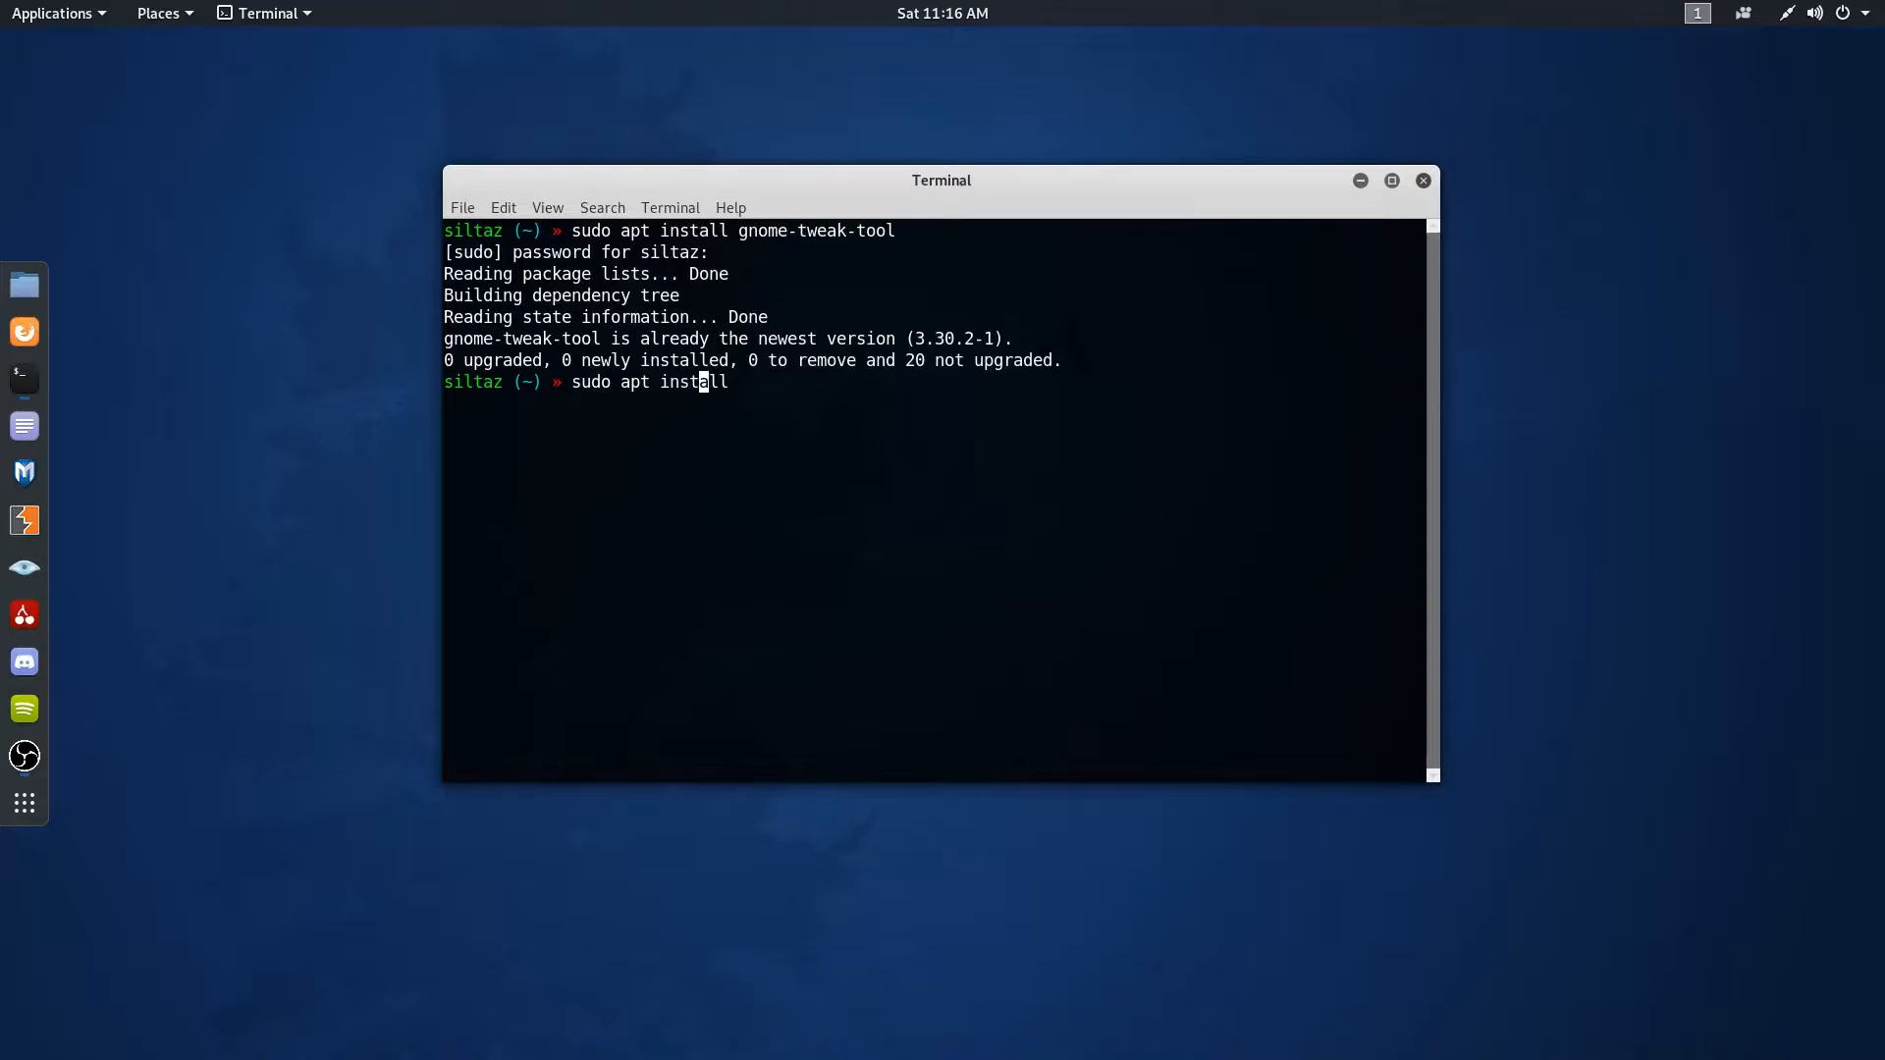
{"action": "type", "text": "chrome-gnome-shell"}
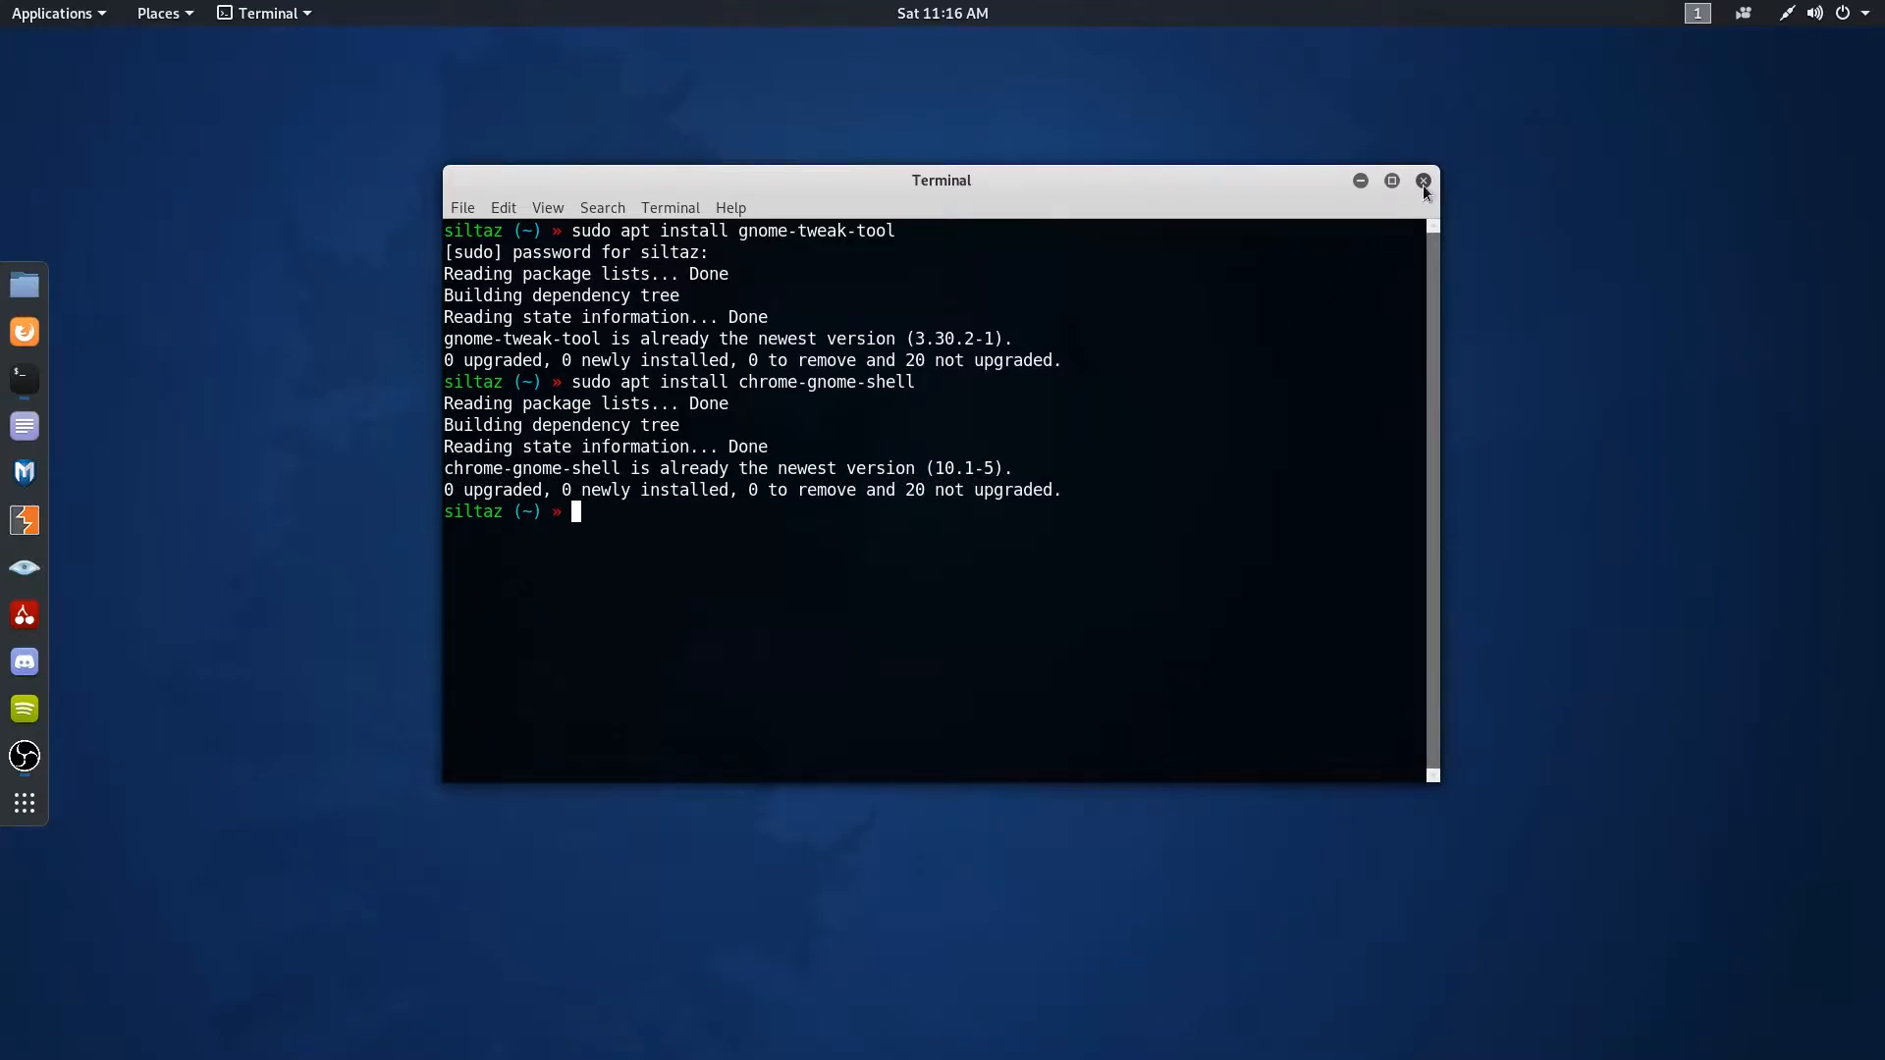
{"action": "left_click", "coordinate": [1423, 181]}
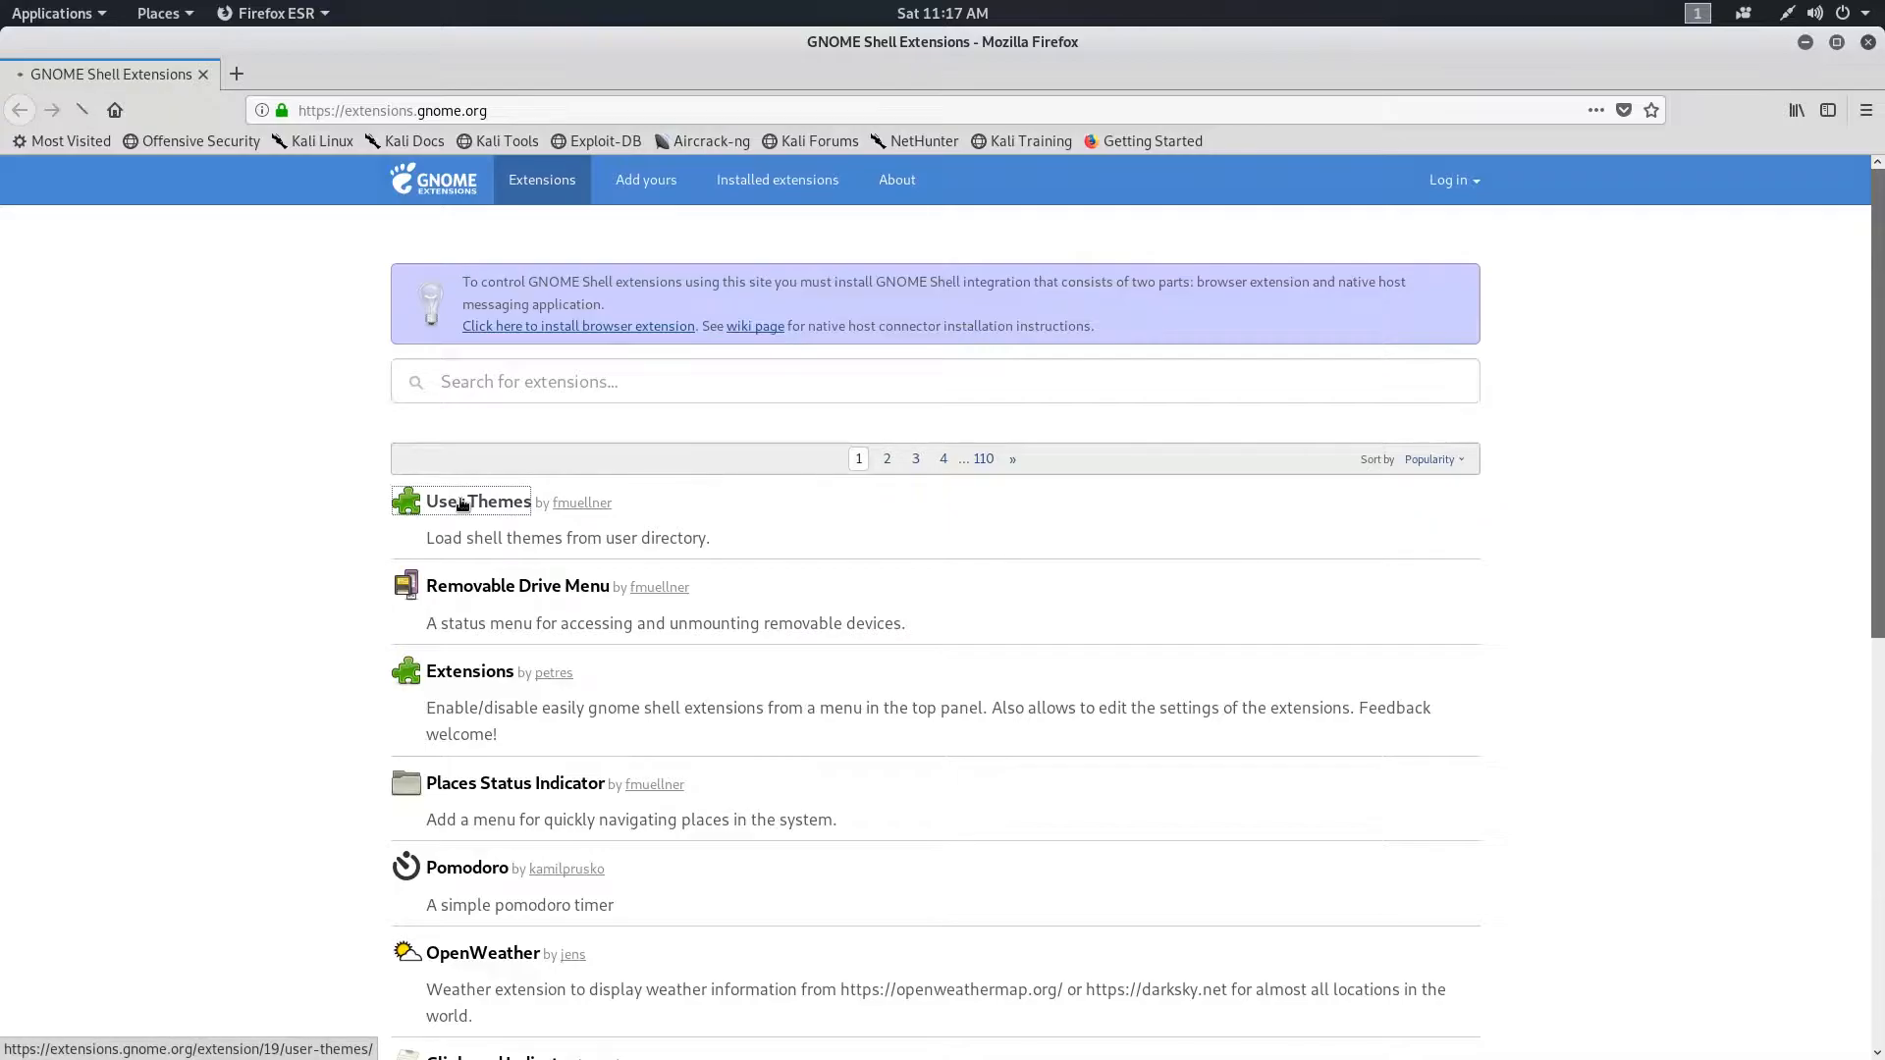
- Open the User Themes extension page and pick a download version for shell 3.32
{"action": "left_click", "coordinate": [477, 501]}
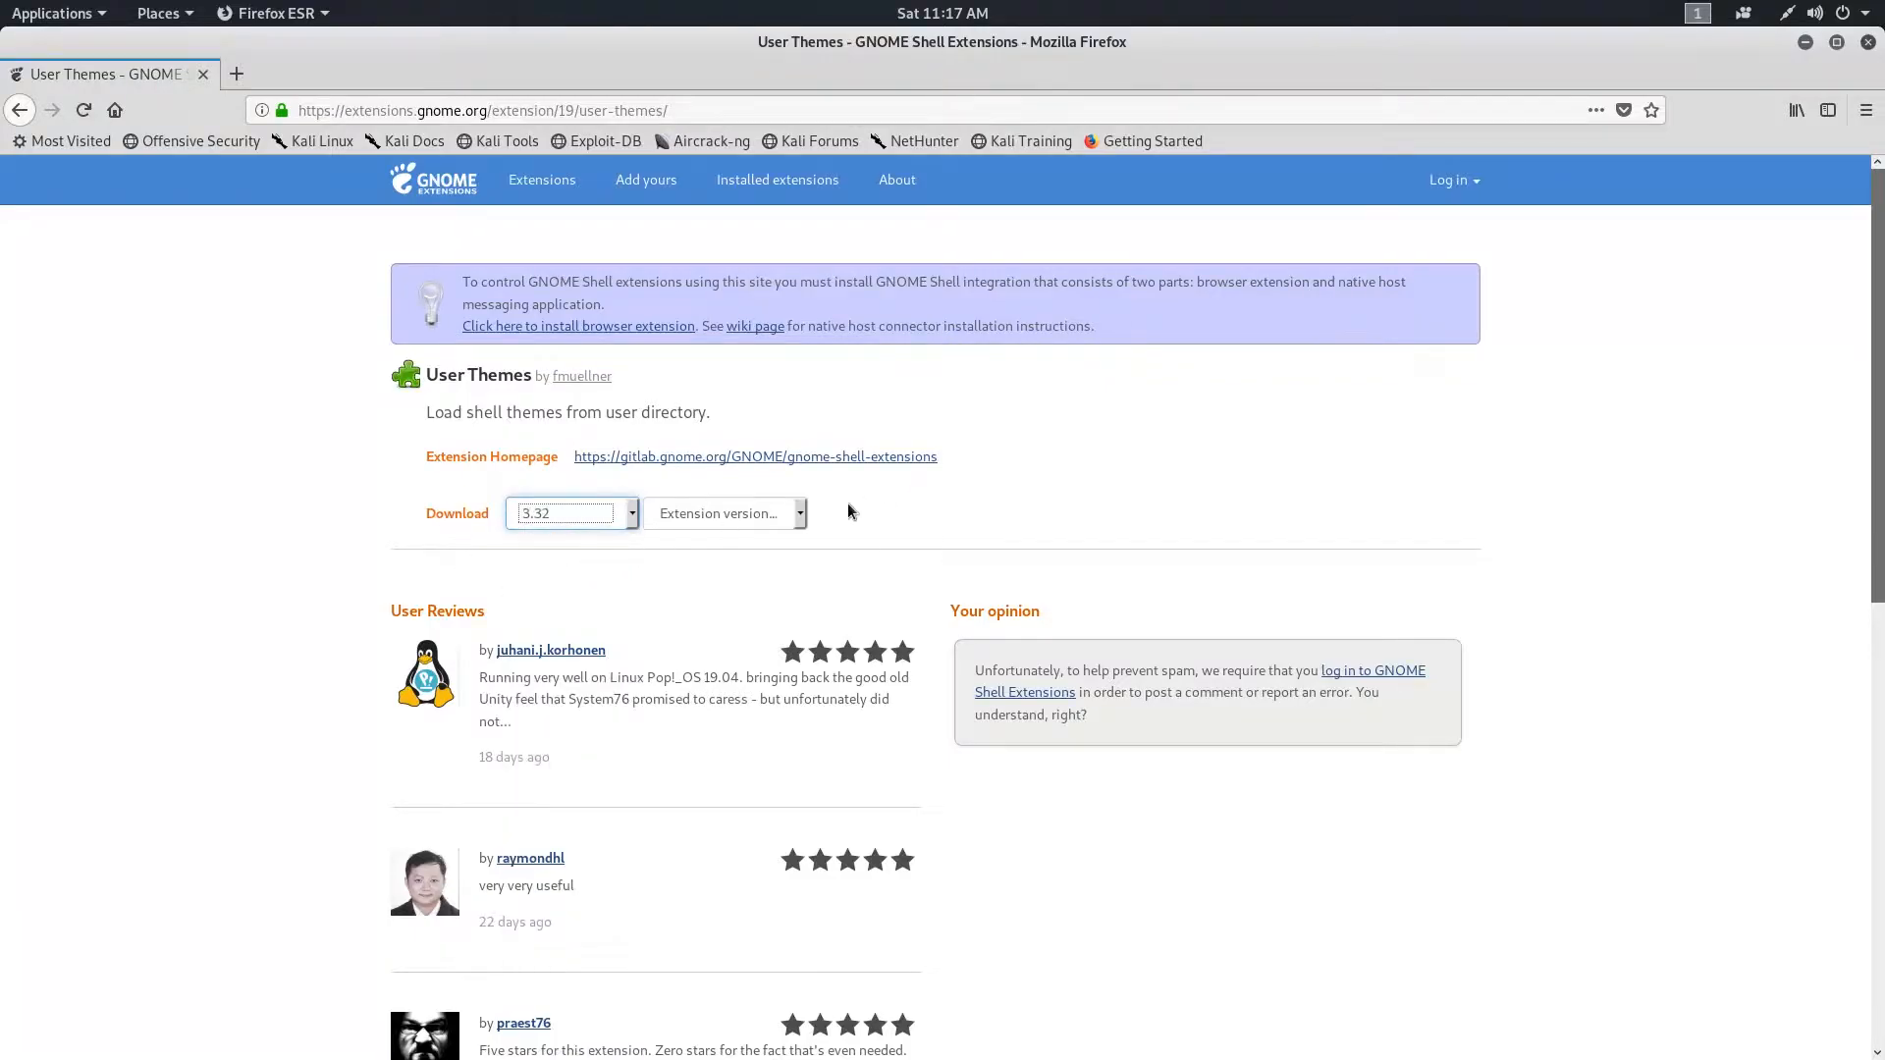
{"action": "left_click", "coordinate": [721, 513]}
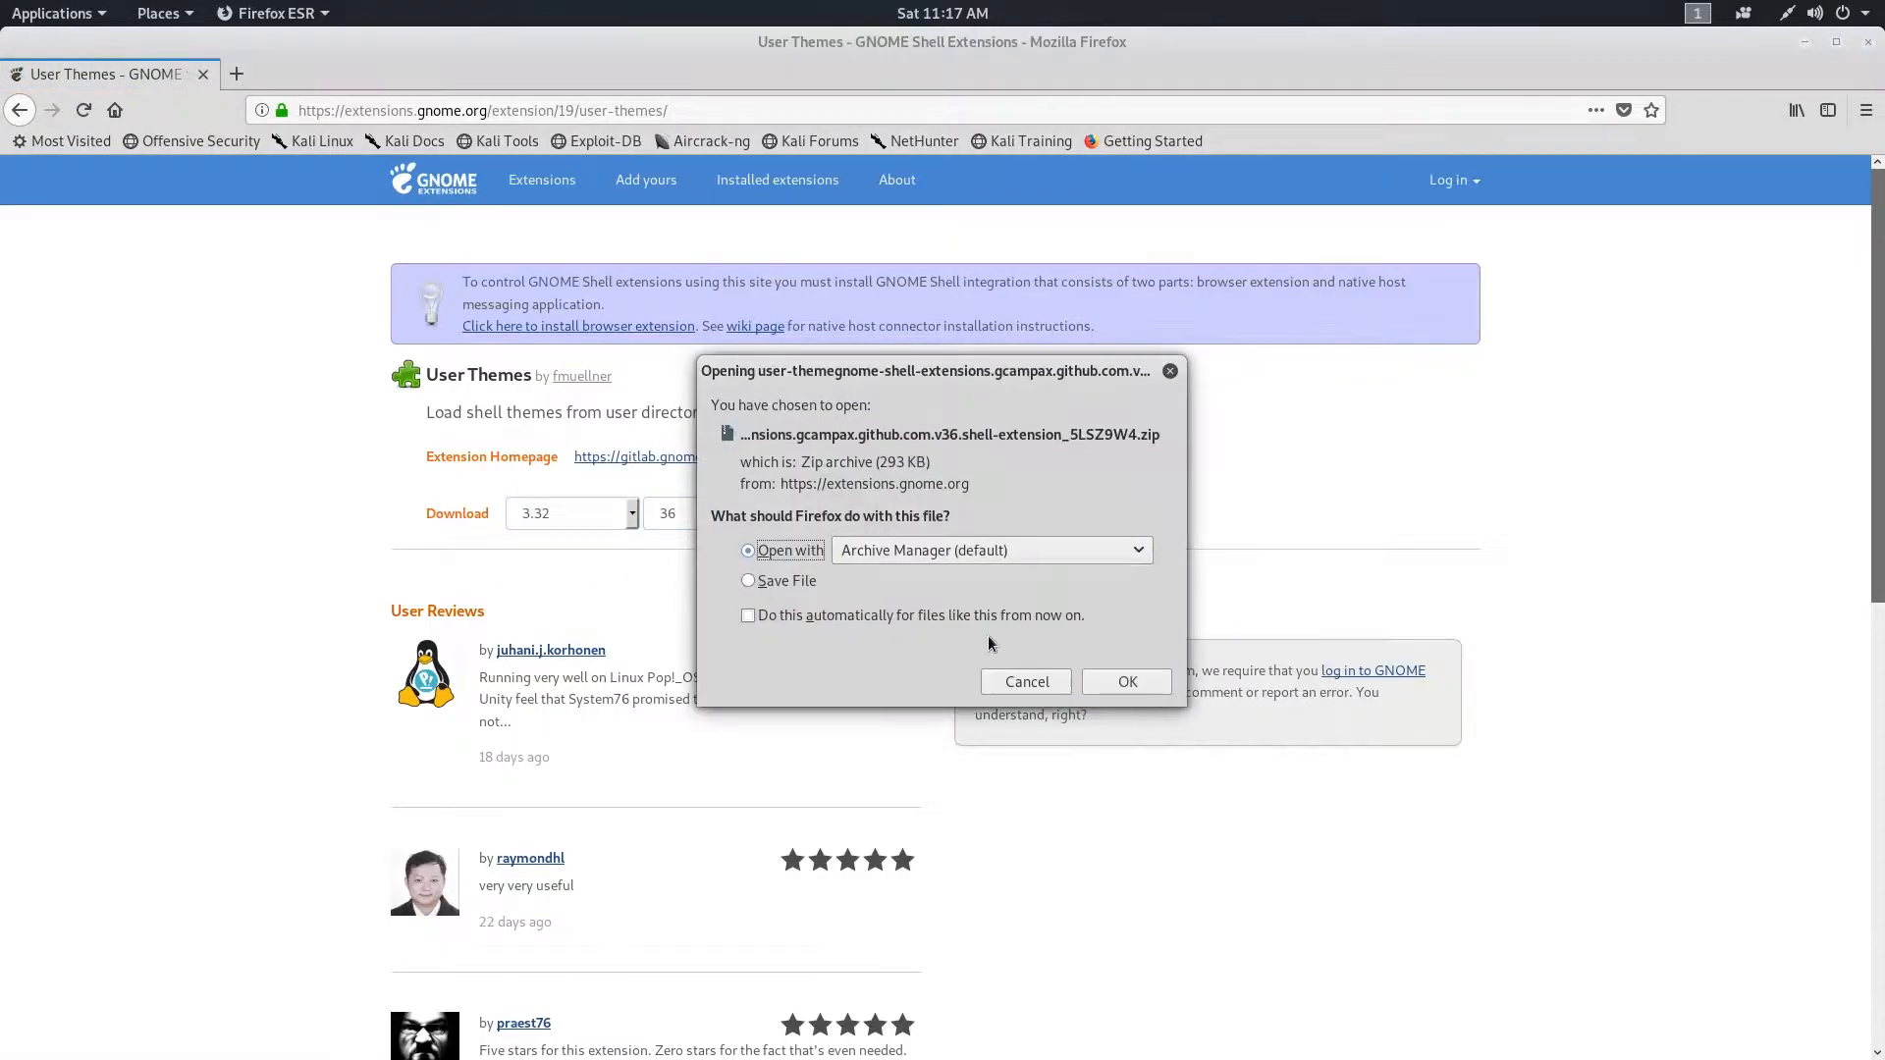
- Cancel the zip download, add the GNOME Shell integration add-on to Firefox and reload the page
{"action": "left_click", "coordinate": [1025, 681]}
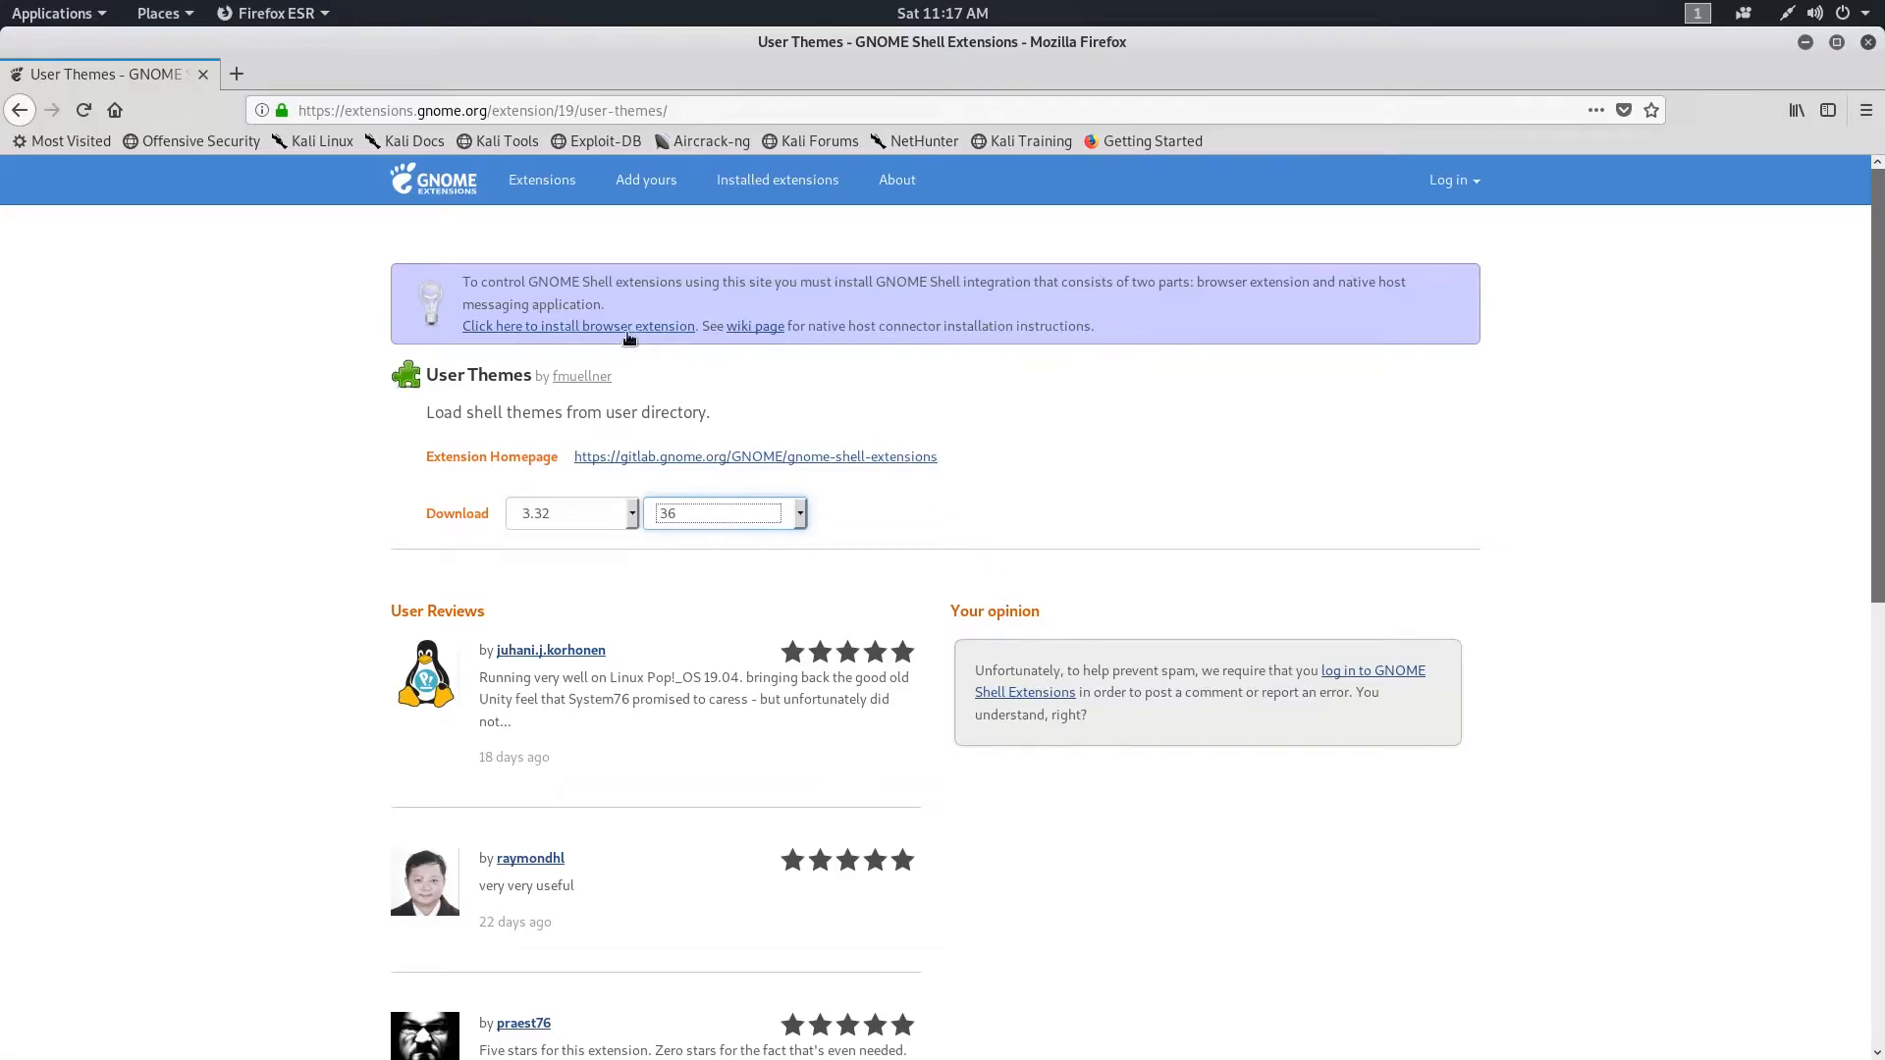
{"action": "mouse_move", "coordinate": [577, 326]}
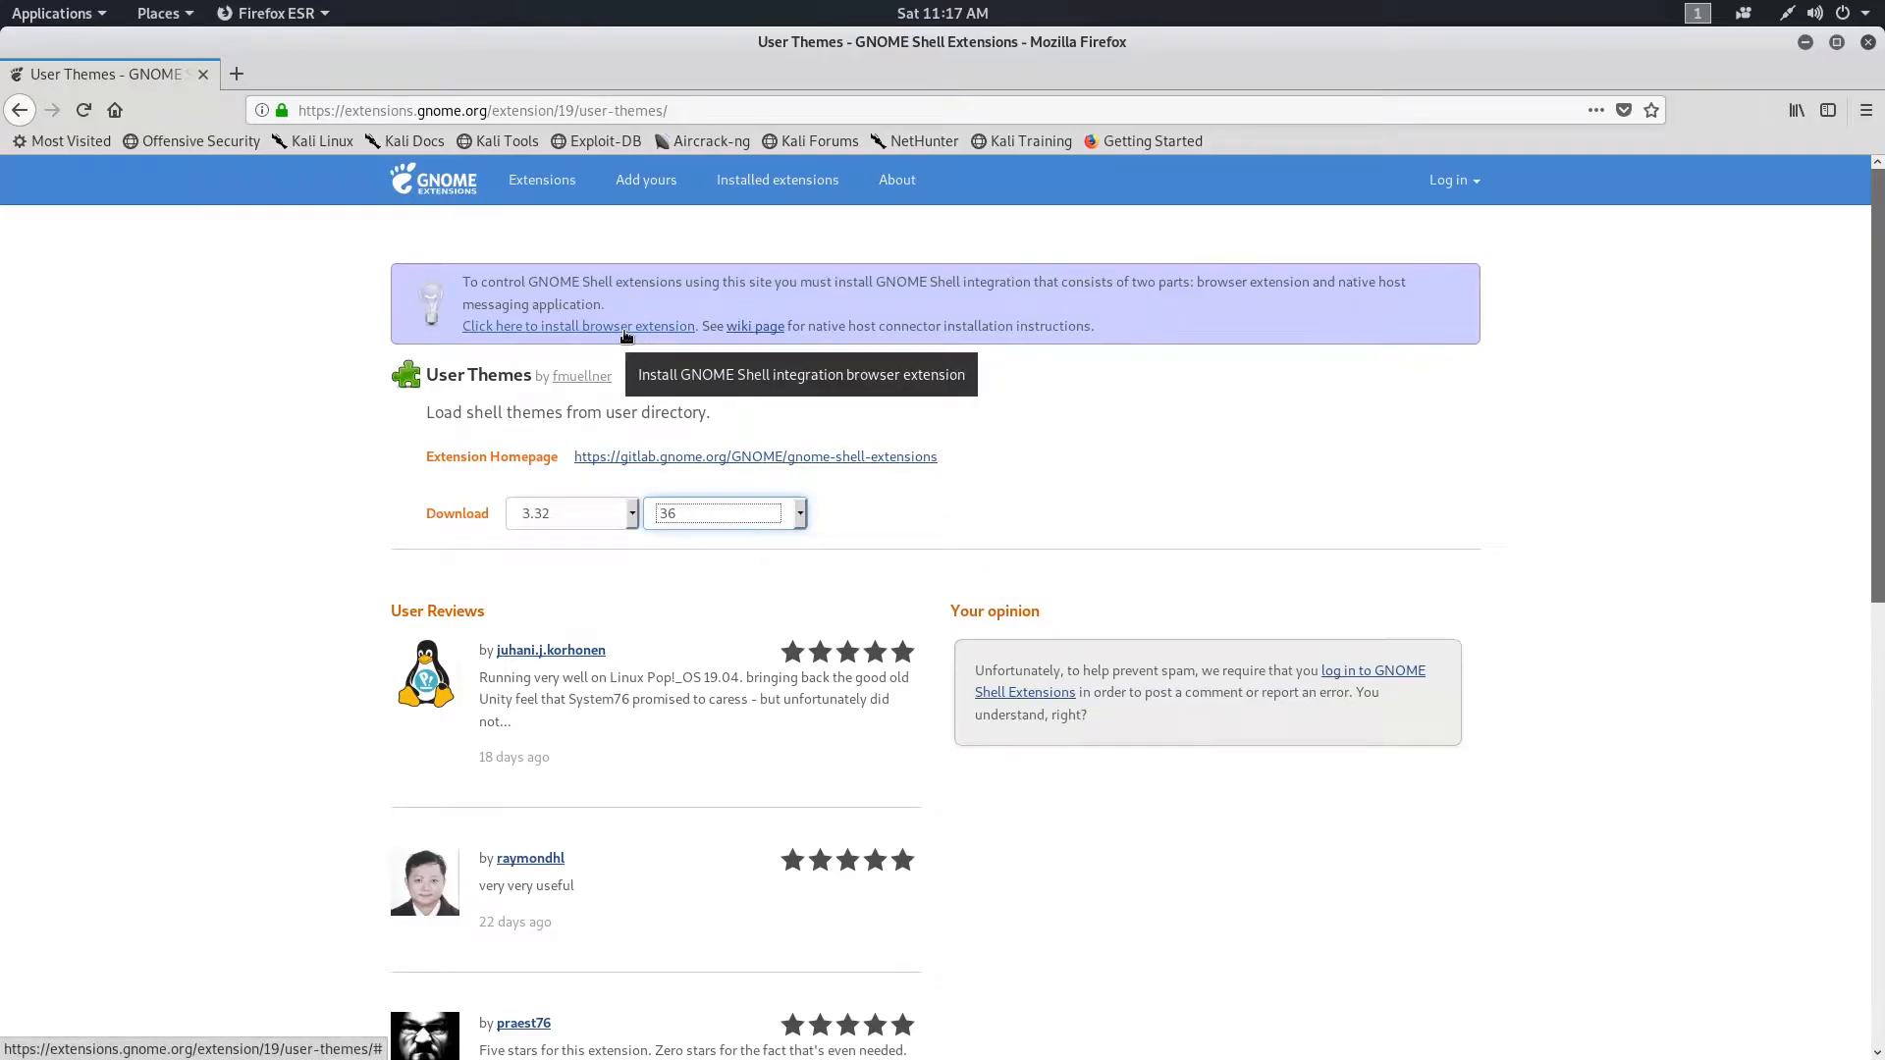
{"action": "left_click", "coordinate": [577, 326]}
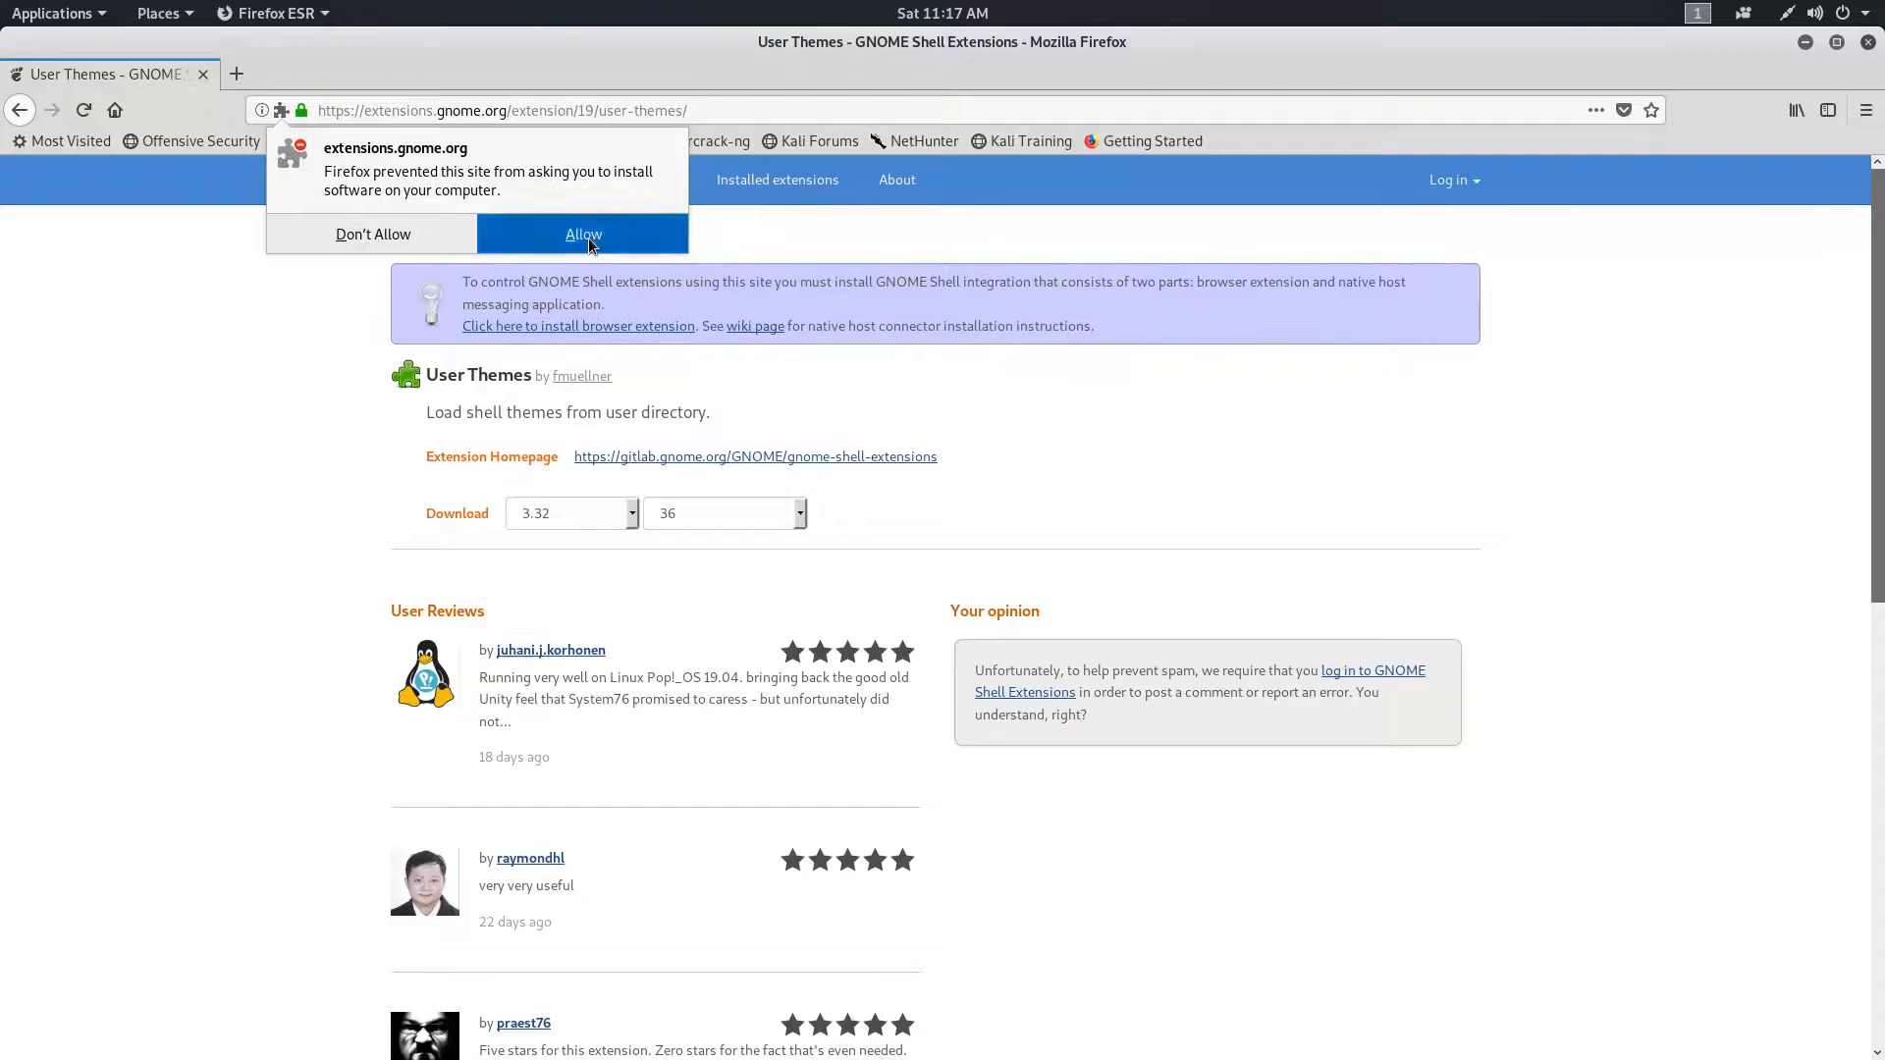
{"action": "left_click", "coordinate": [583, 234]}
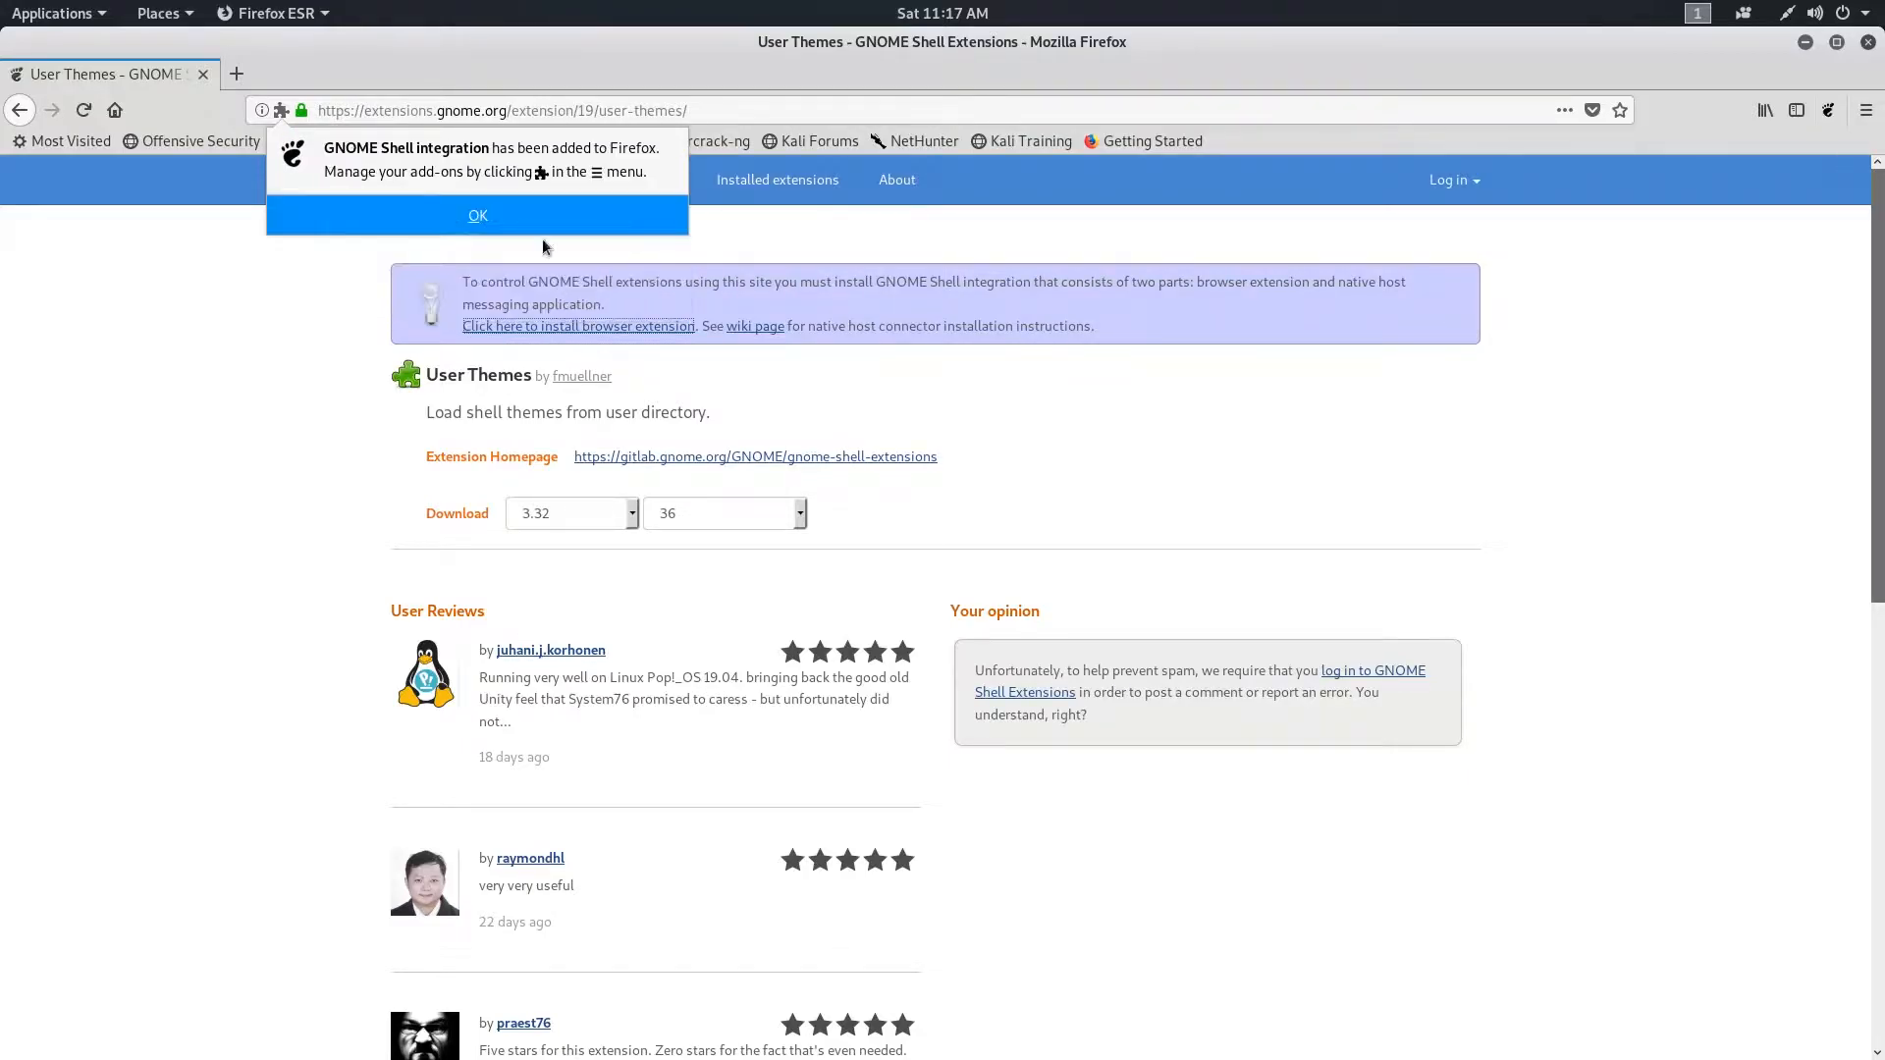
{"action": "left_click", "coordinate": [477, 216]}
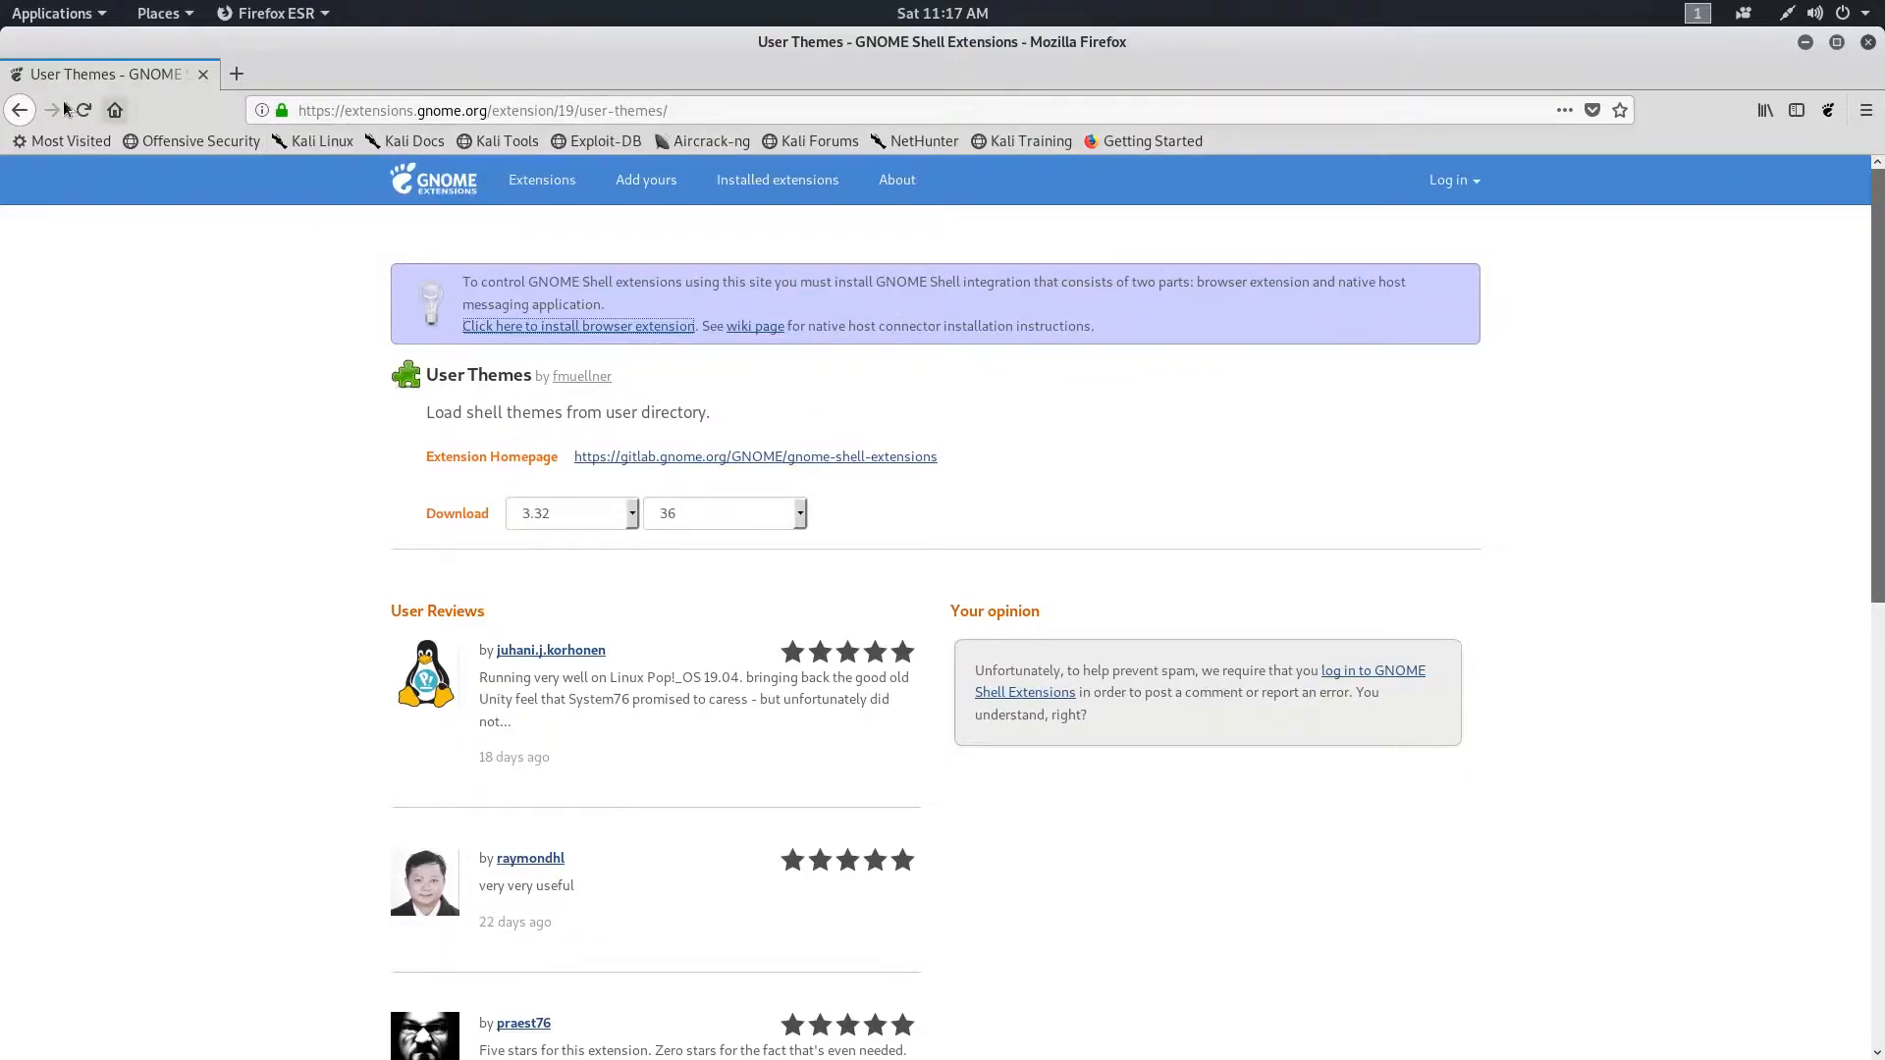
{"action": "left_click", "coordinate": [83, 110]}
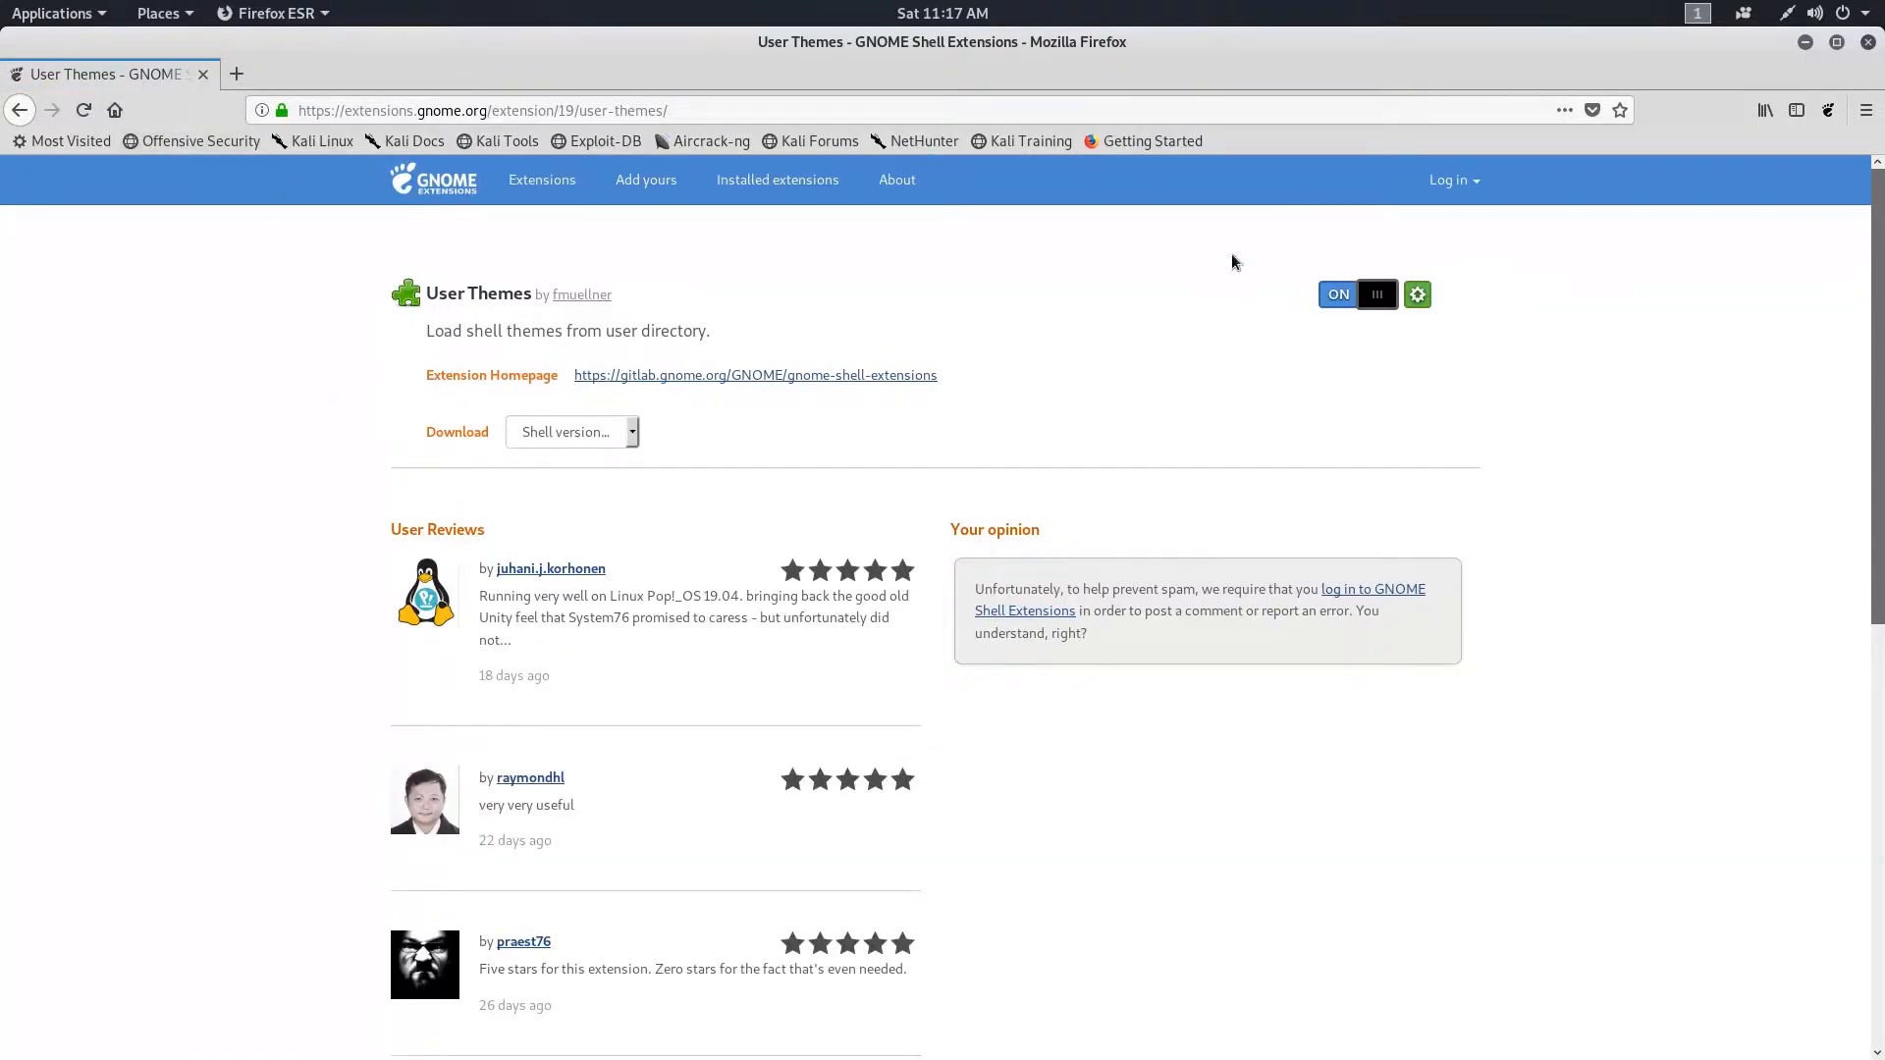
{"action": "mouse_move", "coordinate": [1332, 261]}
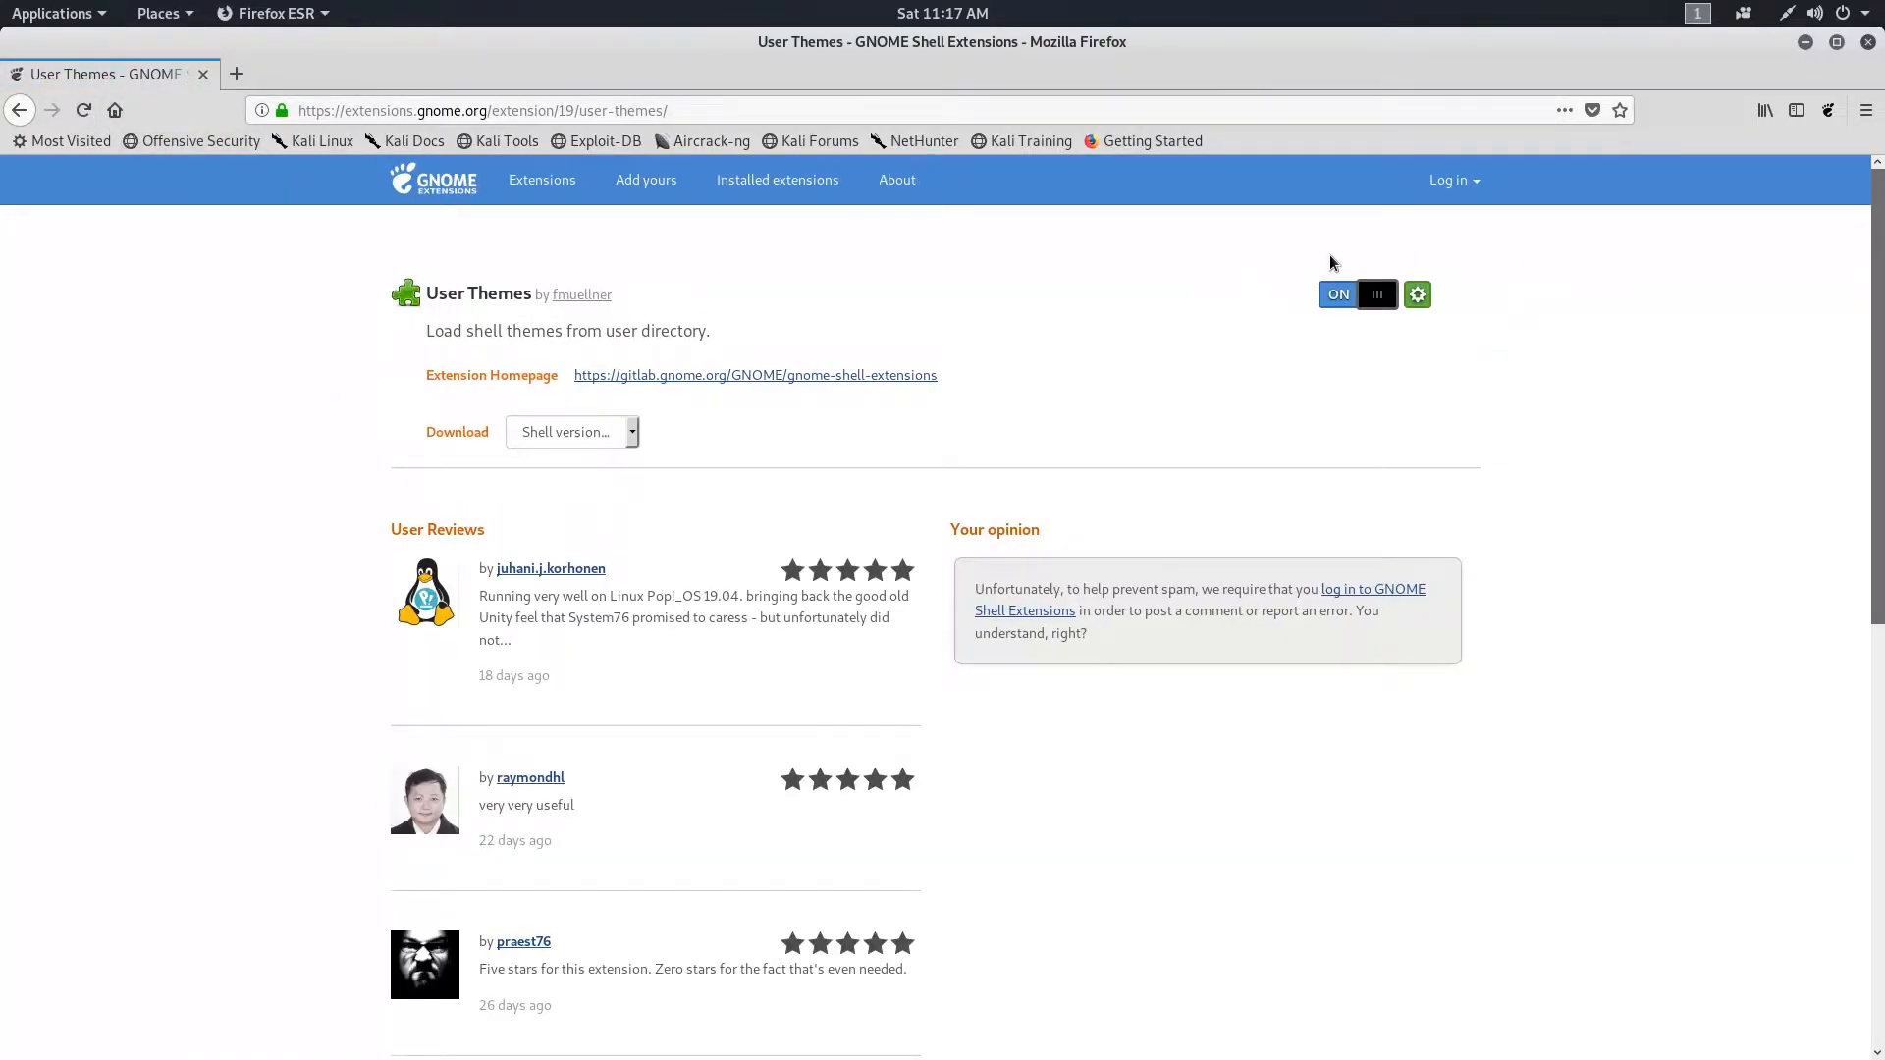
{"action": "mouse_move", "coordinate": [1400, 302]}
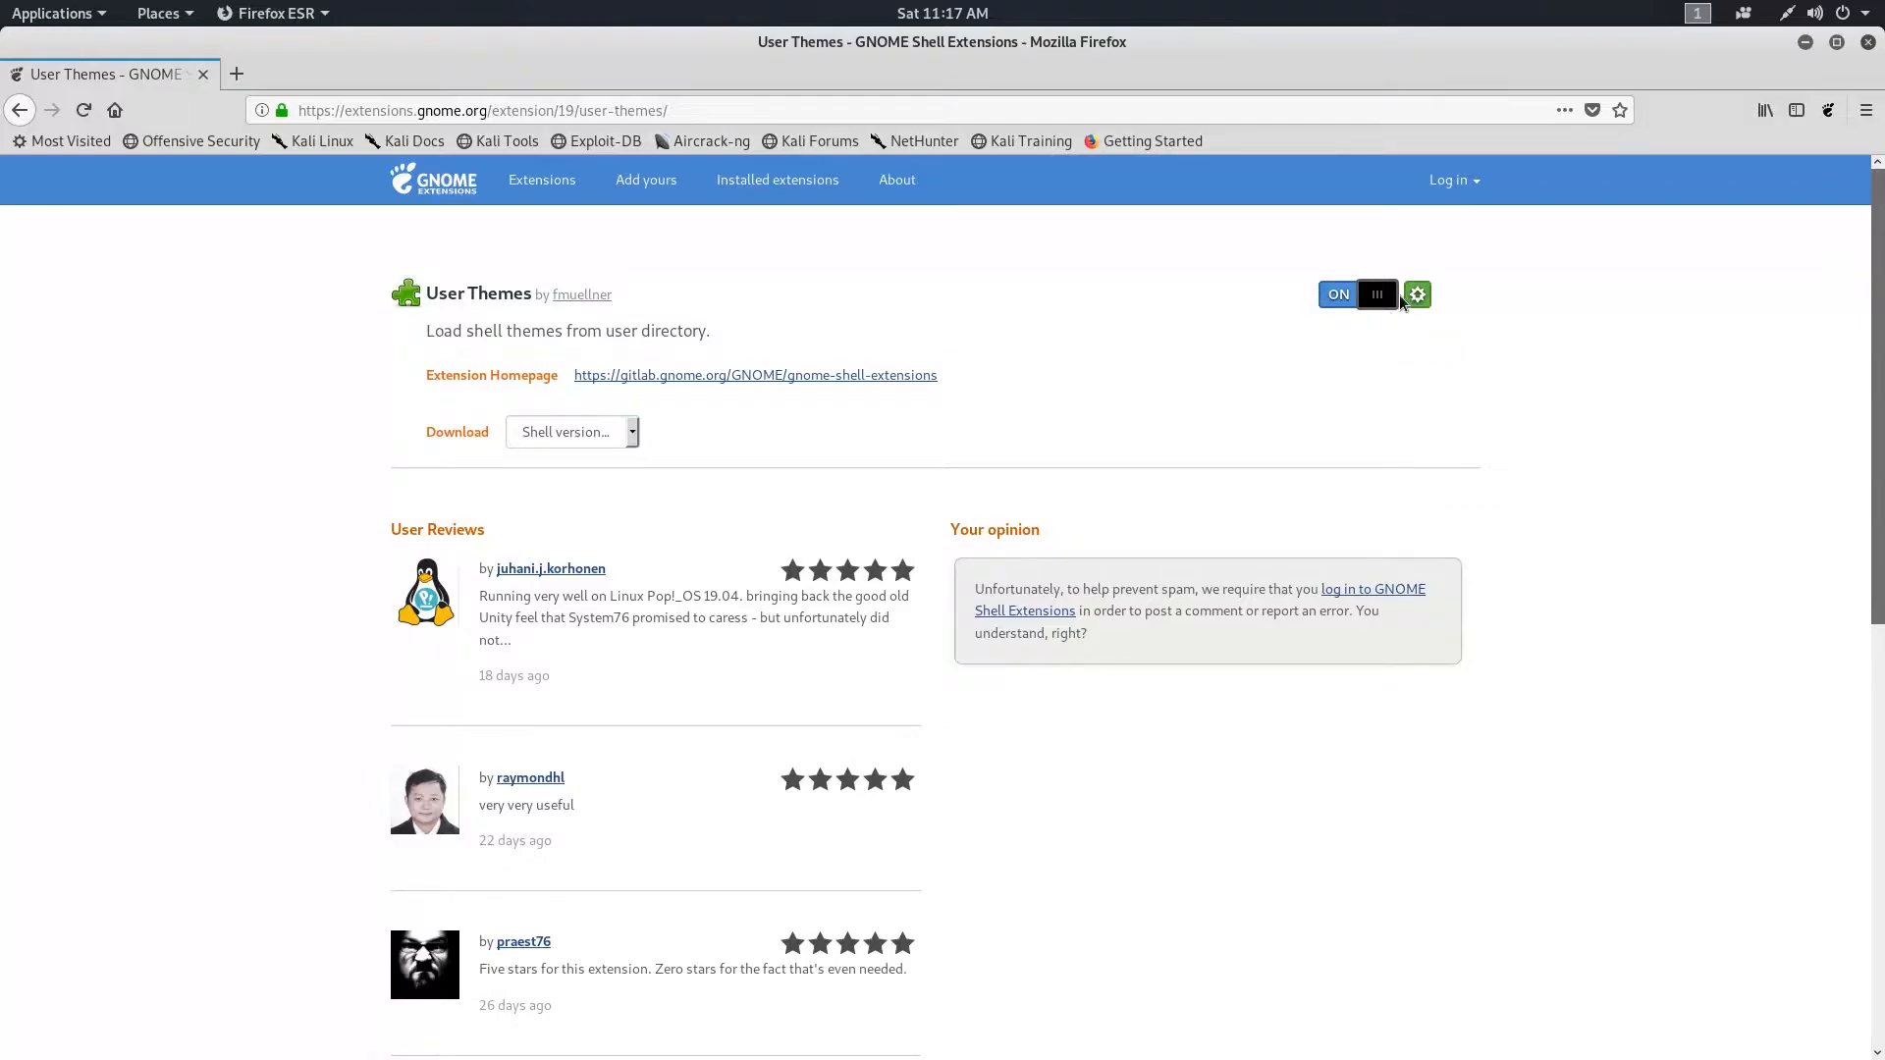
{"action": "mouse_move", "coordinate": [1331, 338]}
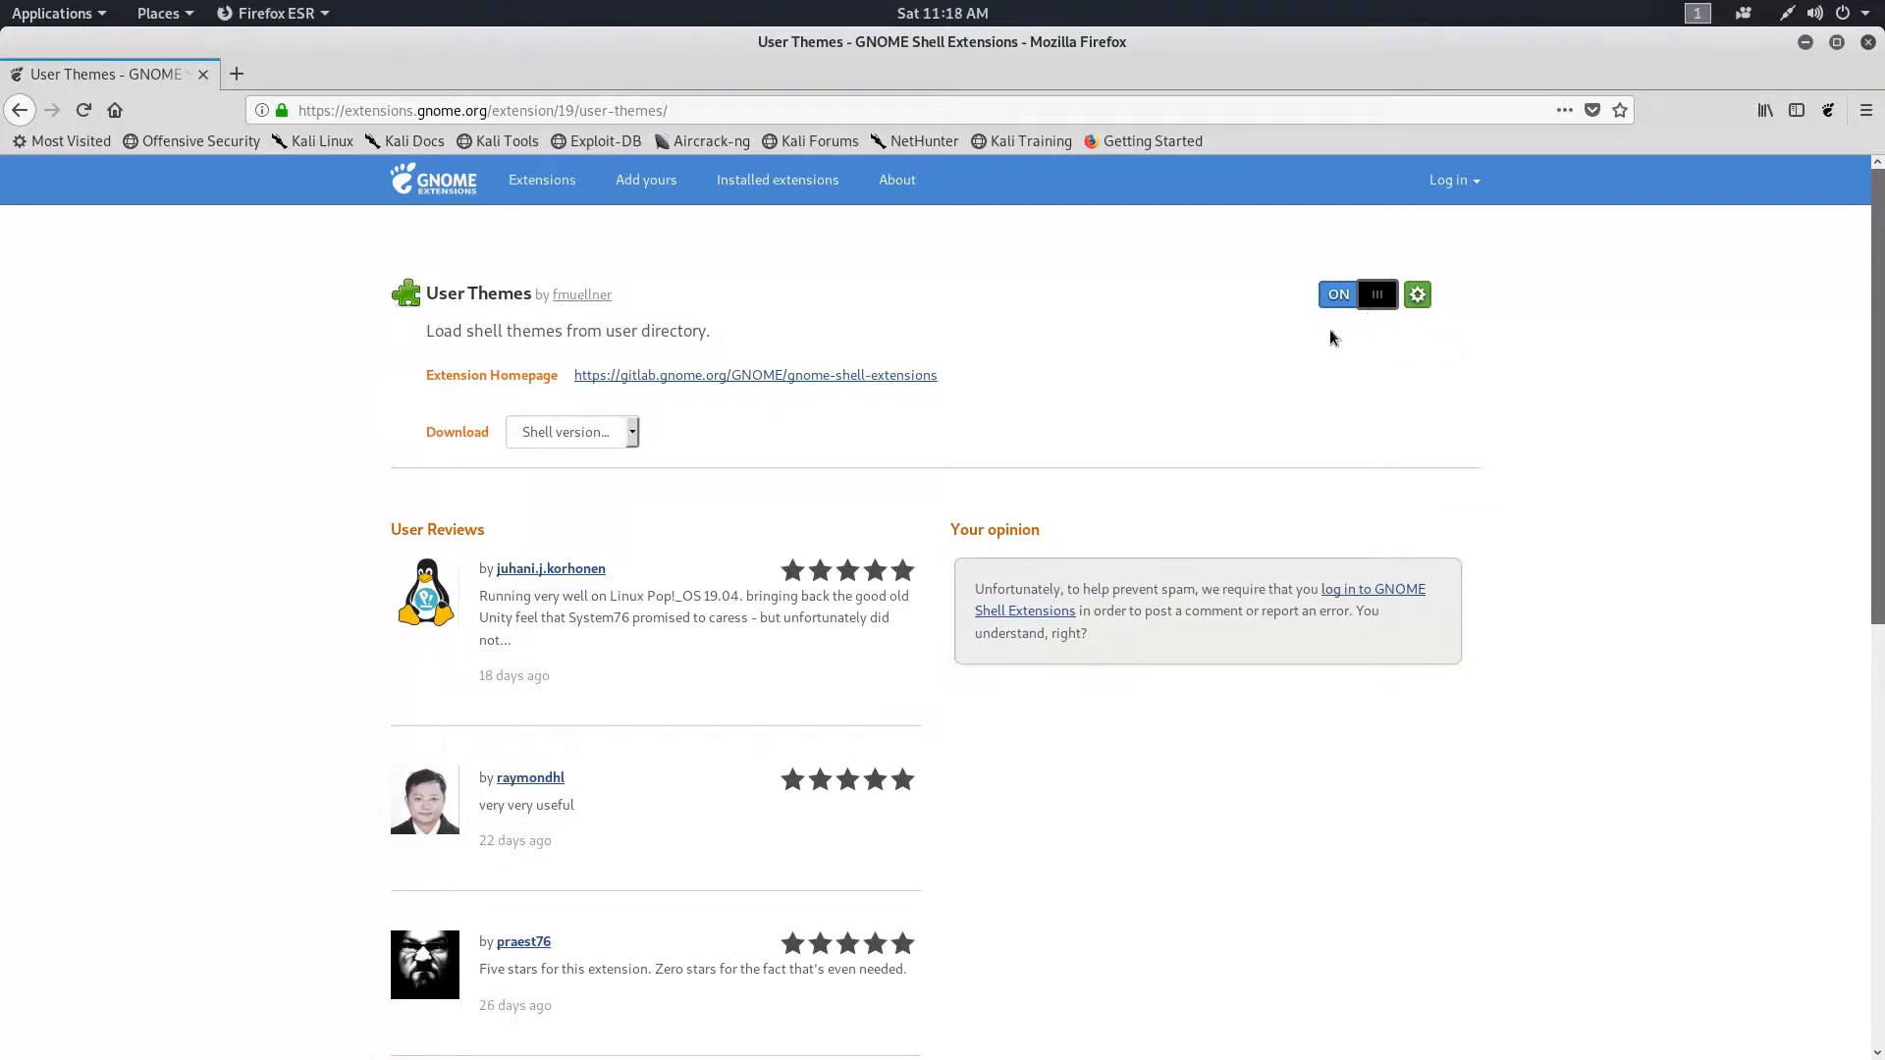
- Search Google for gnome-look in a new tab and open the Gnome-look.org result
{"action": "left_click", "coordinate": [458, 73]}
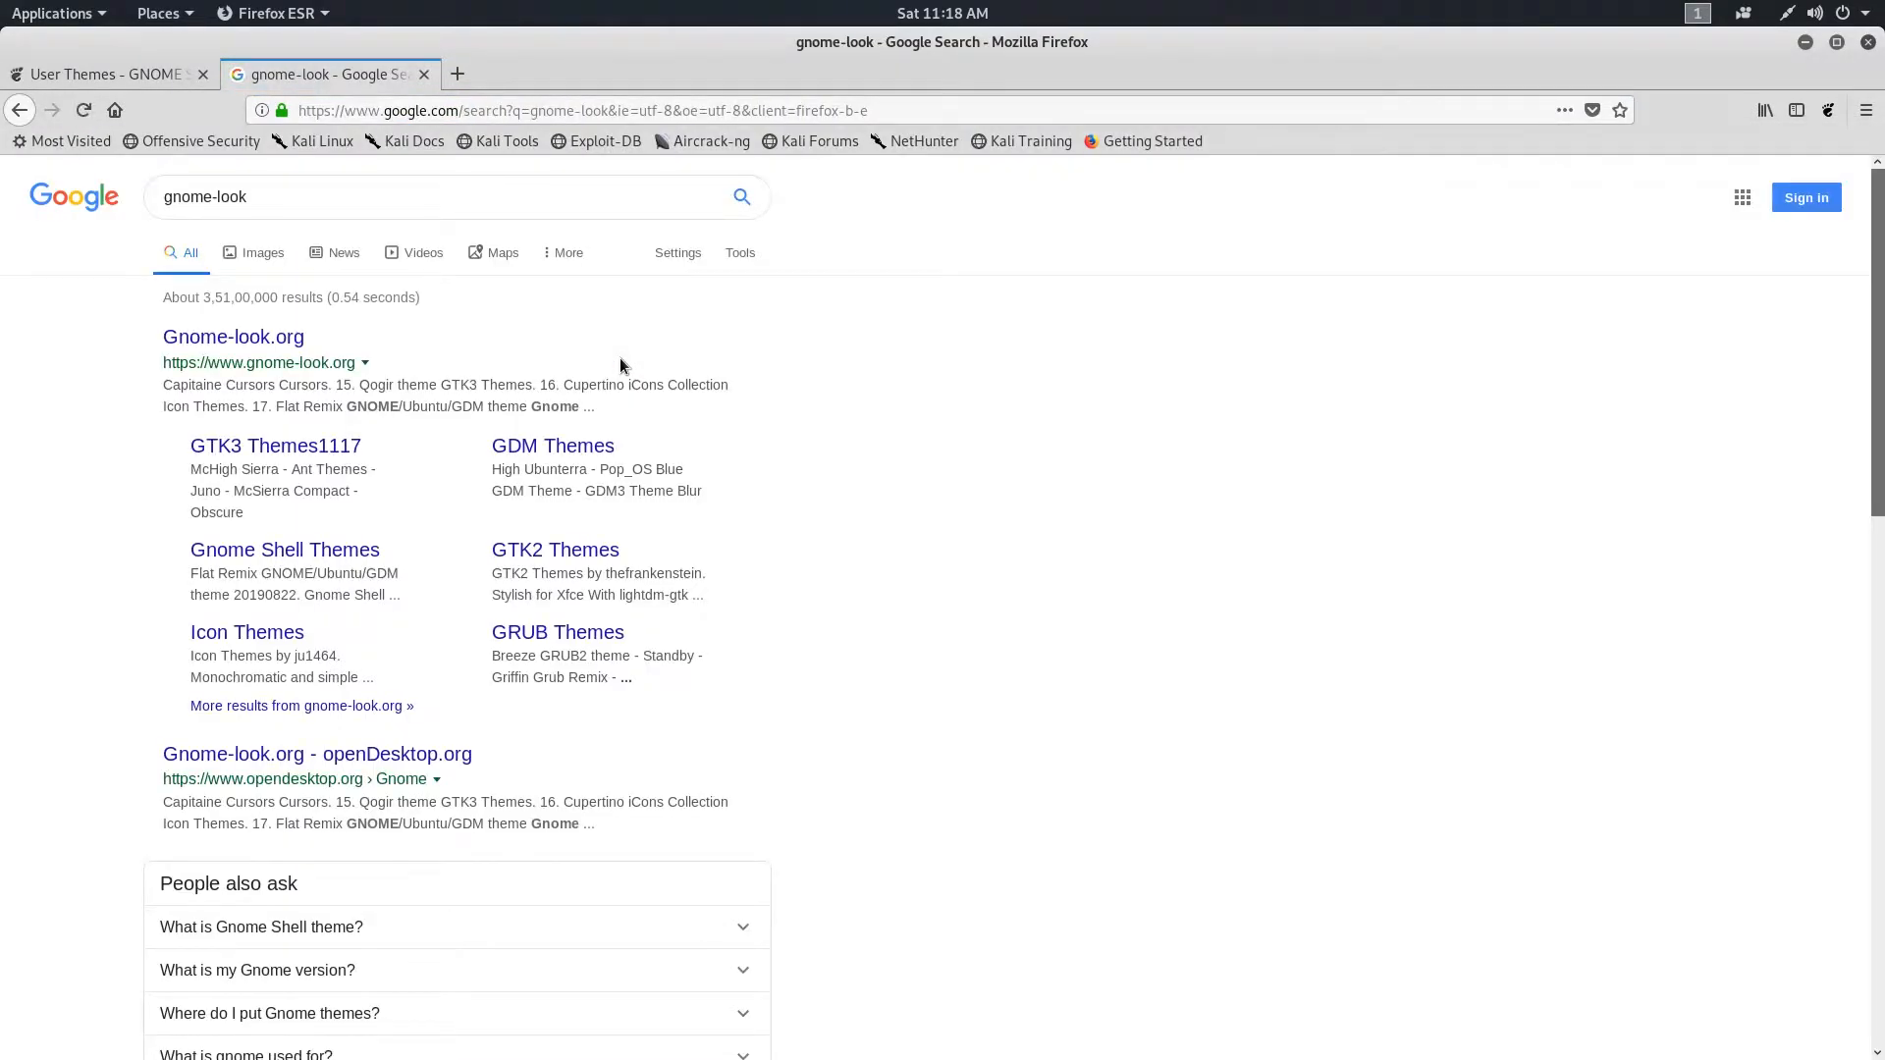
{"action": "left_click", "coordinate": [234, 336]}
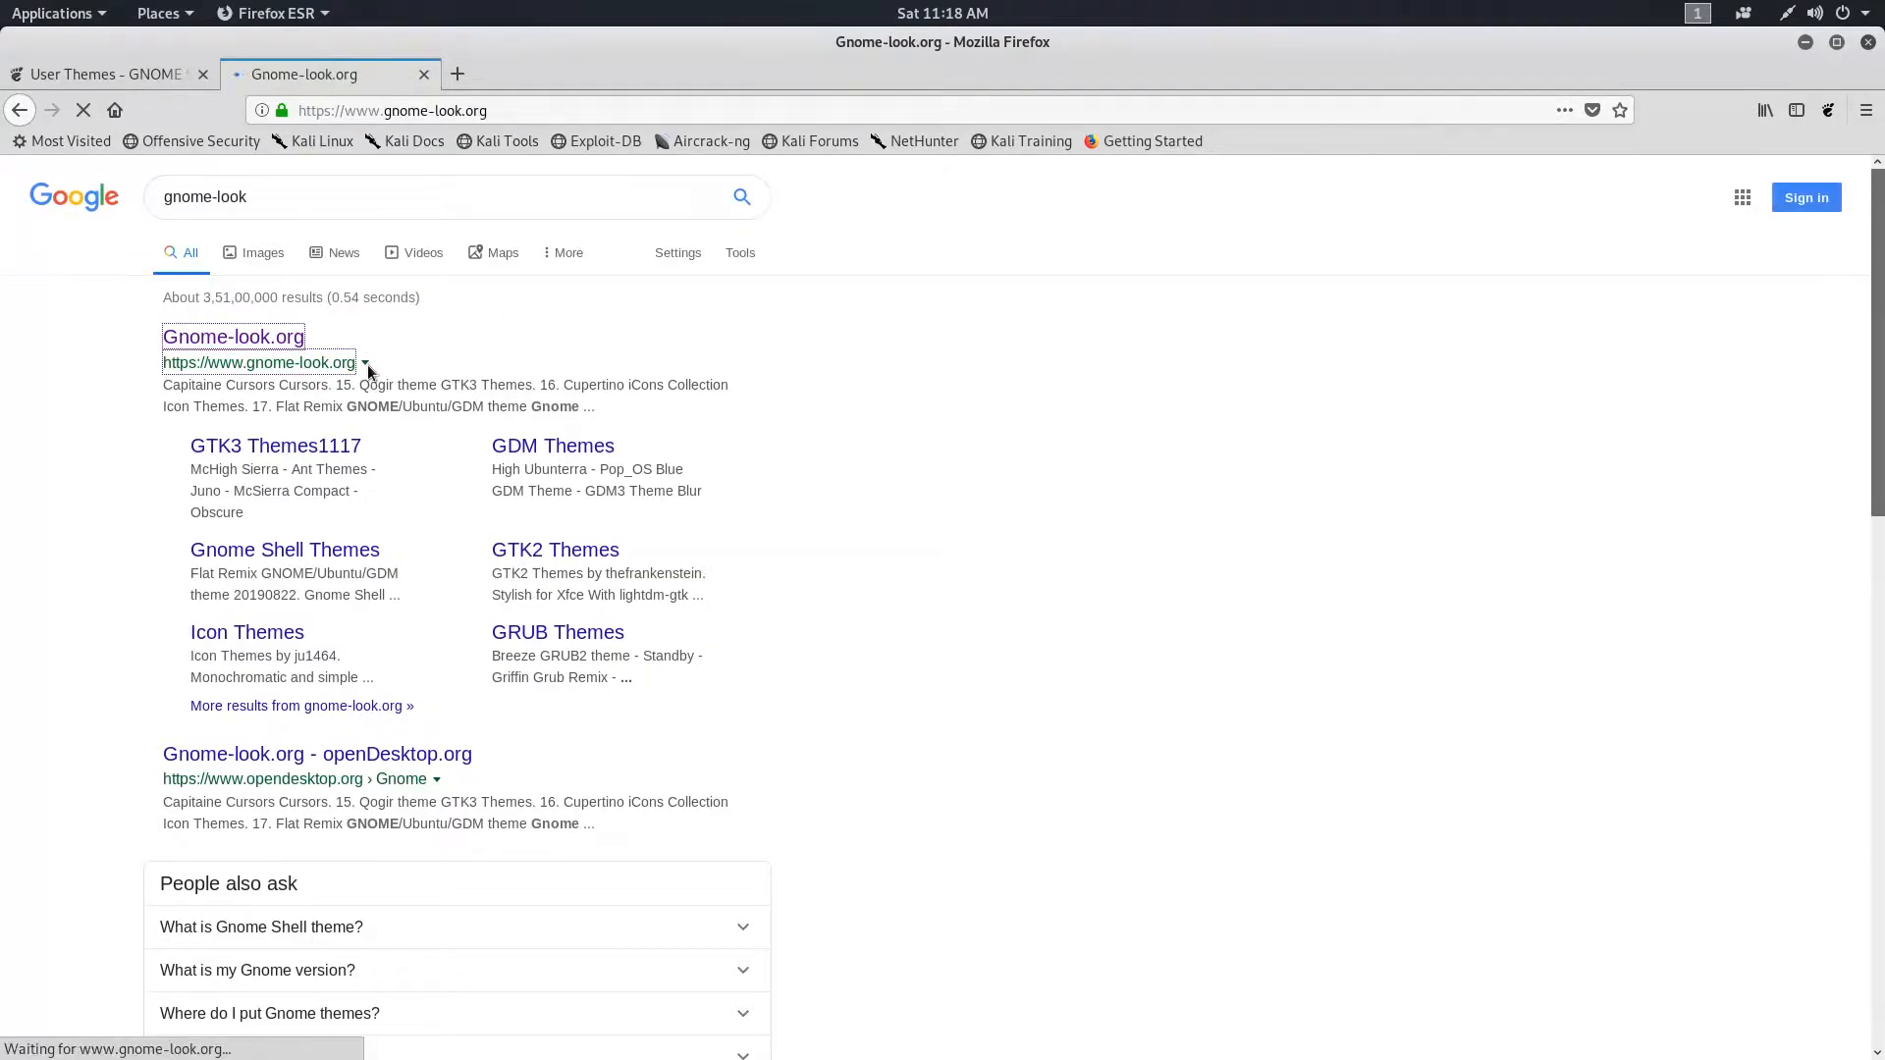
- Browse GTK3 Themes ranked by score and open the top-rated McMojave theme page
{"action": "left_click", "coordinate": [232, 336]}
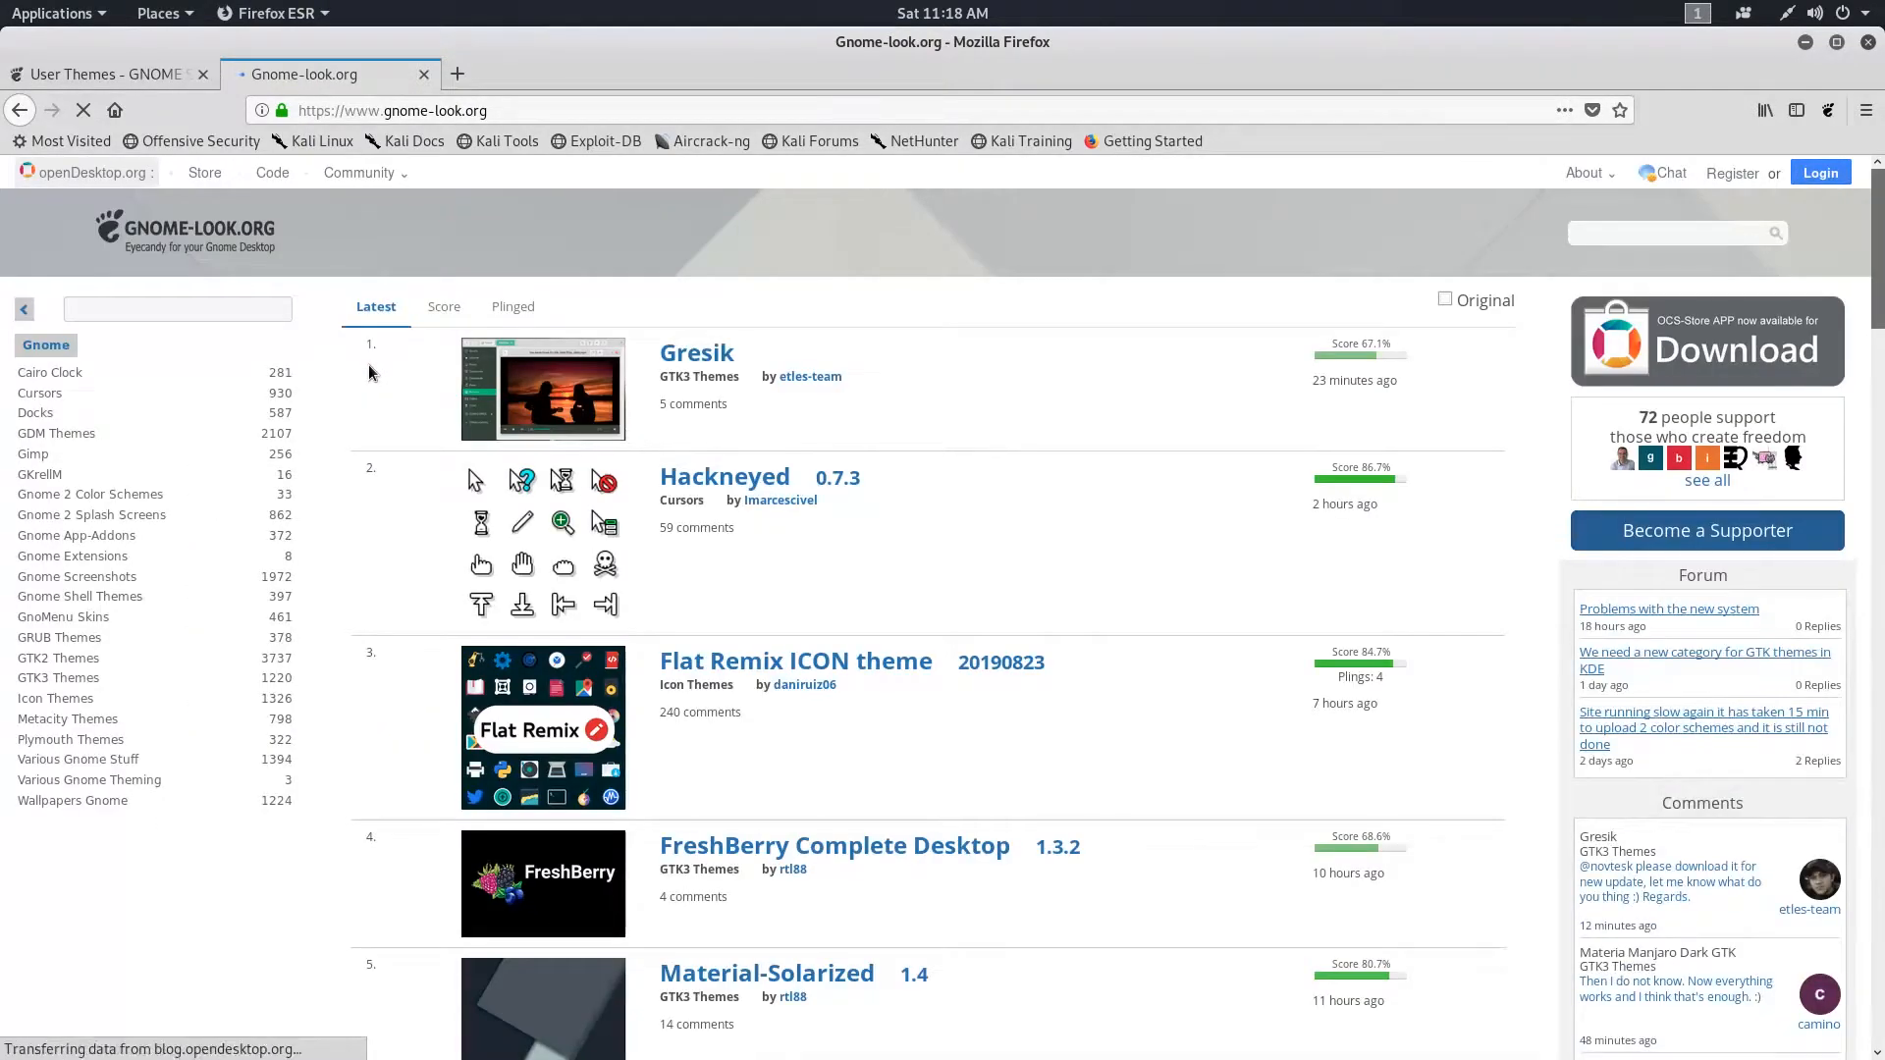
{"action": "mouse_move", "coordinate": [59, 636]}
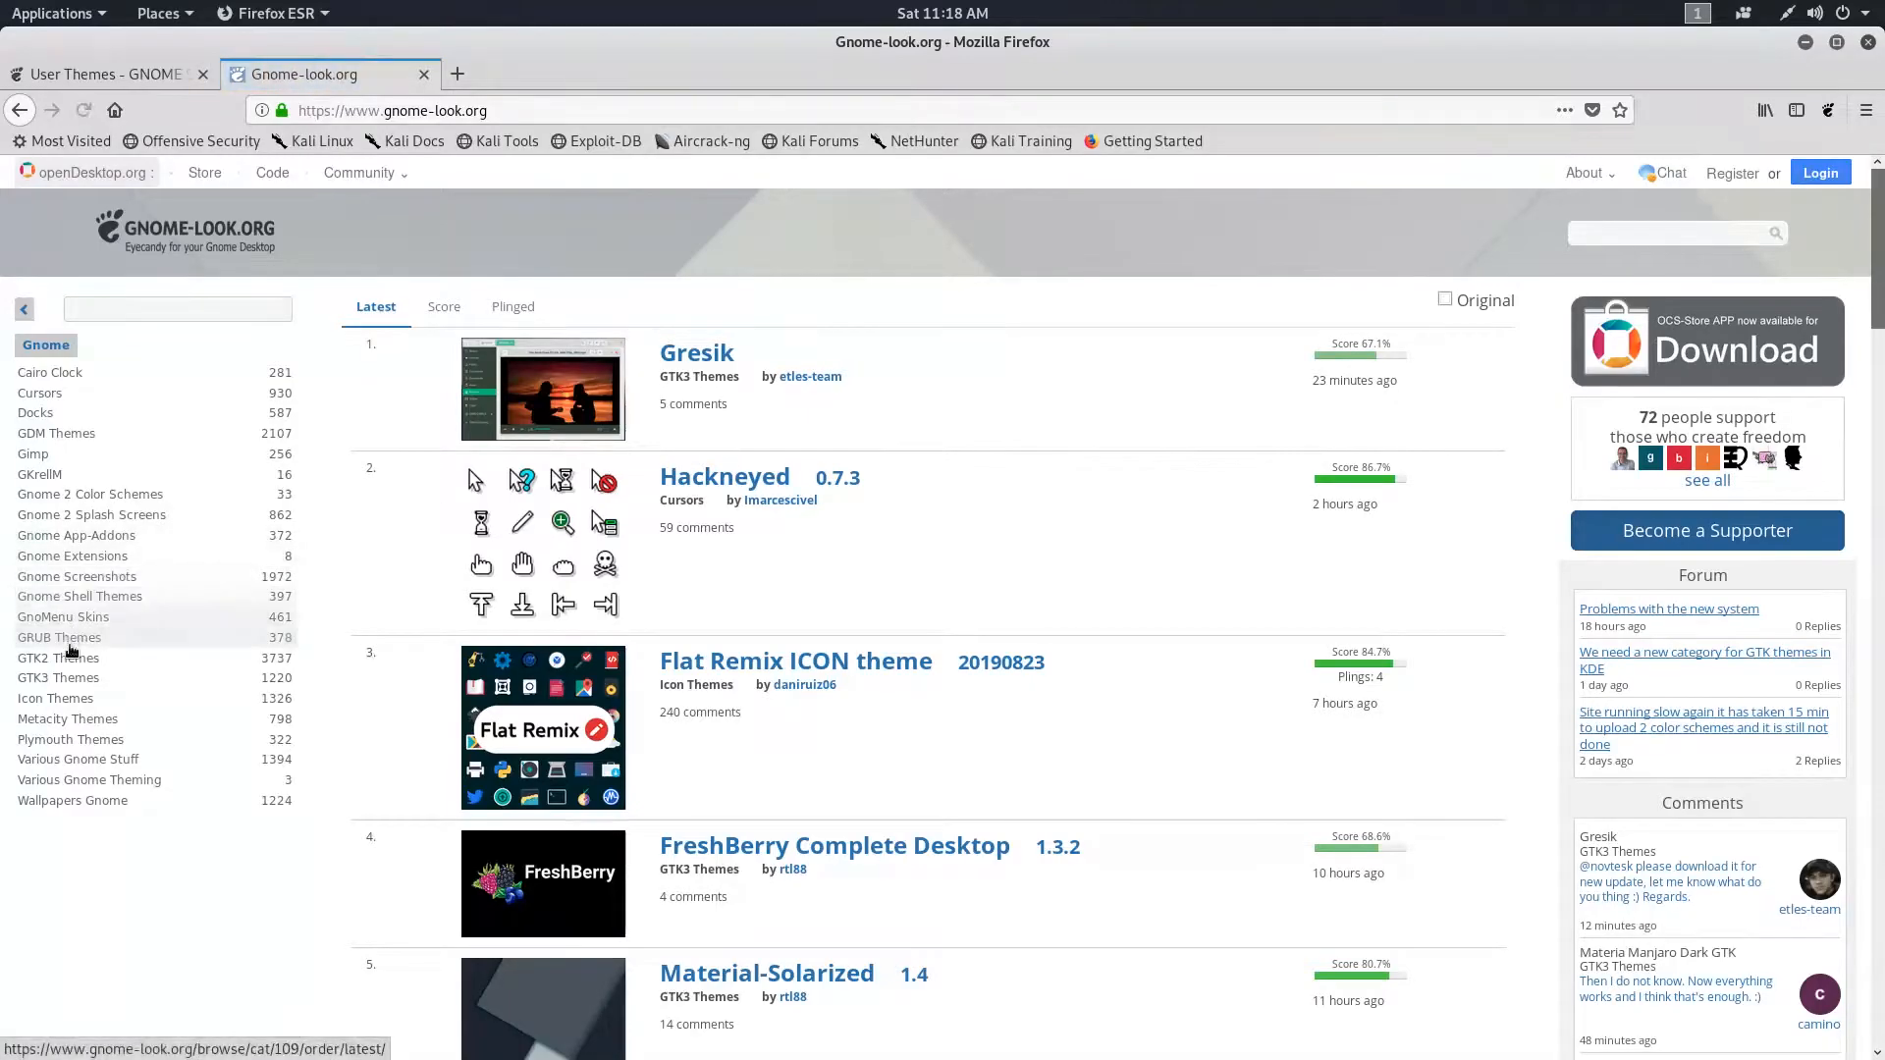
{"action": "left_click", "coordinate": [57, 678]}
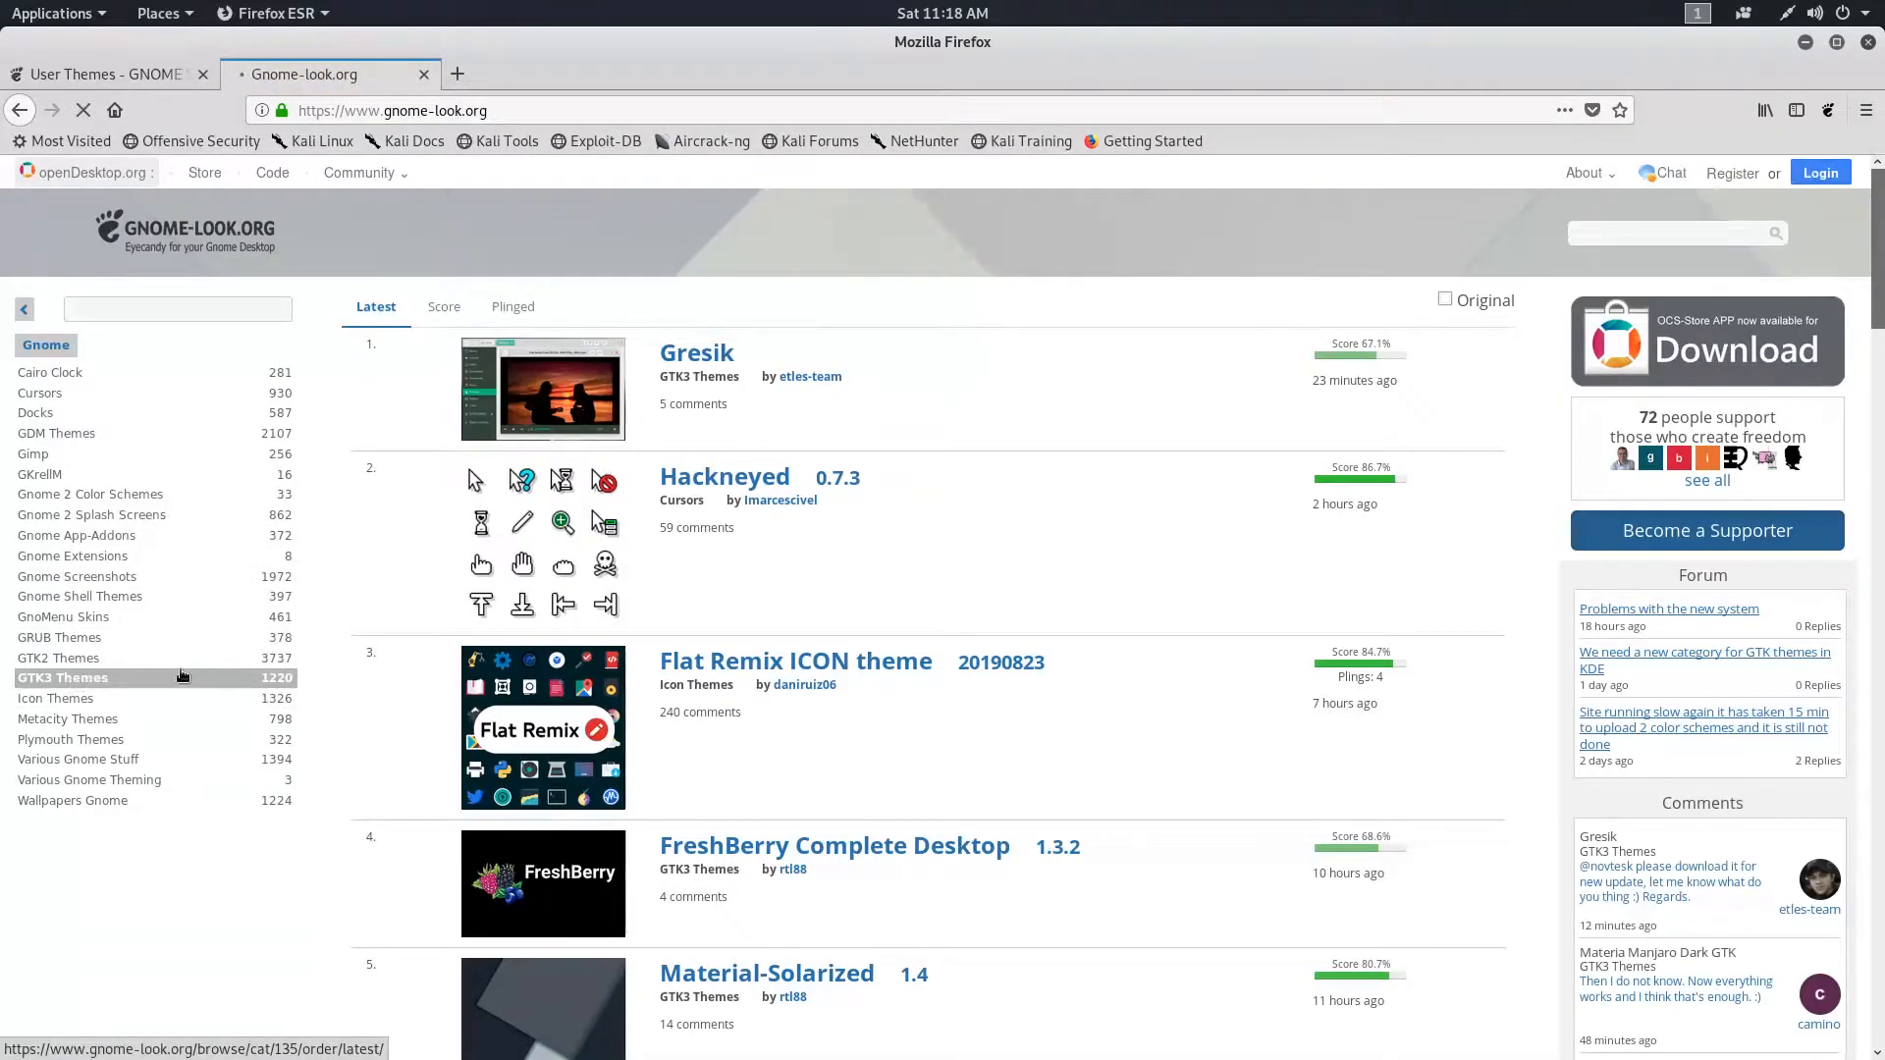
{"action": "left_click", "coordinate": [61, 677]}
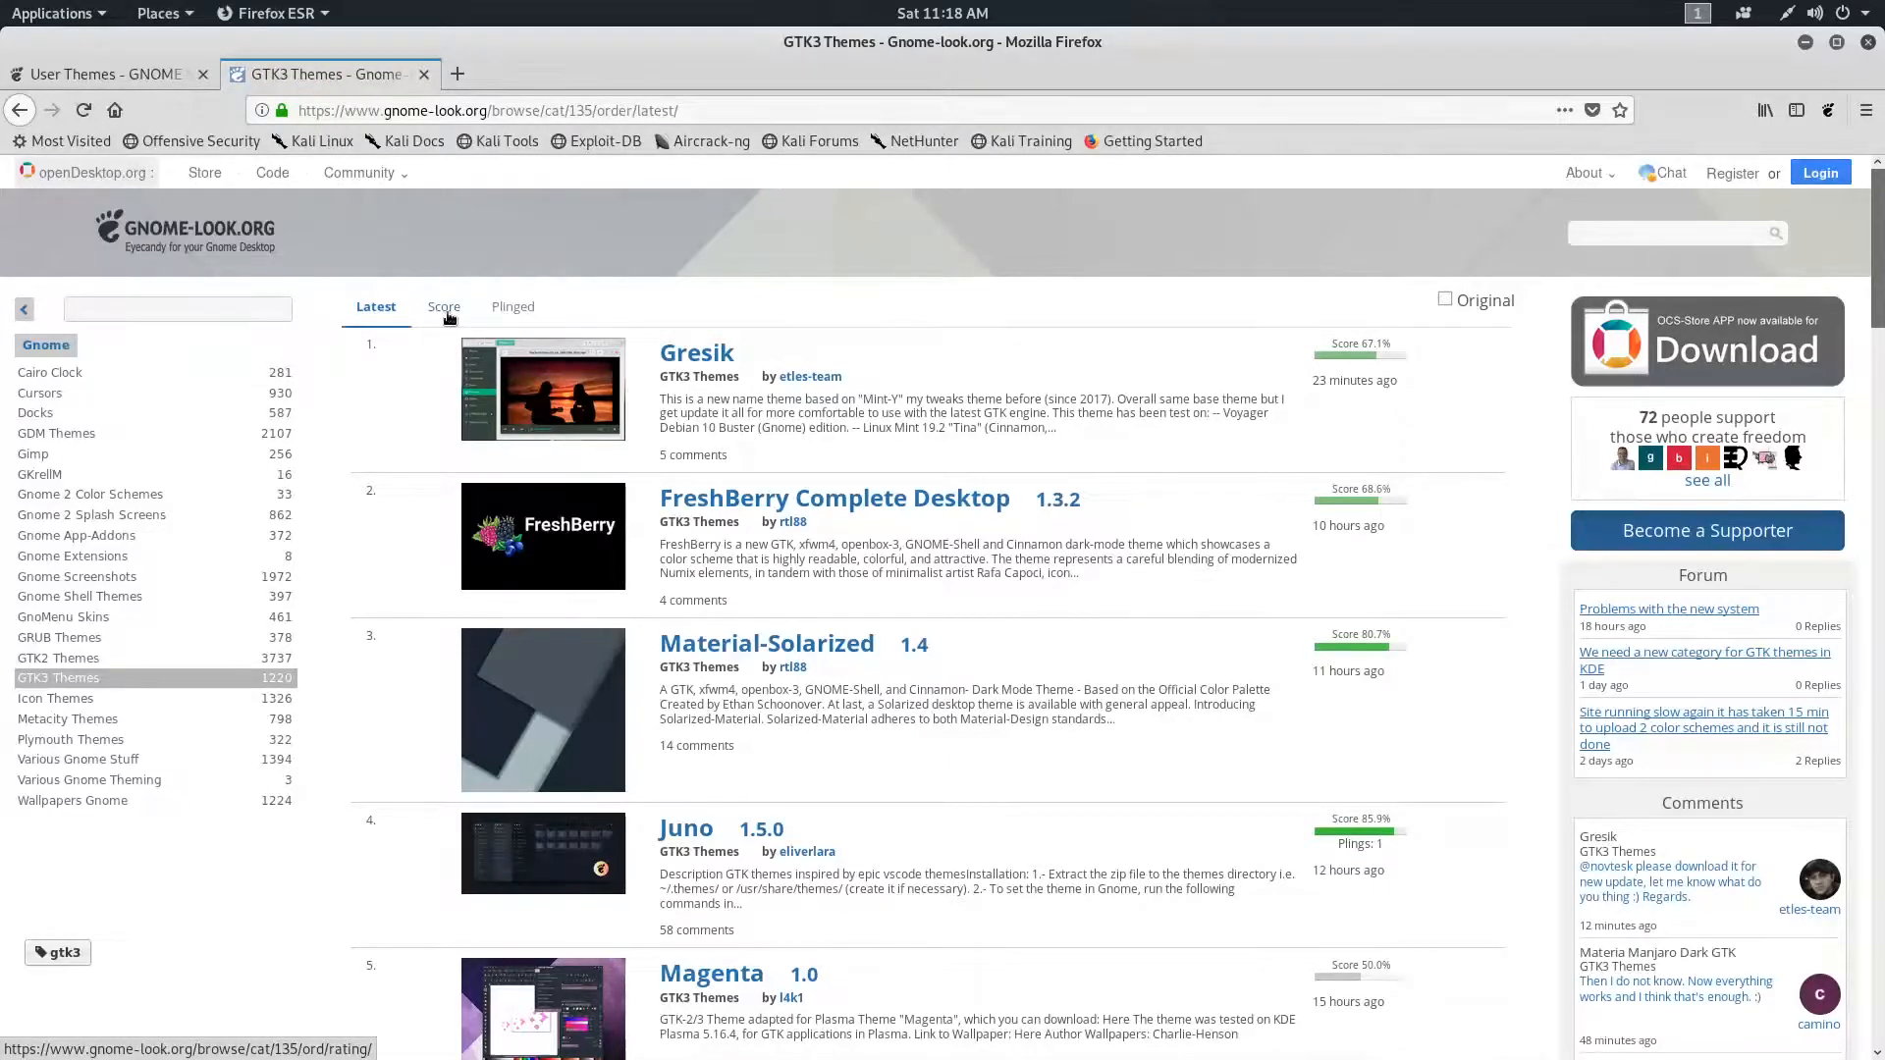
{"action": "left_click", "coordinate": [444, 306]}
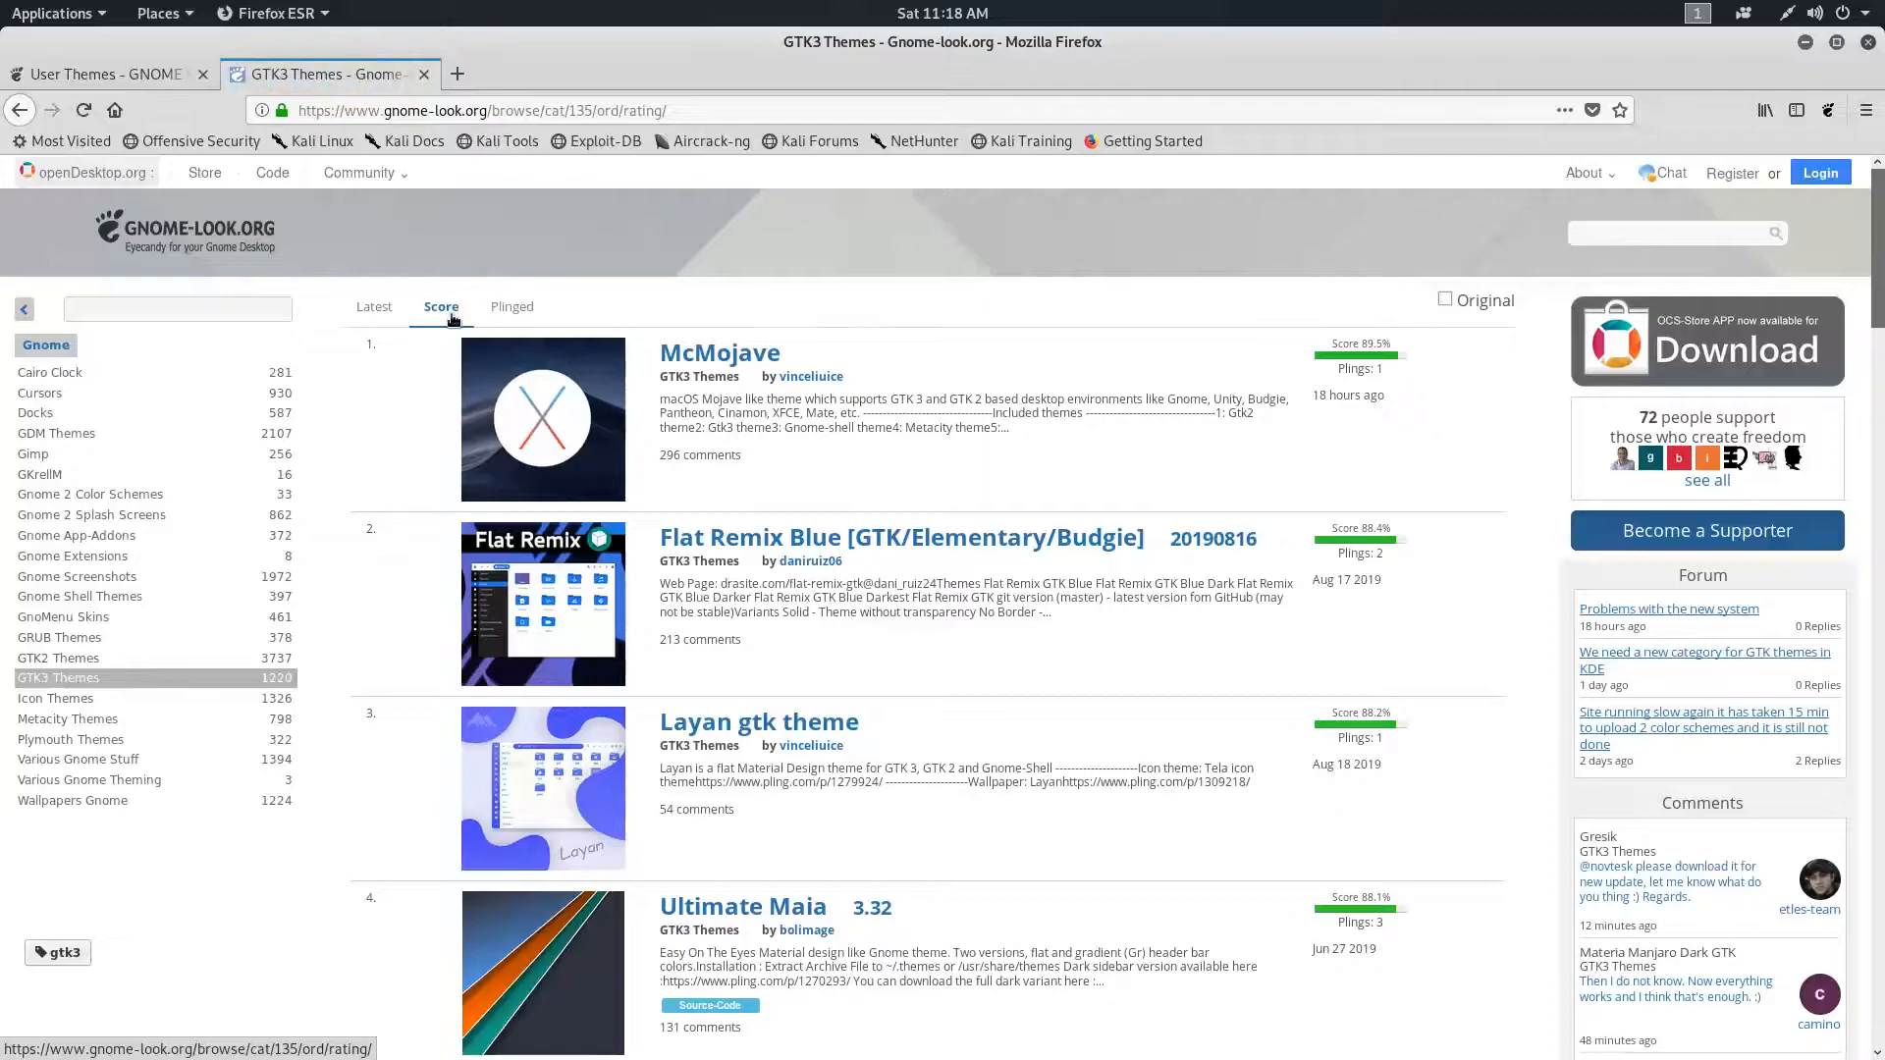
{"action": "mouse_move", "coordinate": [719, 351]}
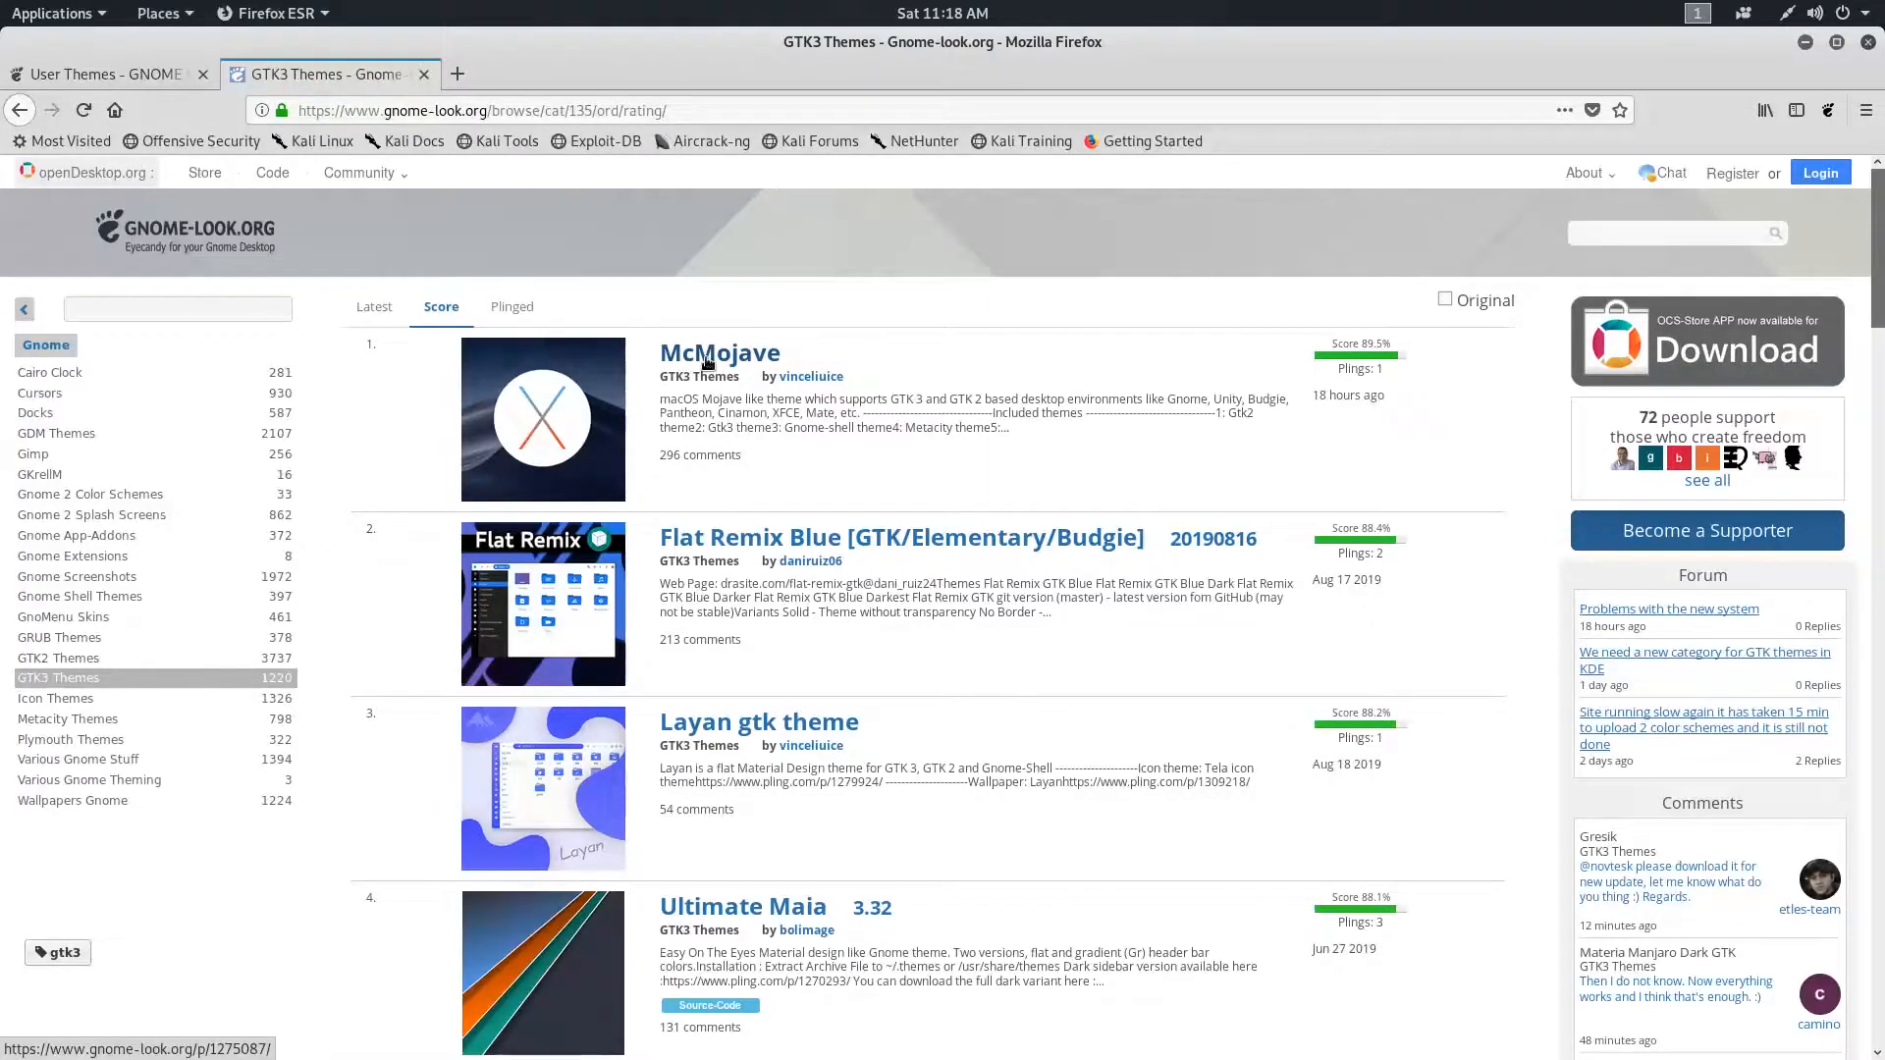
{"action": "left_click", "coordinate": [718, 351]}
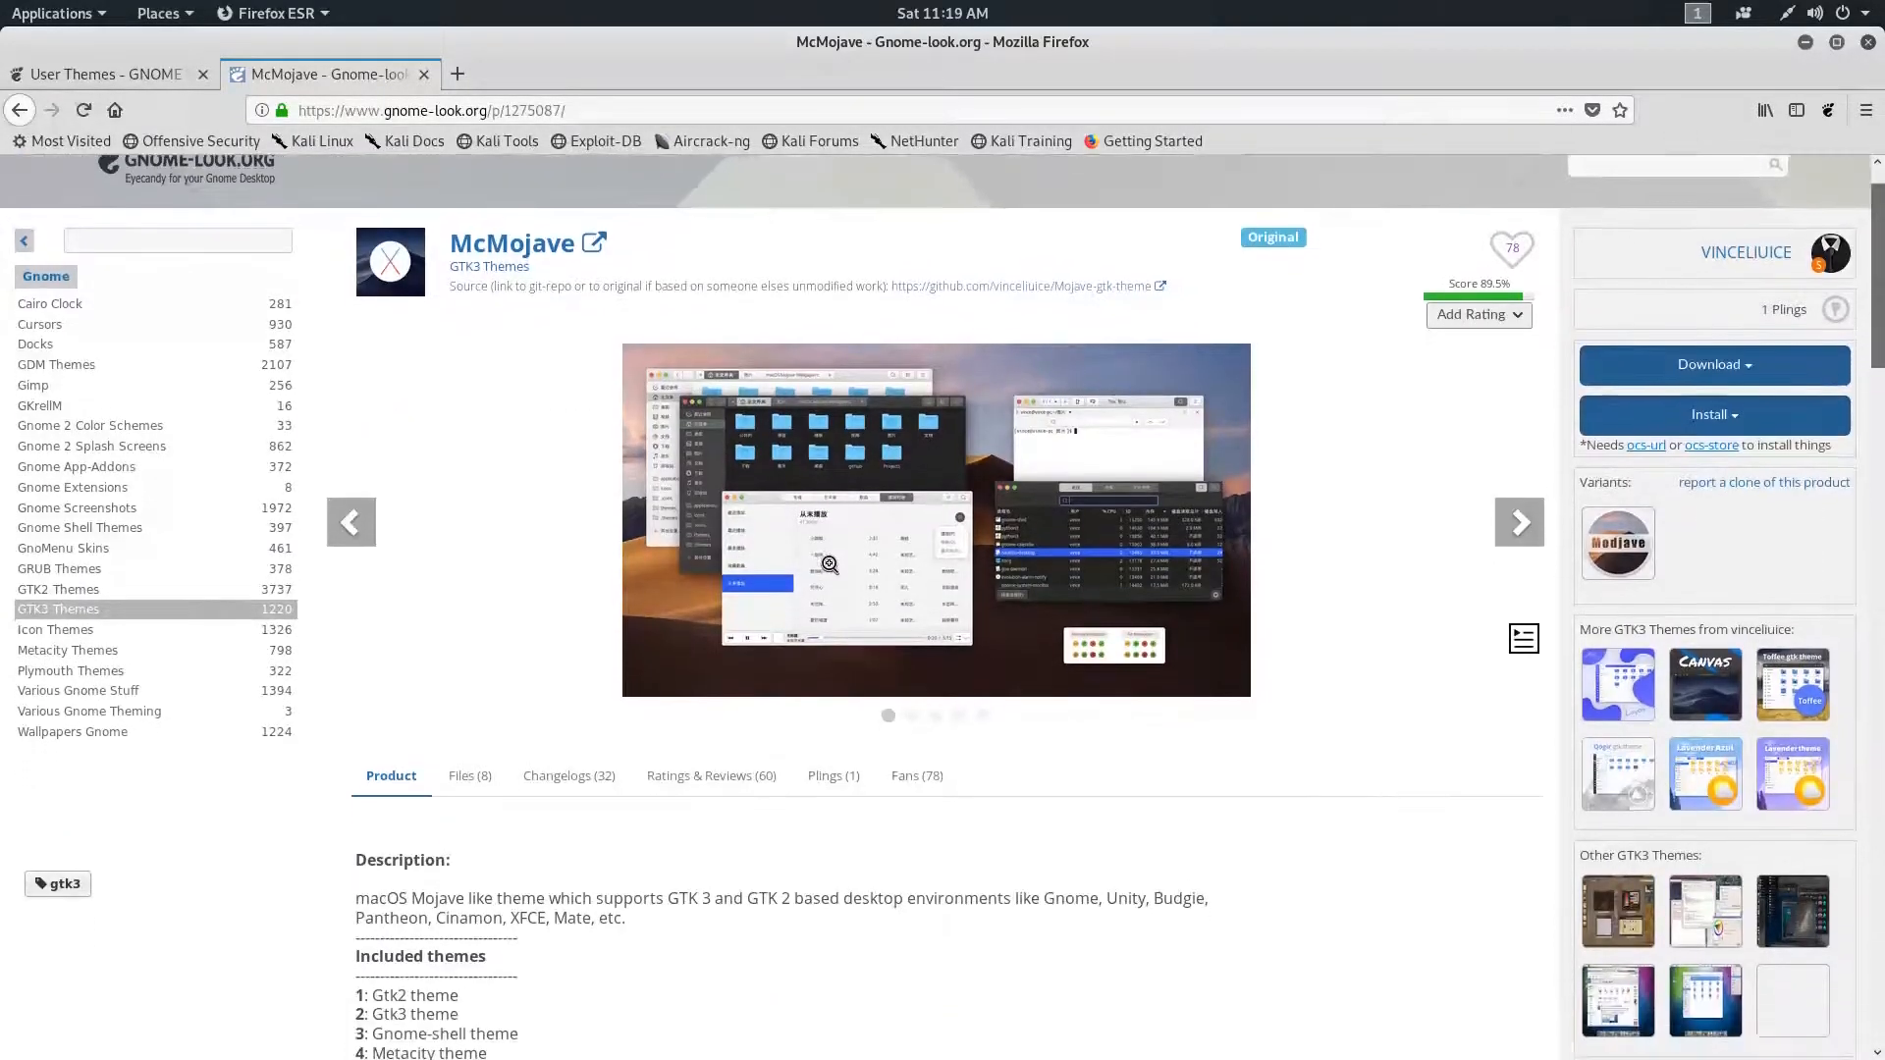
- From McMojave's Files list, download the Mojave-light.tar.xz archive
{"action": "scroll", "scroll_direction": "down", "scroll_amount": 3}
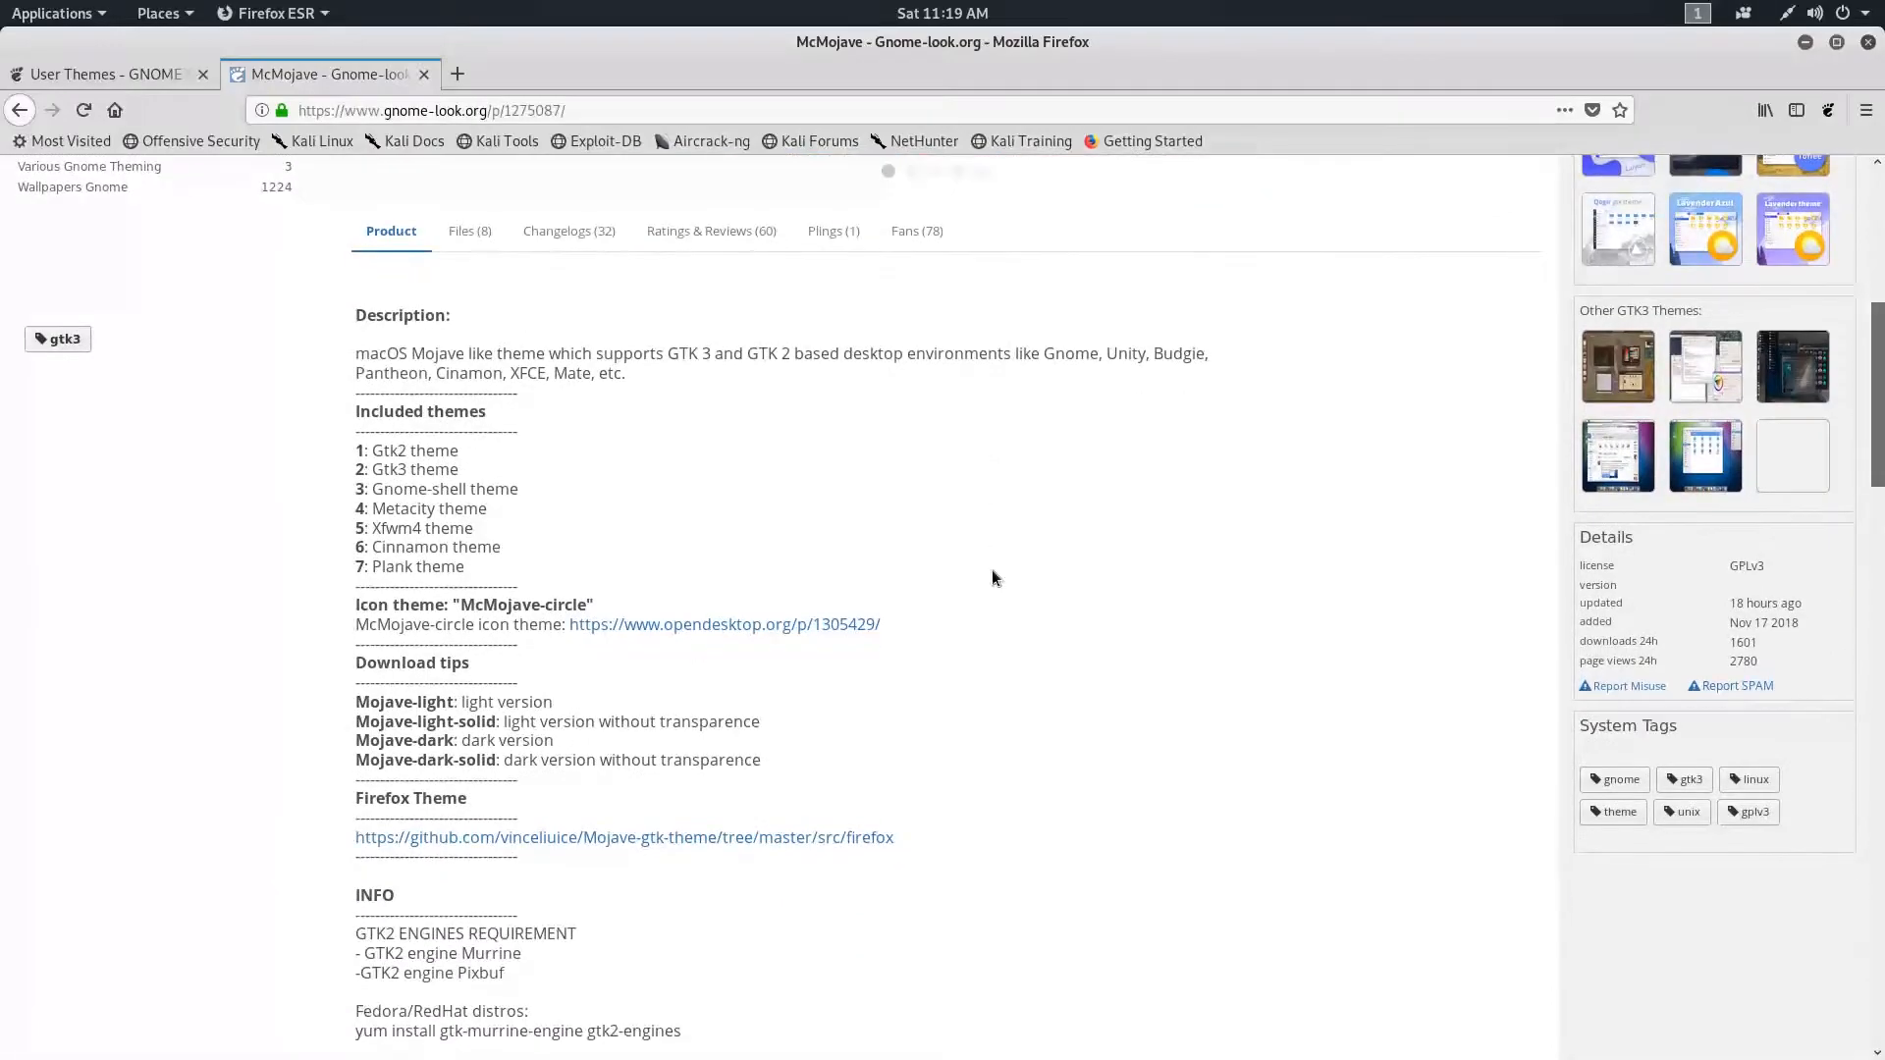
{"action": "scroll", "scroll_direction": "up", "scroll_amount": 3}
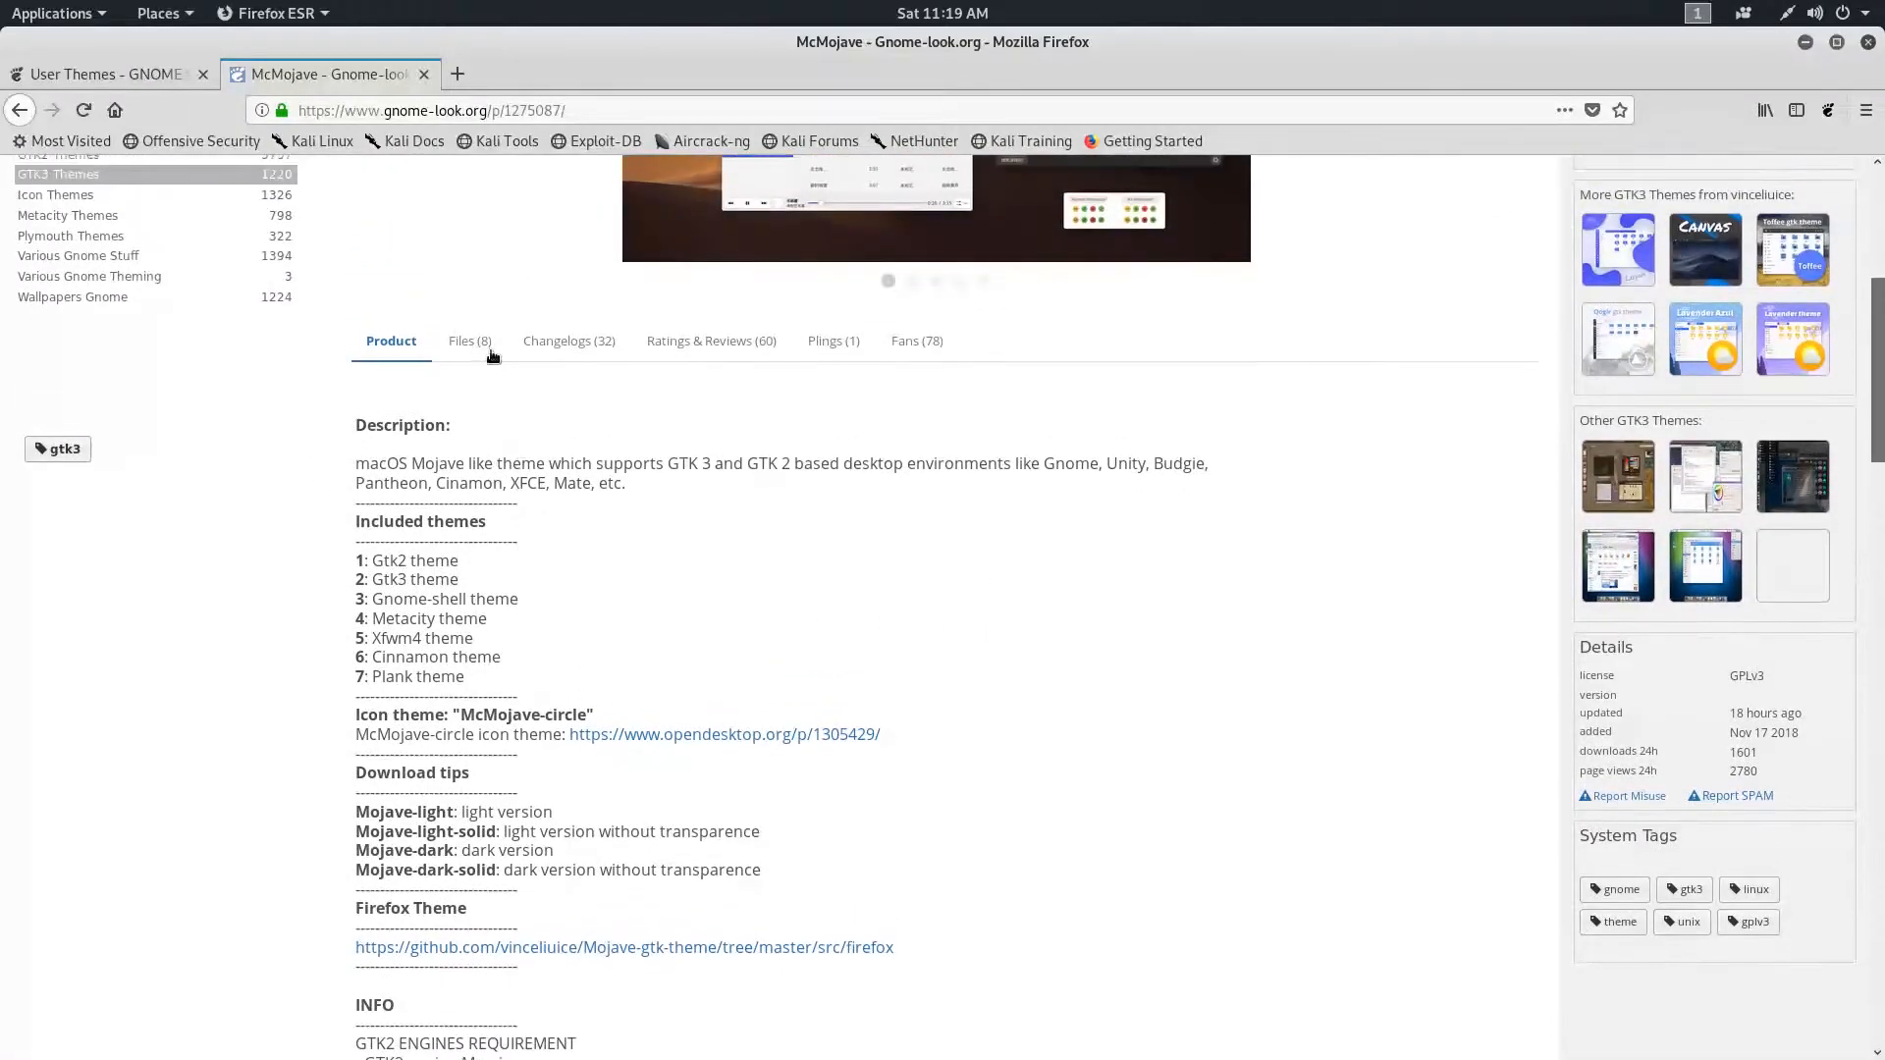
{"action": "left_click", "coordinate": [467, 339]}
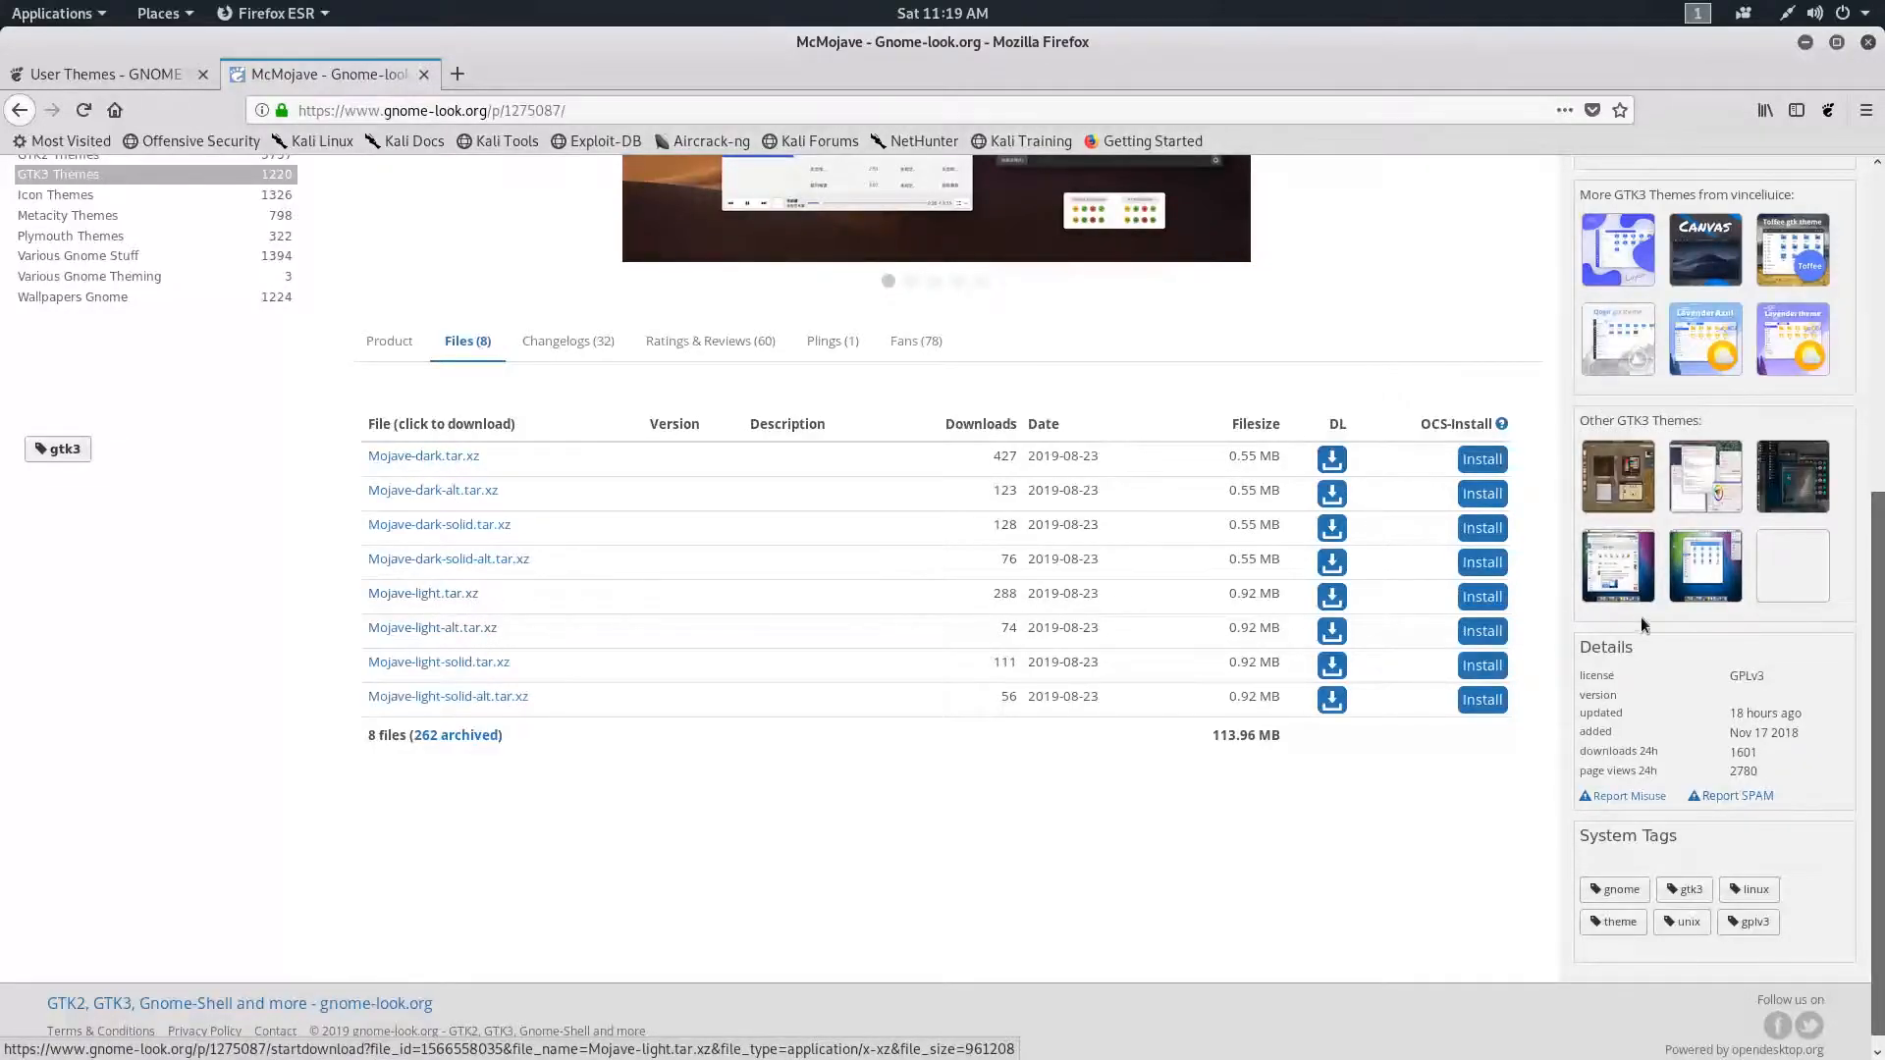
{"action": "left_click", "coordinate": [1331, 597]}
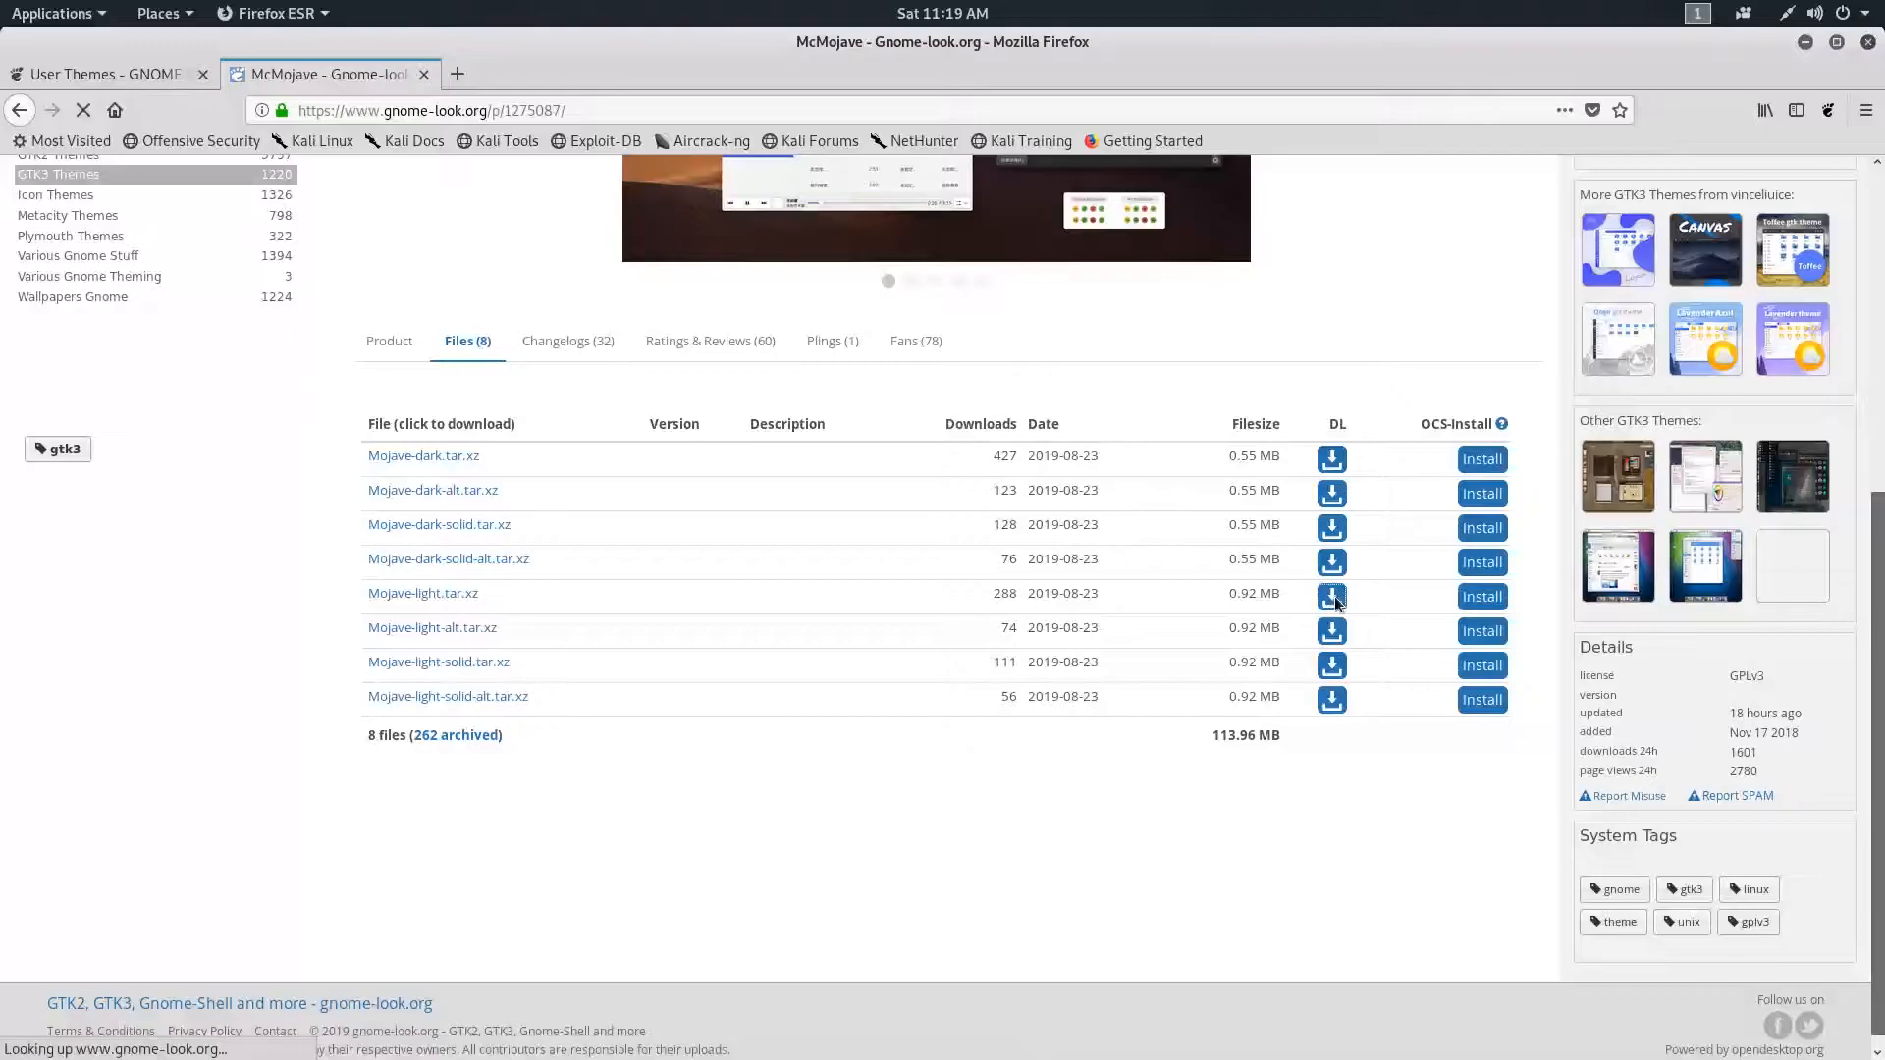
{"action": "left_click", "coordinate": [1331, 597]}
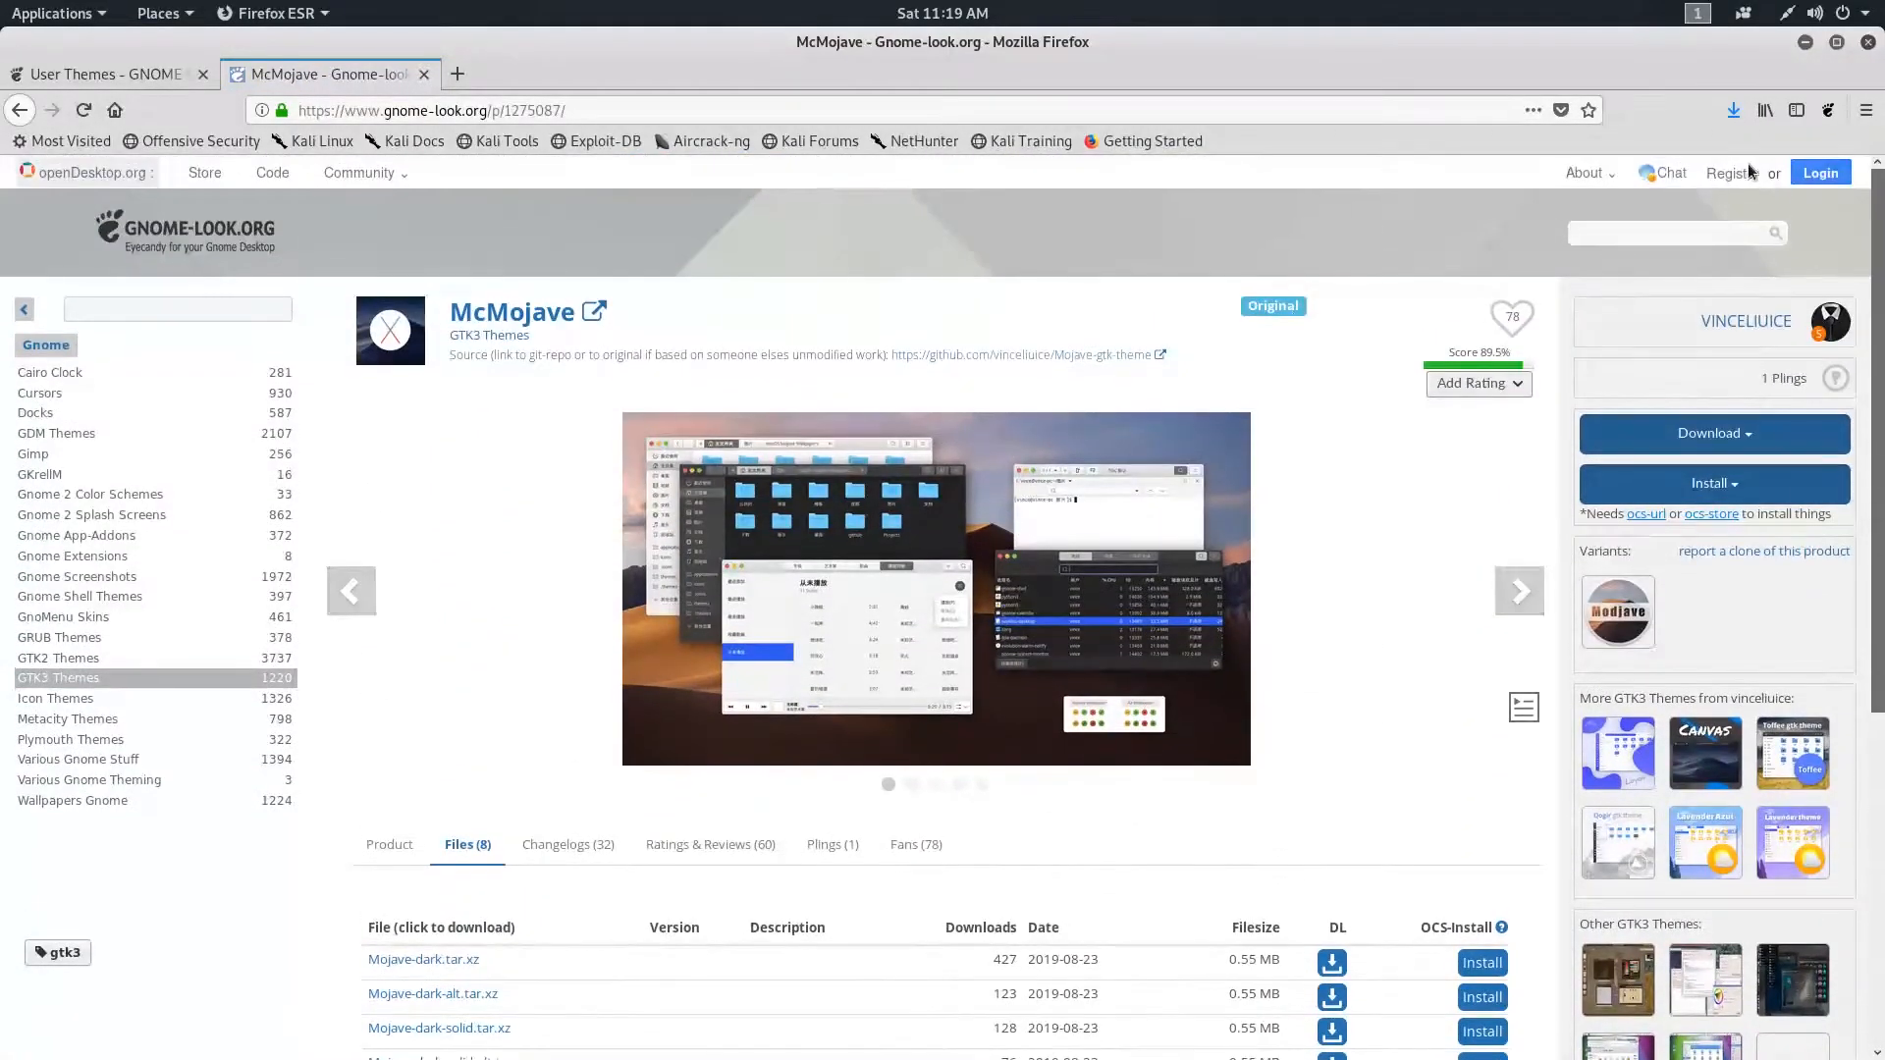
- Search the site for 'mac os cursors' and open the MacOS MOD cursor page
{"action": "type", "text": "mac os curso"}
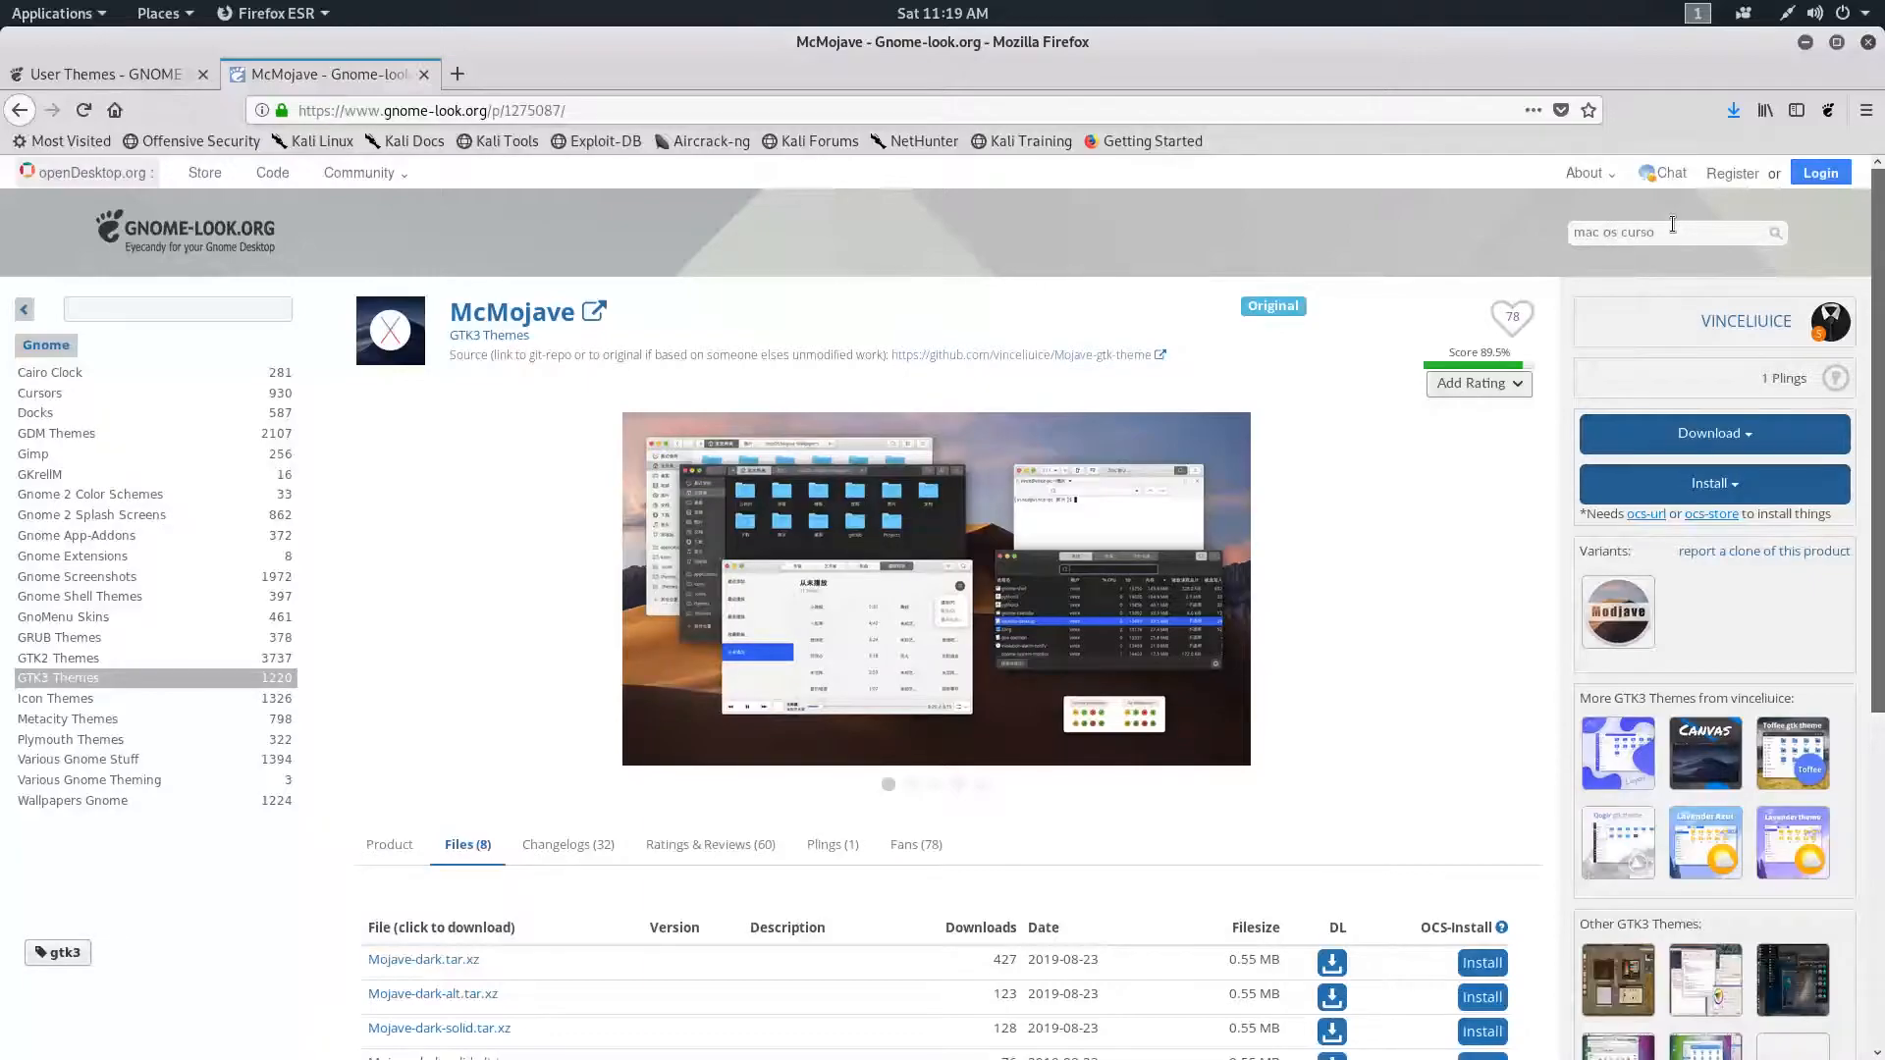
{"action": "key", "text": "Return"}
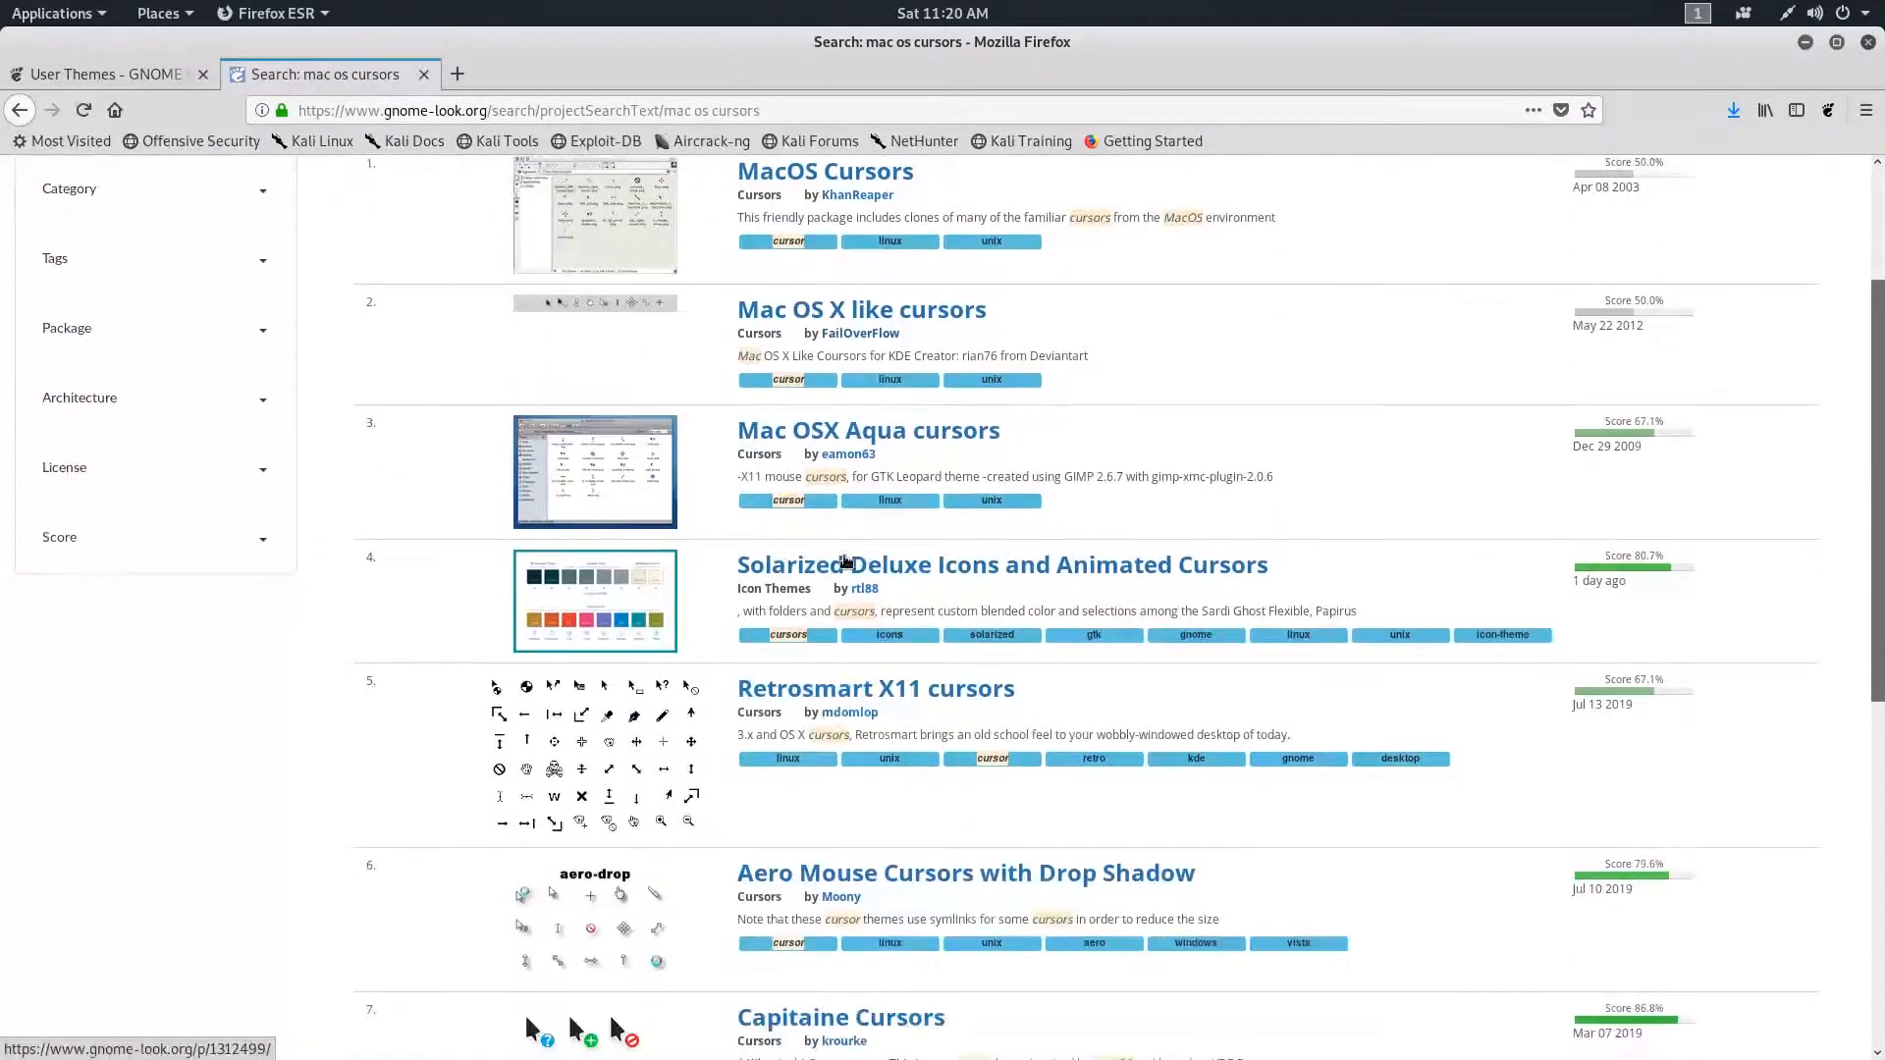
{"action": "scroll", "scroll_direction": "down", "scroll_amount": 3}
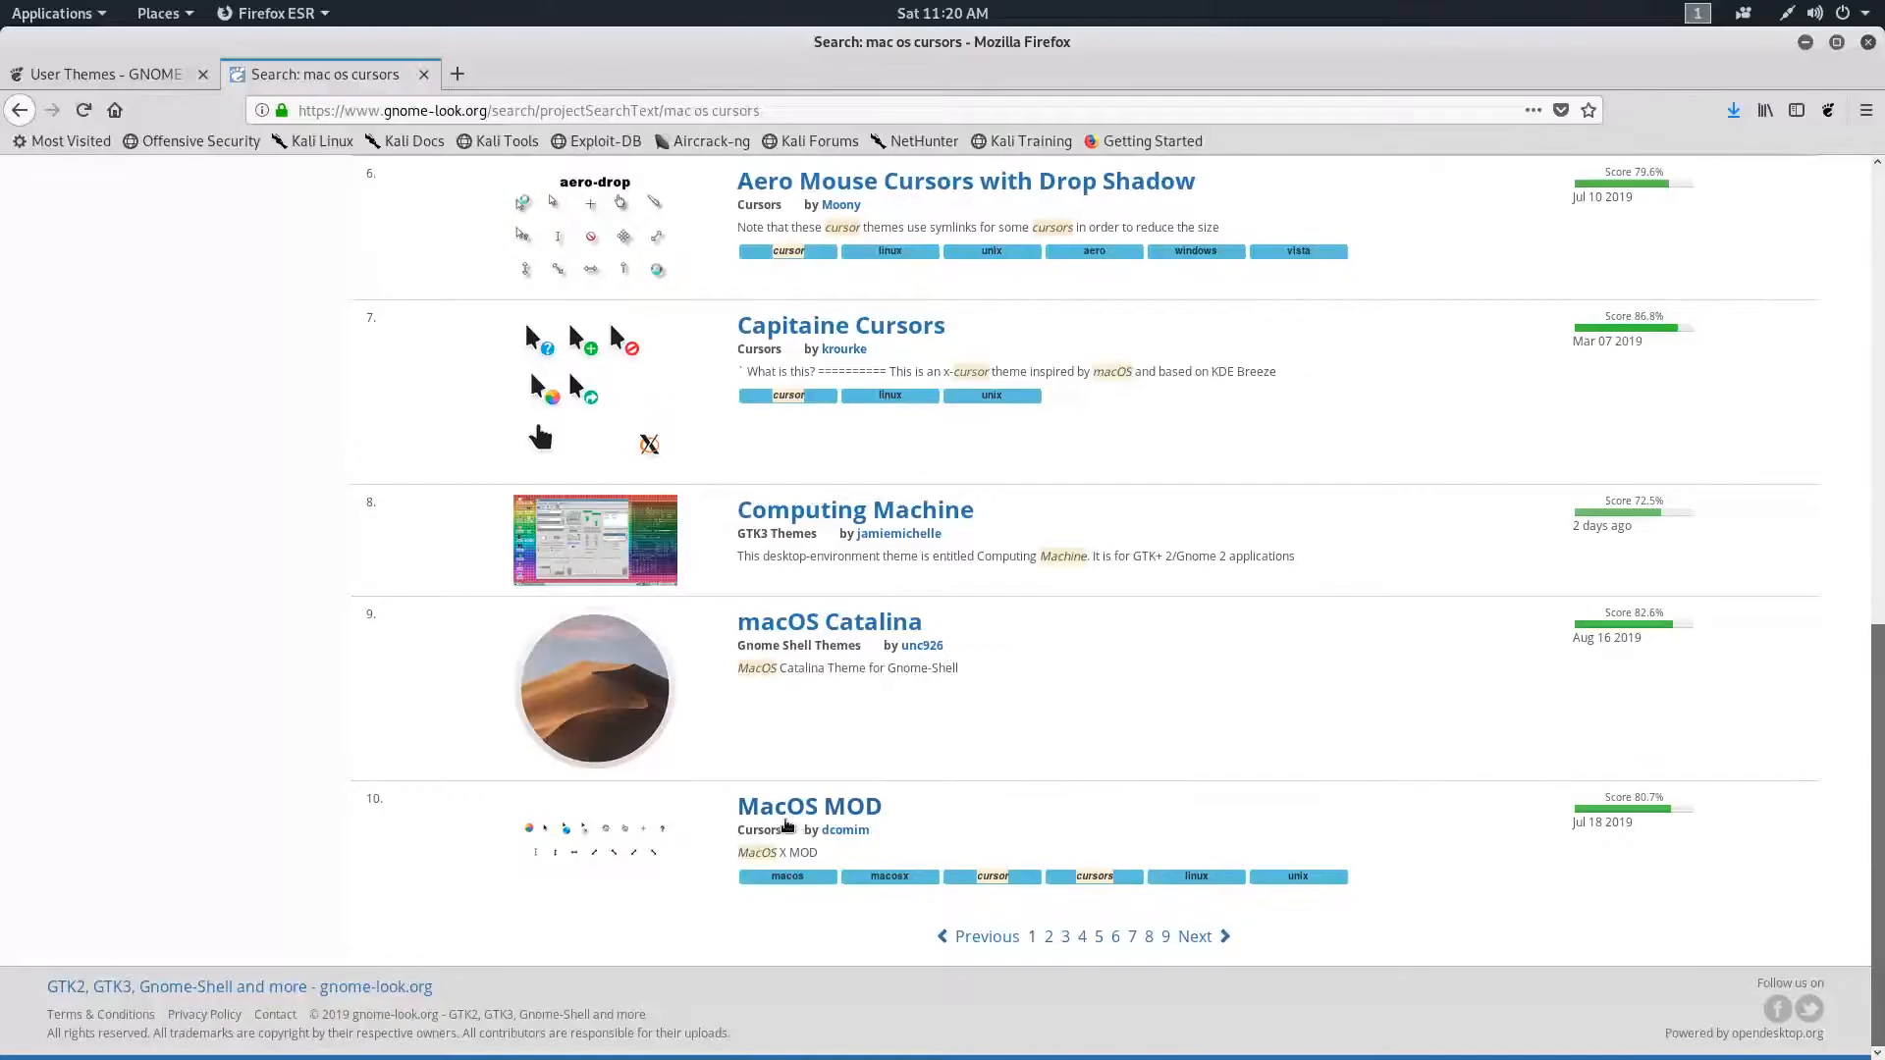
{"action": "left_click", "coordinate": [807, 805]}
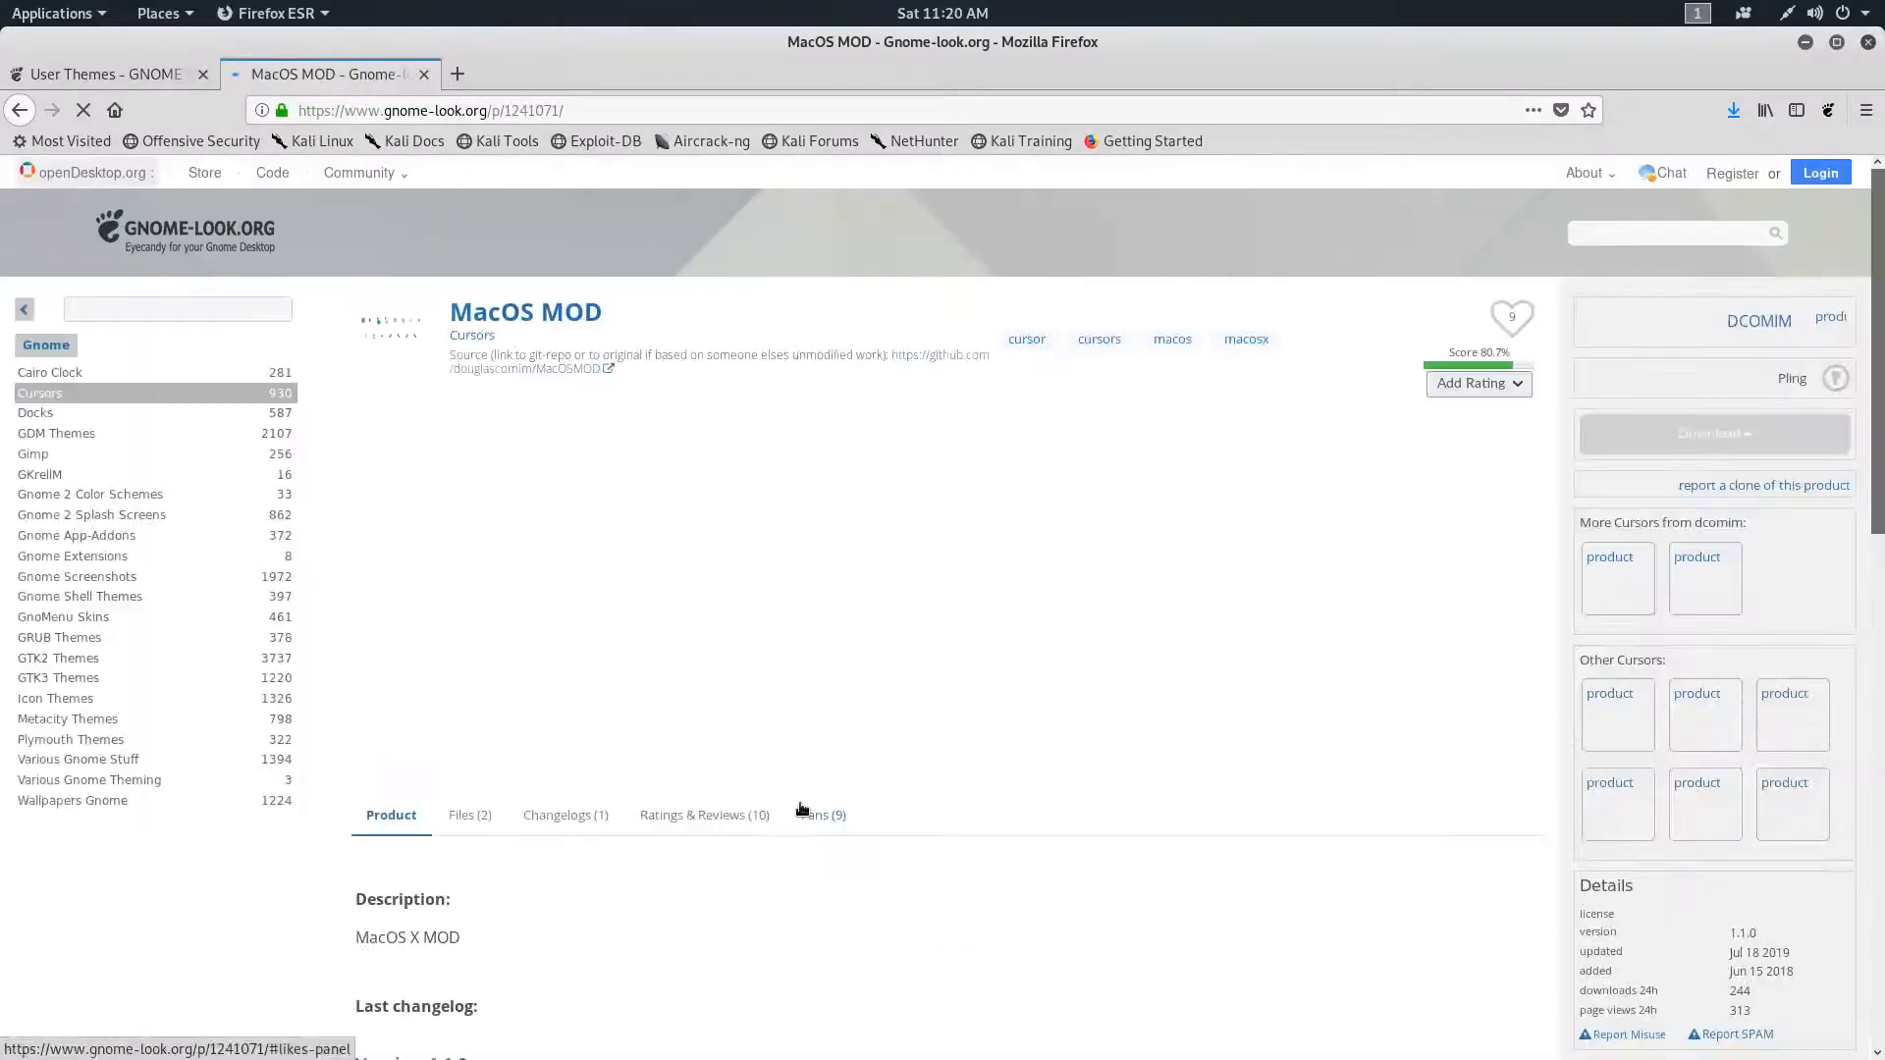
- From MacOS MOD's Files list, download El_Capitan_CursorsMOD_1.1.0.zip
{"action": "scroll", "scroll_direction": "down", "scroll_amount": 3}
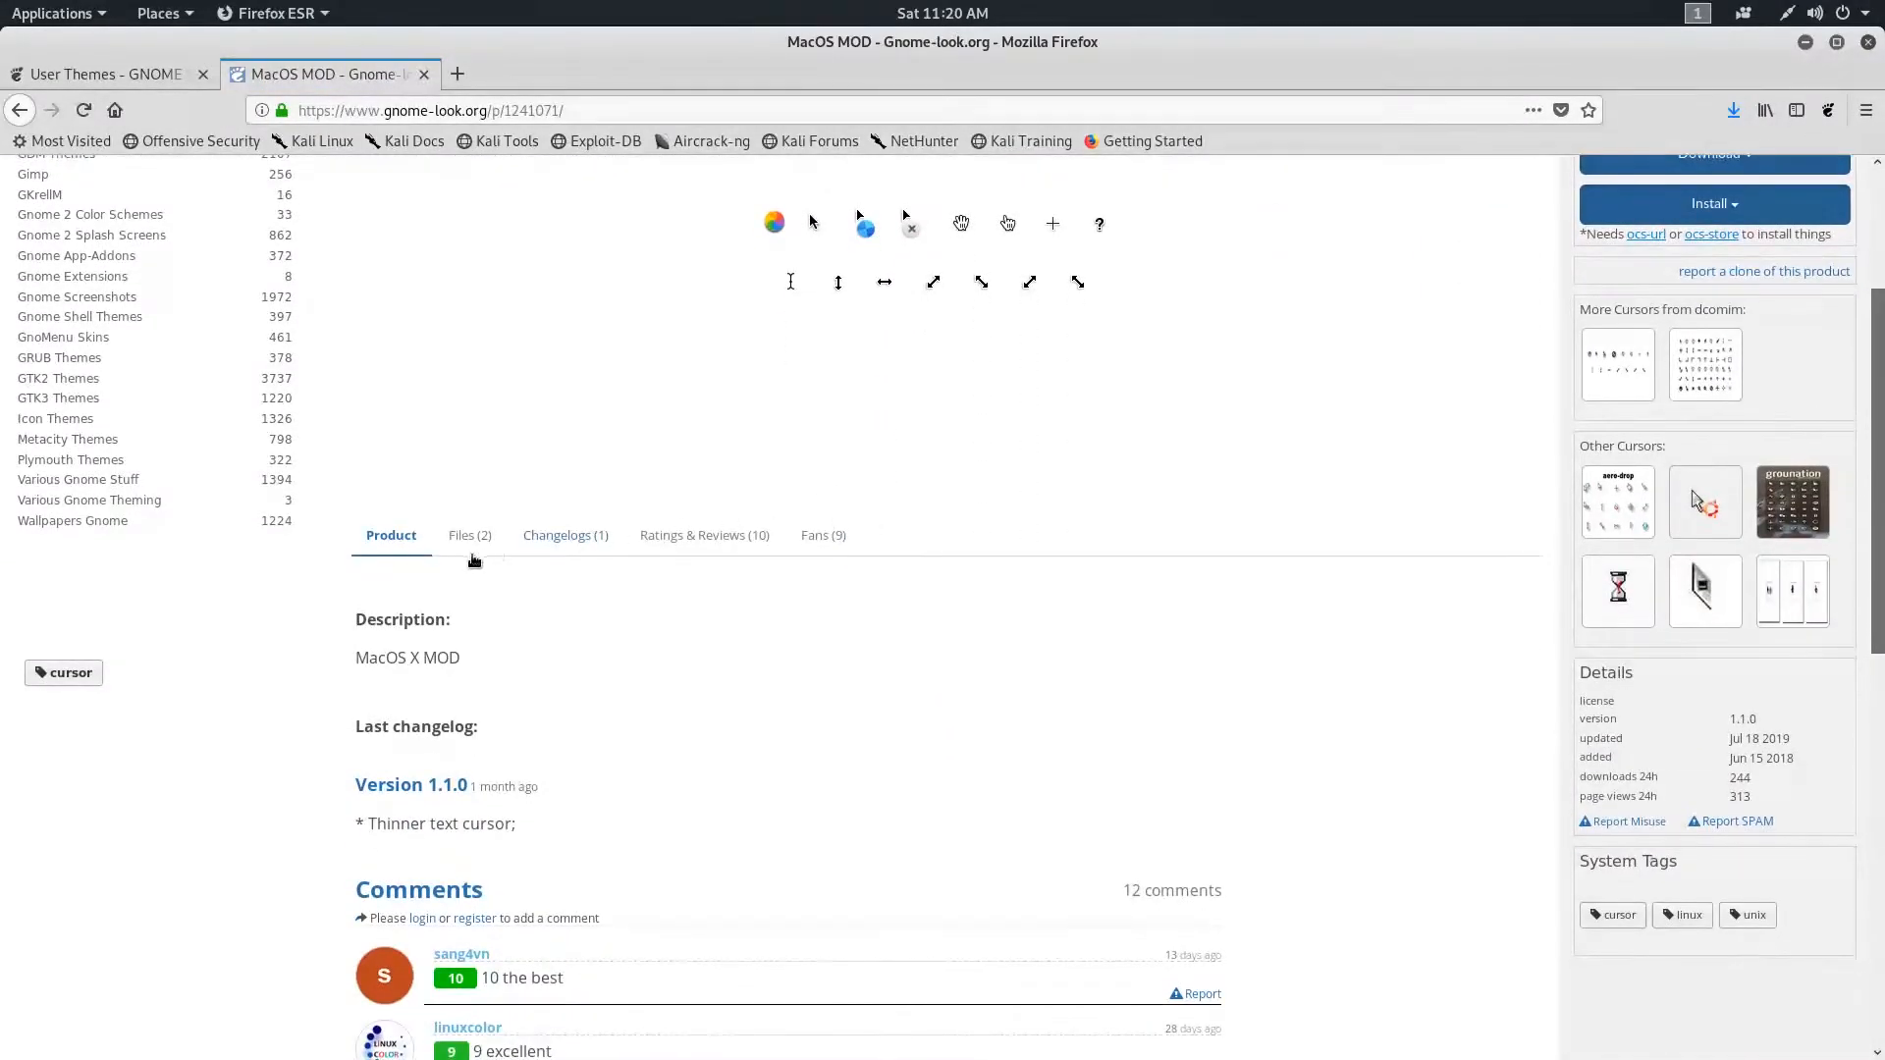
{"action": "left_click", "coordinate": [469, 534]}
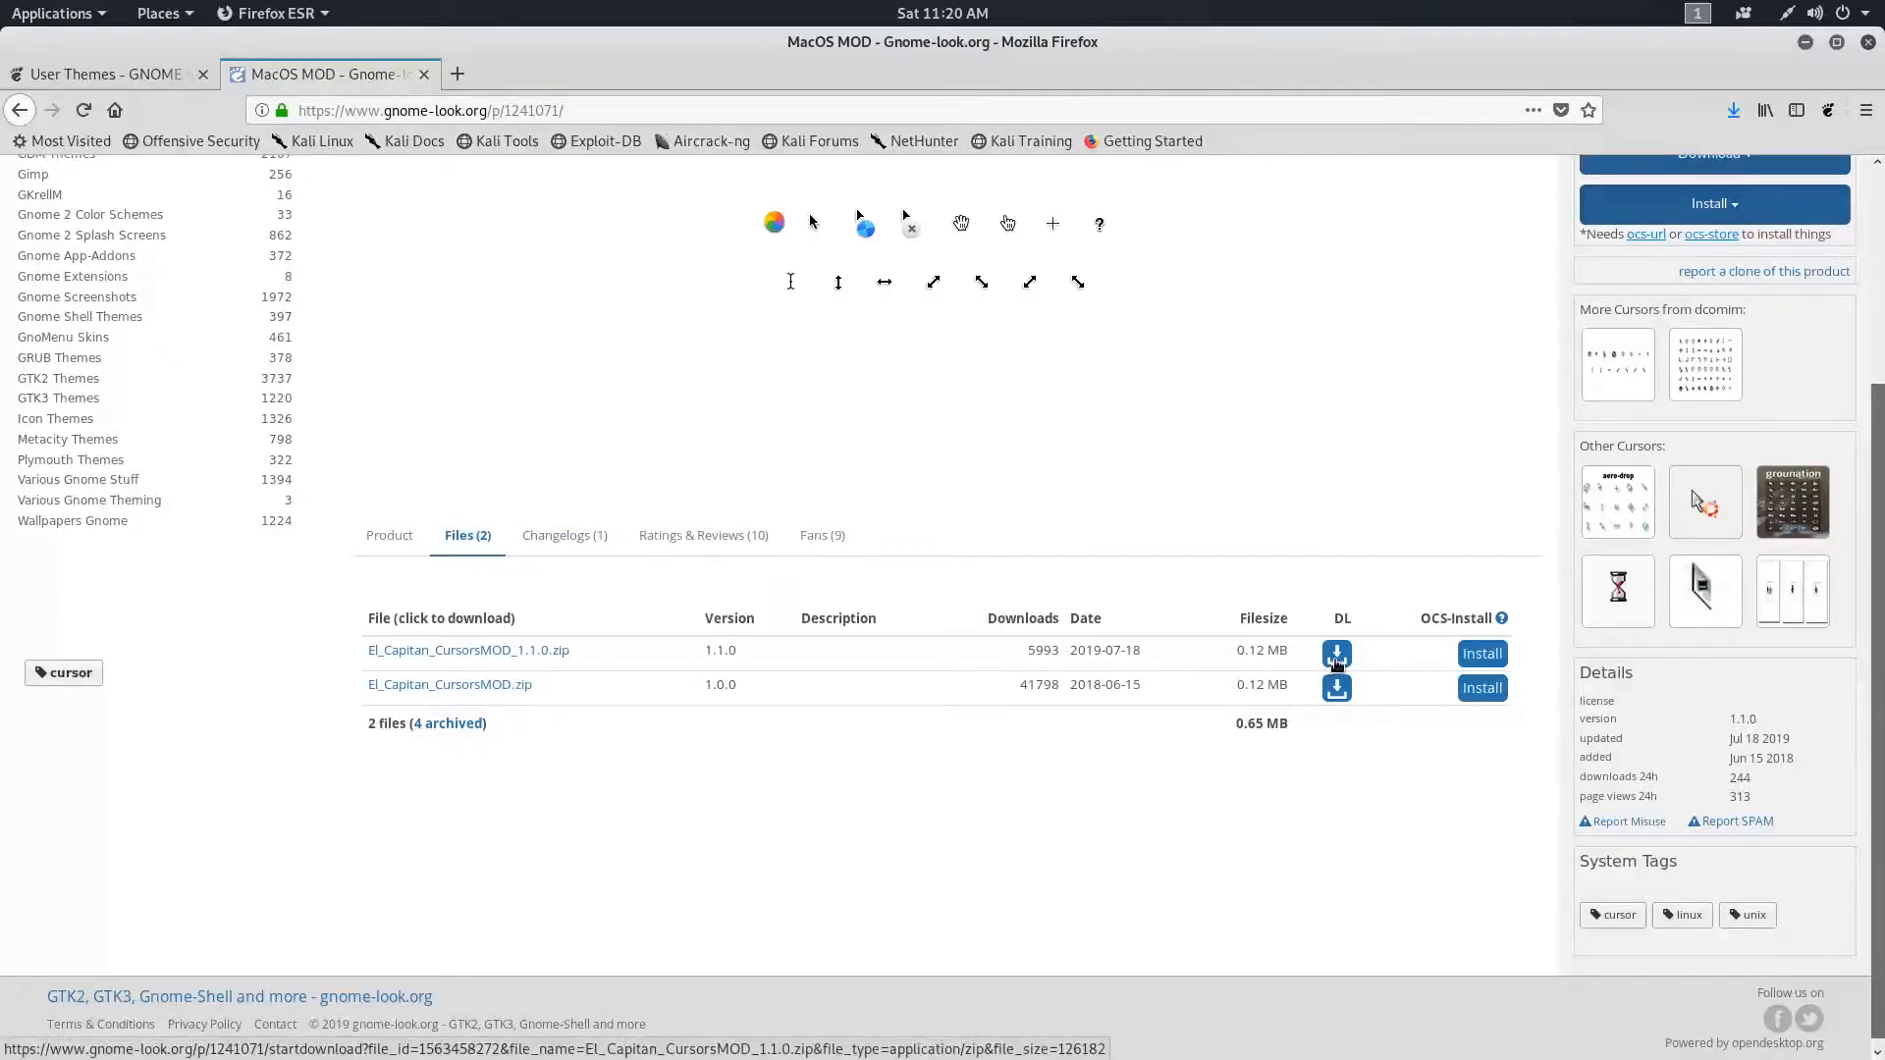
{"action": "left_click", "coordinate": [1335, 651]}
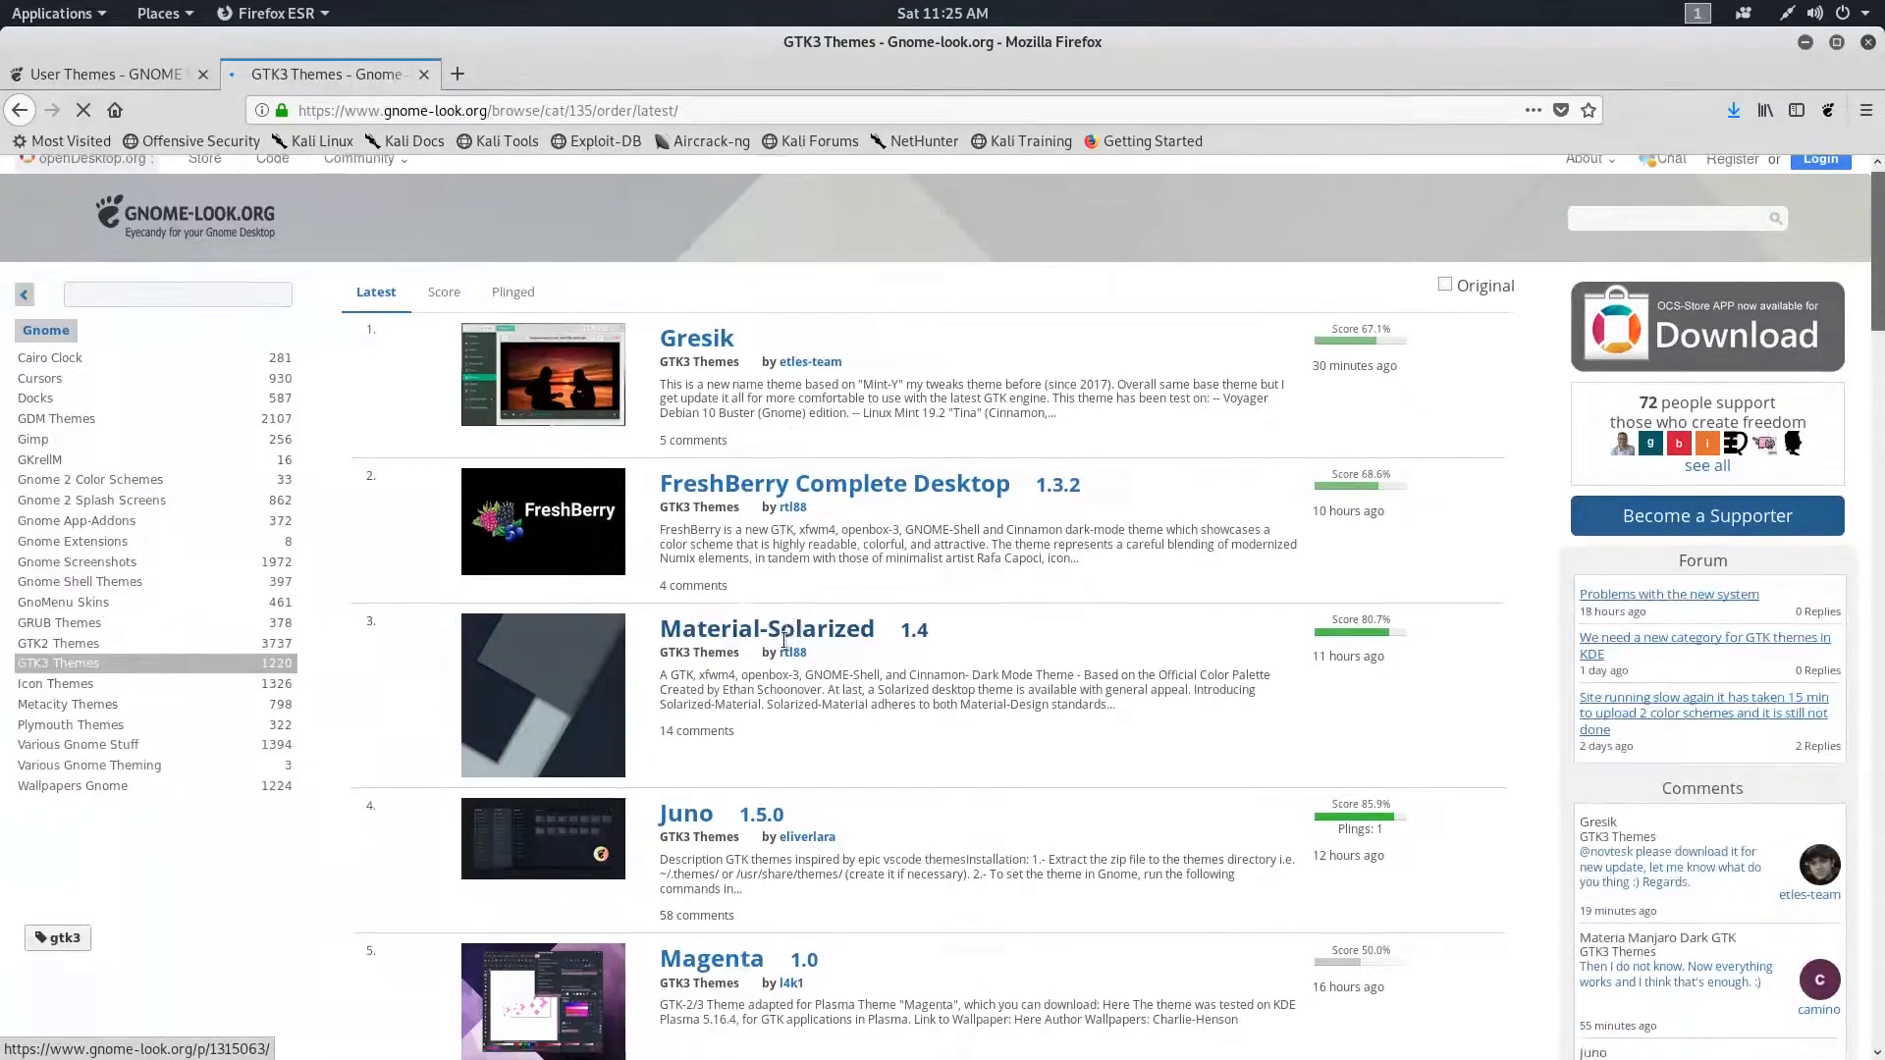
- From the McMojave page, follow the McMojave-circle icon theme link to its page
{"action": "scroll", "scroll_direction": "down", "scroll_amount": 3}
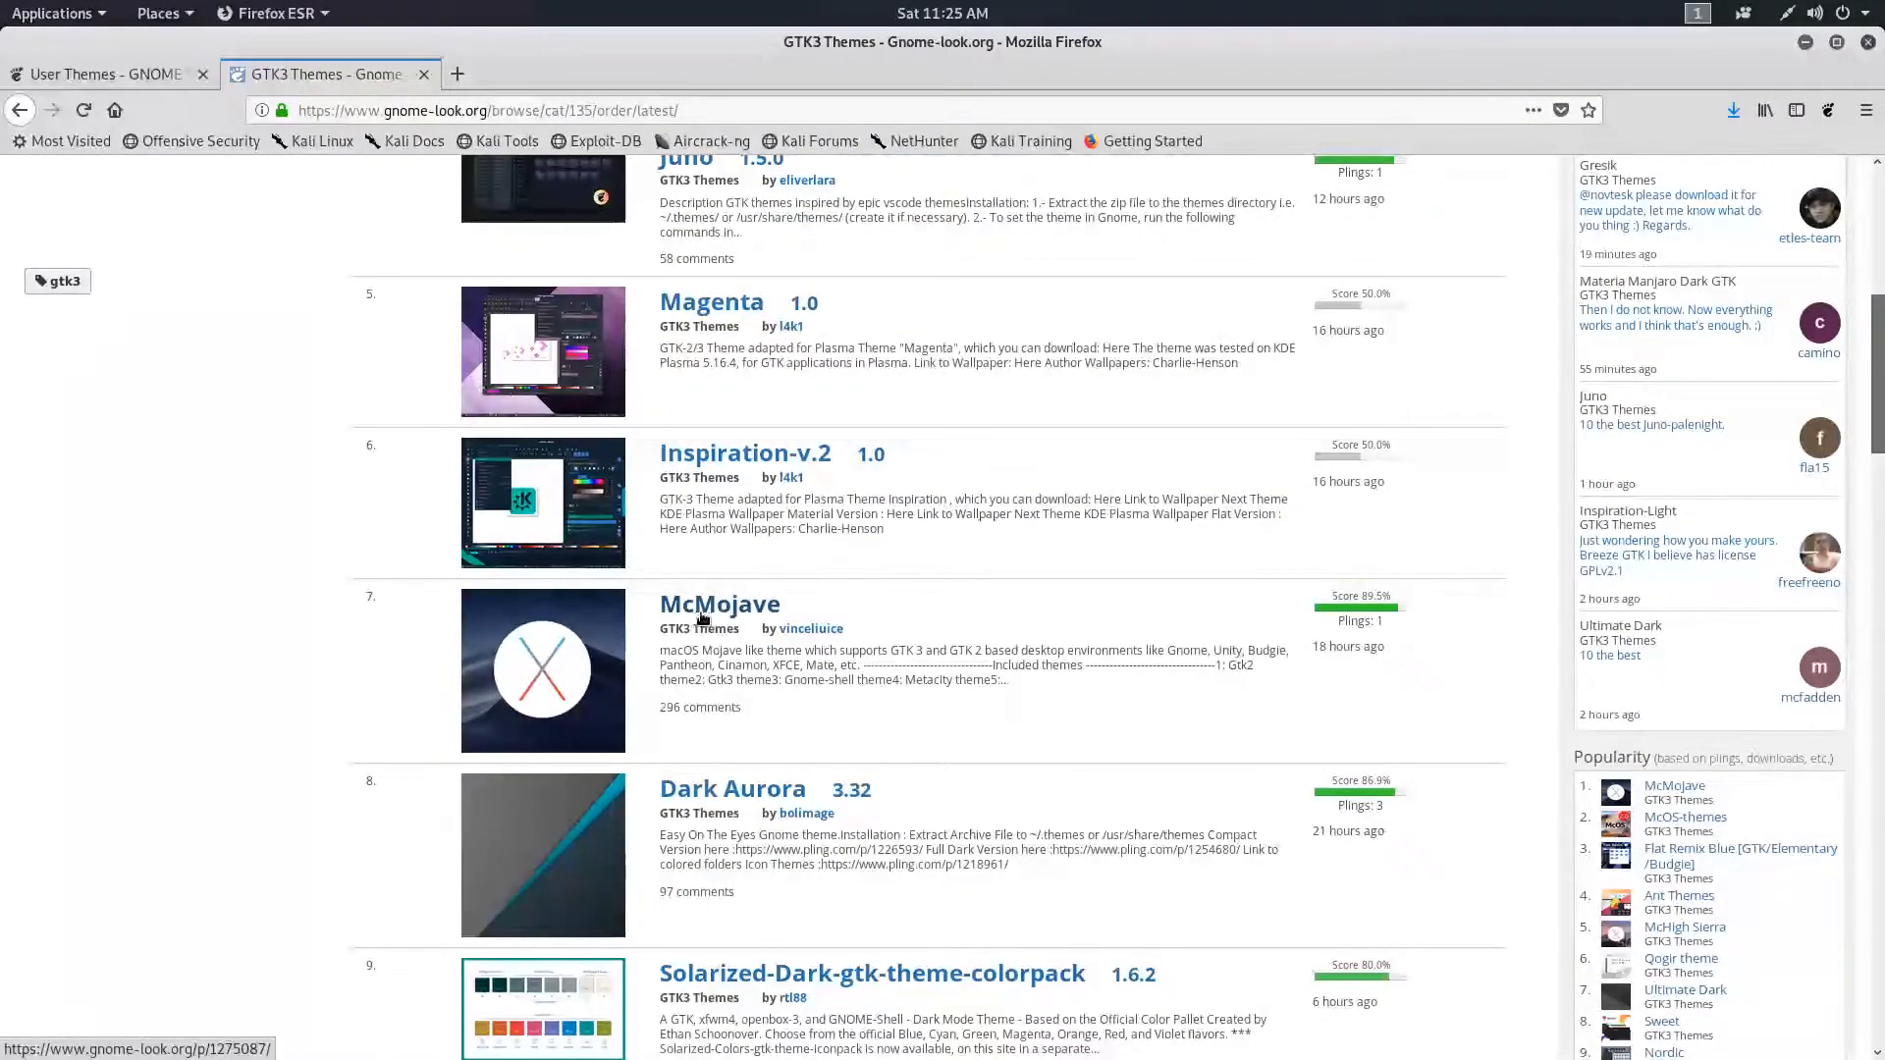
{"action": "left_click", "coordinate": [719, 603]}
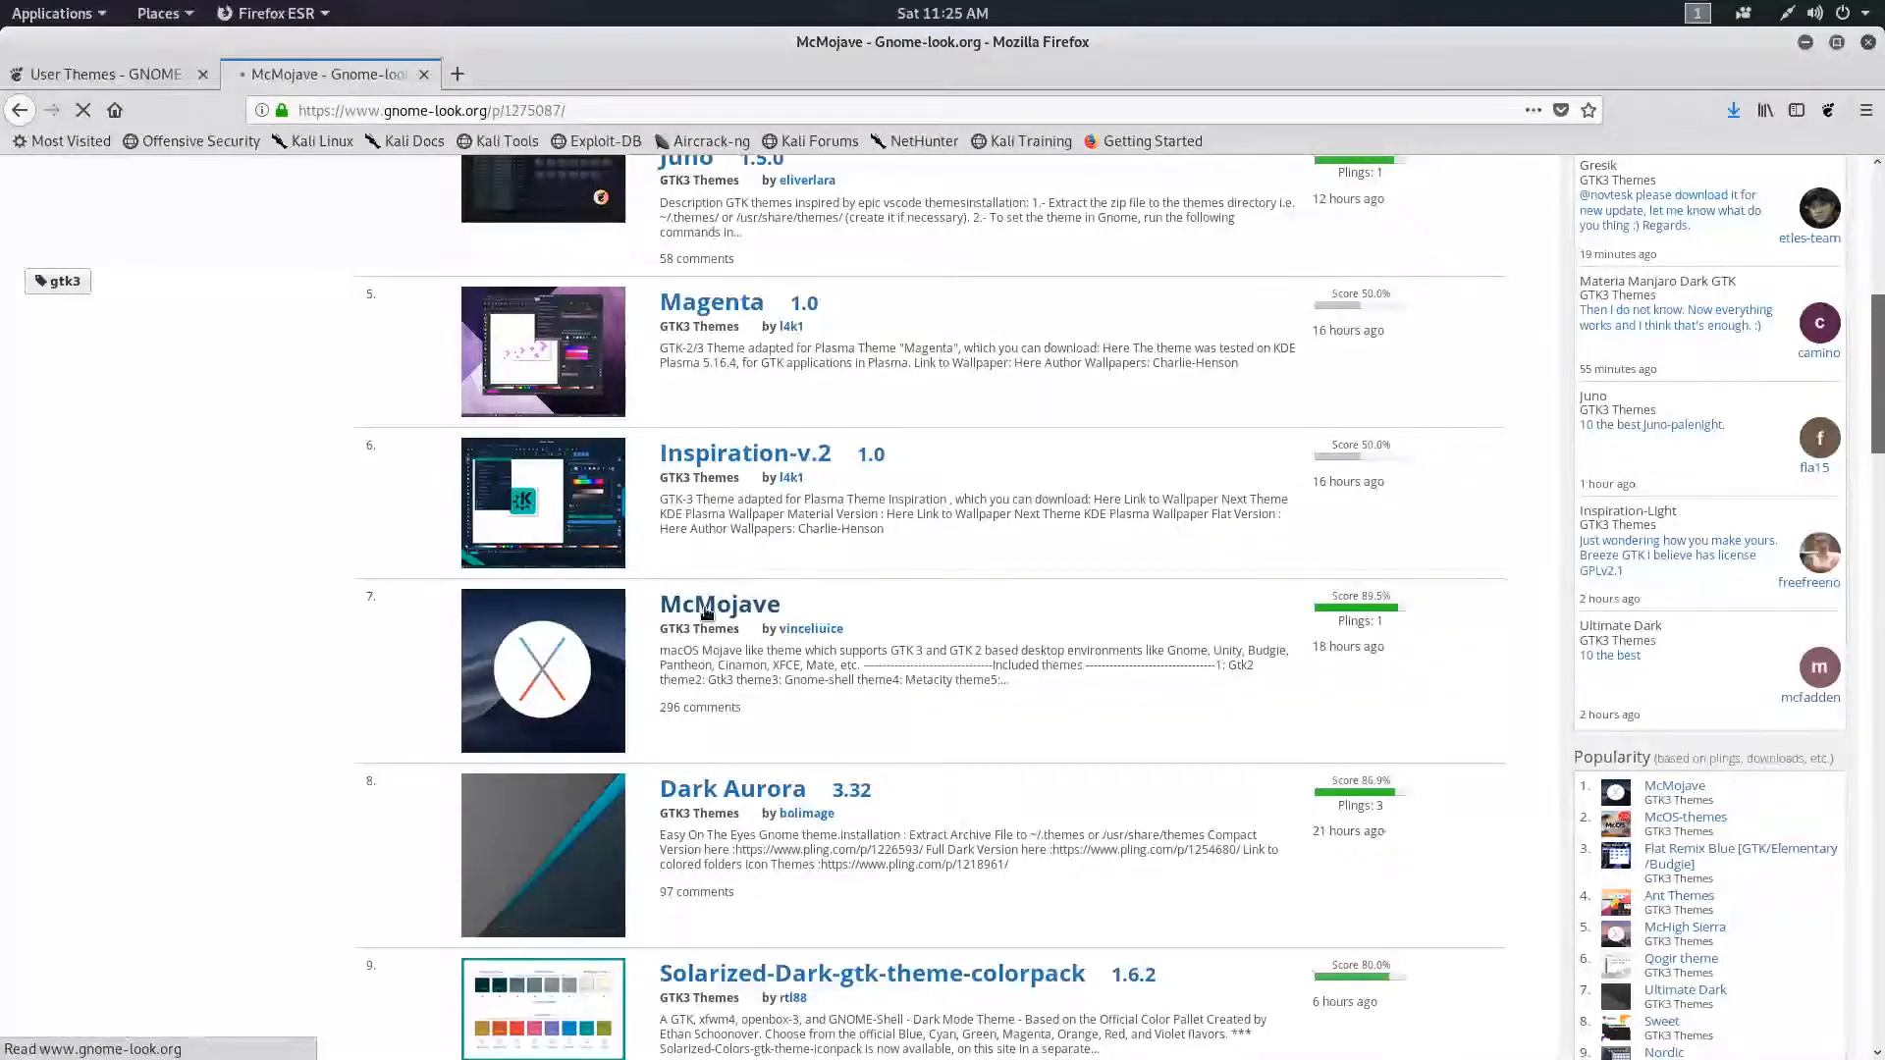
{"action": "left_click", "coordinate": [719, 603]}
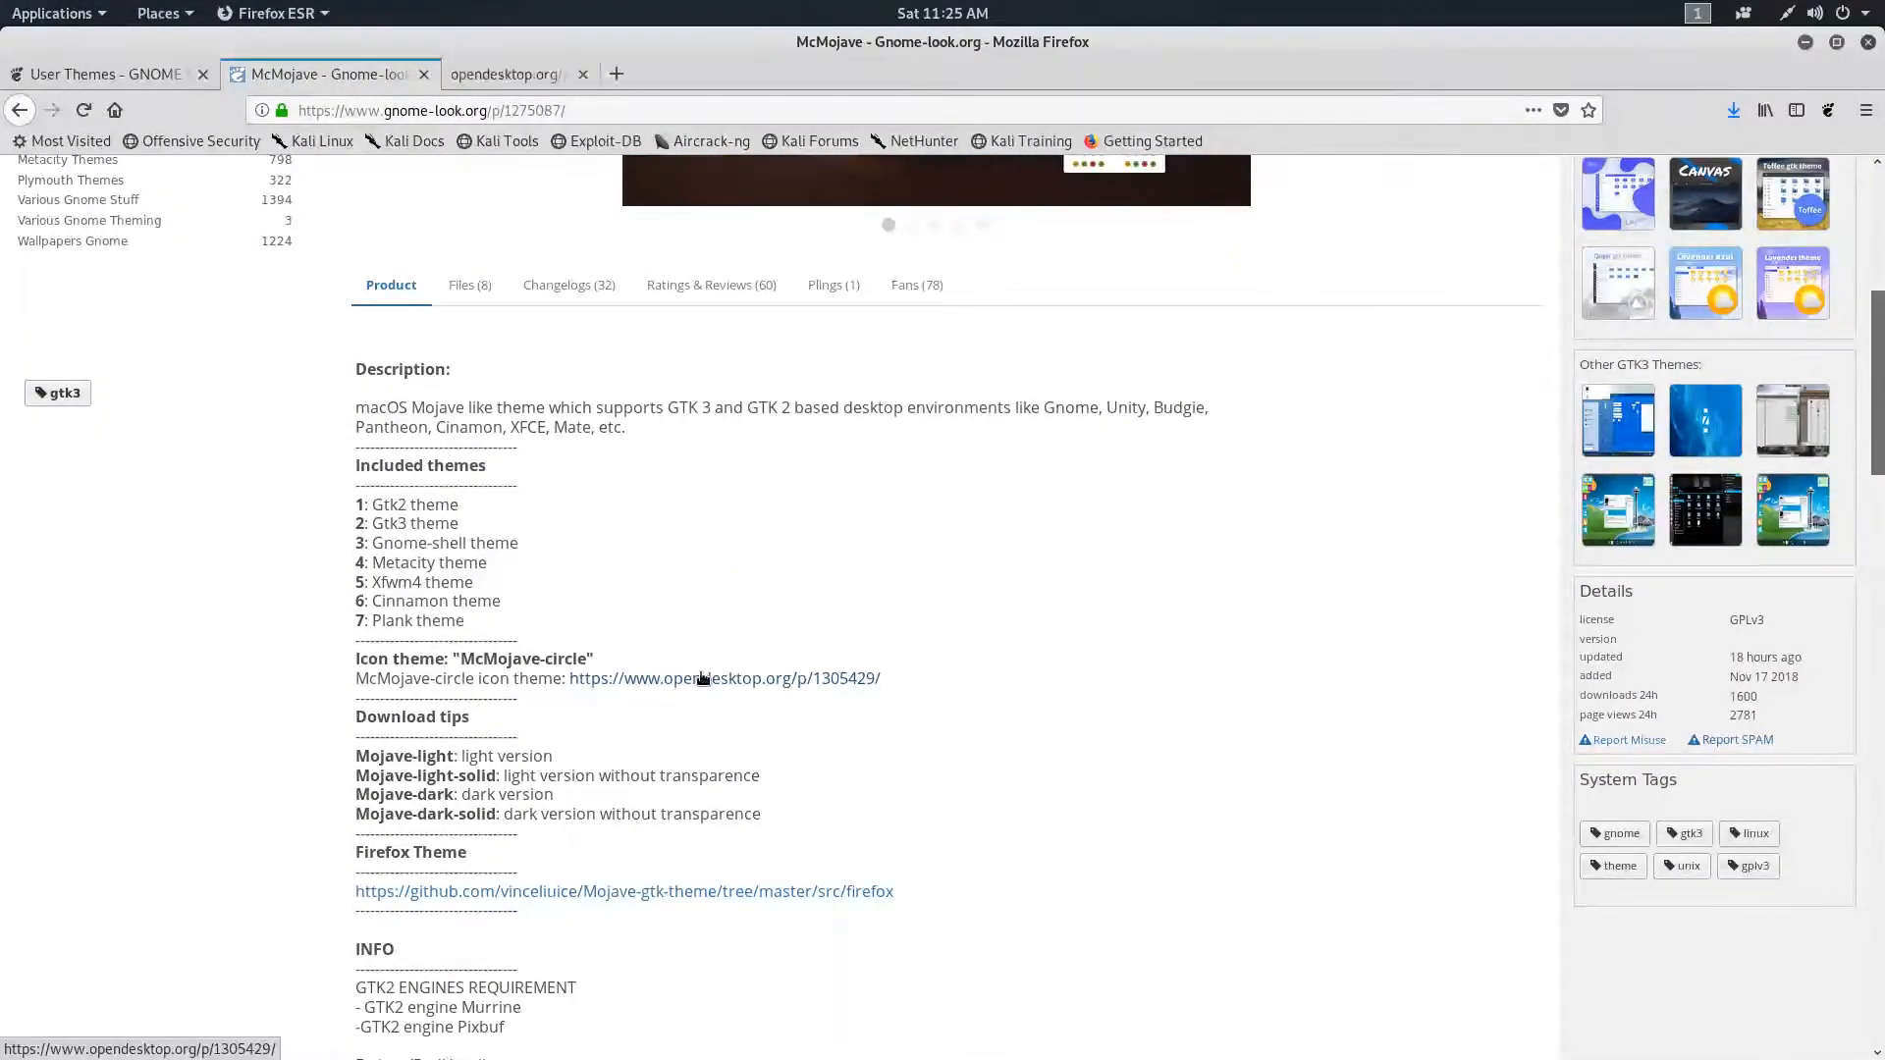
{"action": "left_click", "coordinate": [724, 677]}
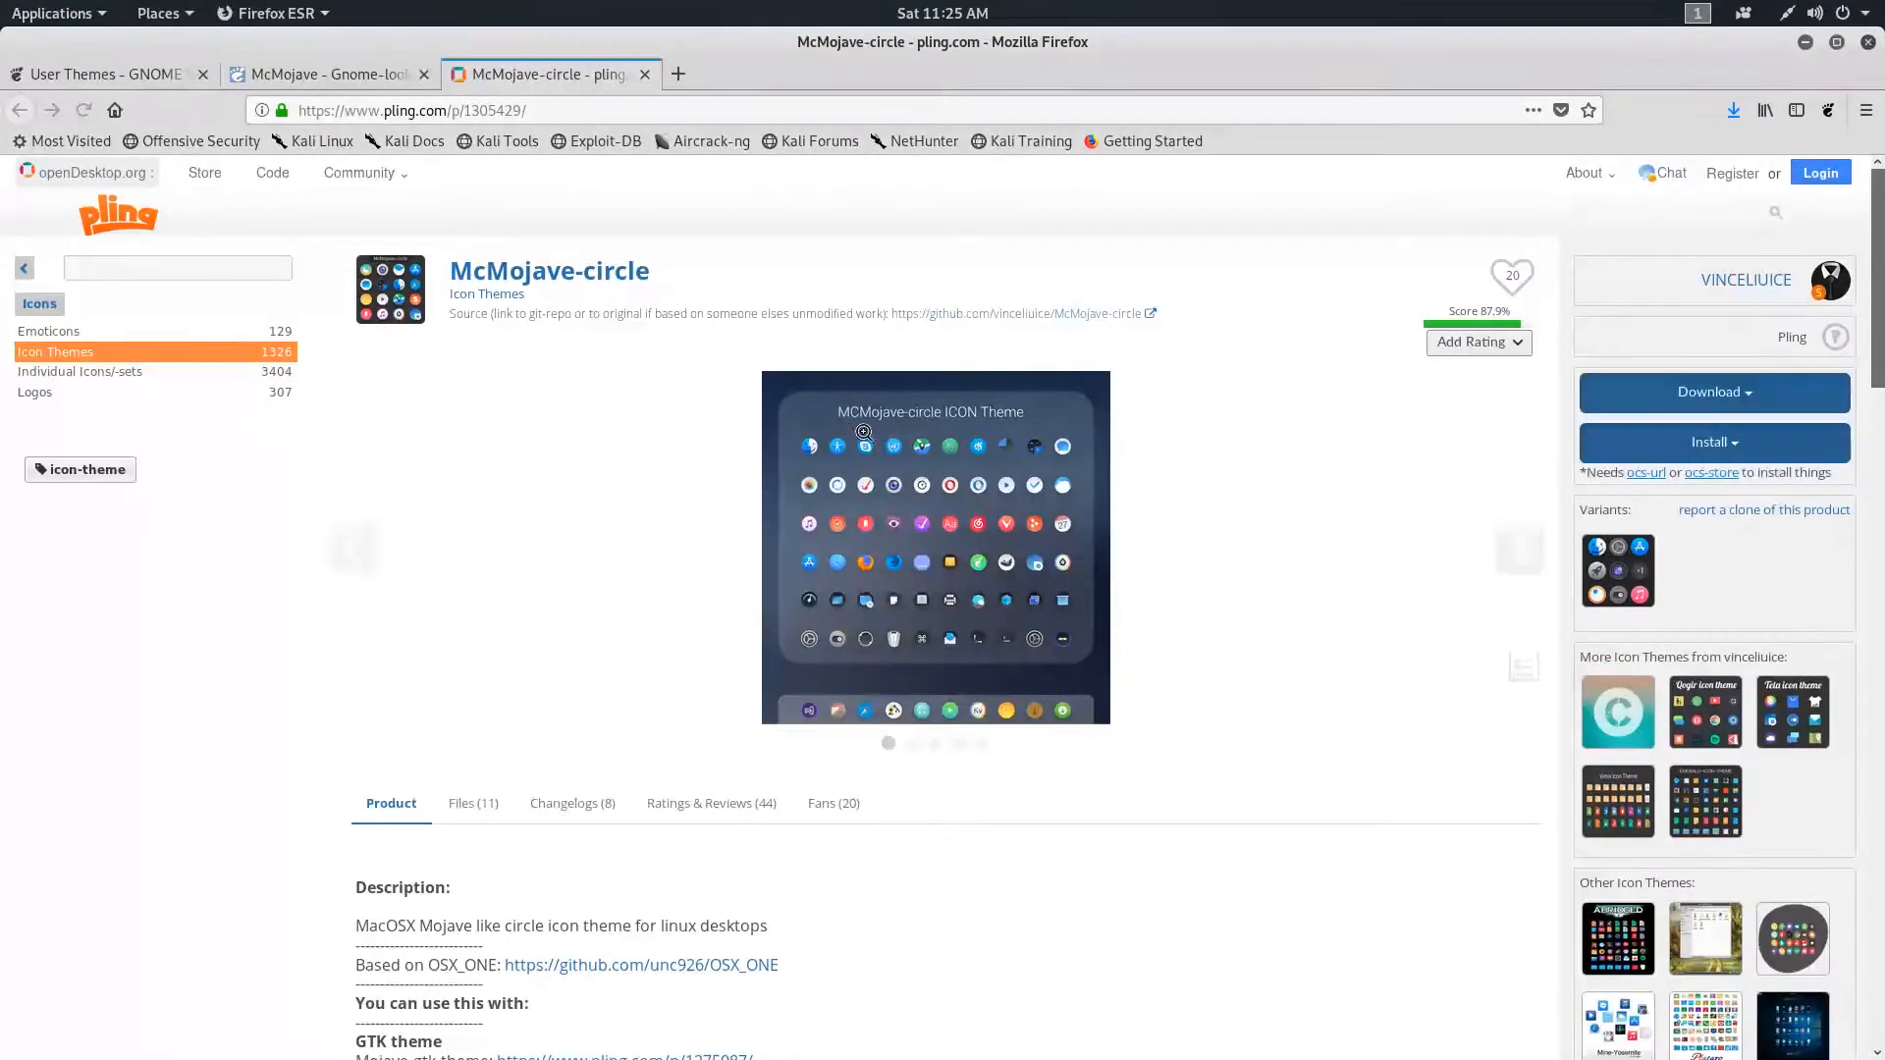
- From the Files list, start downloading 03-McMojave-circle-blue.tar.xz
{"action": "scroll", "scroll_direction": "down", "scroll_amount": 3}
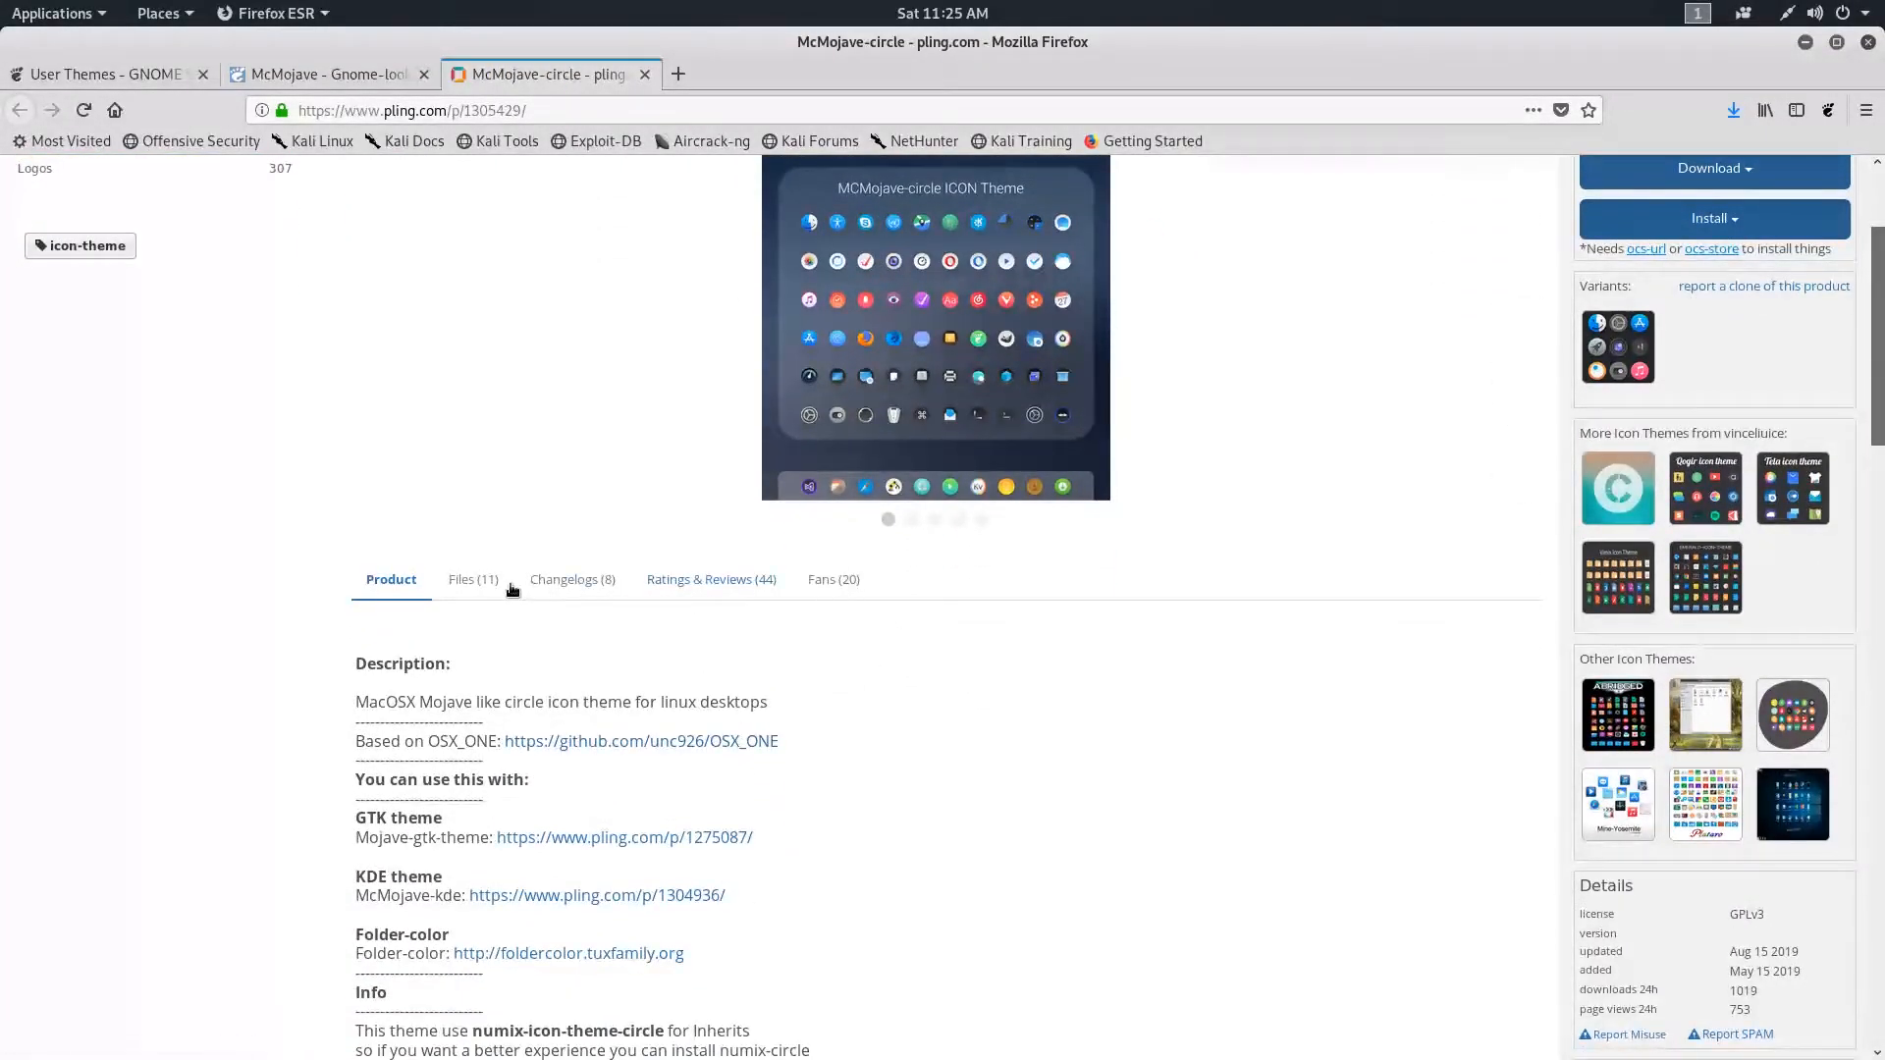
{"action": "left_click", "coordinate": [461, 577]}
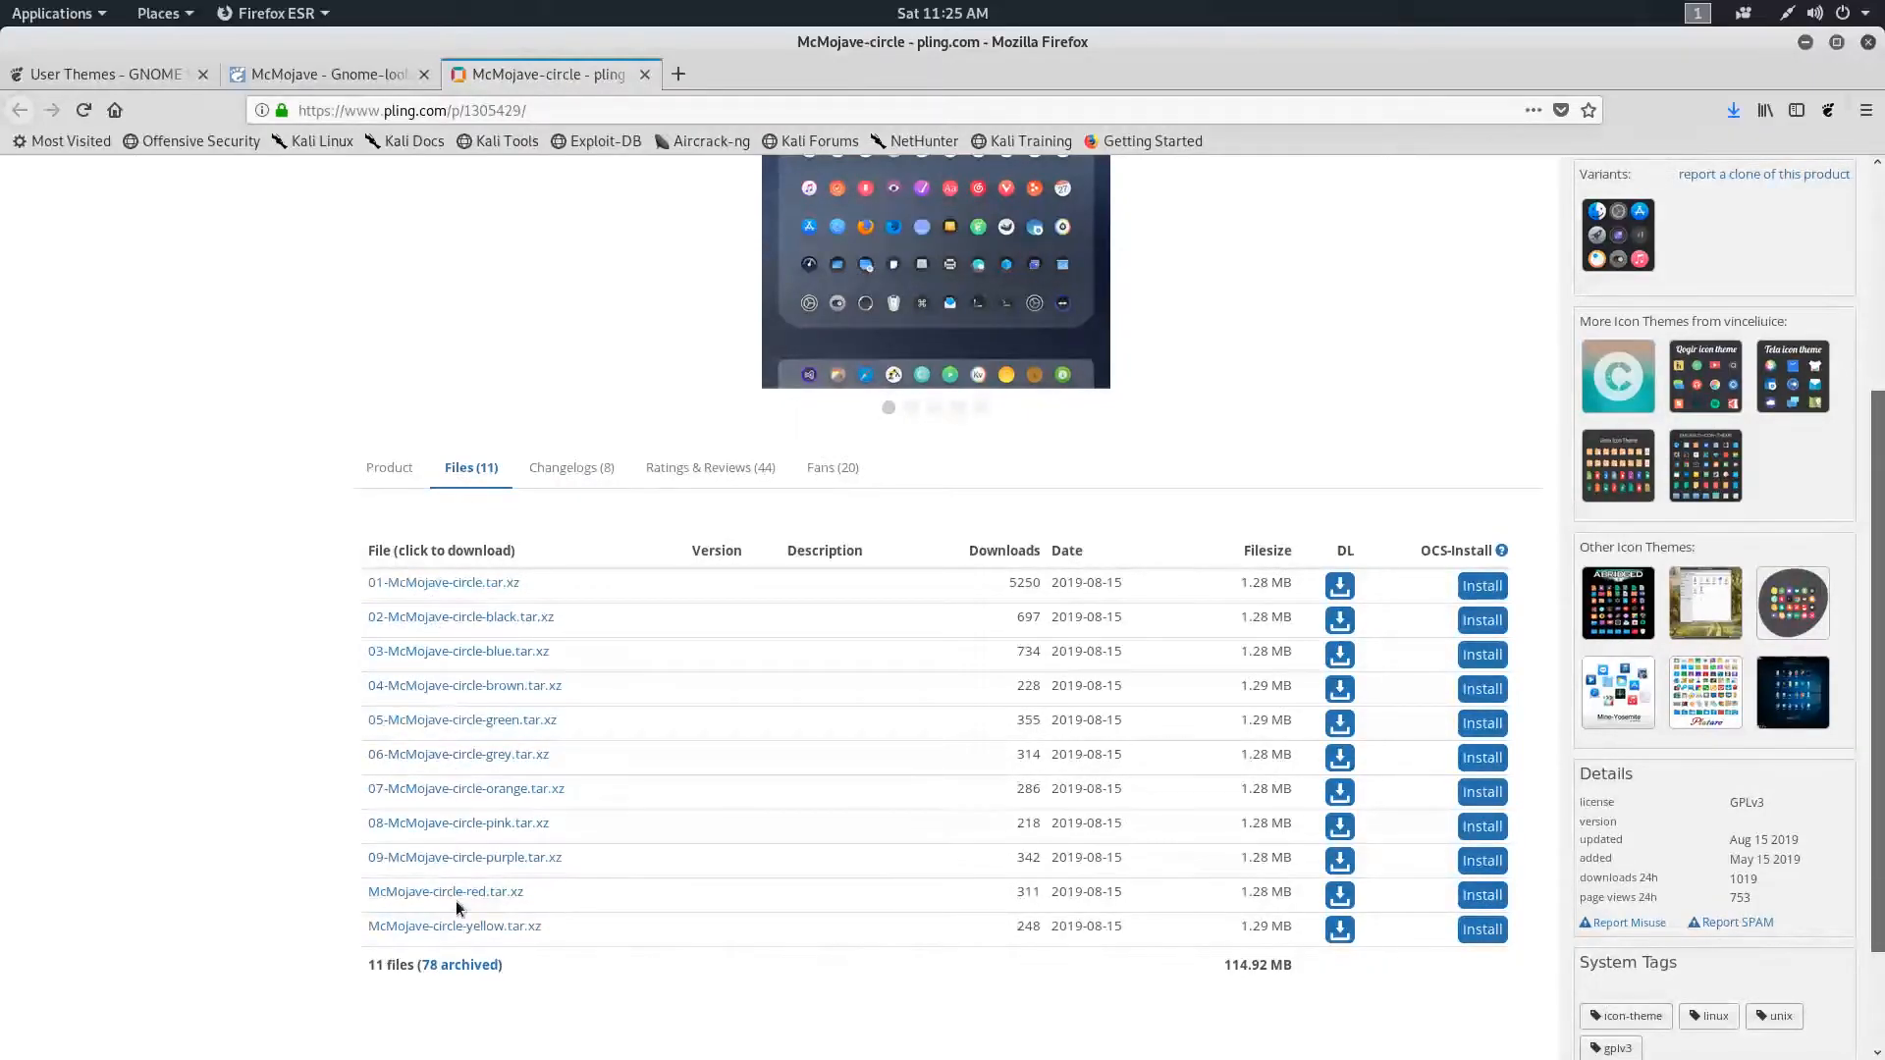
{"action": "mouse_move", "coordinate": [458, 650]}
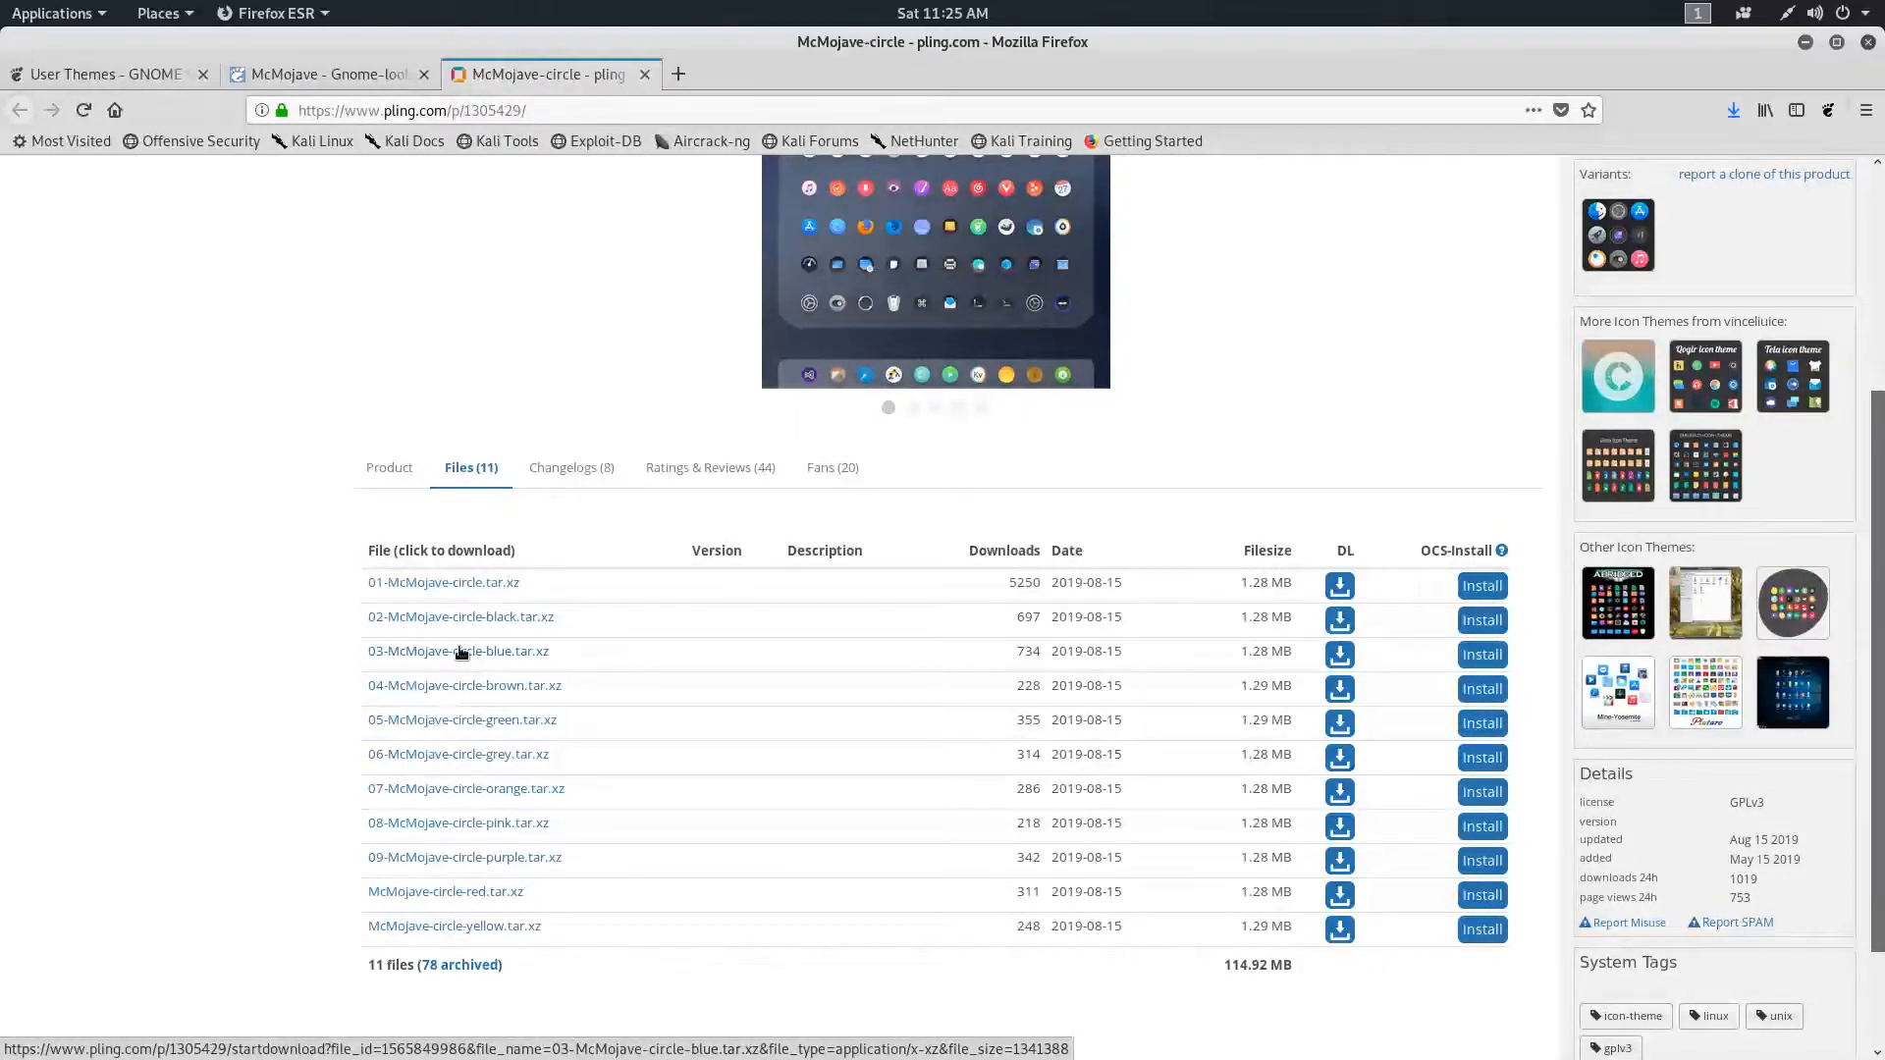
{"action": "left_click", "coordinate": [458, 650]}
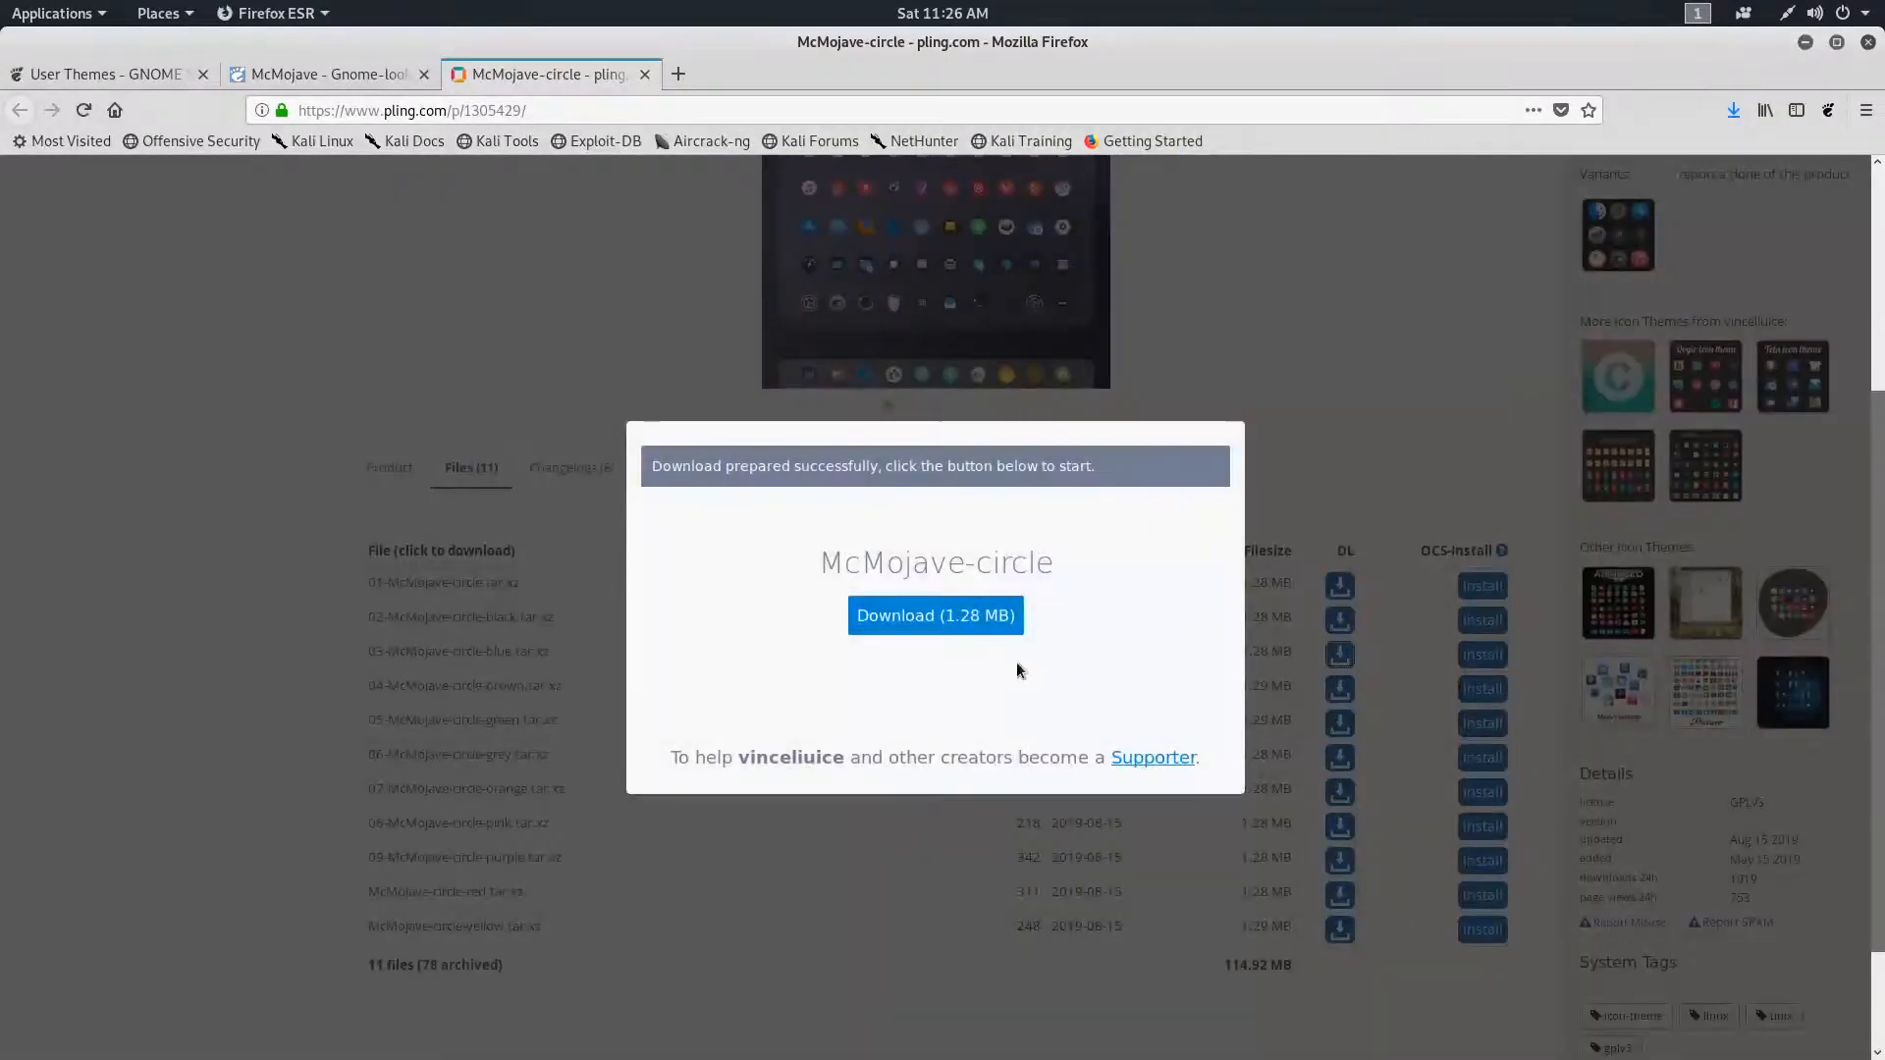
{"action": "left_click", "coordinate": [934, 615]}
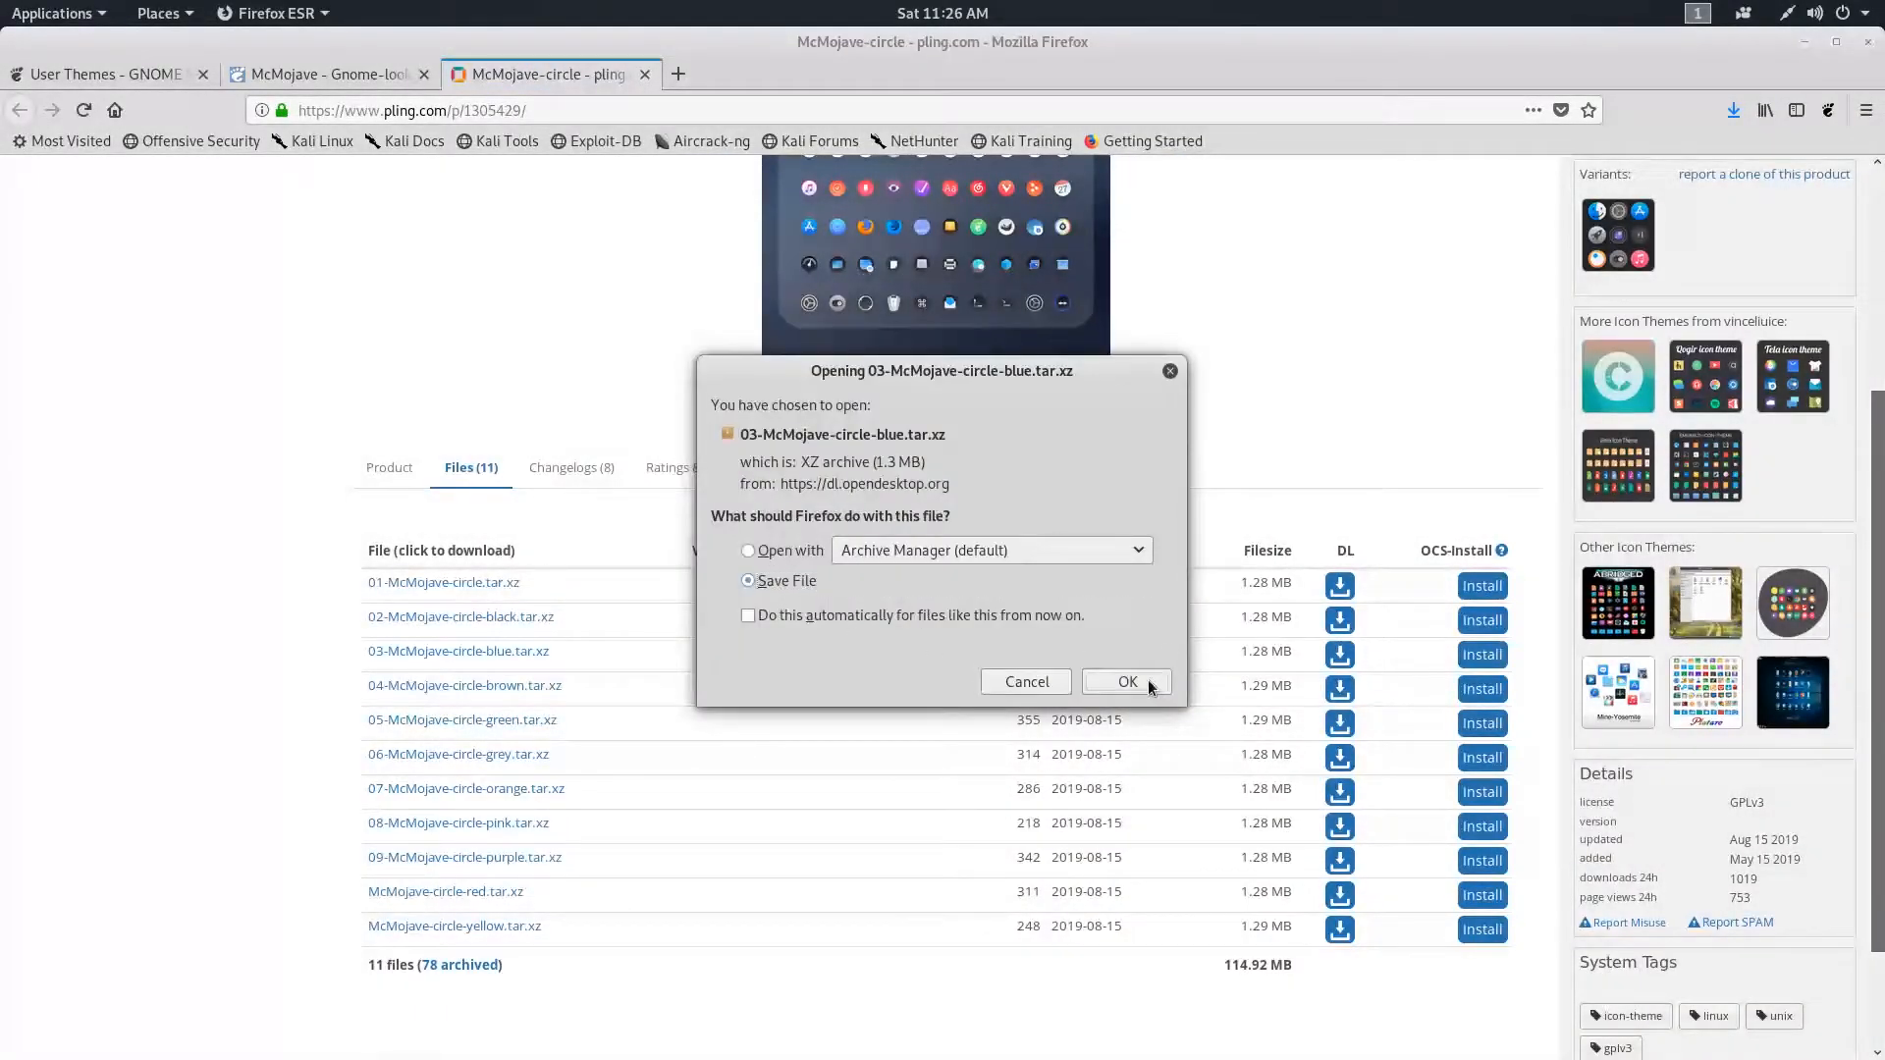
- Save the blue icon archive, then extract all downloaded archives in the Downloads folder
{"action": "left_click", "coordinate": [1125, 681]}
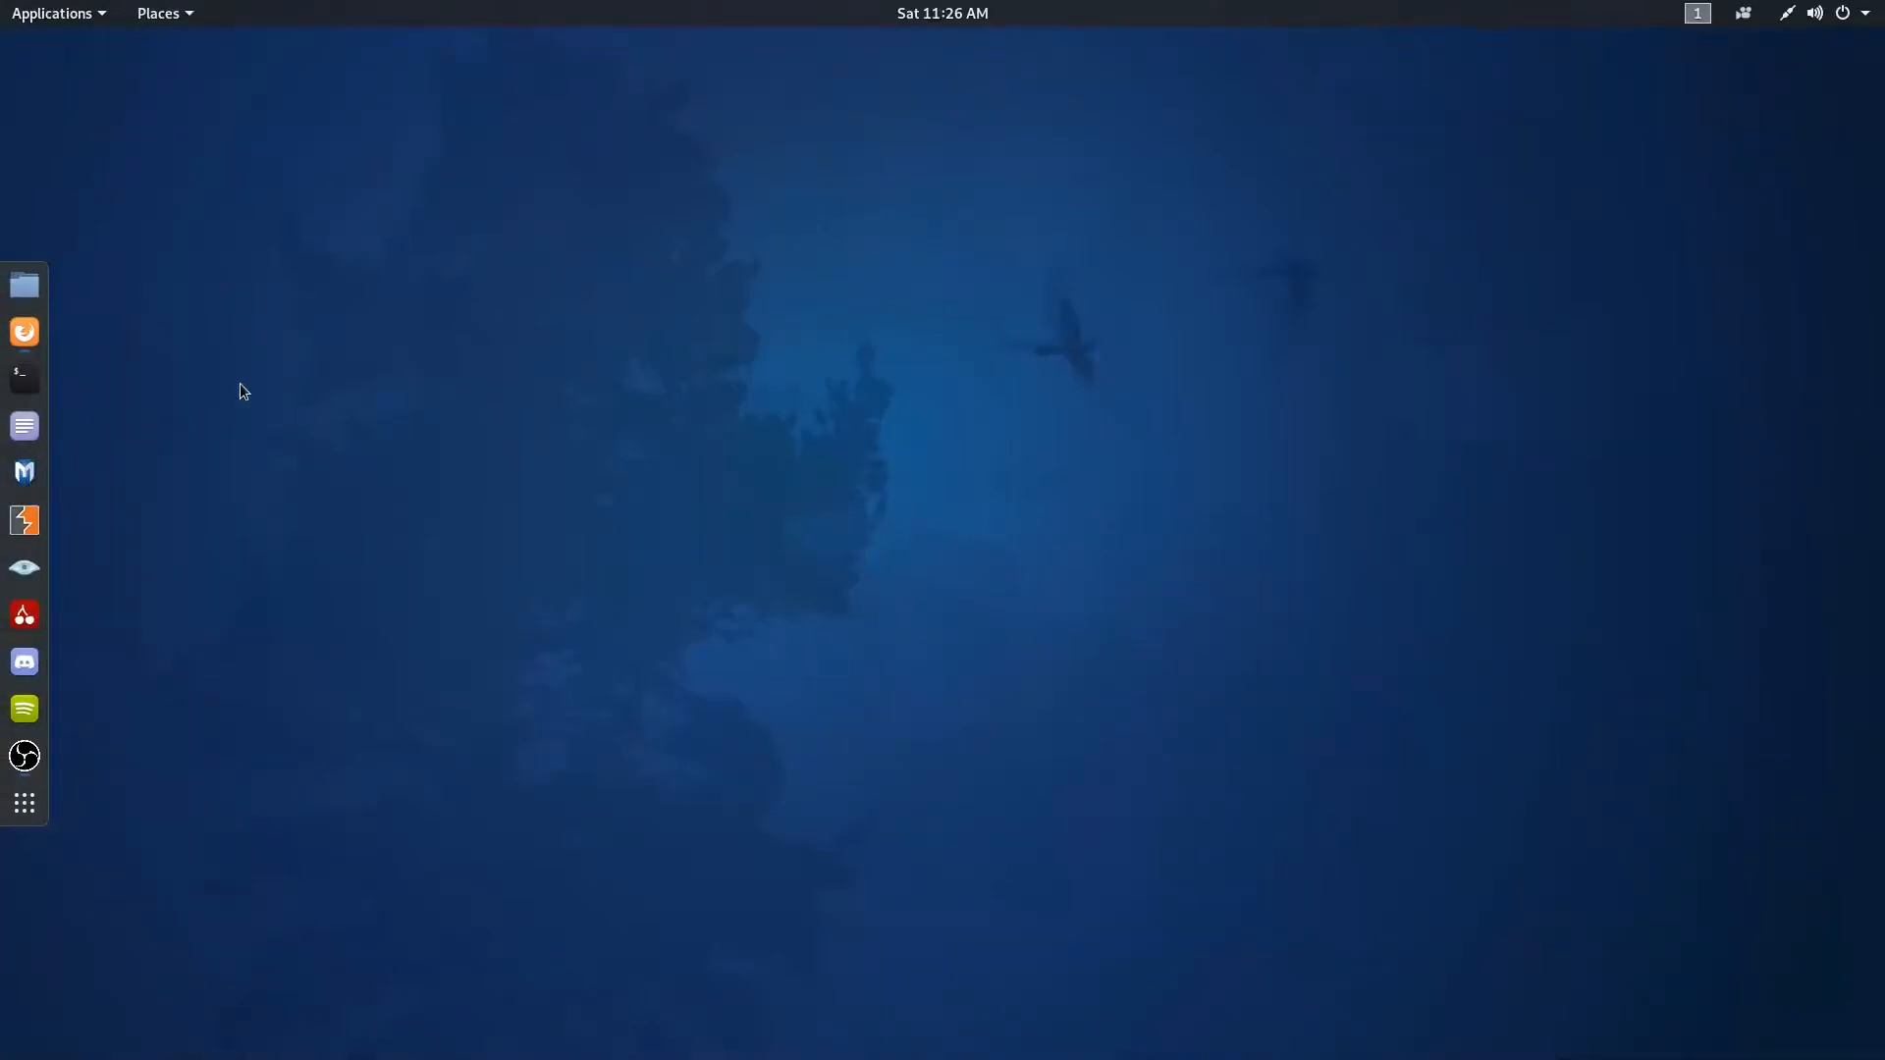
{"action": "left_click", "coordinate": [23, 285]}
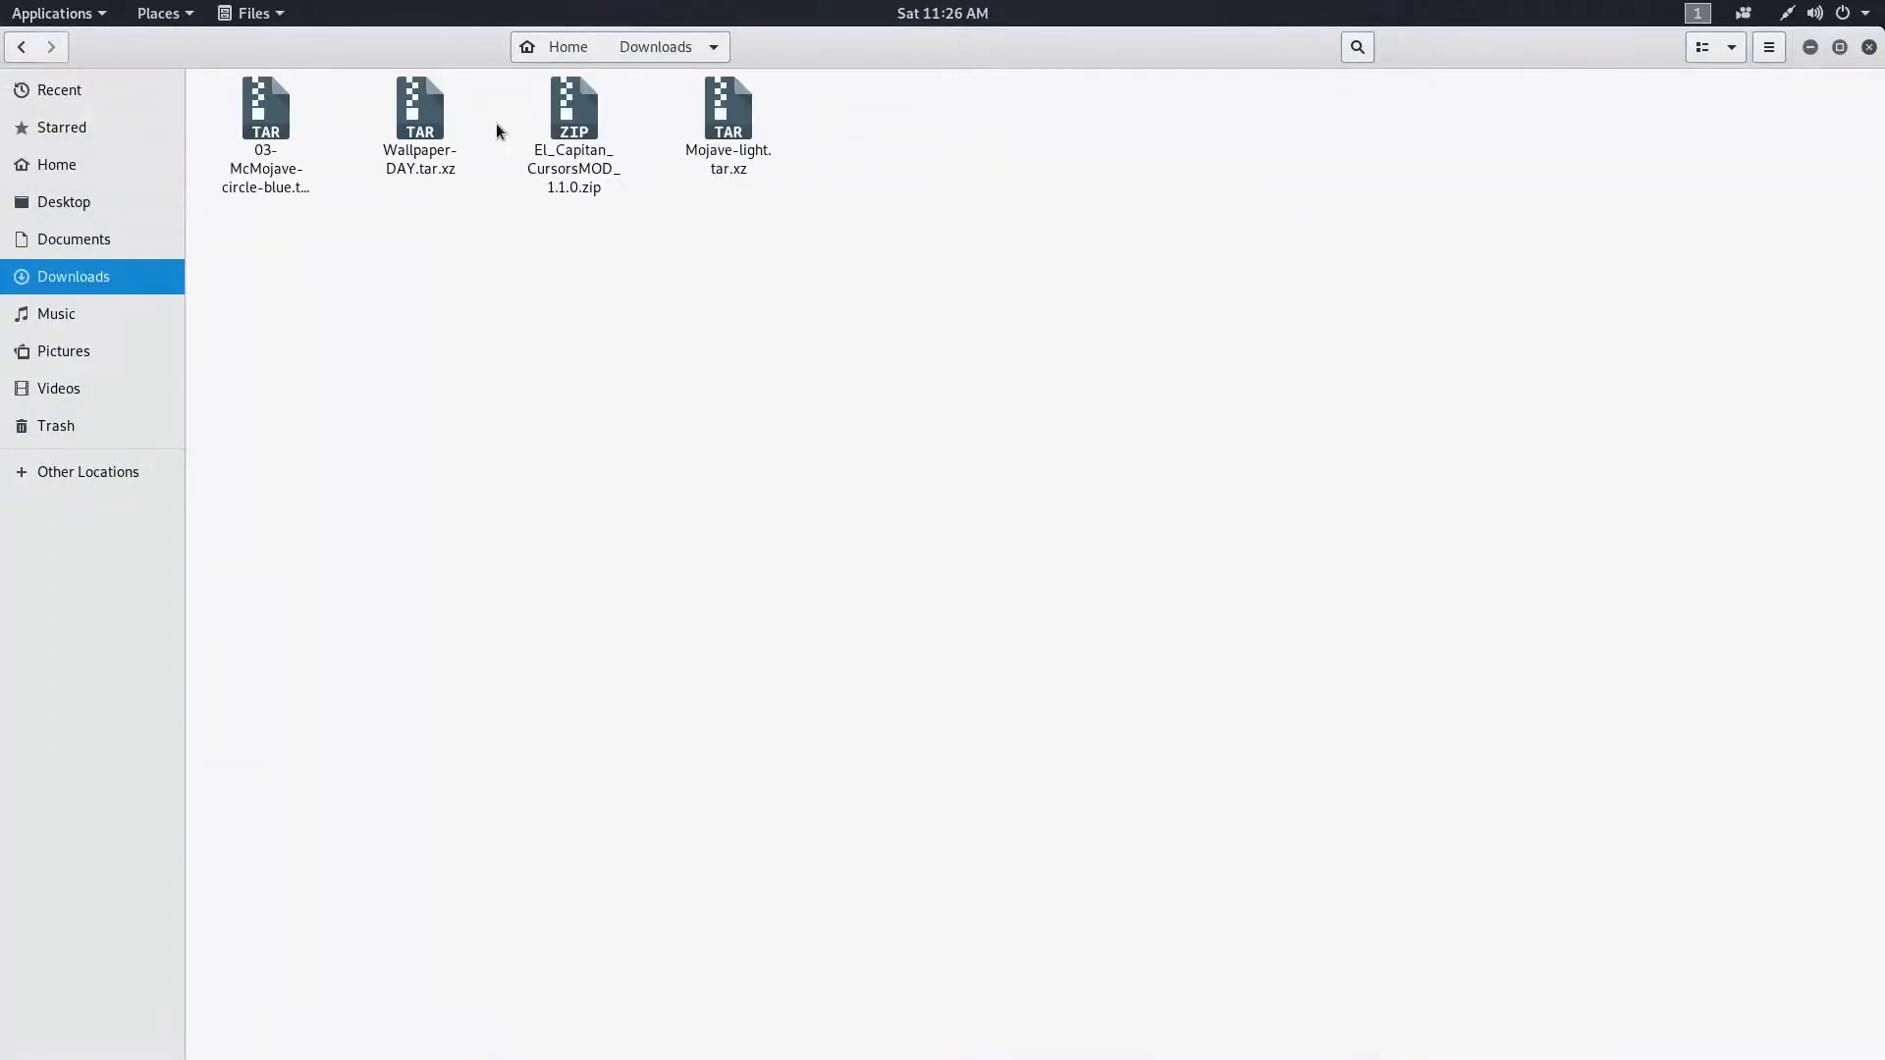
{"action": "left_click", "coordinate": [265, 120]}
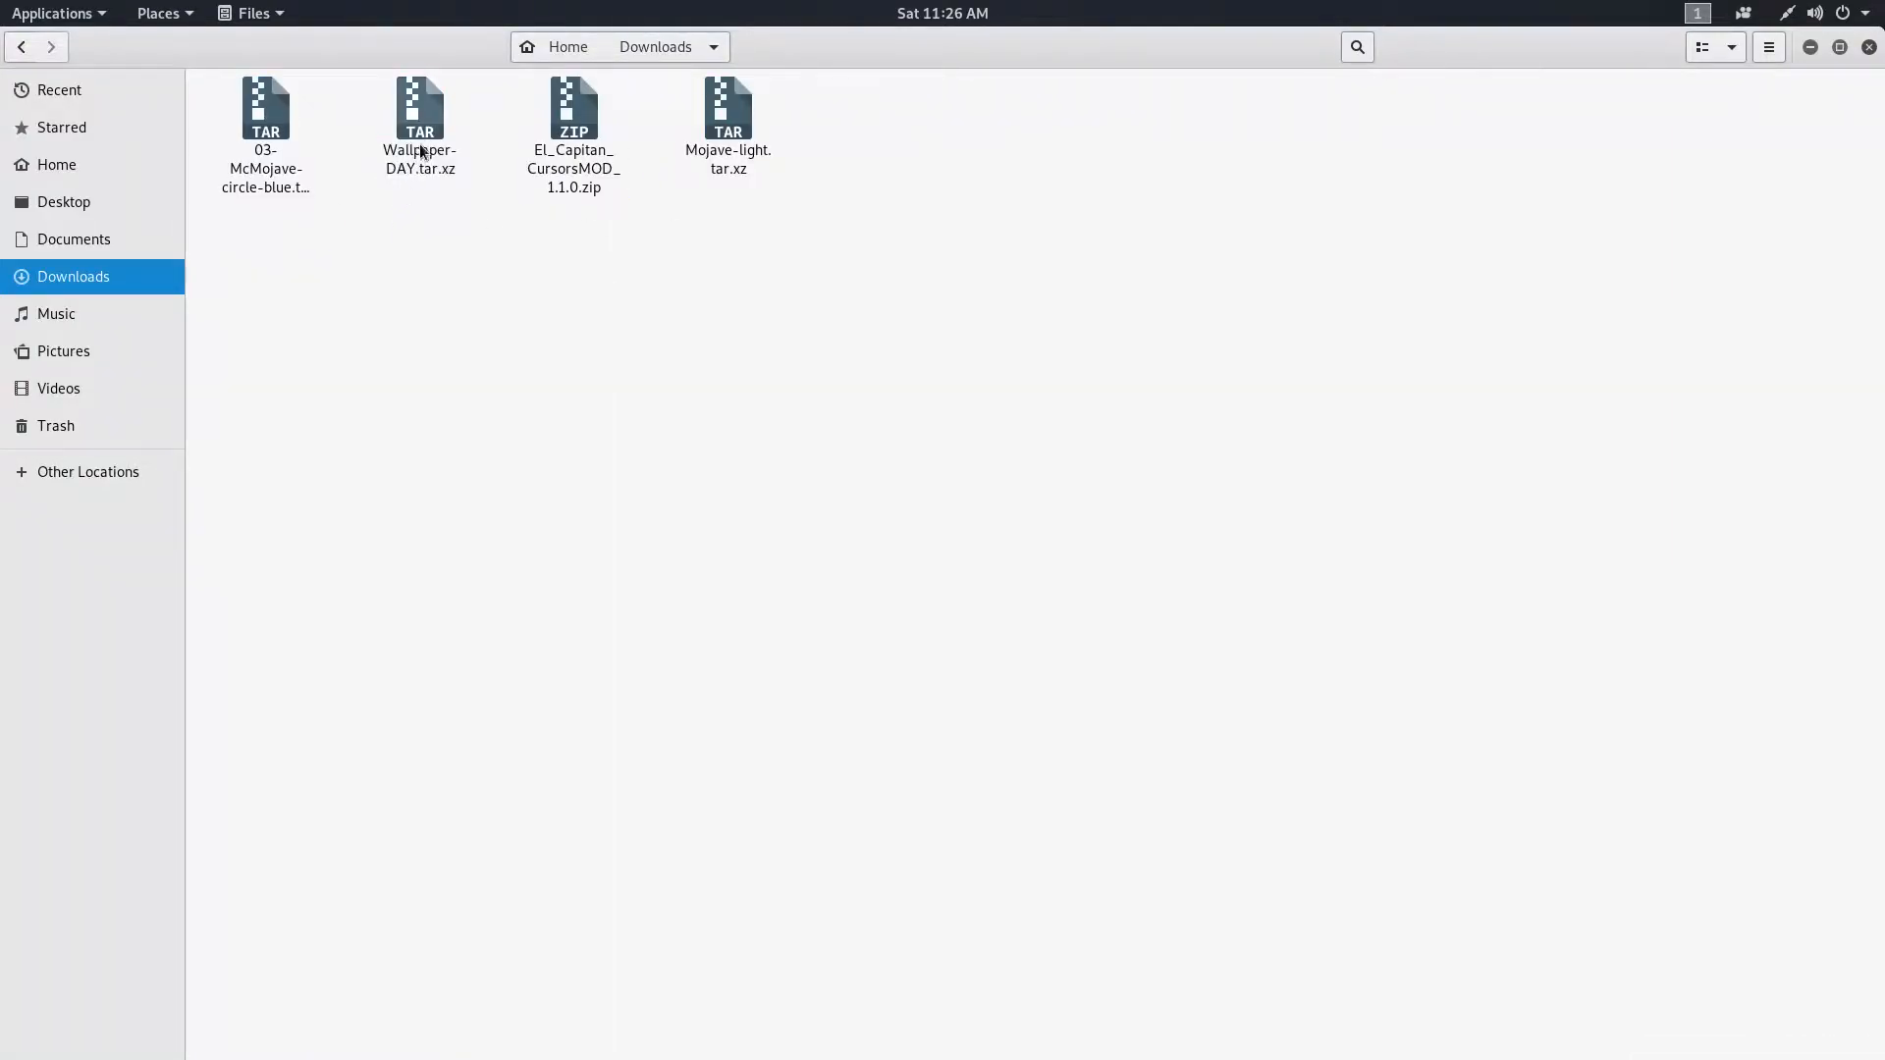
{"action": "right_click", "coordinate": [265, 108]}
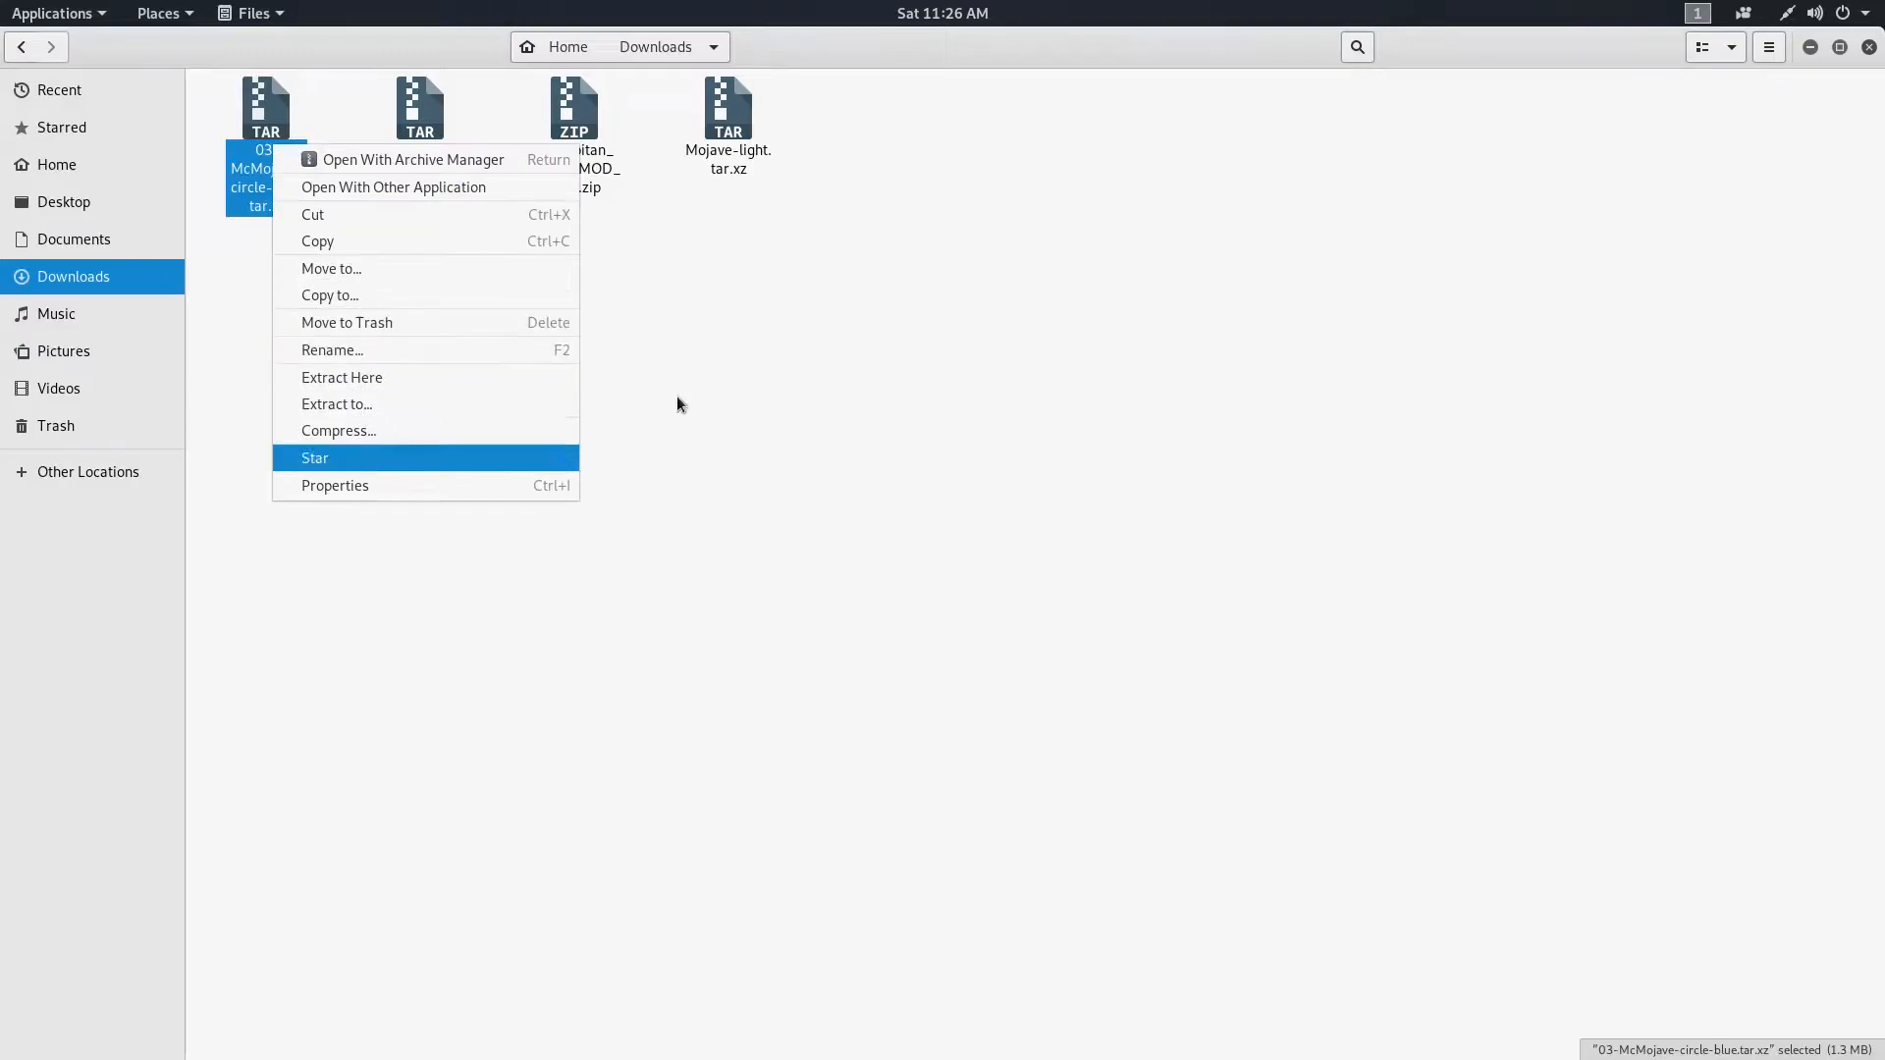
{"action": "left_click", "coordinate": [341, 377]}
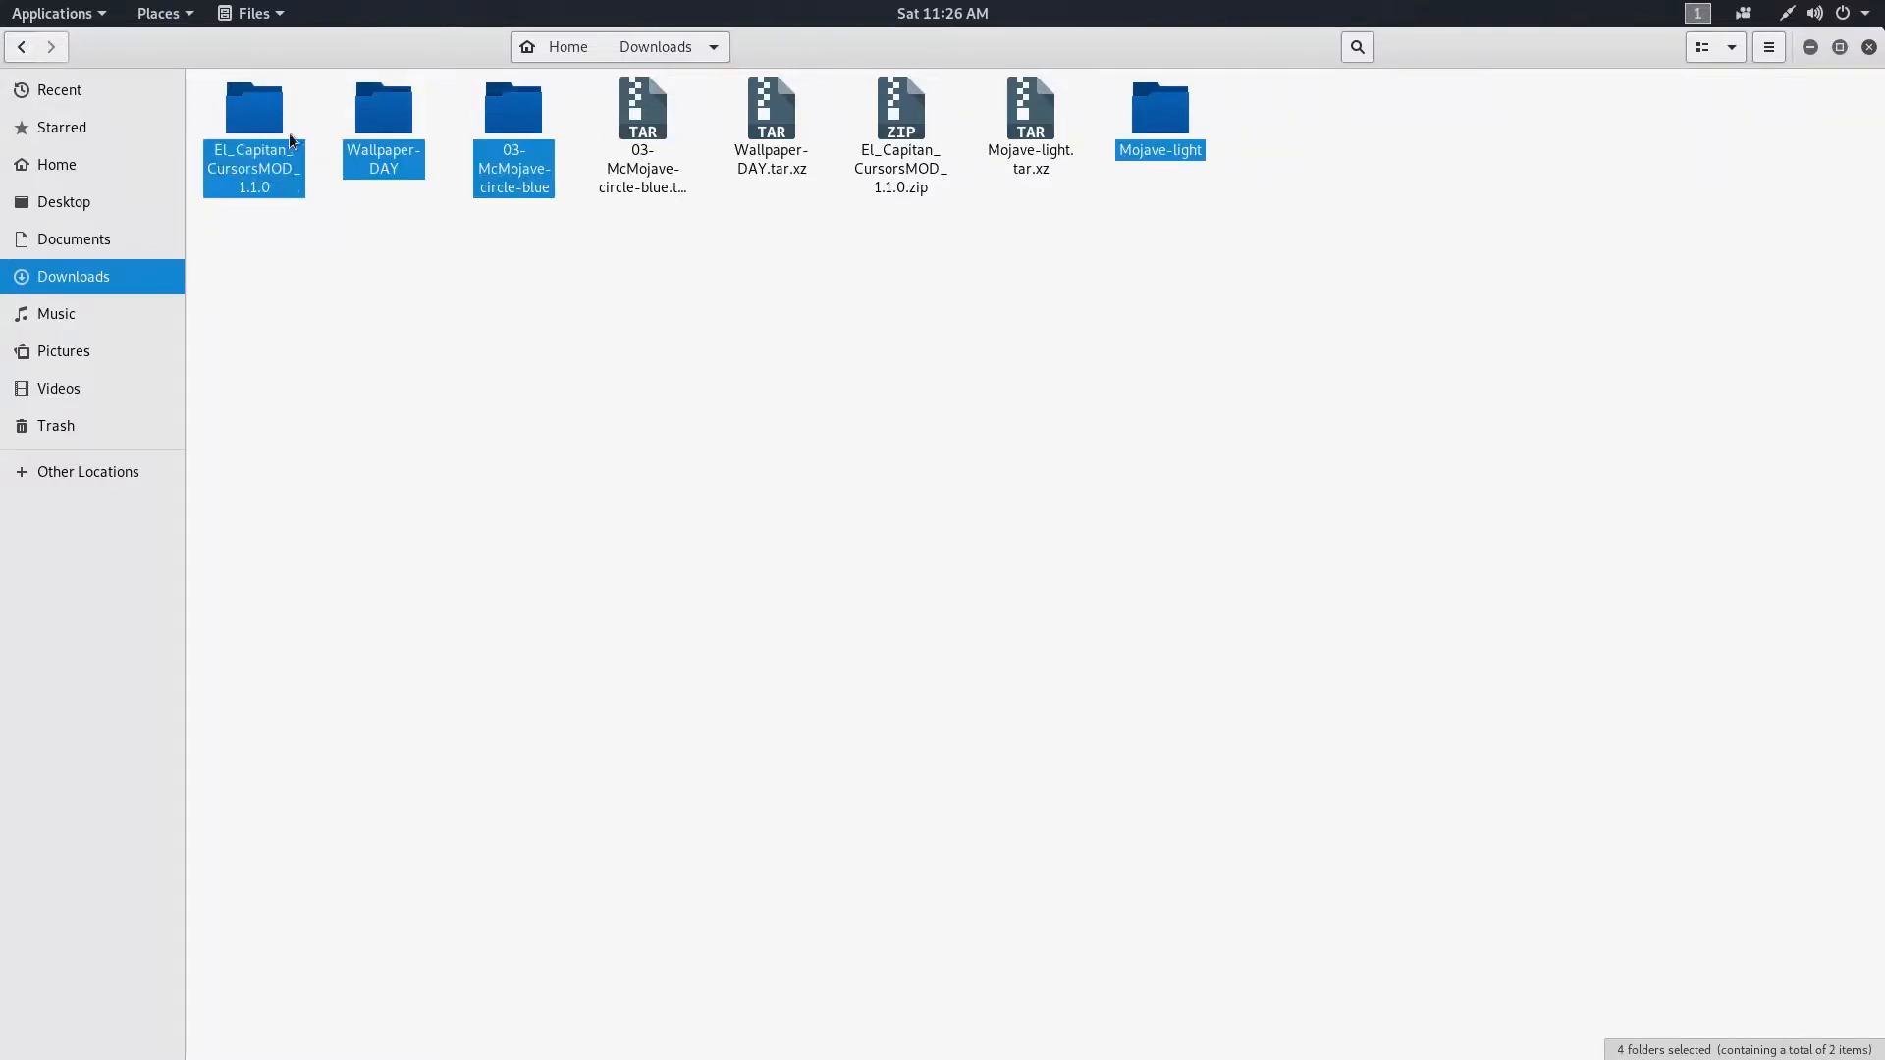
- Create a macos folder on the desktop and open it for the extracted folders
{"action": "left_click", "coordinate": [1838, 47]}
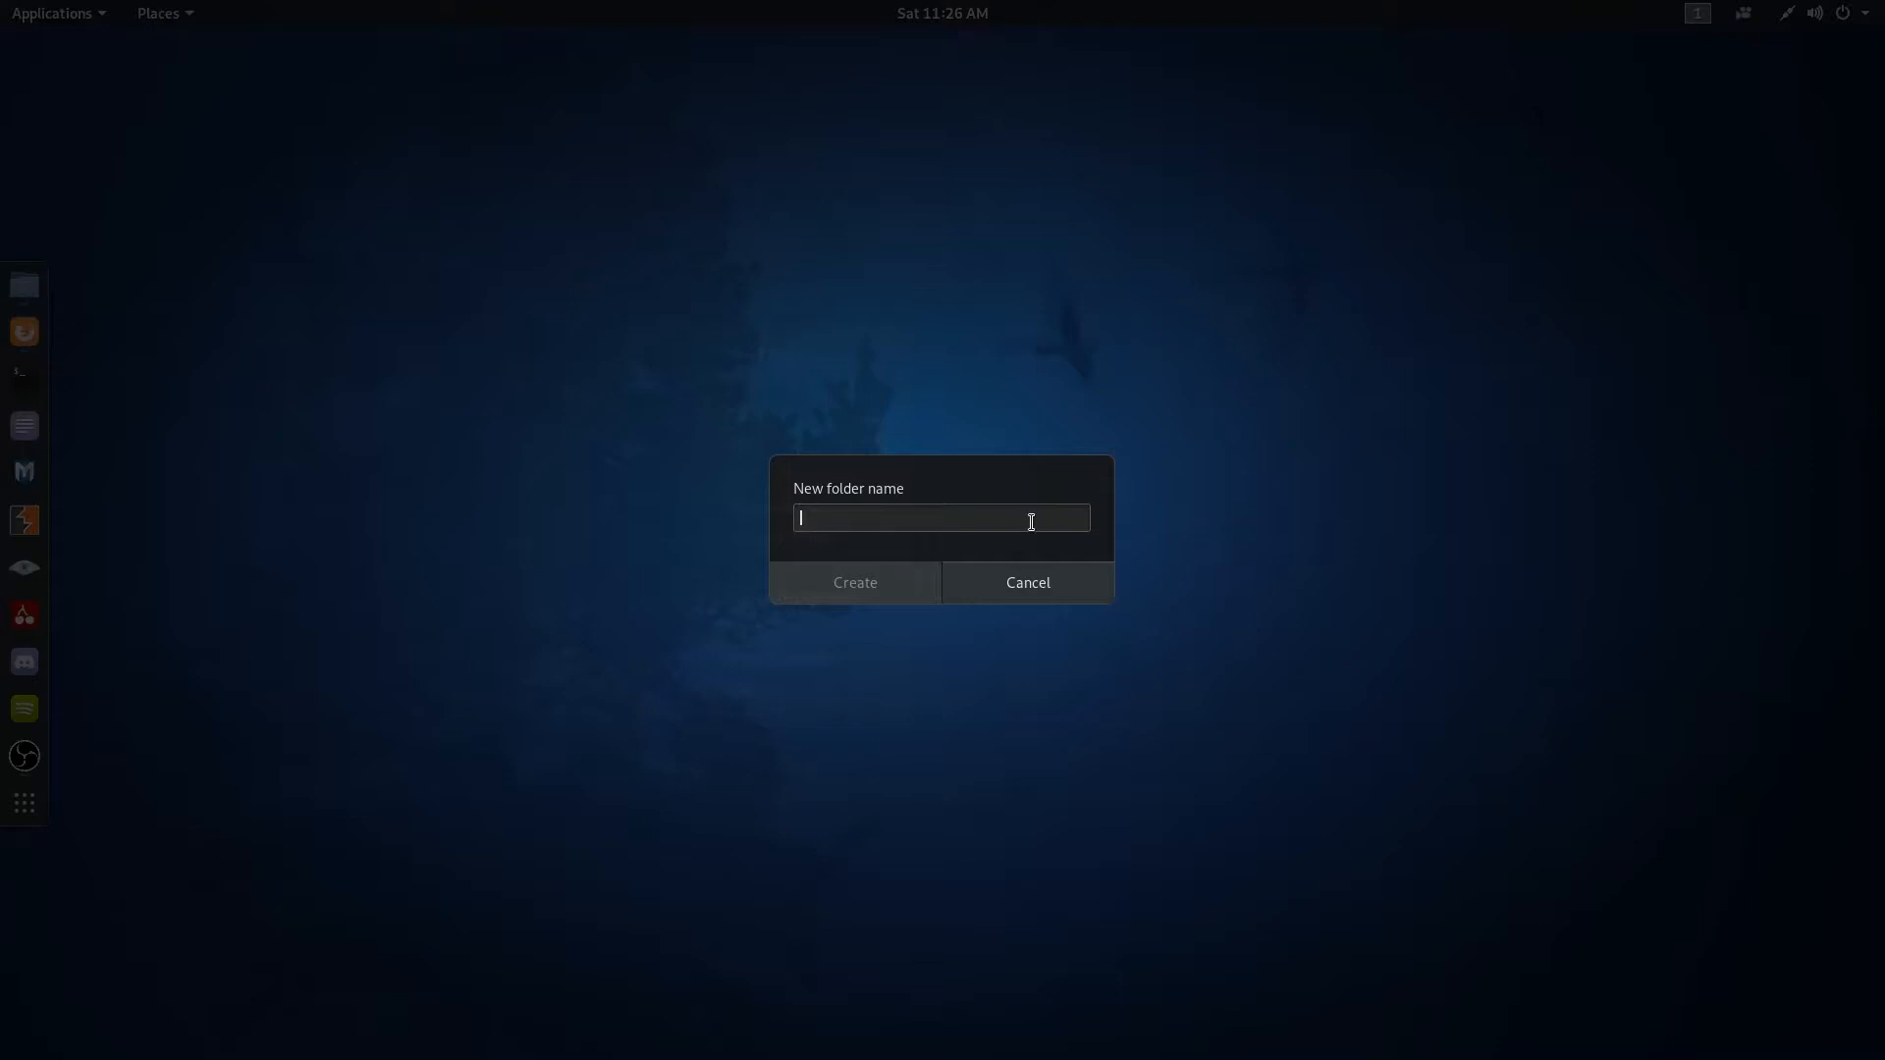
{"action": "left_click", "coordinate": [854, 581]}
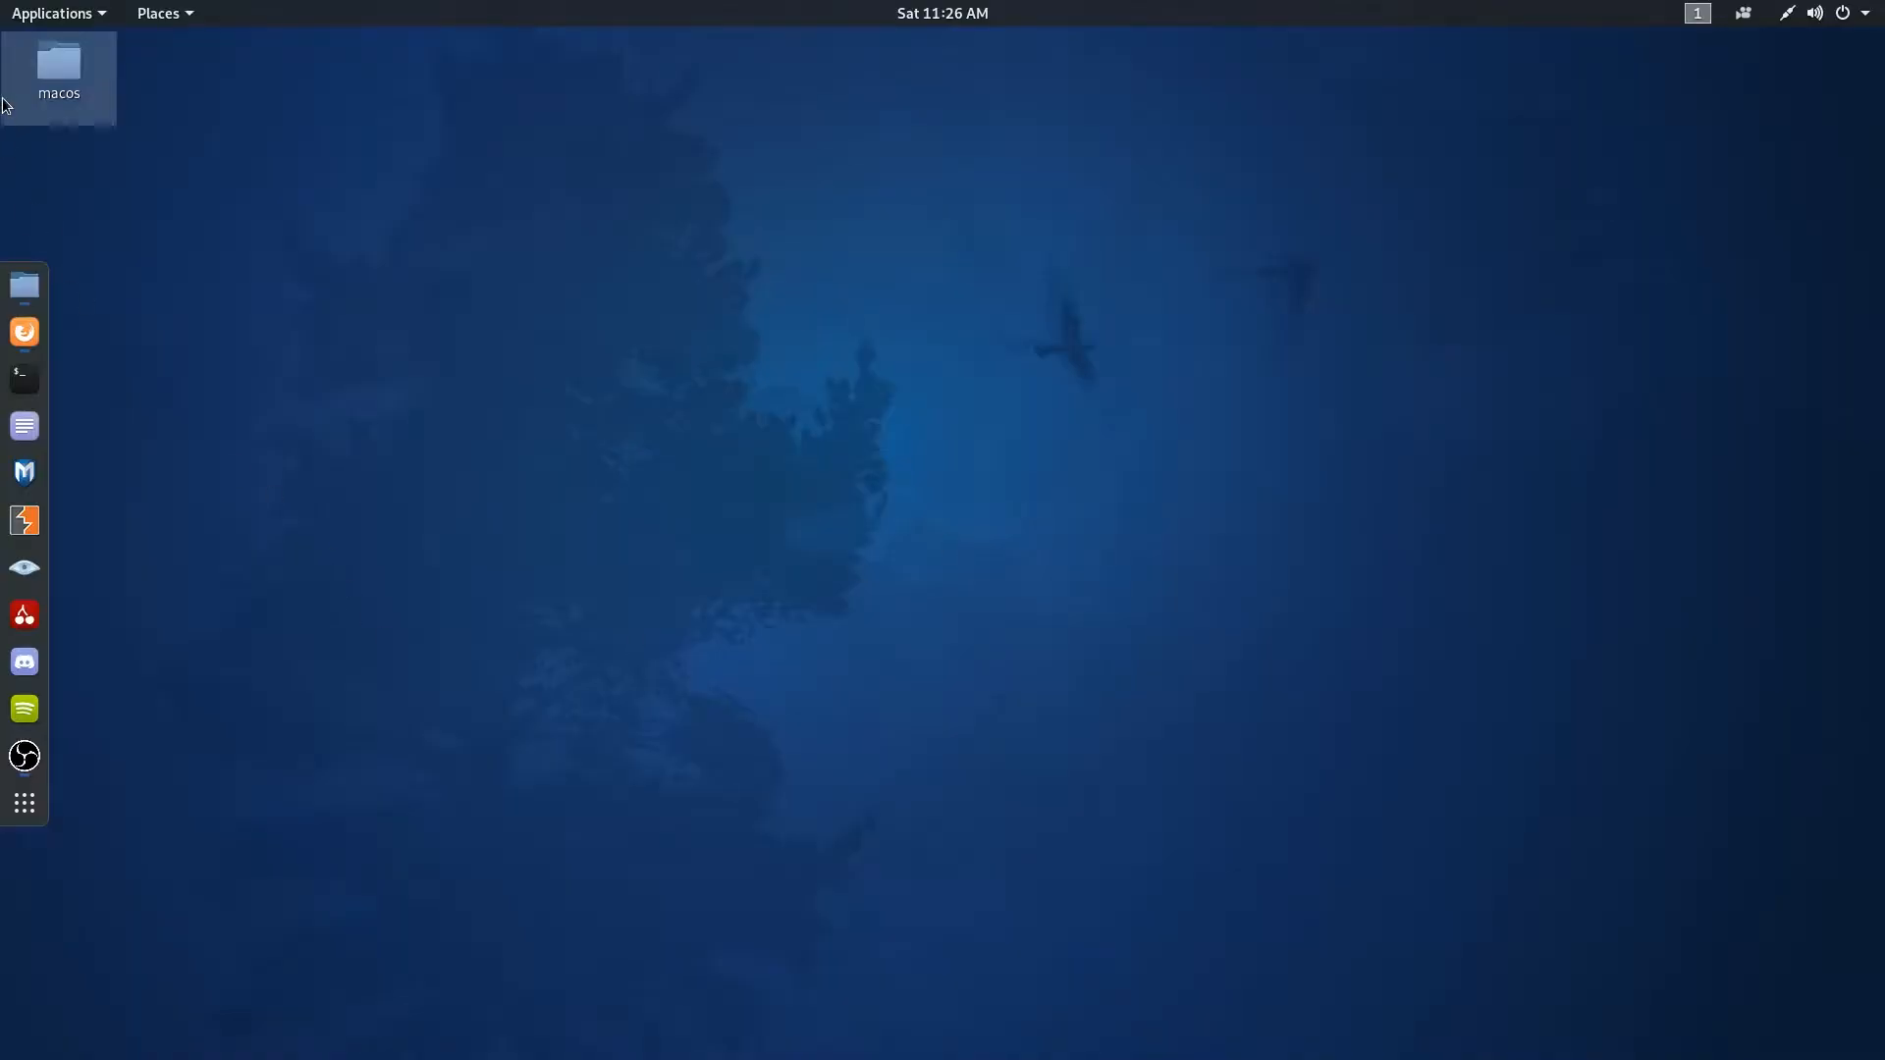
{"action": "double_click", "coordinate": [57, 67]}
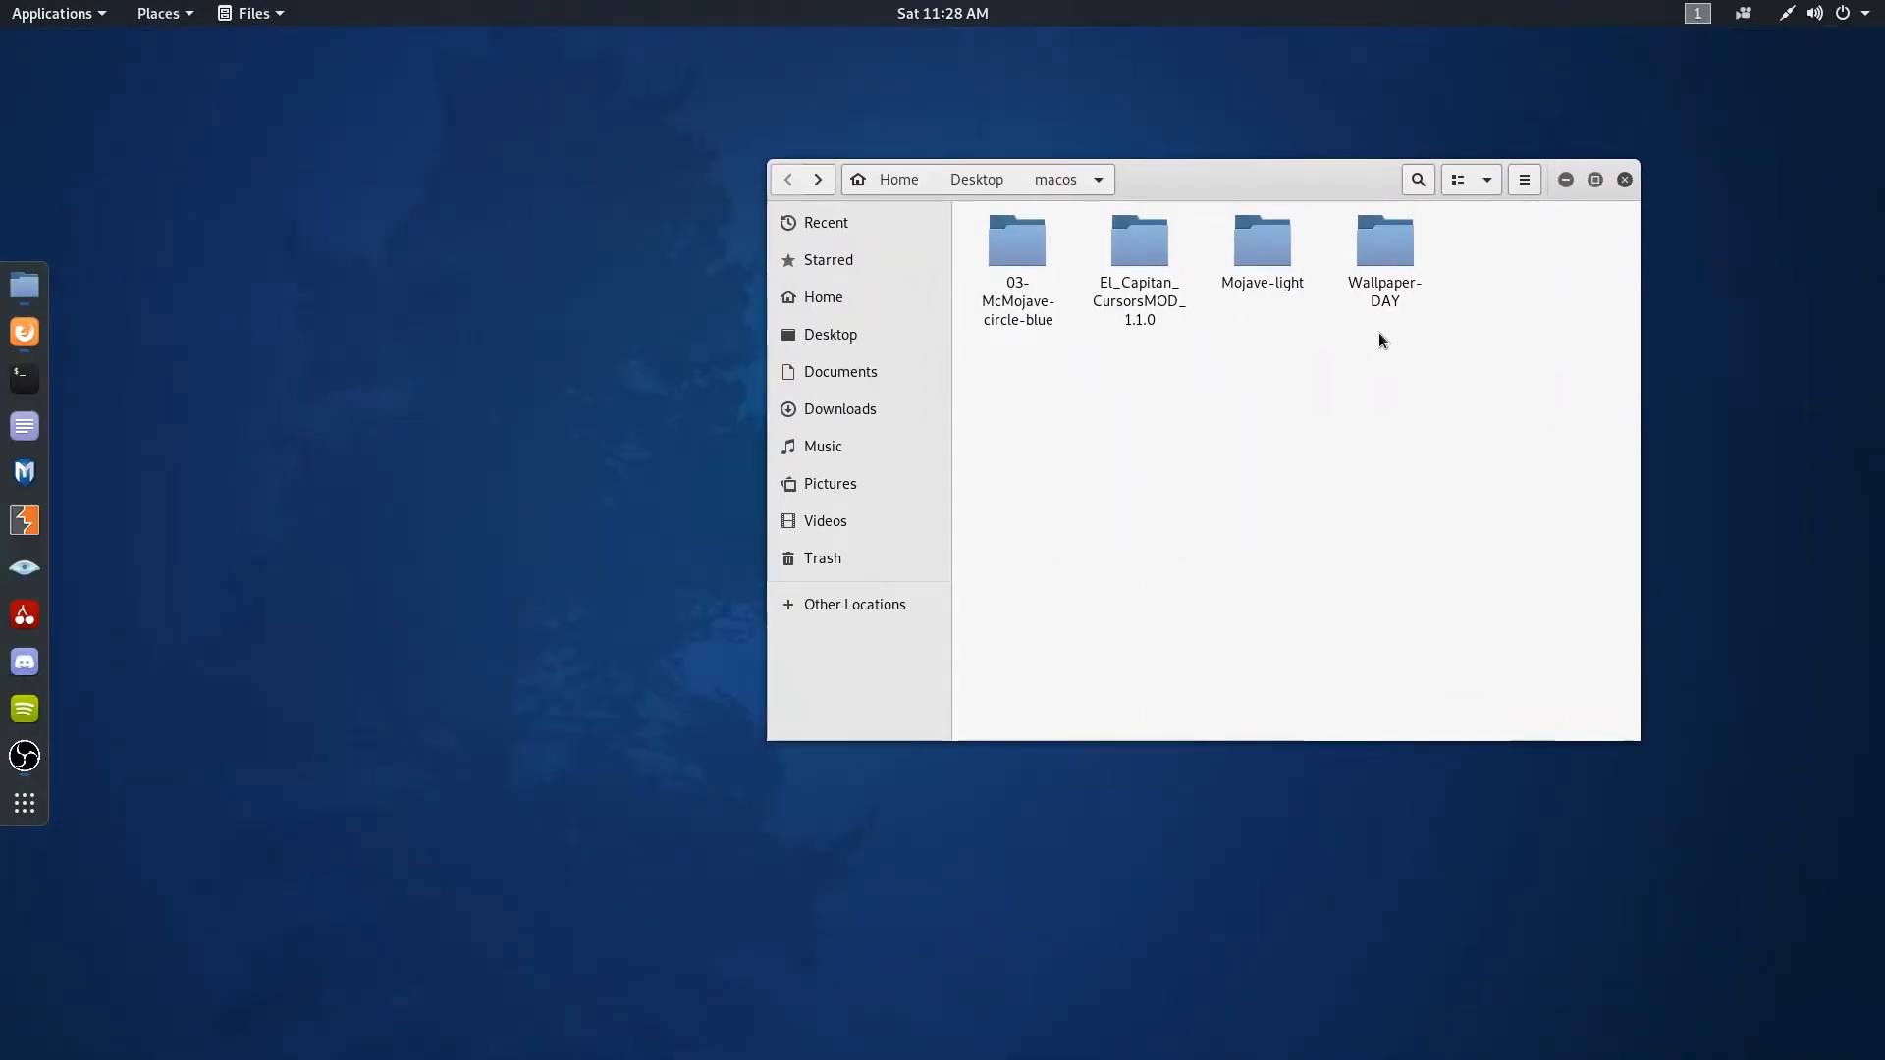
{"action": "mouse_move", "coordinate": [75, 314]}
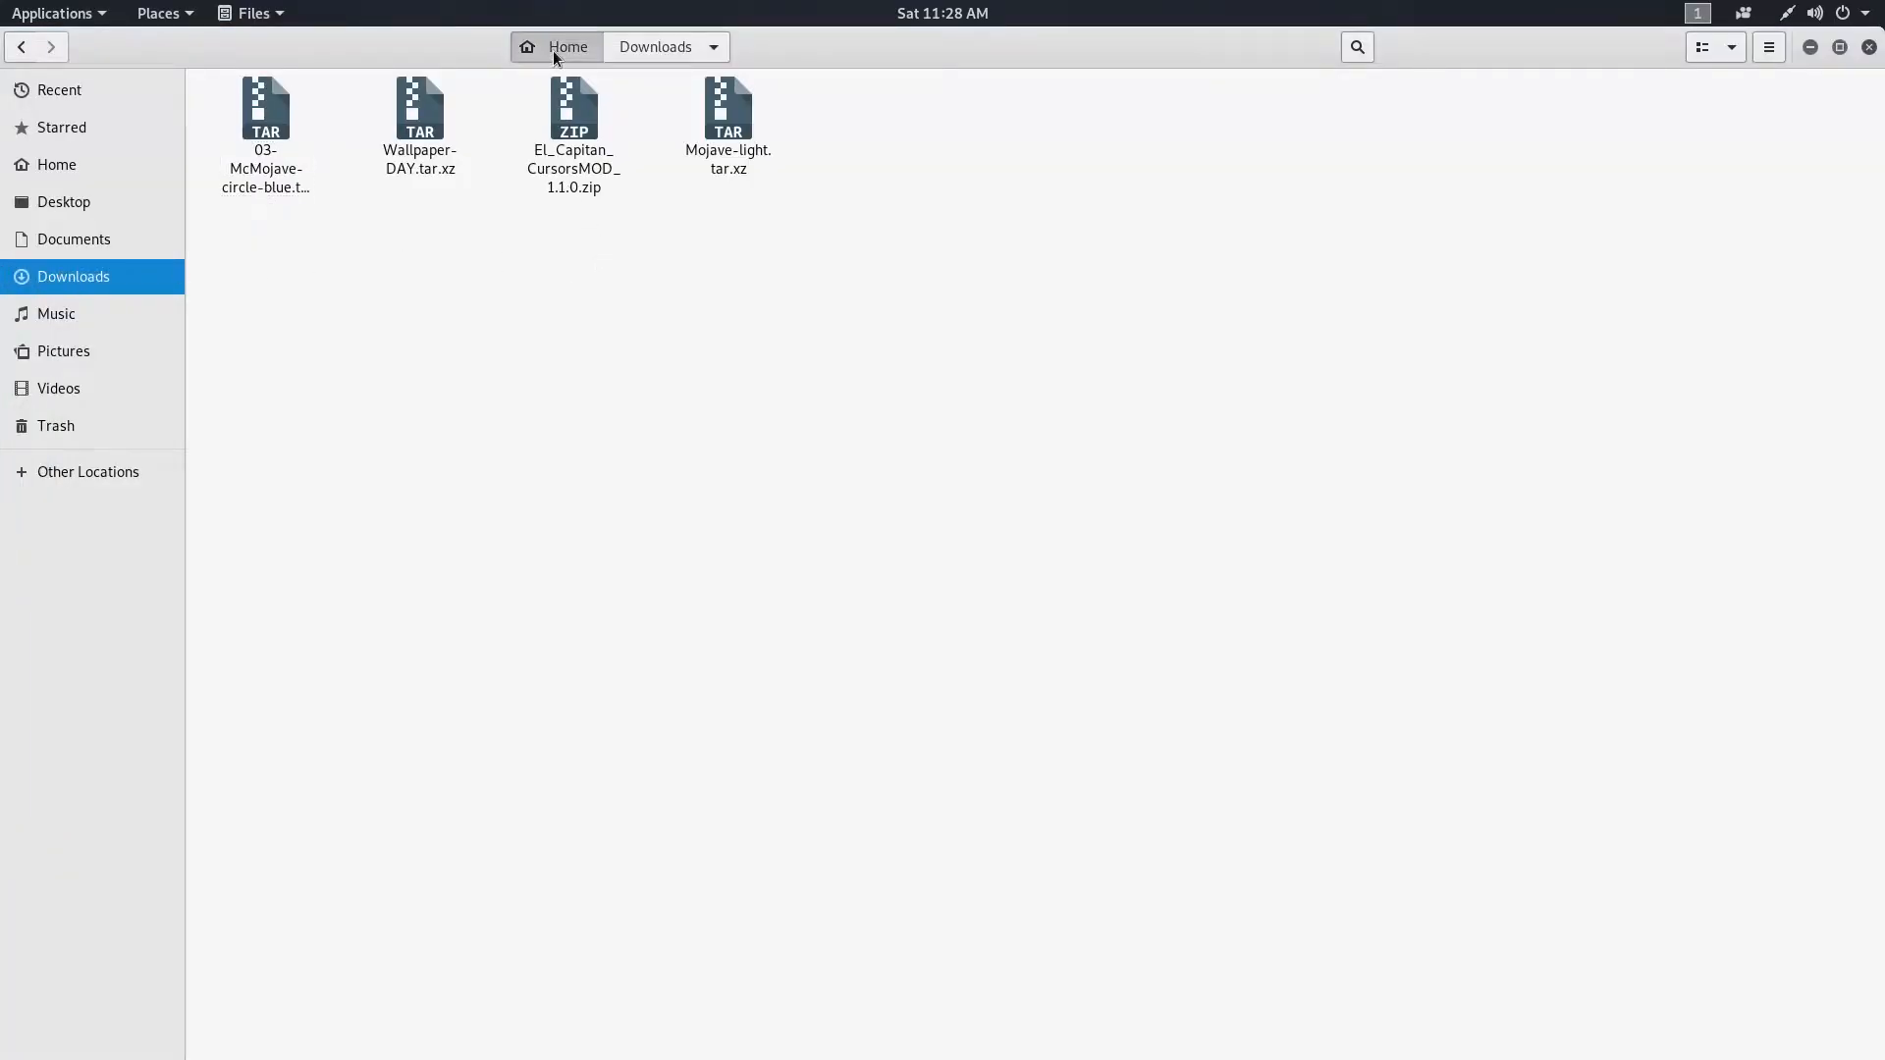
- Go to the Home folder and enable Show Hidden Files
{"action": "left_click", "coordinate": [565, 45]}
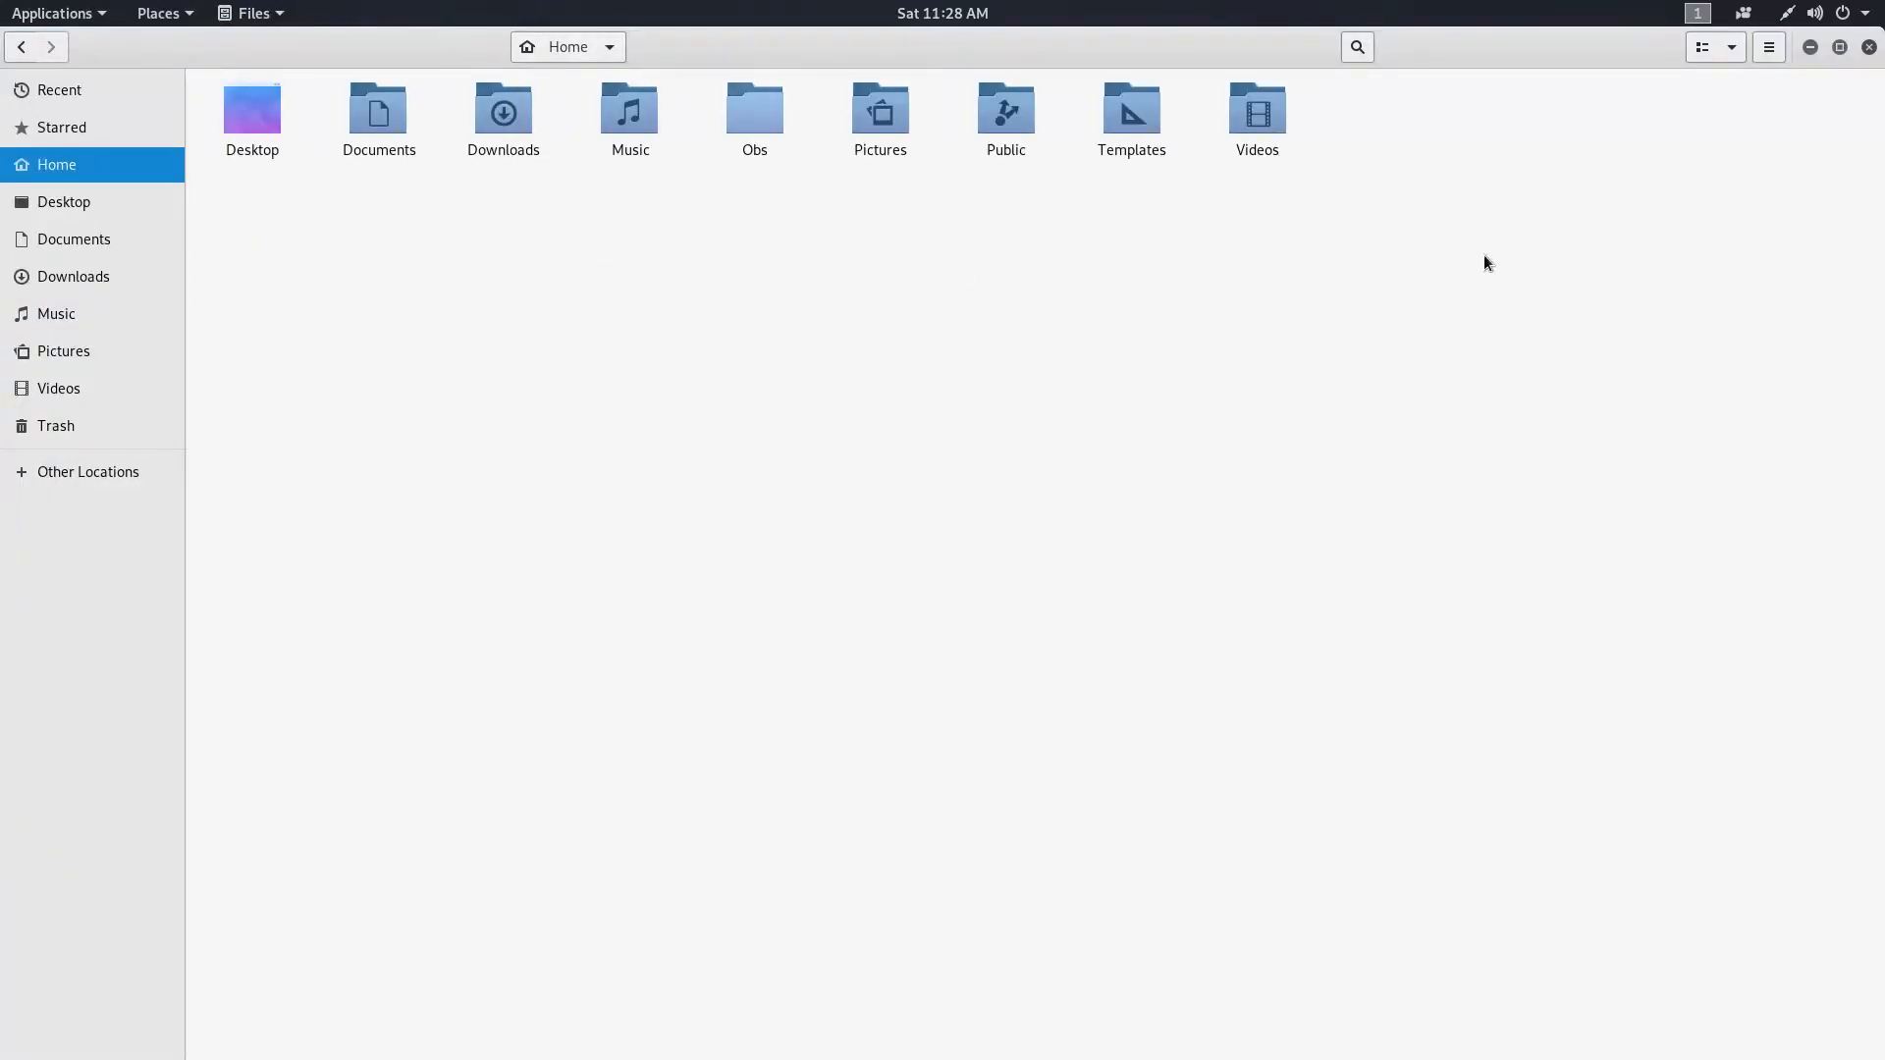
{"action": "left_click", "coordinate": [1767, 47]}
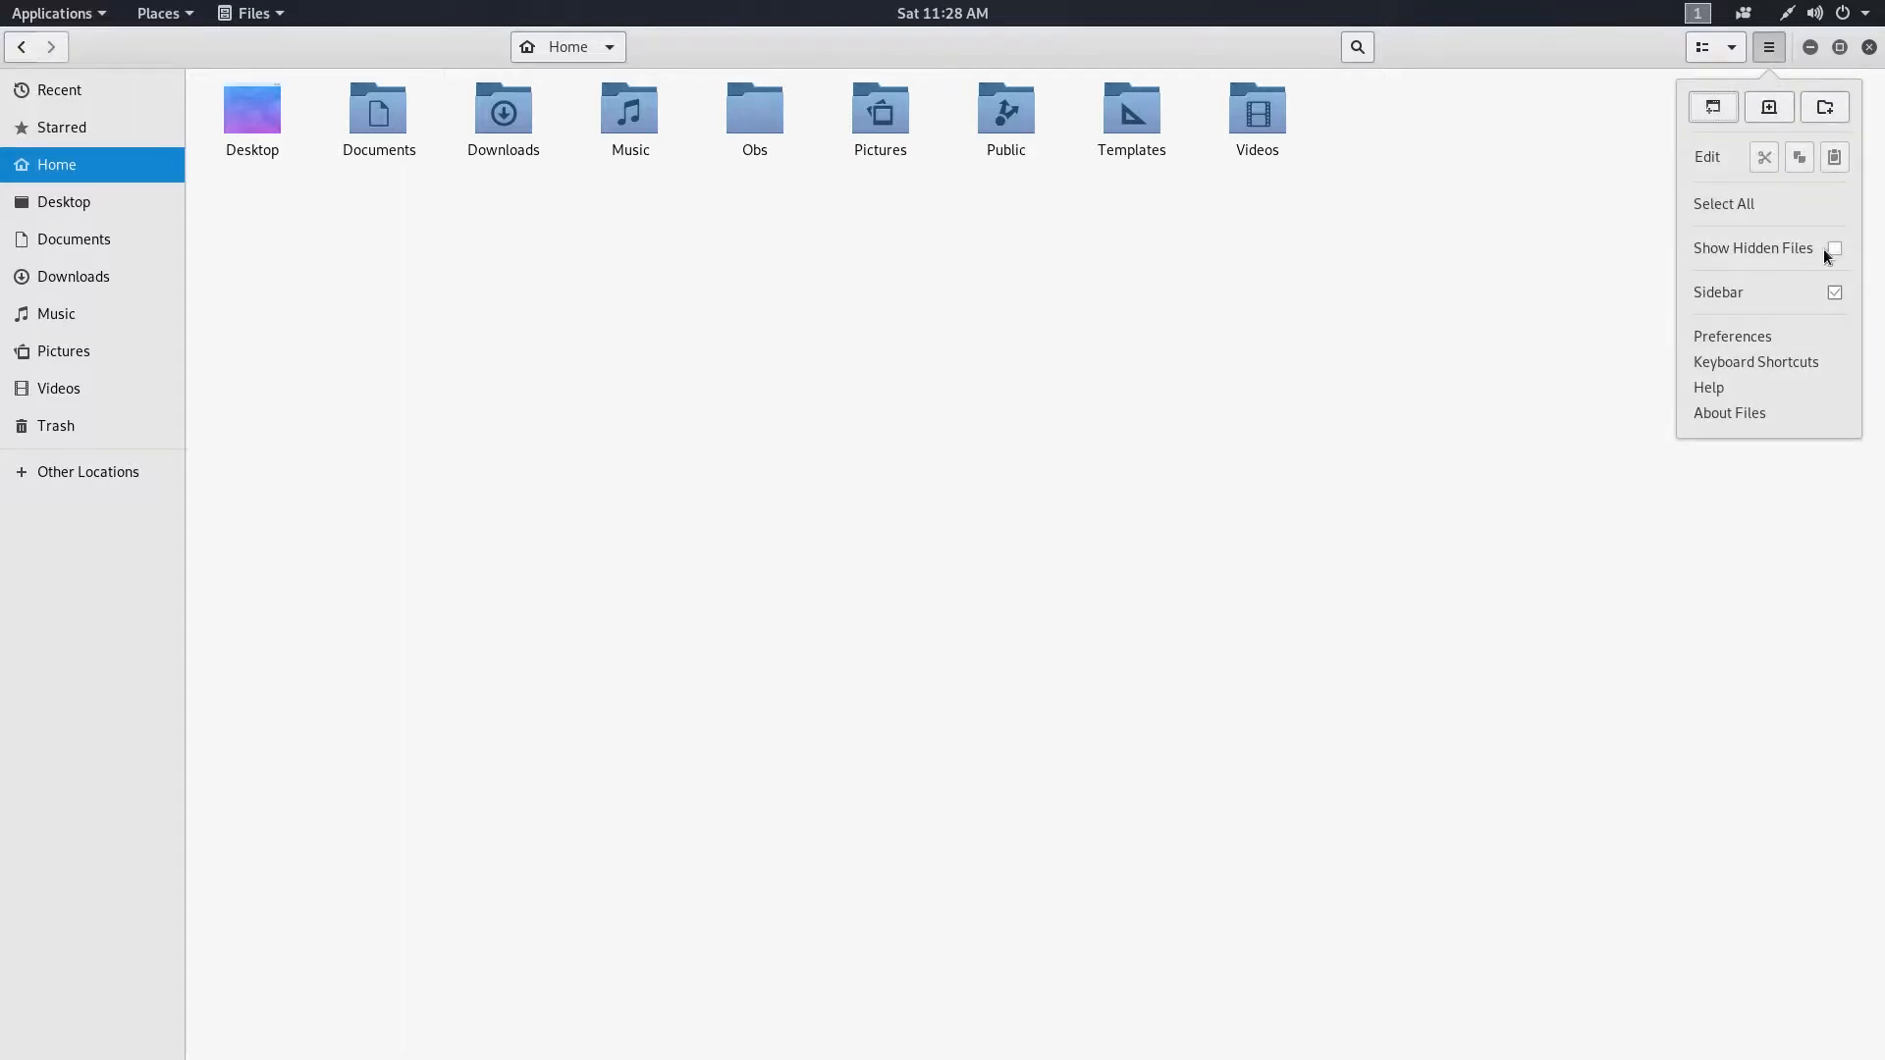
{"action": "left_click", "coordinate": [1834, 247]}
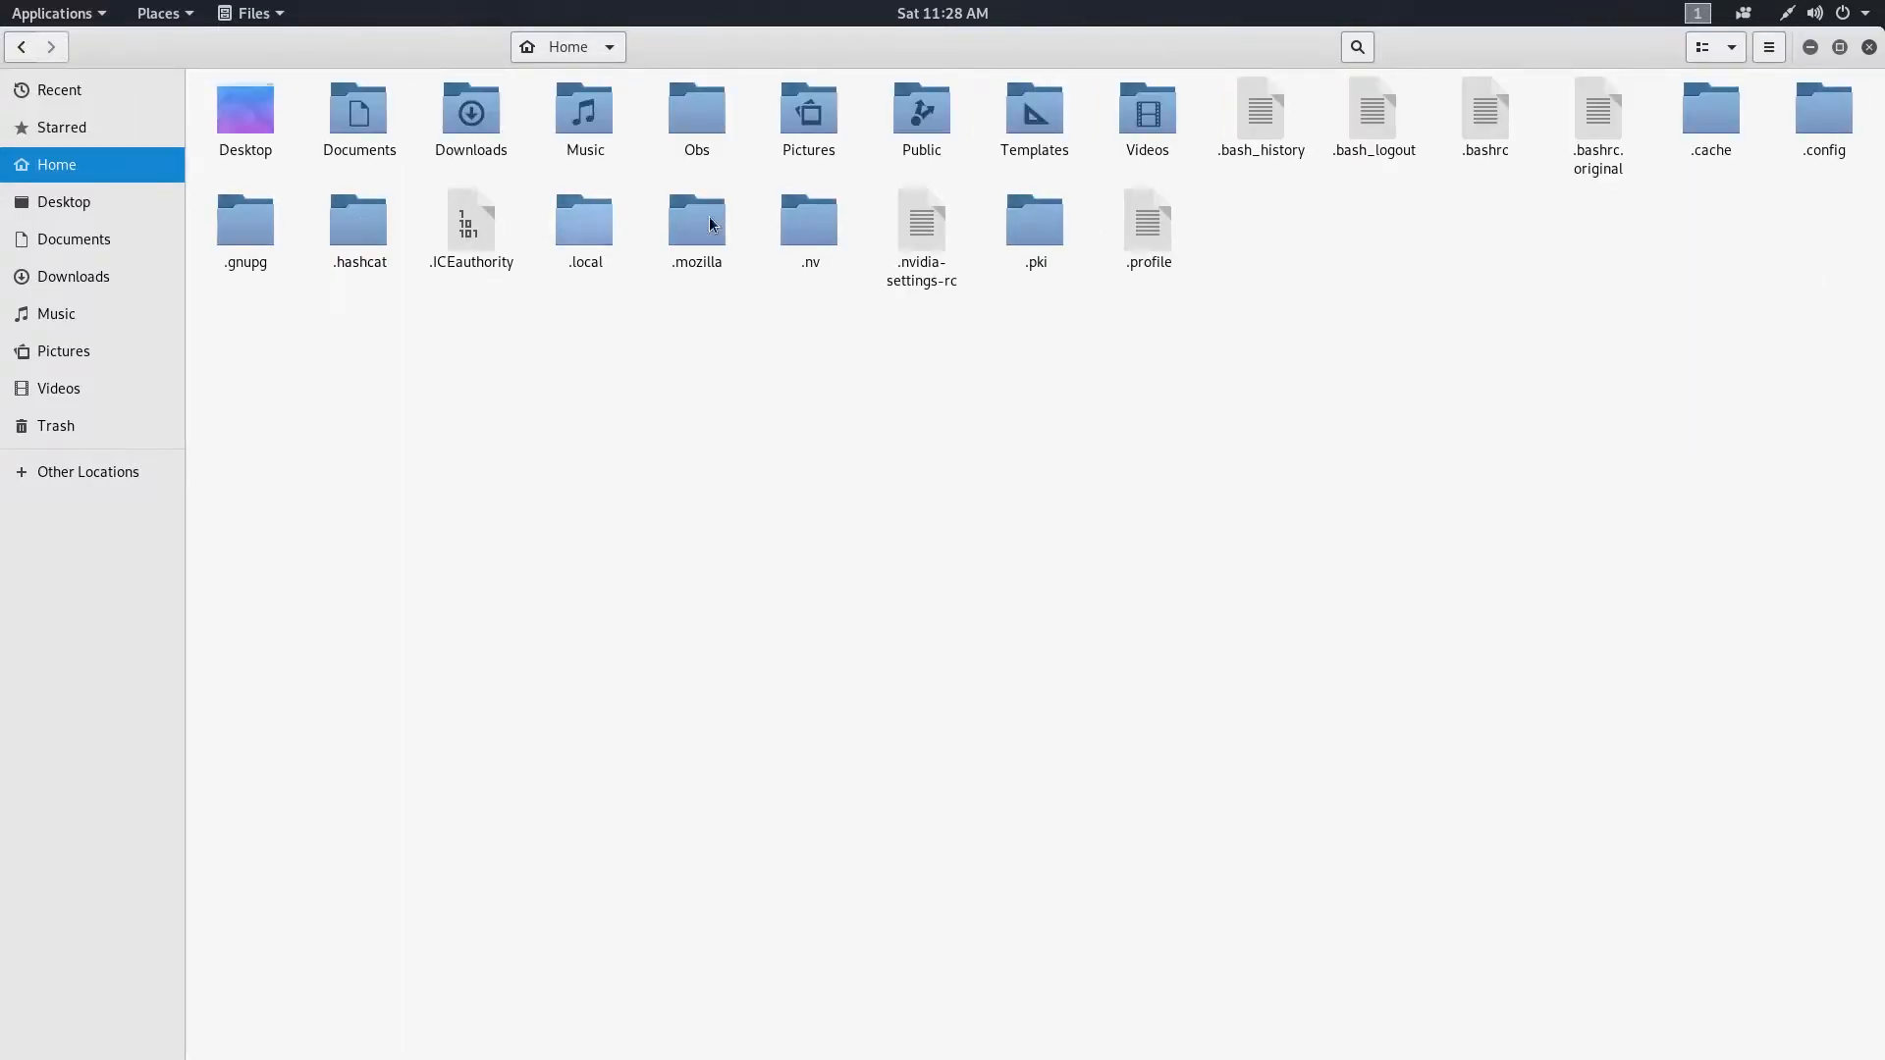
{"action": "mouse_move", "coordinate": [1465, 320]}
{"action": "type", "text": ".t"}
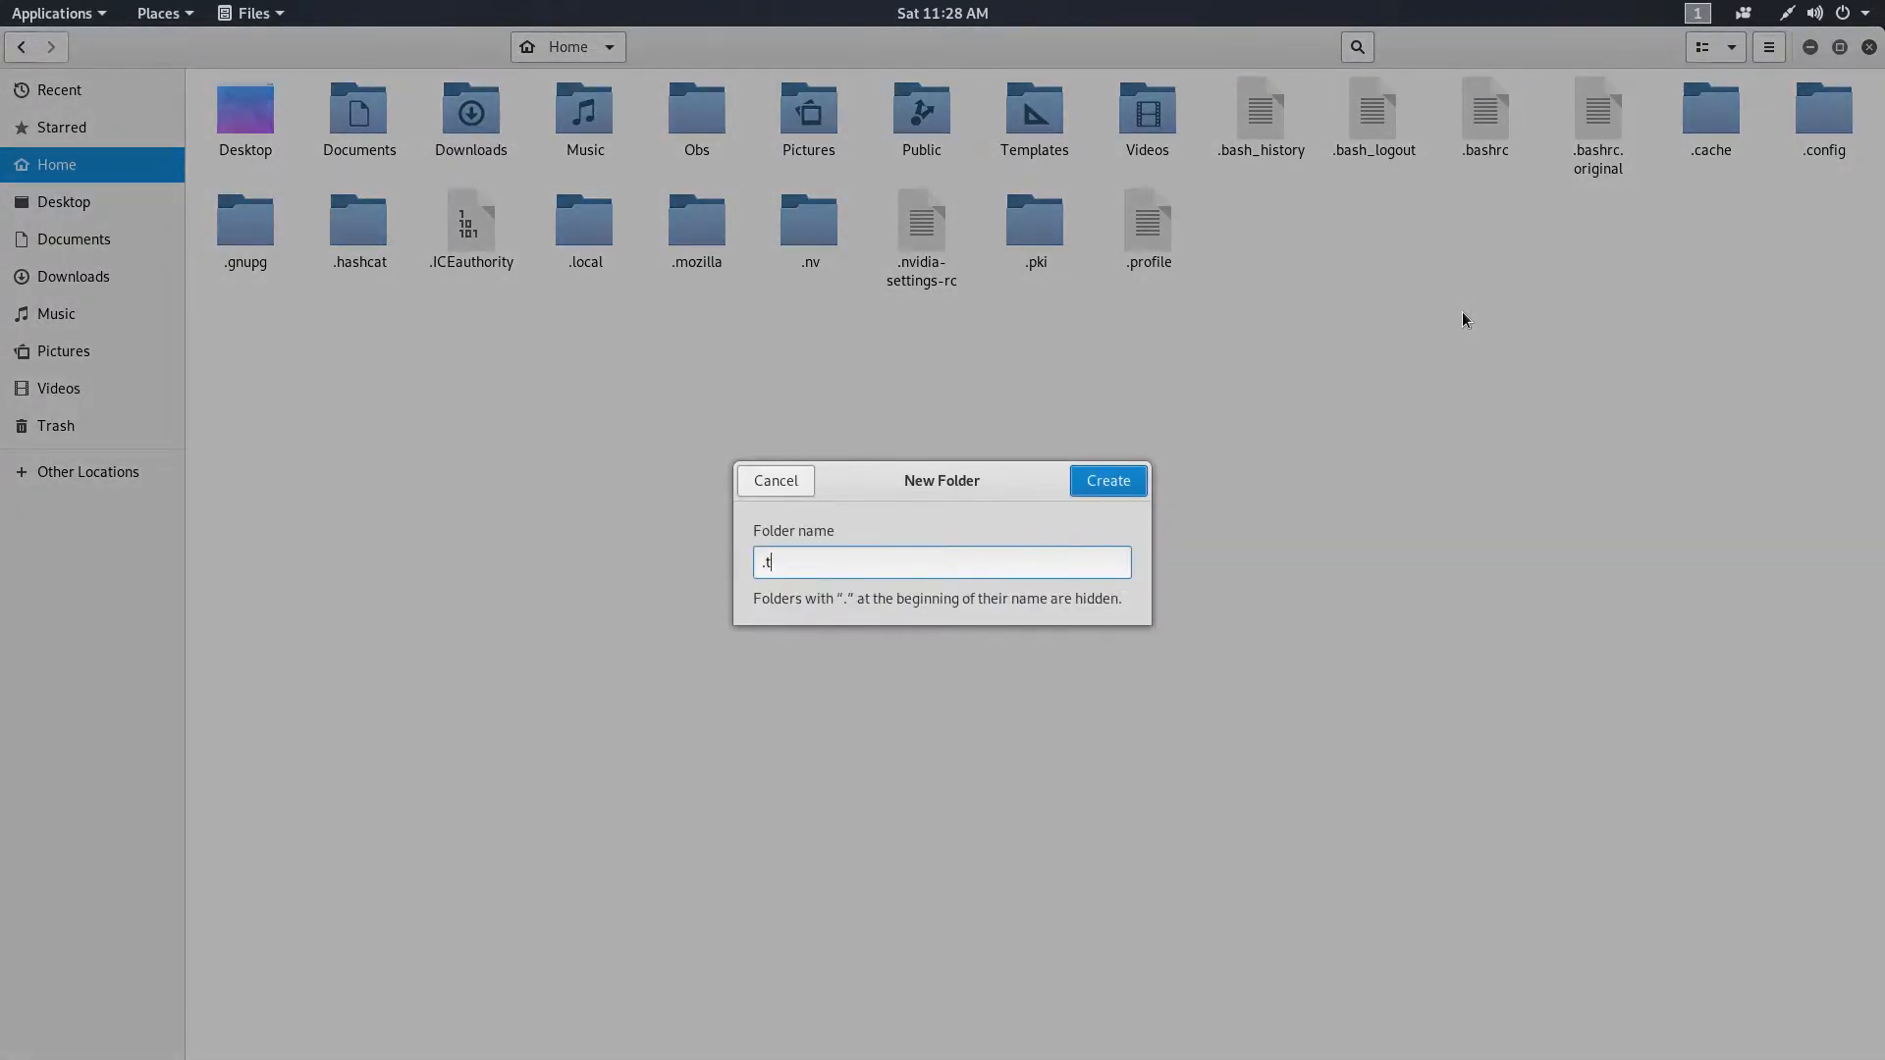
- Create two hidden folders in Home, .themes and .icons
{"action": "left_click", "coordinate": [1105, 479]}
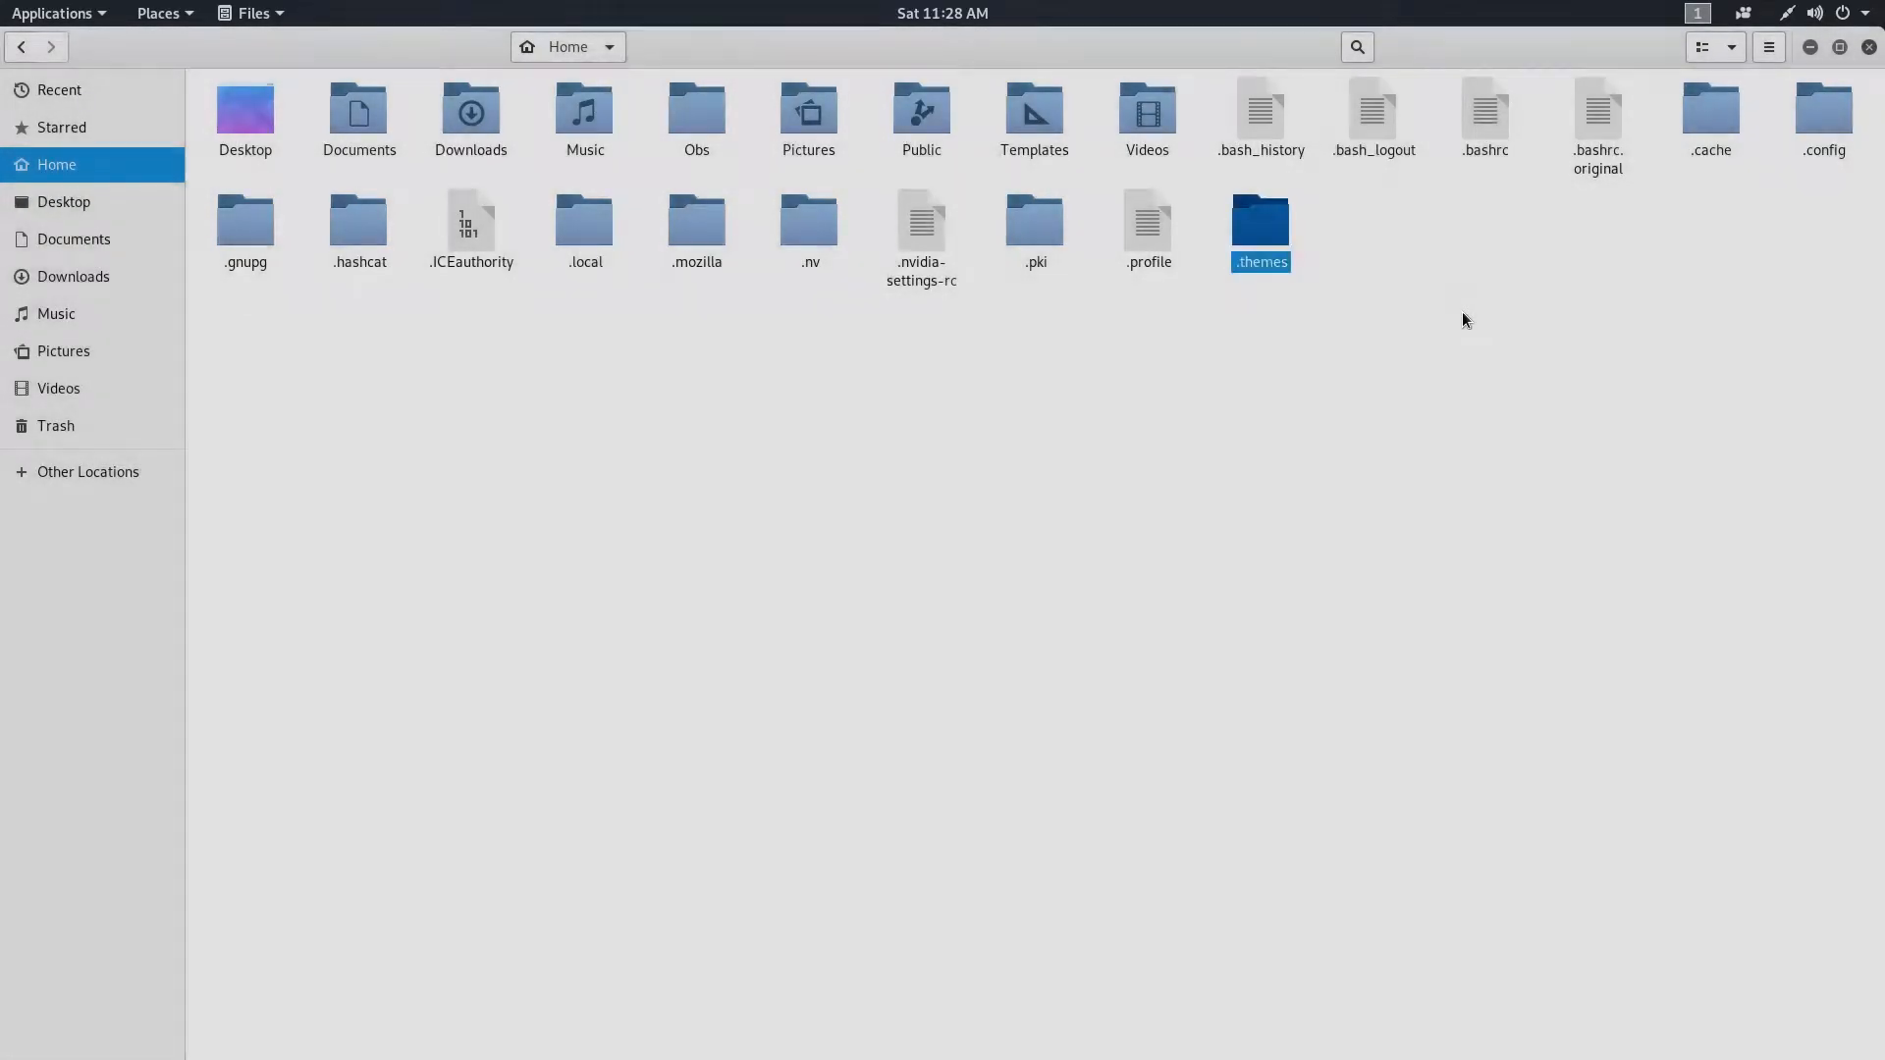
{"action": "left_click", "coordinate": [1518, 341]}
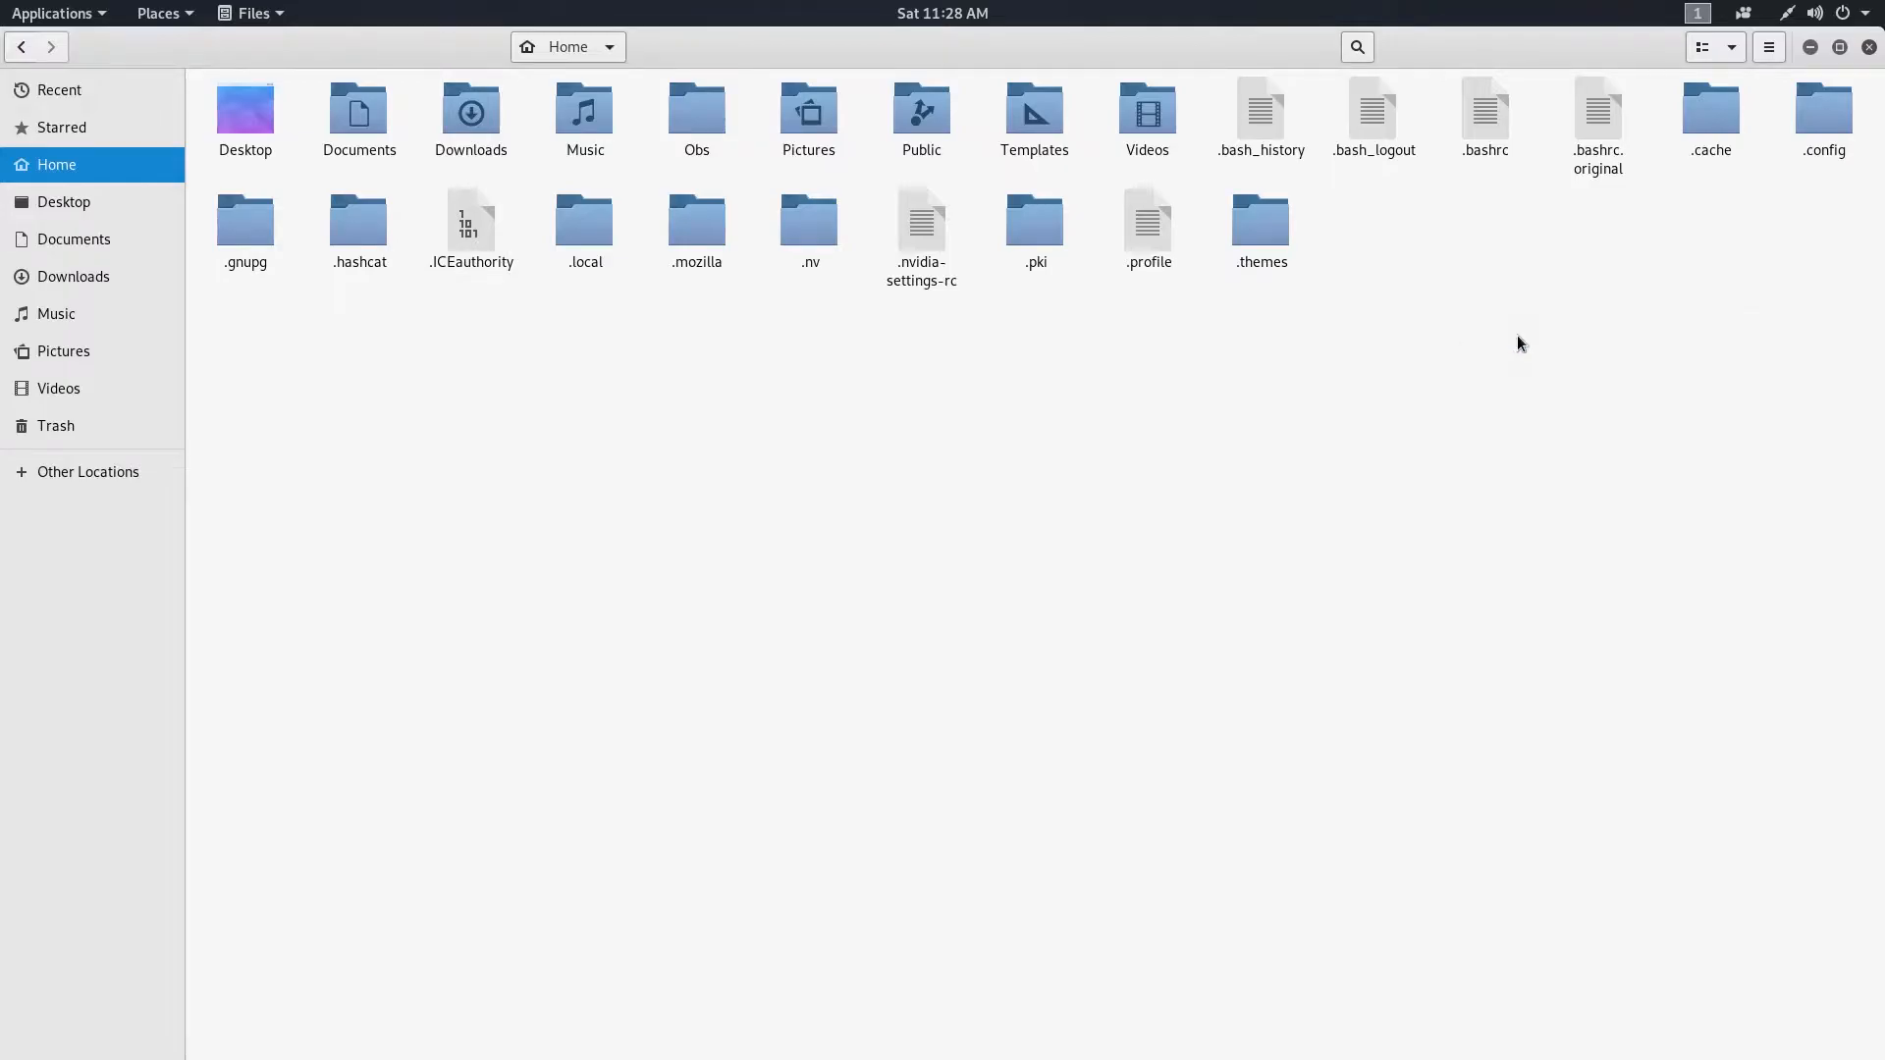
{"action": "type", "text": ".ico"}
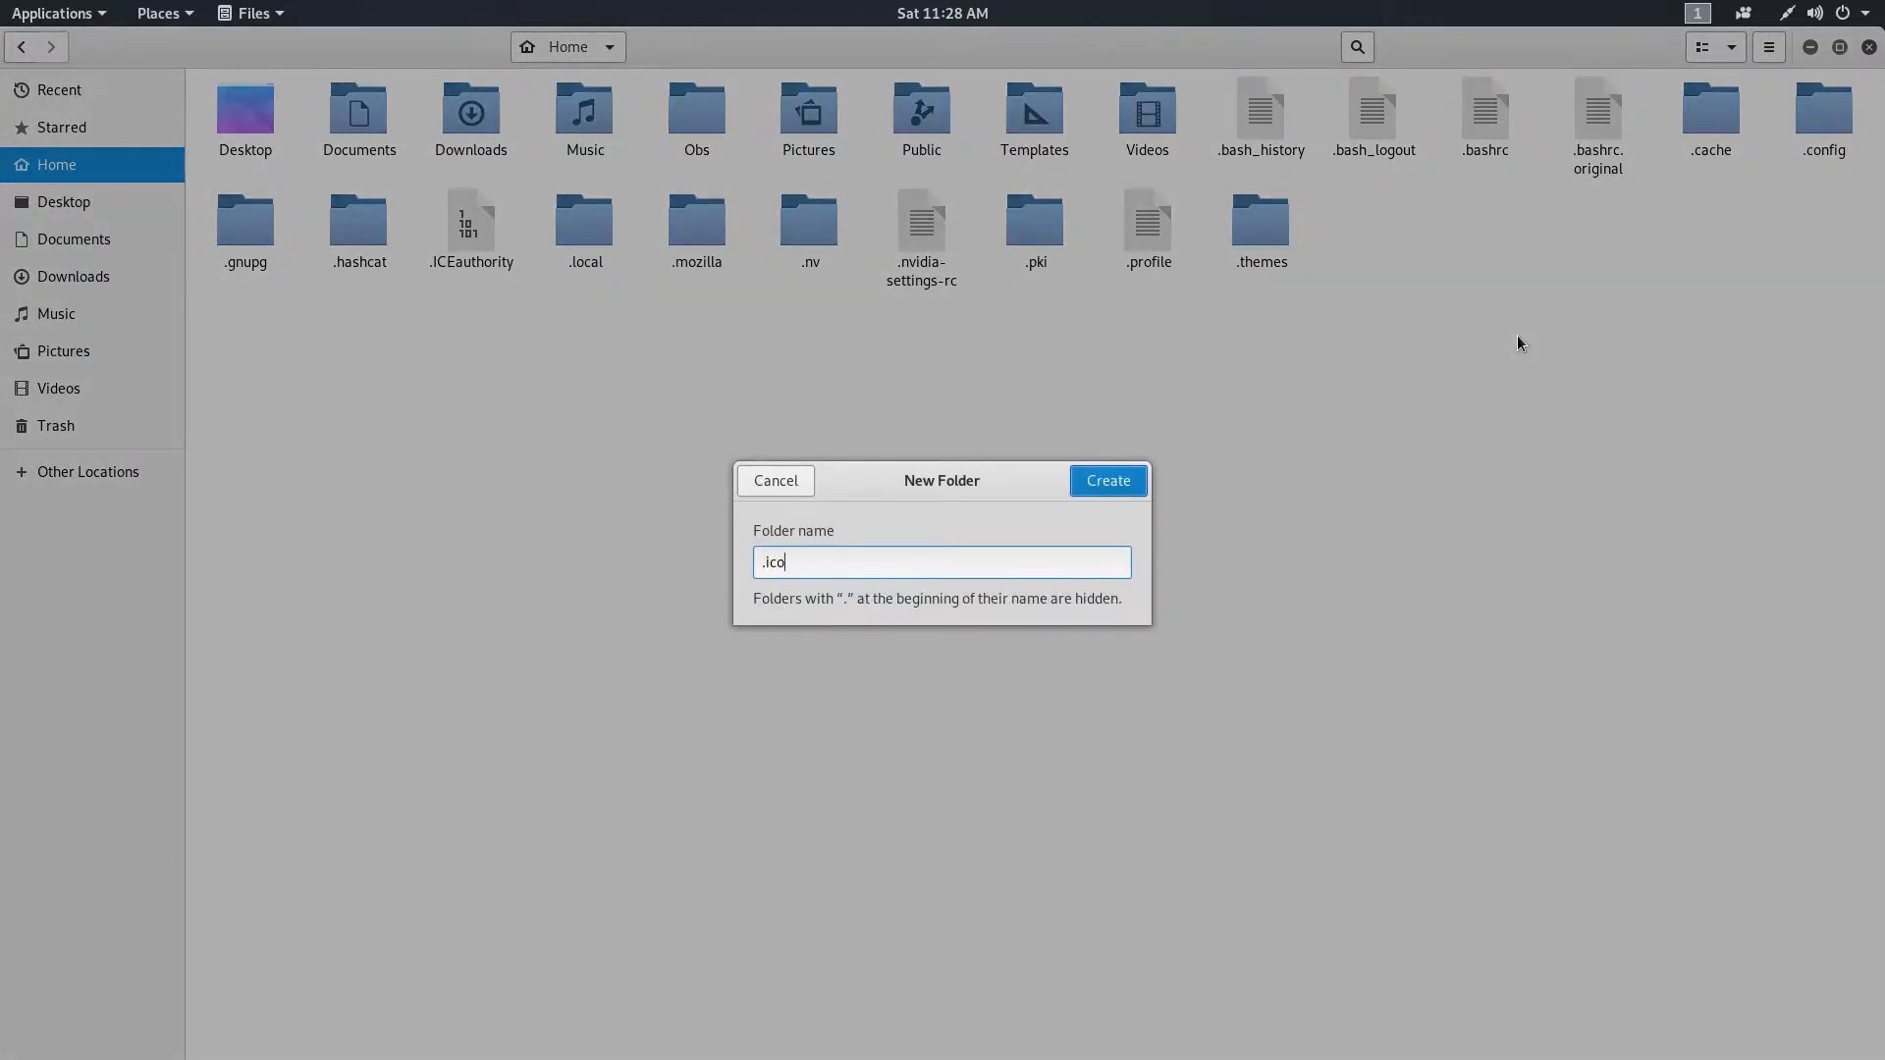
{"action": "left_click", "coordinate": [1106, 479]}
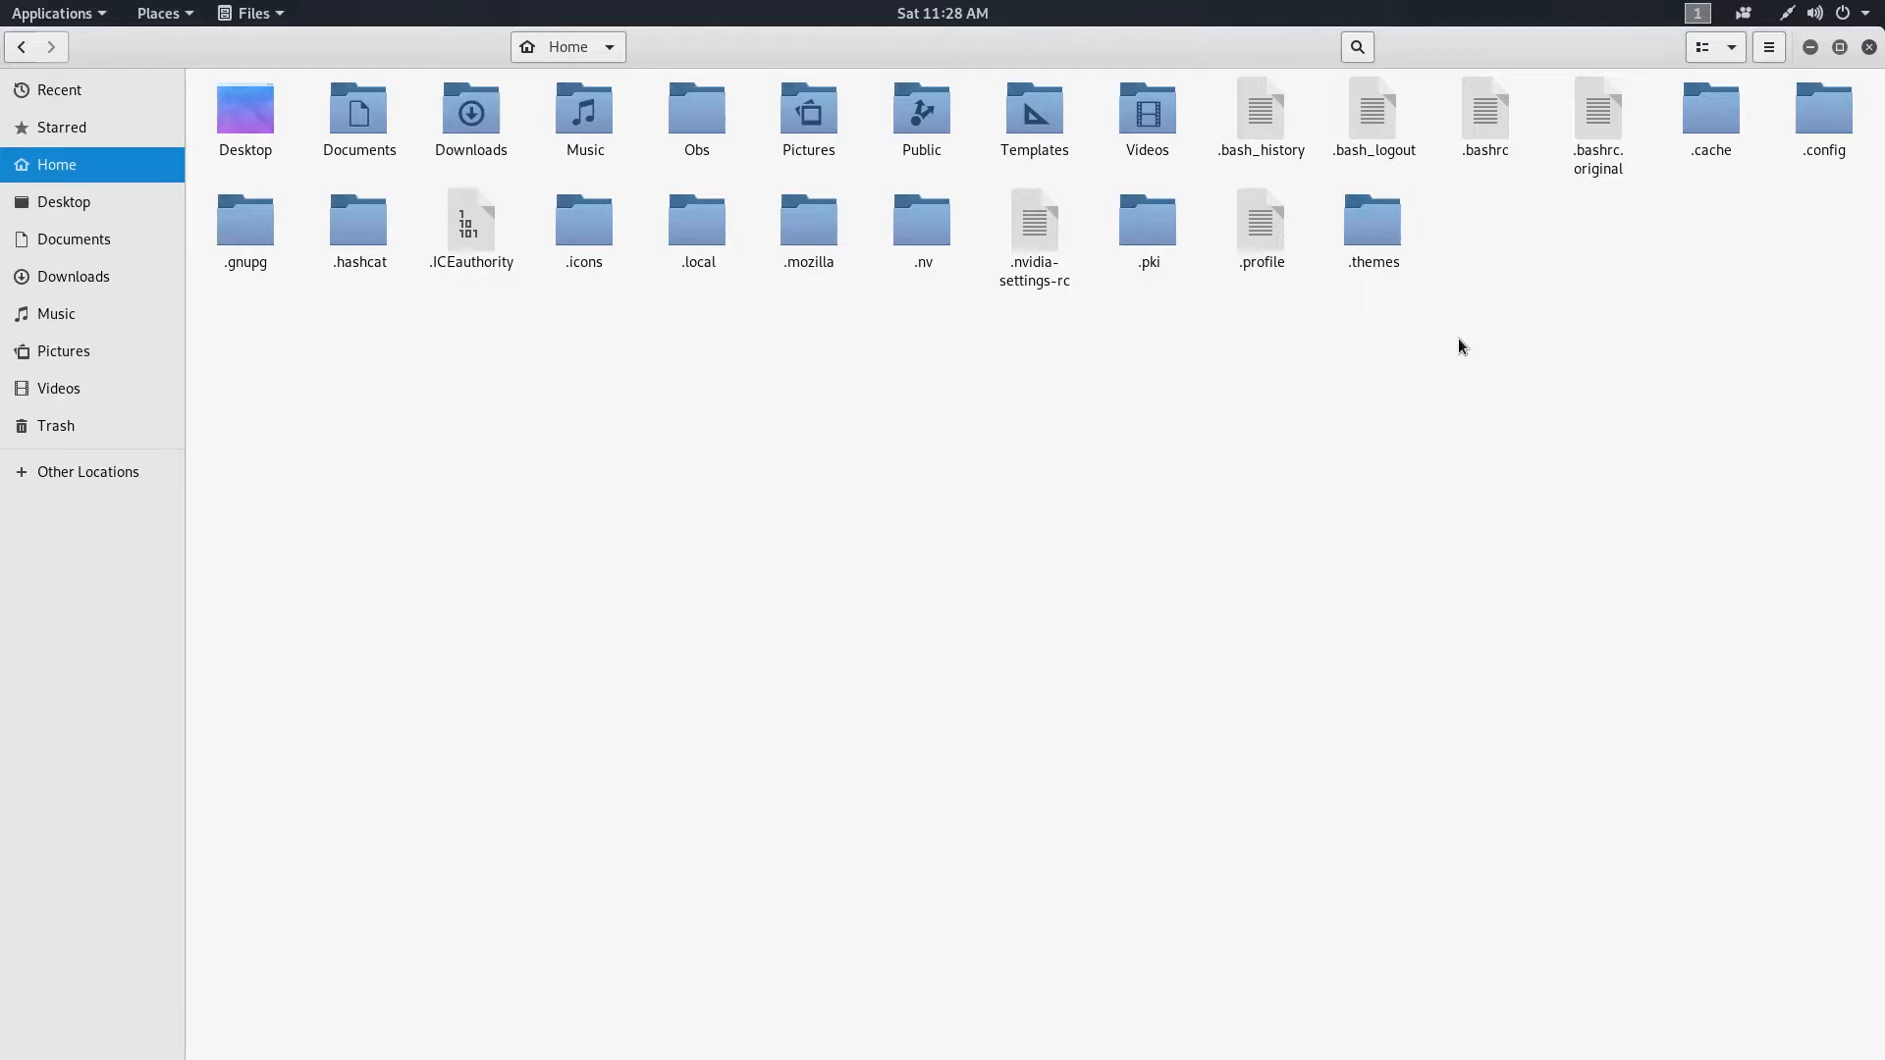
{"action": "mouse_move", "coordinate": [1824, 108]}
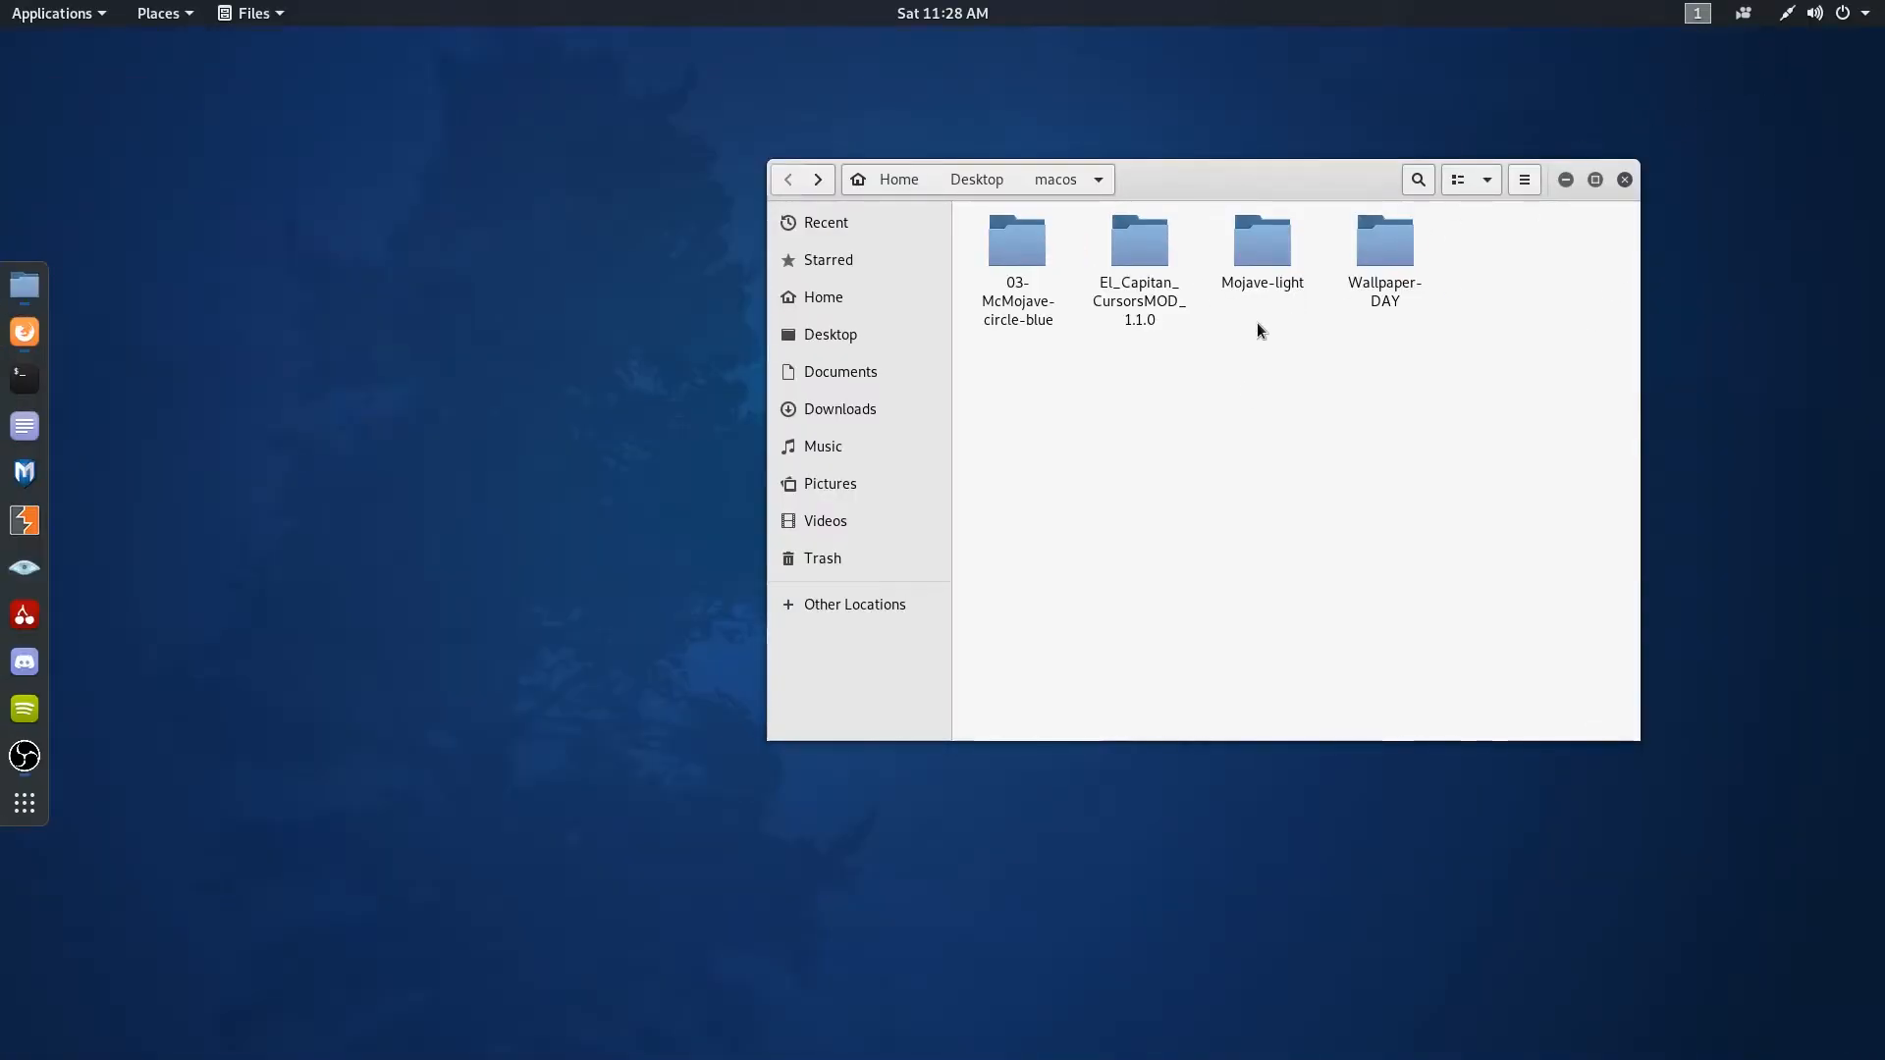
- Move the McMojave icon and El Capitan cursor folders into the hidden .icons folder
{"action": "left_click", "coordinate": [1261, 239]}
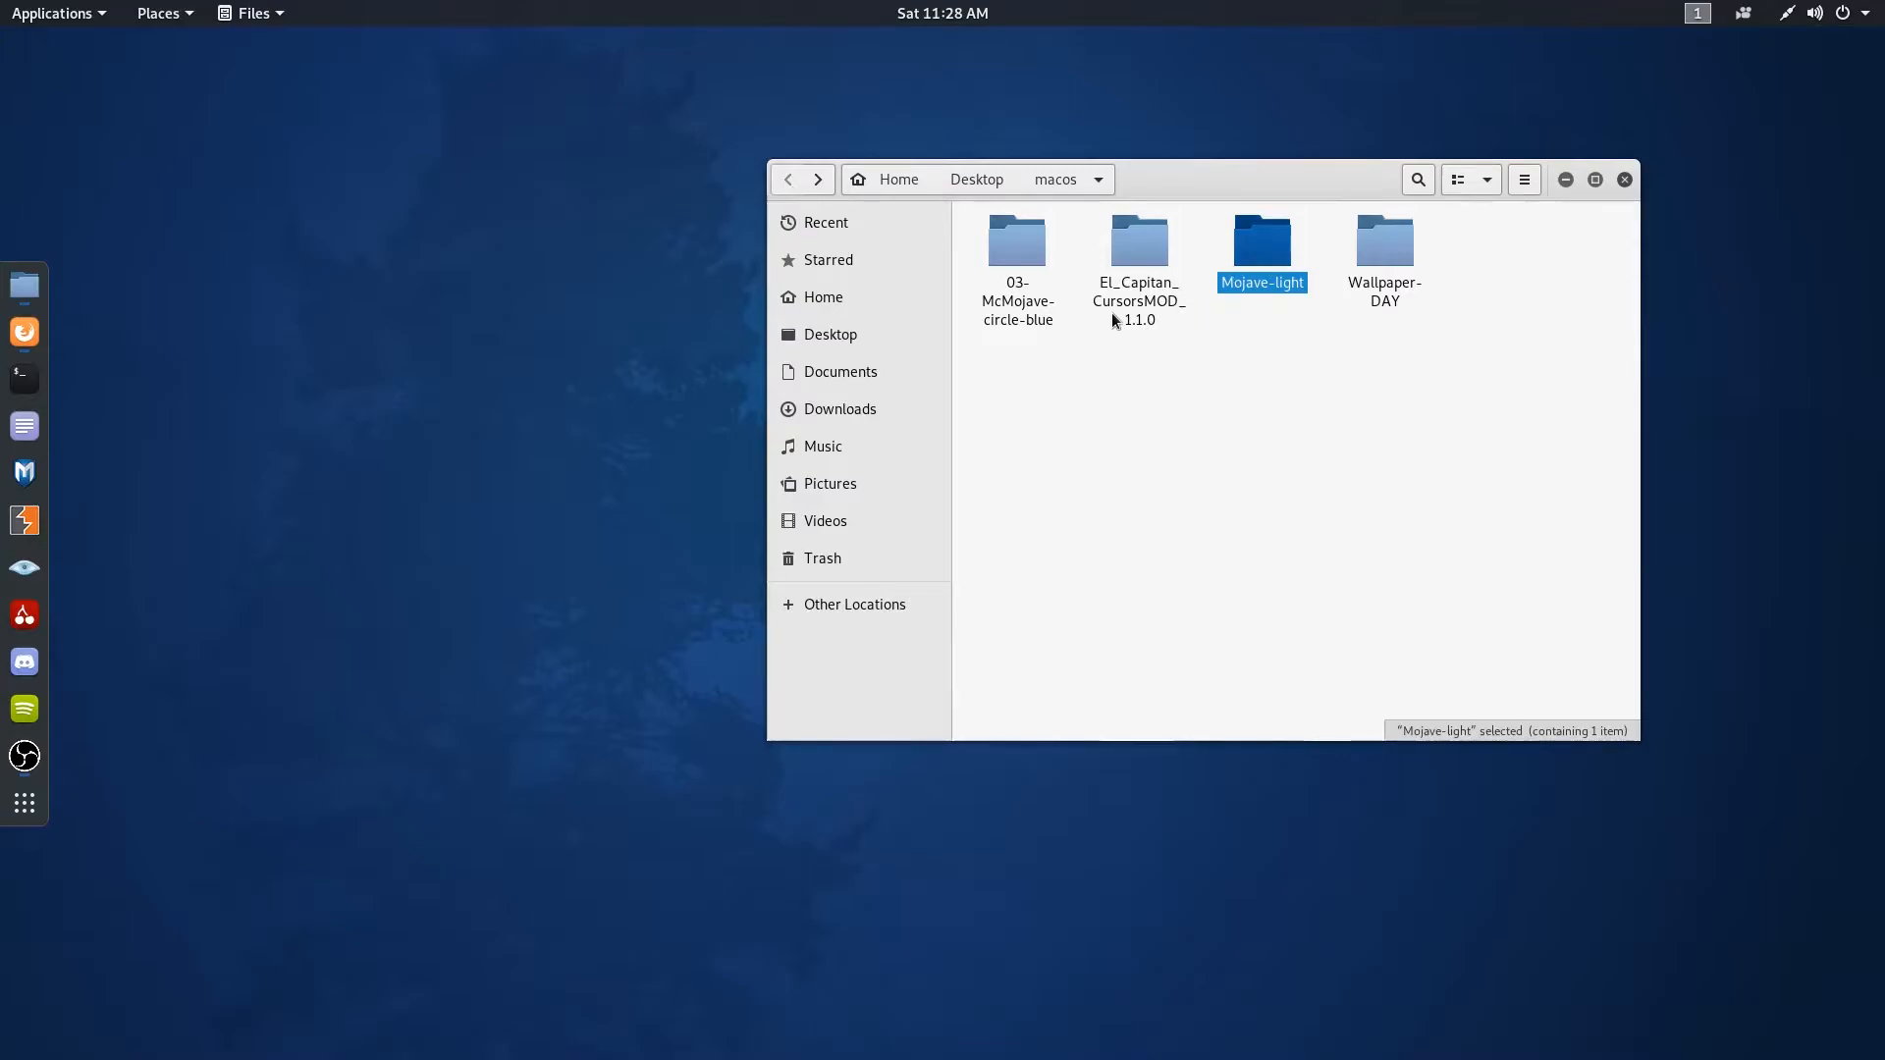
{"action": "left_click", "coordinate": [1015, 247]}
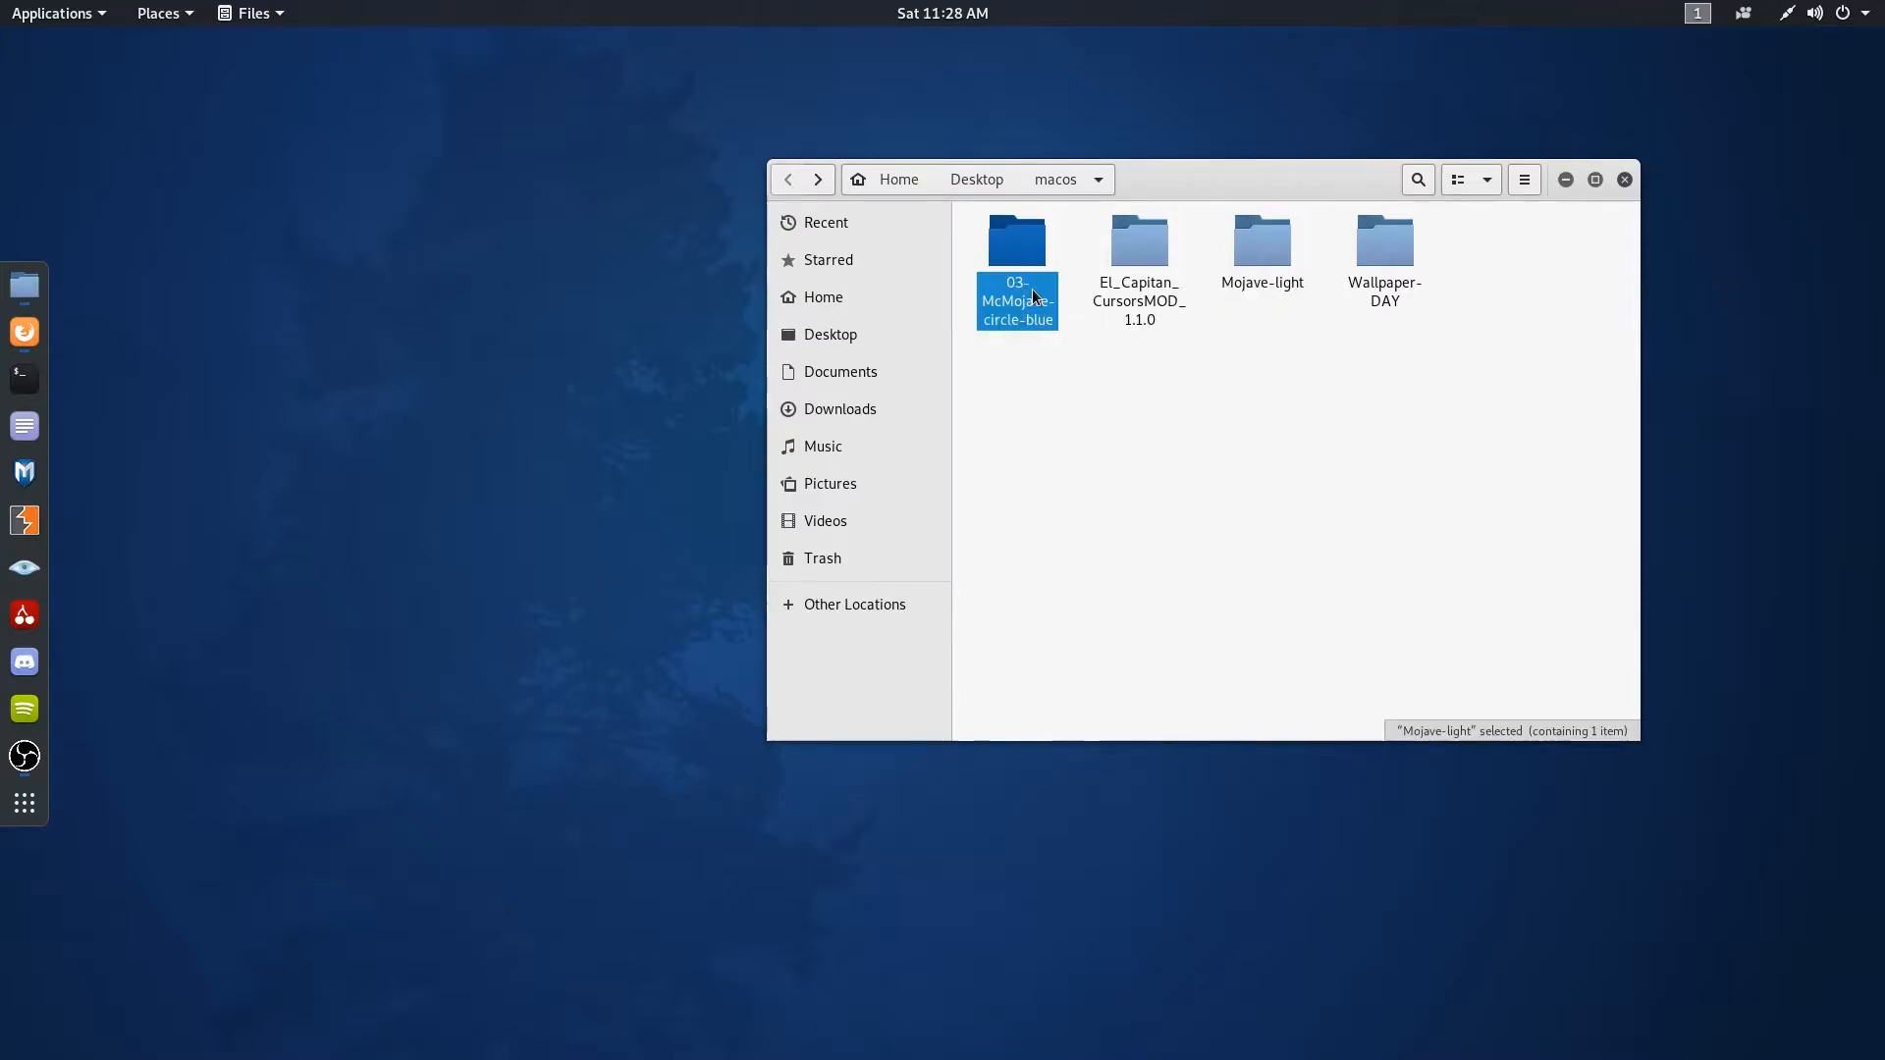
{"action": "left_click", "coordinate": [1137, 240]}
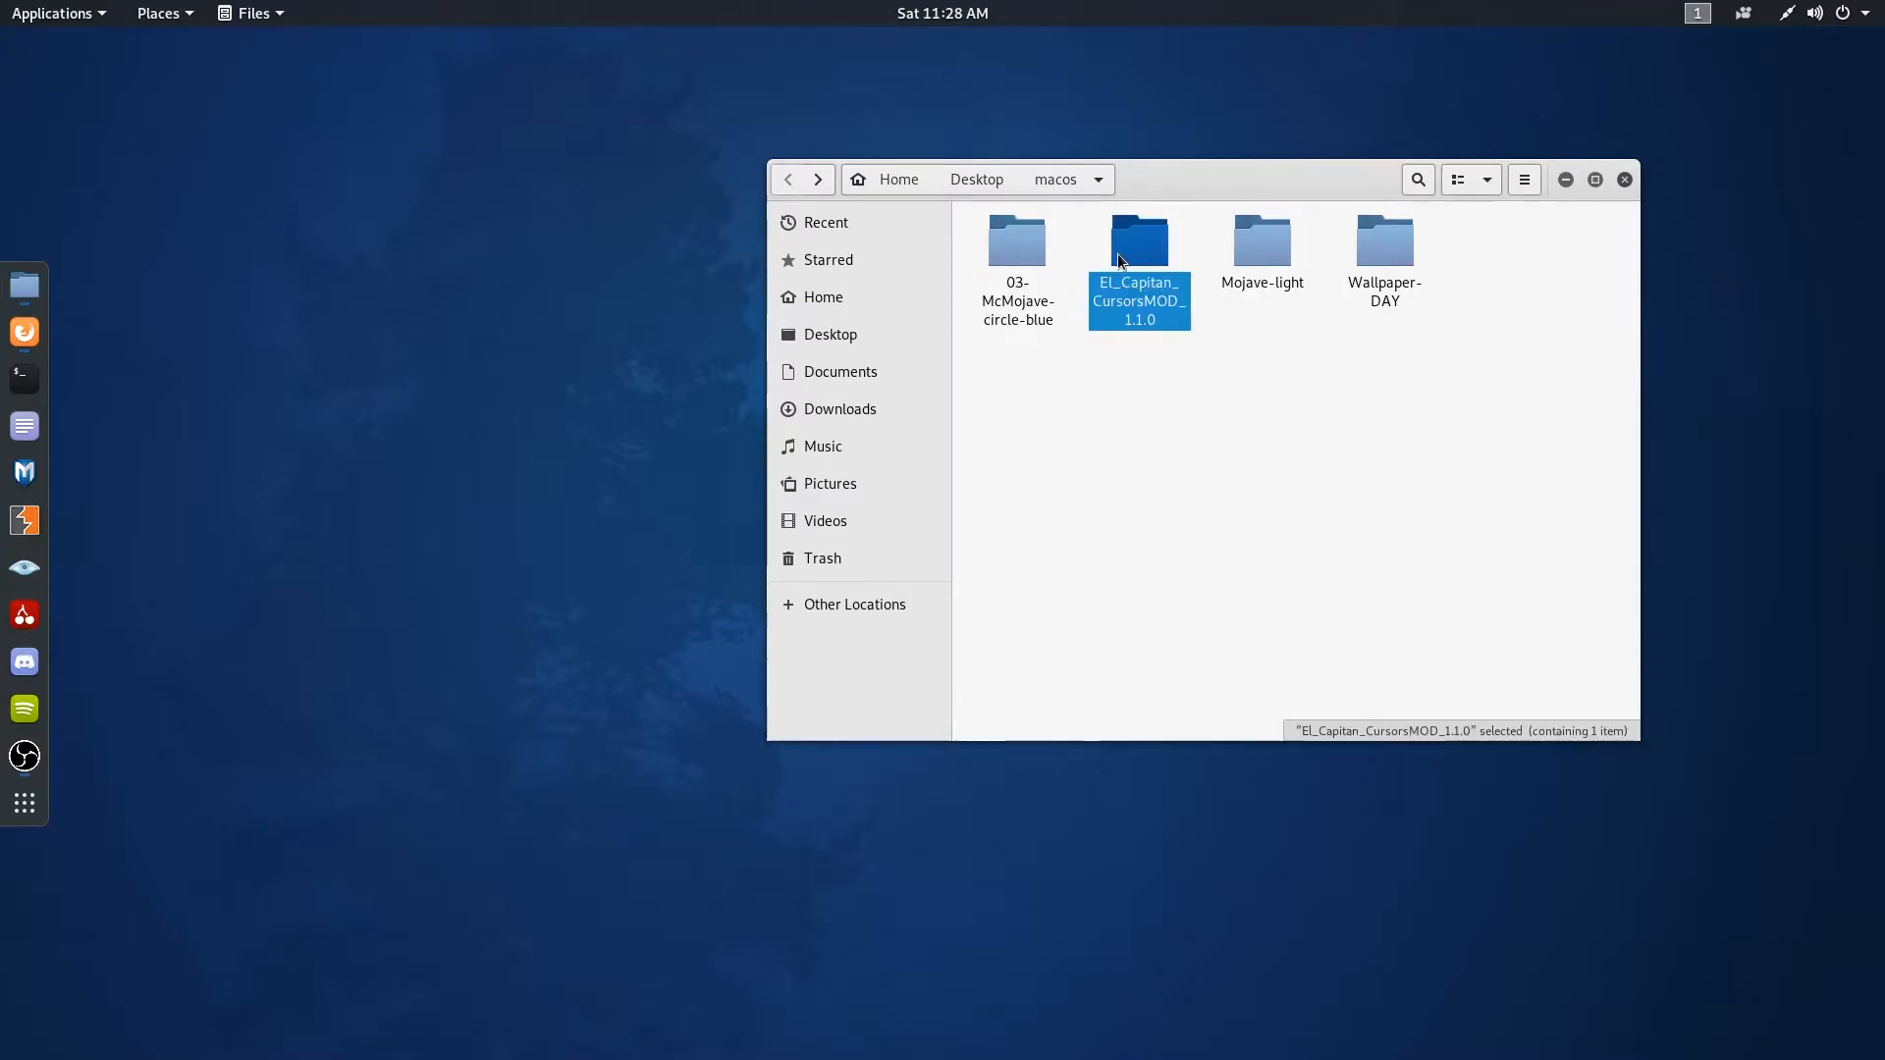
{"action": "right_click", "coordinate": [1135, 238]}
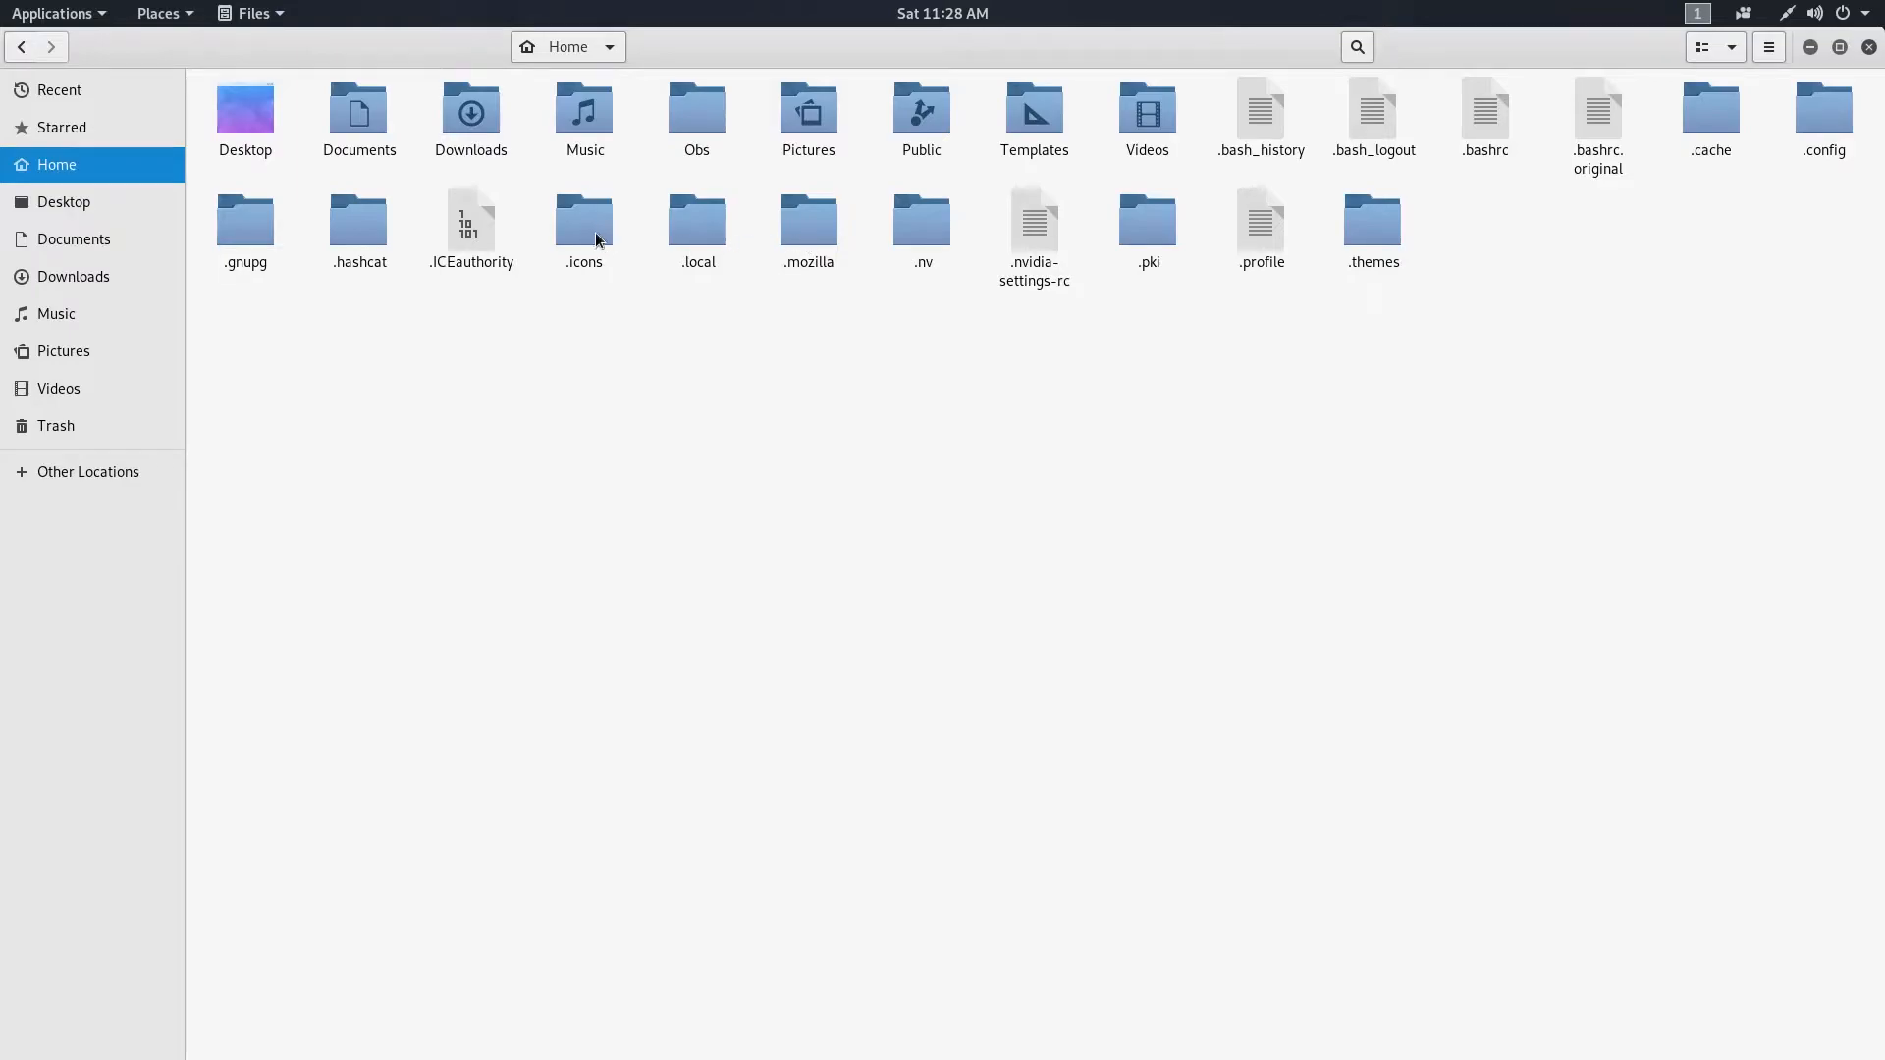
{"action": "double_click", "coordinate": [584, 222]}
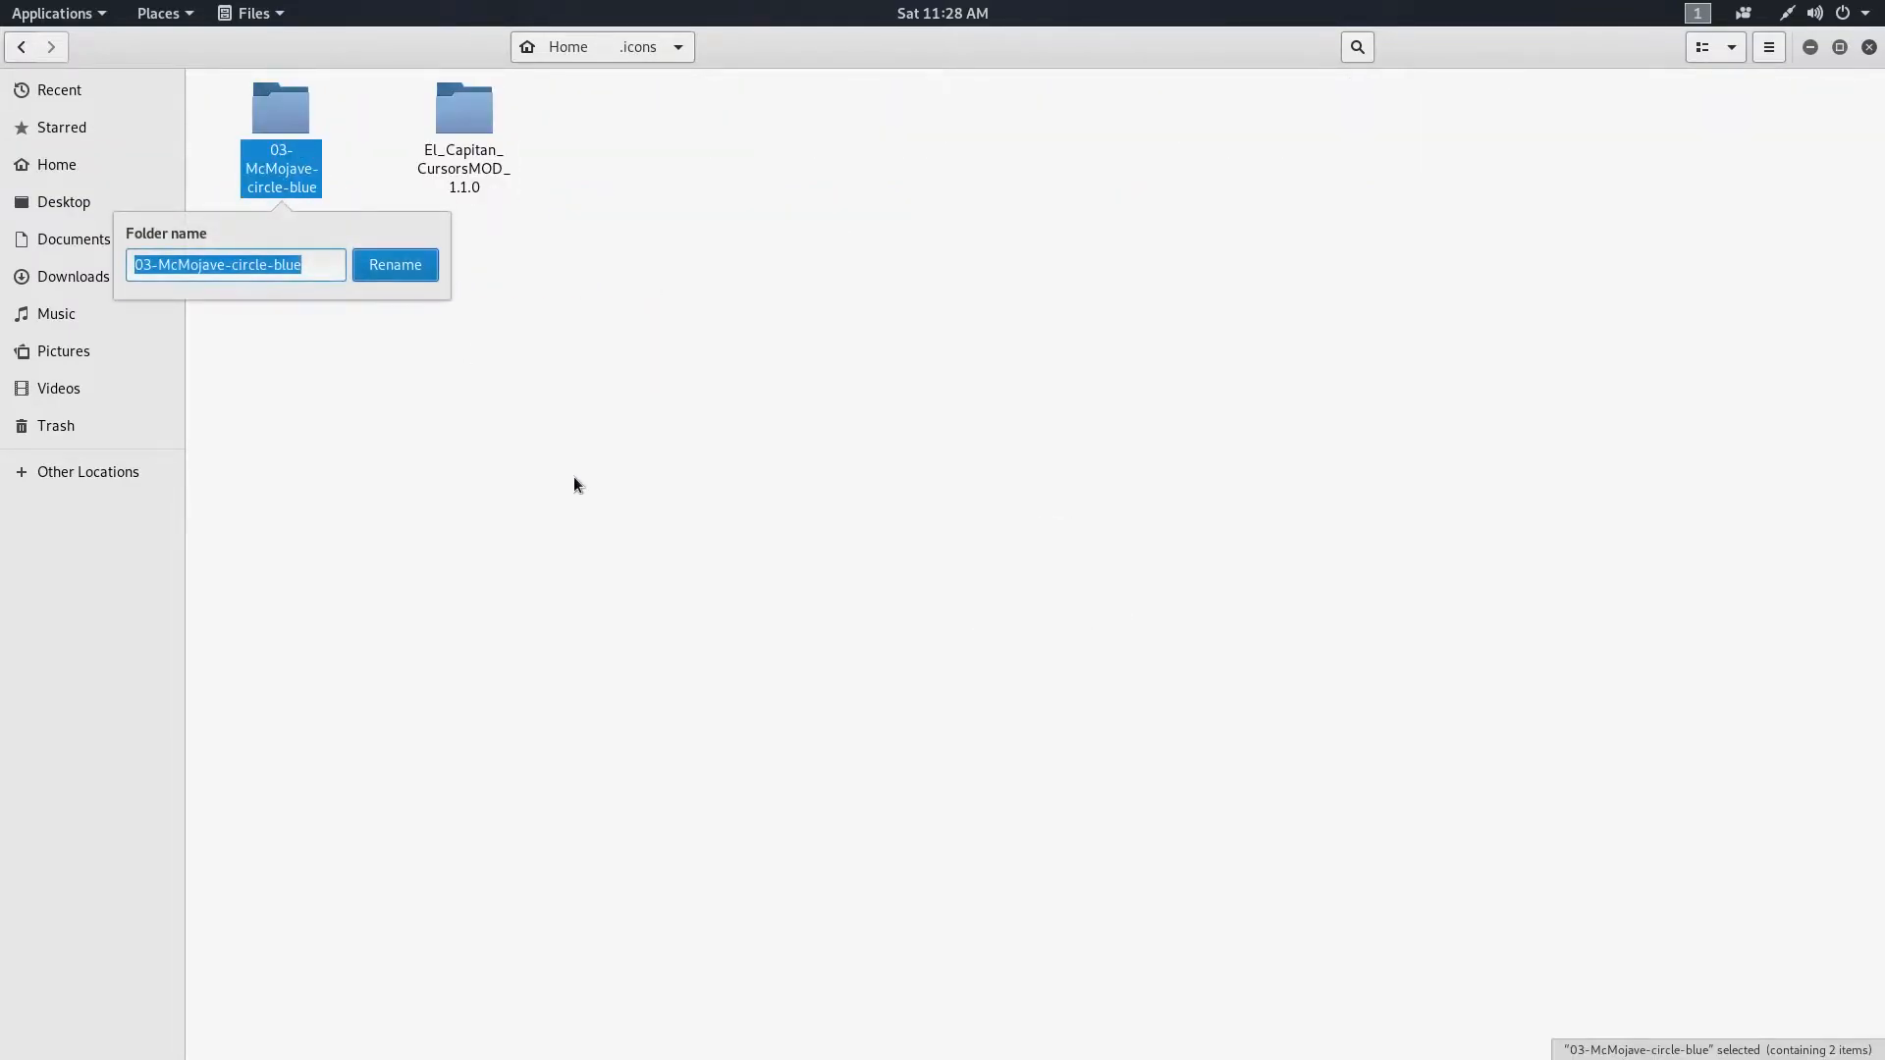
- Rename the icon folder to McMojave-circle-blue and check the El_Capitan_CursorsMOD New folder contents
{"action": "left_click", "coordinate": [234, 265]}
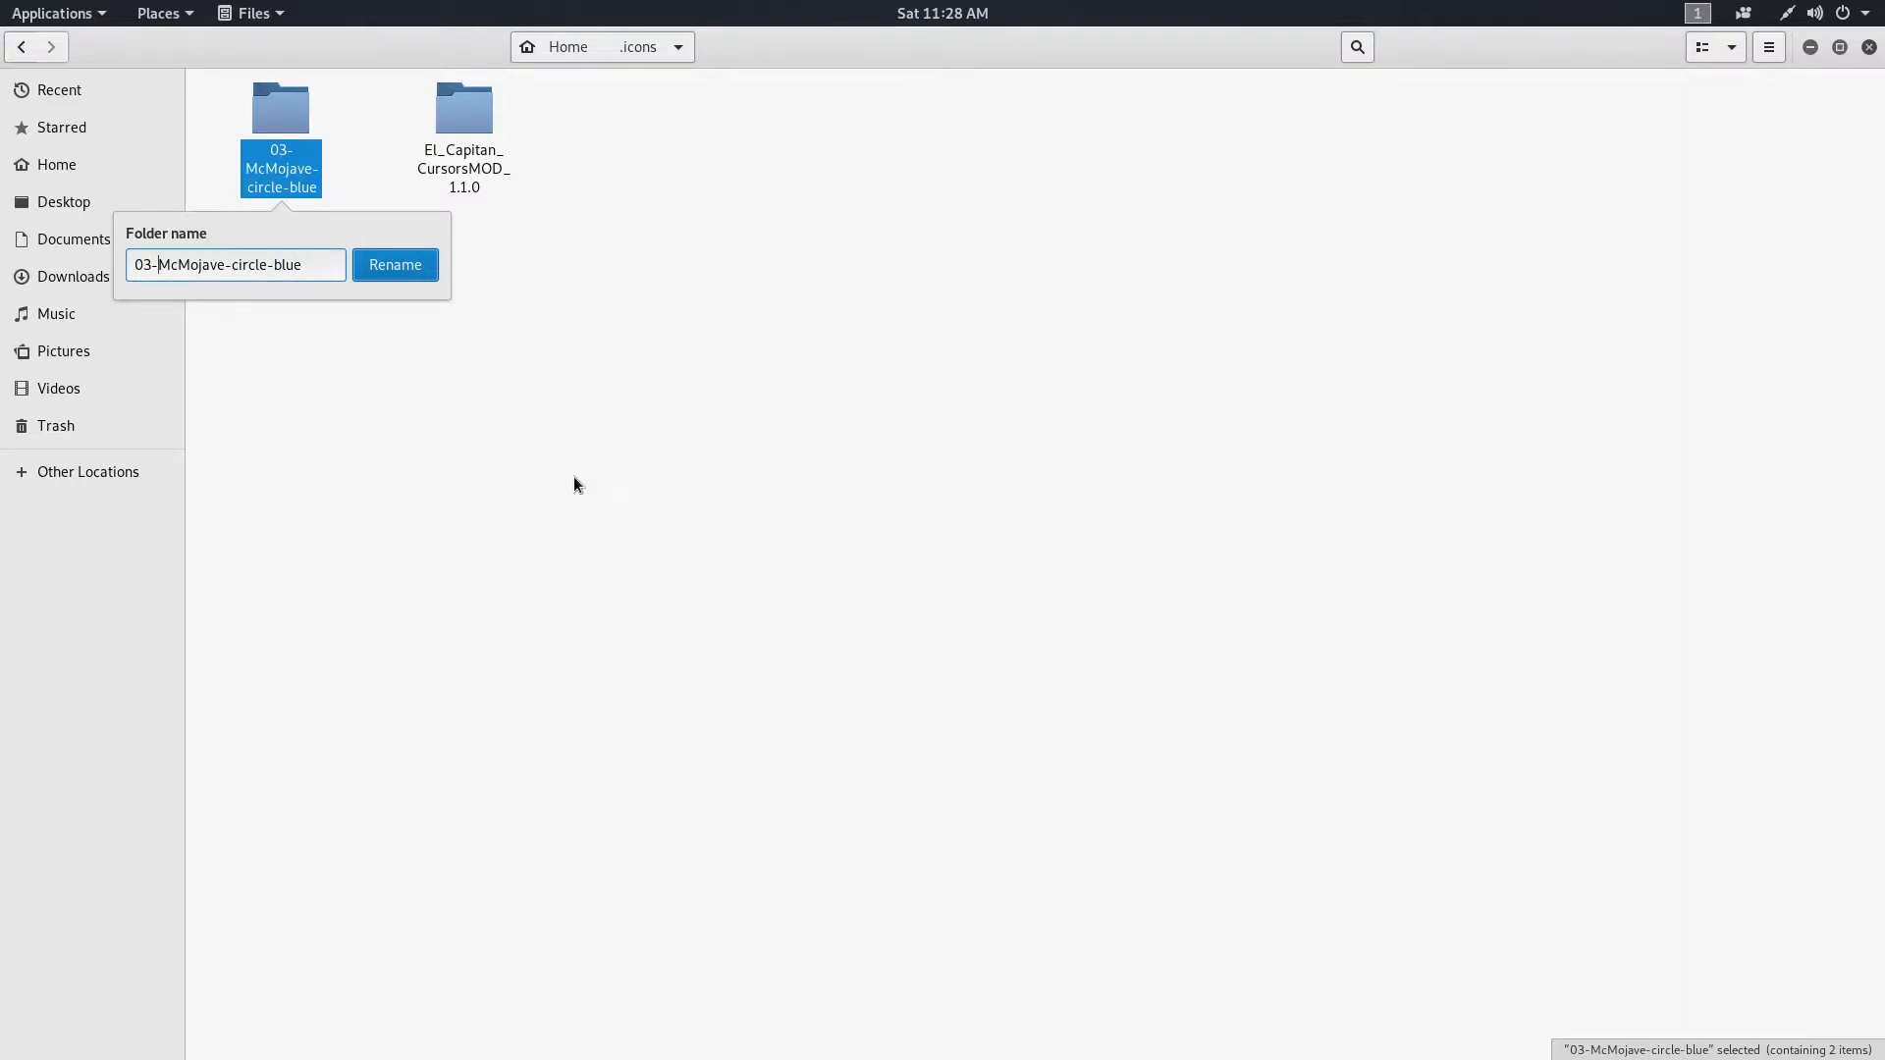
{"action": "left_click", "coordinate": [395, 265]}
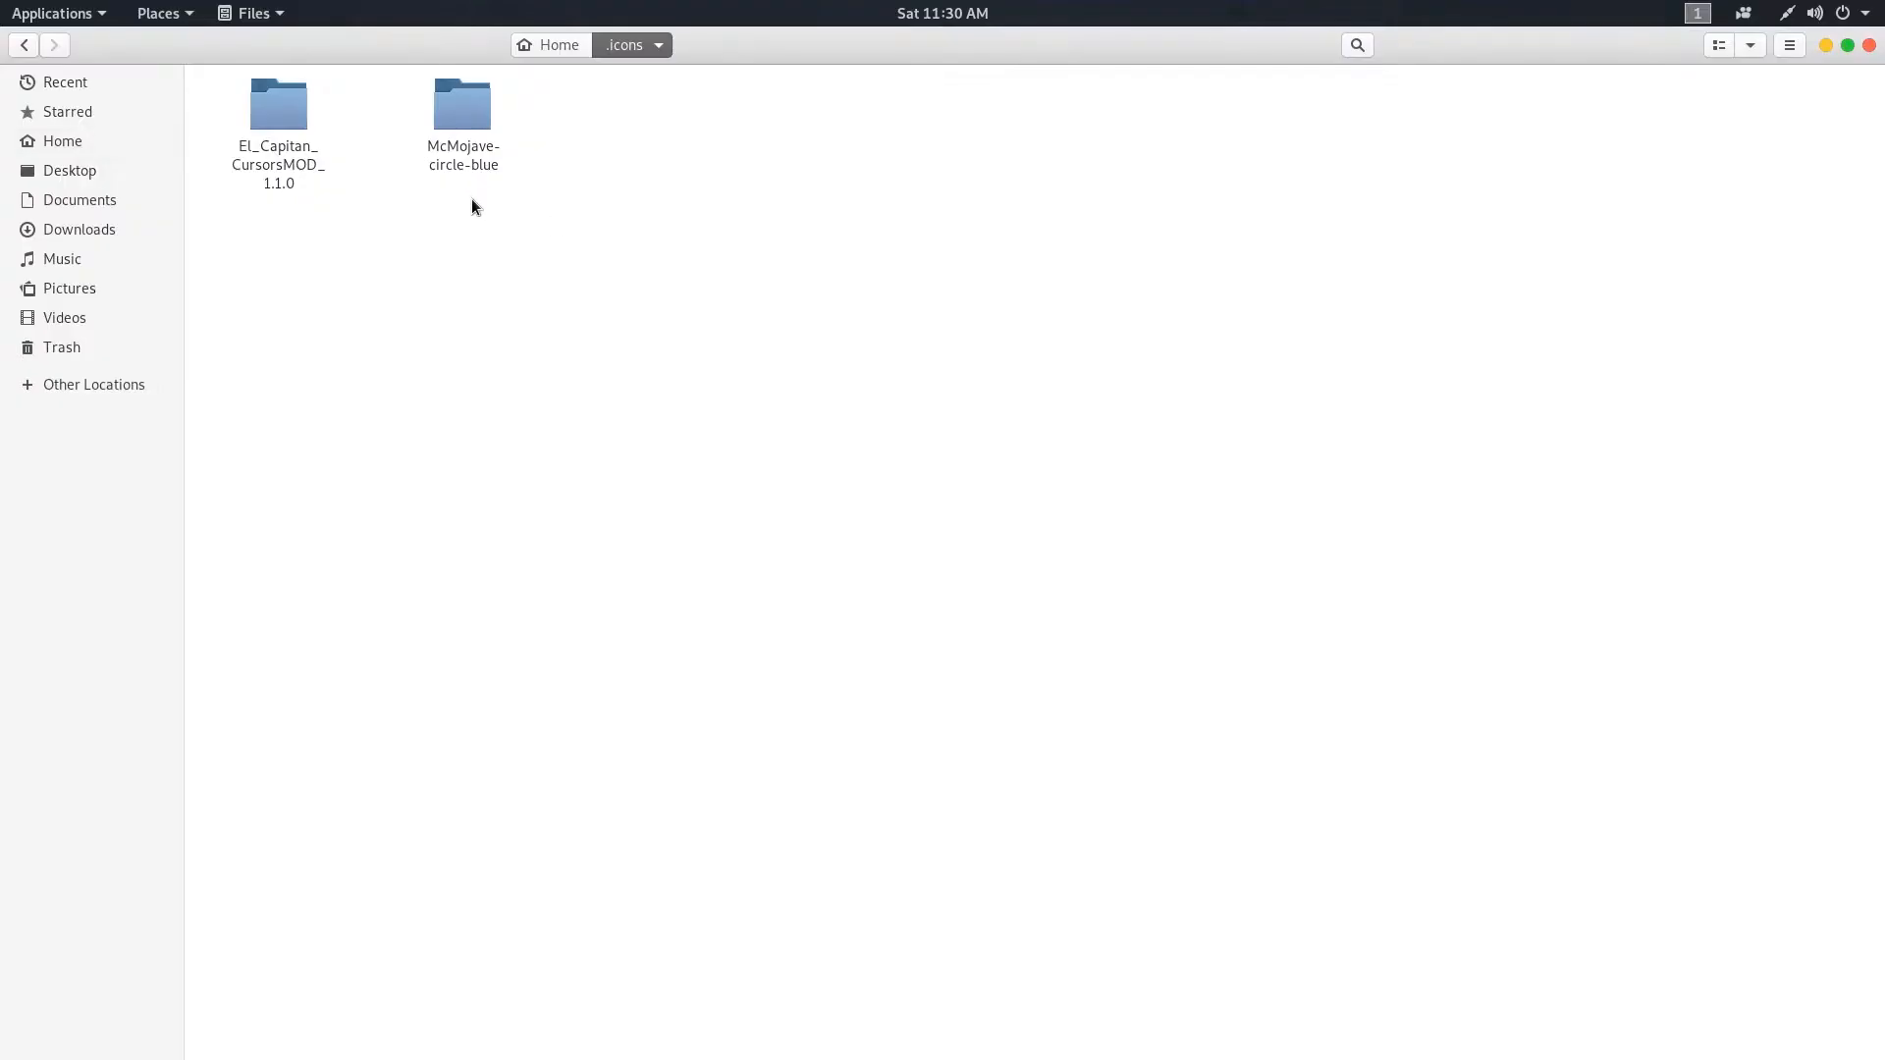
{"action": "double_click", "coordinate": [277, 100]}
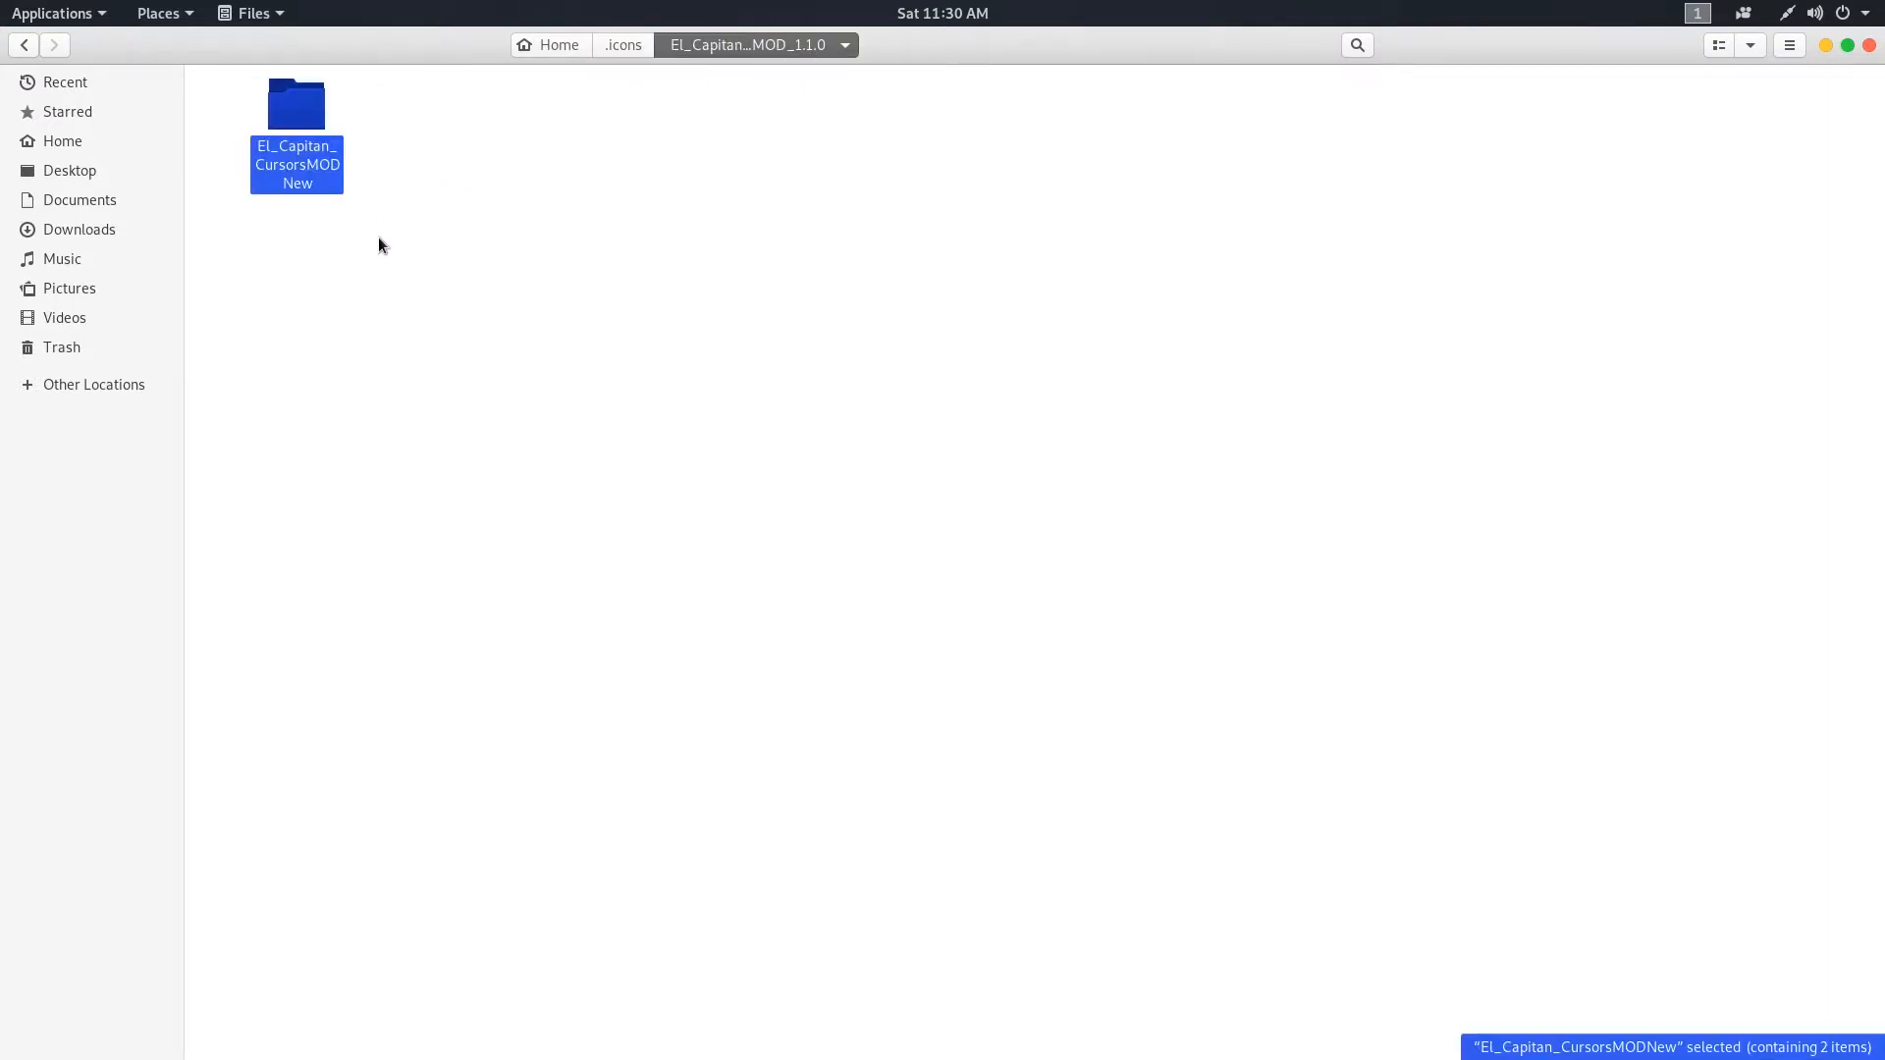
{"action": "left_click", "coordinate": [622, 45]}
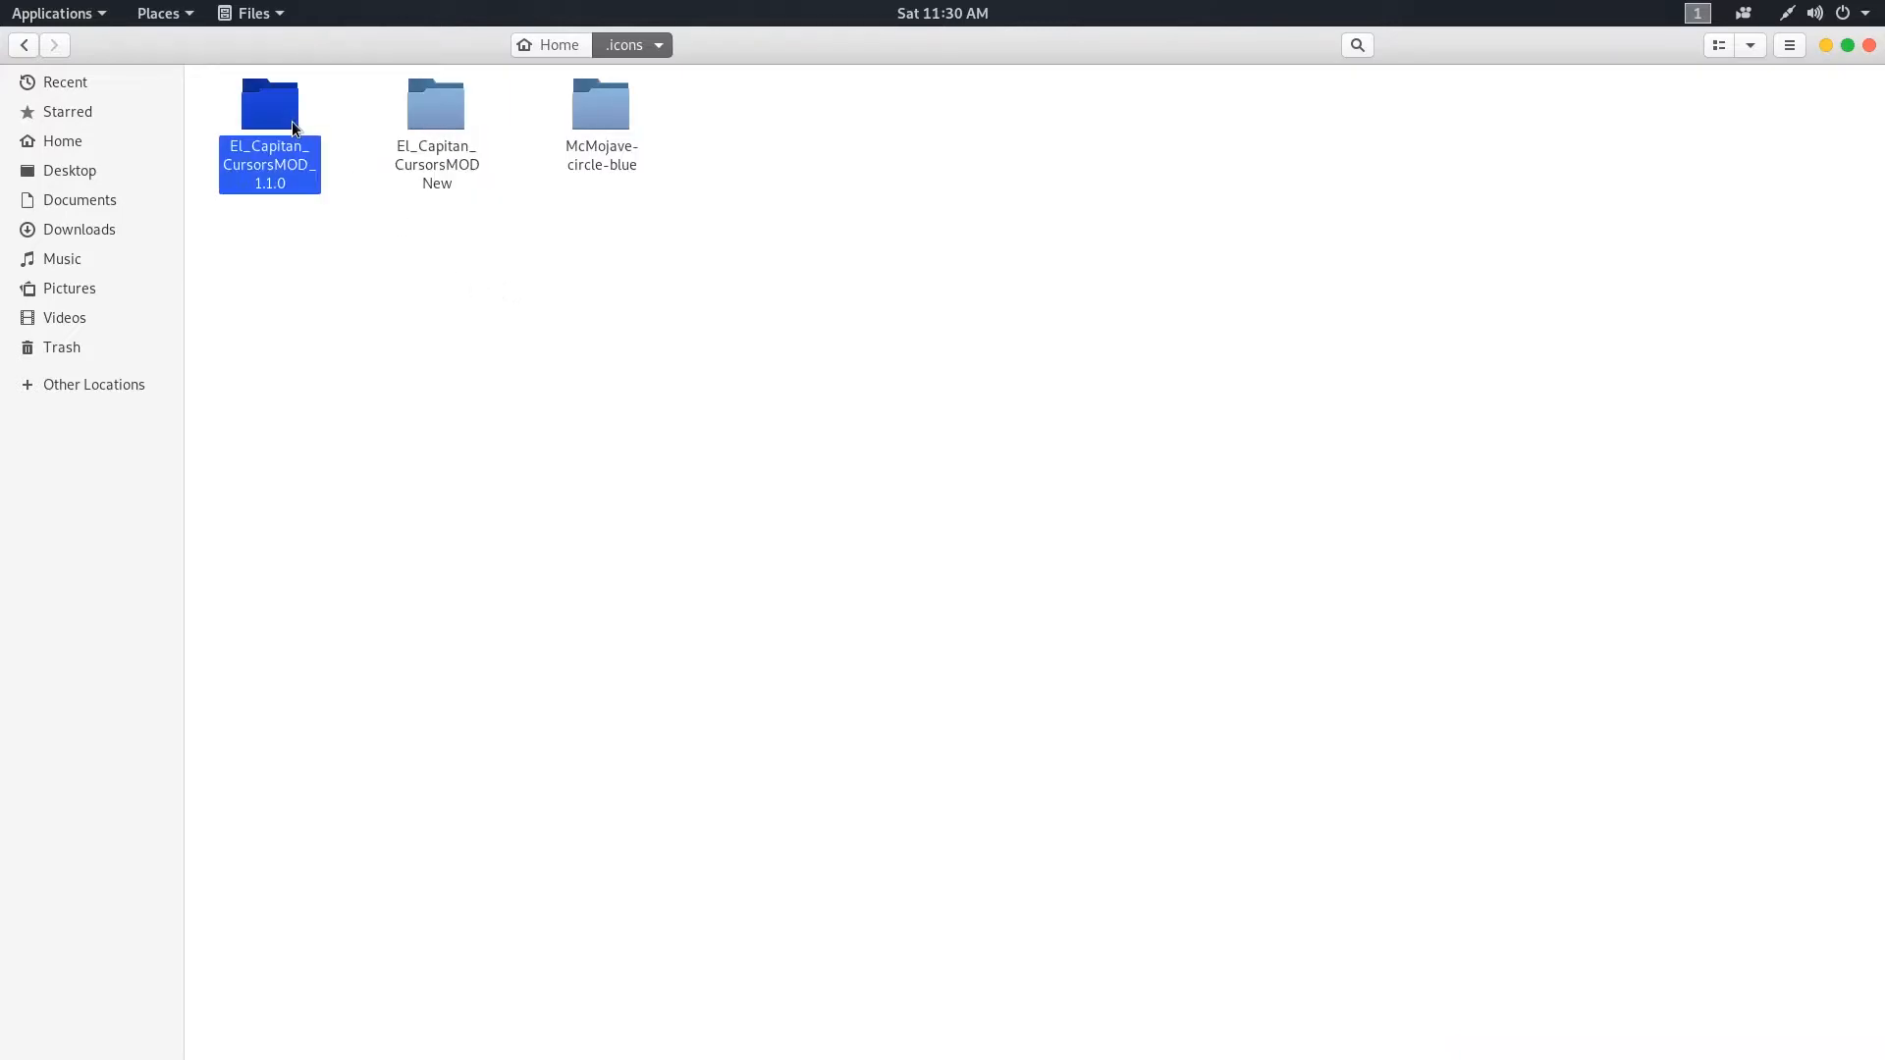
- Lift the inner McMojave-circle-blue and -blue-dark theme folders up into .icons, merging with the existing folder
{"action": "double_click", "coordinate": [269, 104]}
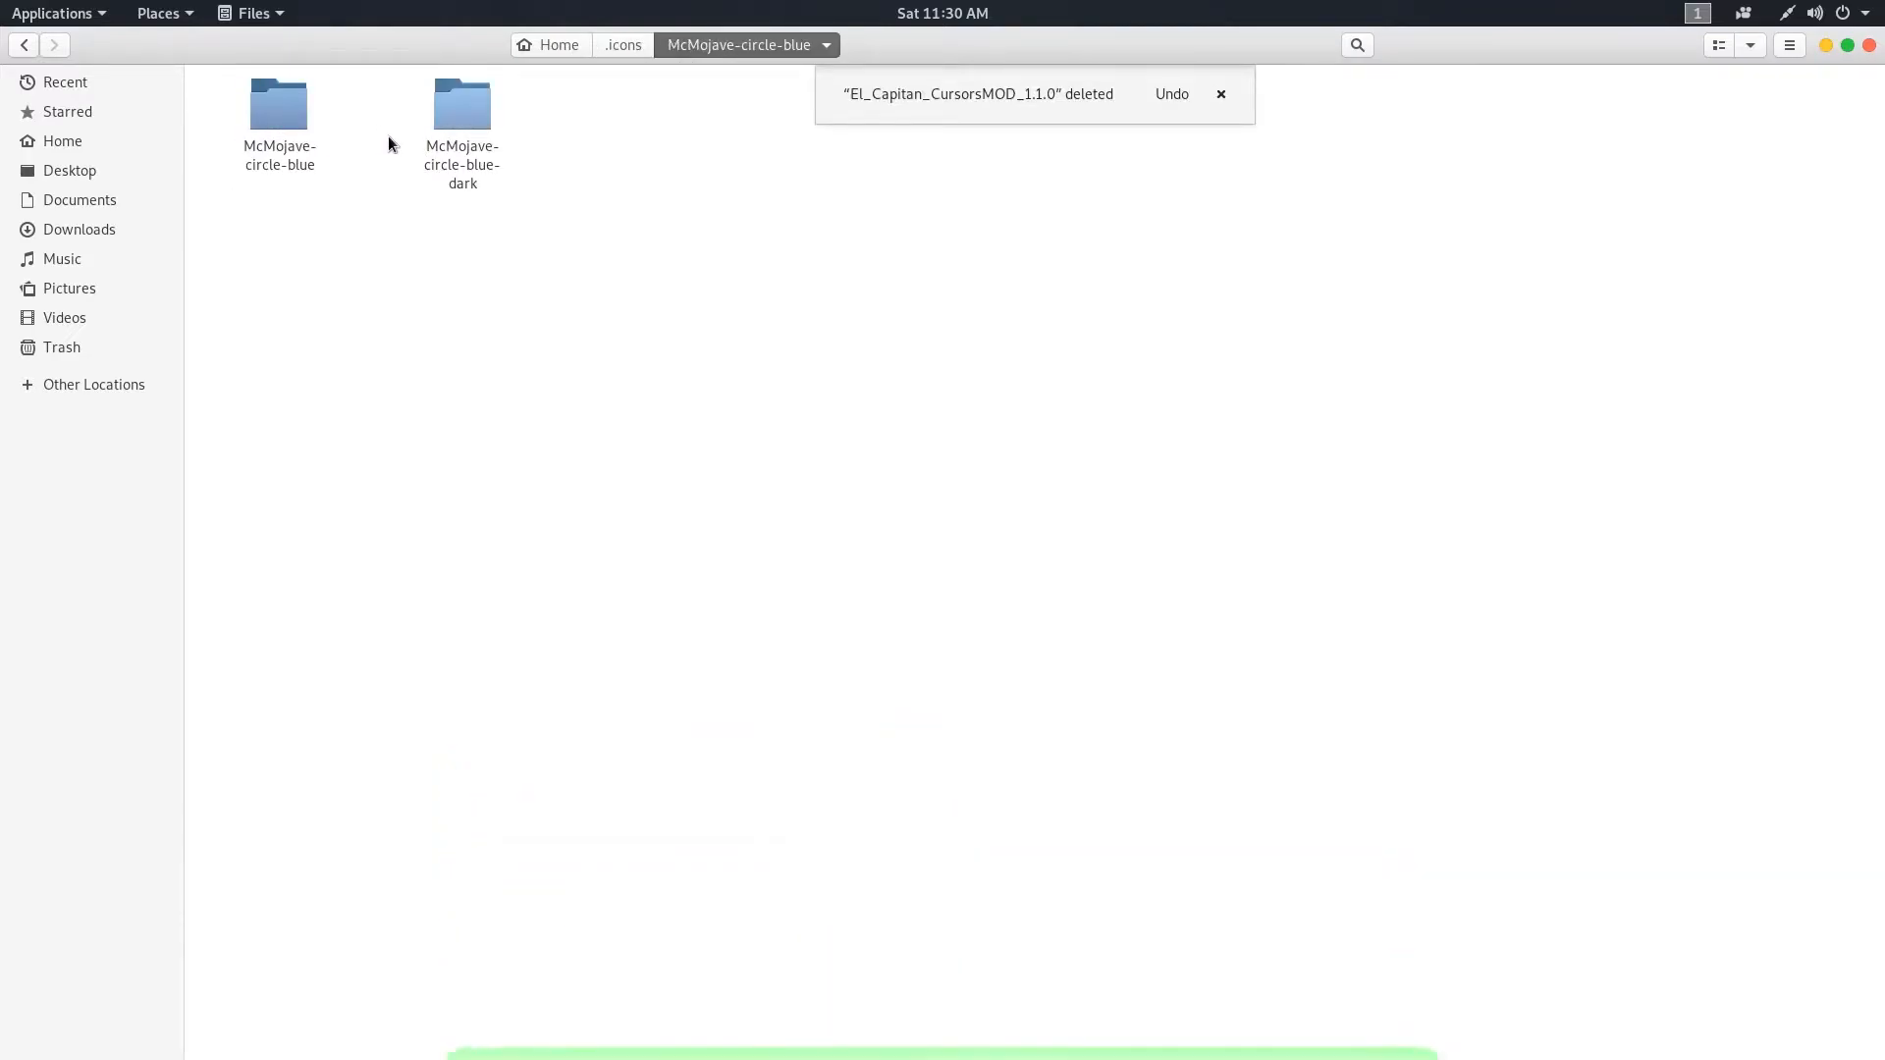
{"action": "left_click", "coordinate": [462, 102]}
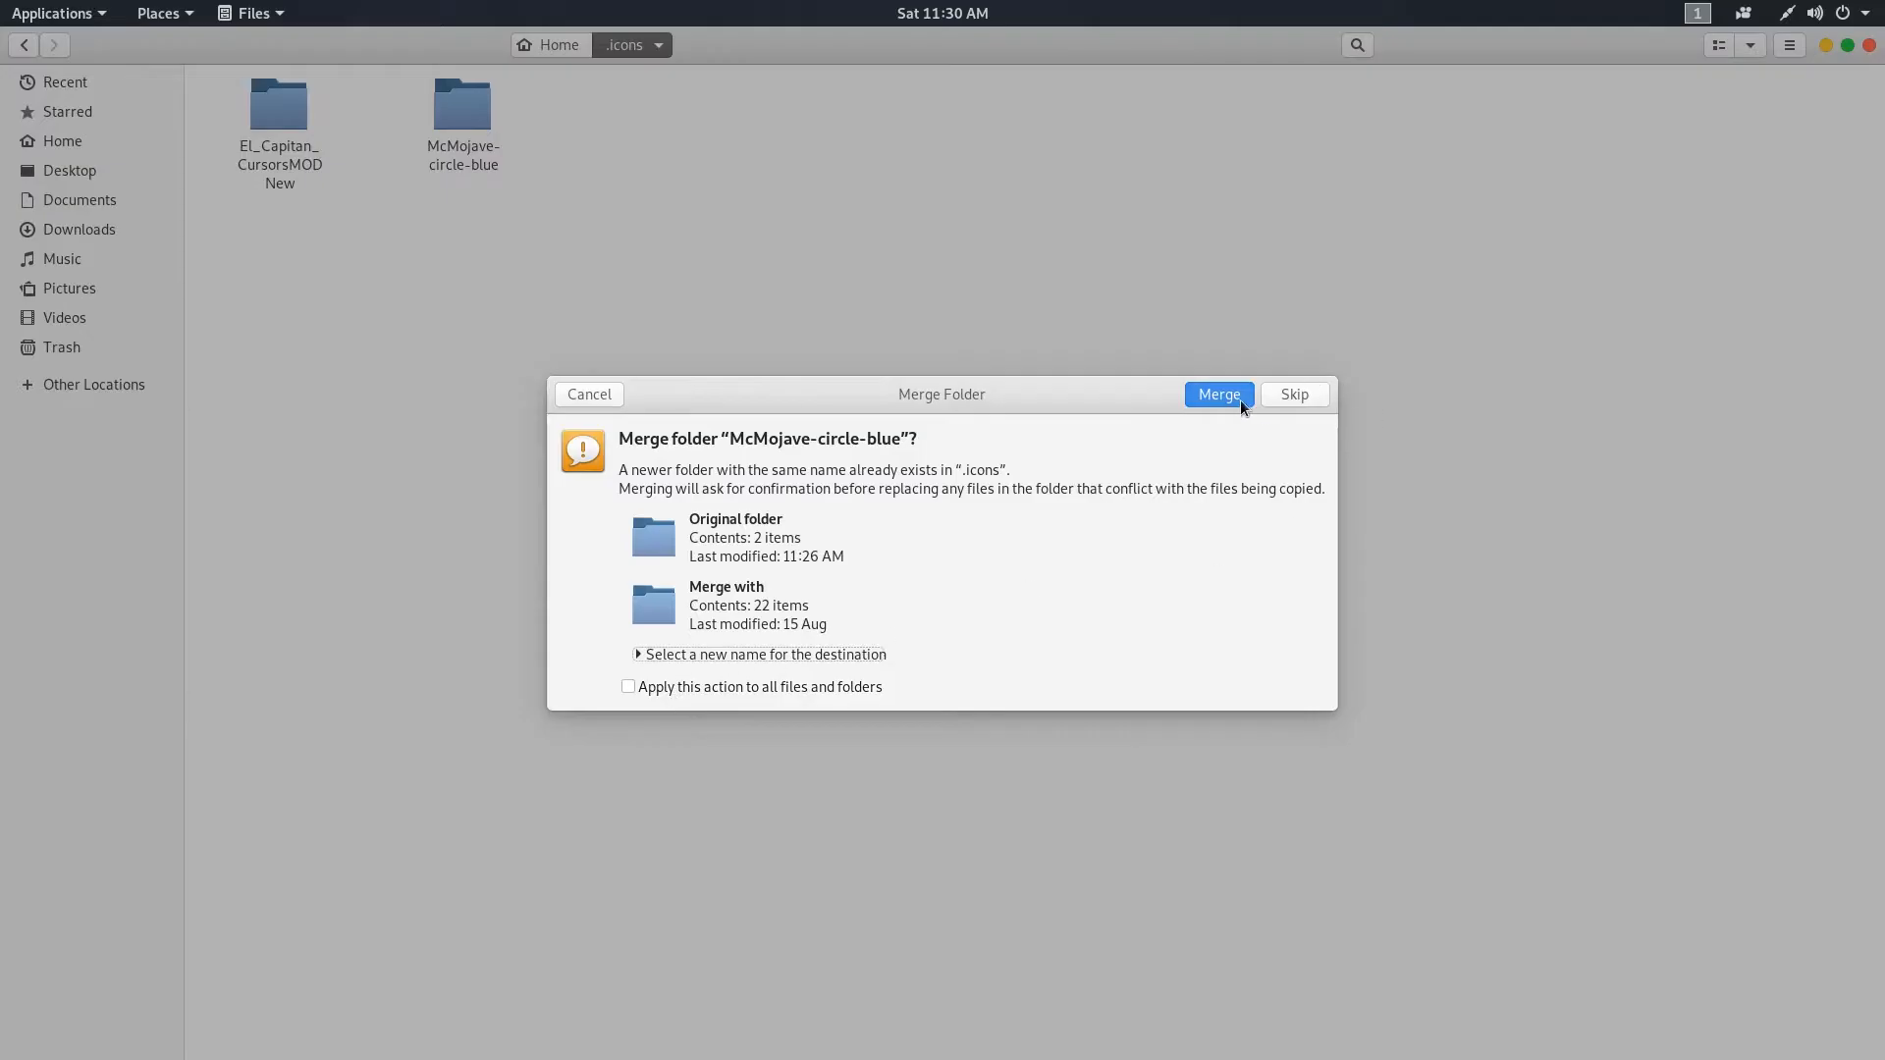
{"action": "left_click", "coordinate": [1217, 395]}
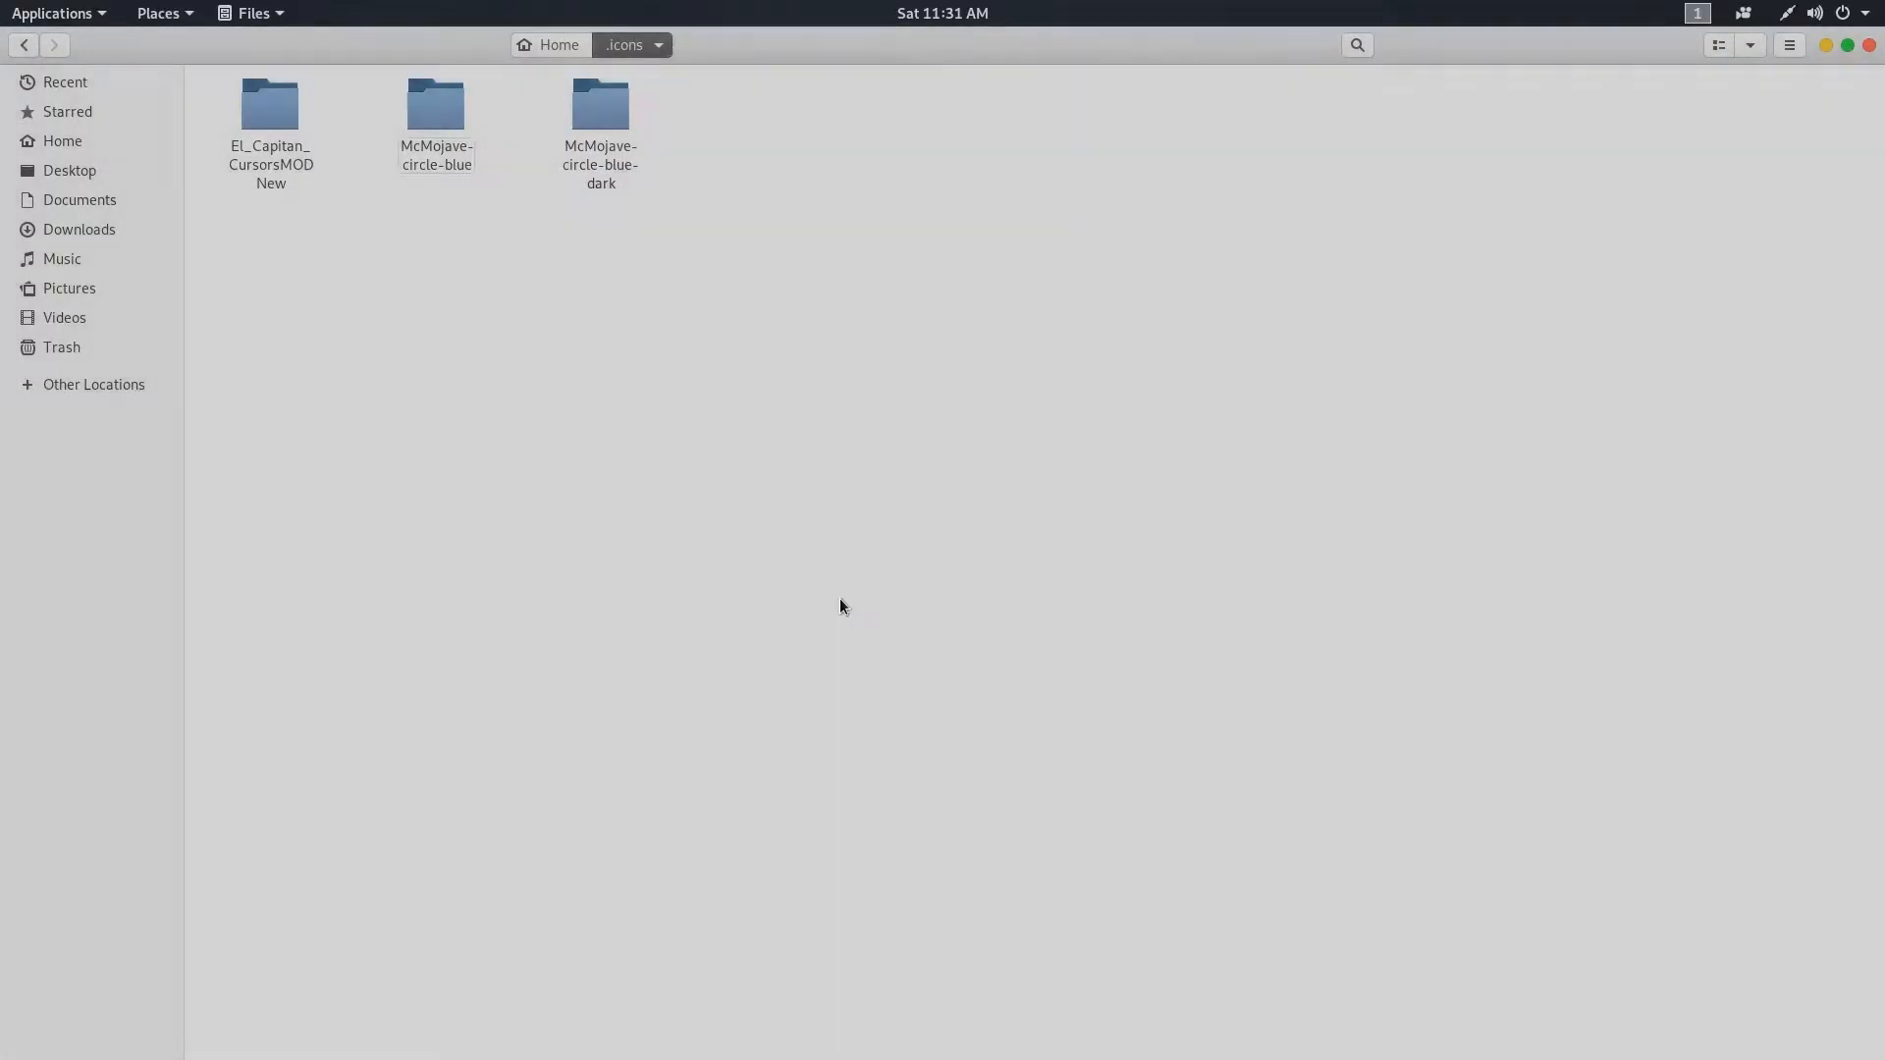
{"action": "double_click", "coordinate": [600, 102]}
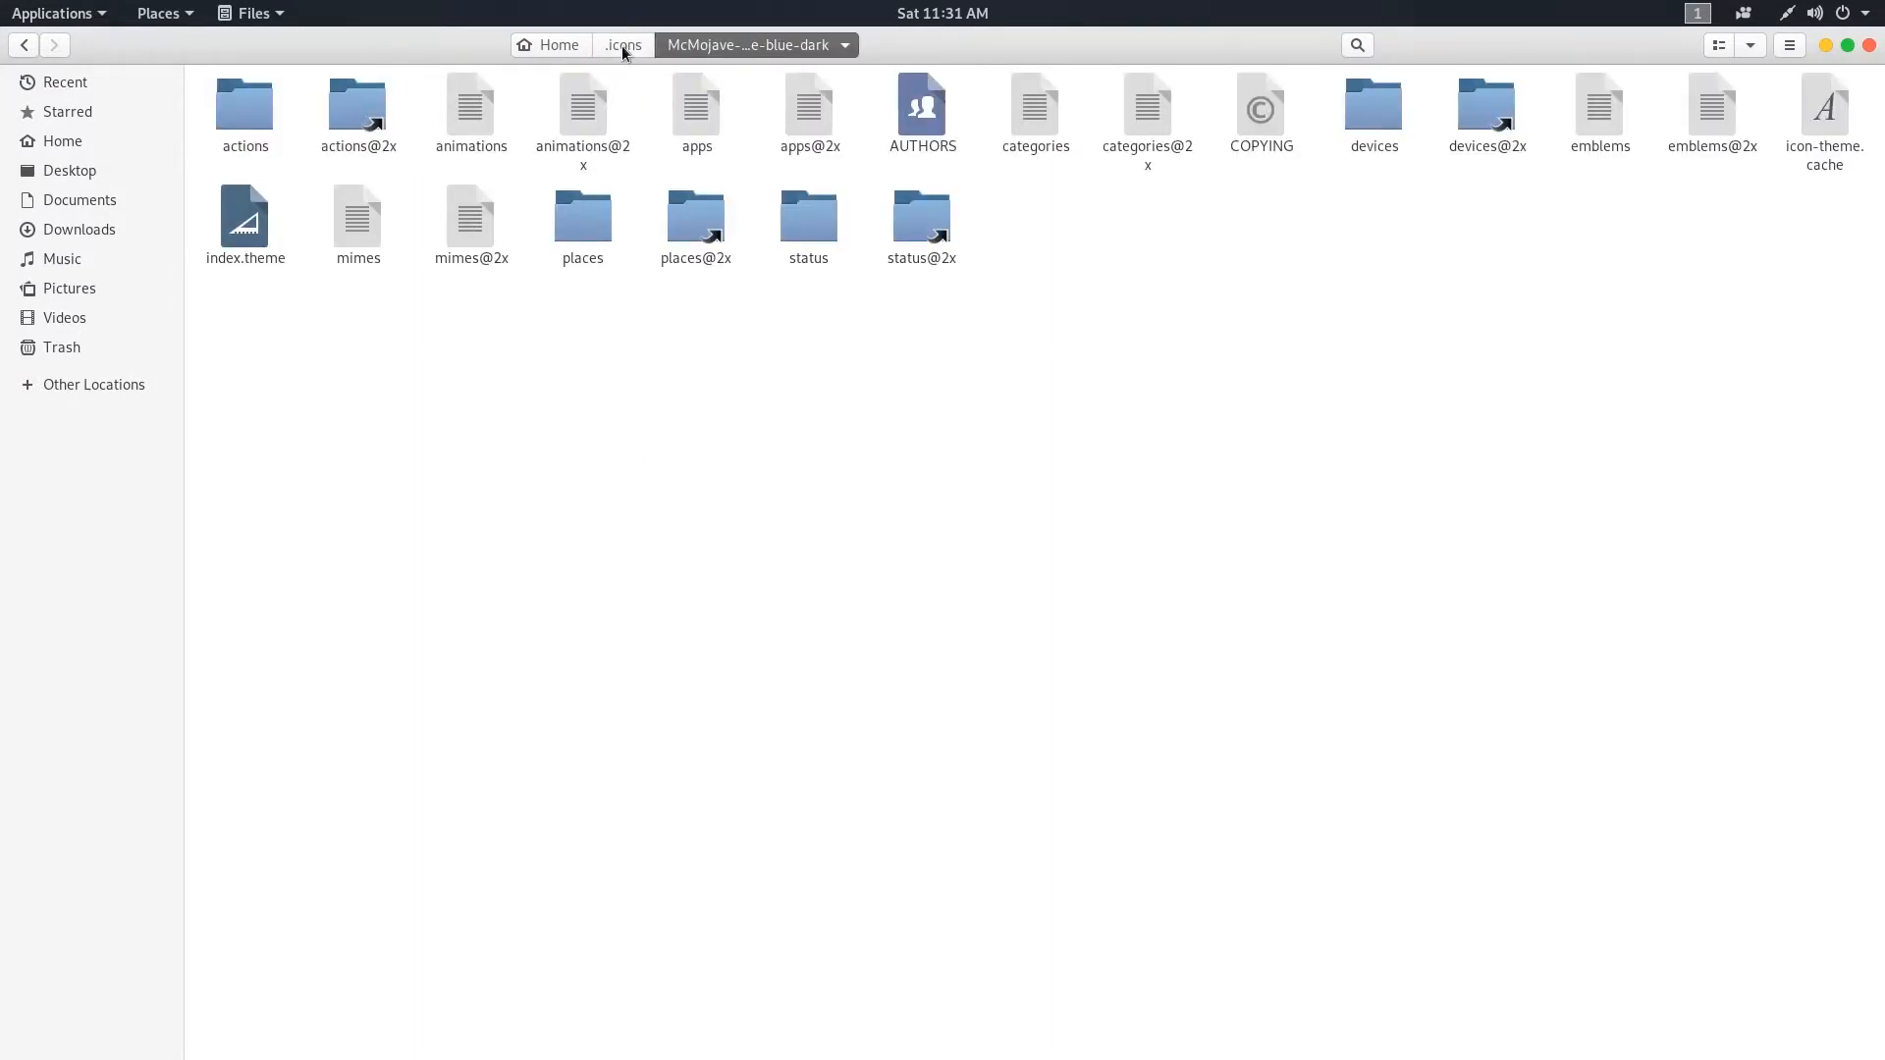
{"action": "left_click", "coordinate": [622, 46]}
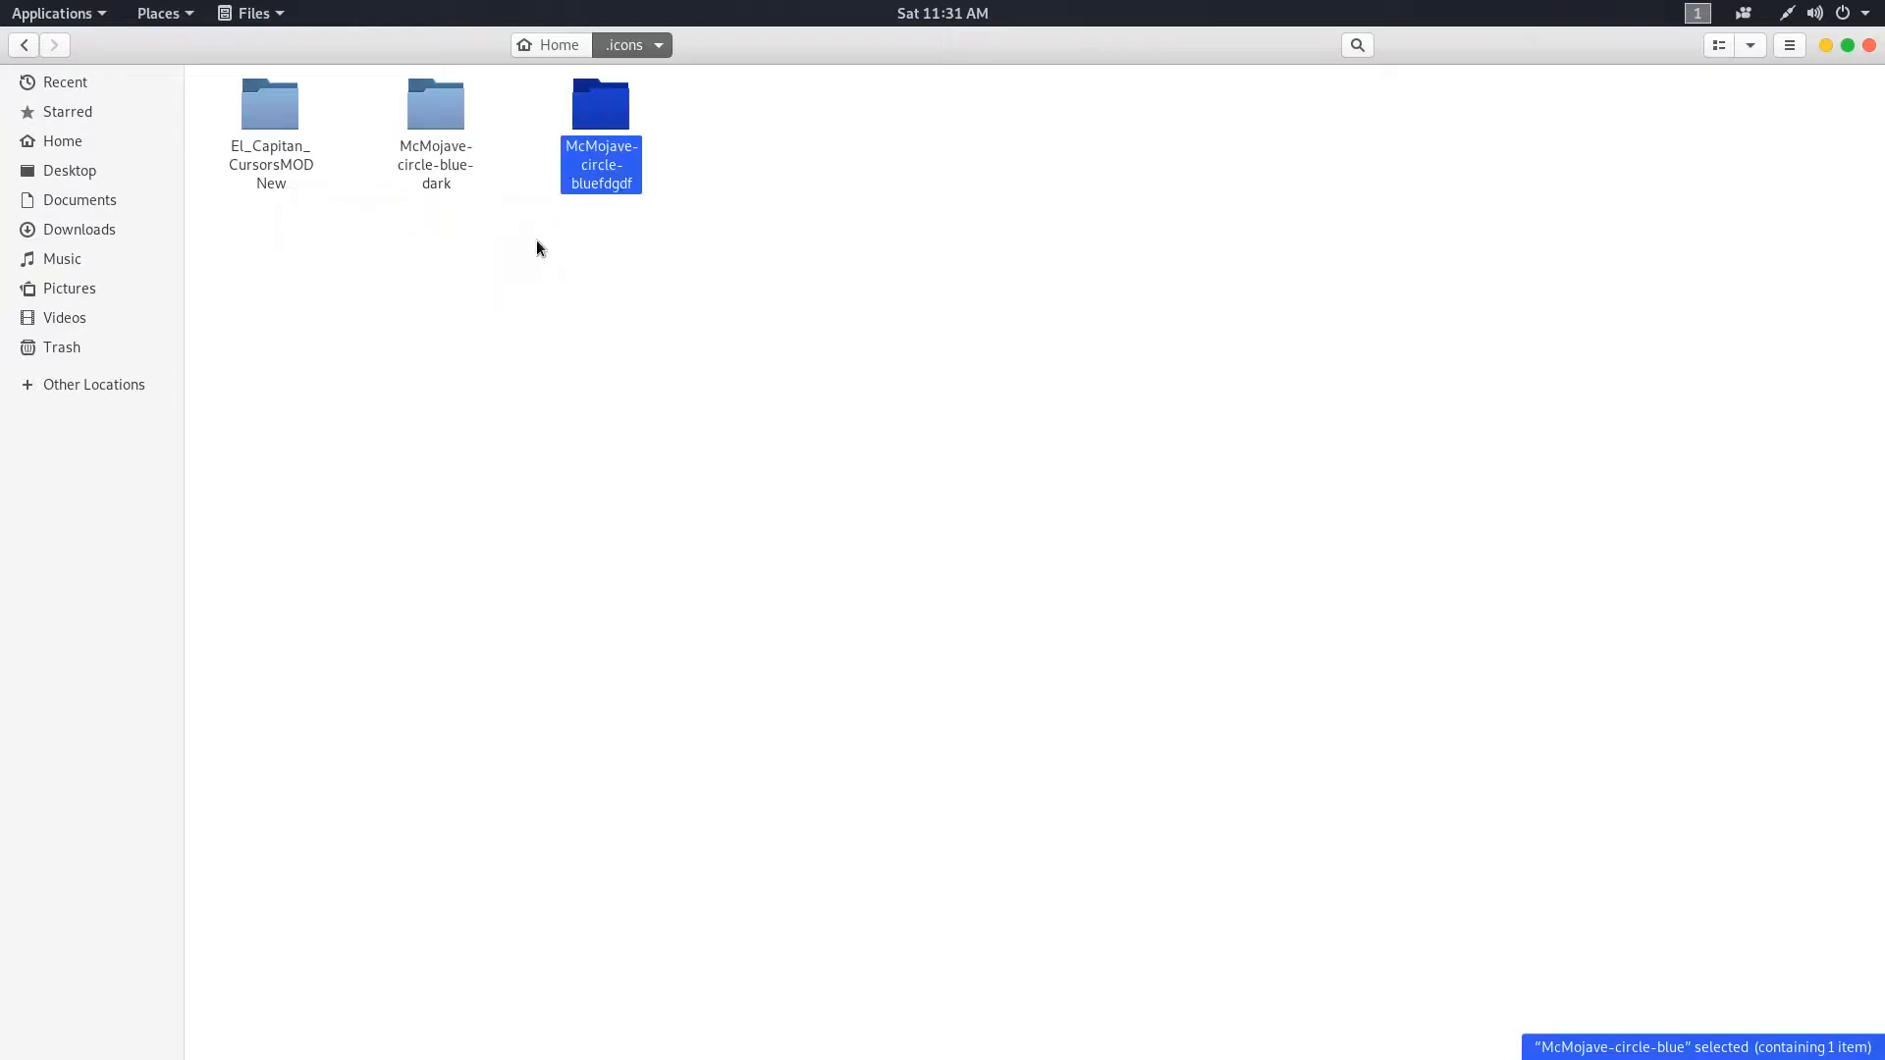
{"action": "double_click", "coordinate": [601, 104]}
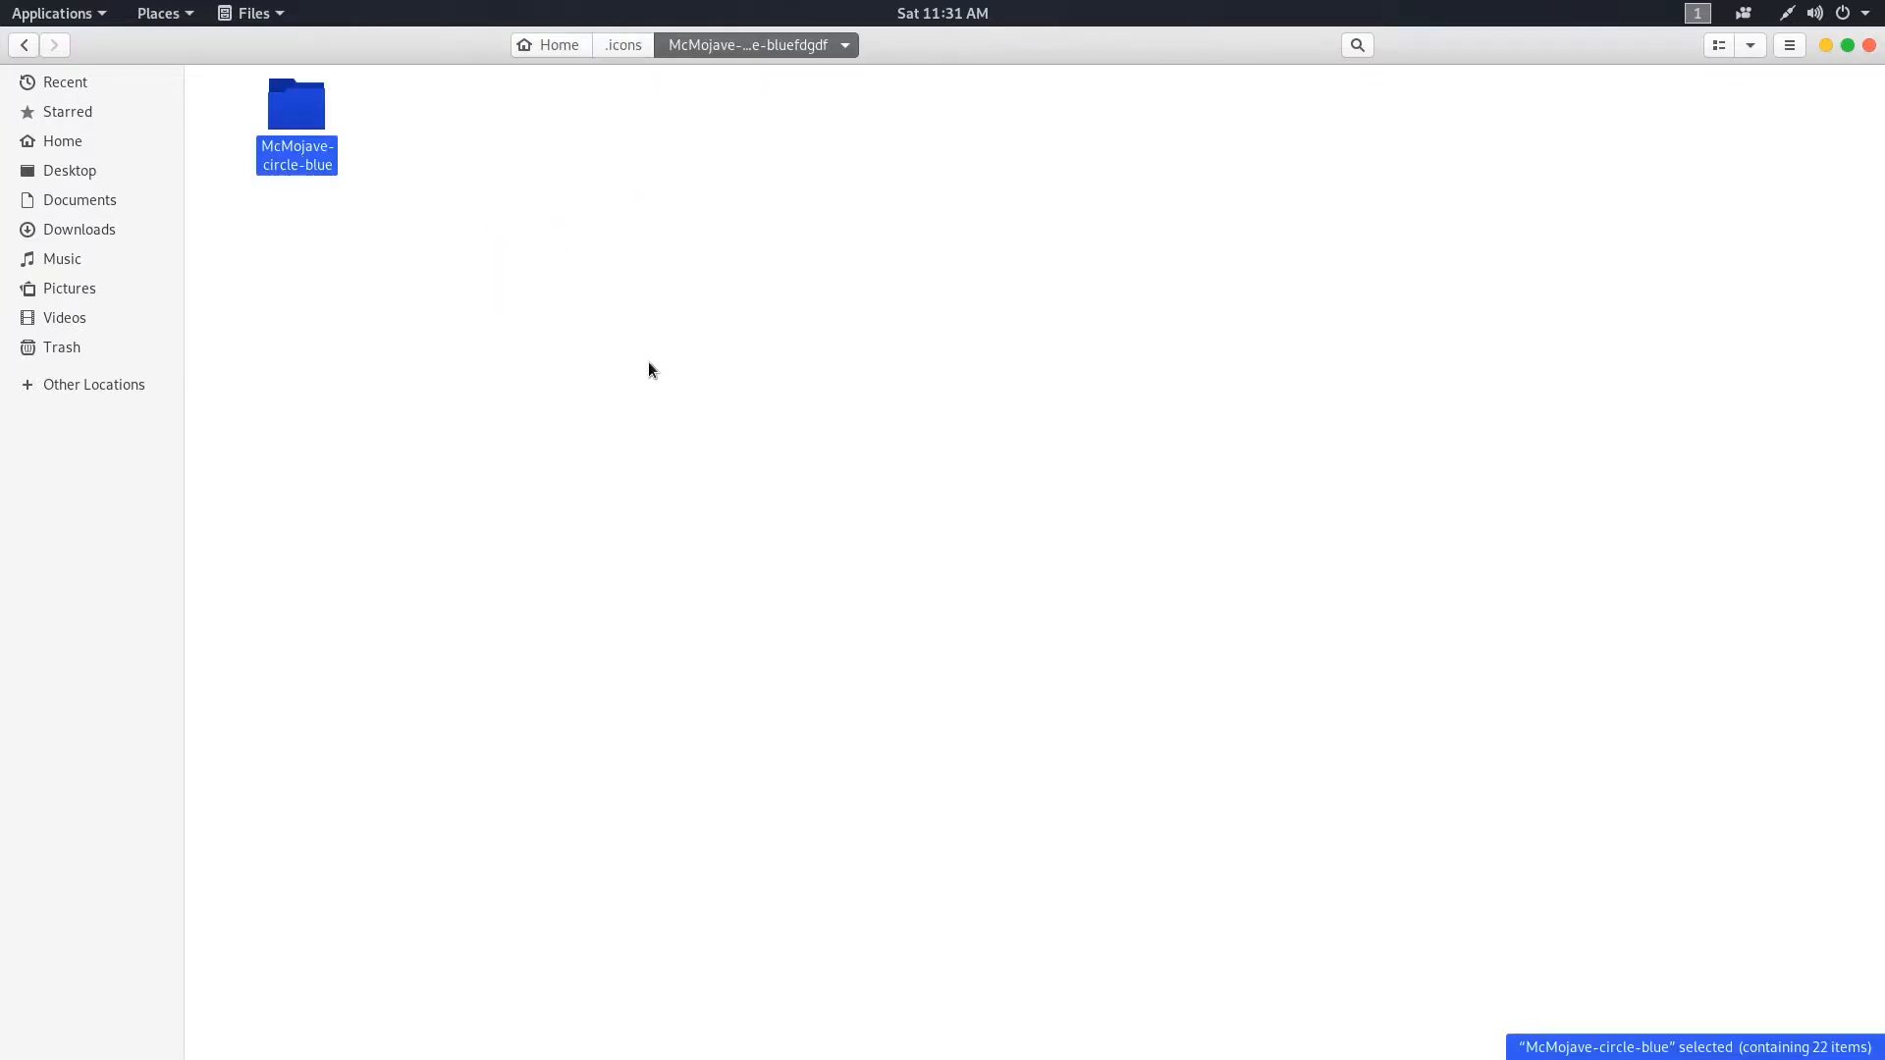
{"action": "left_click", "coordinate": [623, 45]}
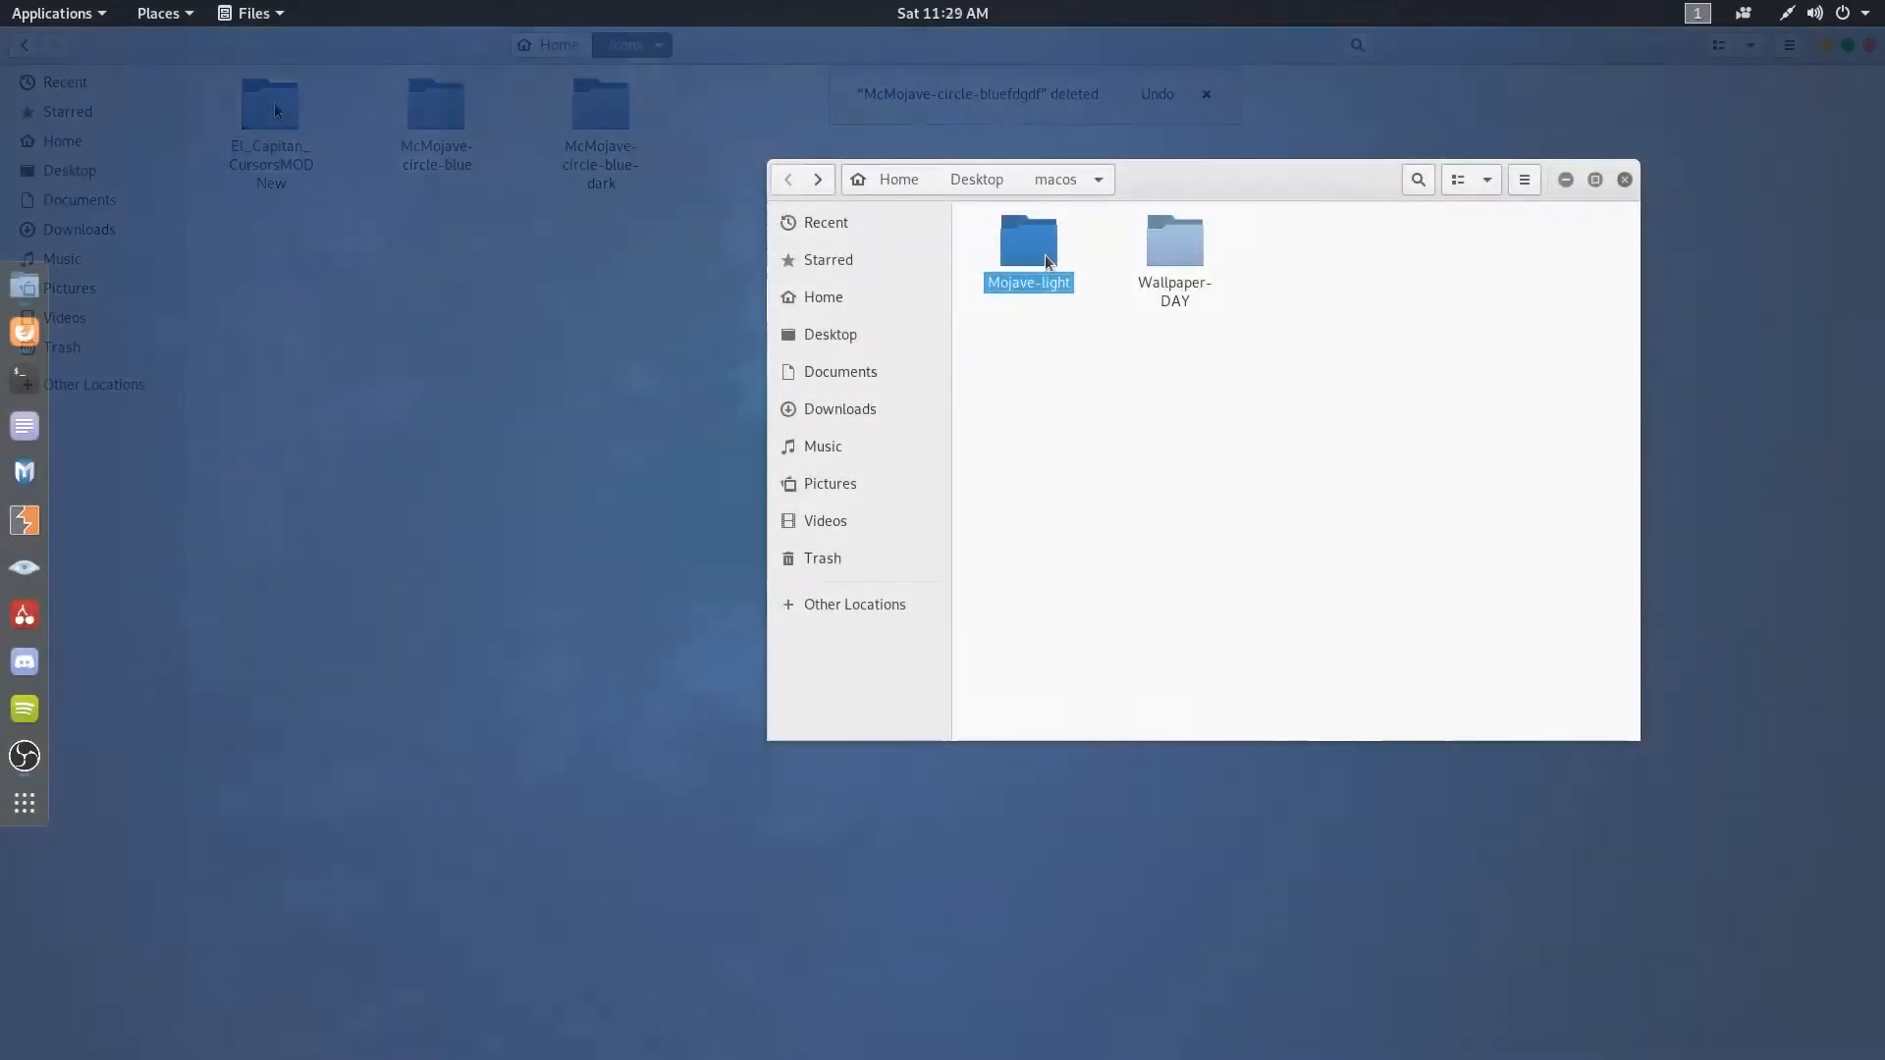
- Copy the Mojave-light theme folder into the hidden .themes folder
{"action": "key", "text": "Super"}
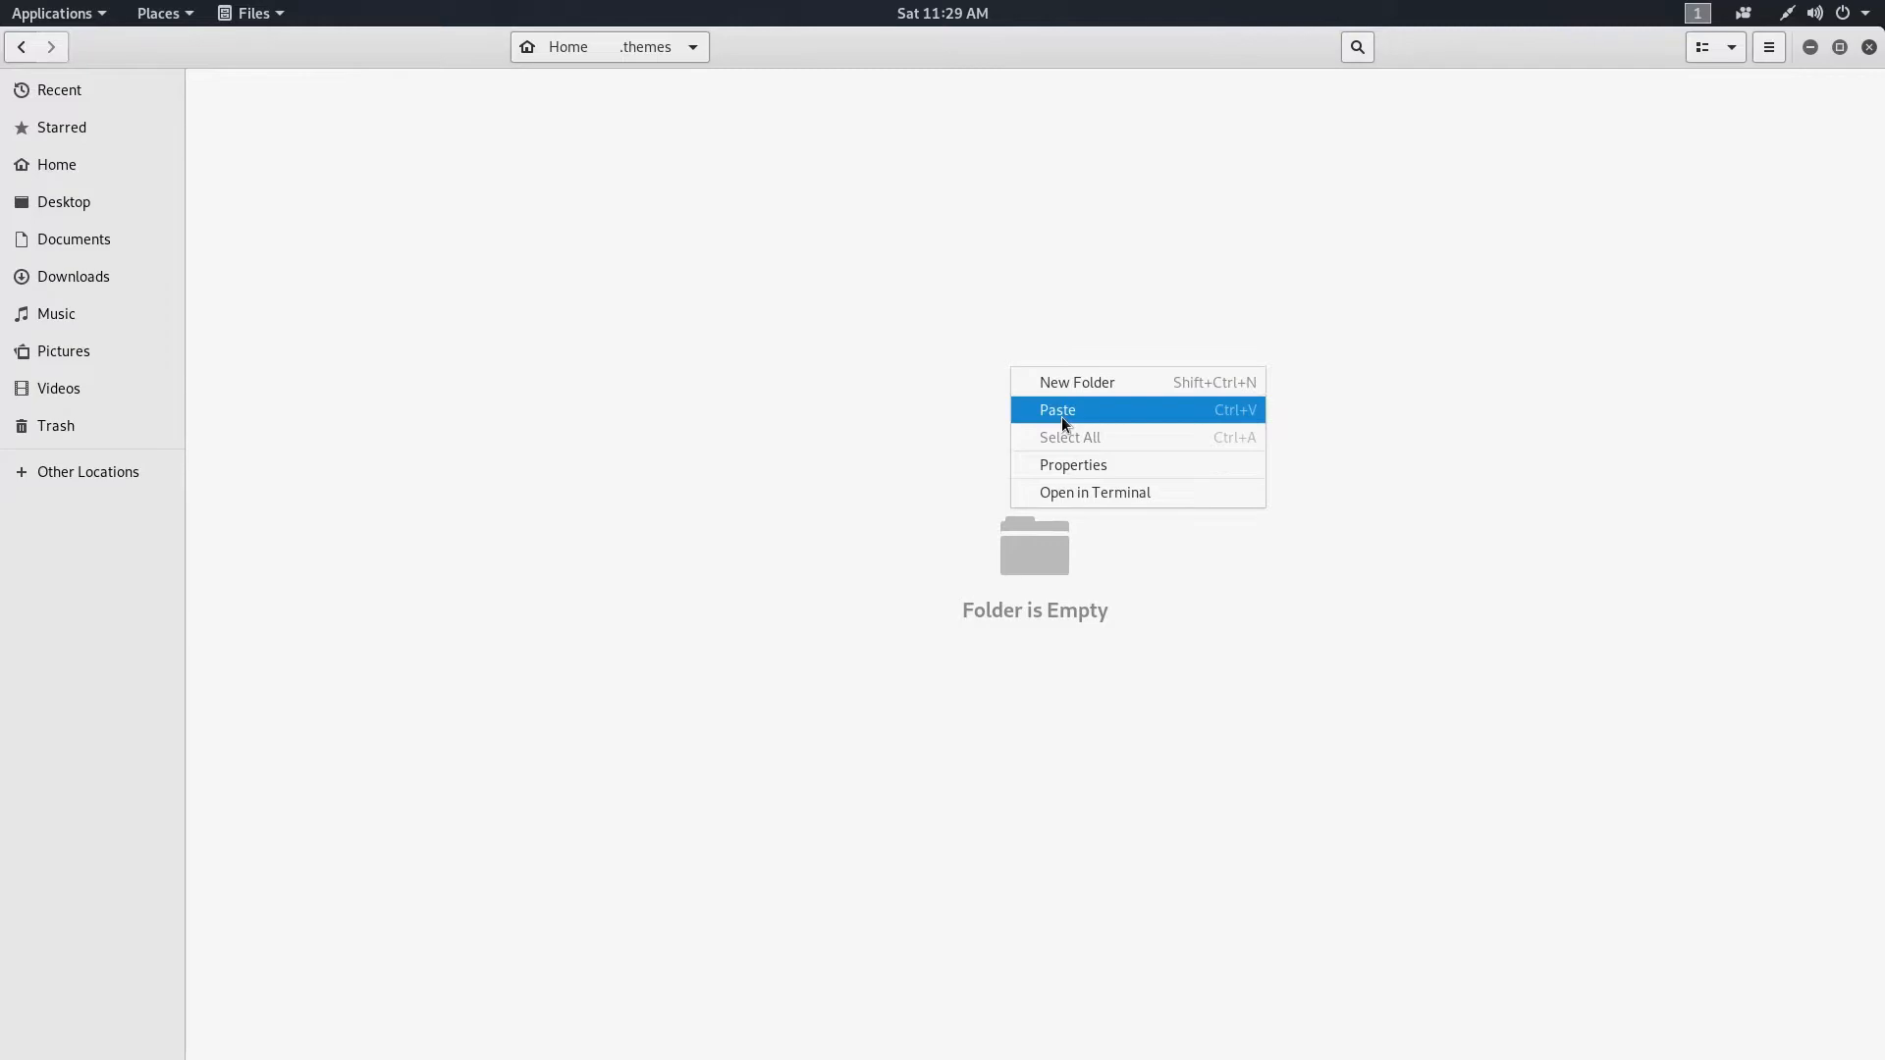
{"action": "left_click", "coordinate": [1057, 410]}
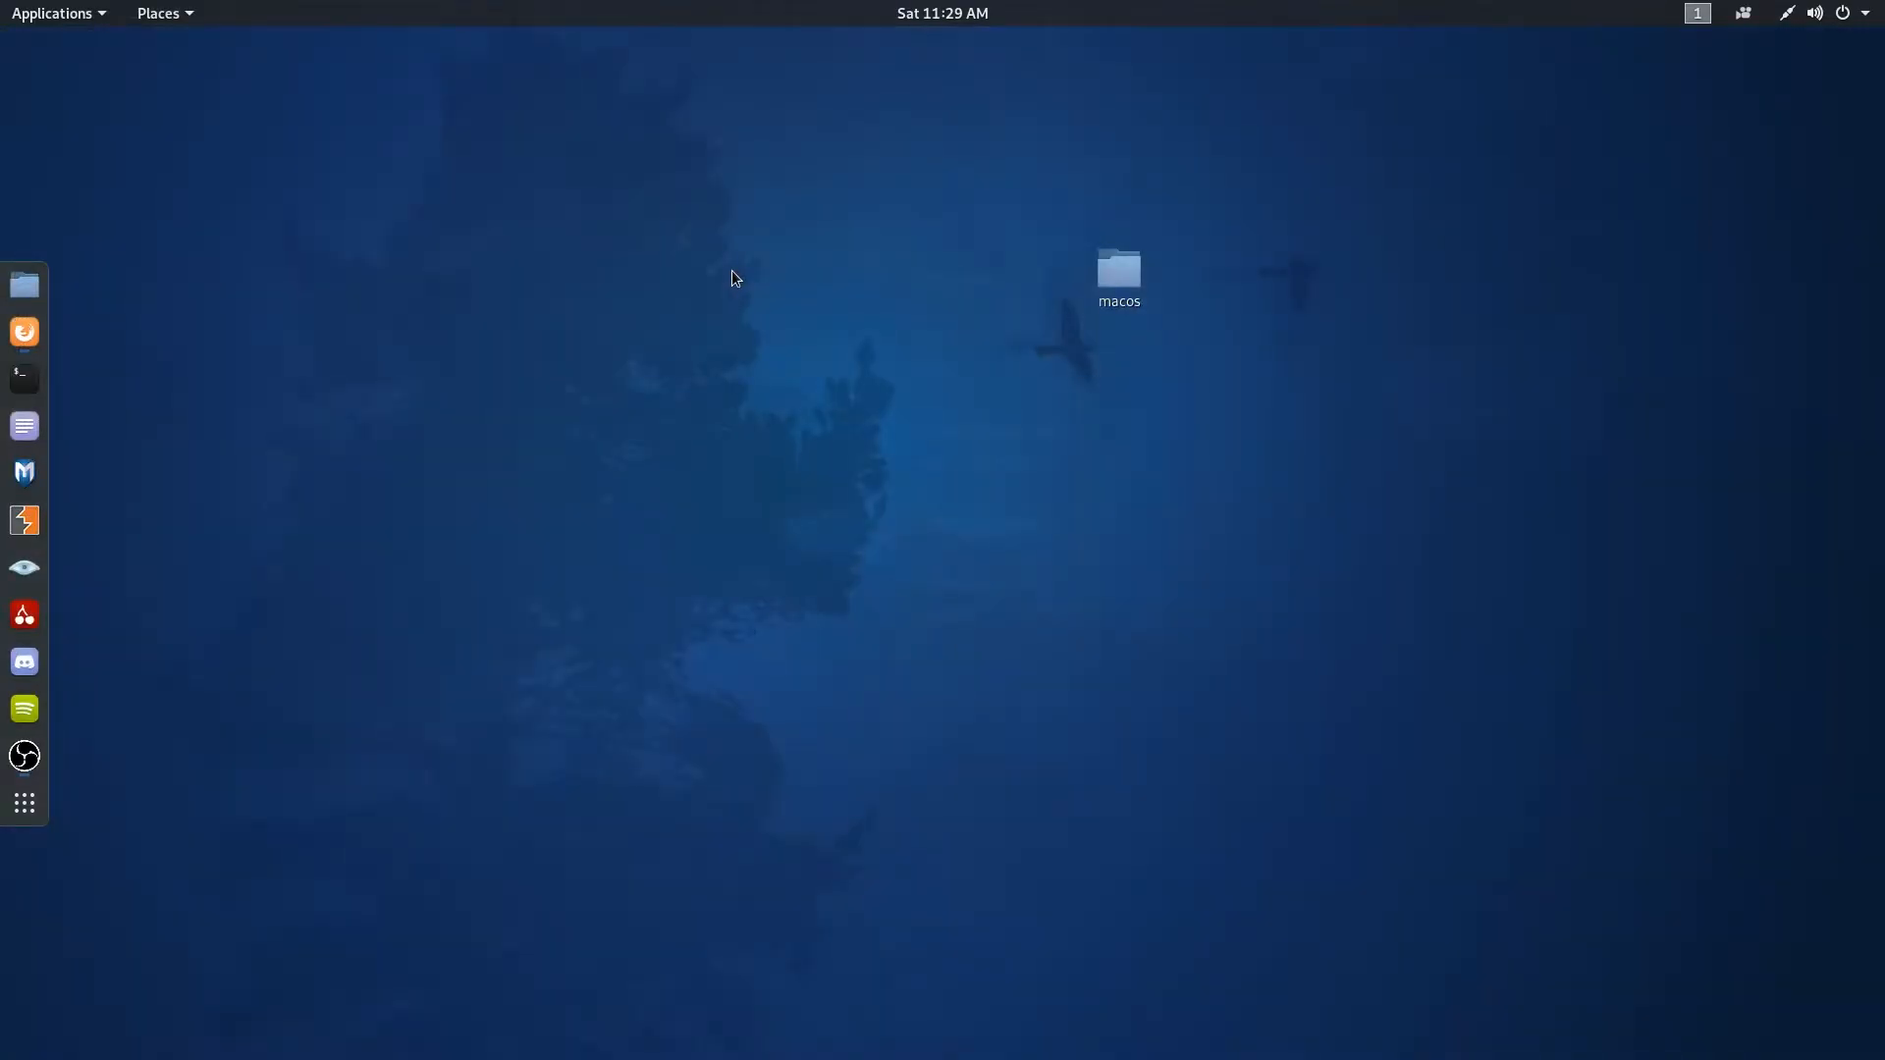
- Apply Mojave-light applications, El_Capitan_CursorsMODNew cursor and McMojave-circle-blue icons in Tweaks Appearance, then close it
{"action": "type", "text": "twea"}
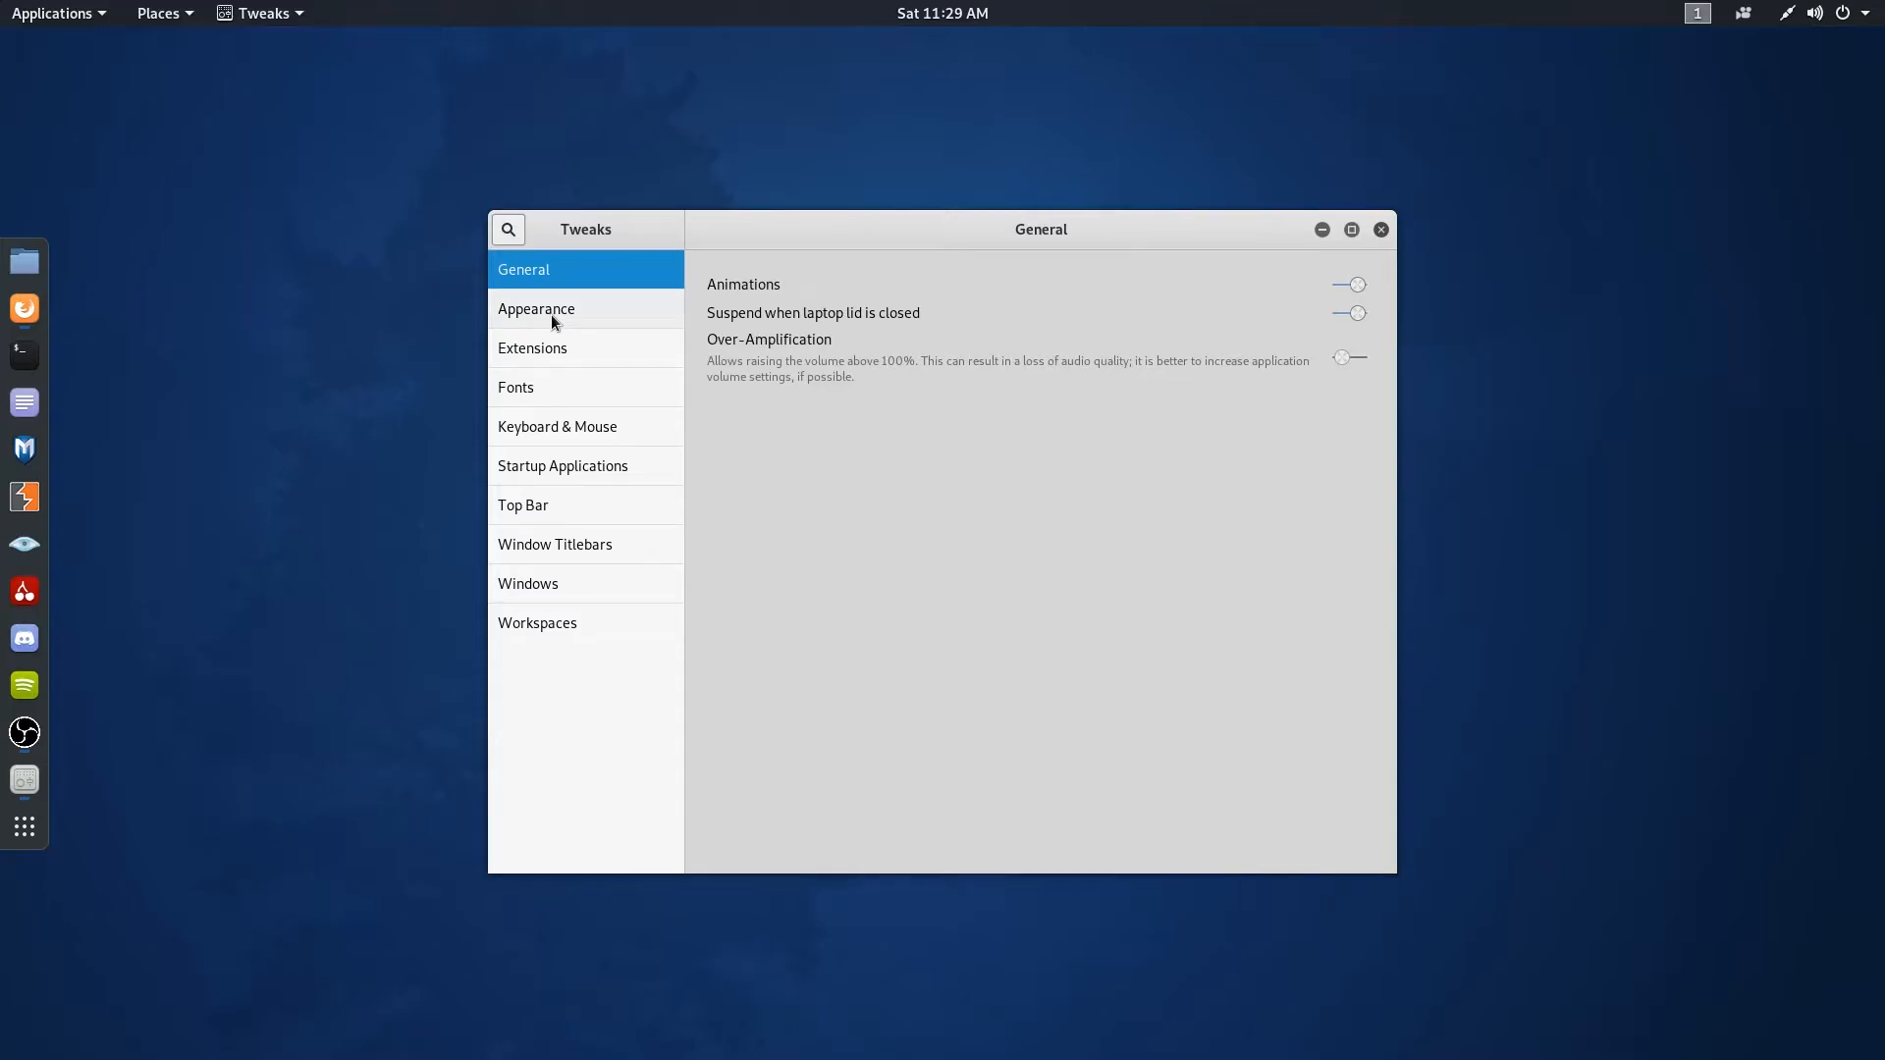
{"action": "left_click", "coordinate": [536, 308]}
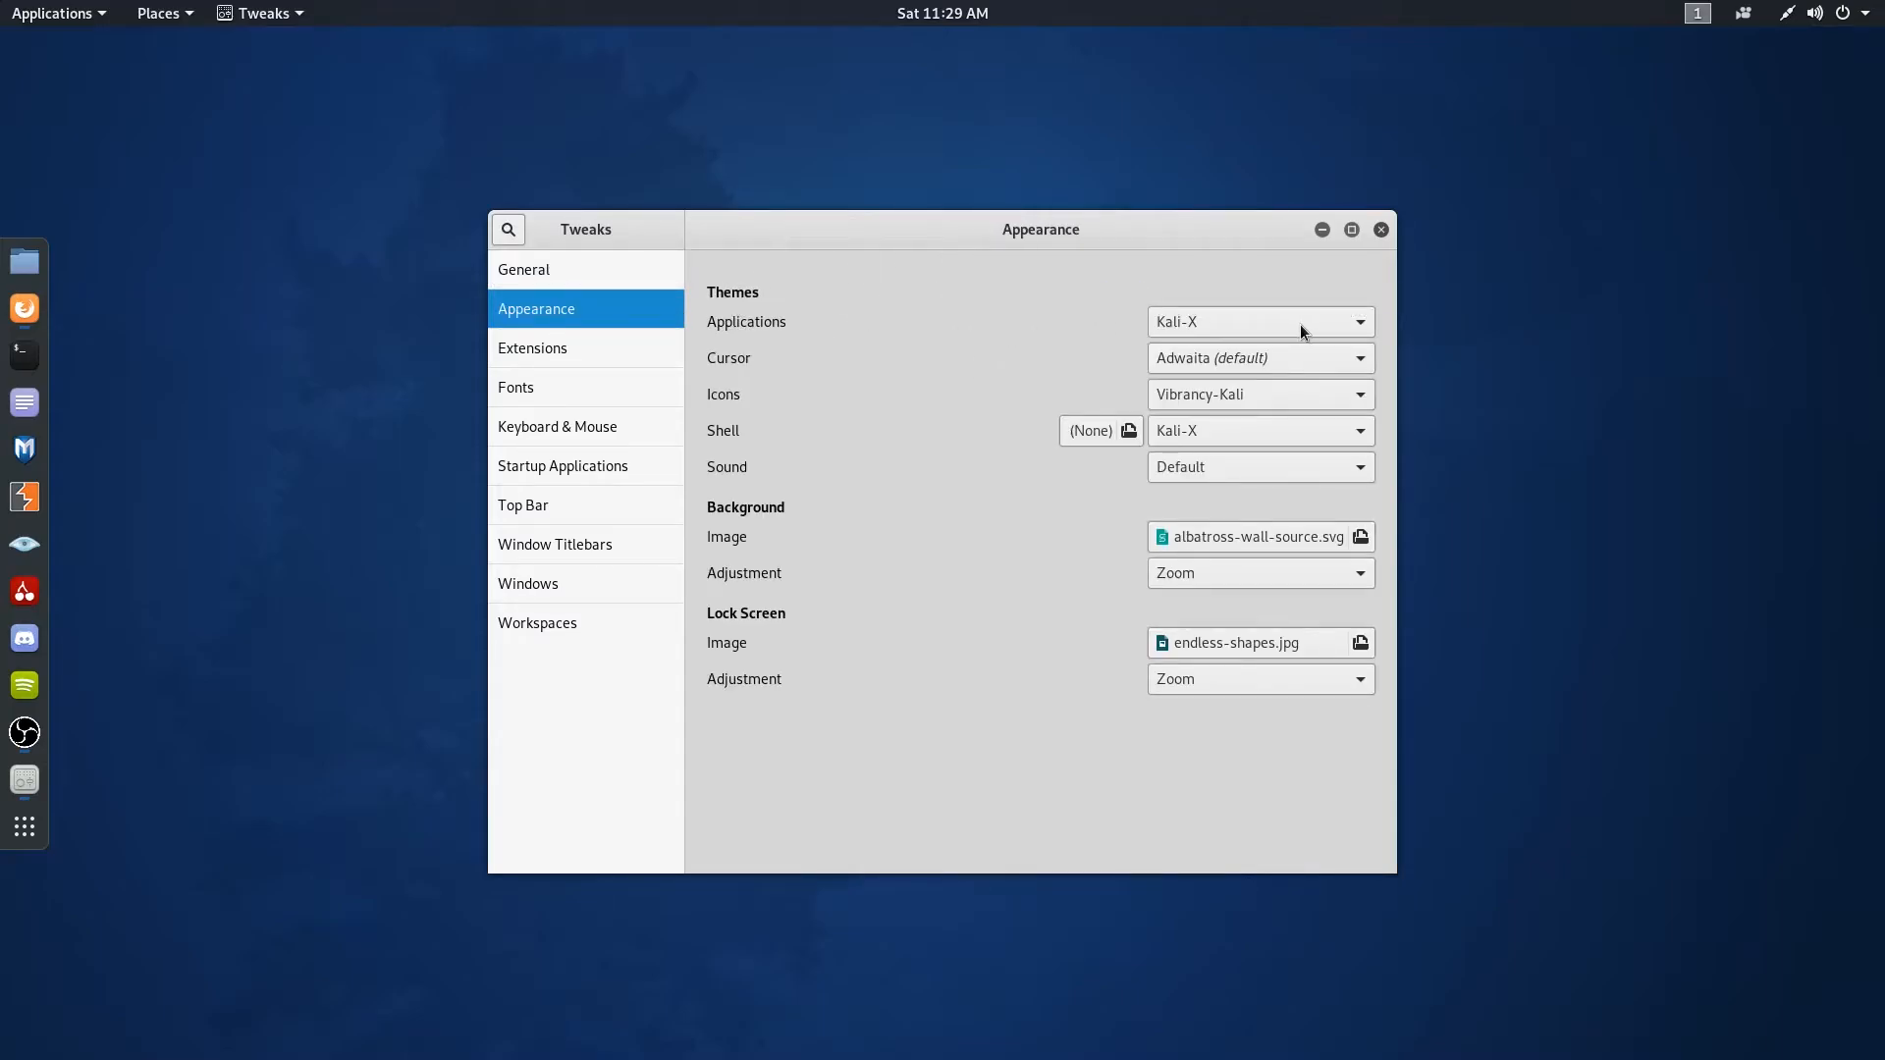
{"action": "left_click", "coordinate": [1259, 320]}
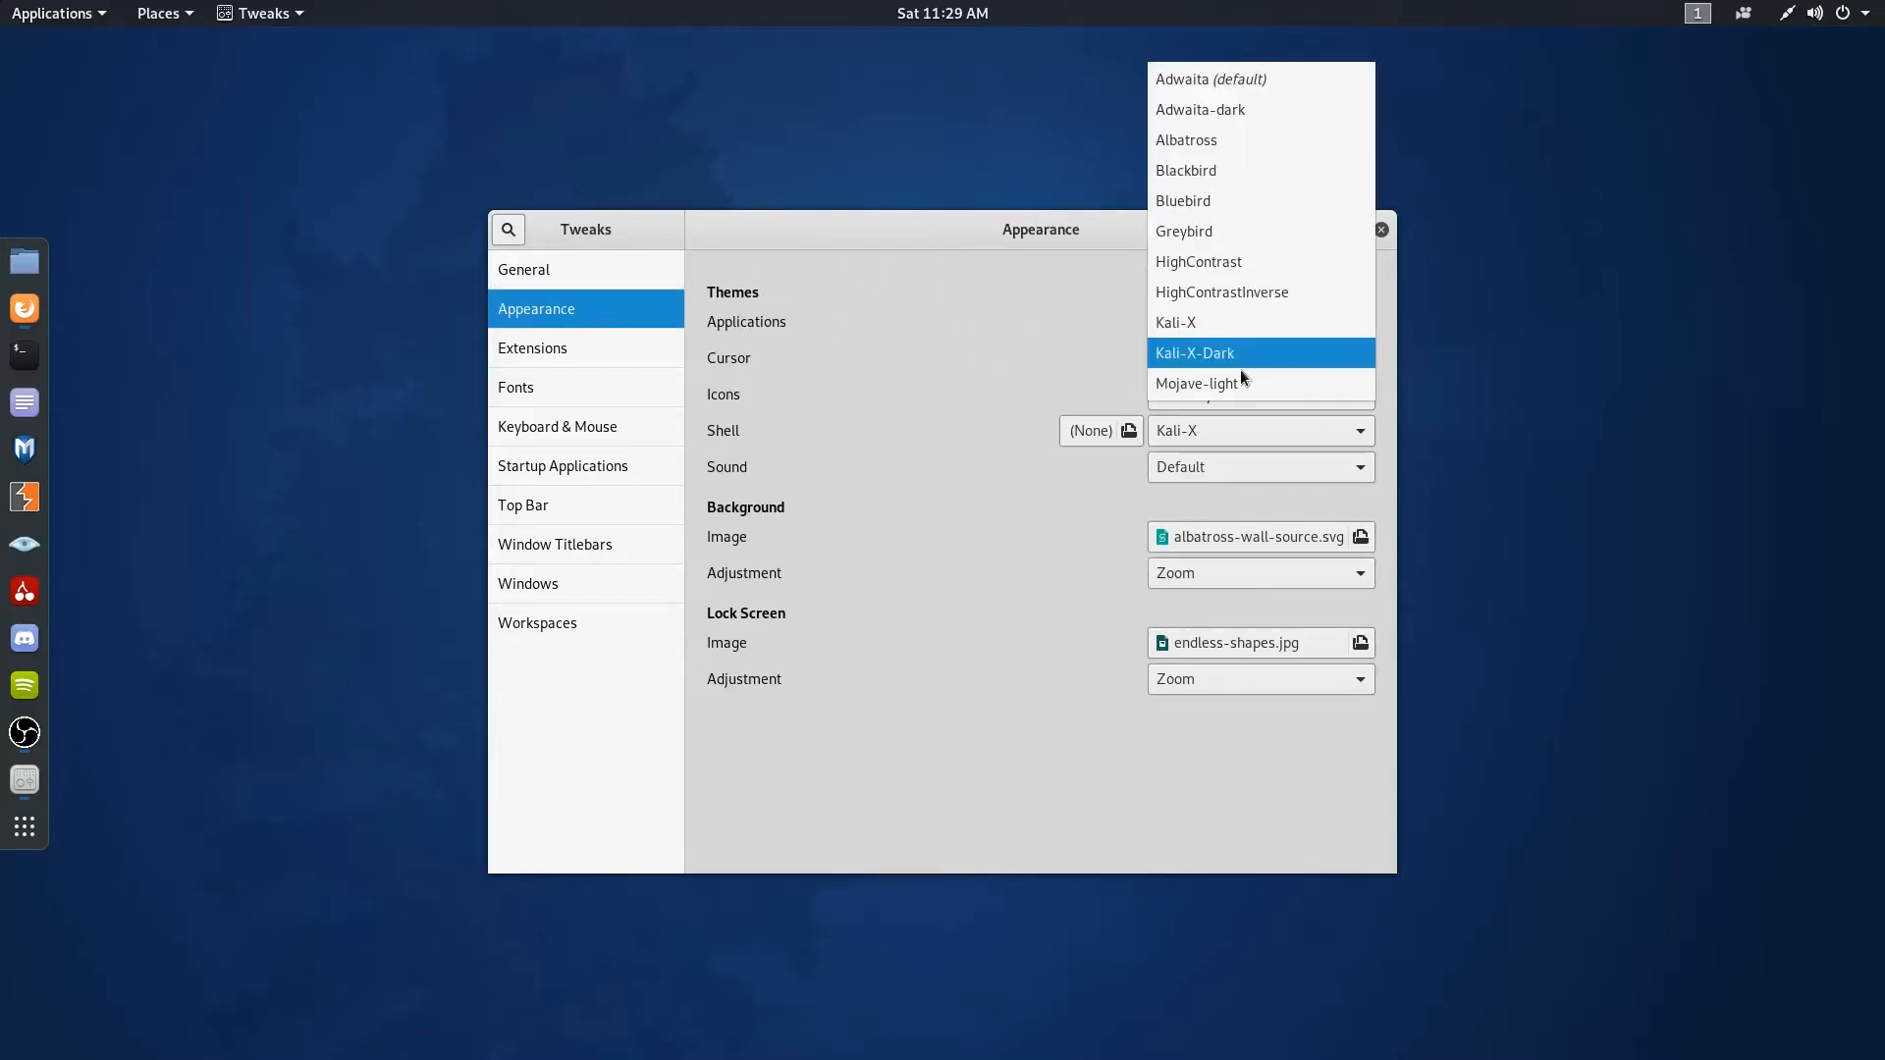
{"action": "left_click", "coordinate": [1196, 383]}
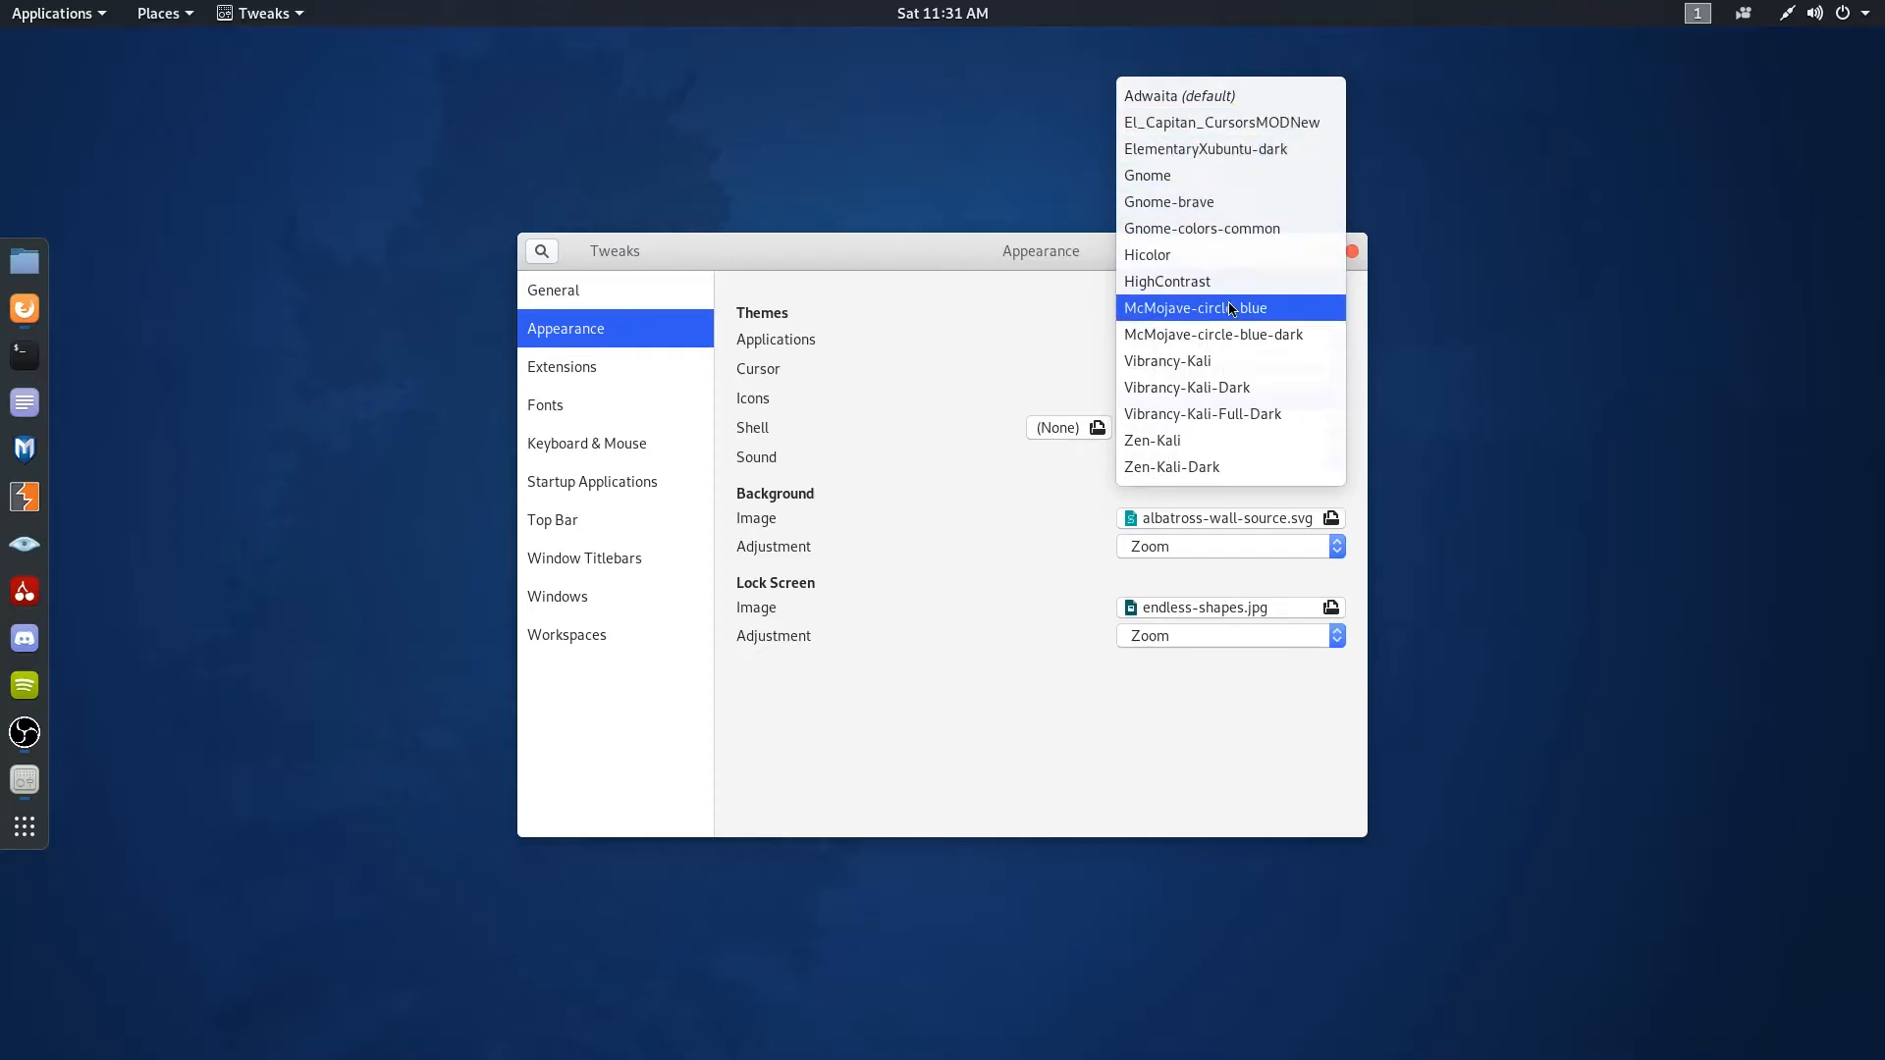
{"action": "left_click", "coordinate": [1196, 308]}
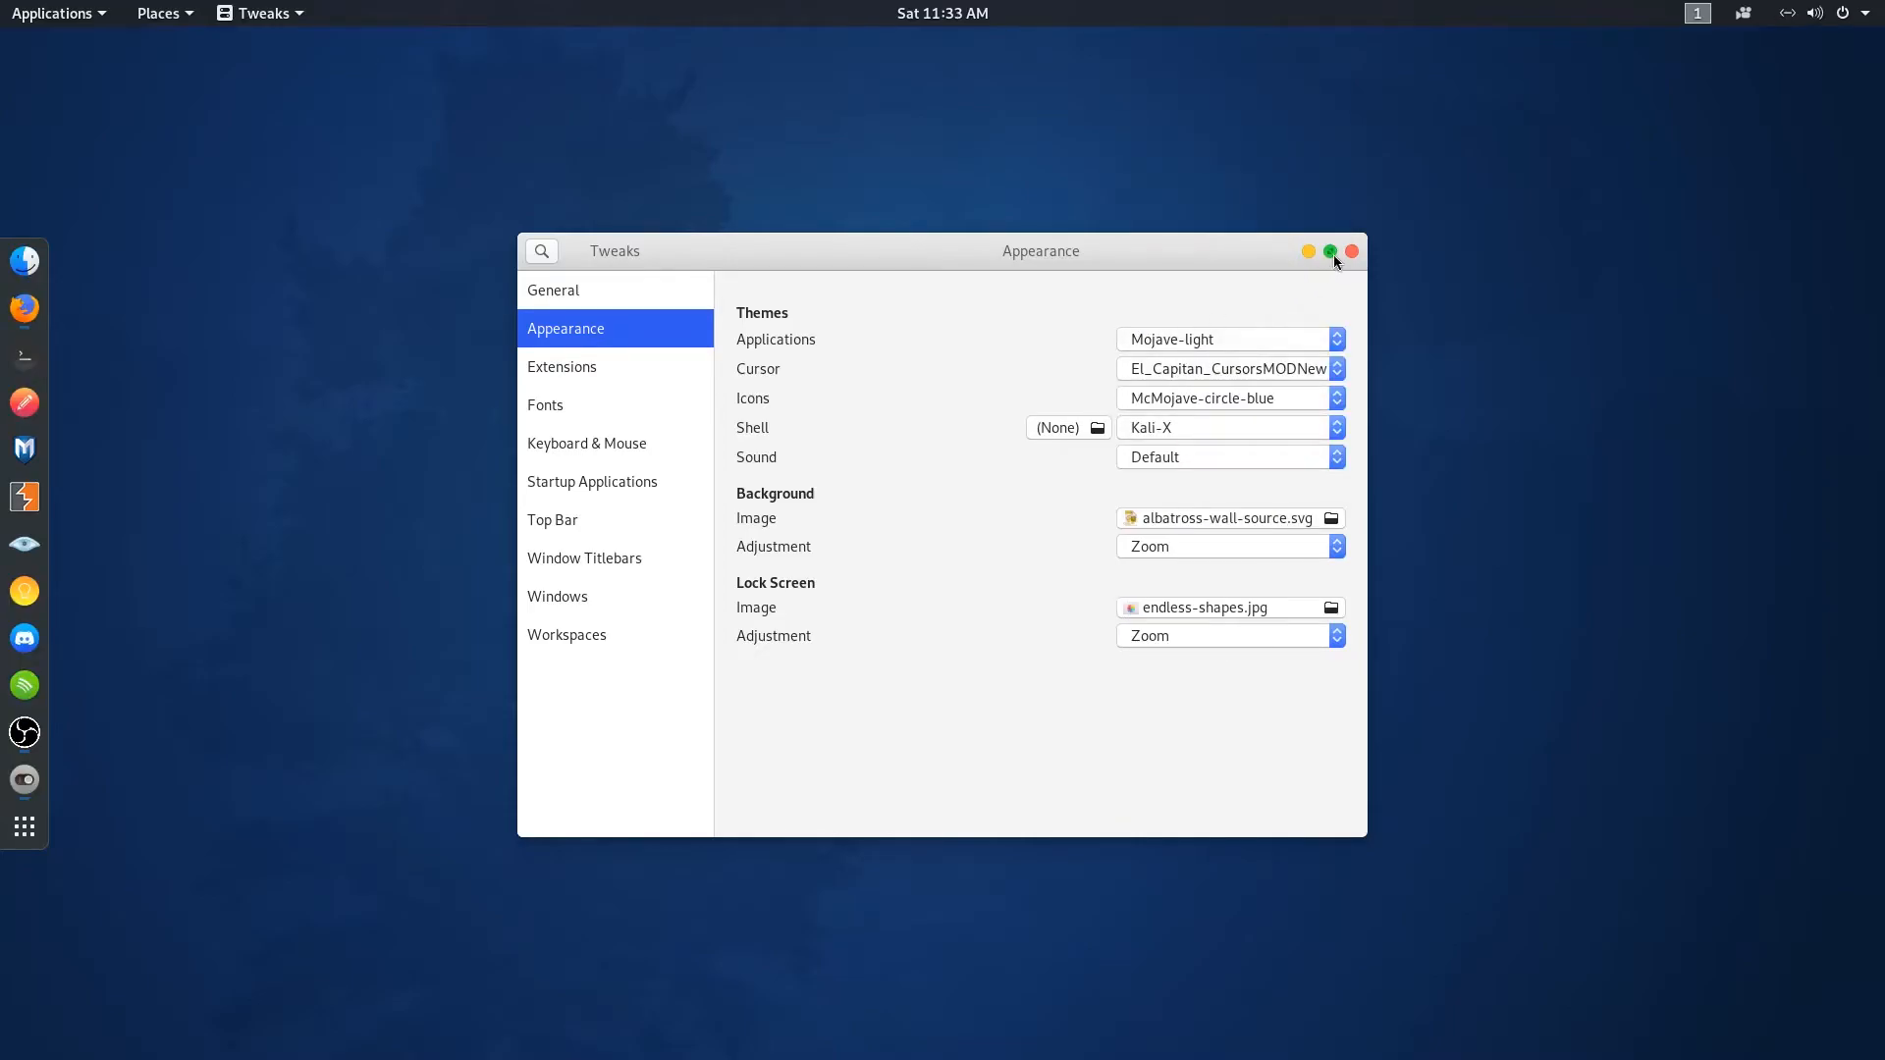
{"action": "left_click", "coordinate": [1349, 252]}
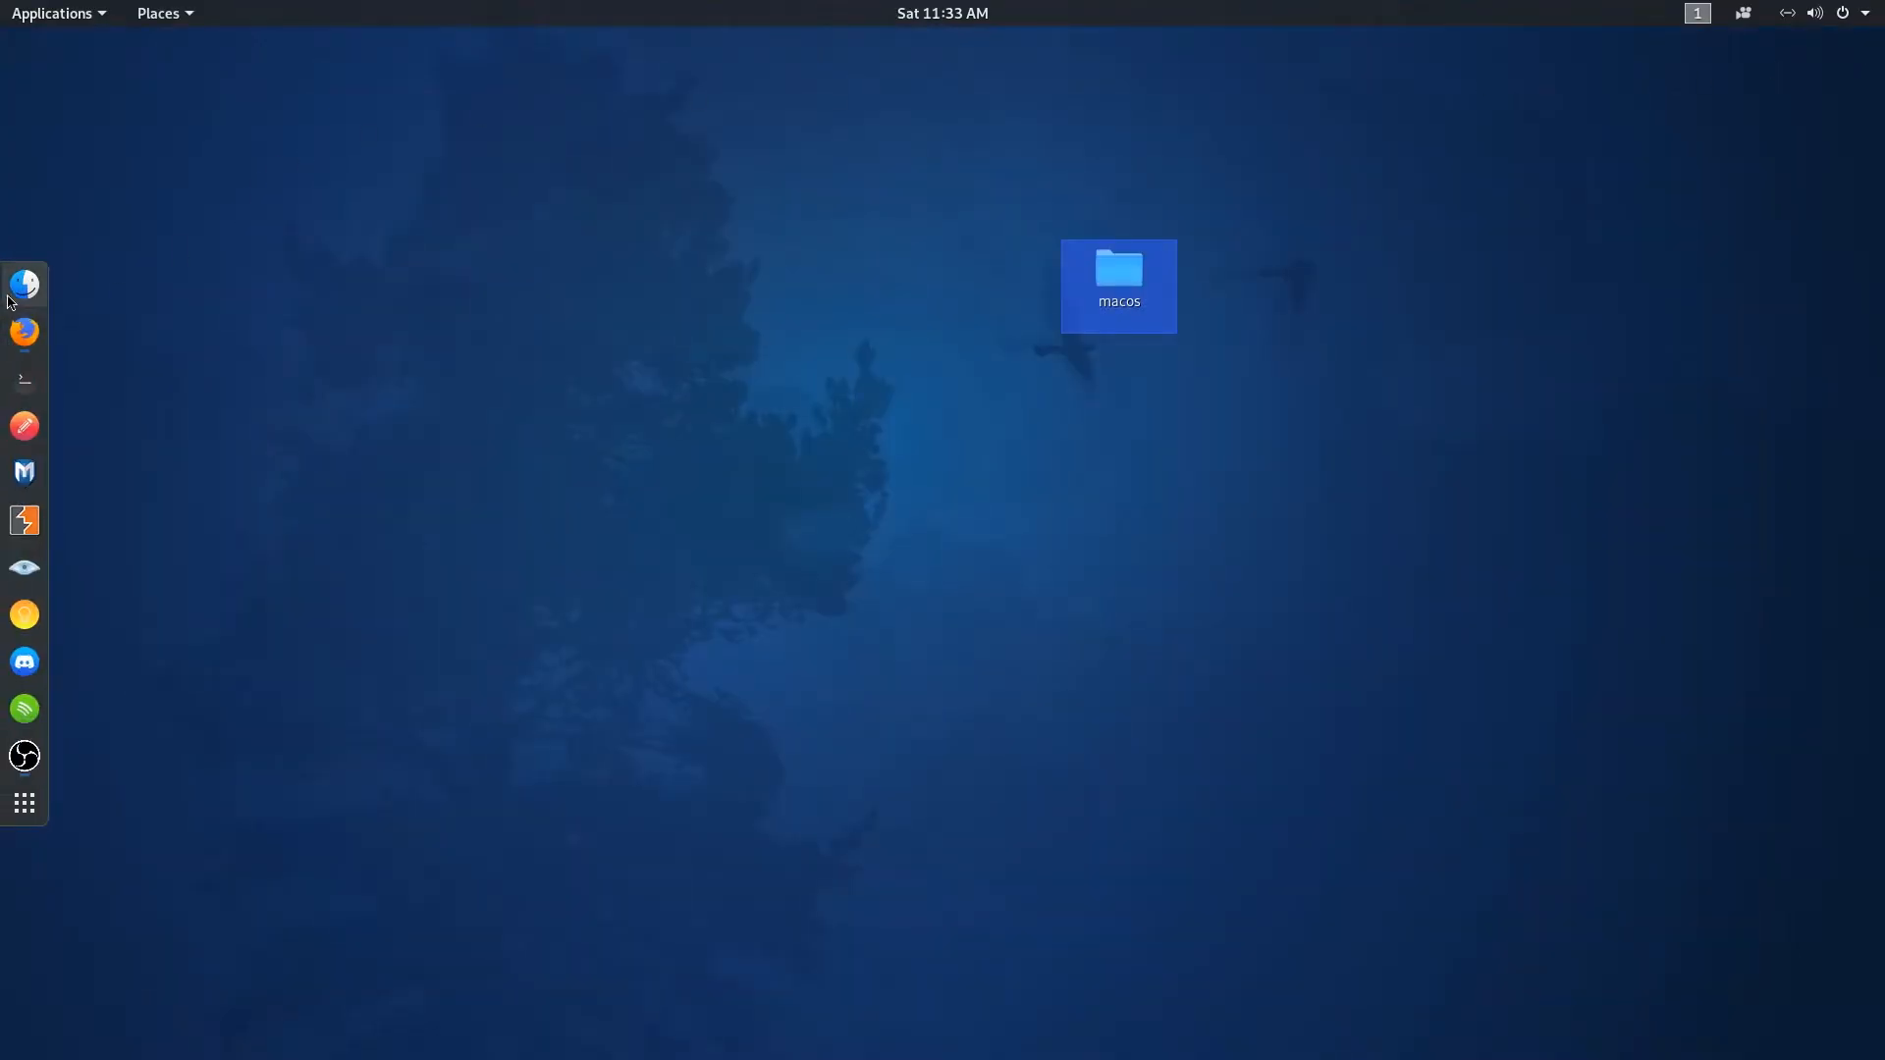
{"action": "mouse_move", "coordinate": [103, 308]}
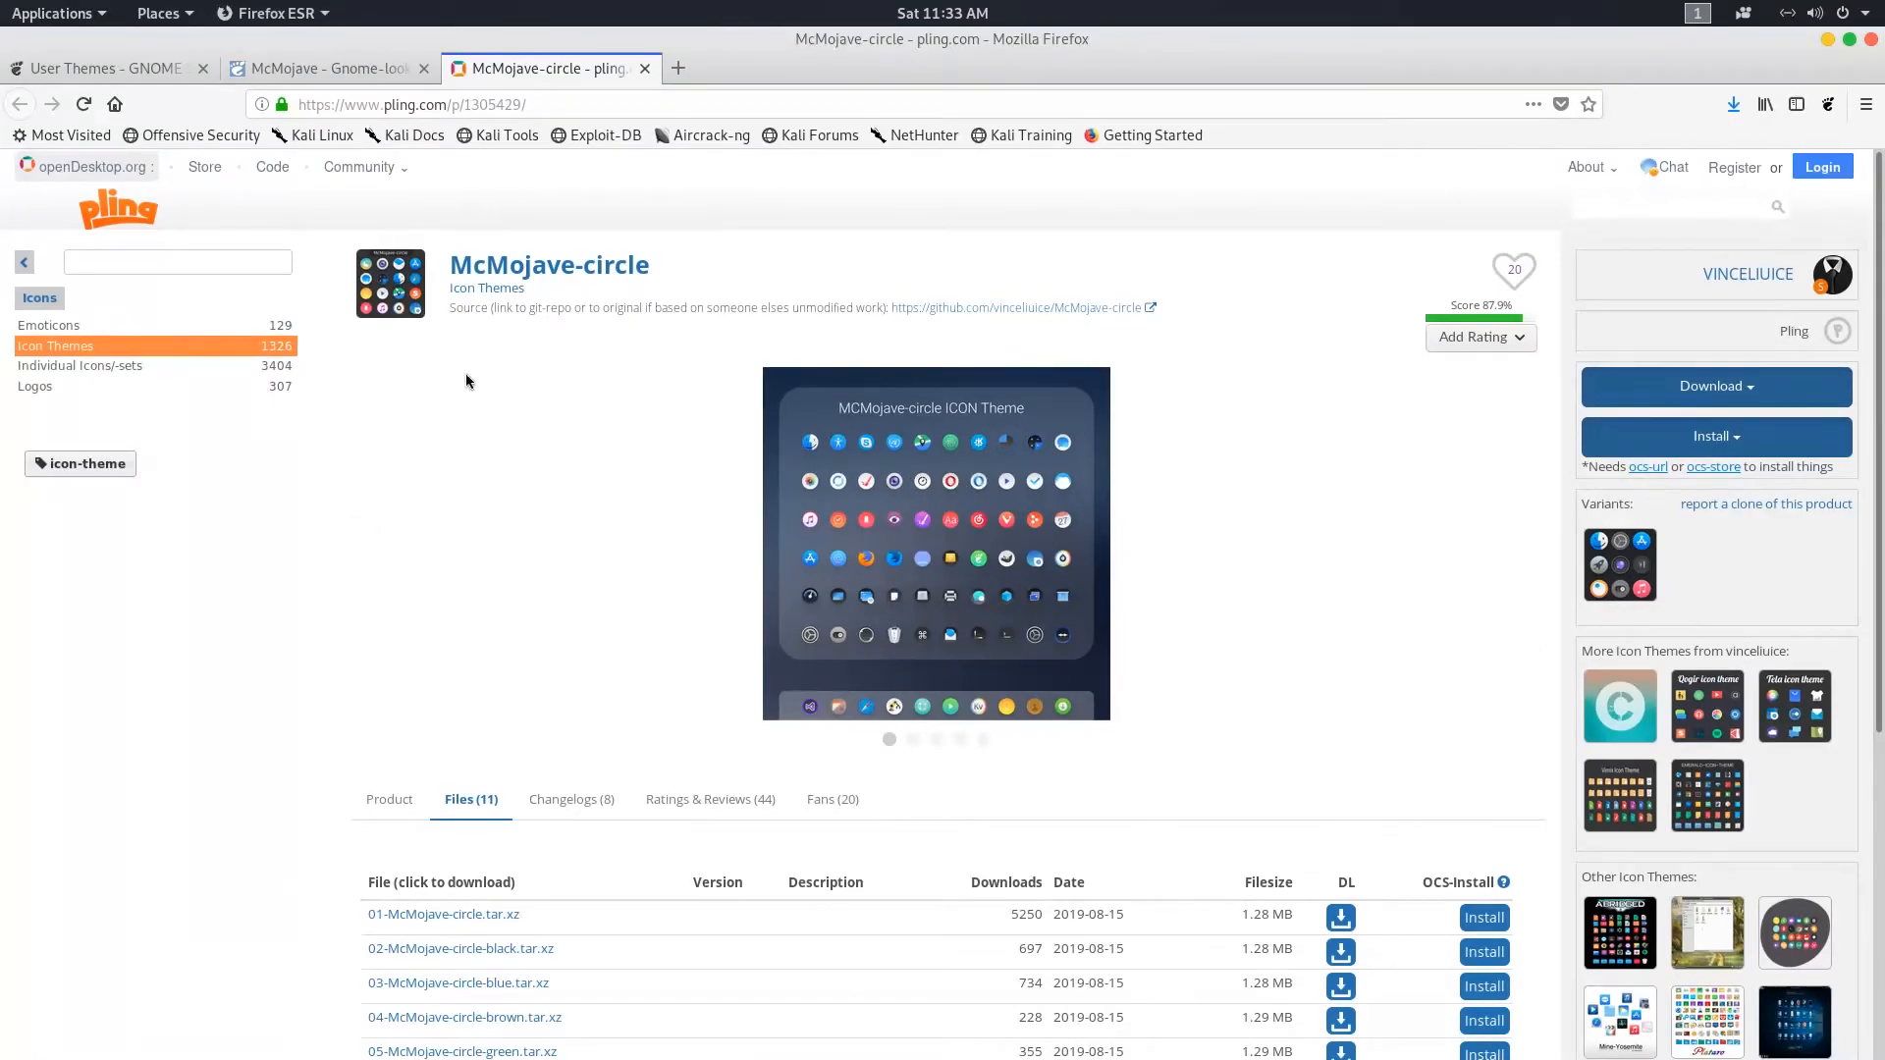
- Browse Gnome-look.org's Gnome Shell Themes ranked by score and go to the macOS Catalina theme
{"action": "left_click", "coordinate": [324, 67]}
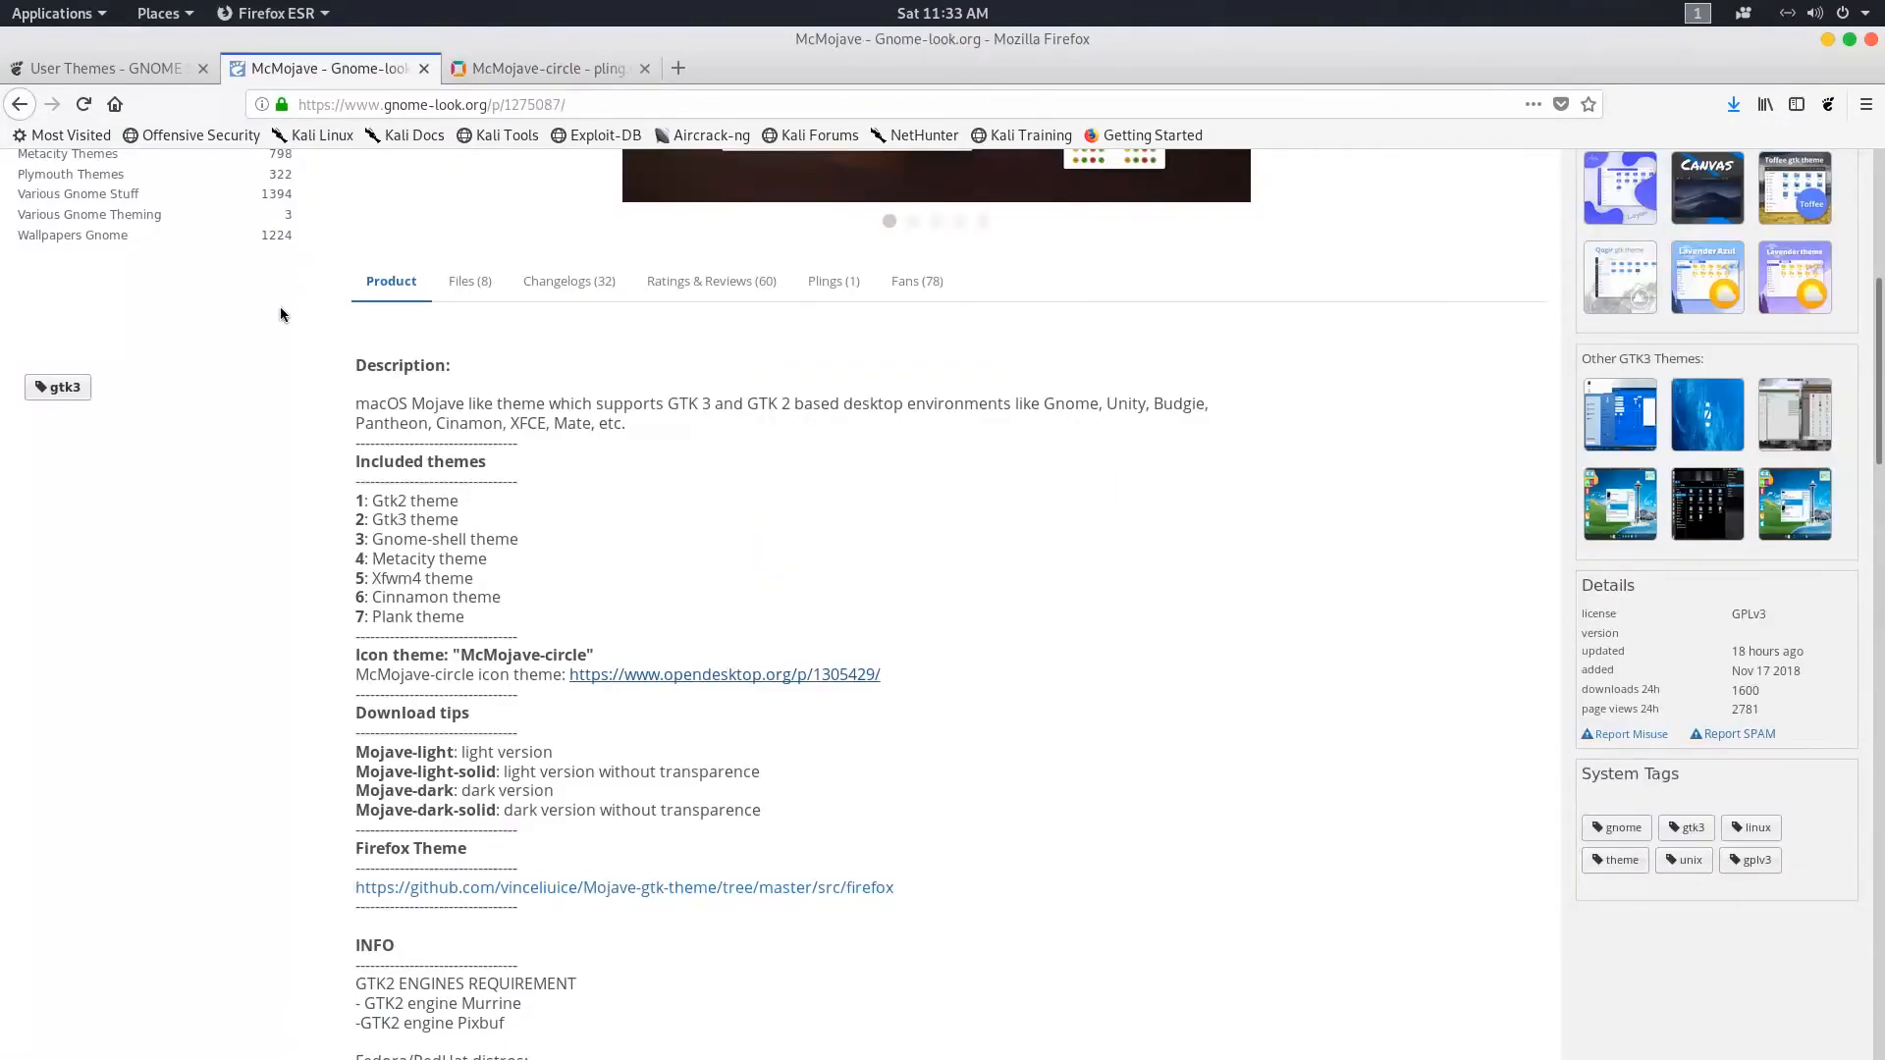
{"action": "scroll", "scroll_direction": "up", "scroll_amount": 3}
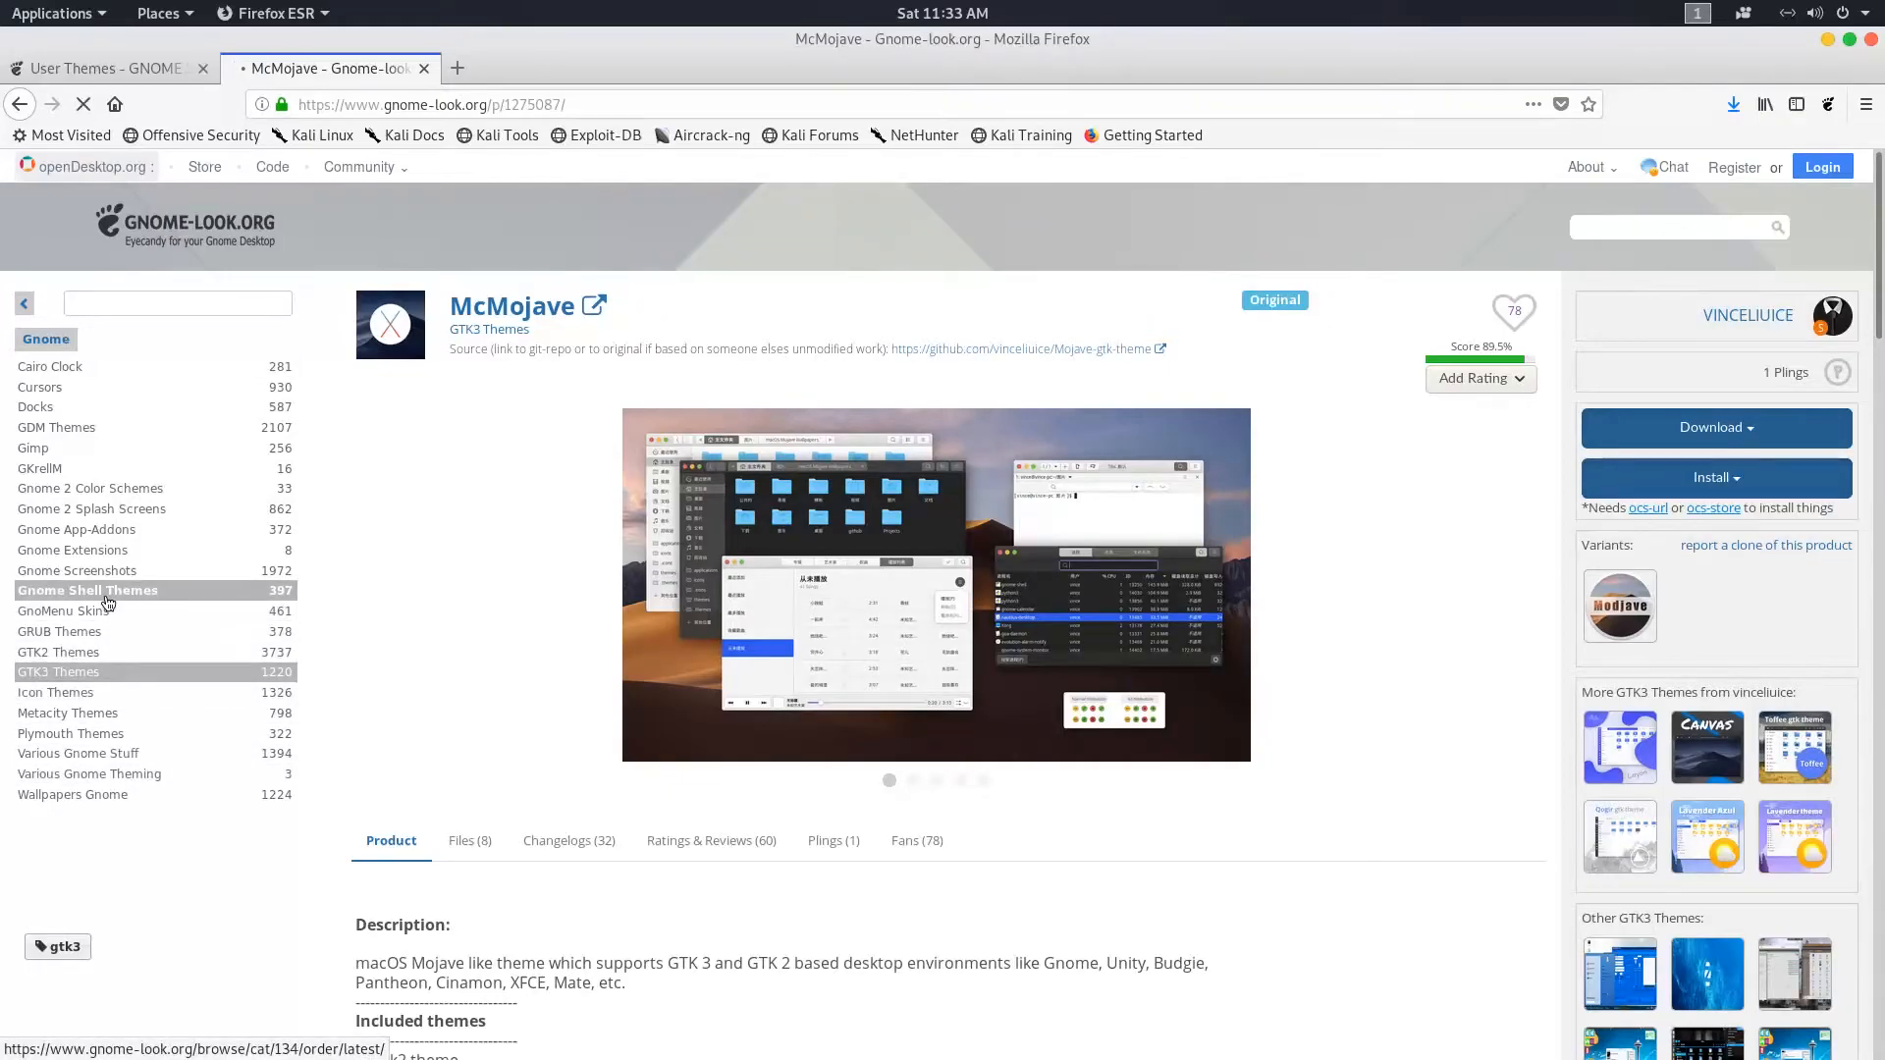
{"action": "left_click", "coordinate": [87, 591]}
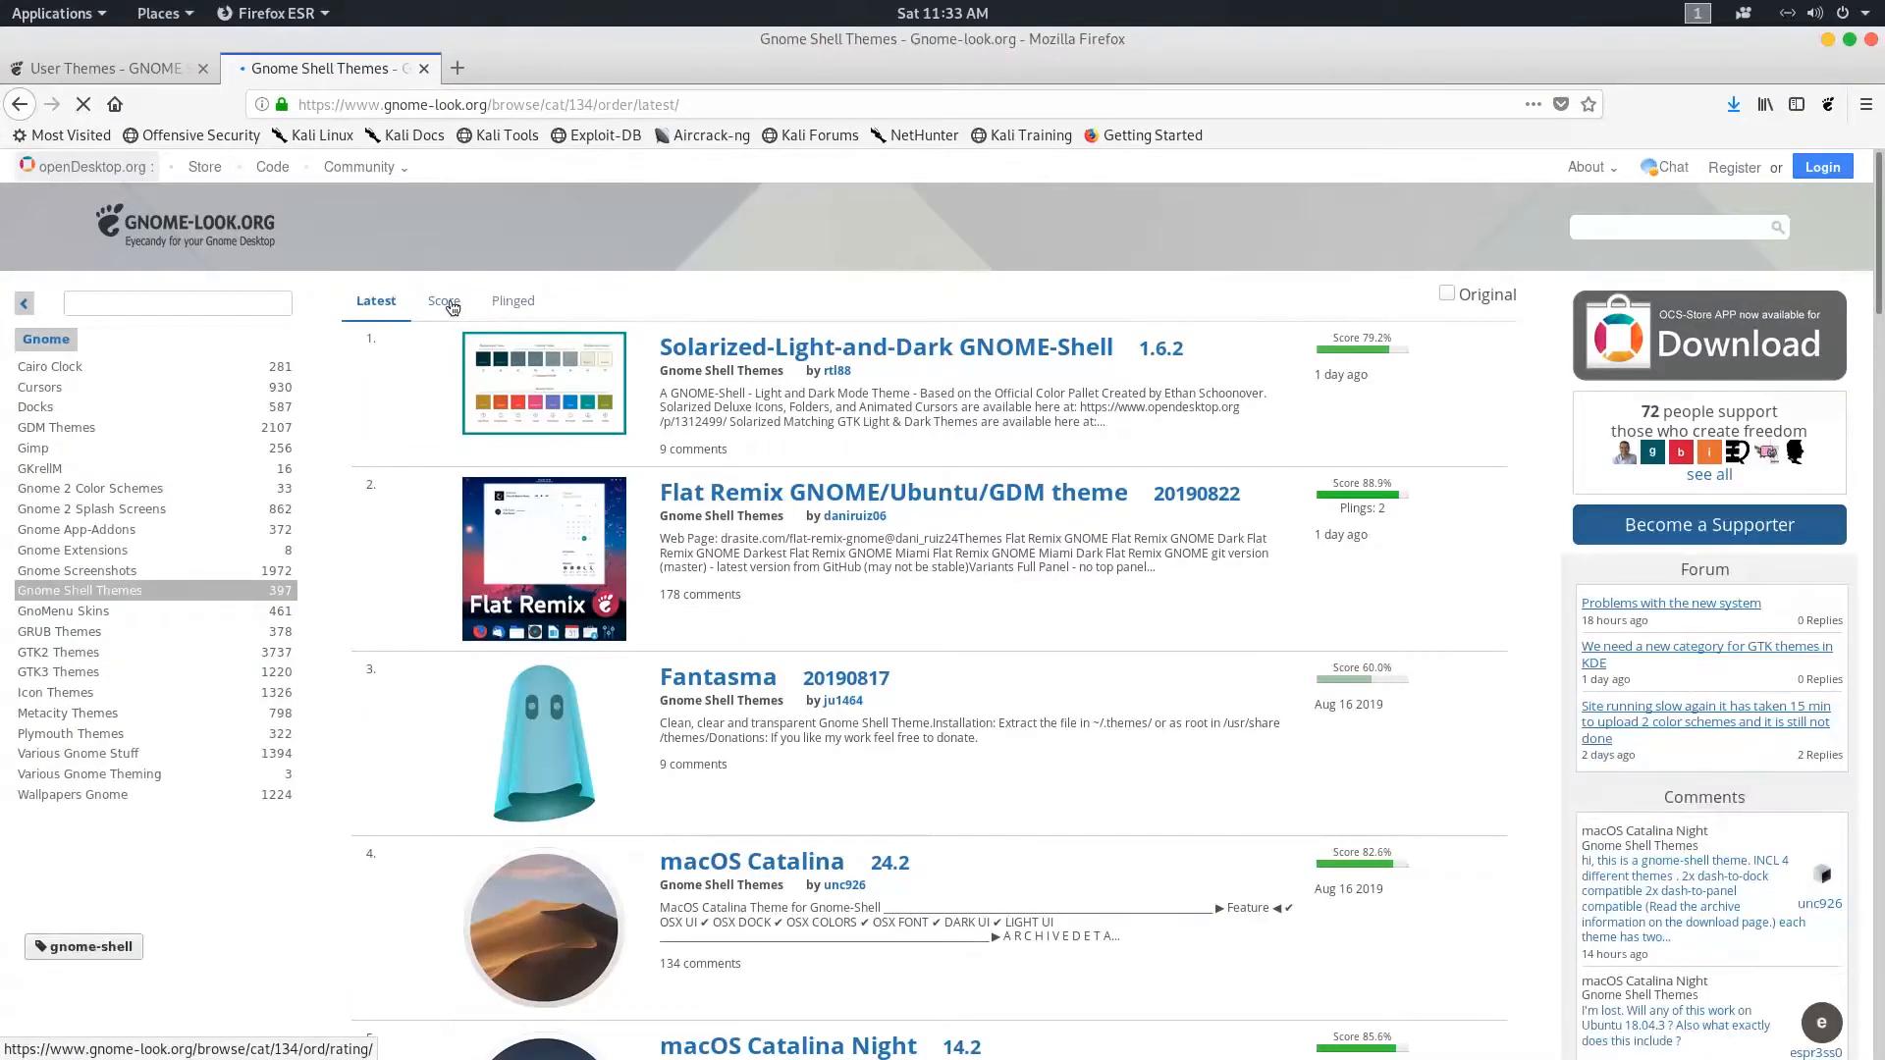
{"action": "left_click", "coordinate": [442, 301]}
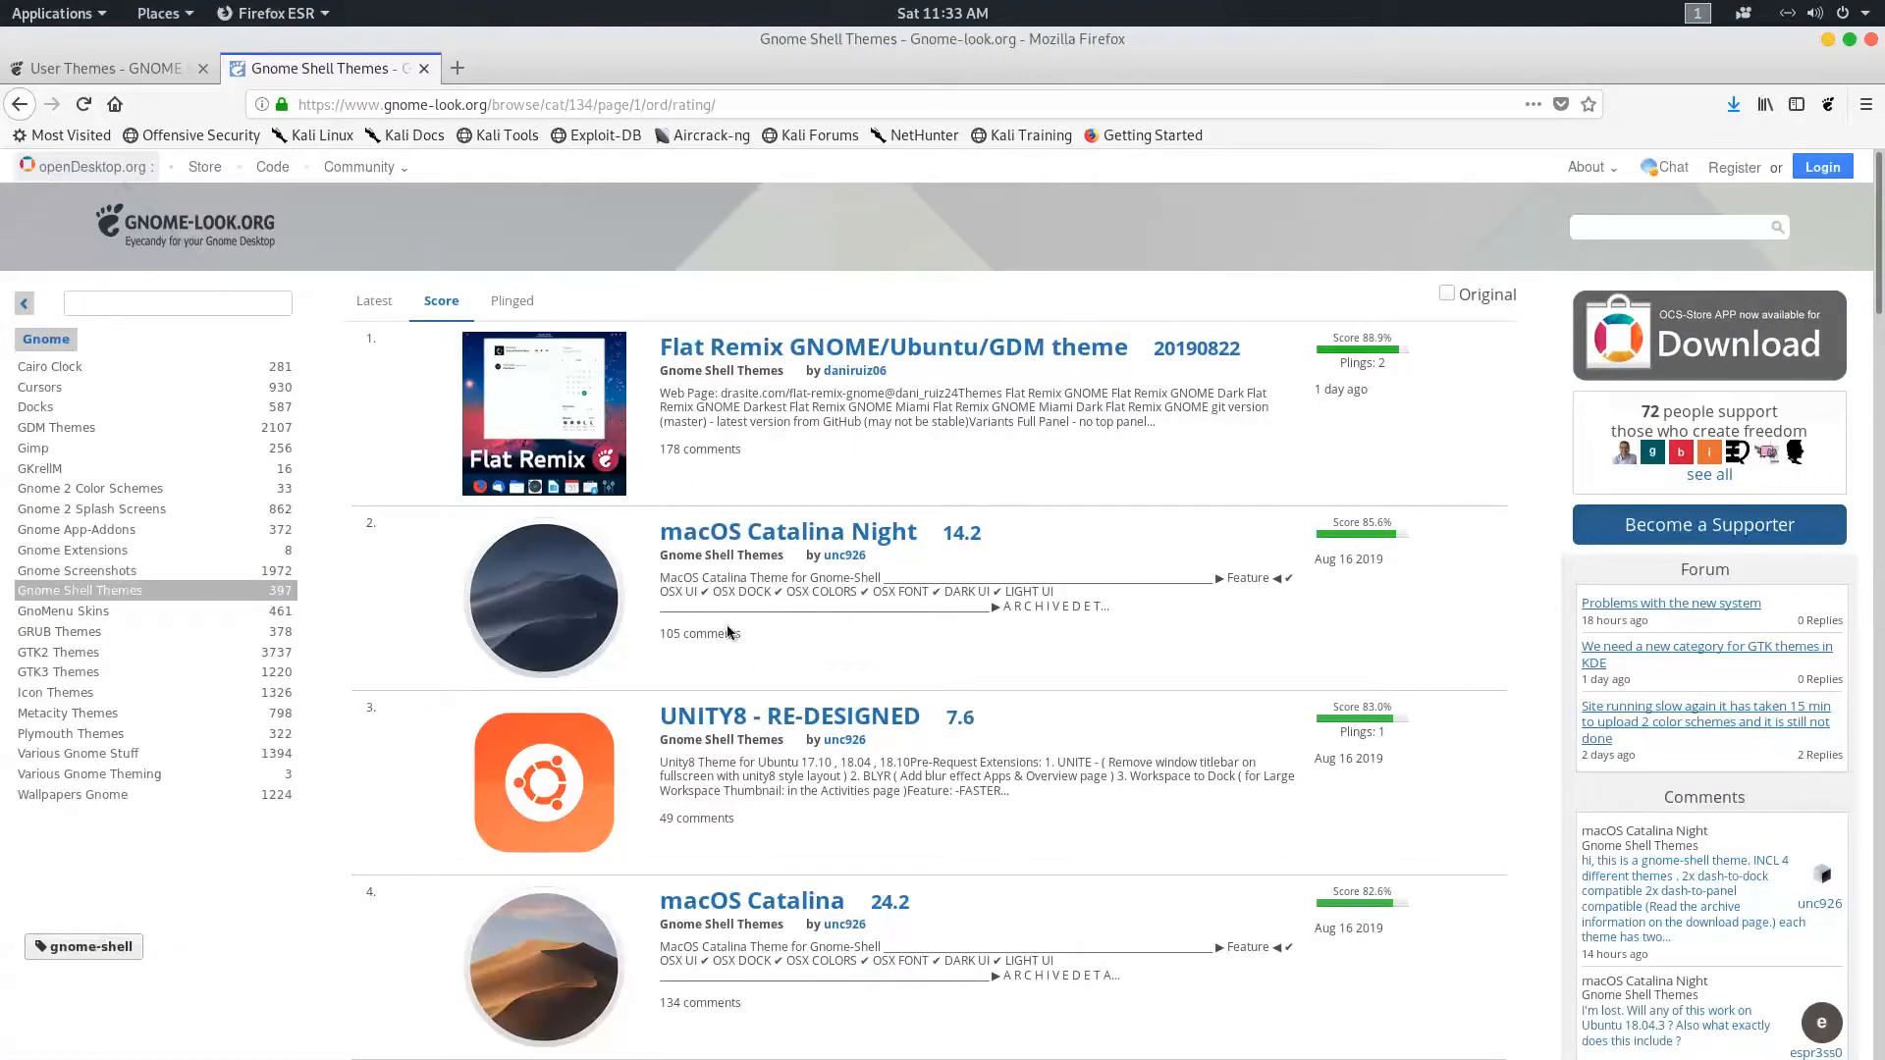
{"action": "mouse_move", "coordinate": [779, 544]}
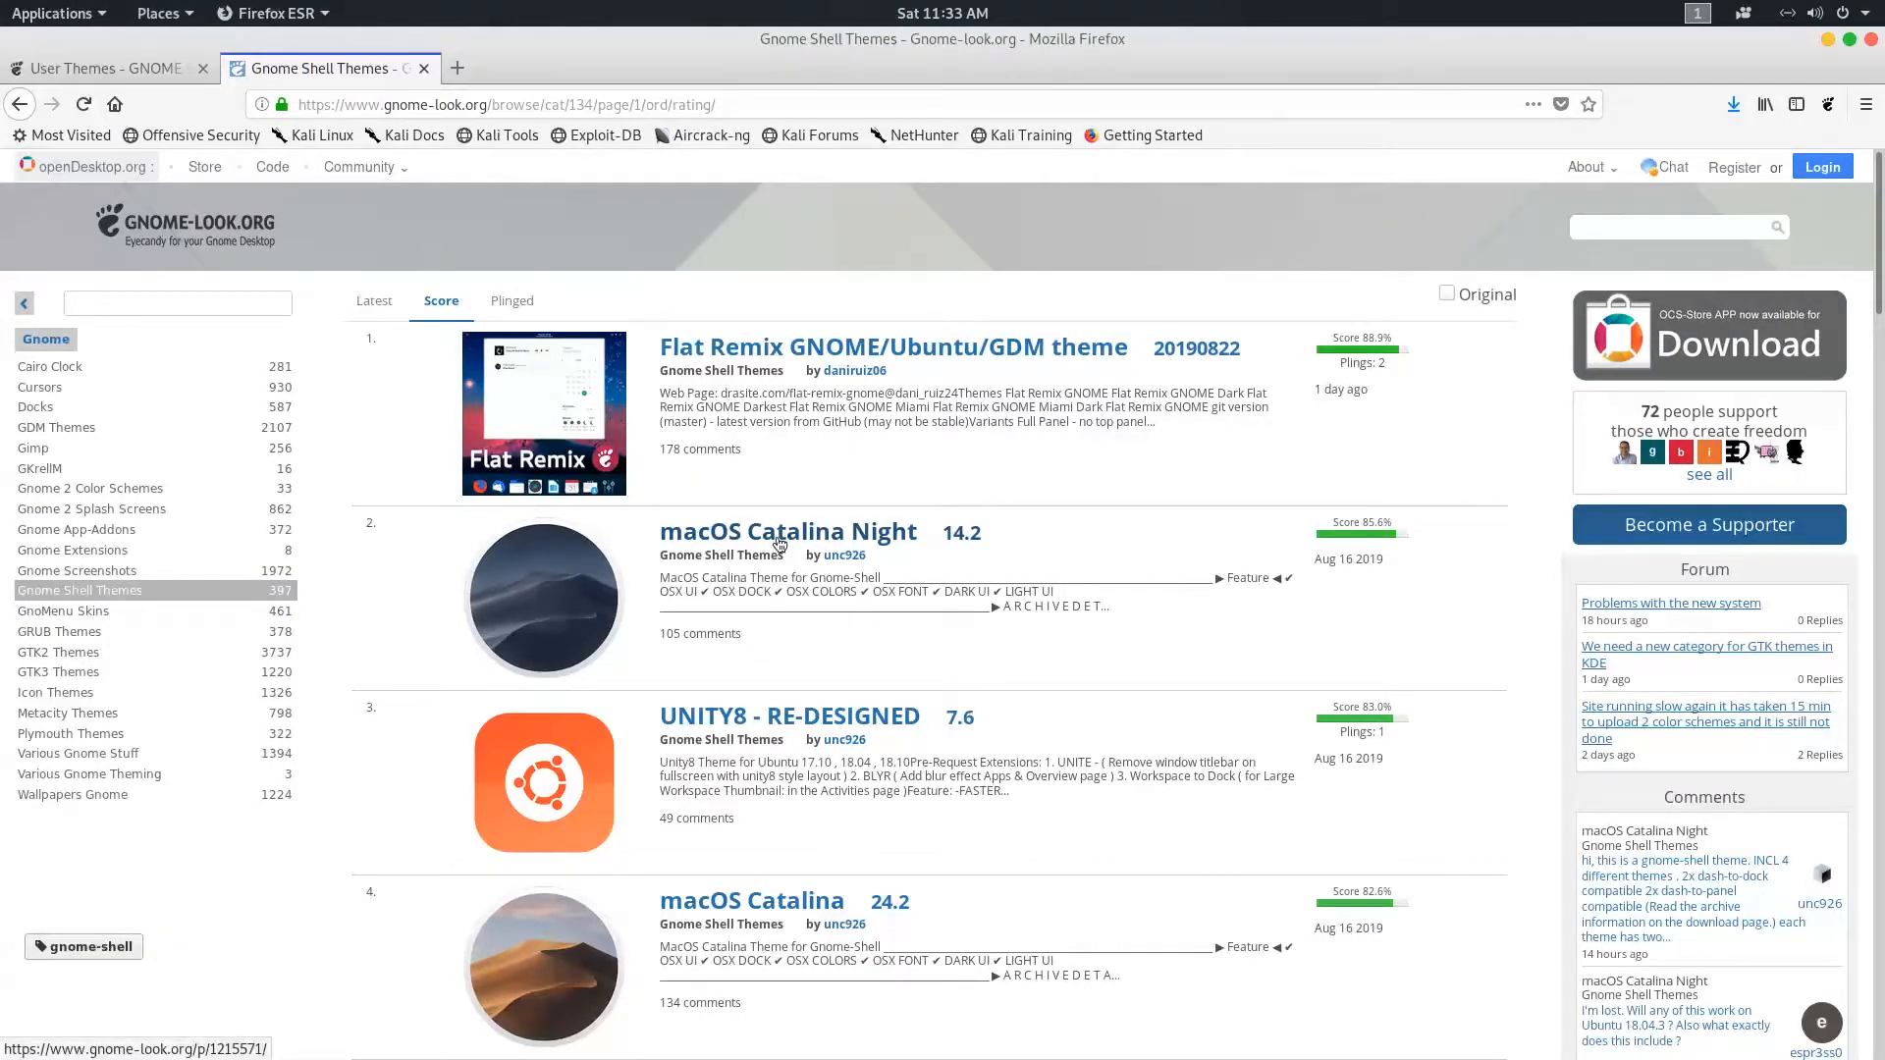
{"action": "scroll", "scroll_direction": "down", "scroll_amount": 3}
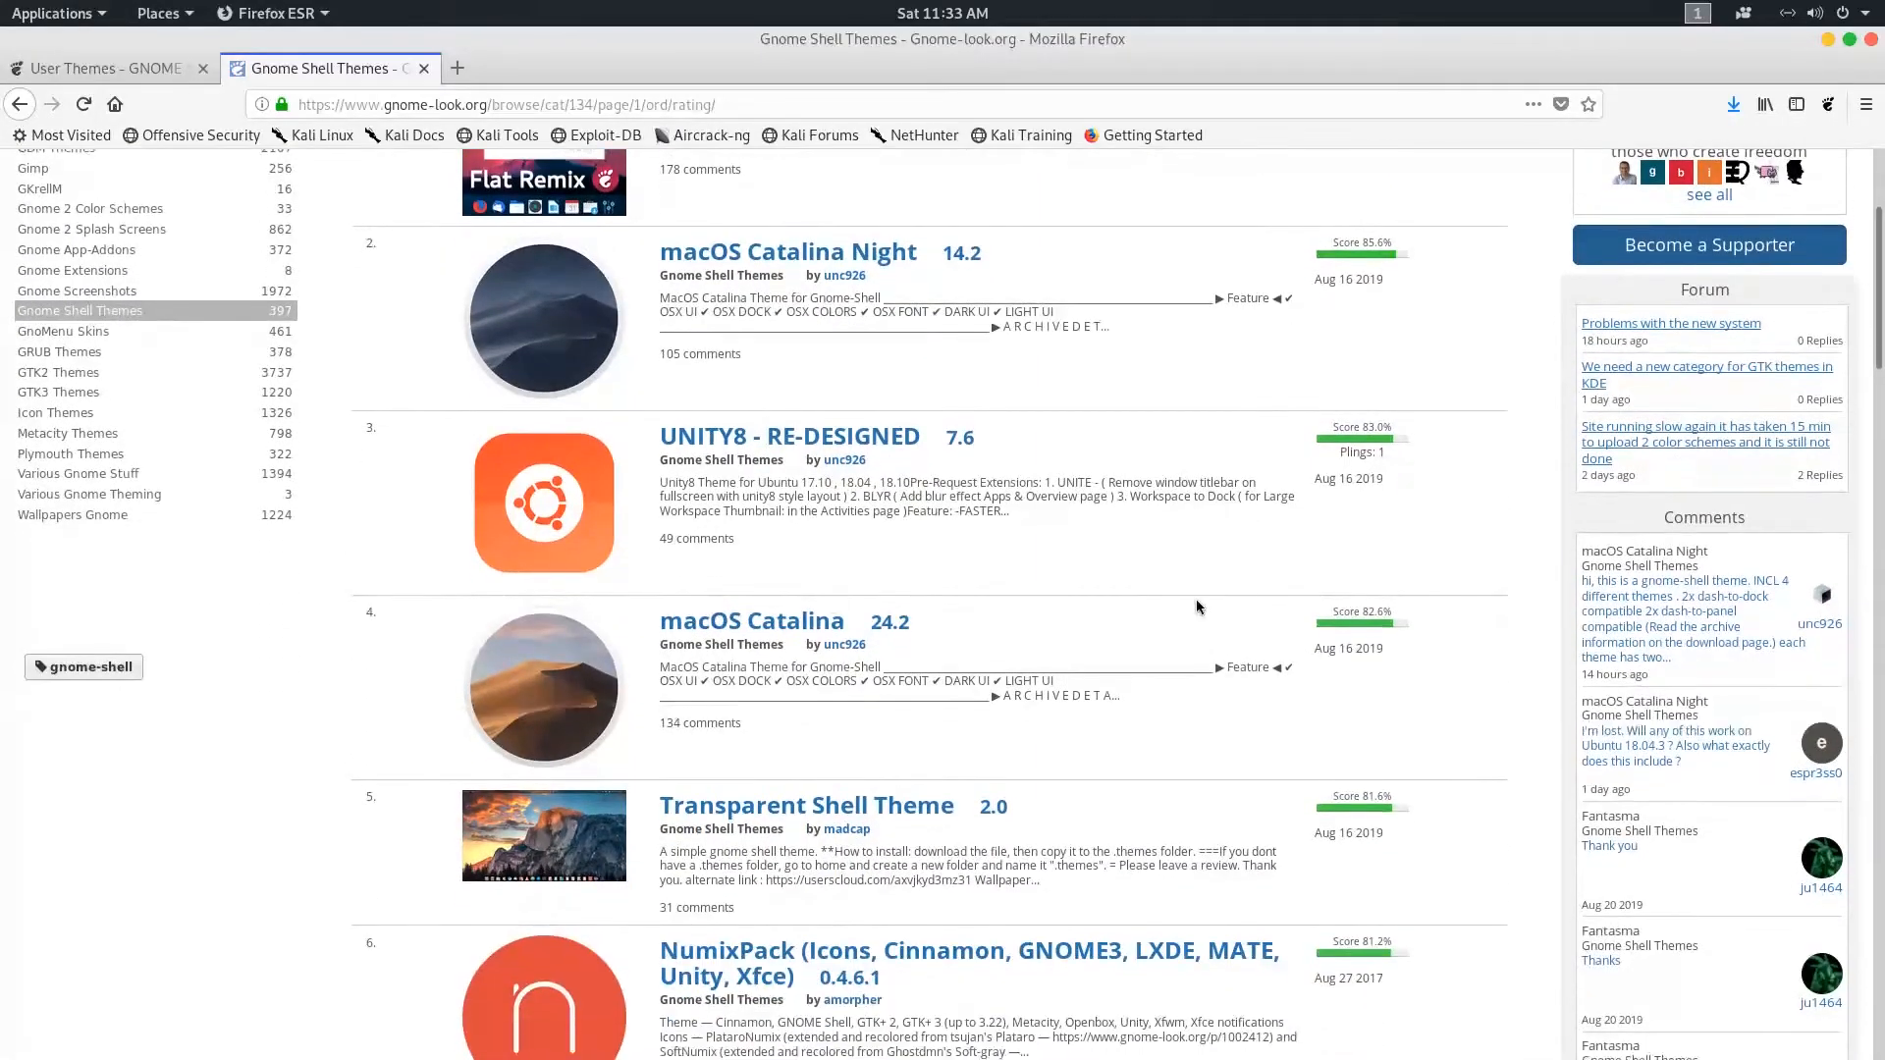
{"action": "mouse_move", "coordinate": [752, 620]}
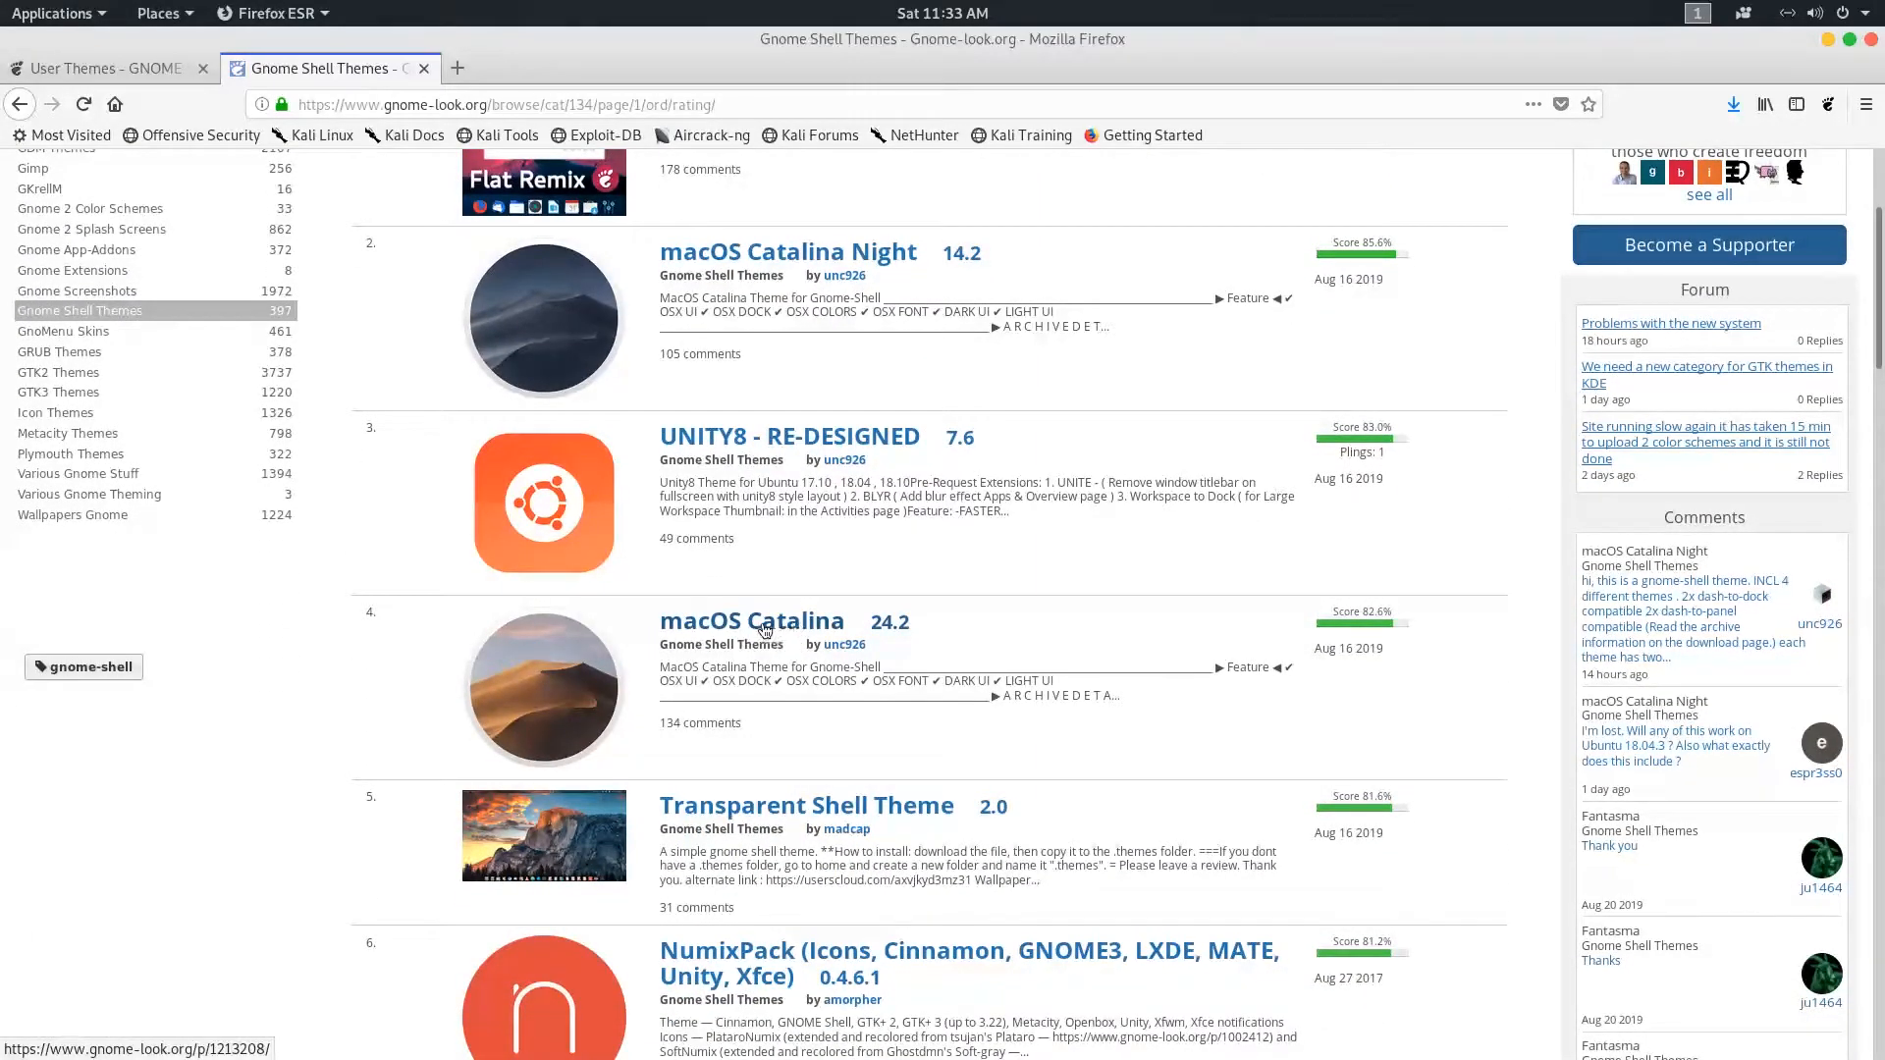
{"action": "left_click", "coordinate": [752, 621]}
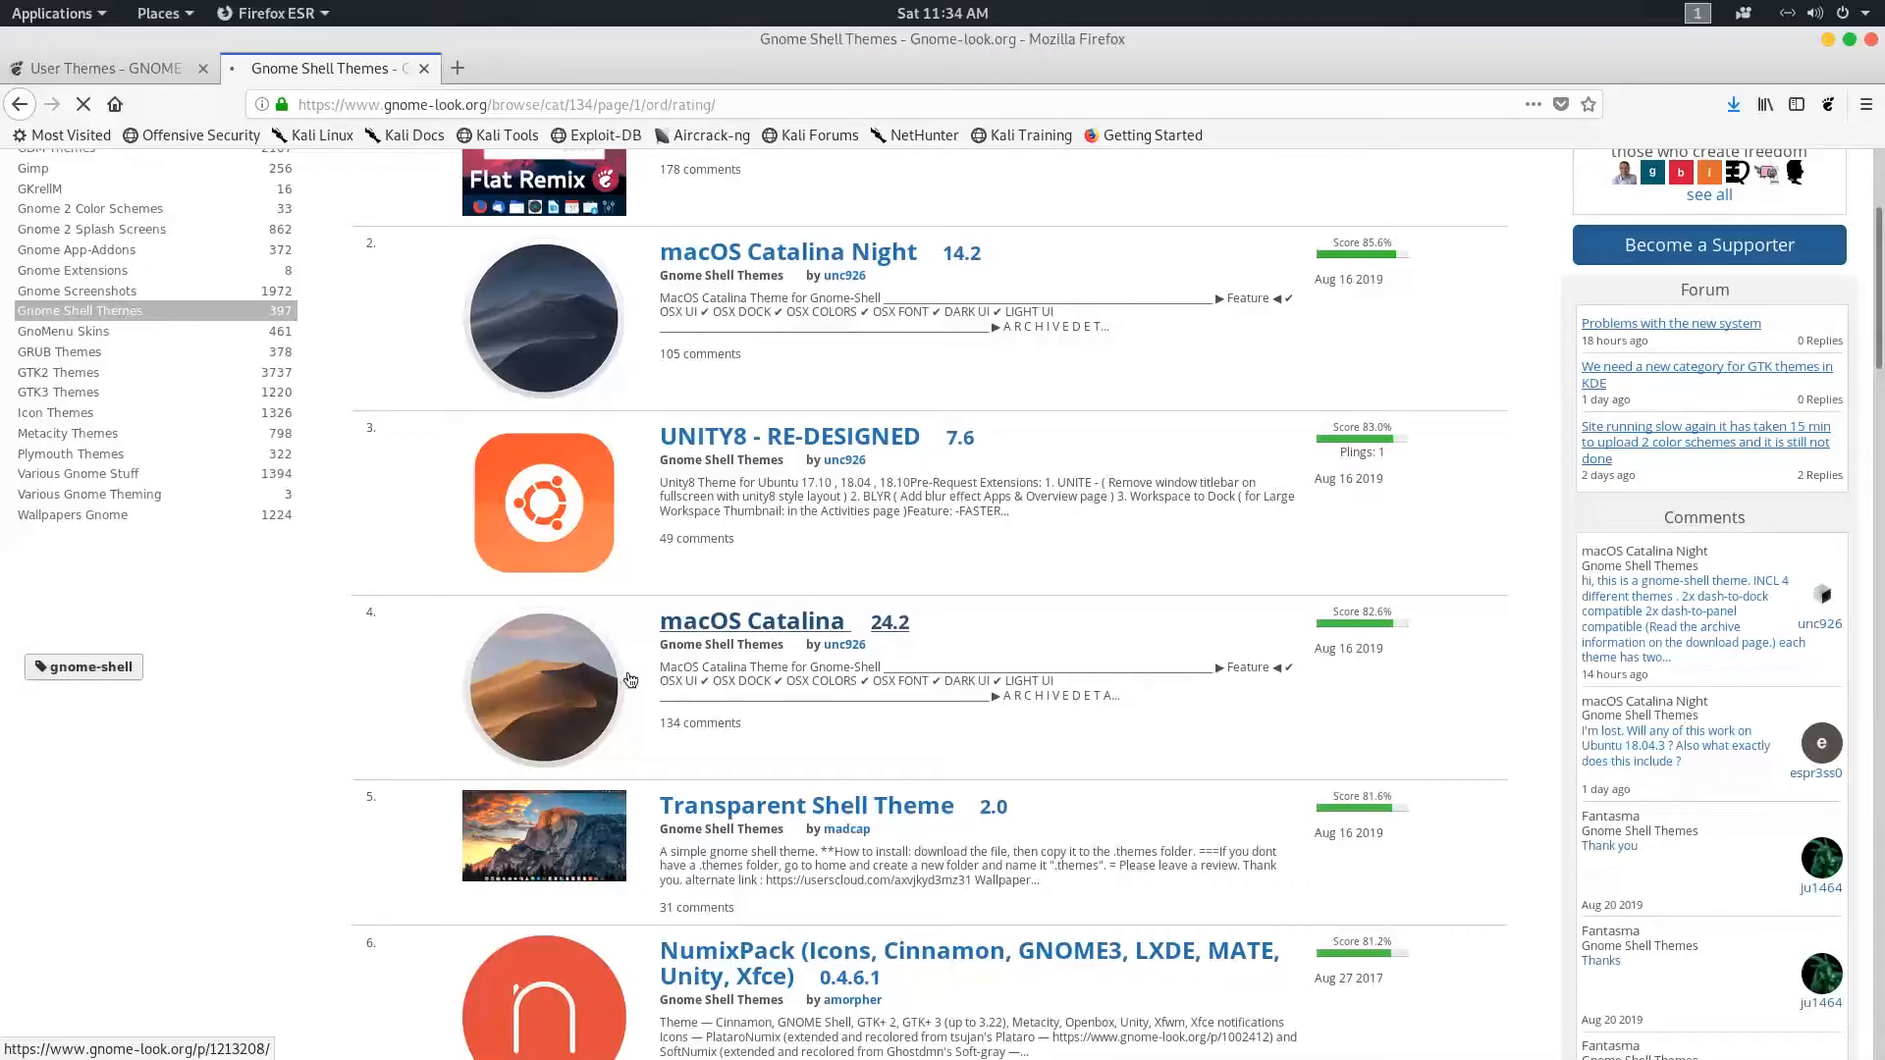
- Save the OSX.for.Dash.to.PANEL.tar.xz archive from the macOS Catalina files list
{"action": "left_click", "coordinate": [752, 621]}
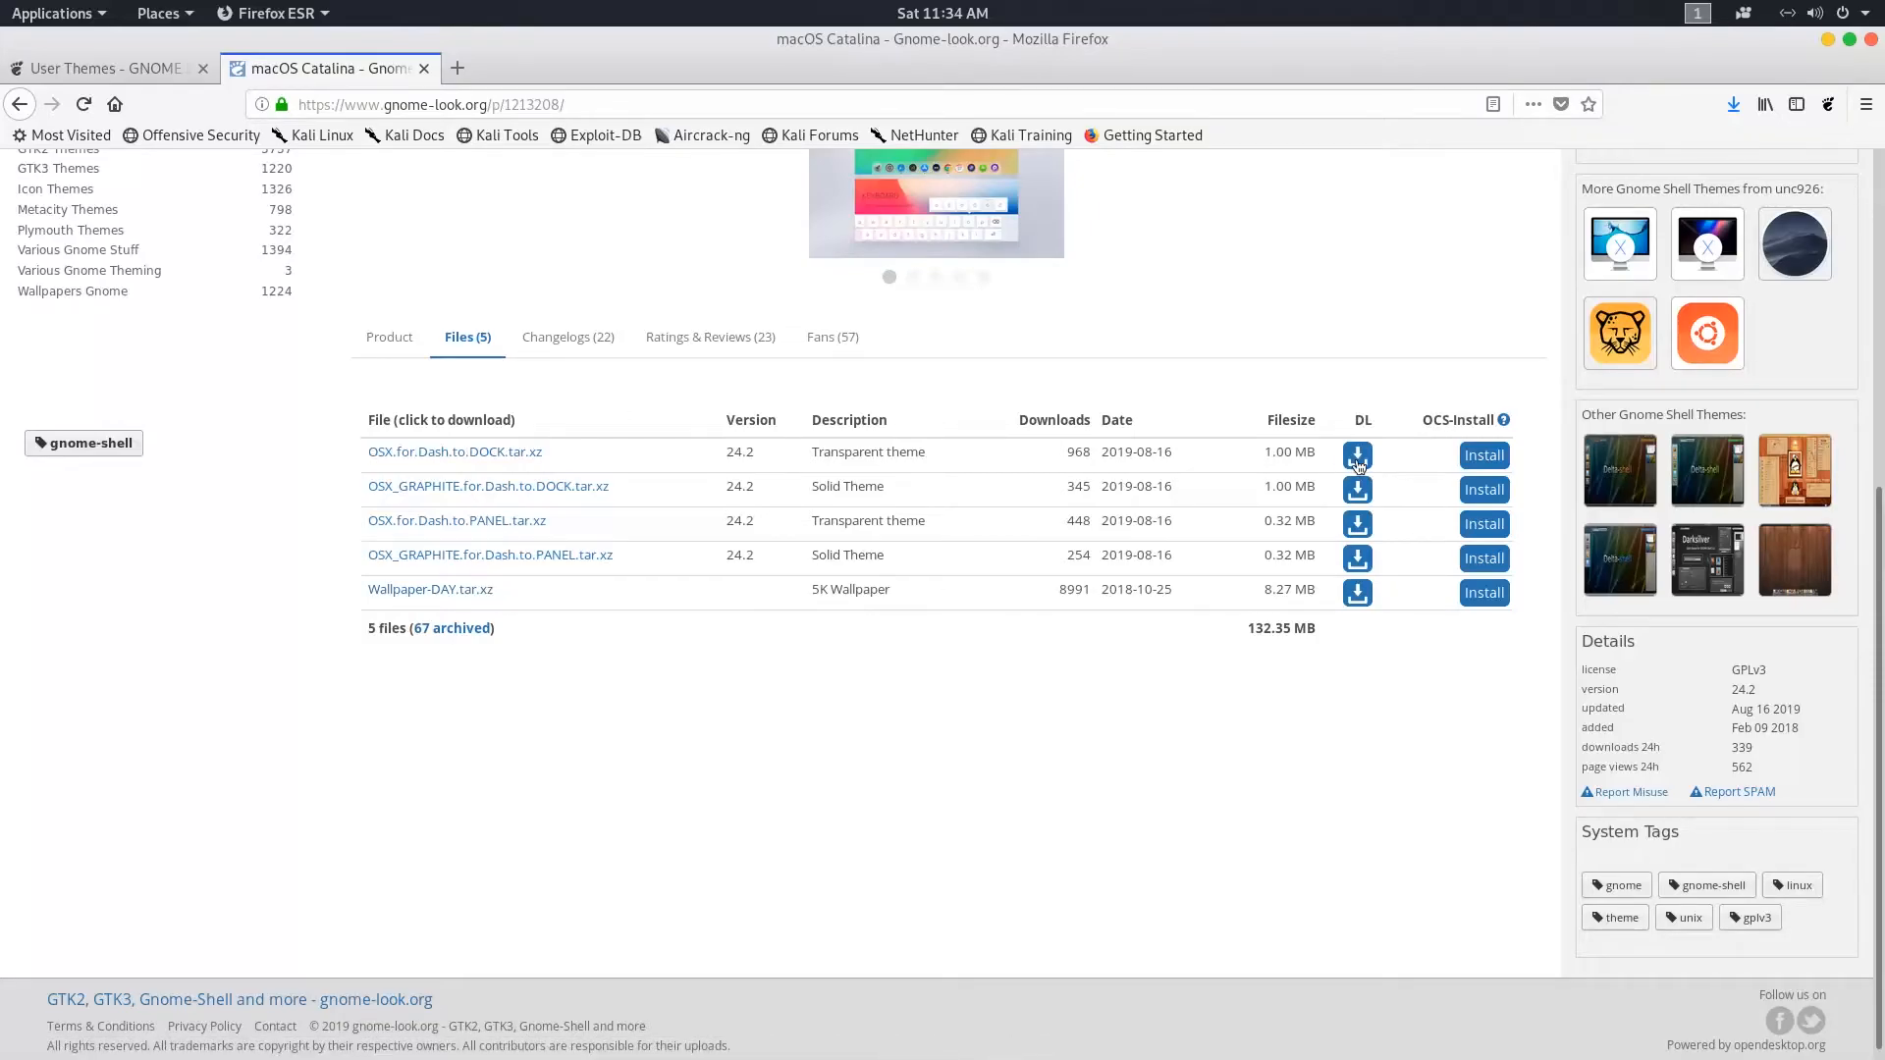
{"action": "left_click", "coordinate": [1357, 453]}
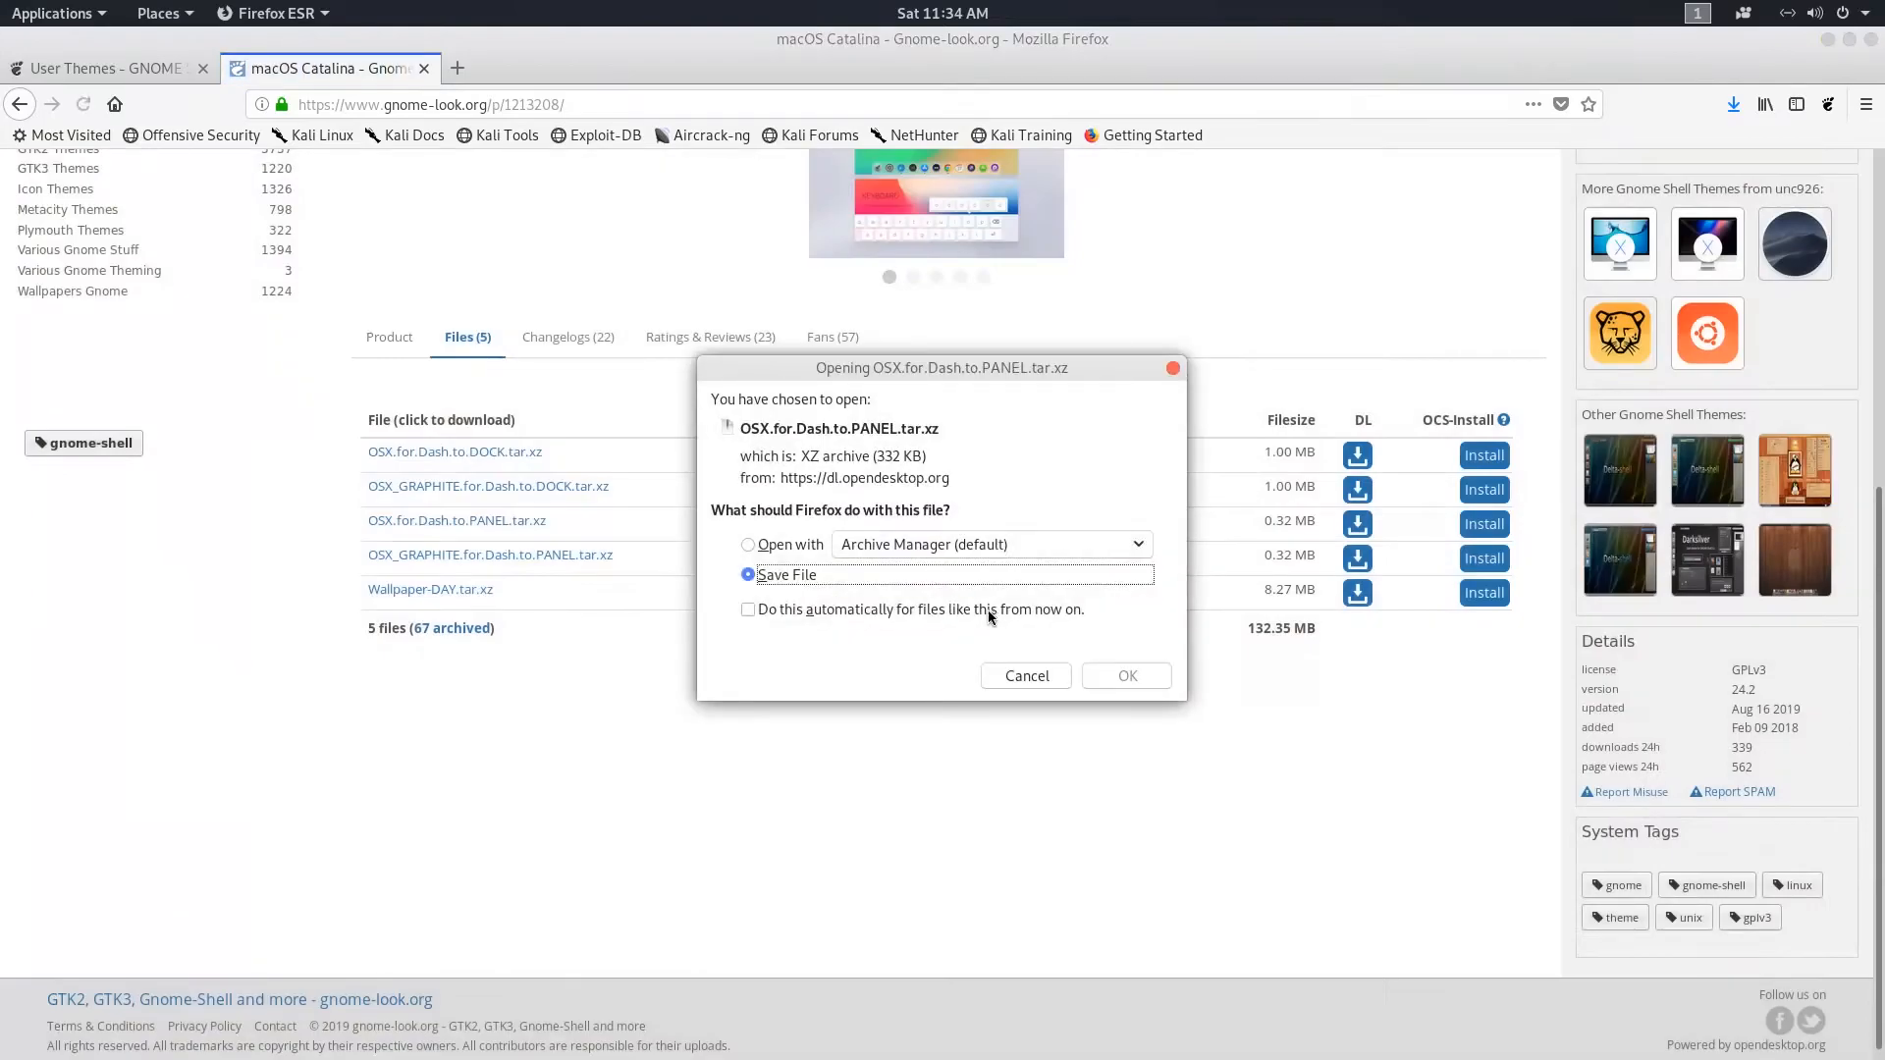
{"action": "left_click", "coordinate": [1125, 674]}
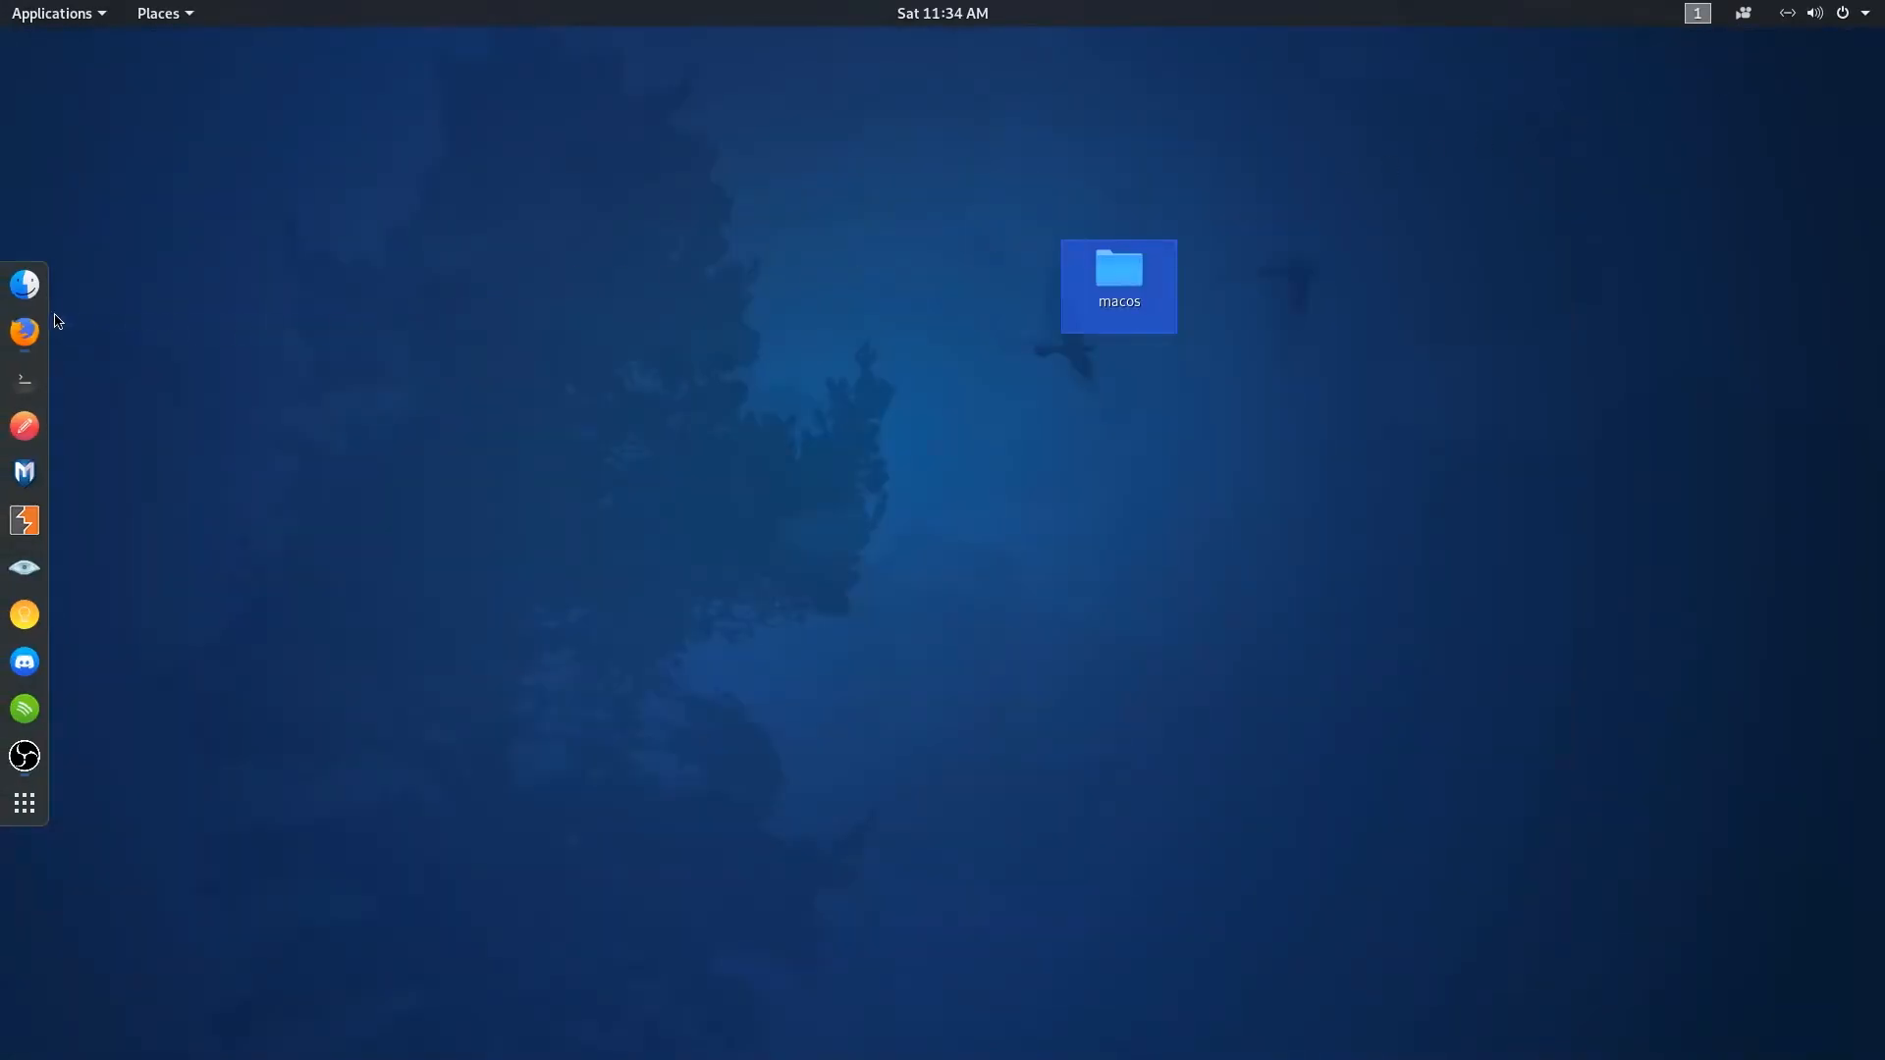
- Delete the two leftover .tar.xz archives in the macos folder and enter the OSX.for.Dash.to.PANEL folder
{"action": "double_click", "coordinate": [1117, 287]}
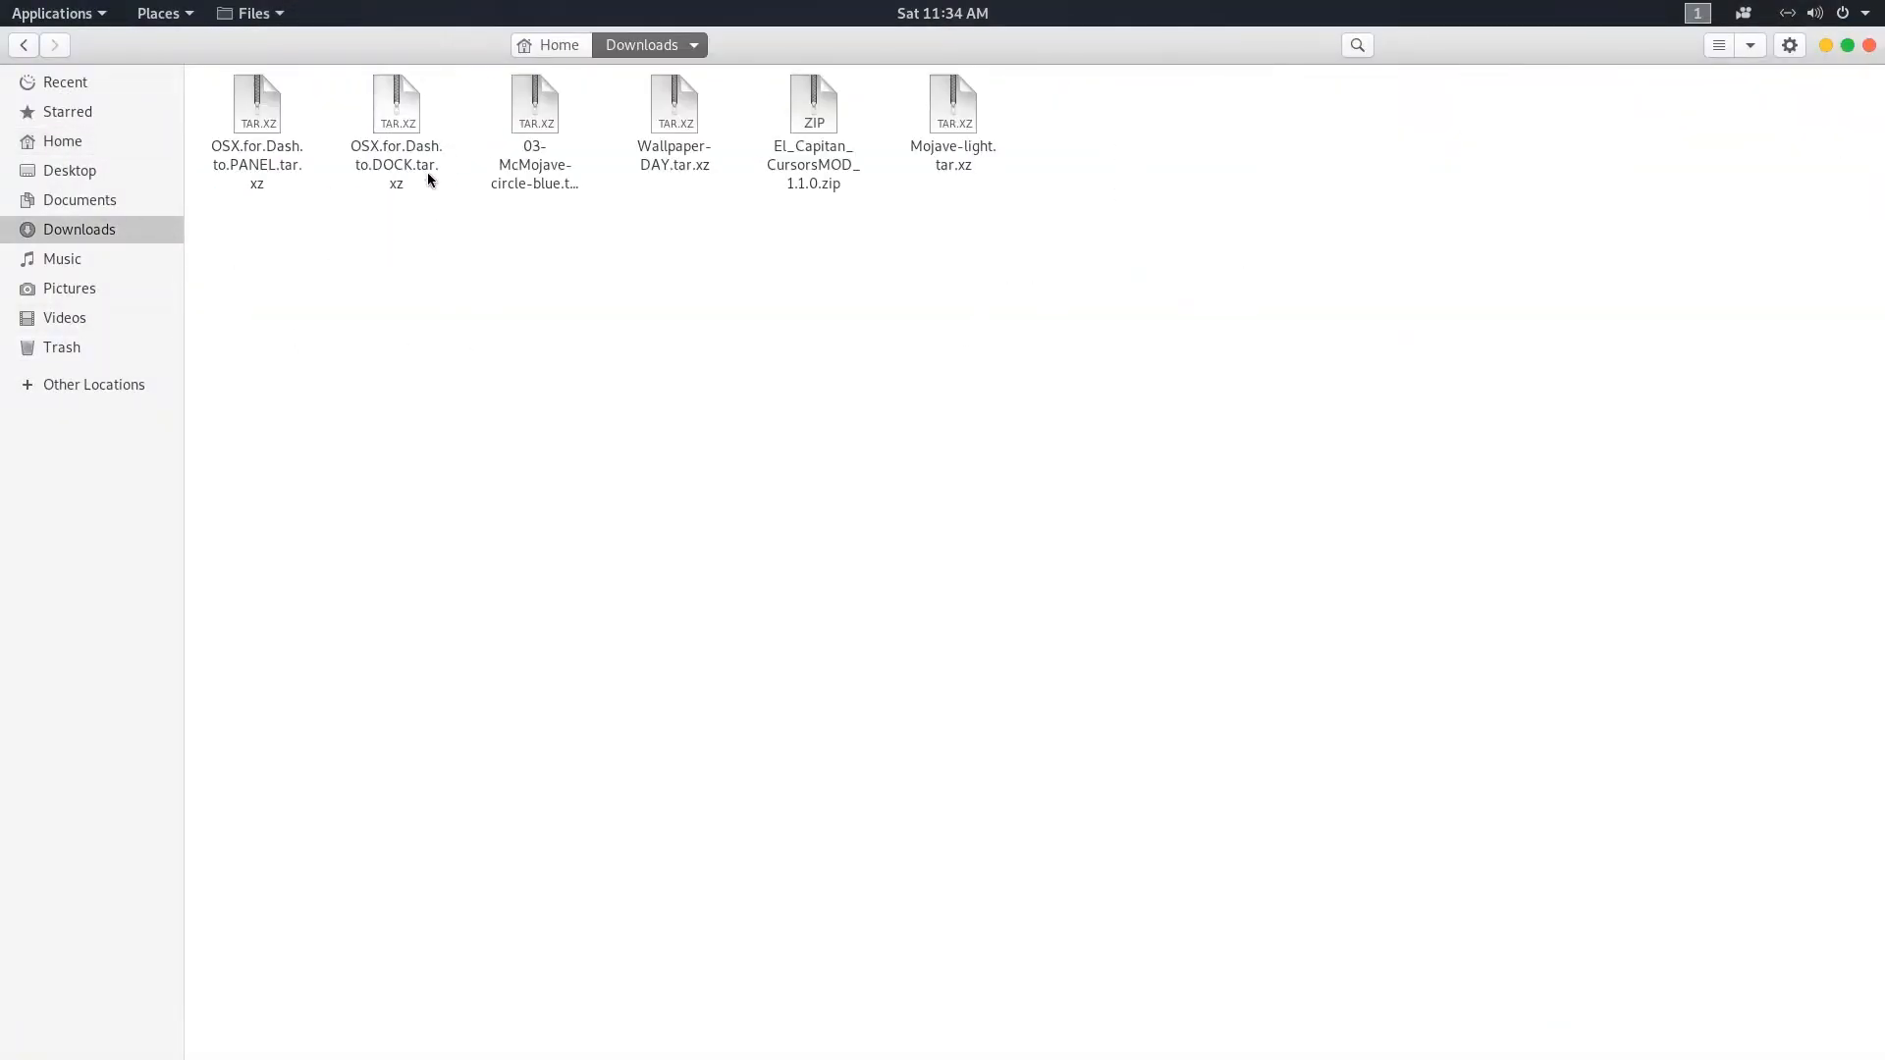
{"action": "right_click", "coordinate": [395, 108]}
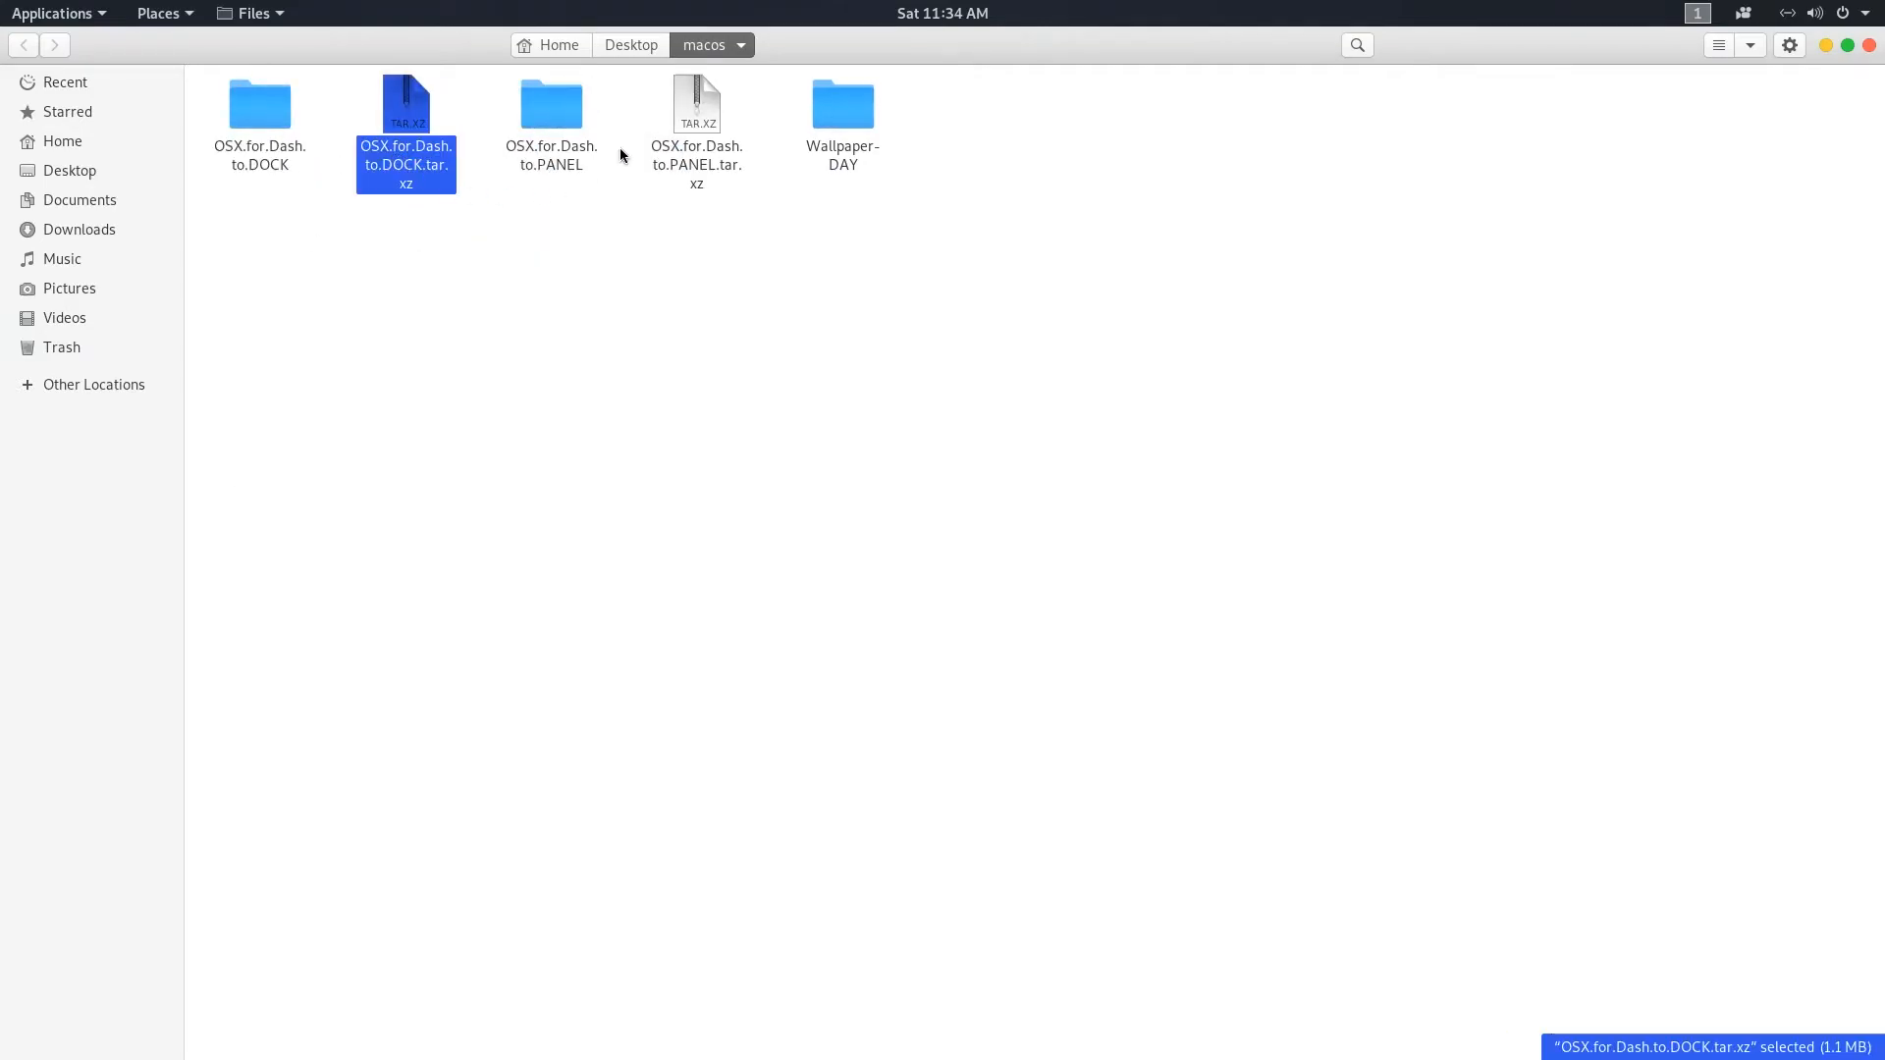
{"action": "key", "text": "Delete"}
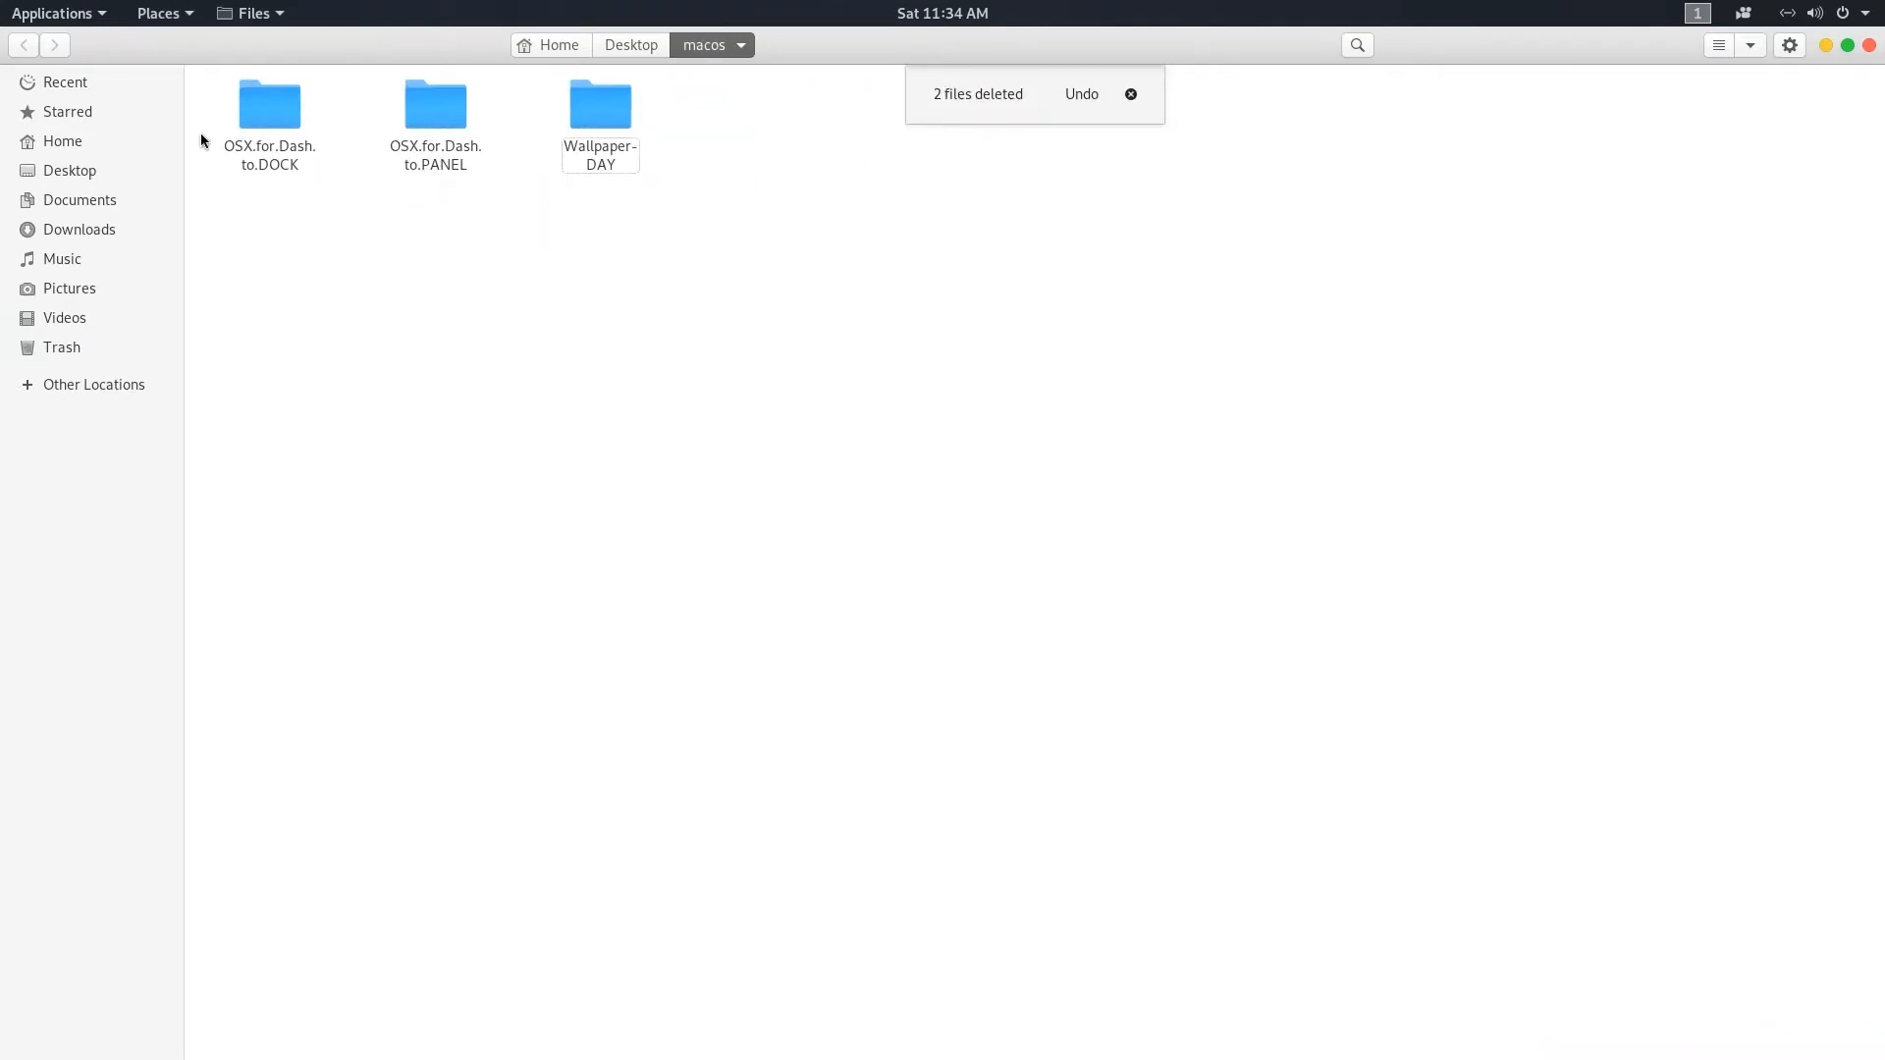
{"action": "double_click", "coordinate": [436, 104]}
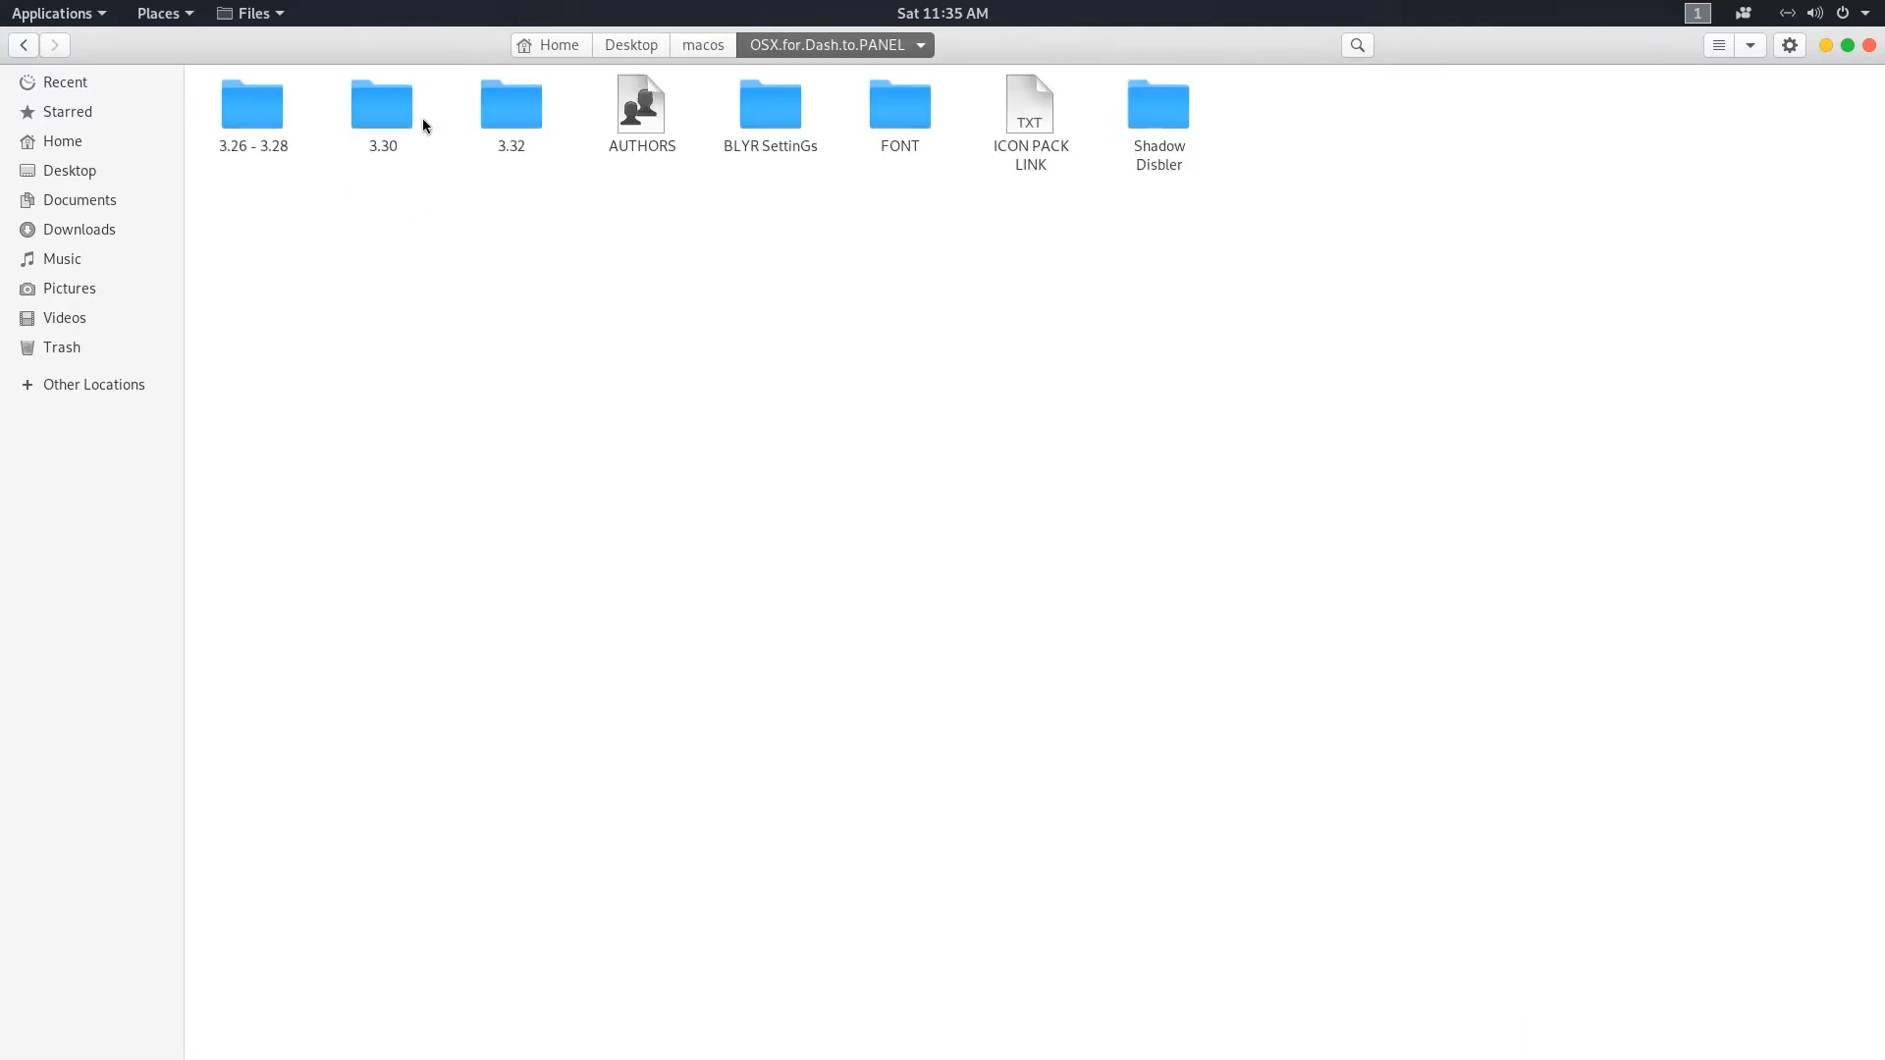
{"action": "mouse_move", "coordinate": [780, 339]}
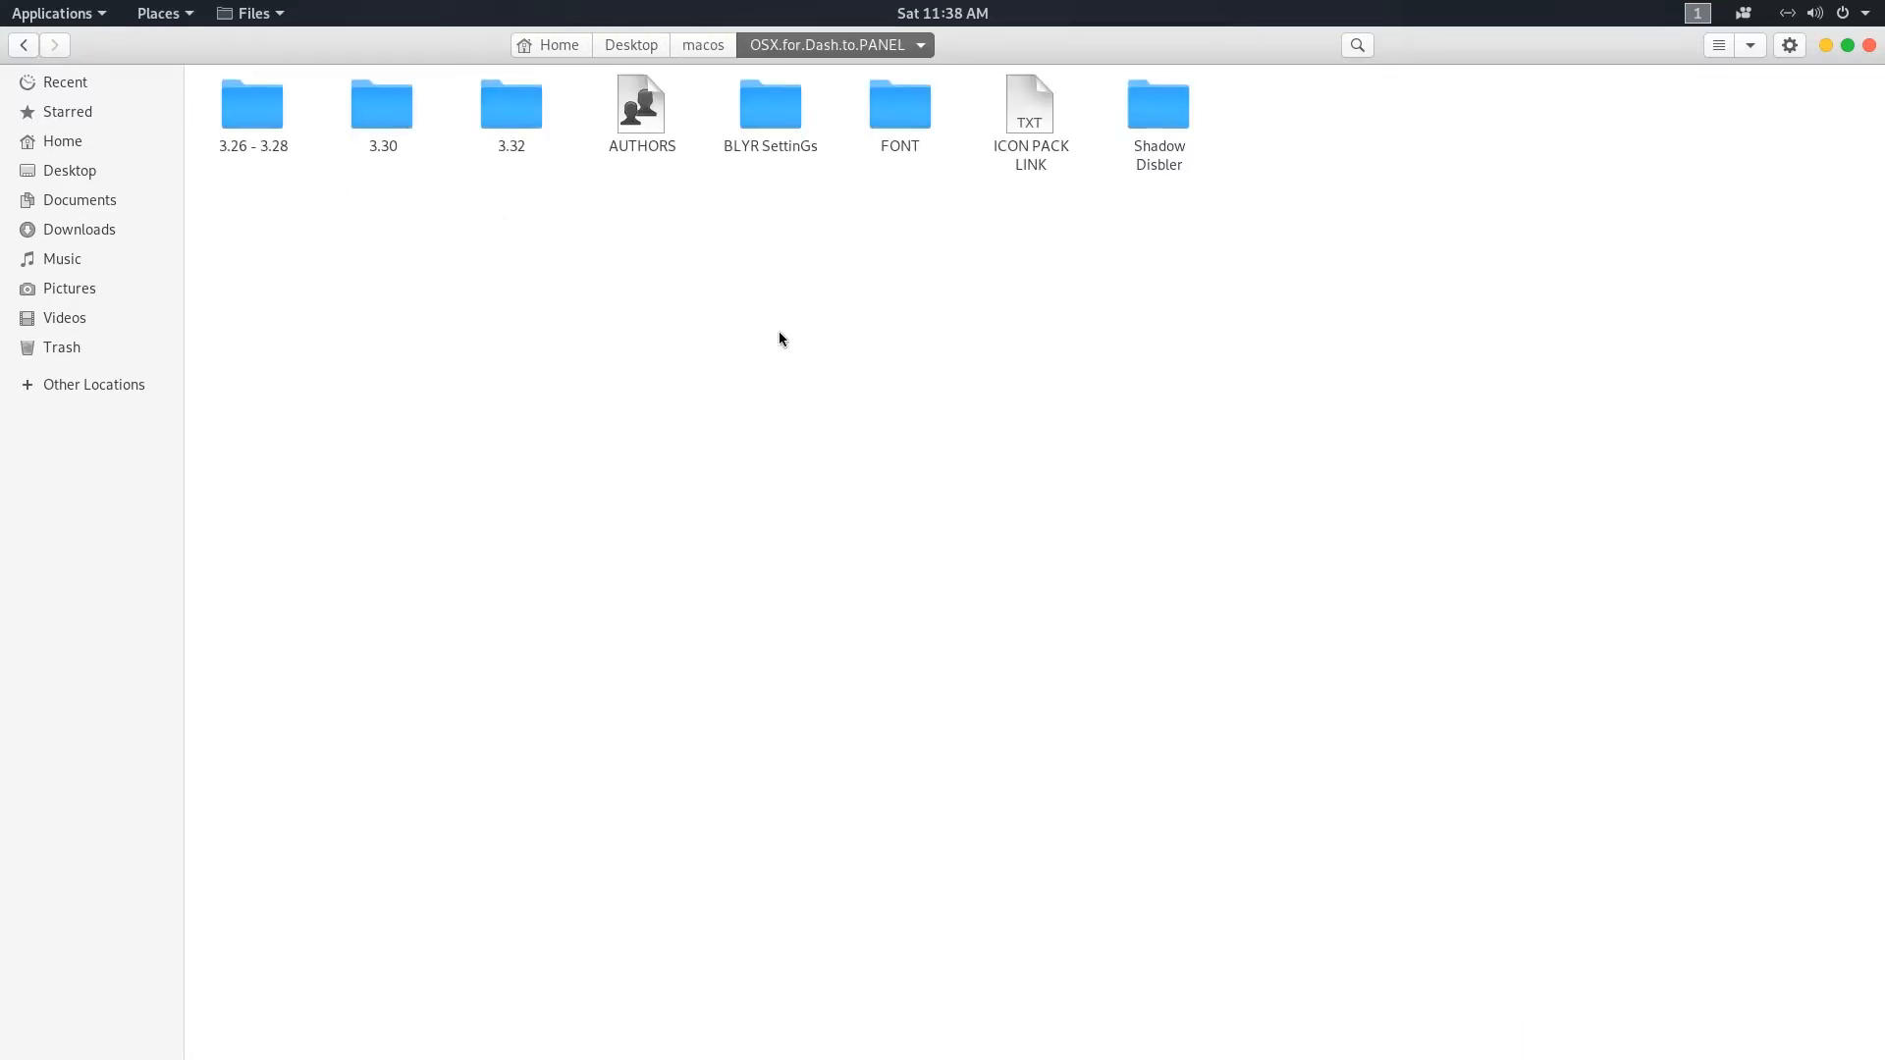
{"action": "mouse_move", "coordinate": [726, 248]}
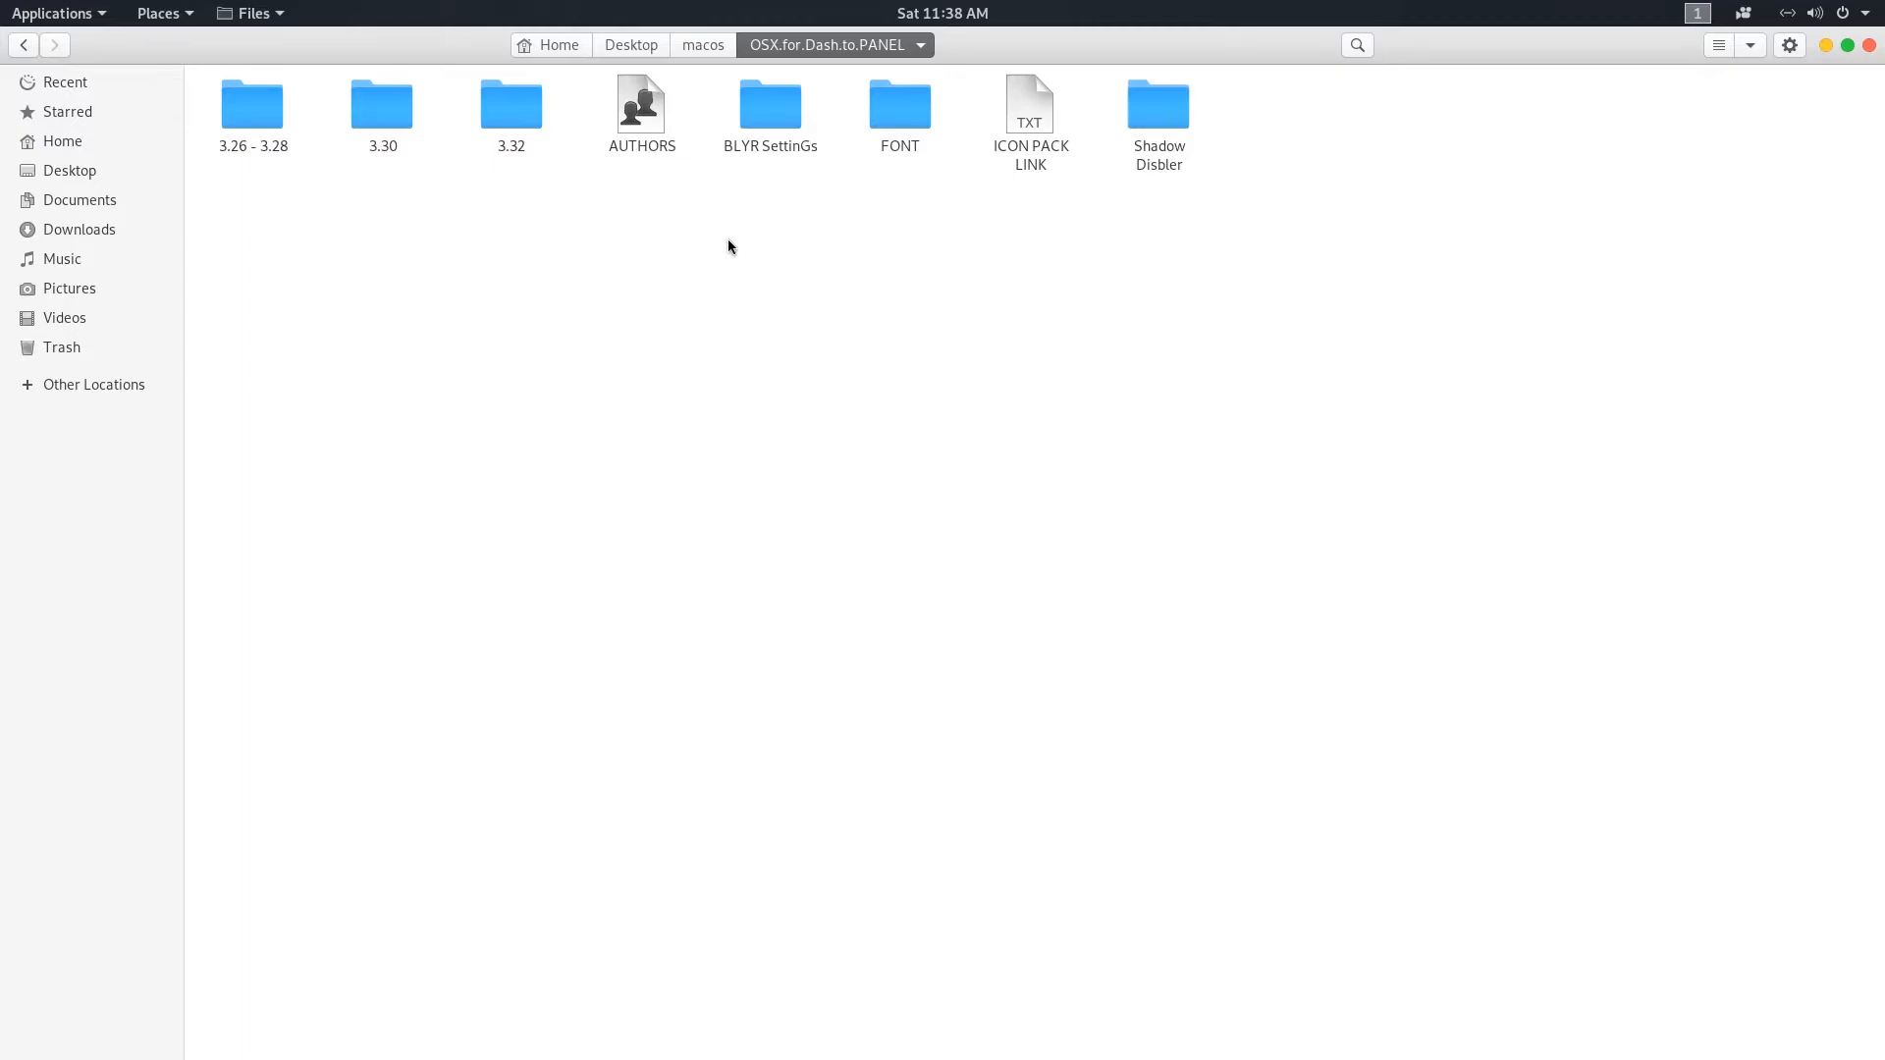
{"action": "mouse_move", "coordinate": [389, 312]}
{"action": "type", "text": "gnome-shell =="}
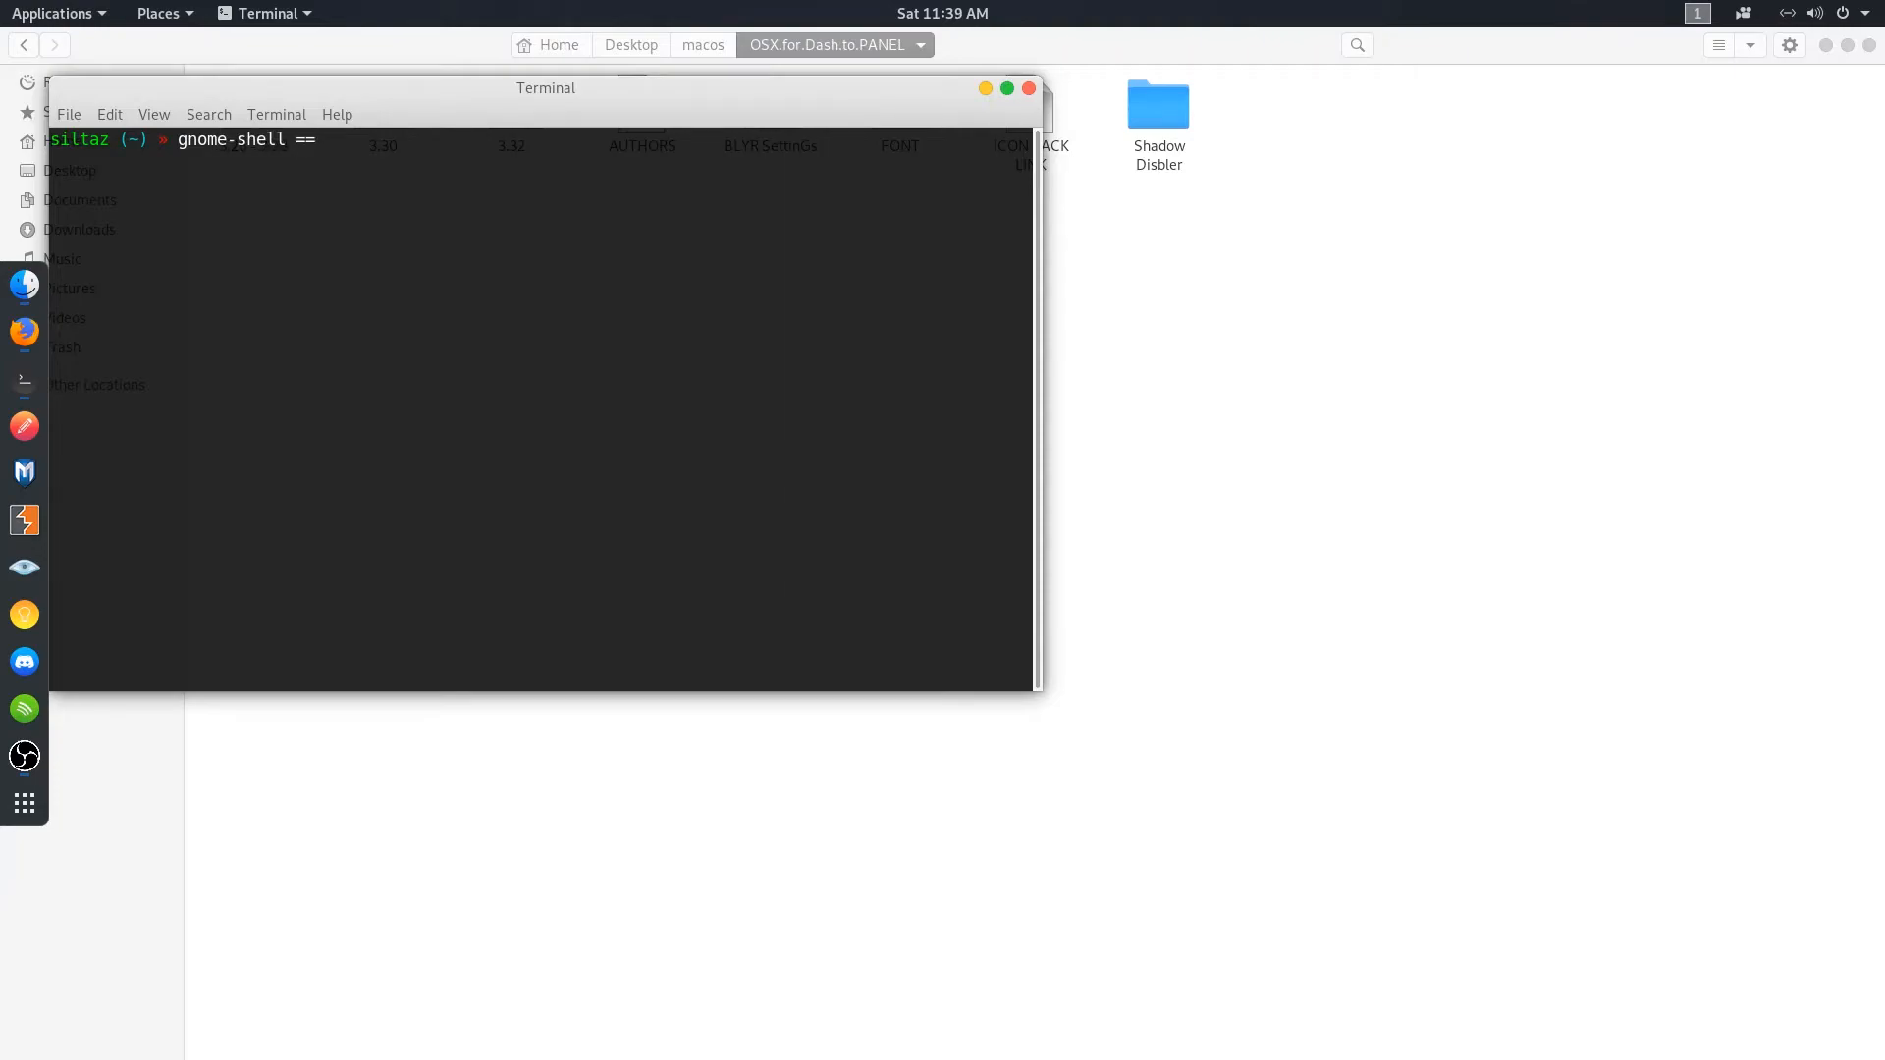
- Run gnome-shell --version in the terminal to check the installed GNOME Shell version
{"action": "key", "text": "Return"}
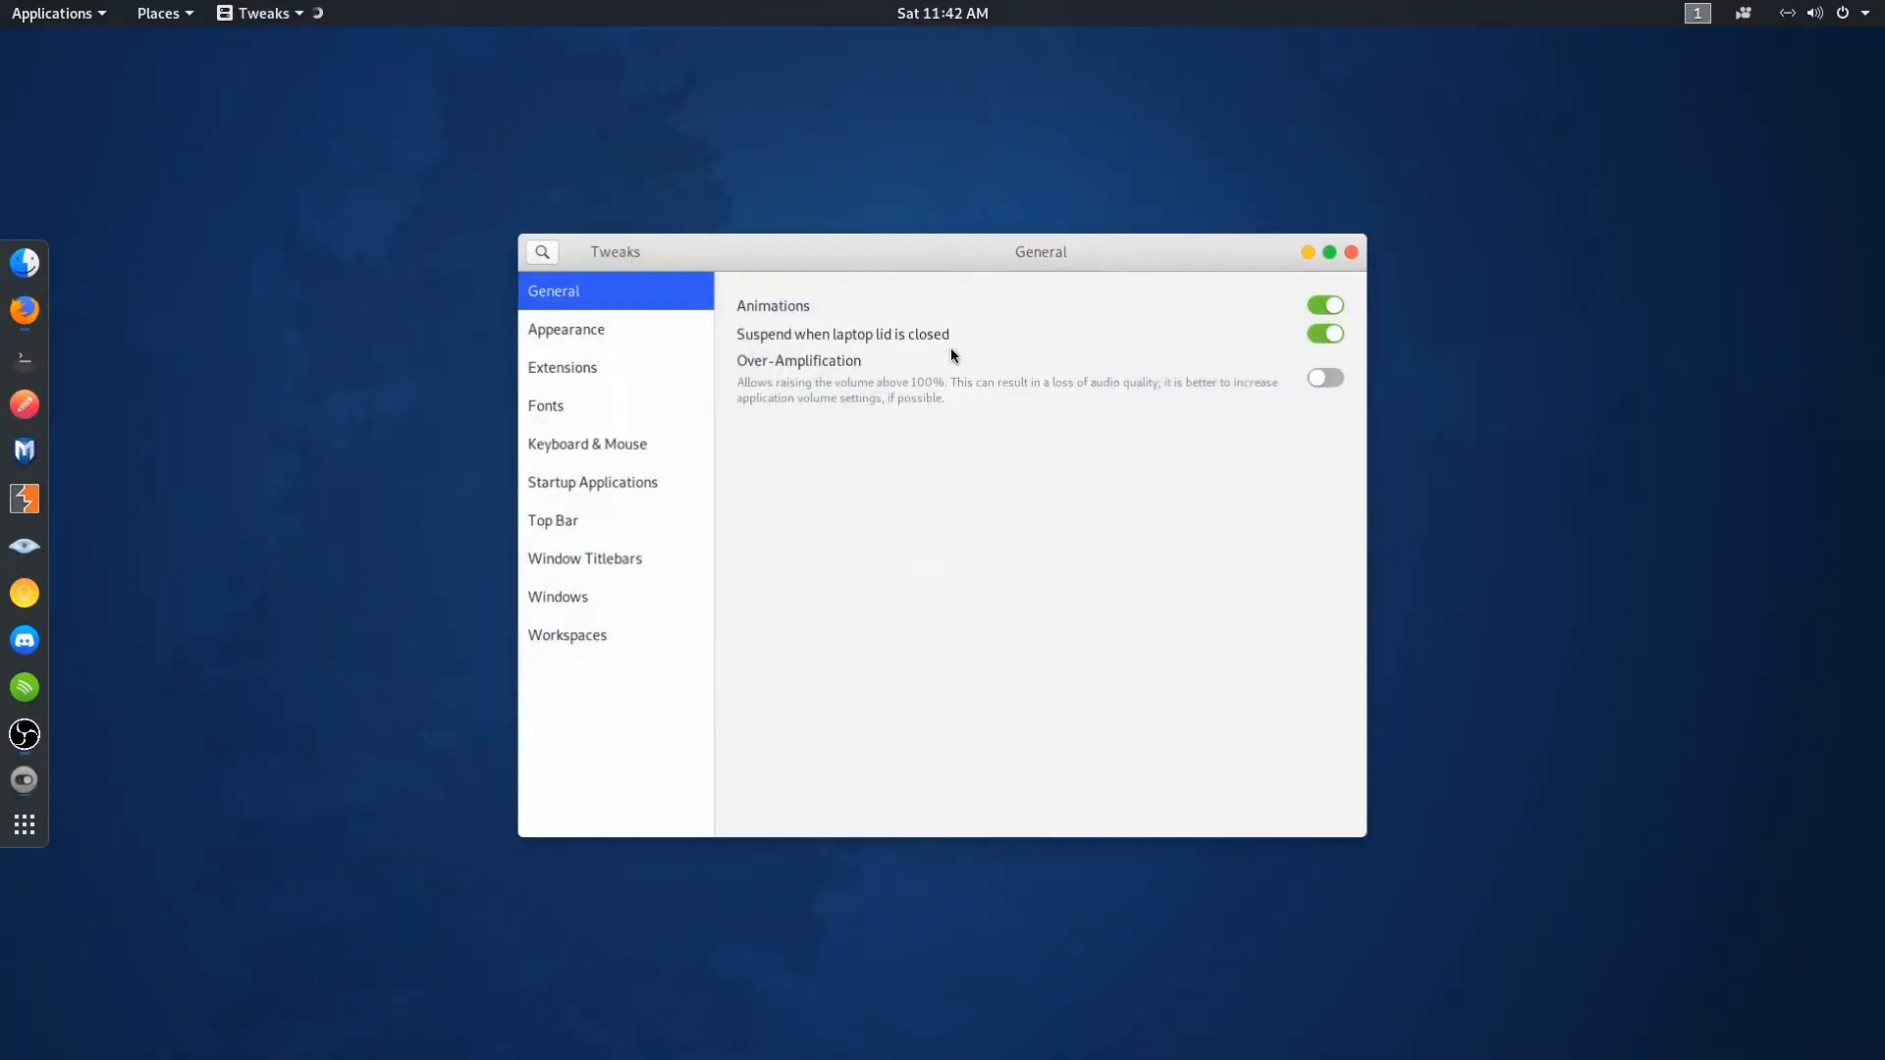
- Set Catalina as the Shell theme in Tweaks Appearance and close Tweaks
{"action": "left_click", "coordinate": [565, 328]}
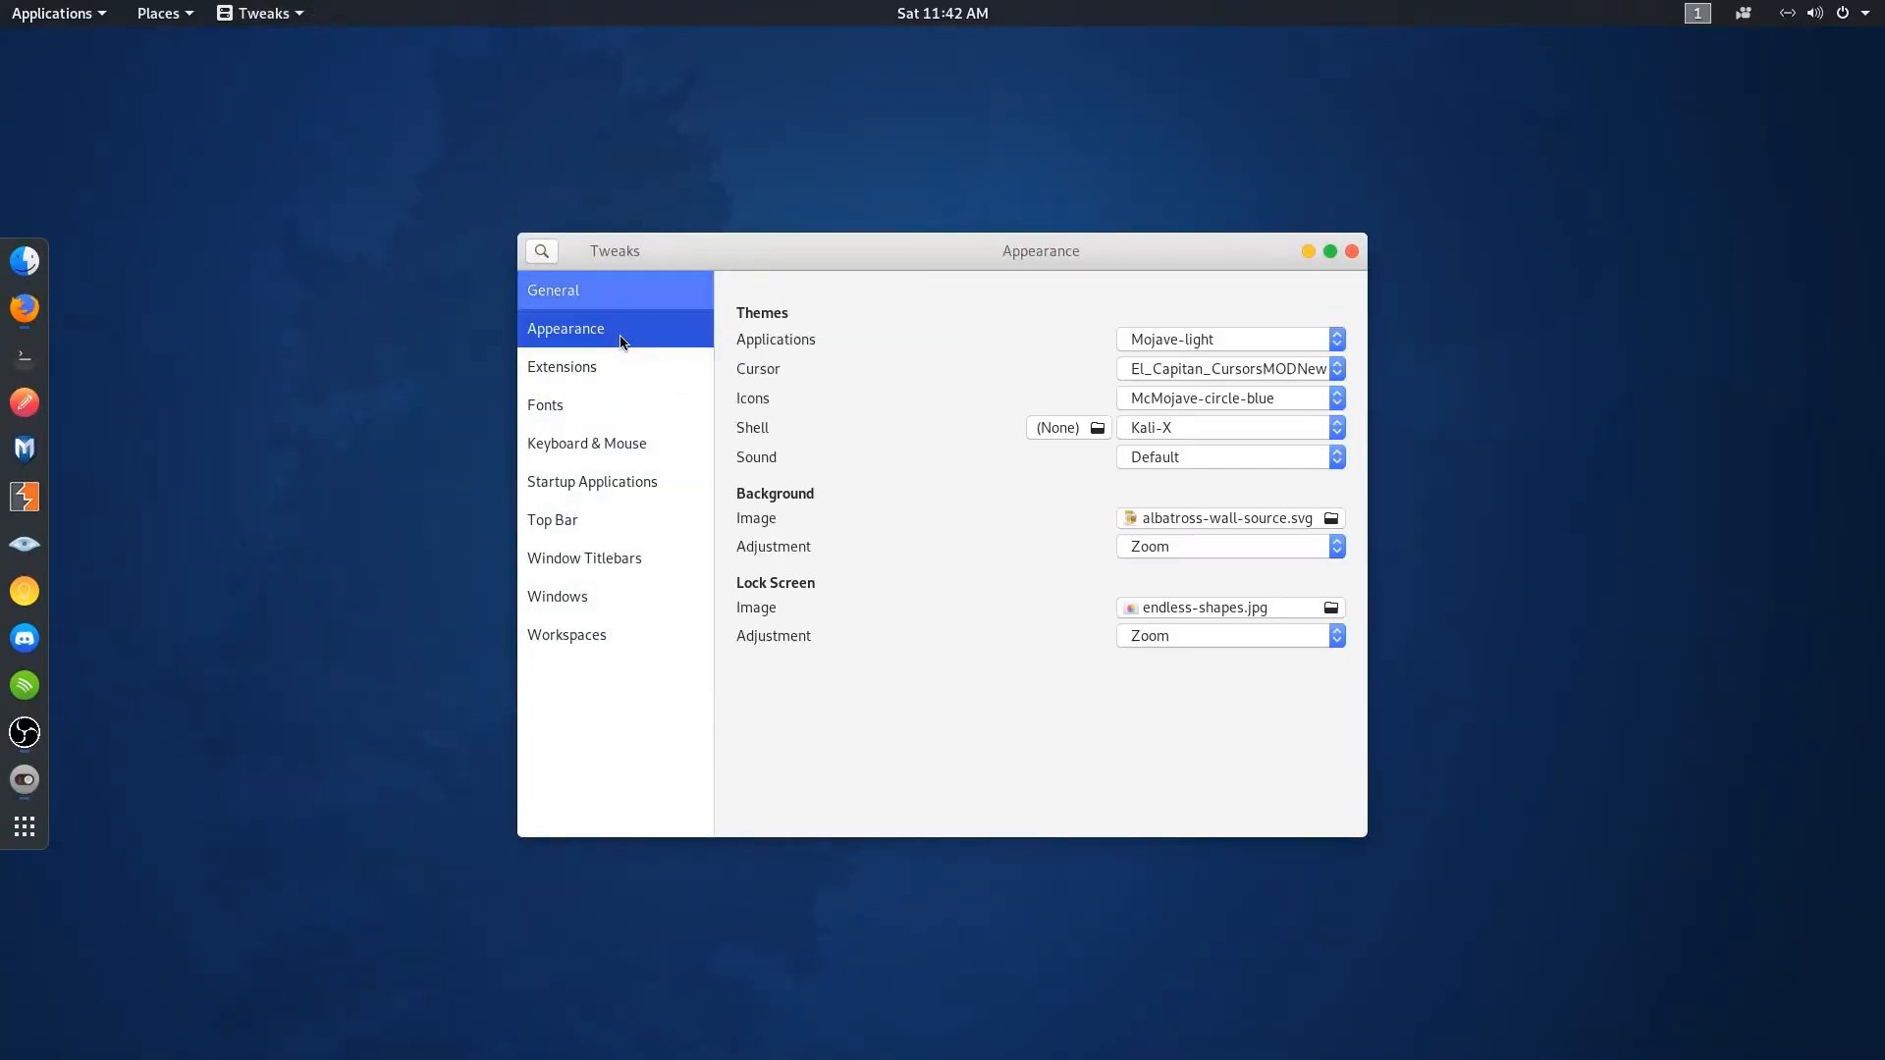
{"action": "left_click", "coordinate": [1225, 340]}
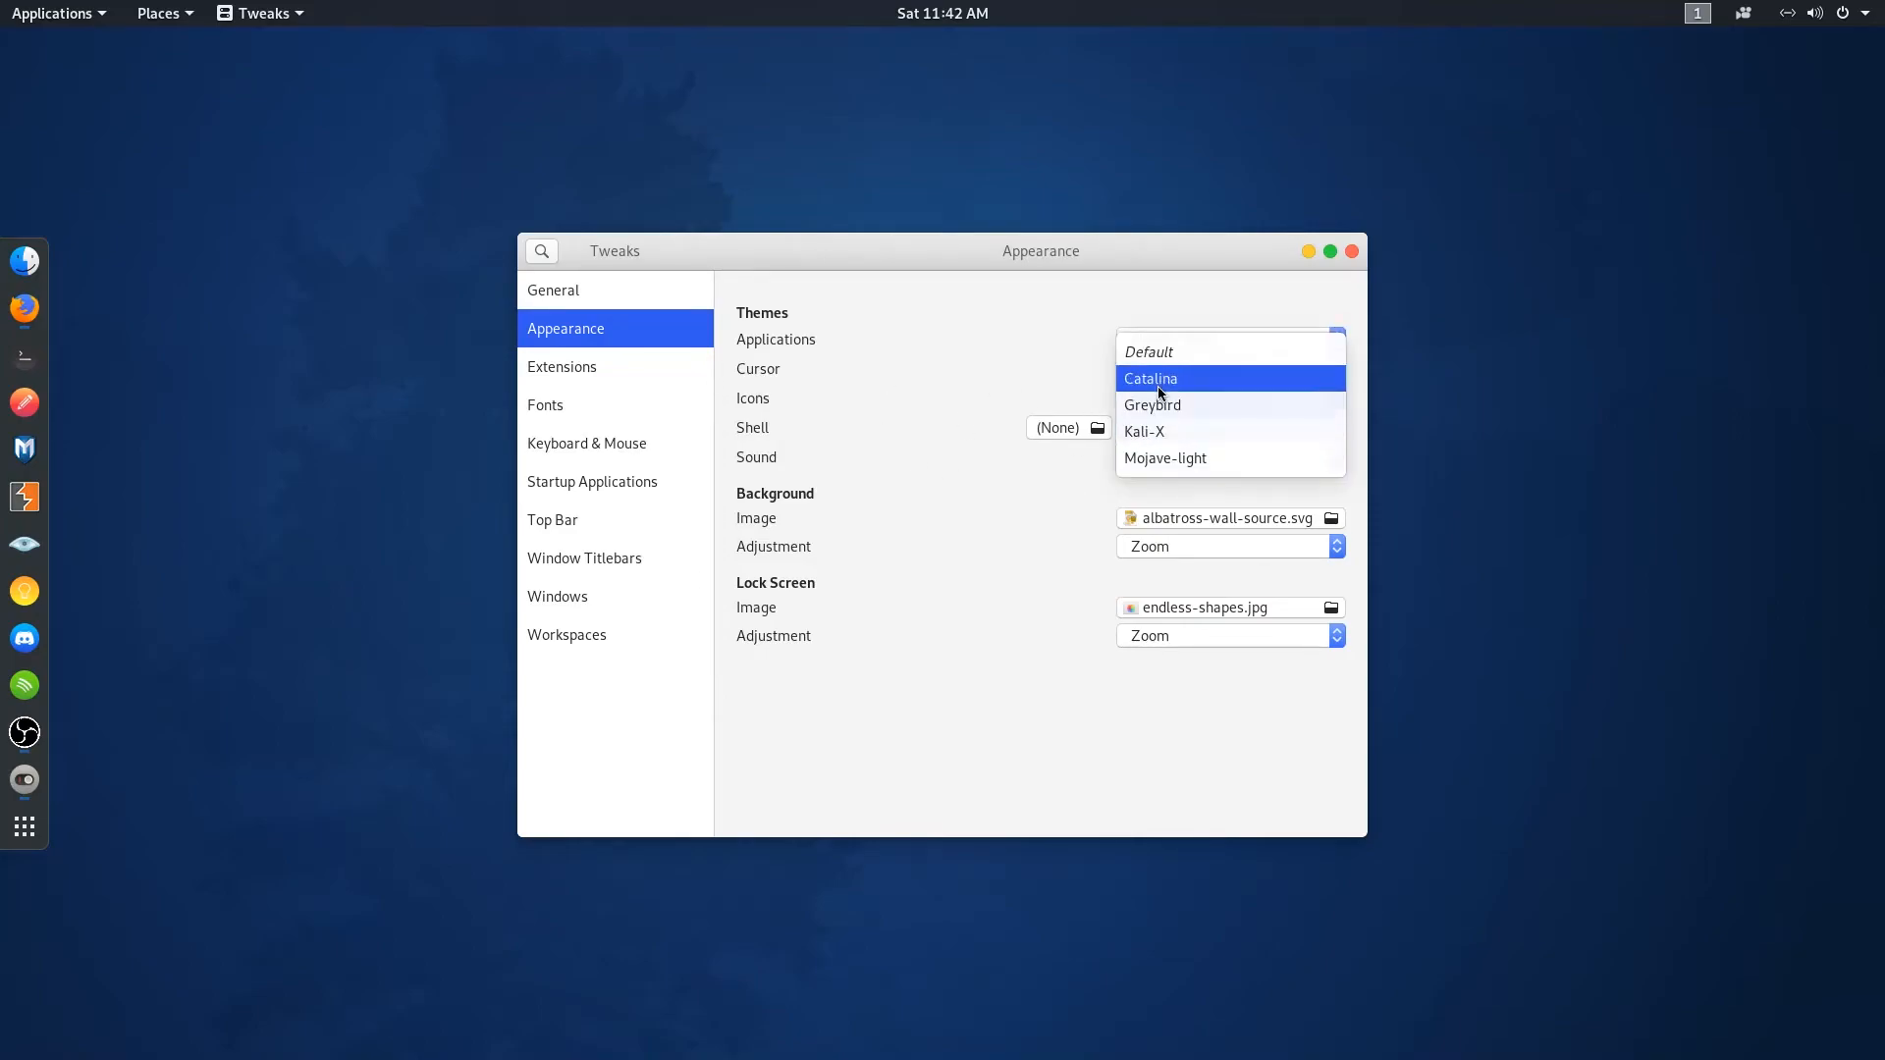
{"action": "left_click", "coordinate": [1165, 458]}
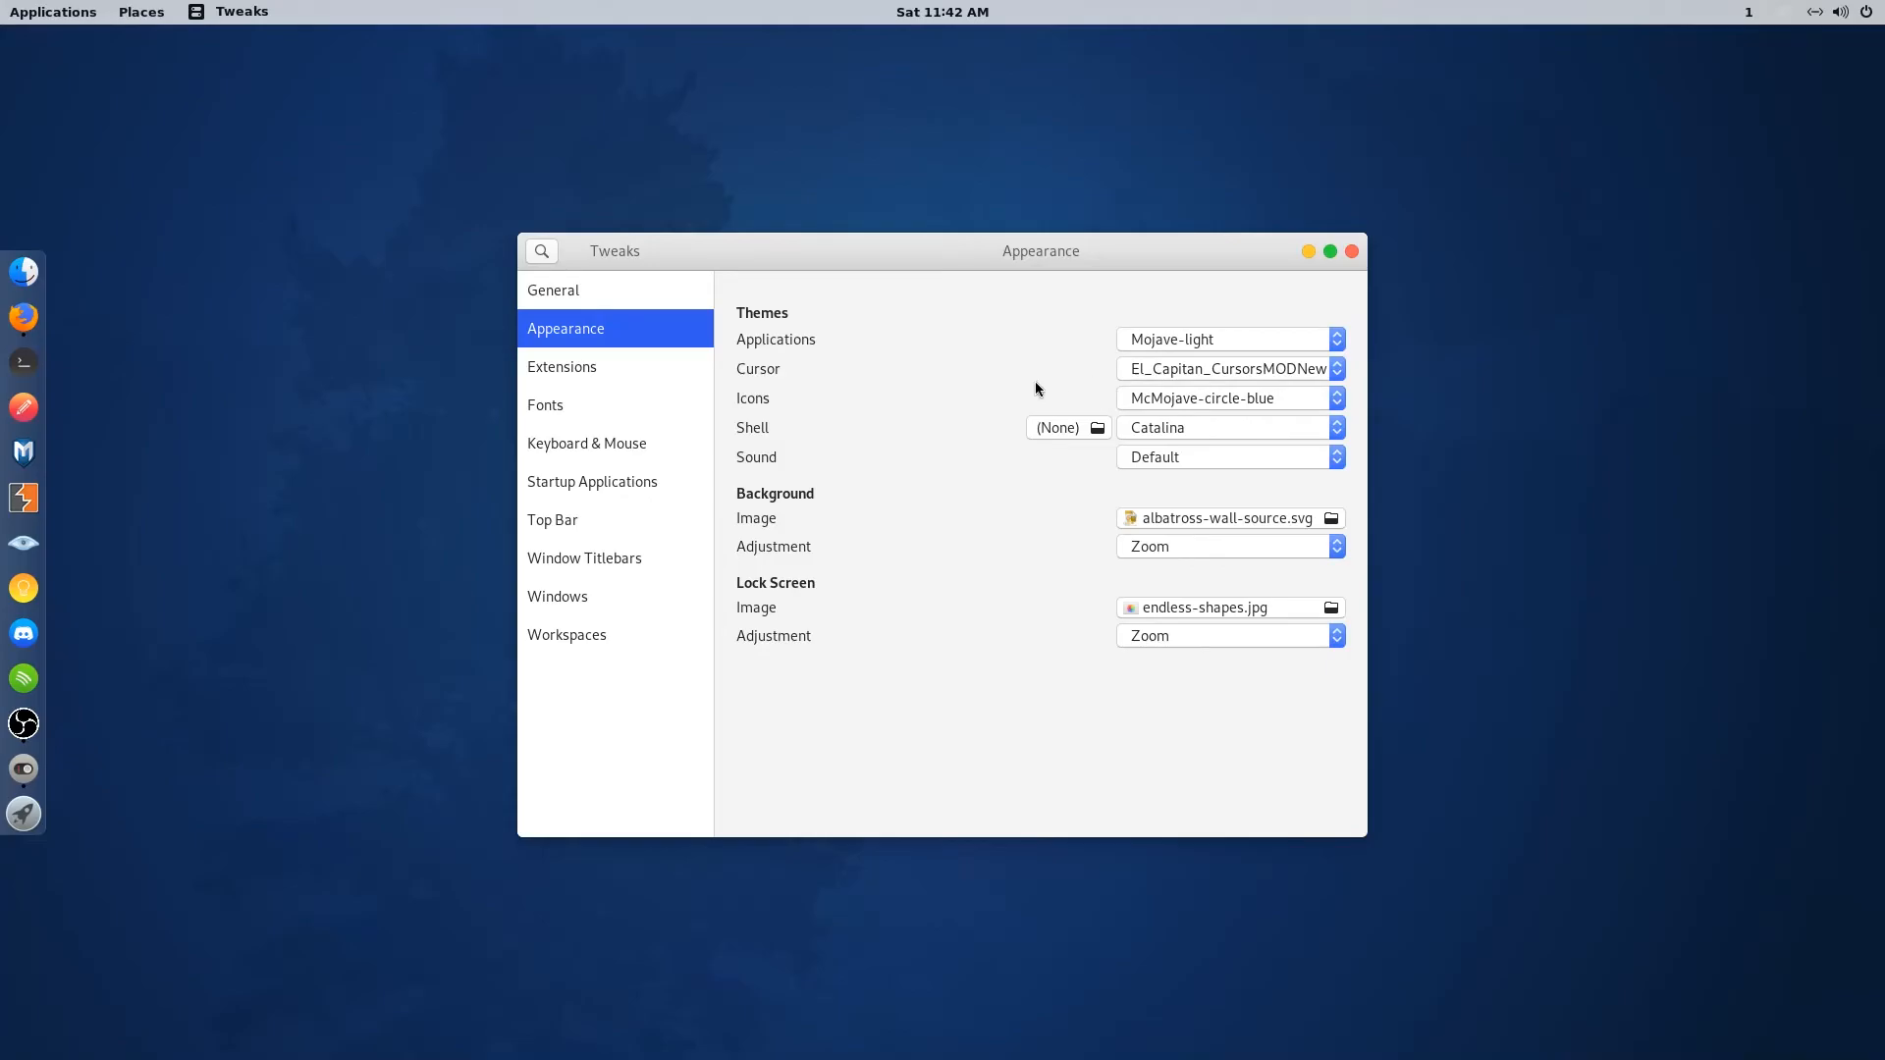
{"action": "left_click", "coordinate": [1096, 428]}
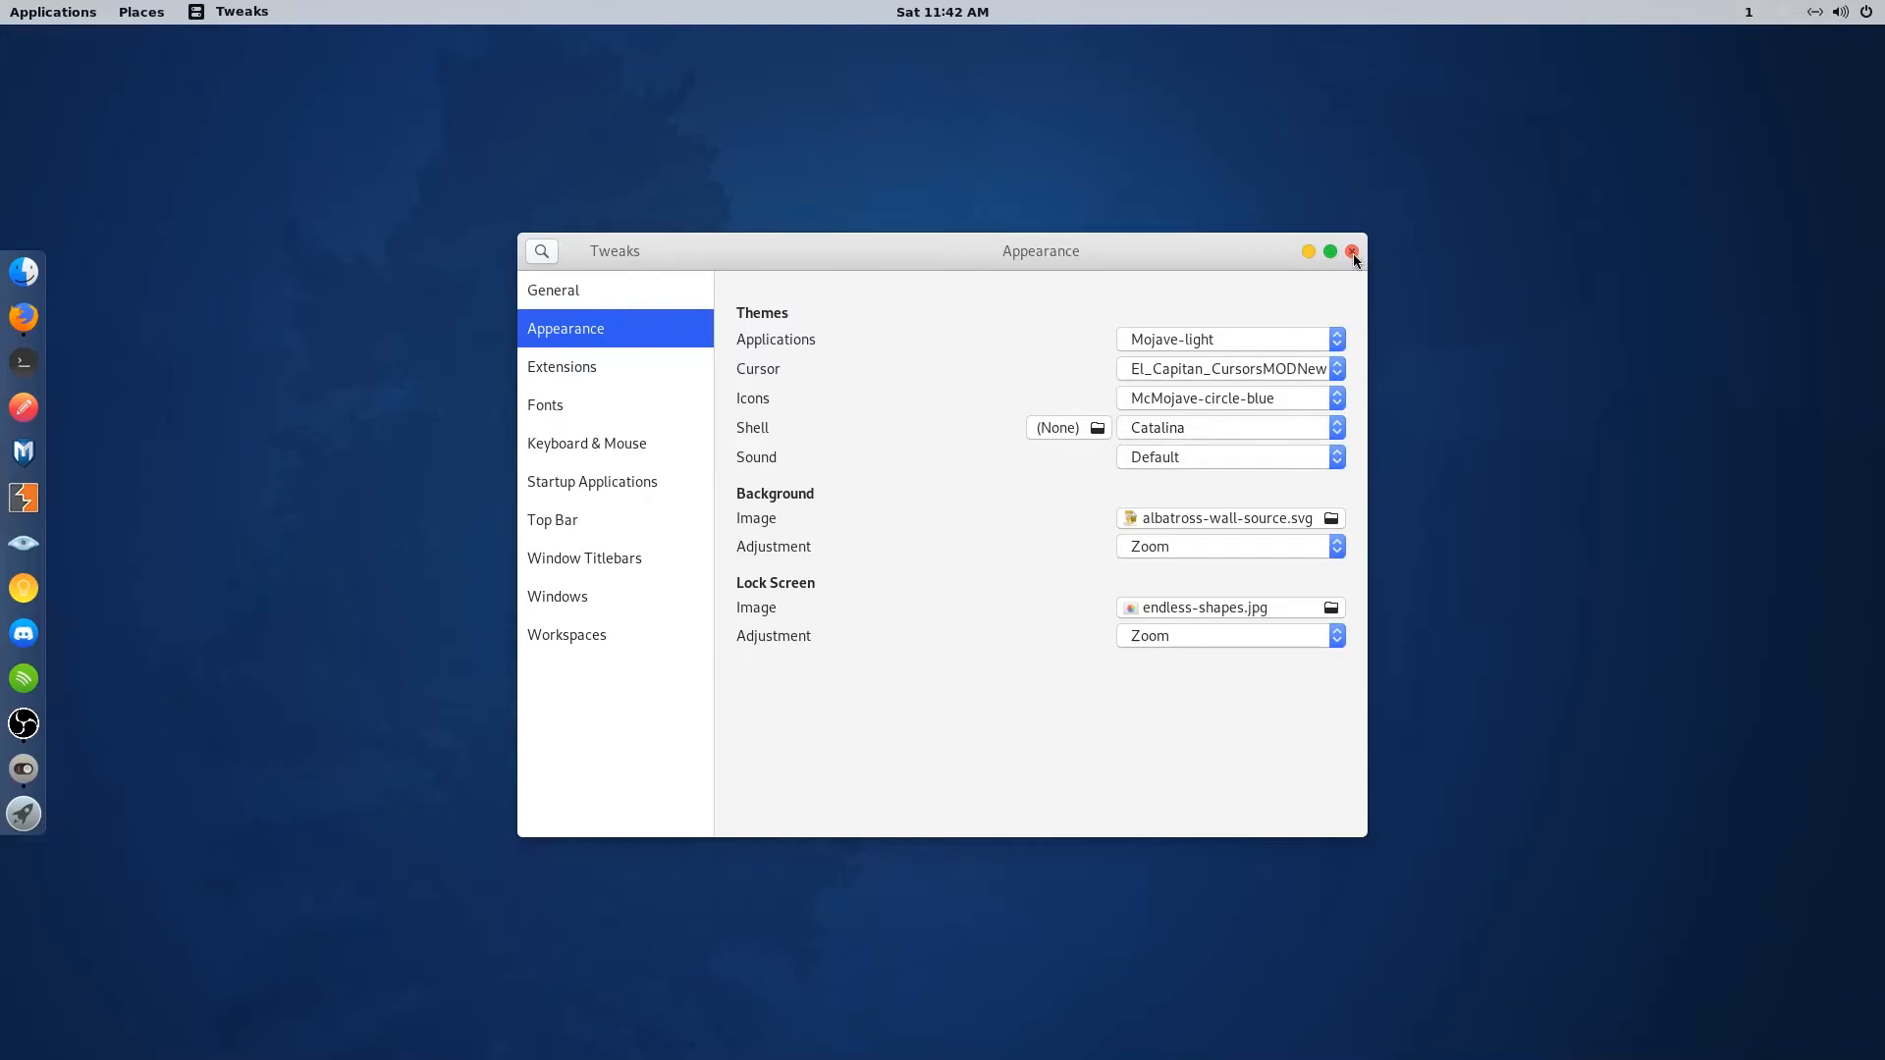
{"action": "left_click", "coordinate": [1351, 251]}
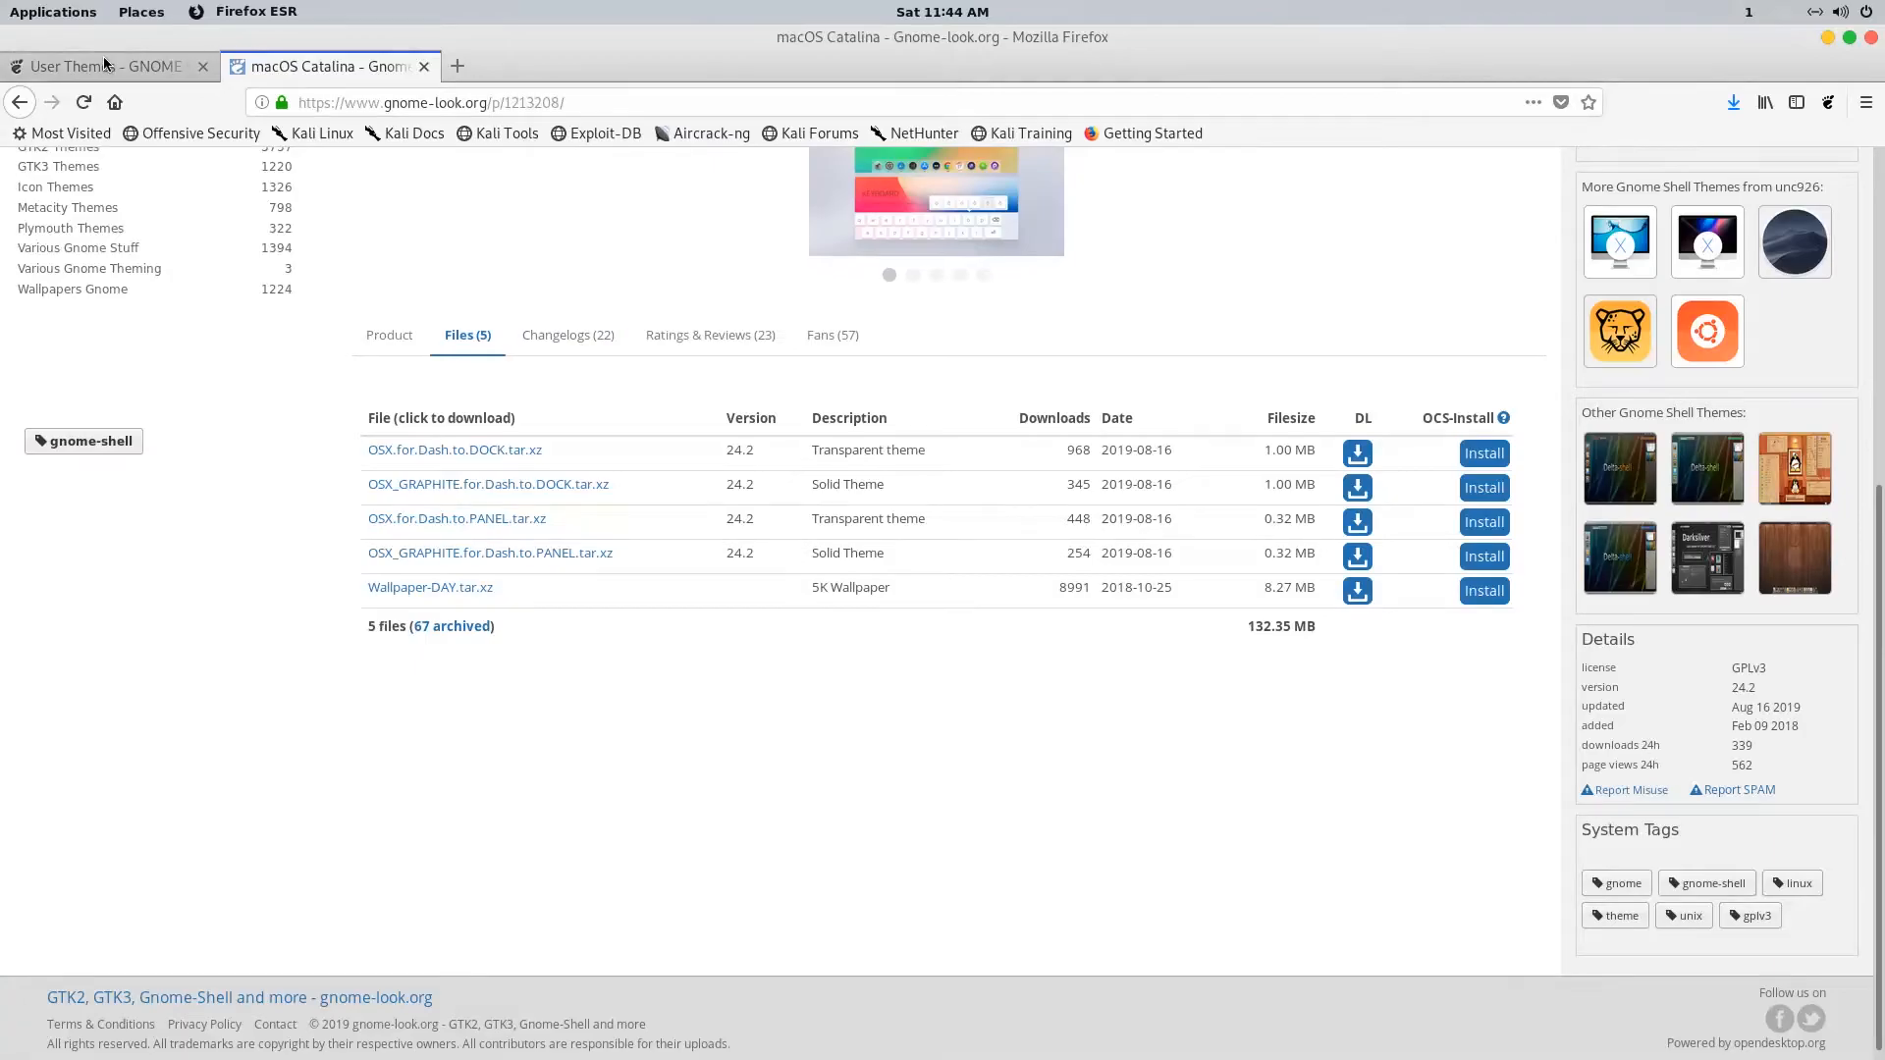
- Search the GNOME extensions site for 'dash to dock' and confirm Dash to Dock is switched on
{"action": "left_click", "coordinate": [108, 67]}
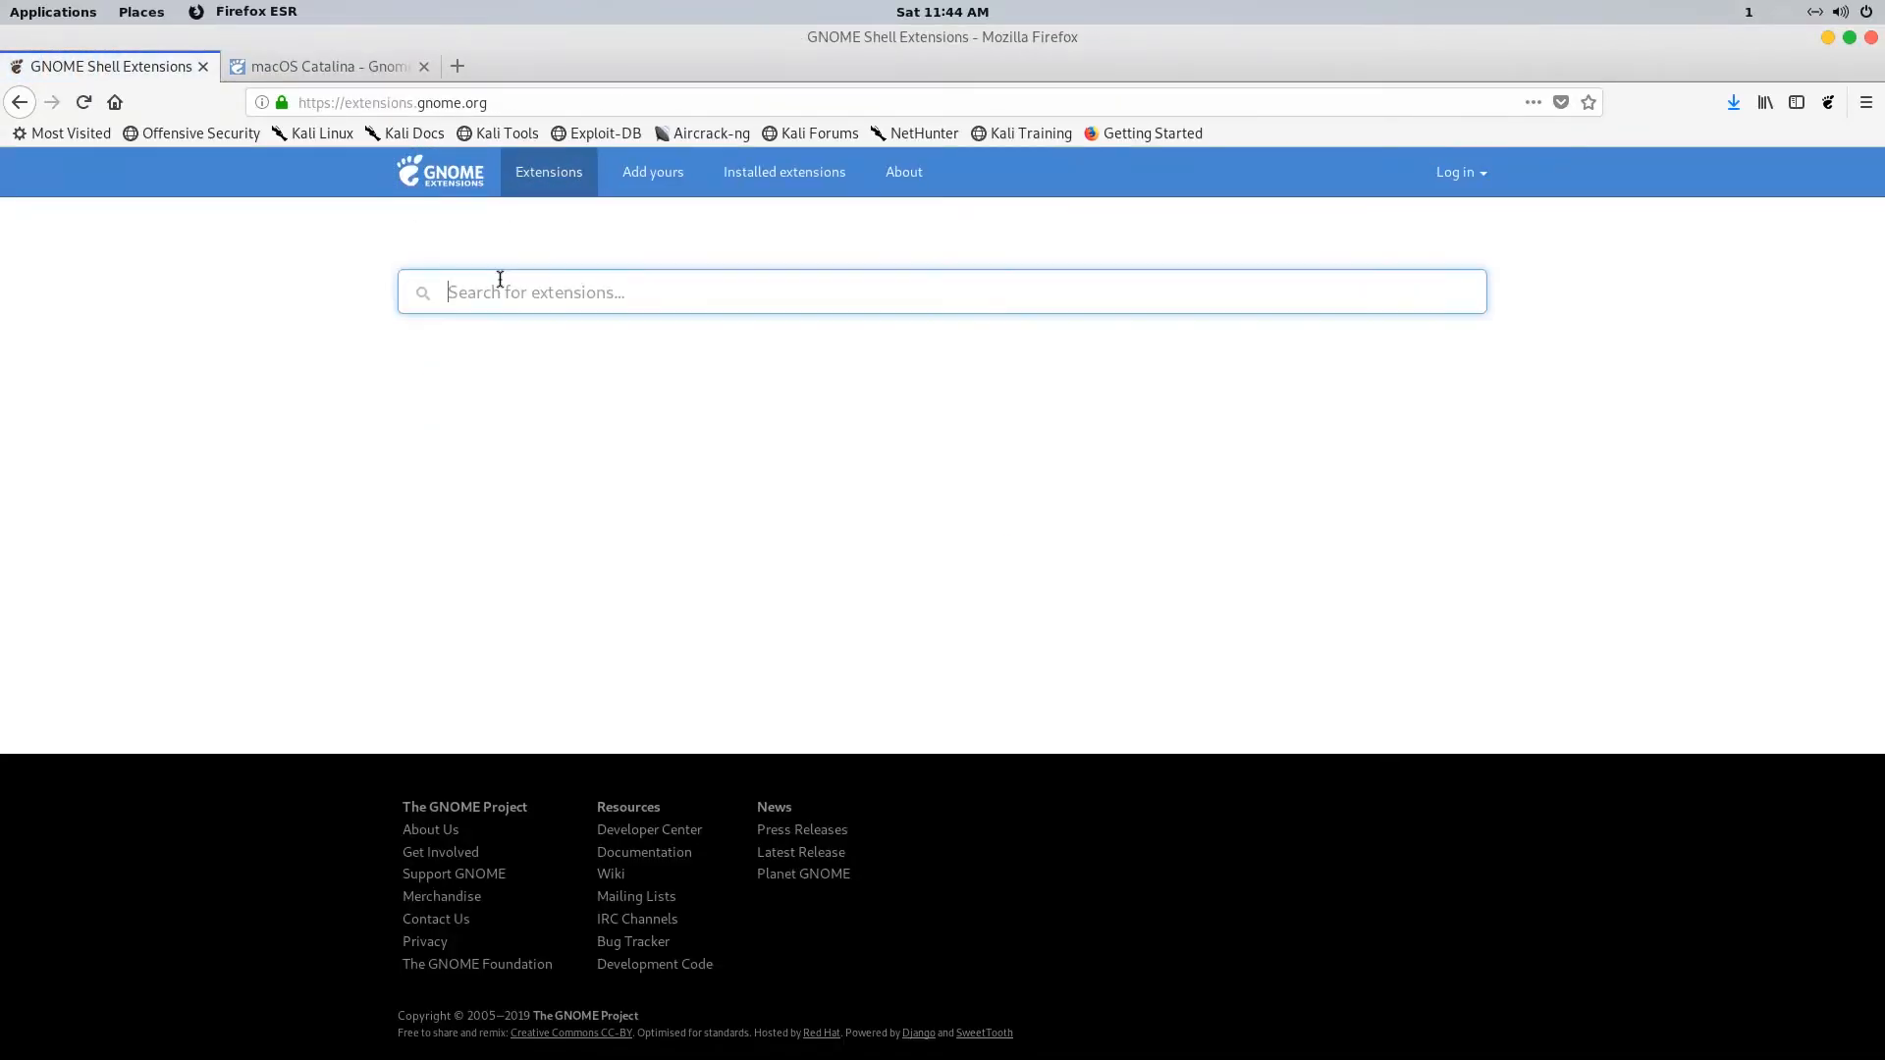
{"action": "type", "text": "dash to dock"}
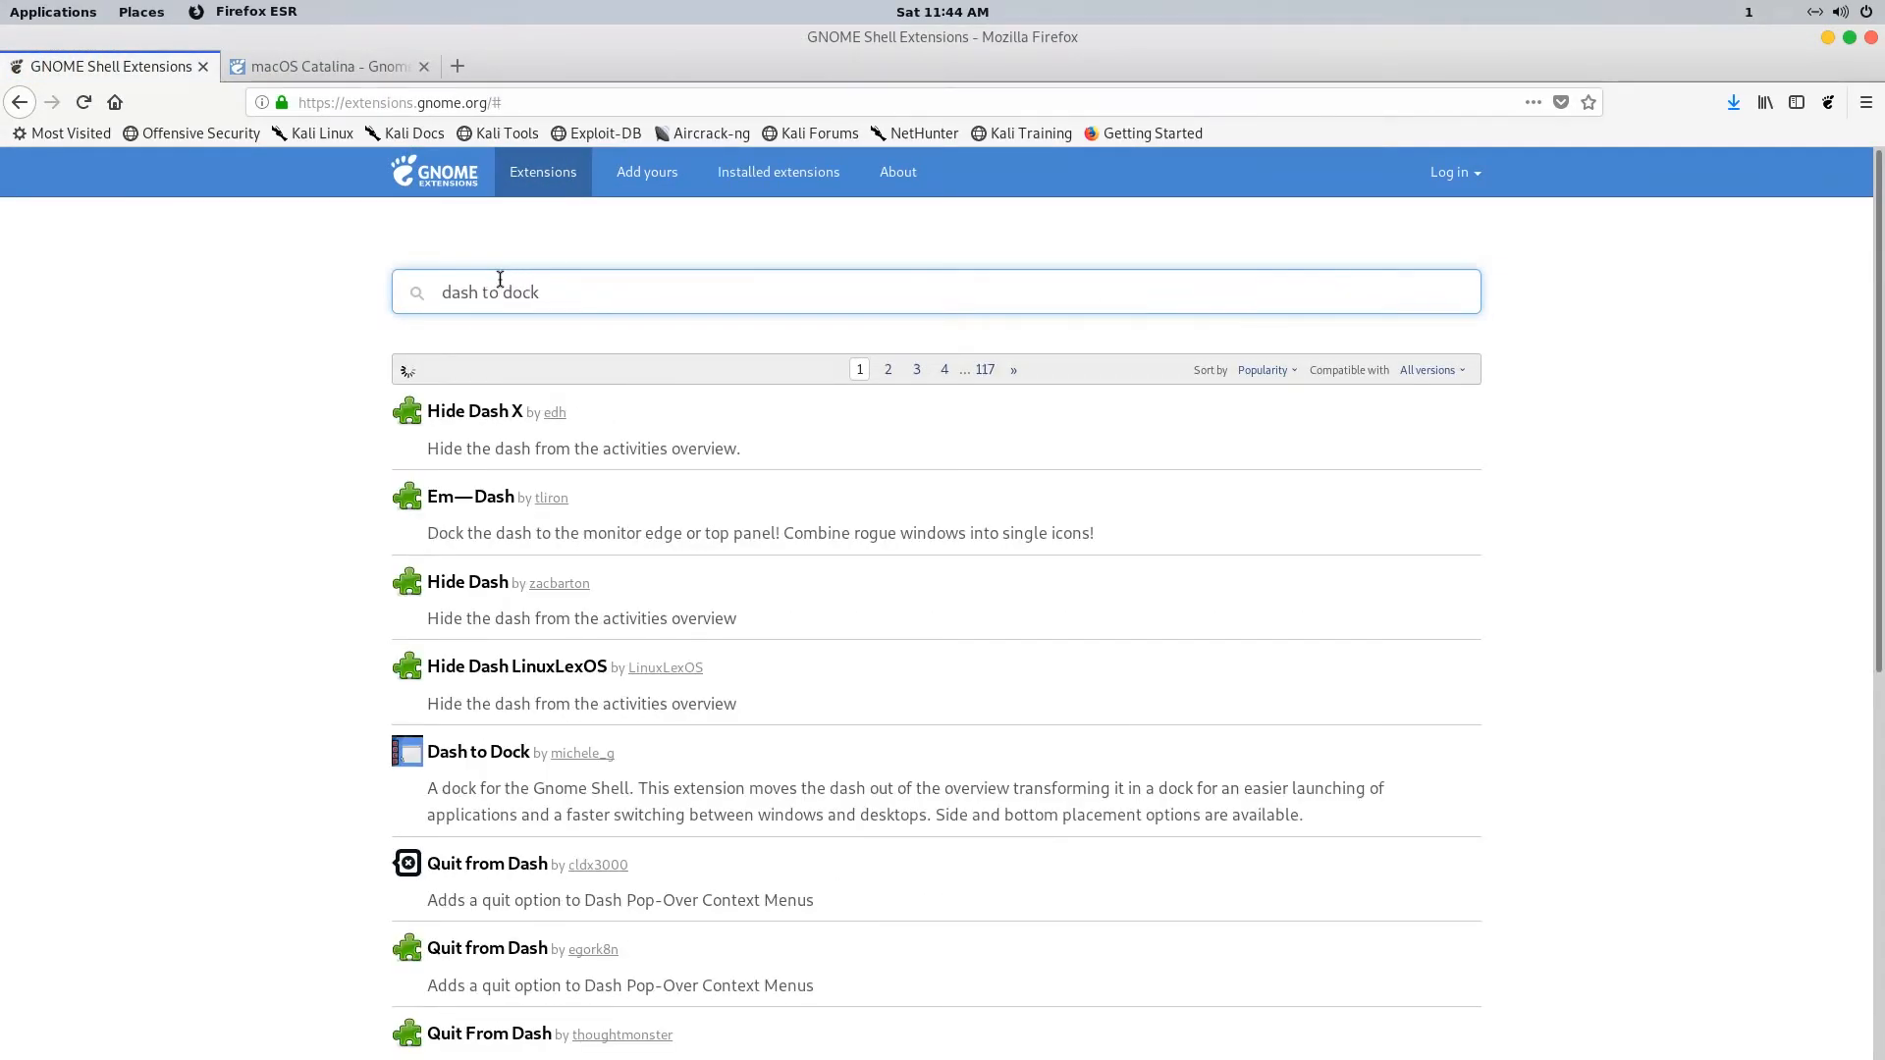
{"action": "left_click", "coordinate": [479, 752]}
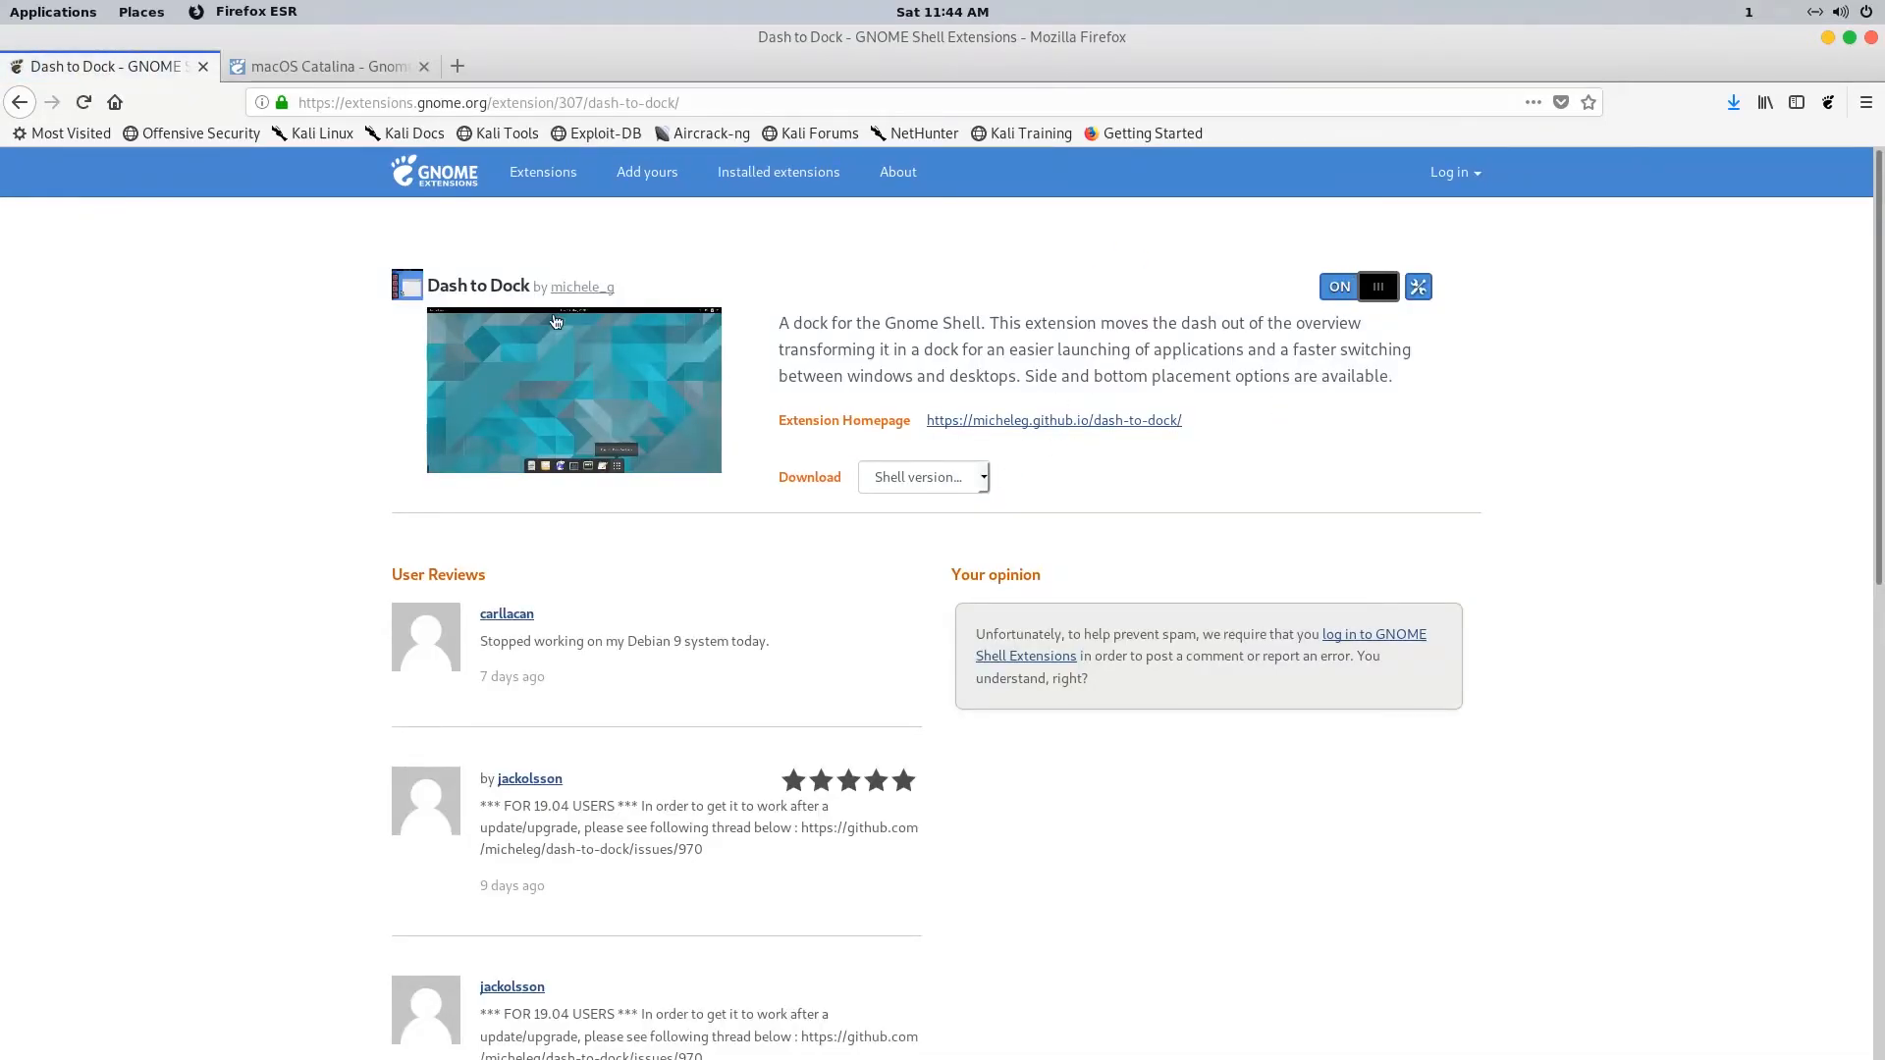
{"action": "mouse_move", "coordinate": [725, 326]}
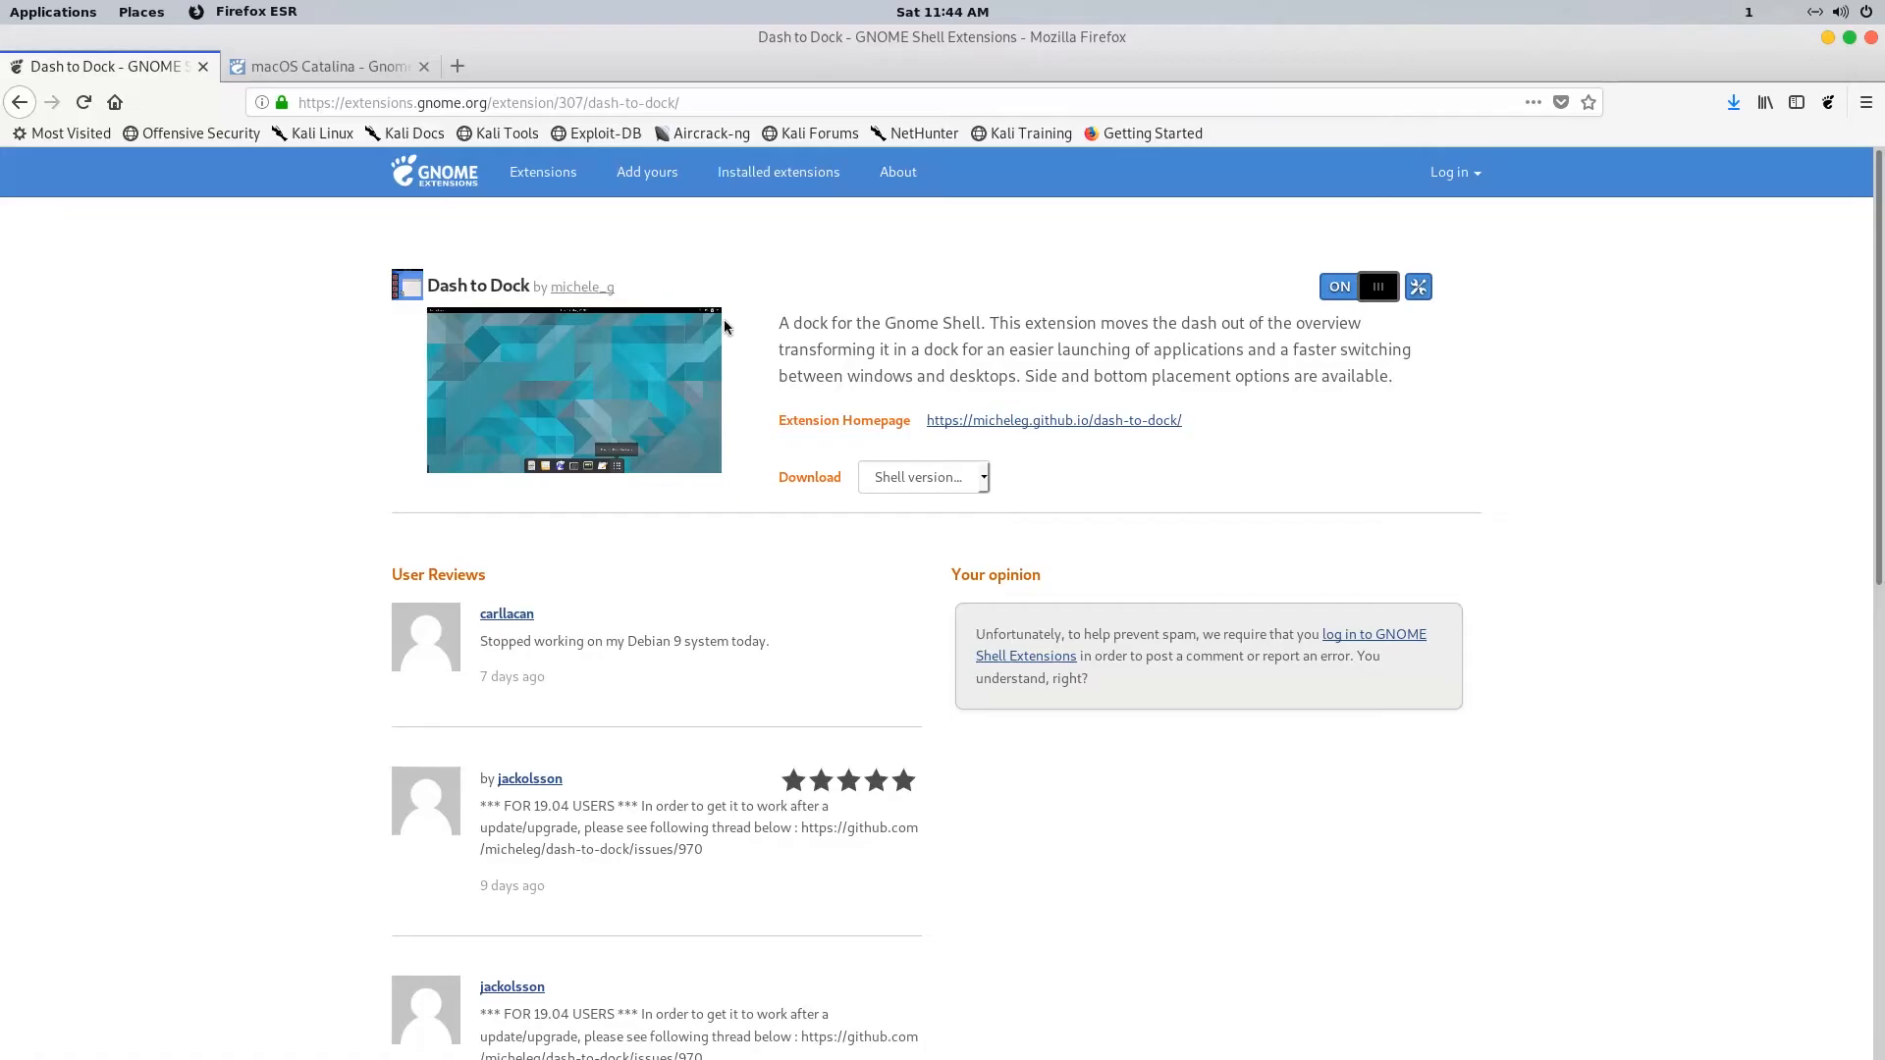
- Search for 'blyr' from the site home page and confirm the Blyr extension is switched on
{"action": "left_click", "coordinate": [542, 173]}
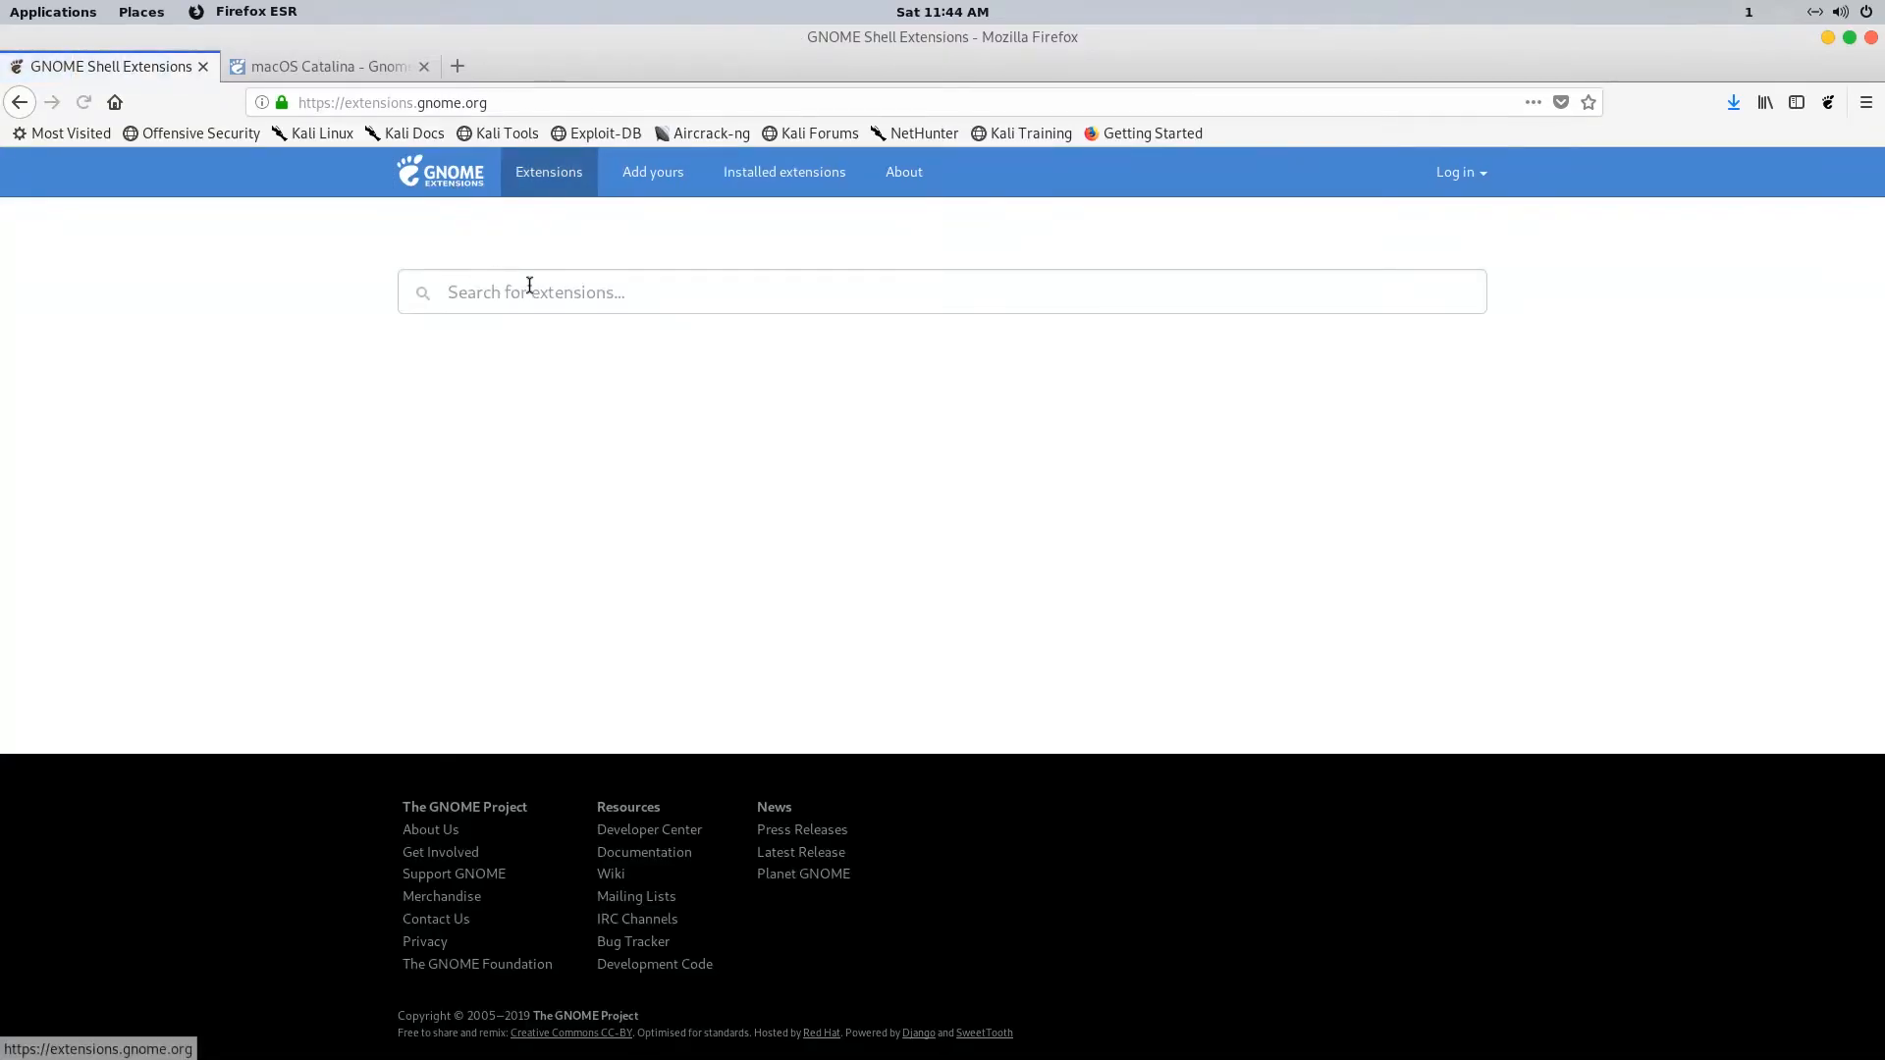
{"action": "type", "text": "blyrr"}
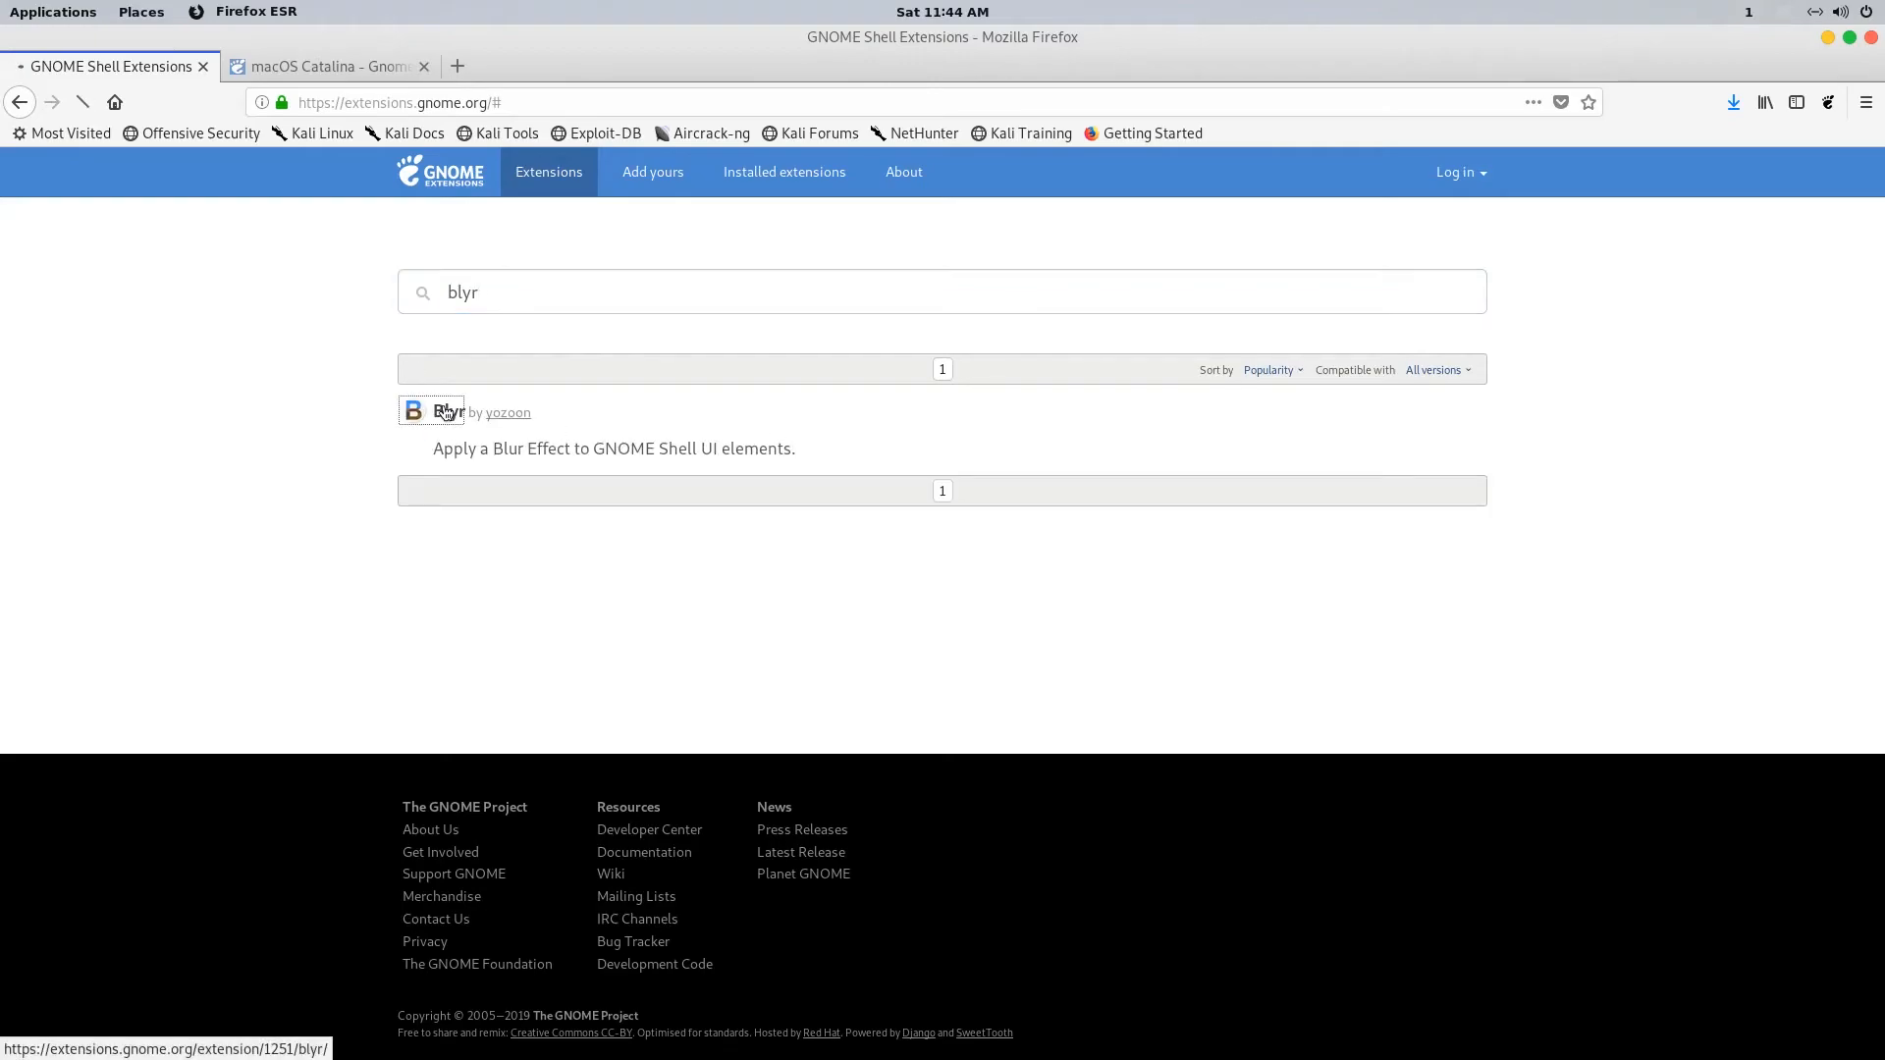
{"action": "left_click", "coordinate": [450, 410]}
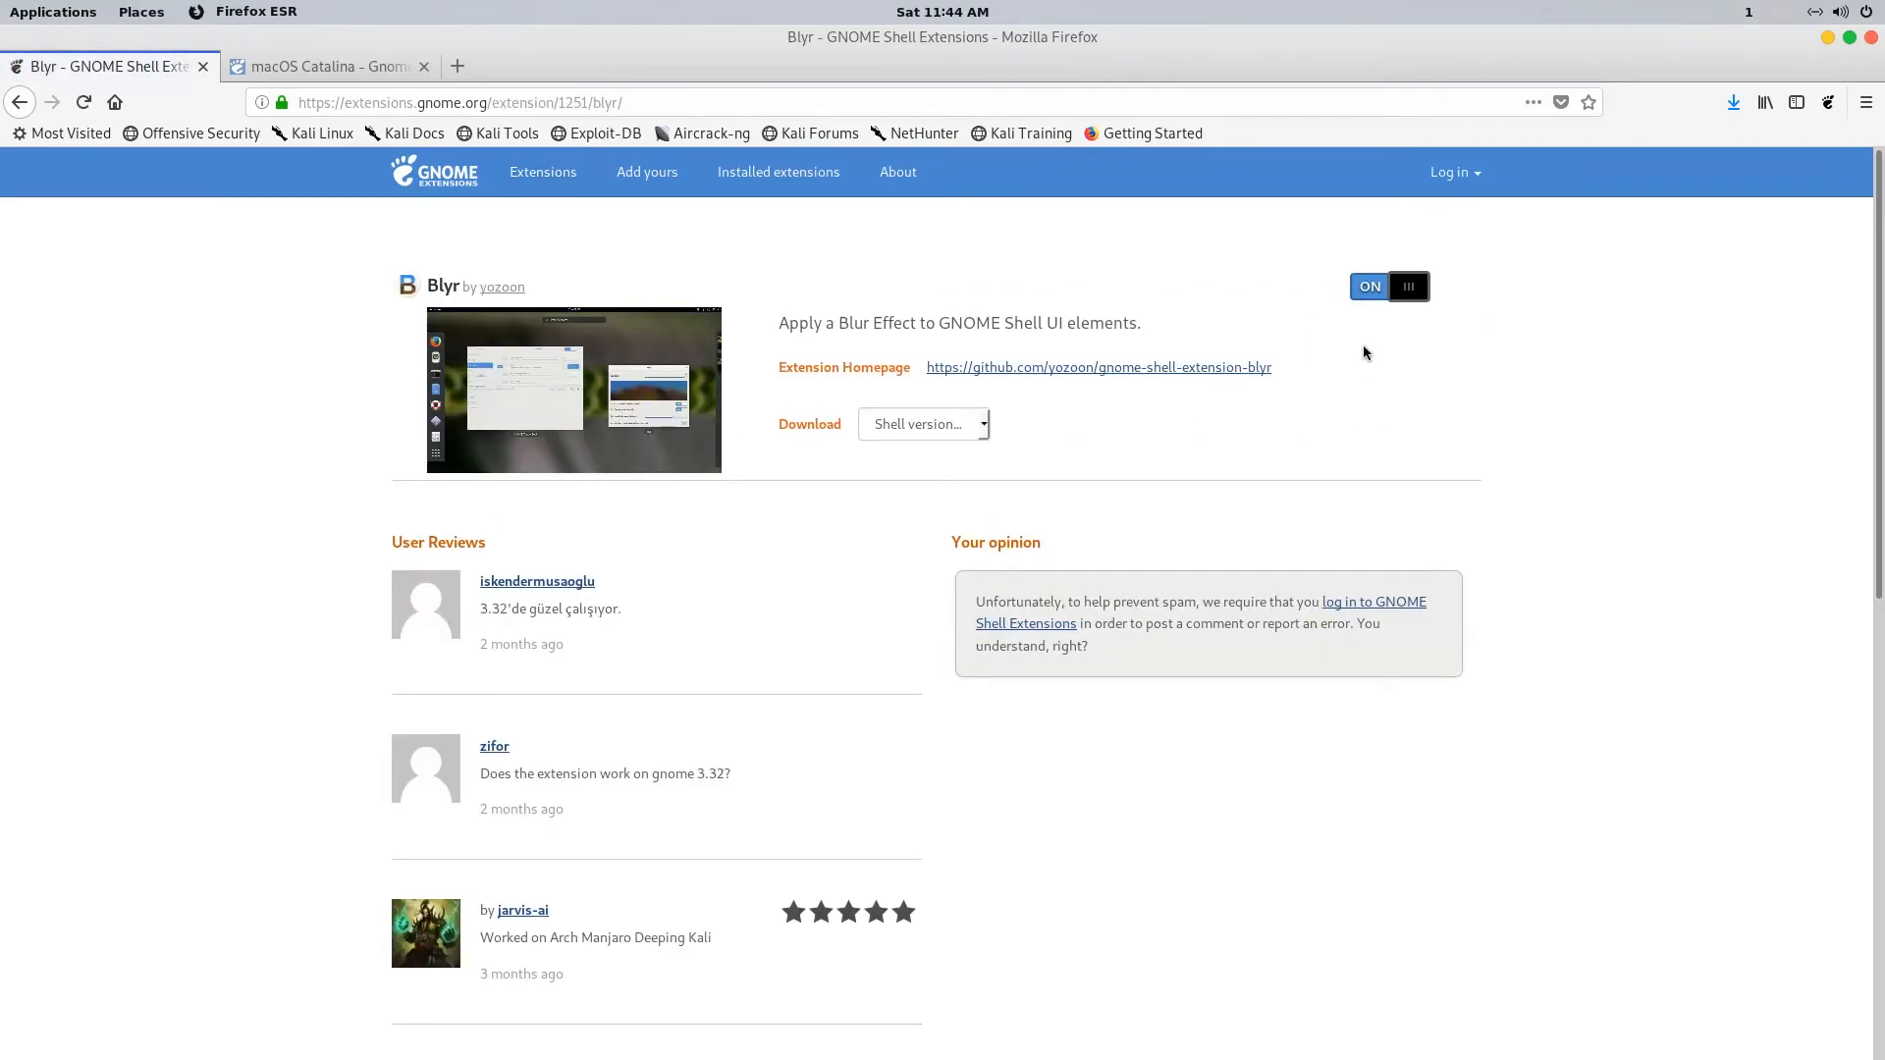
{"action": "mouse_move", "coordinate": [1144, 538]}
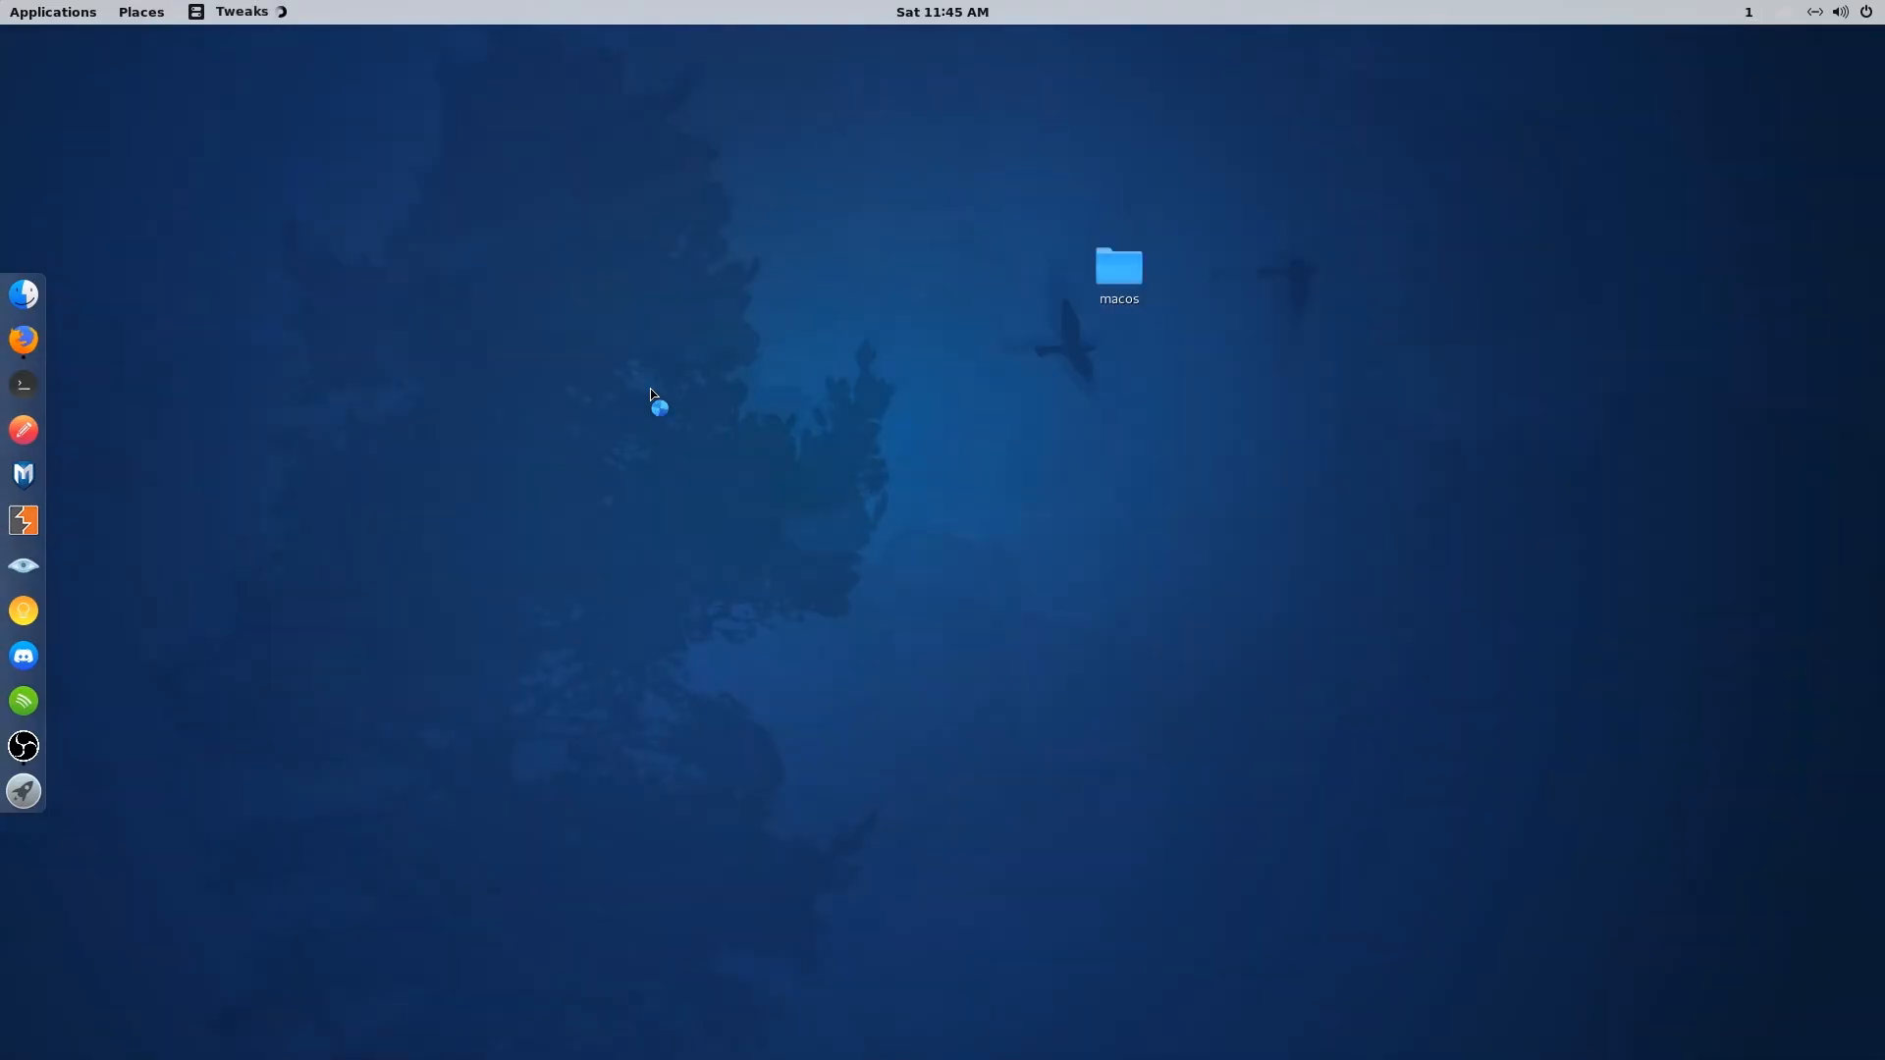
- Set Dash to Dock's position on screen to Bottom in its Tweaks Extensions settings
{"action": "left_click", "coordinate": [240, 12]}
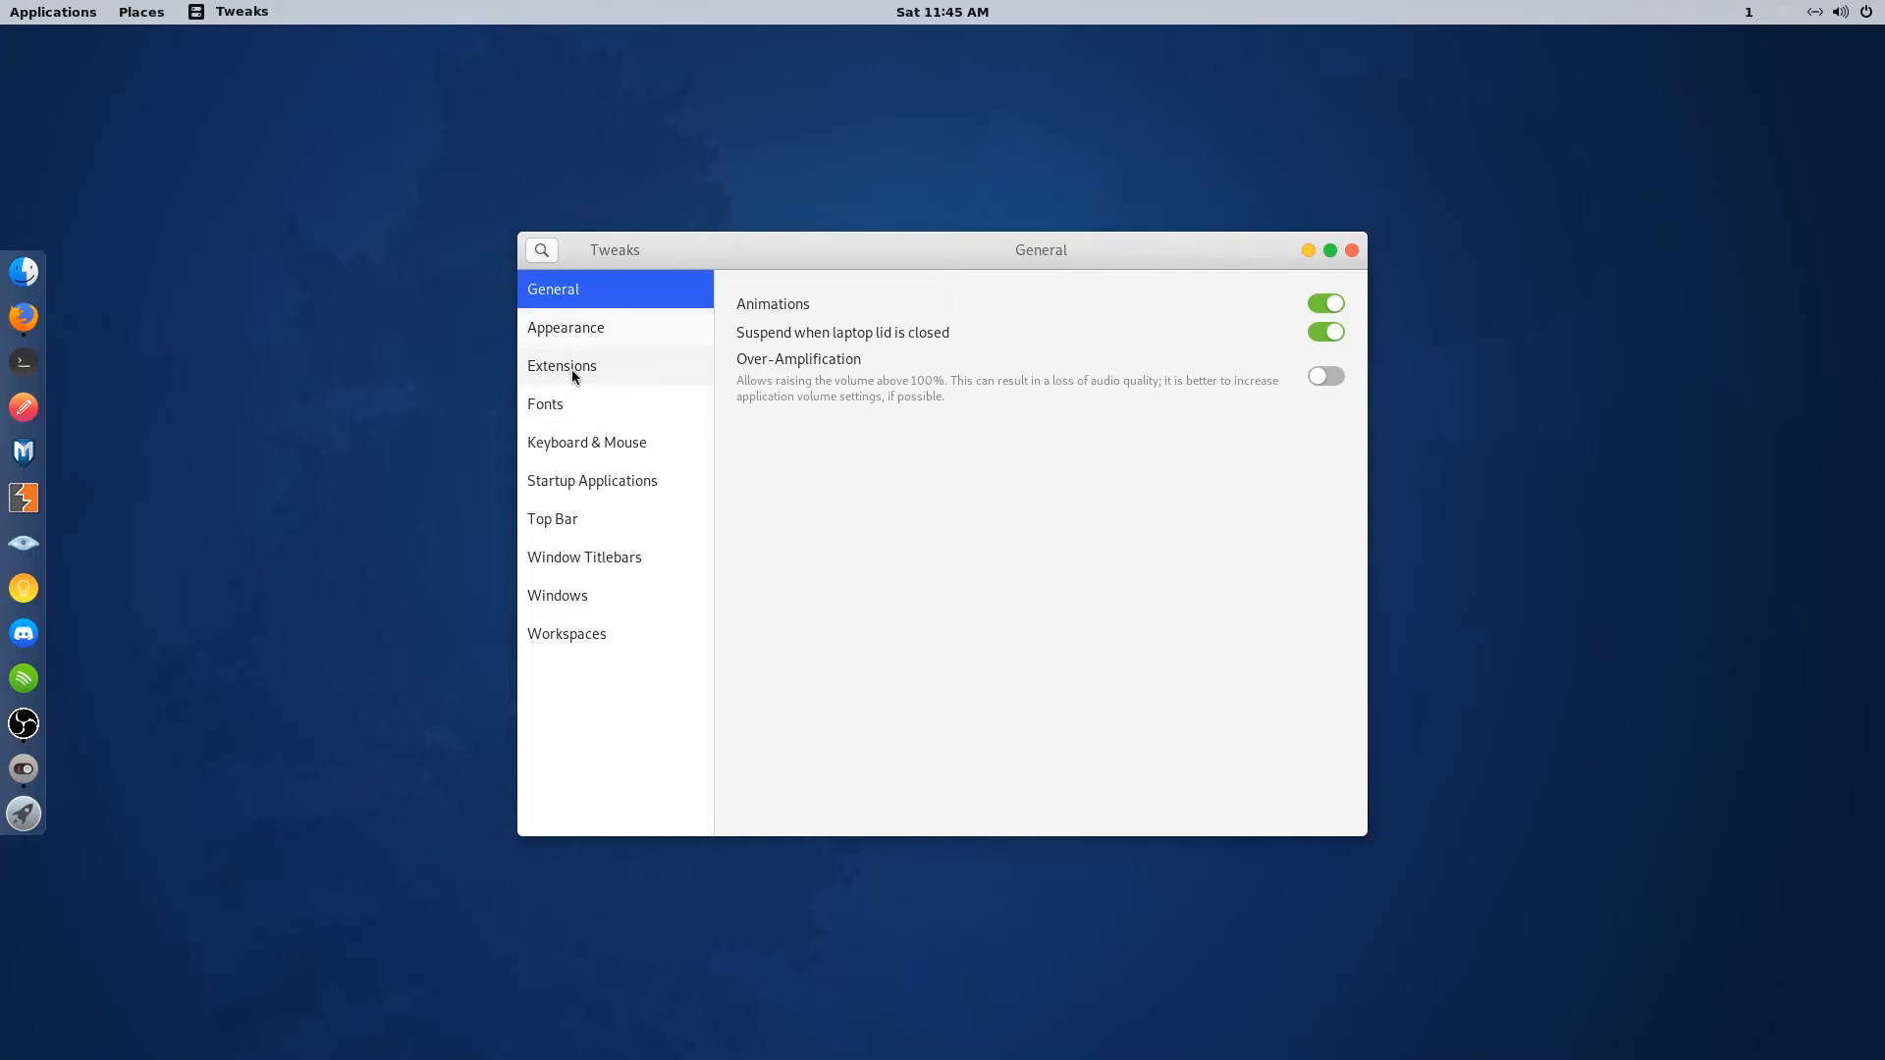
{"action": "left_click", "coordinate": [560, 366]}
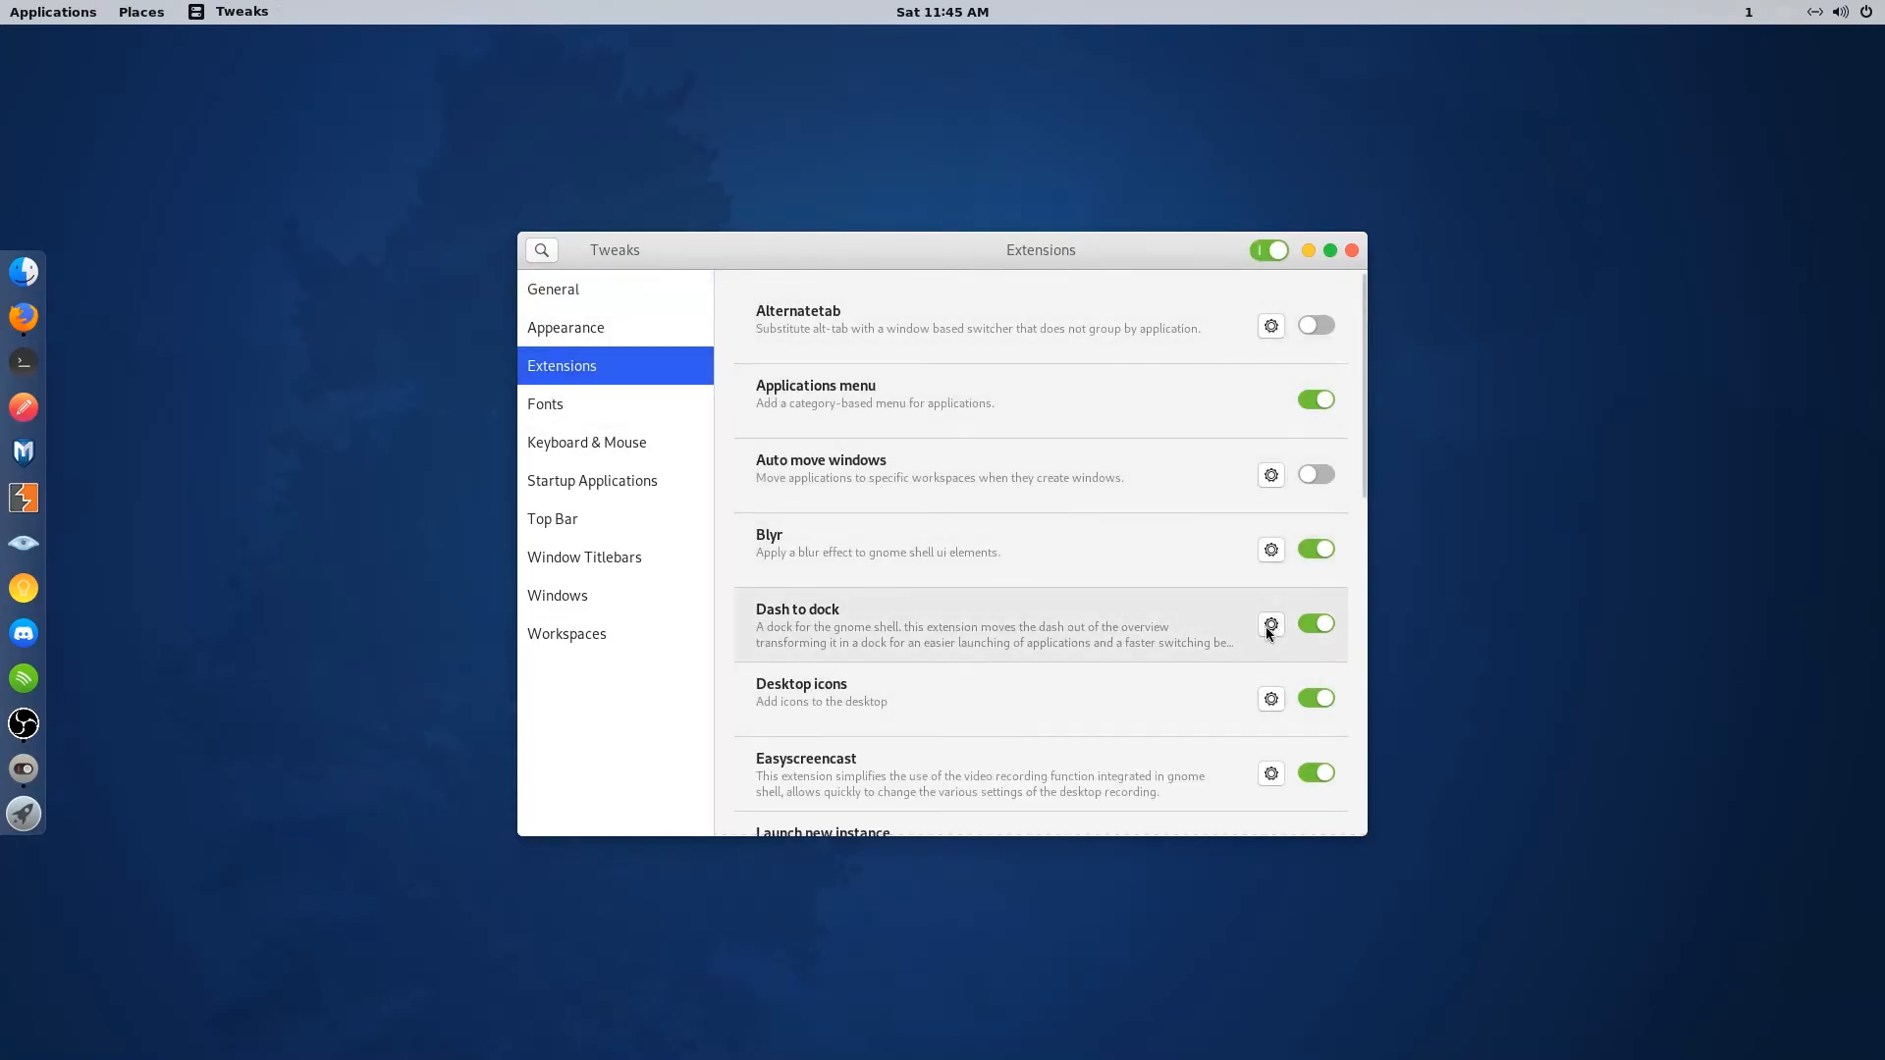
{"action": "left_click", "coordinate": [1271, 624]}
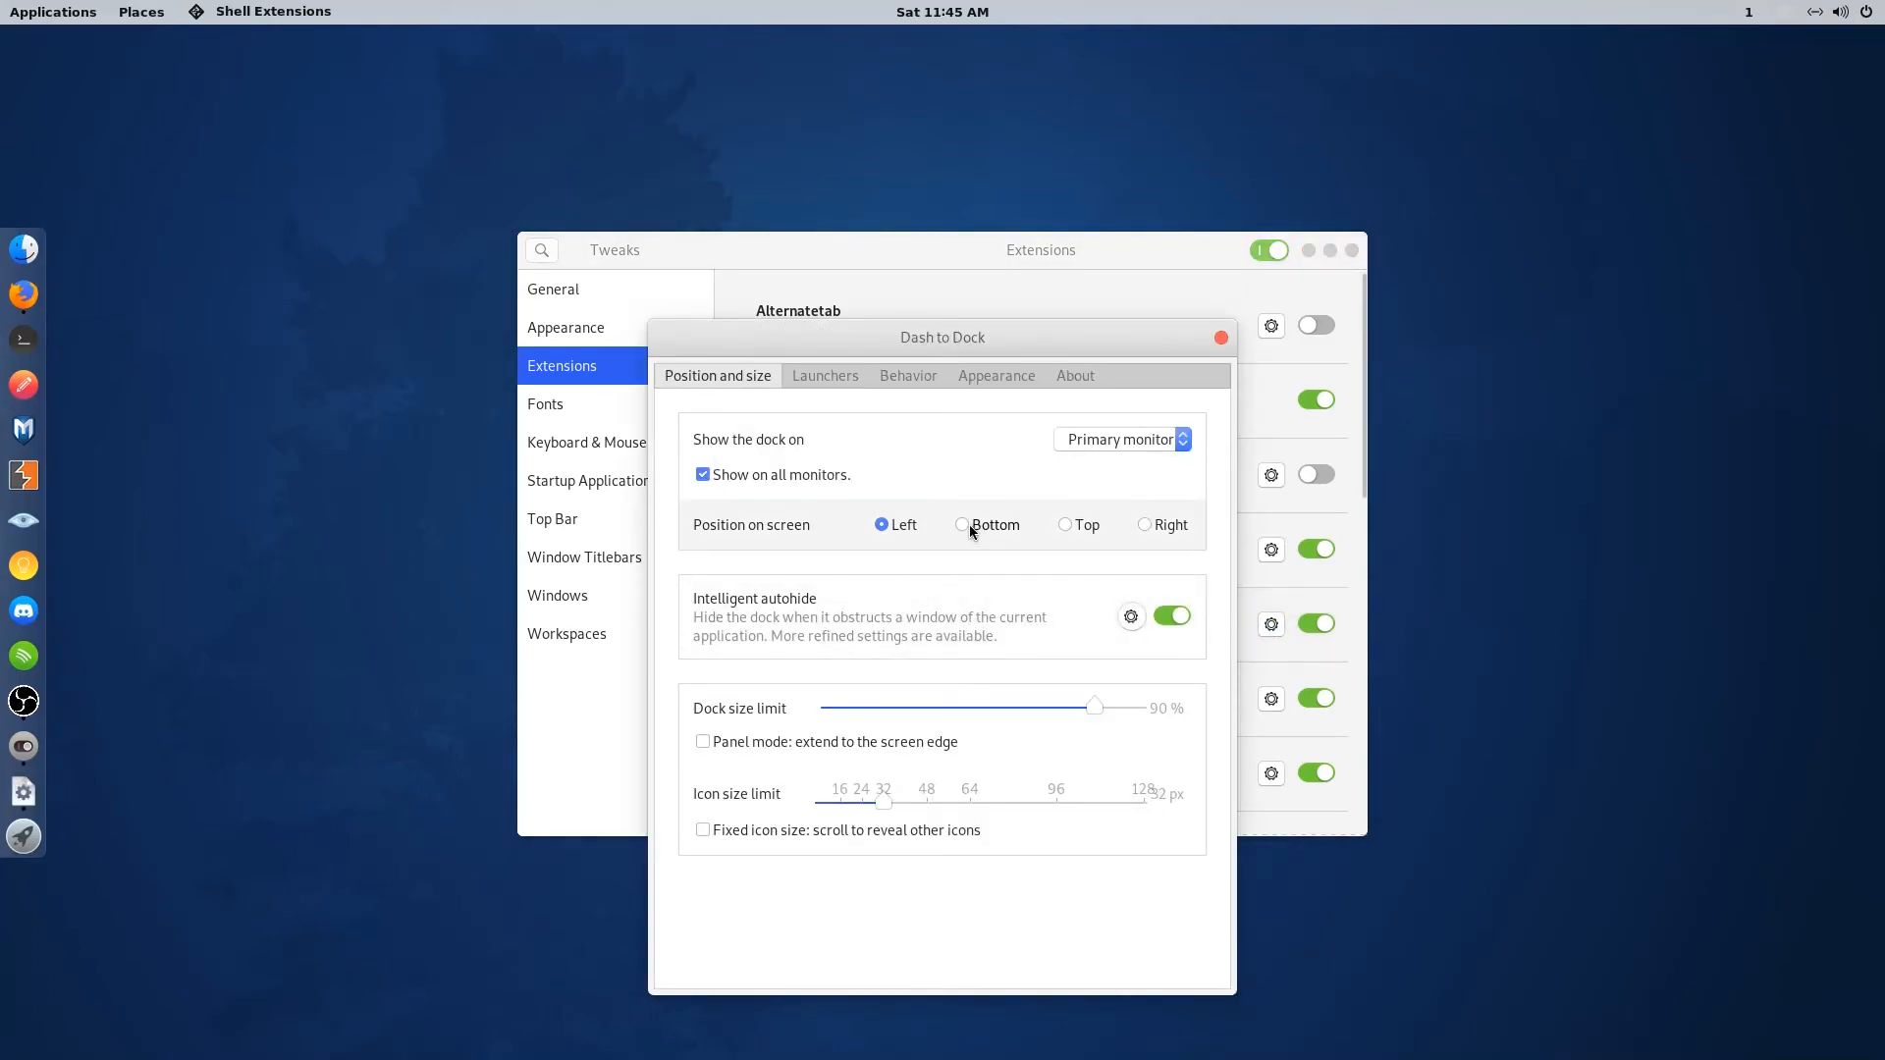
{"action": "left_click", "coordinate": [962, 527]}
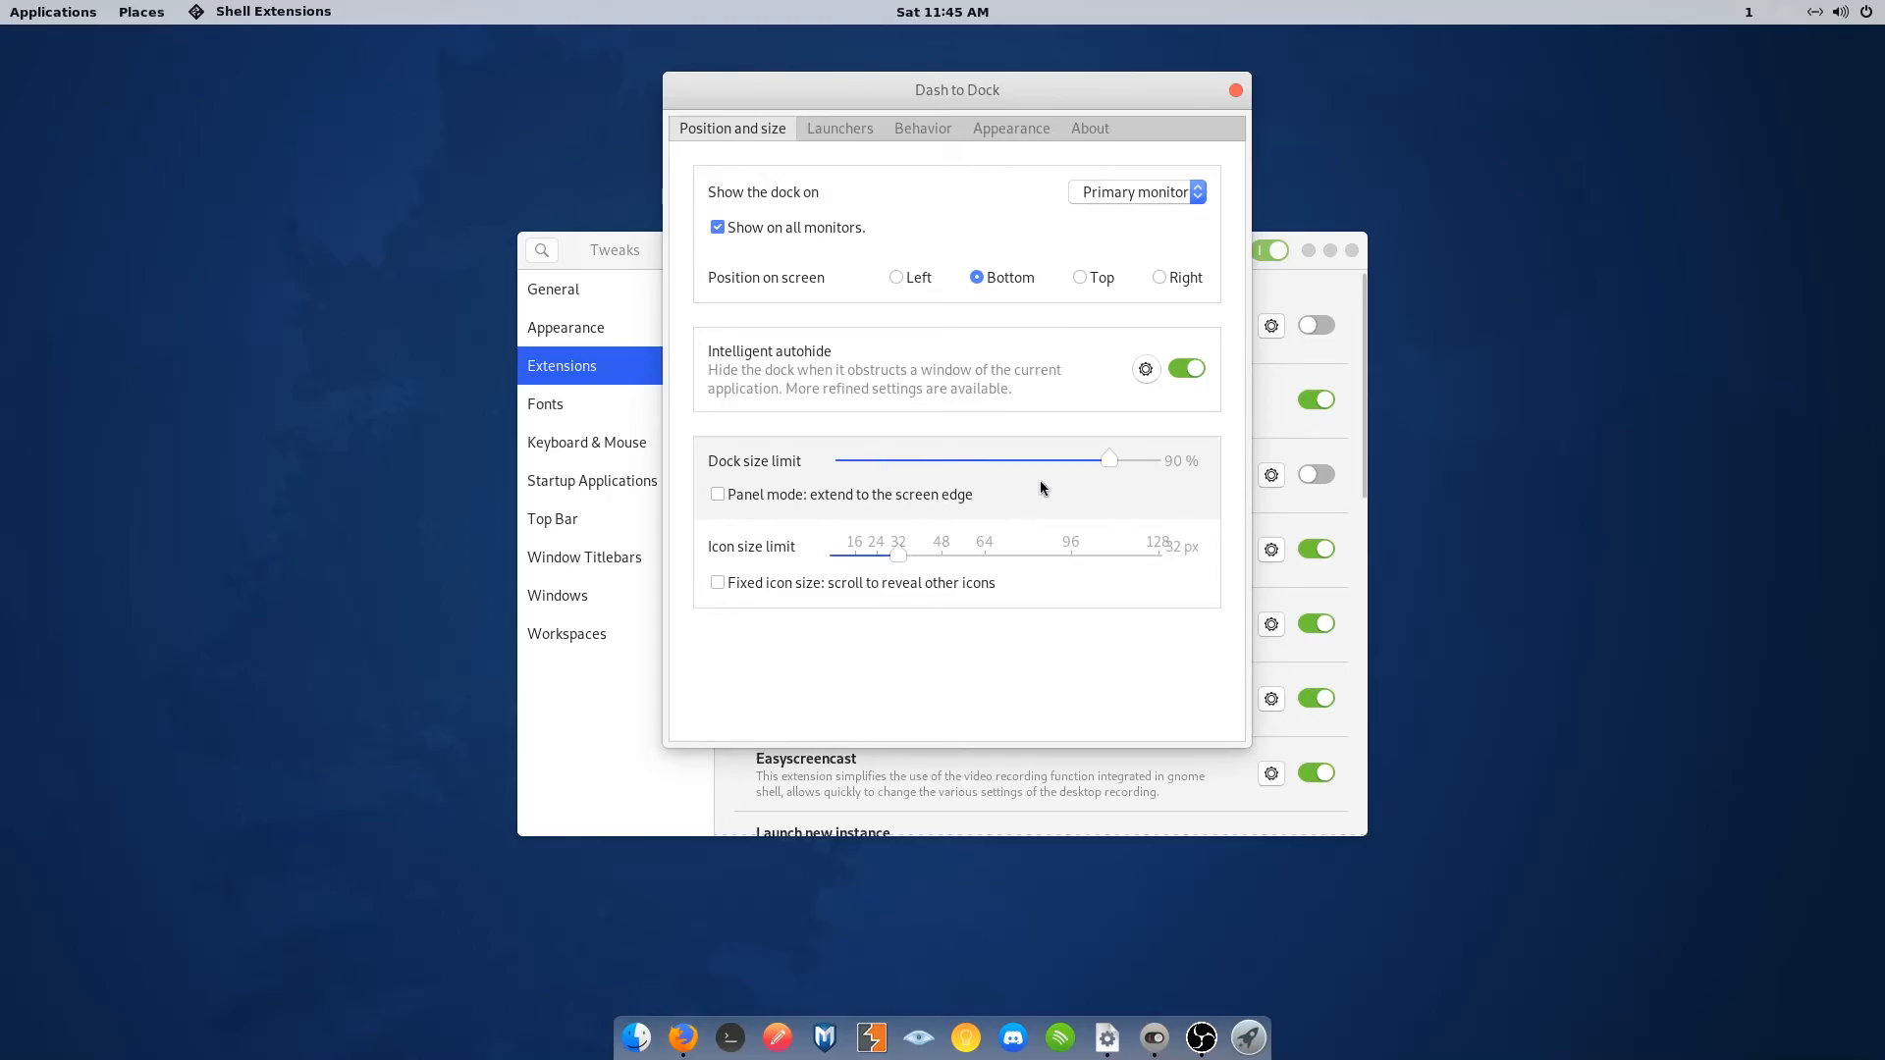
{"action": "mouse_move", "coordinate": [923, 564]}
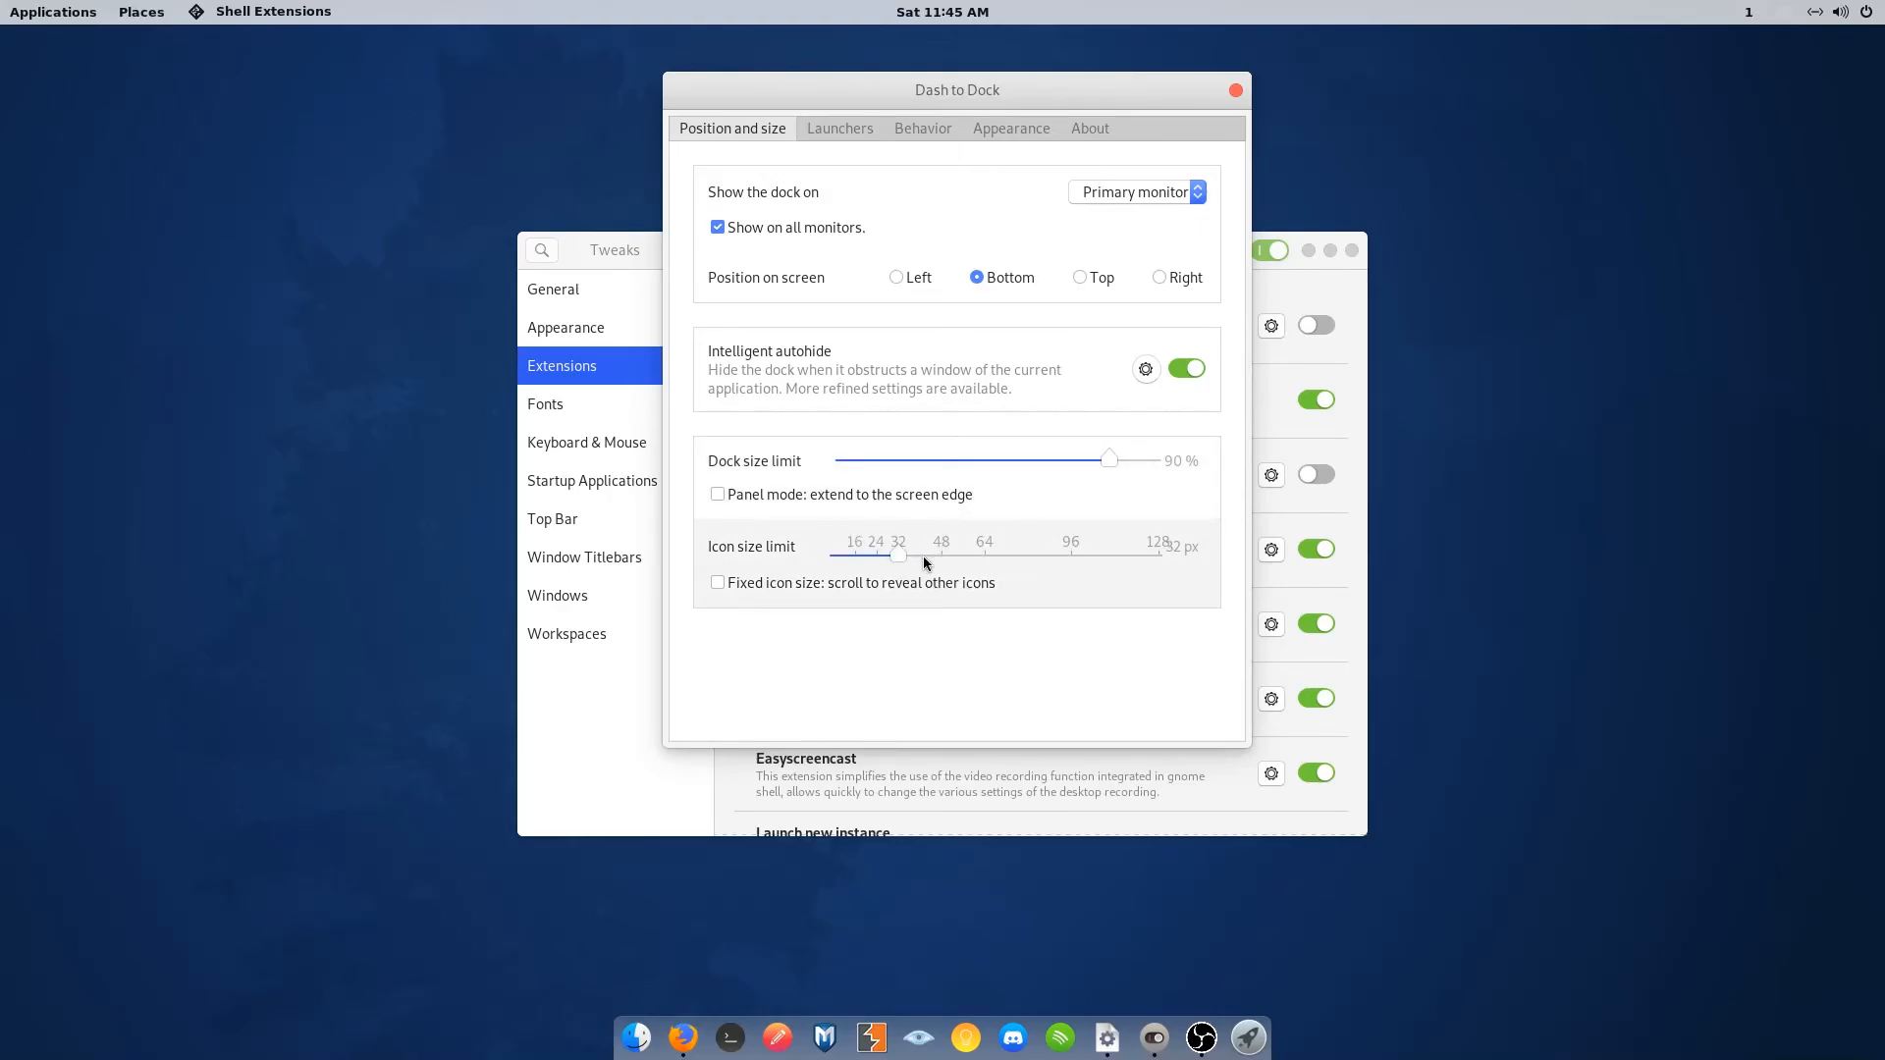
- Review the dock's launcher and about tabs, then close the settings and Tweaks
{"action": "left_click", "coordinate": [838, 130]}
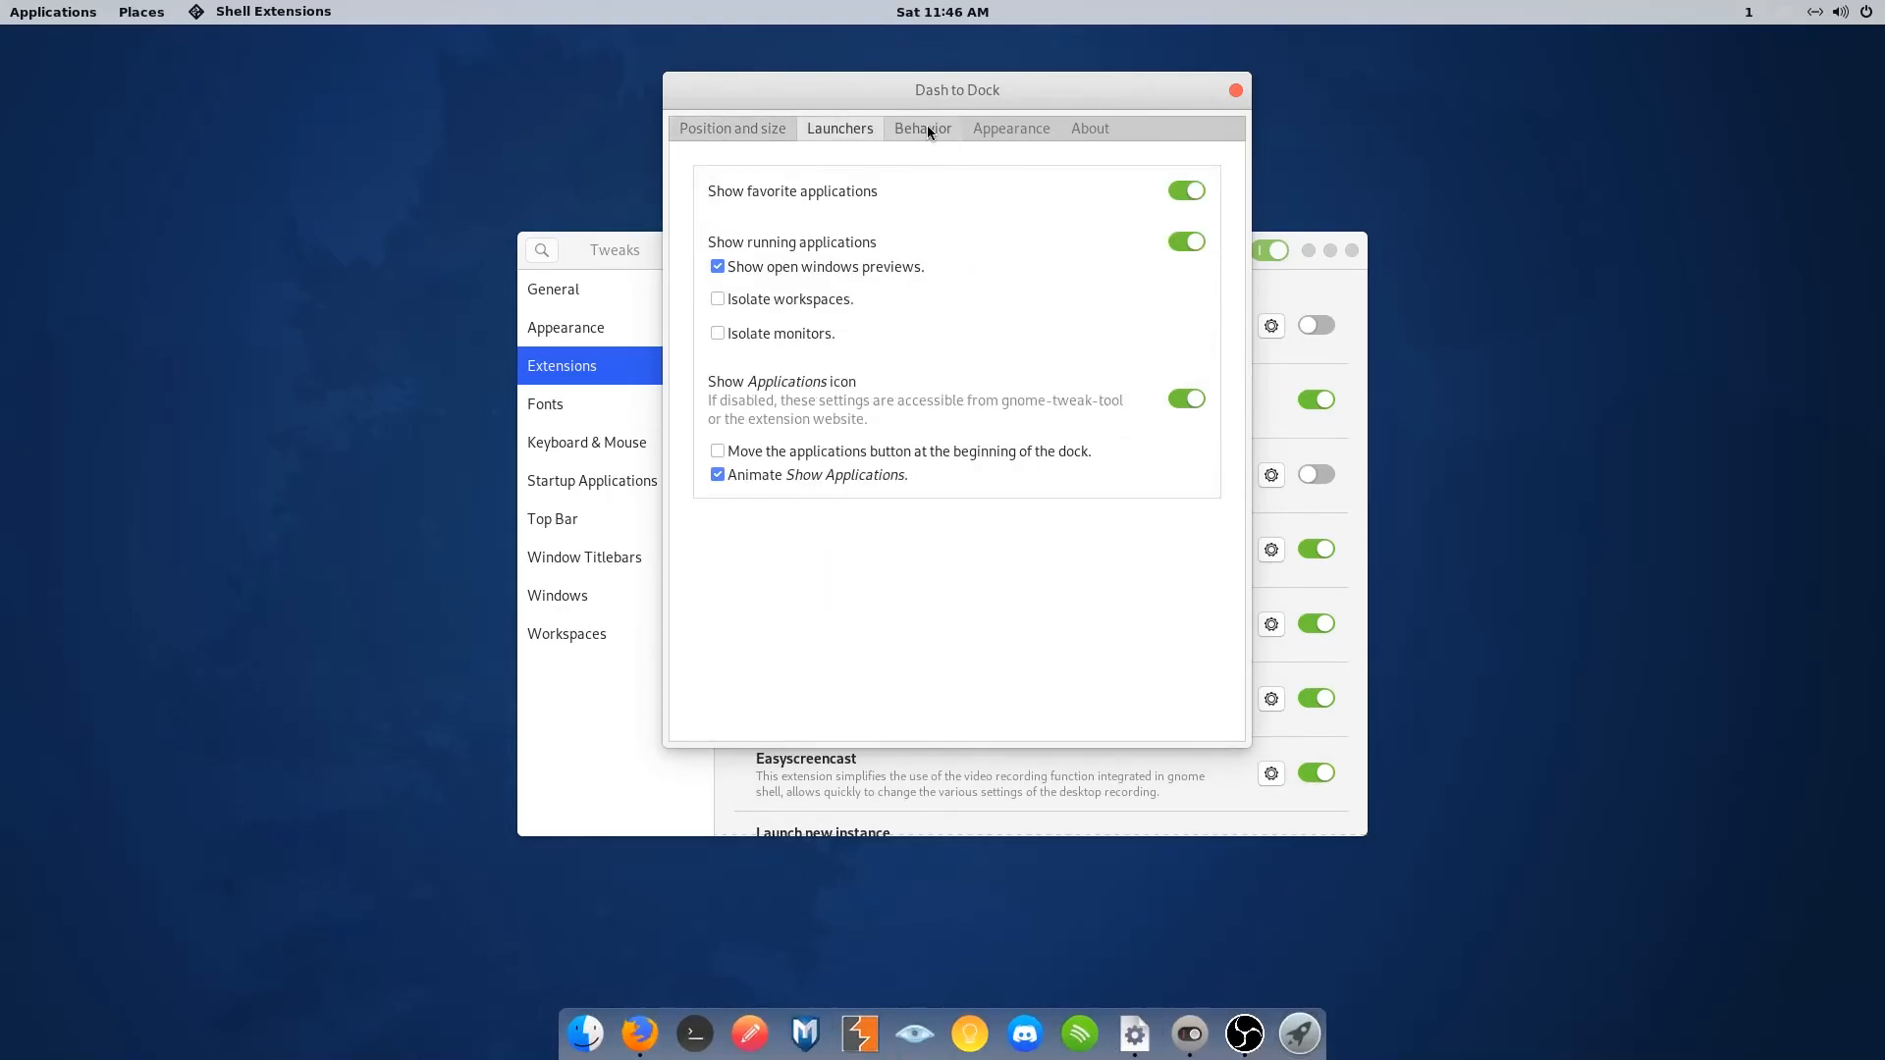
{"action": "left_click", "coordinate": [1088, 130]}
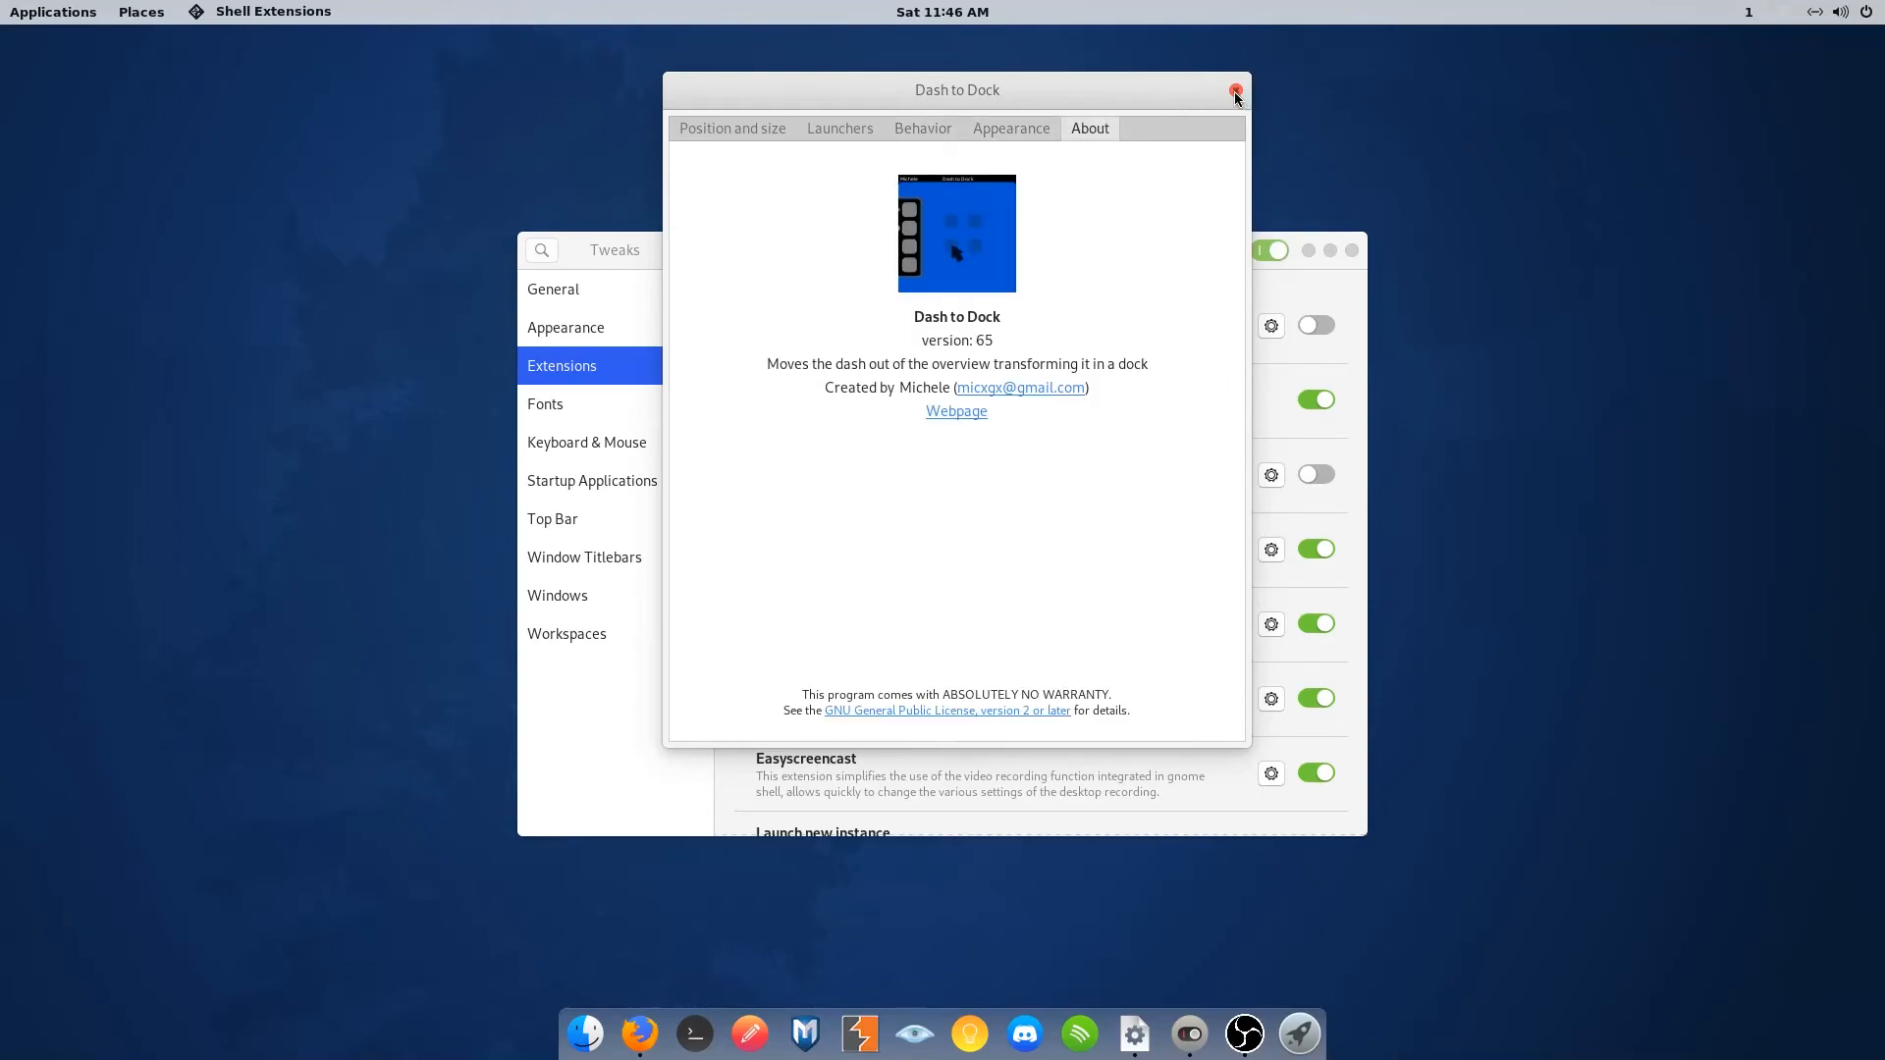
{"action": "left_click", "coordinate": [1235, 93]}
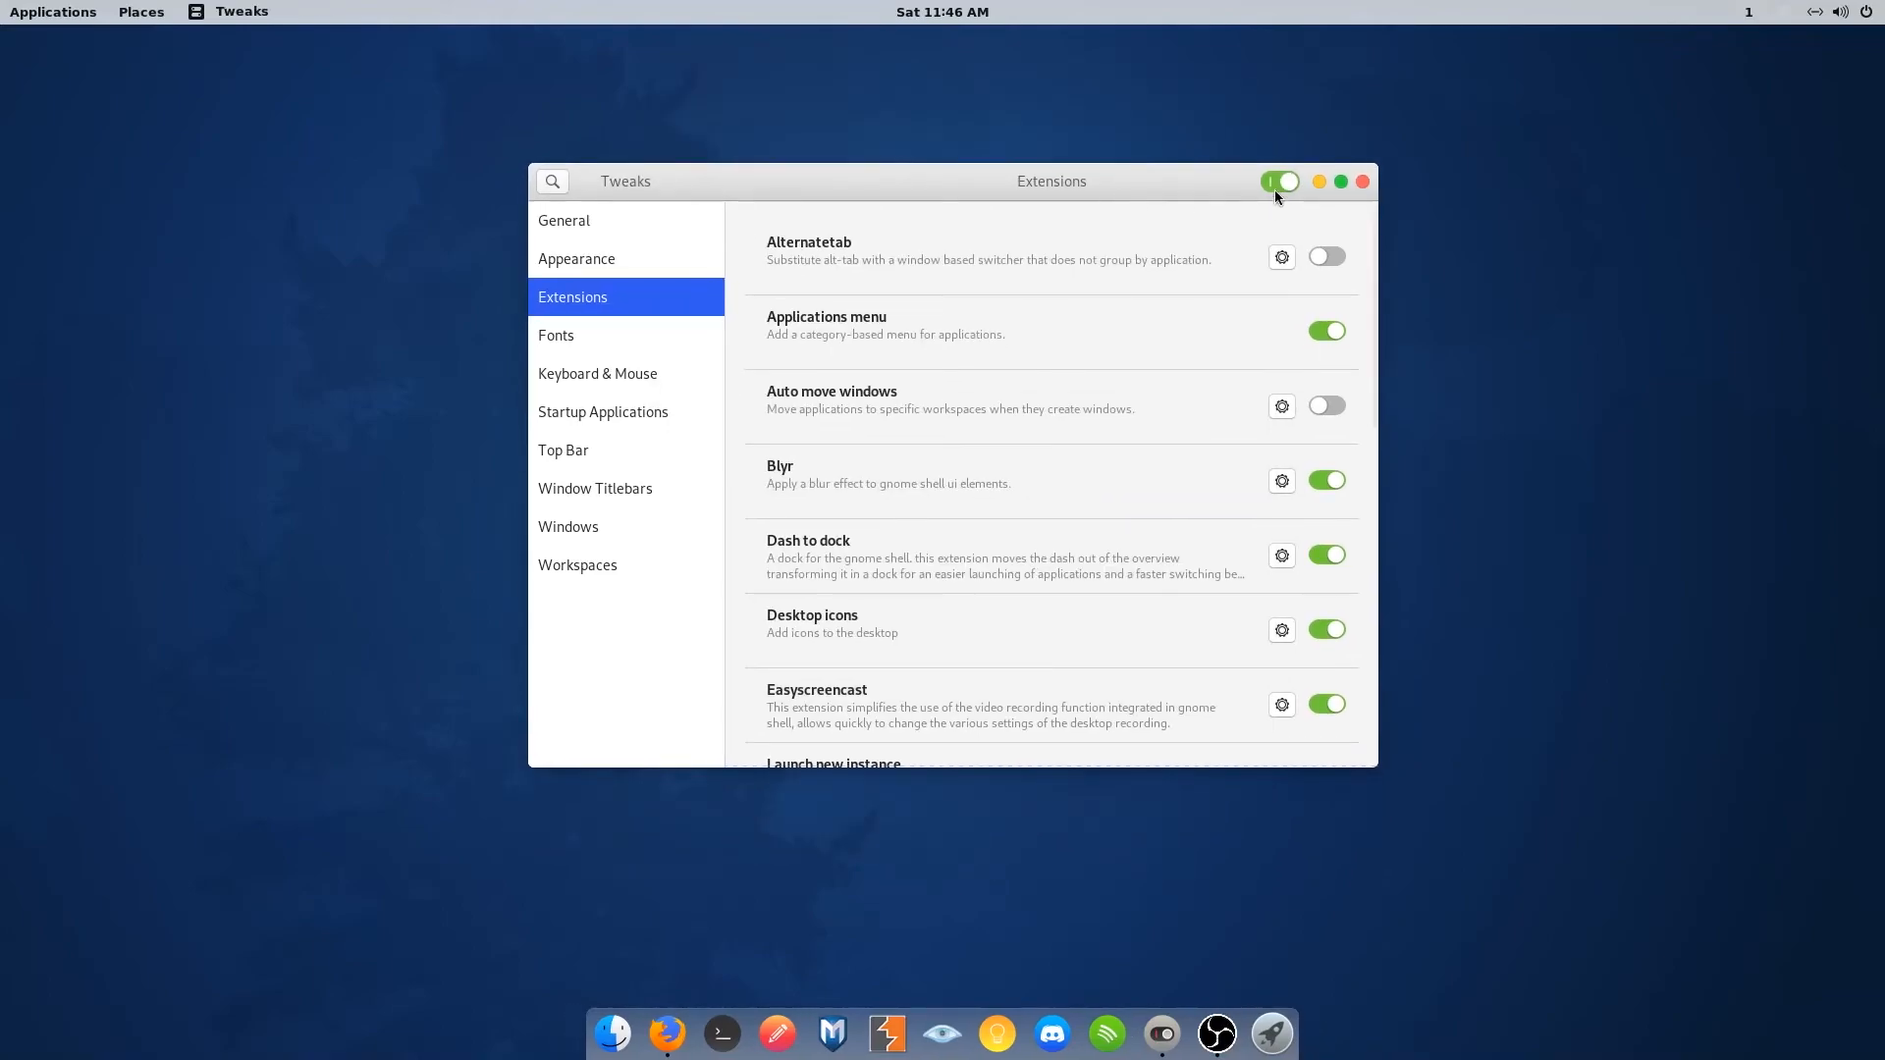
{"action": "left_click", "coordinate": [1362, 181]}
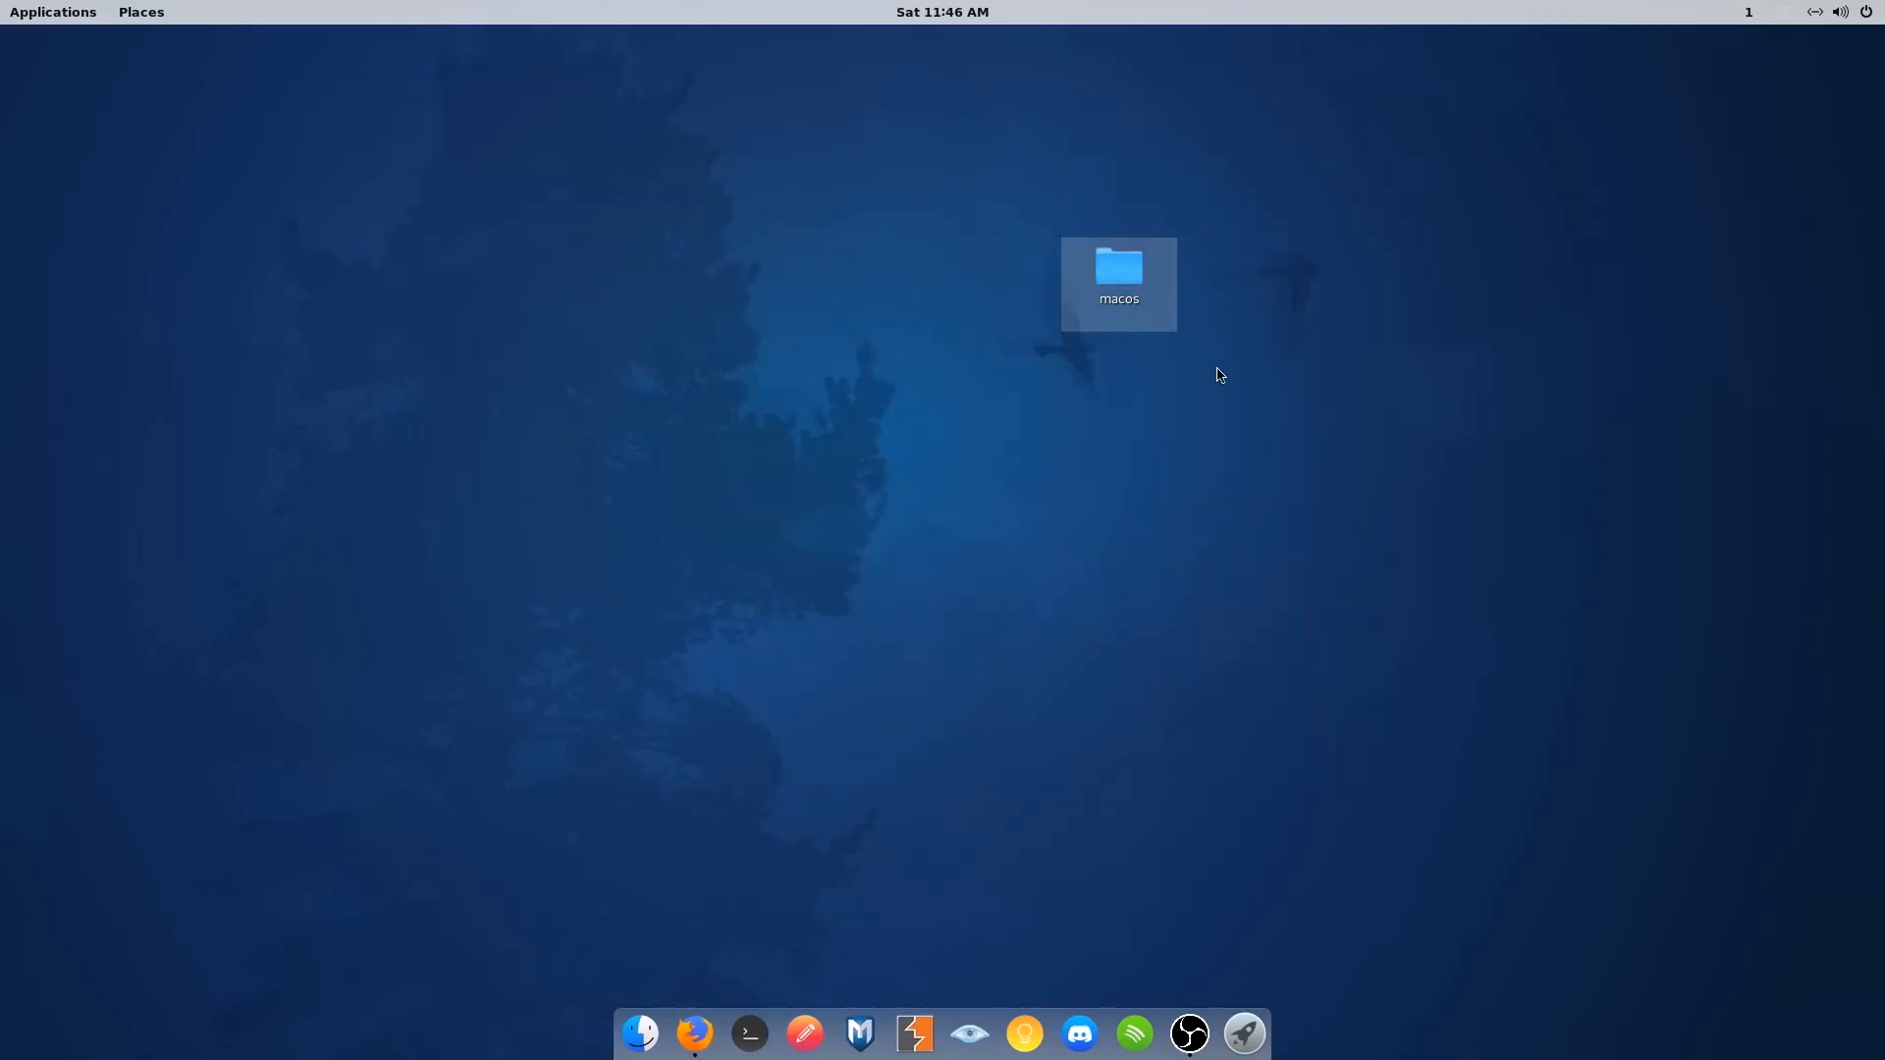
- Browse into macos > Wallpaper-DAY to show the two Mojave Day wallpaper images
{"action": "double_click", "coordinate": [1118, 277]}
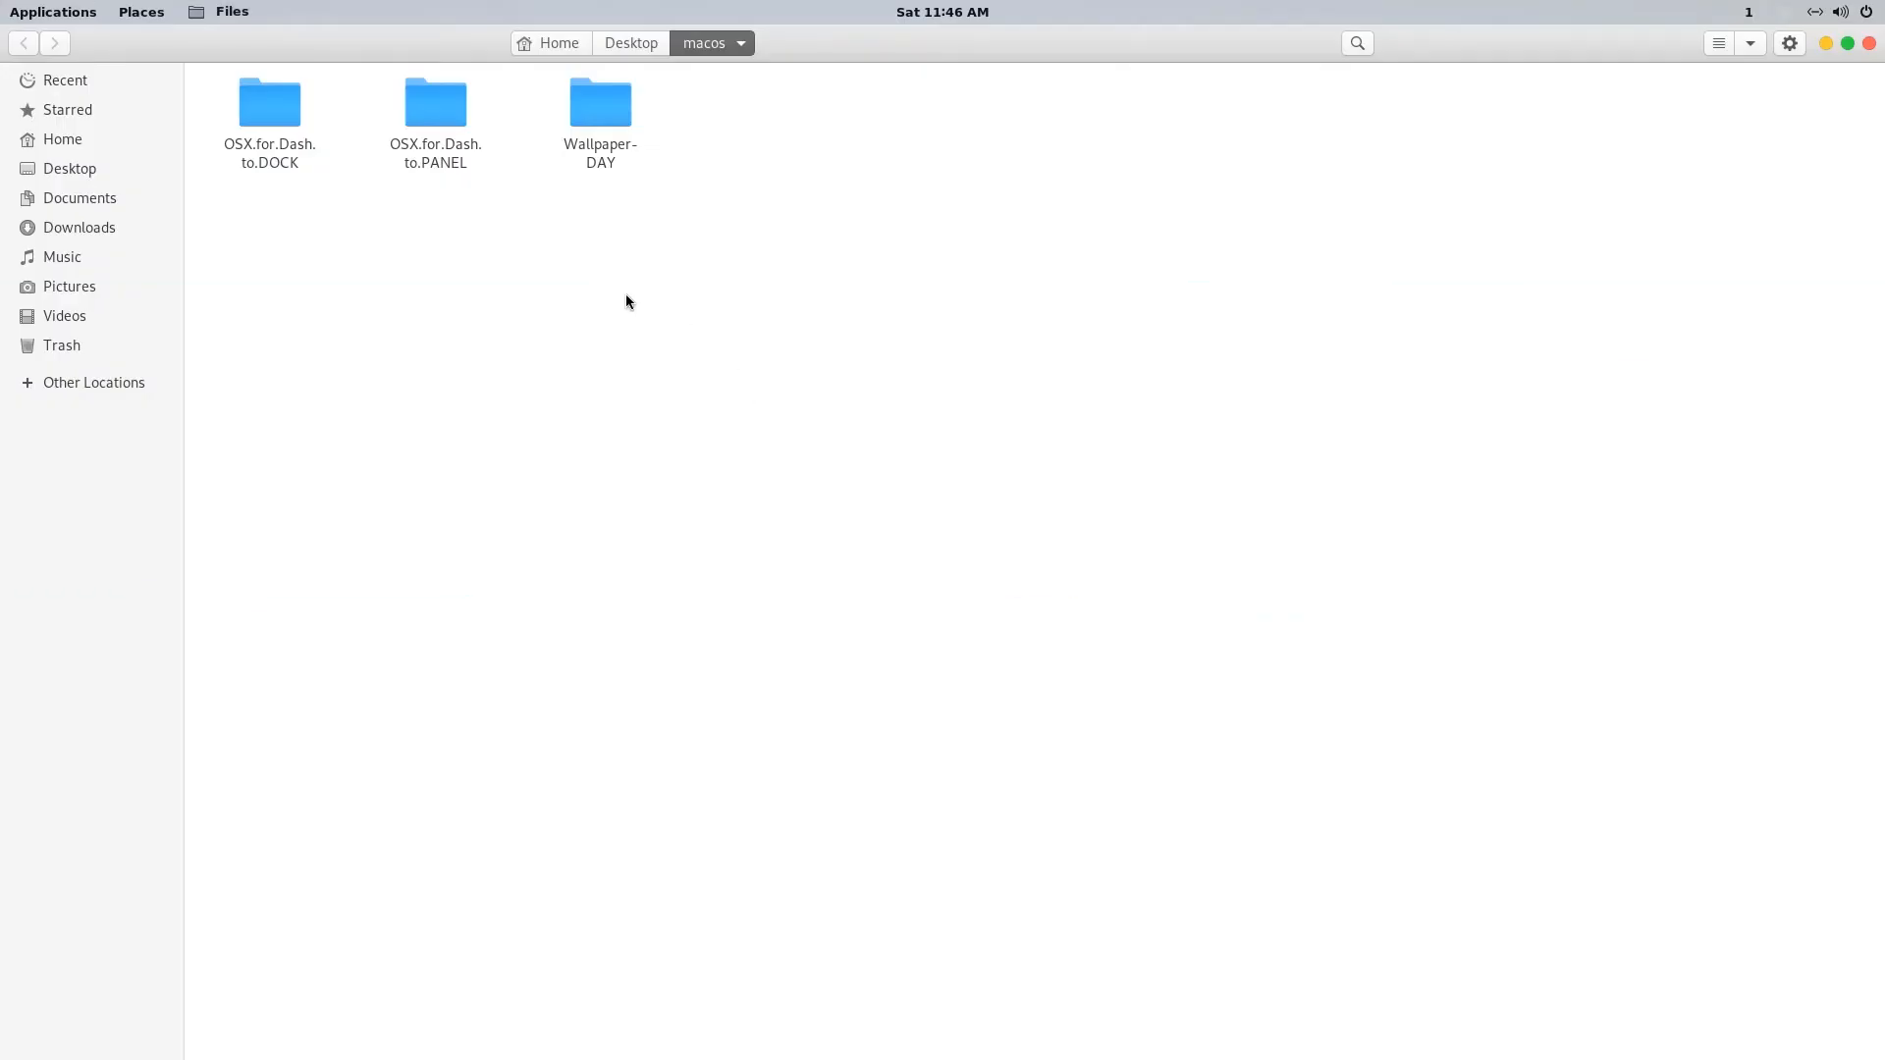
{"action": "left_click", "coordinate": [600, 104]}
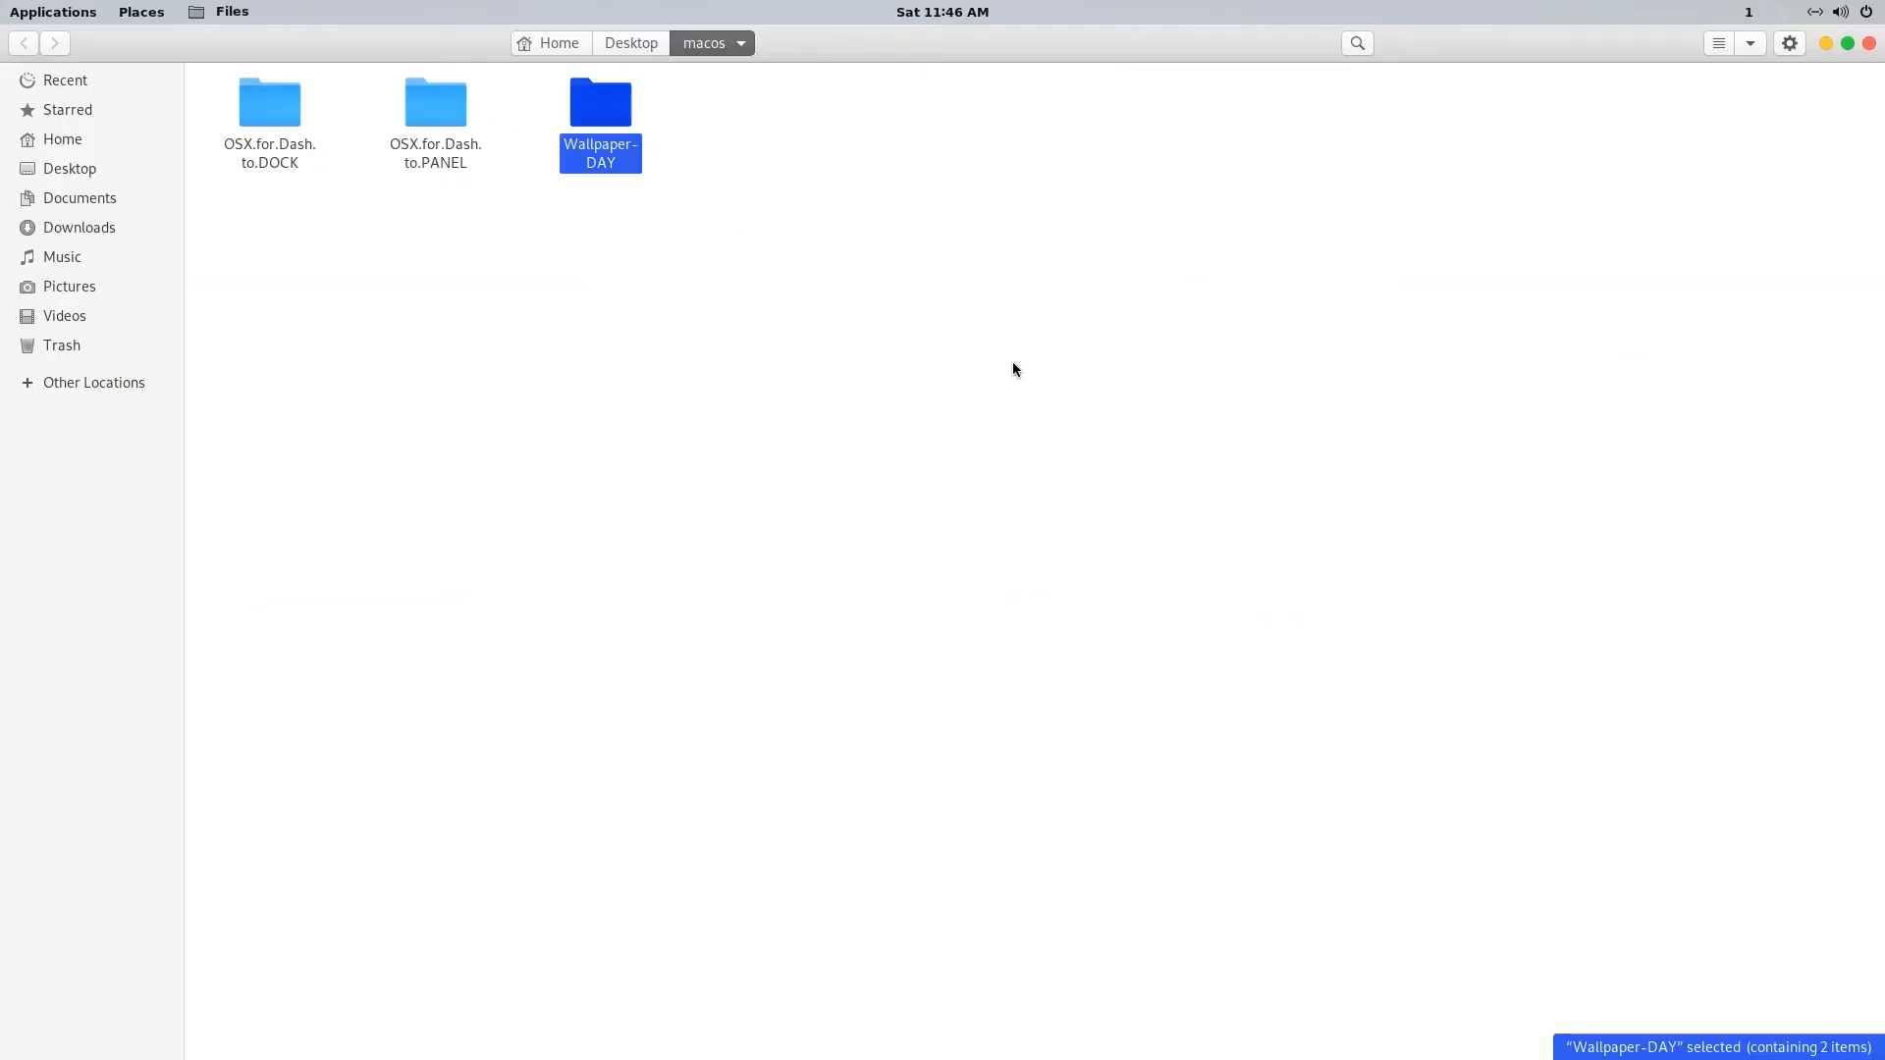
{"action": "double_click", "coordinate": [601, 102]}
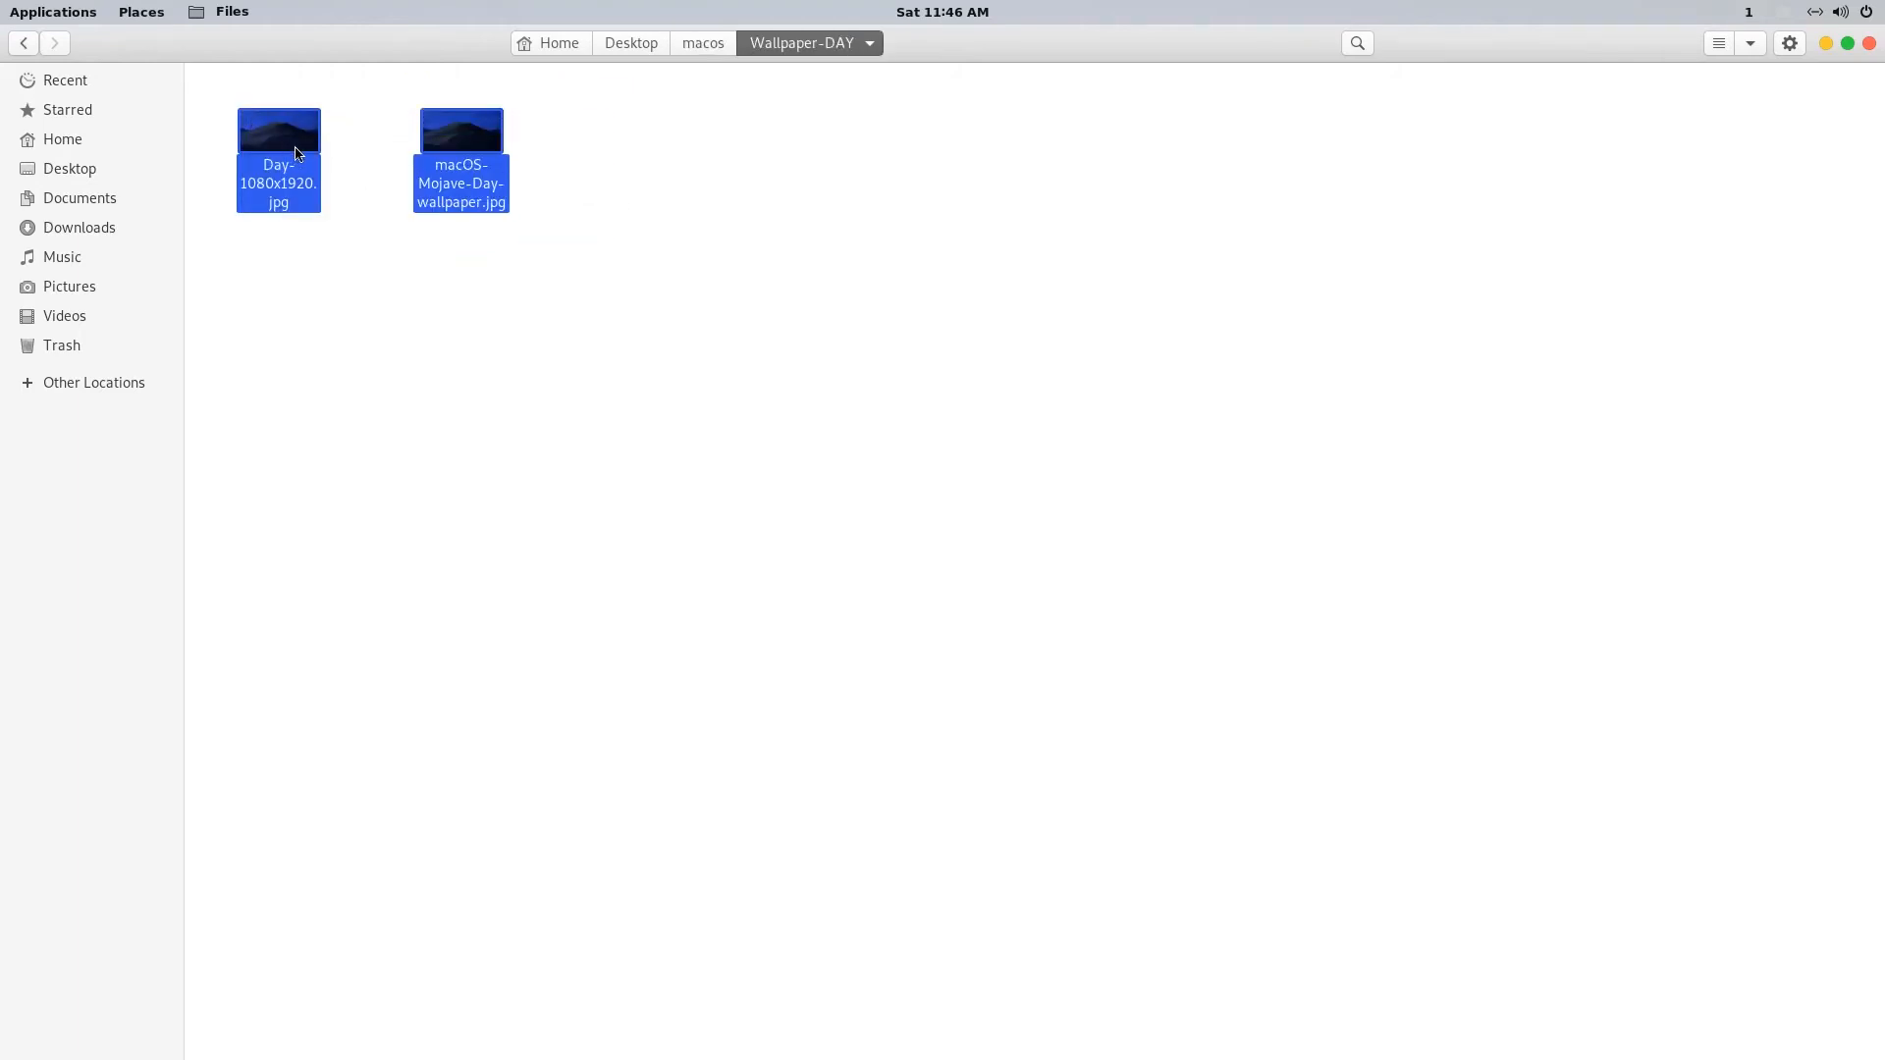
{"action": "mouse_move", "coordinate": [249, 348]}
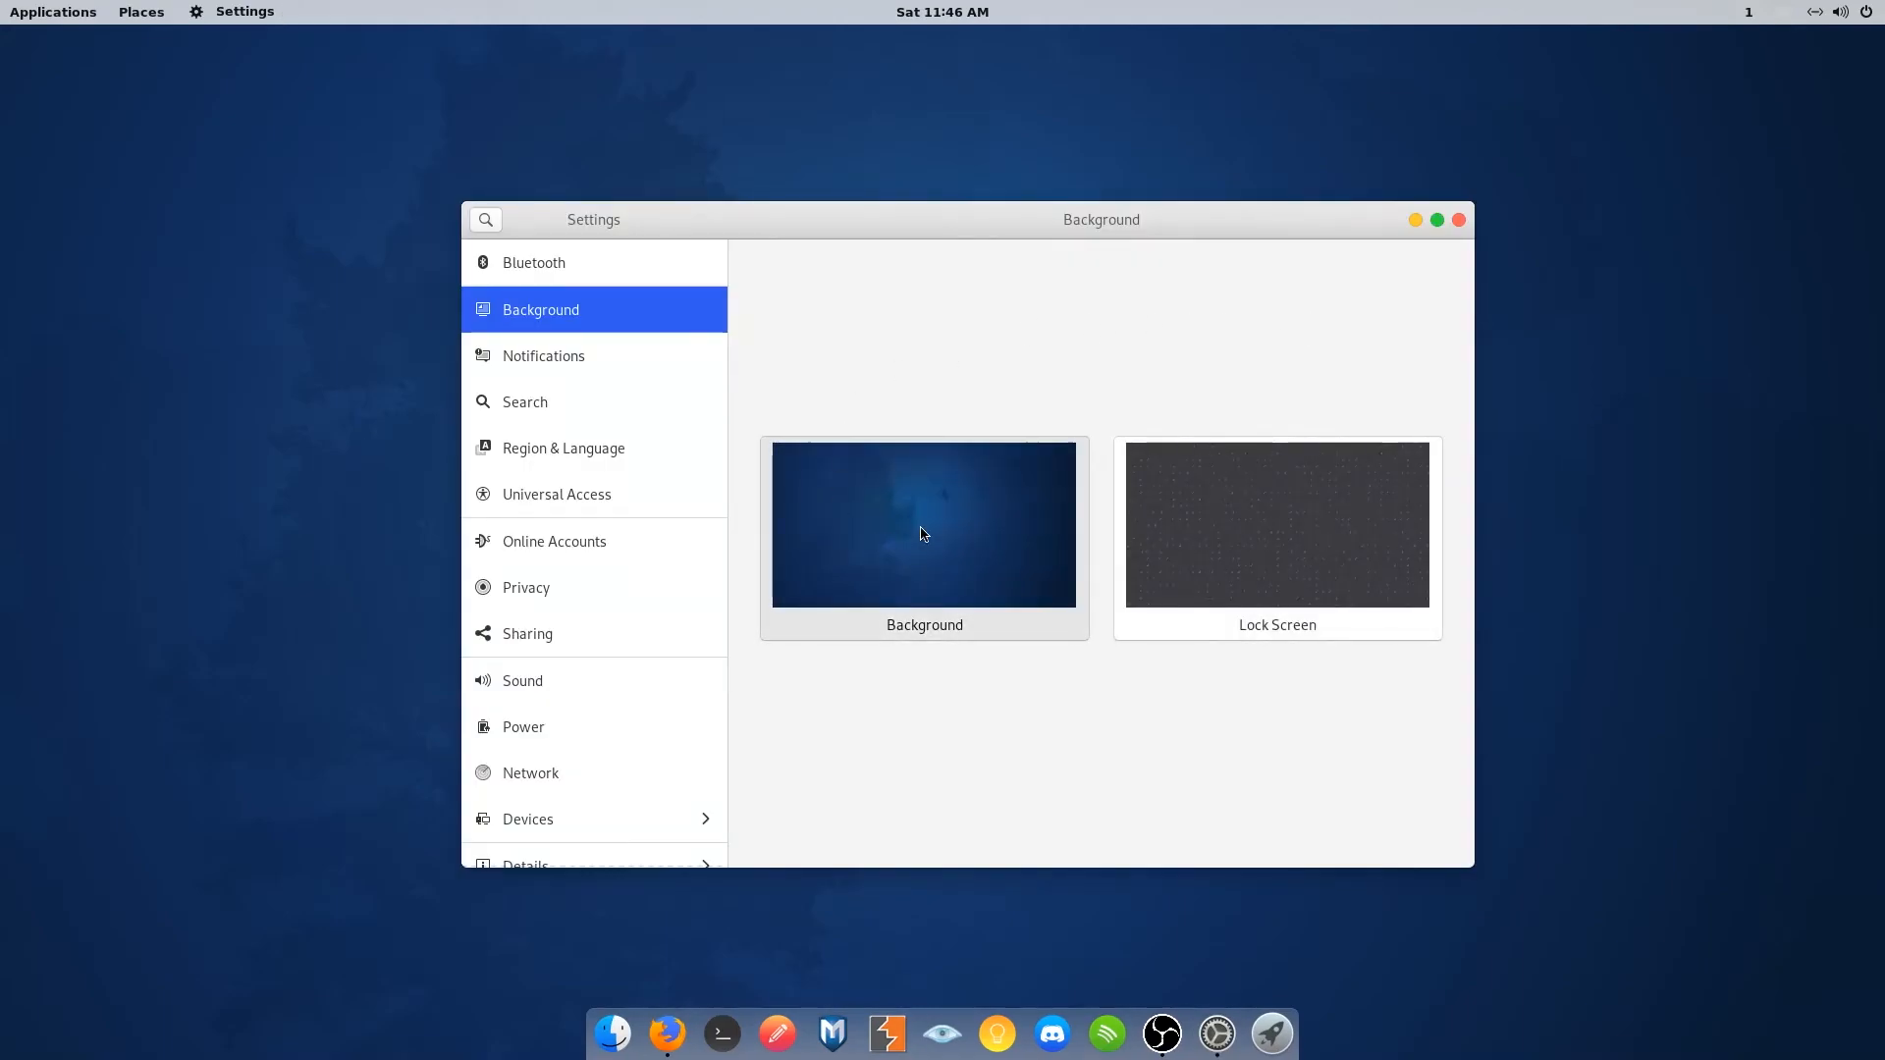
- Choose the Mojave sand dune picture from Pictures as the background and close Settings
{"action": "left_click", "coordinate": [923, 526]}
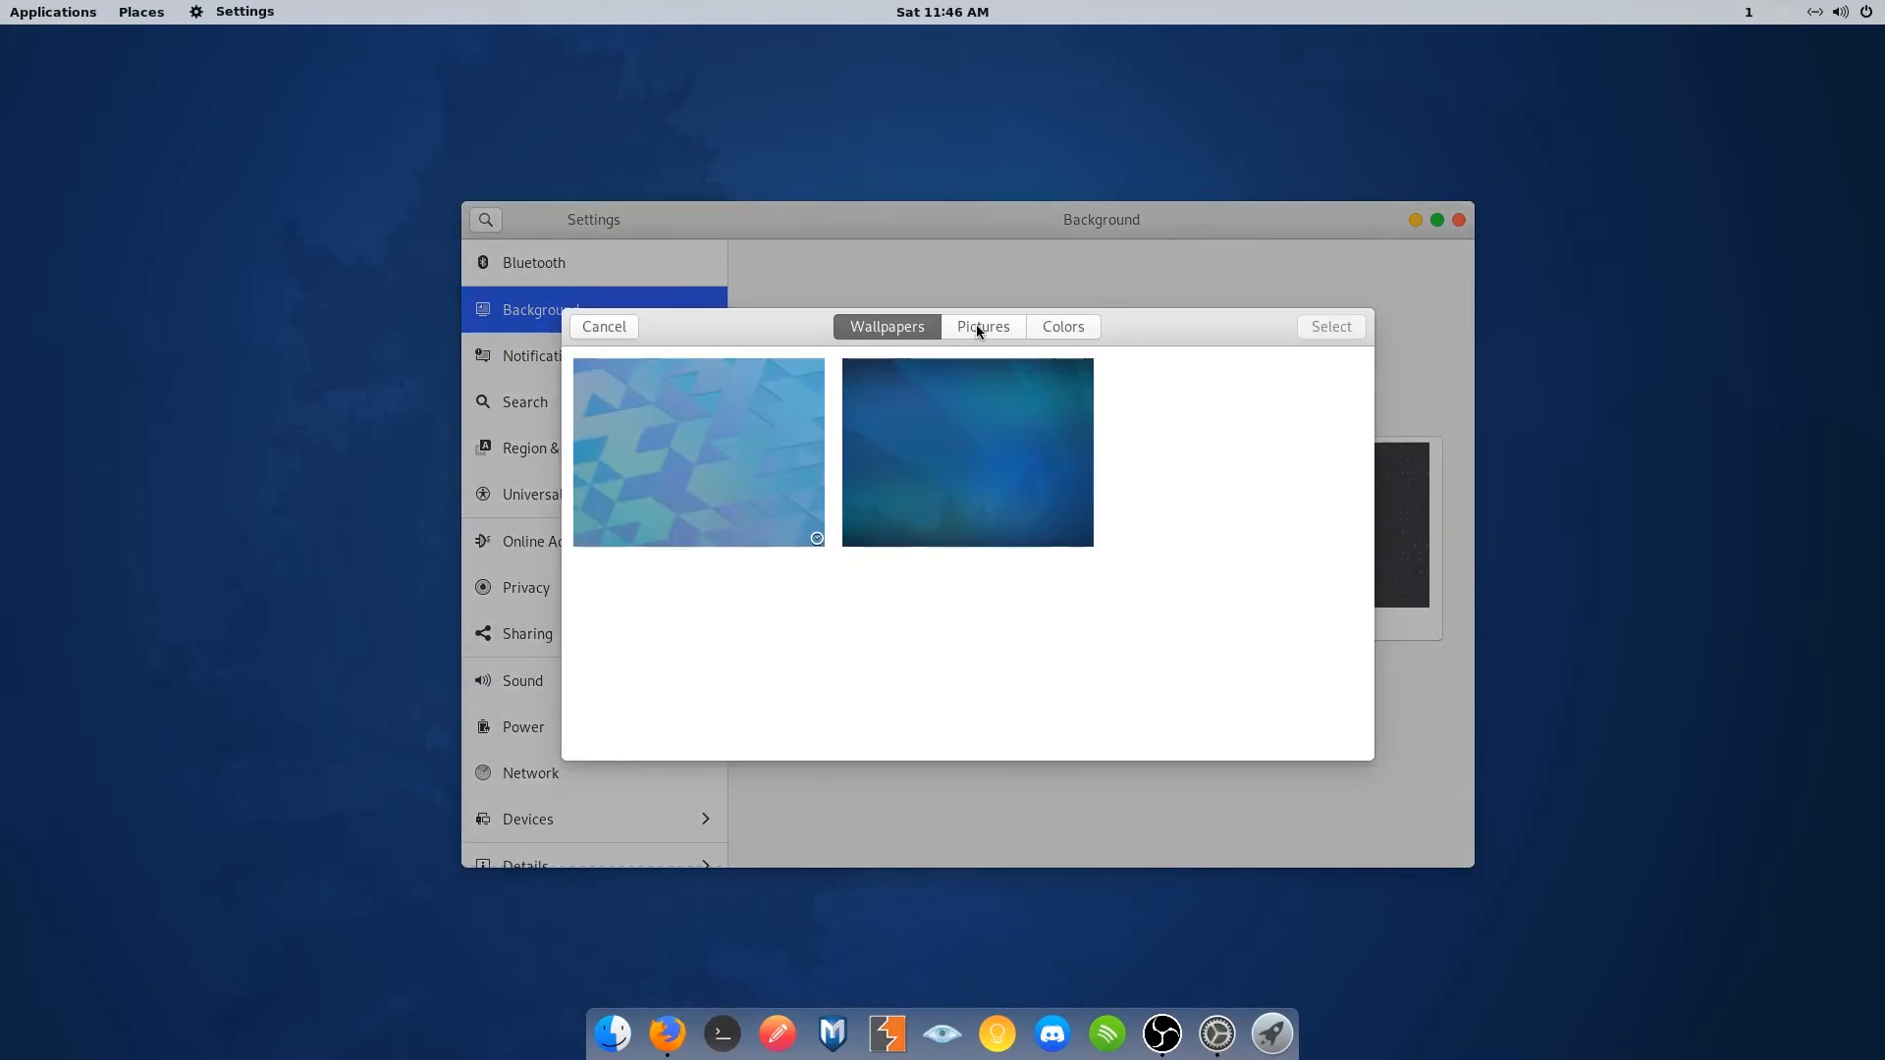
{"action": "left_click", "coordinate": [982, 326]}
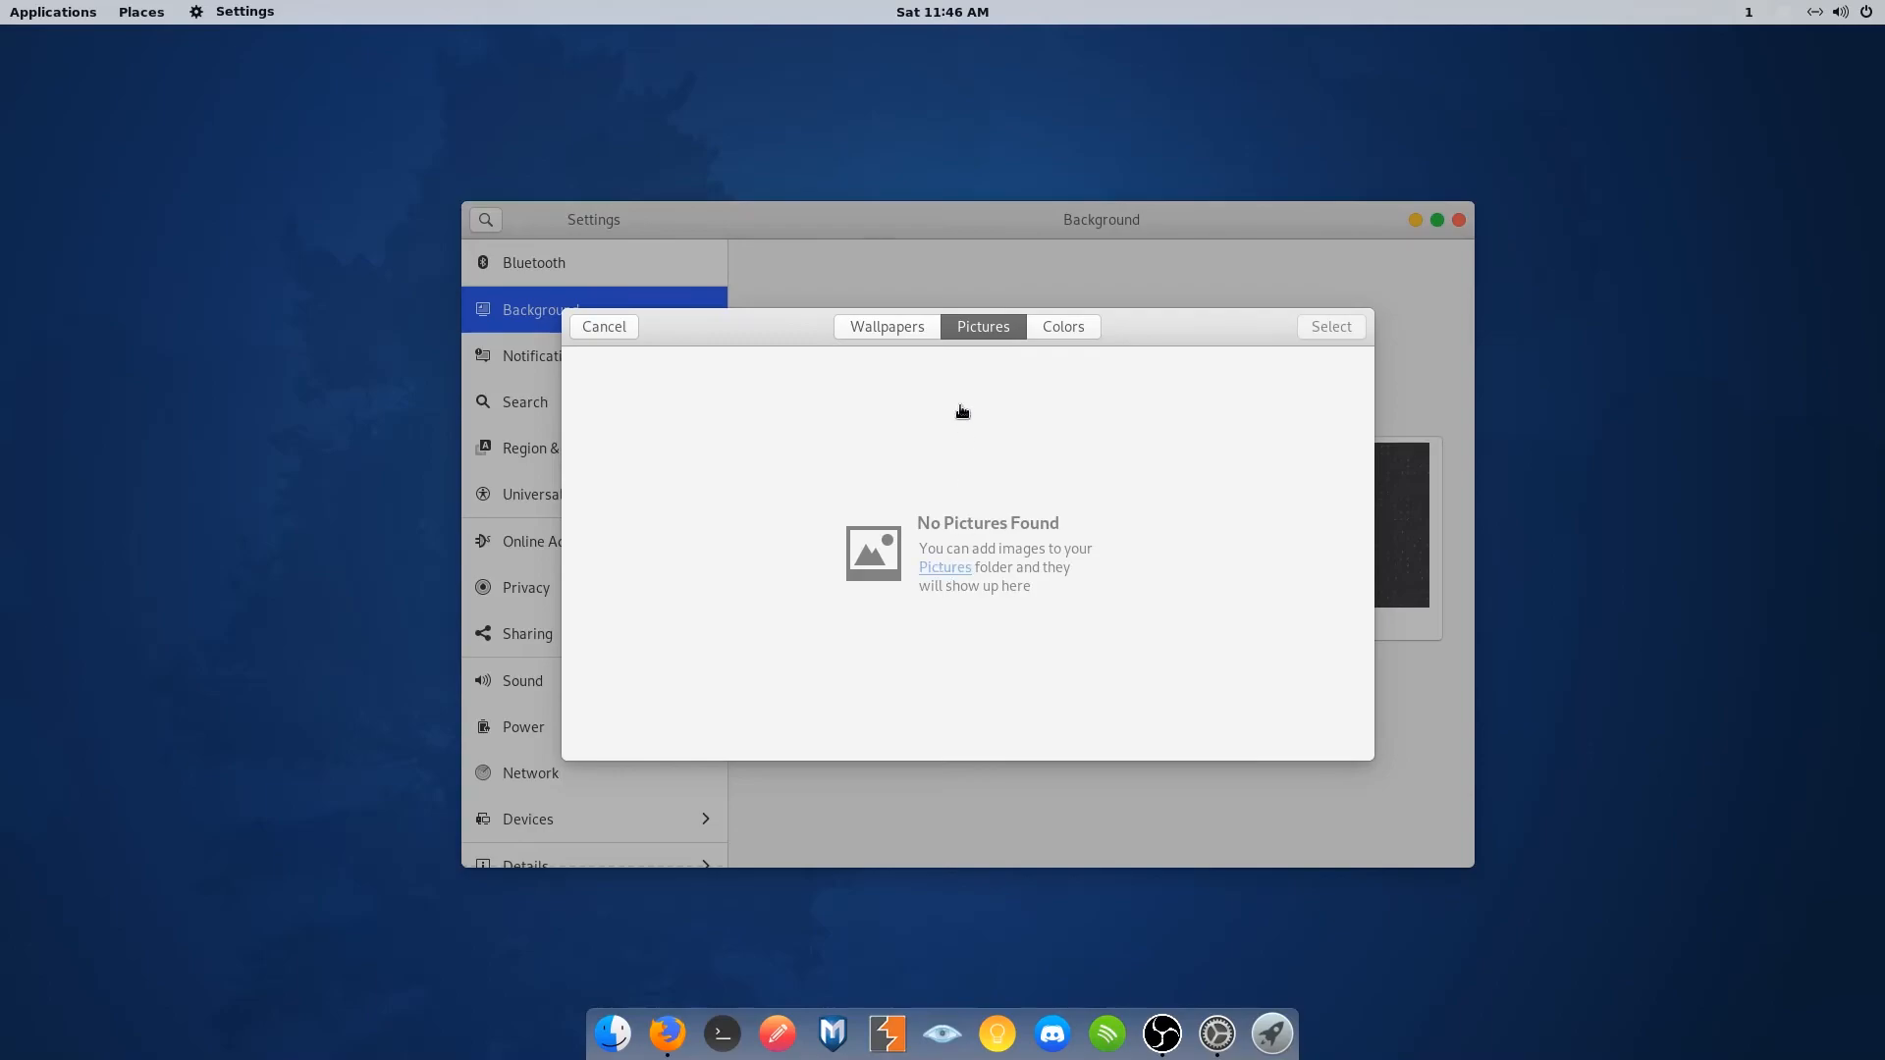
{"action": "mouse_move", "coordinate": [1039, 357]}
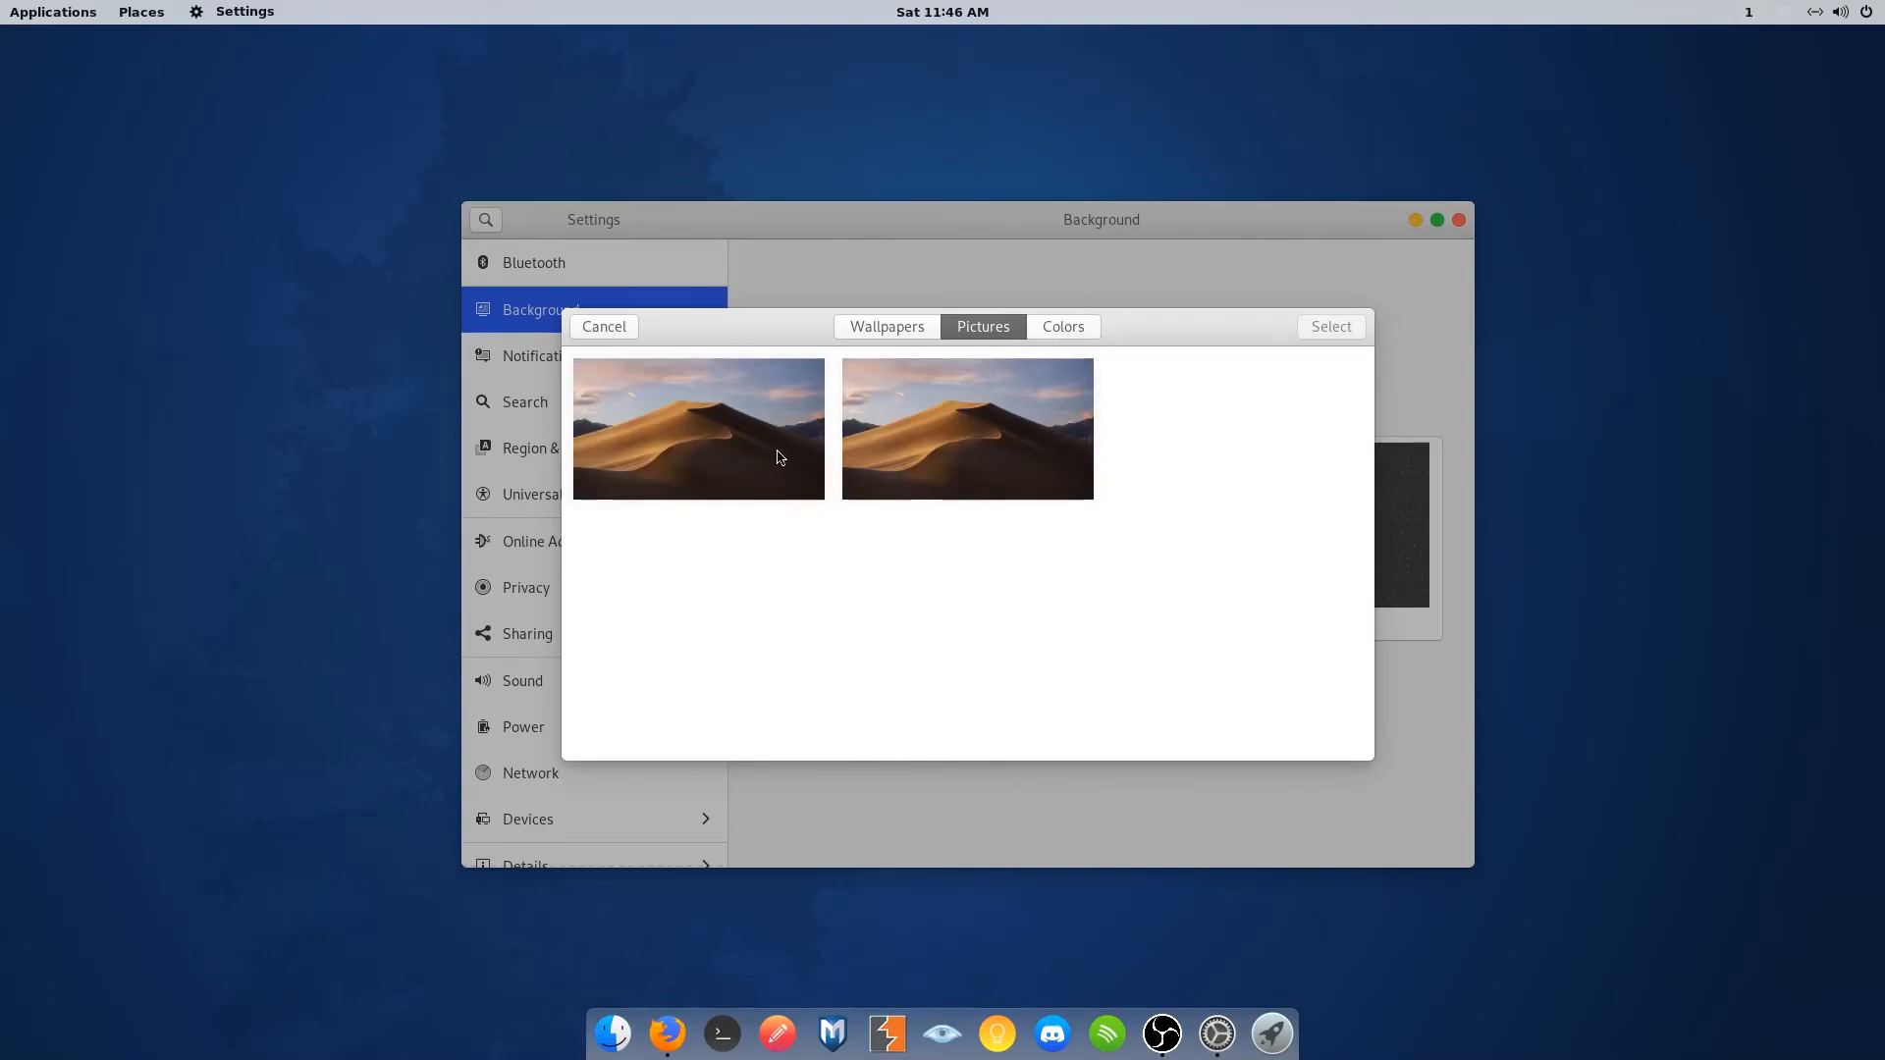
{"action": "left_click", "coordinate": [699, 428]}
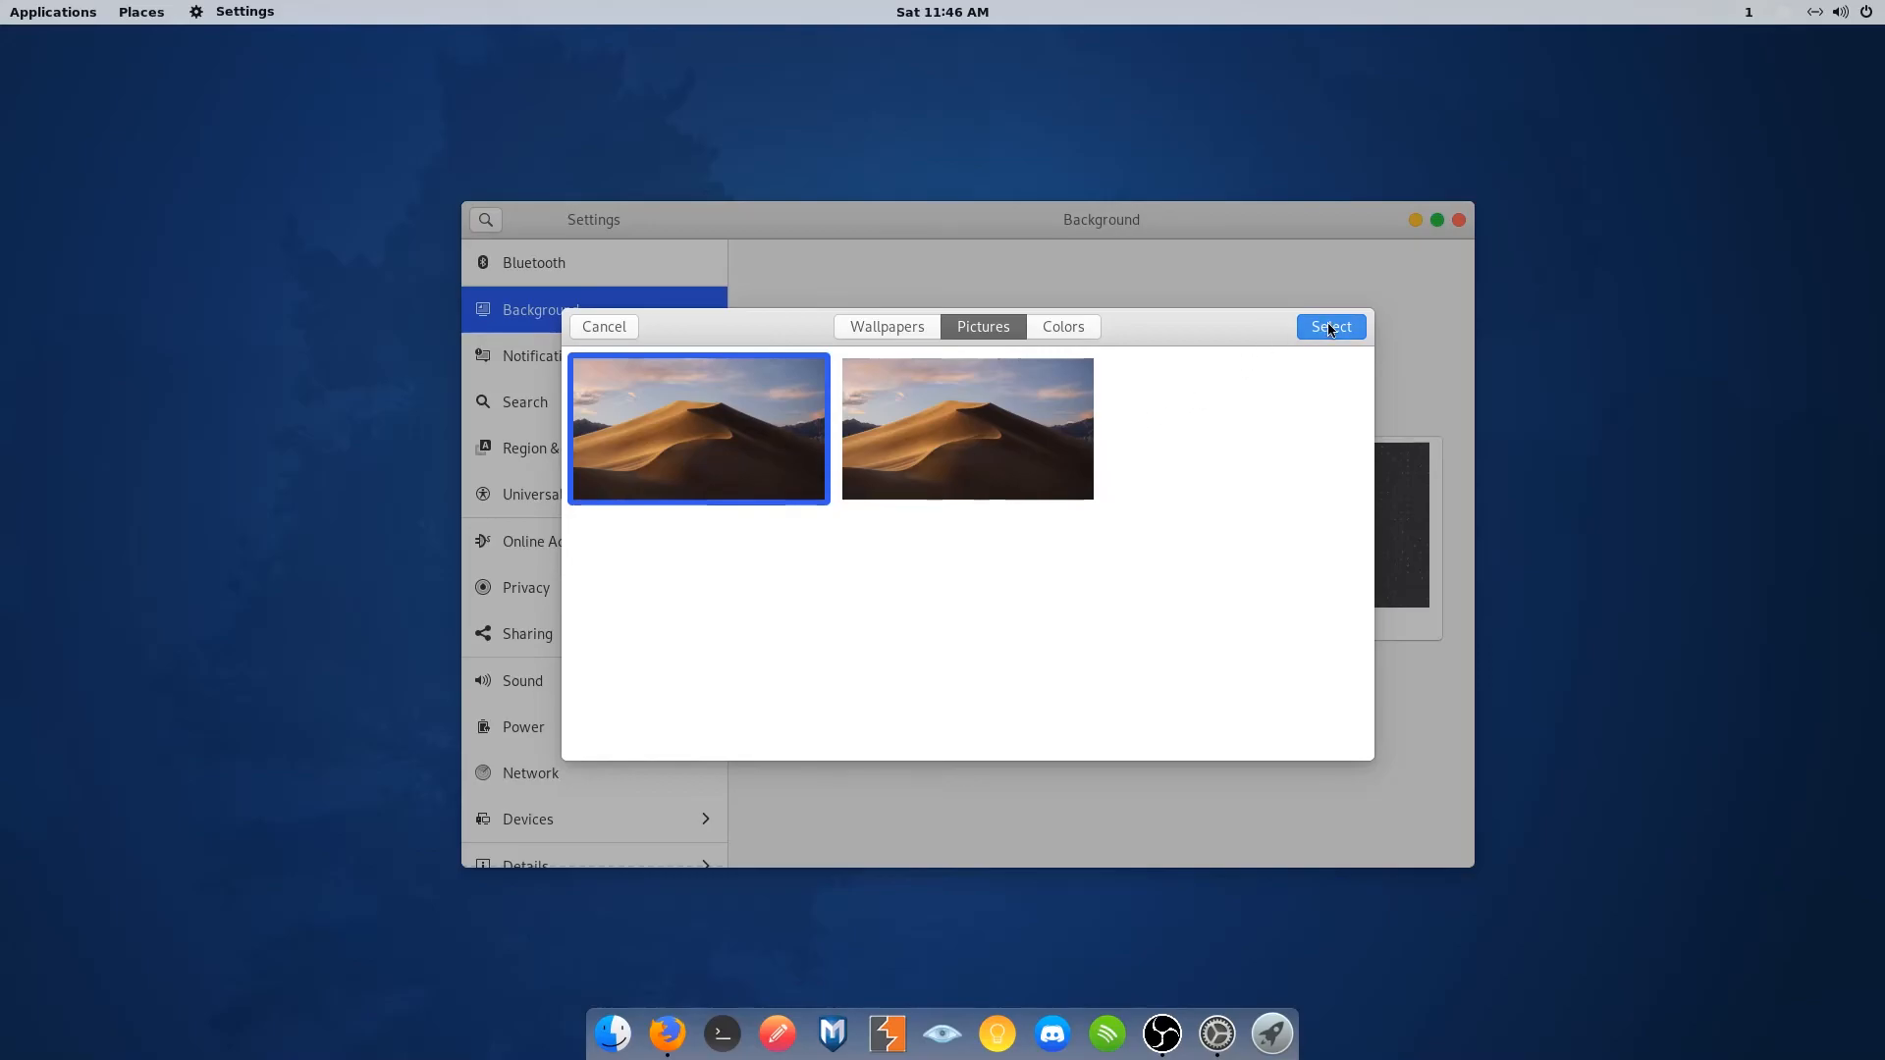
{"action": "left_click", "coordinate": [1329, 328]}
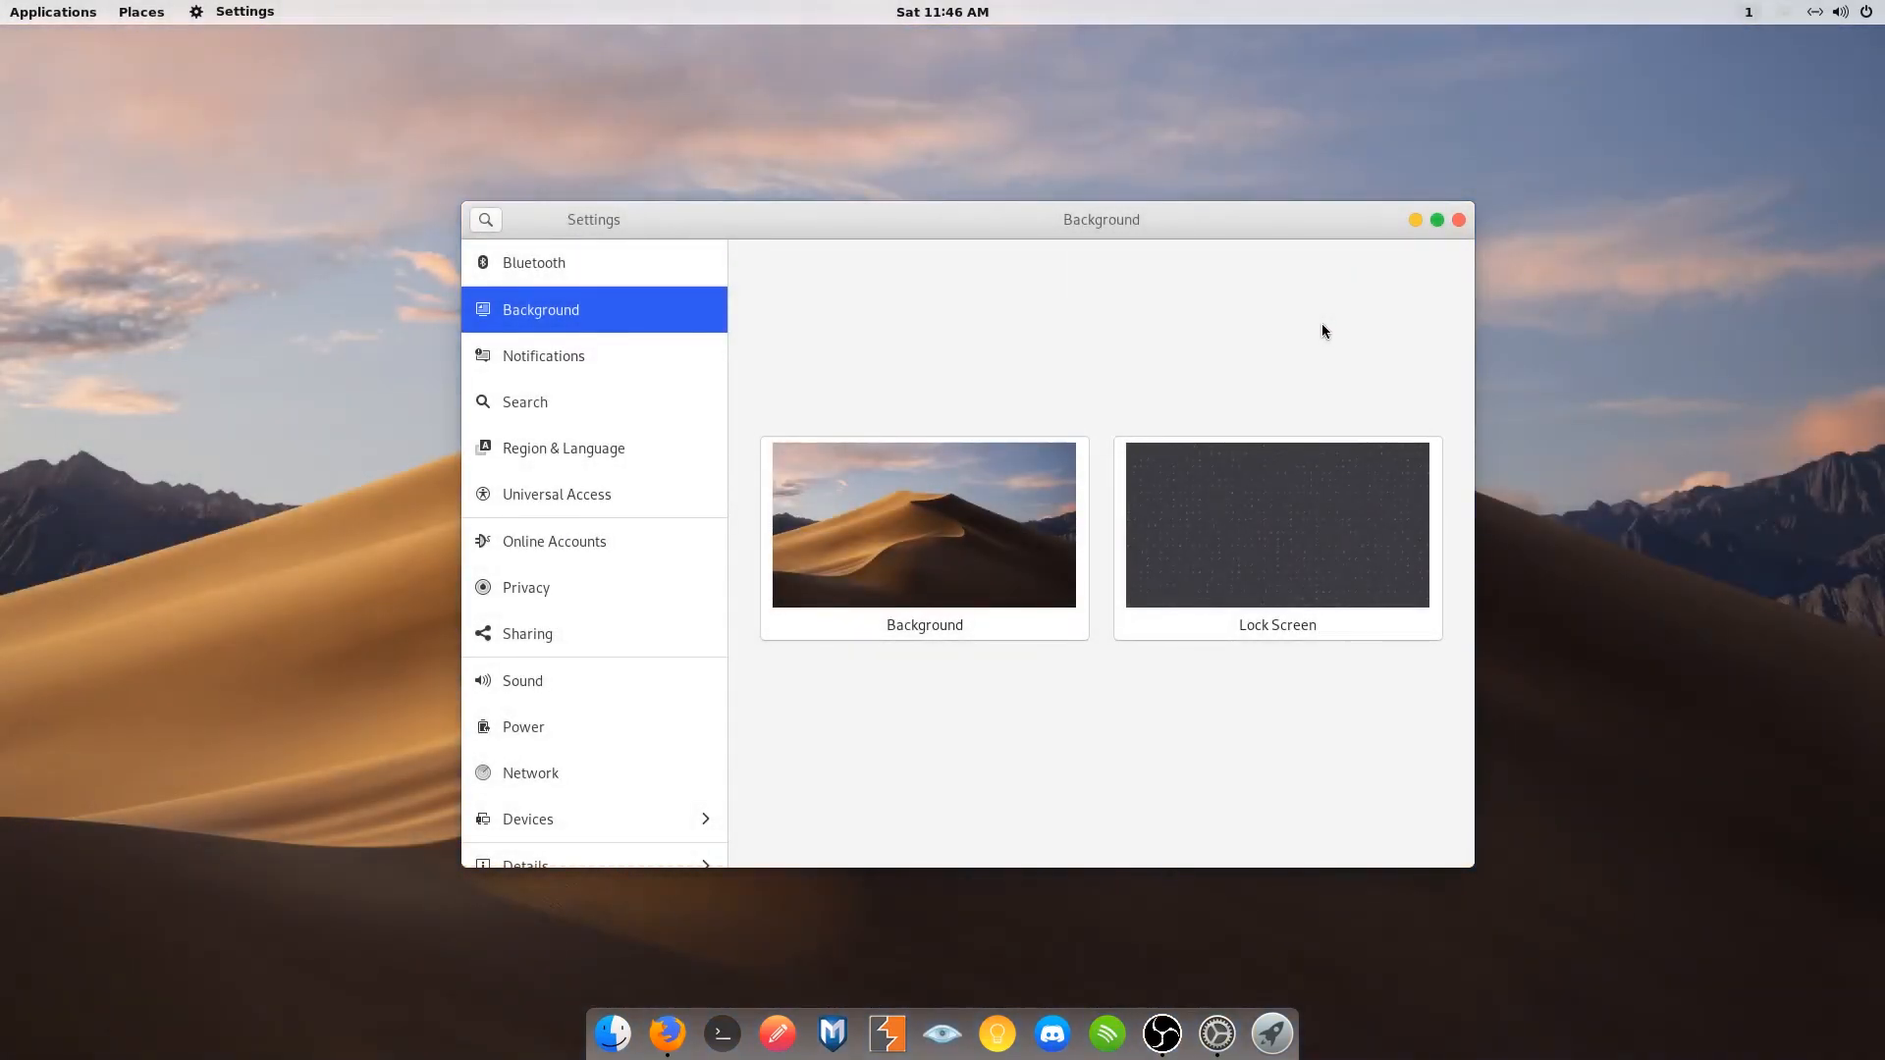
{"action": "left_click", "coordinate": [1459, 218]}
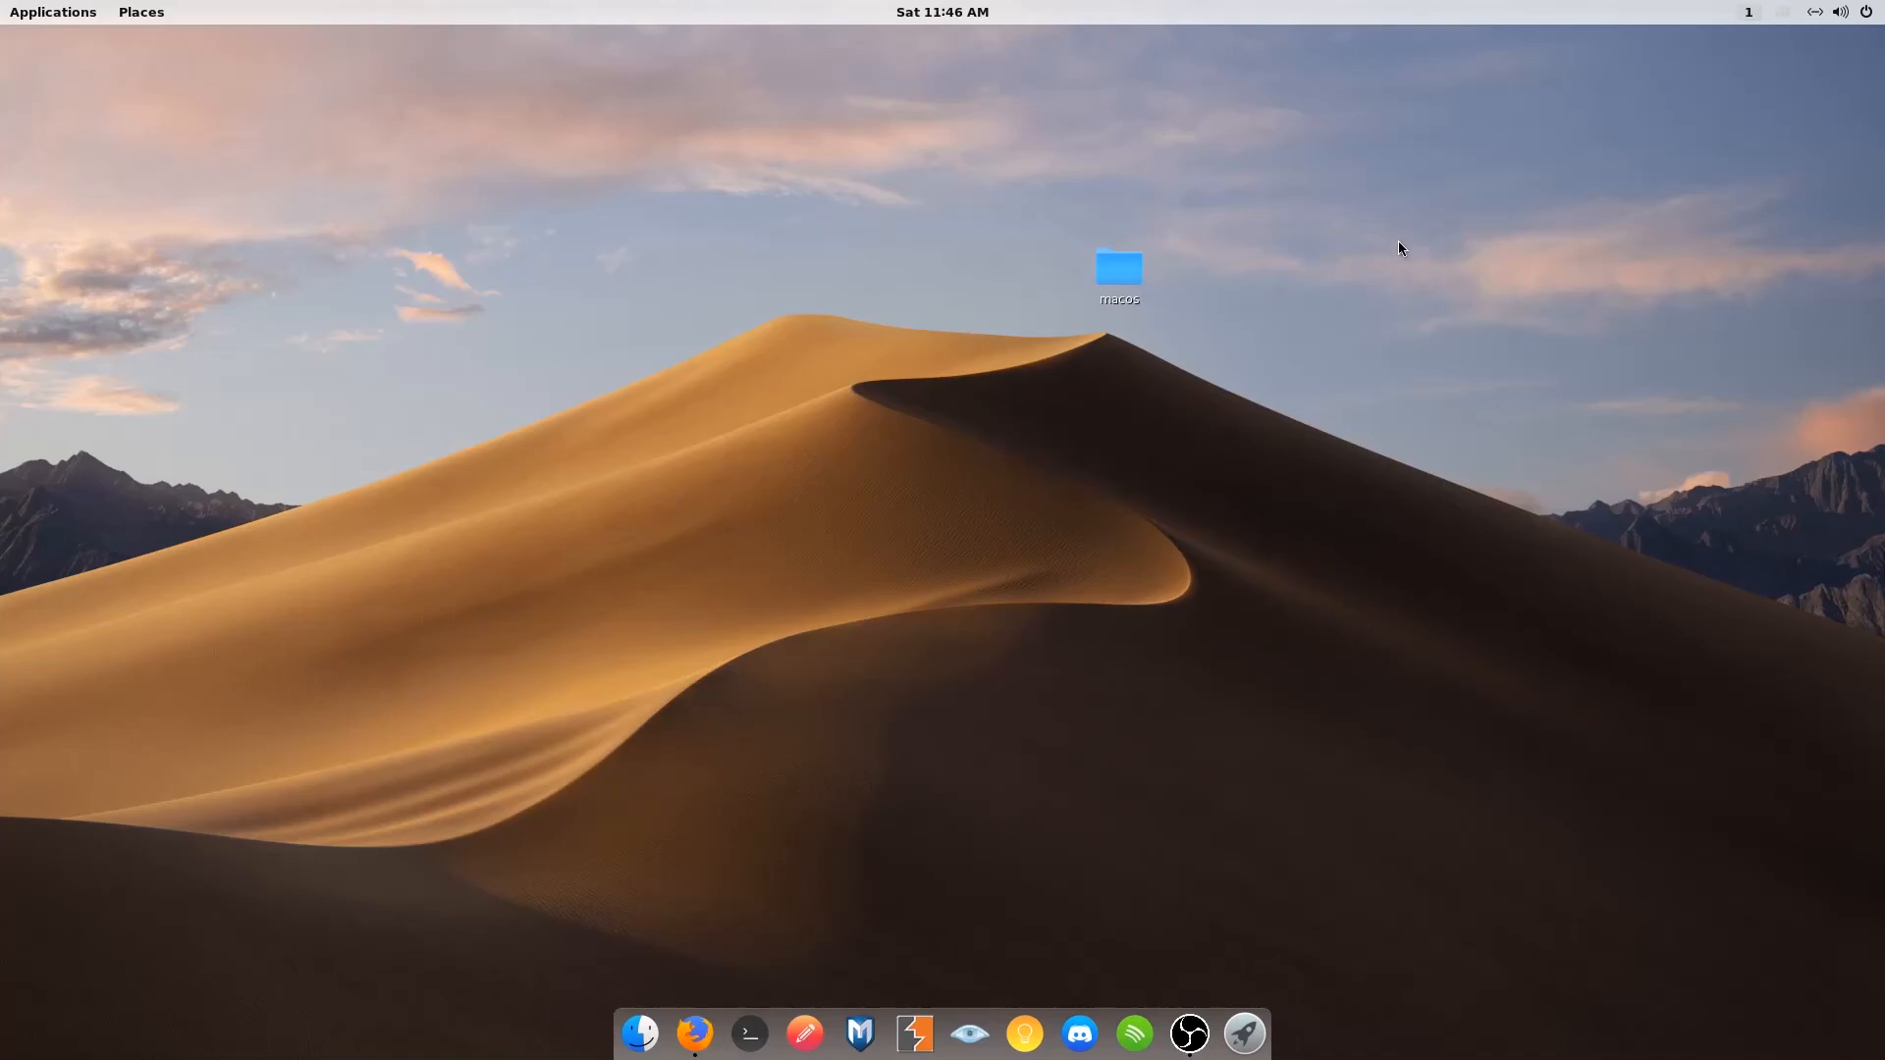
{"action": "mouse_move", "coordinate": [872, 273]}
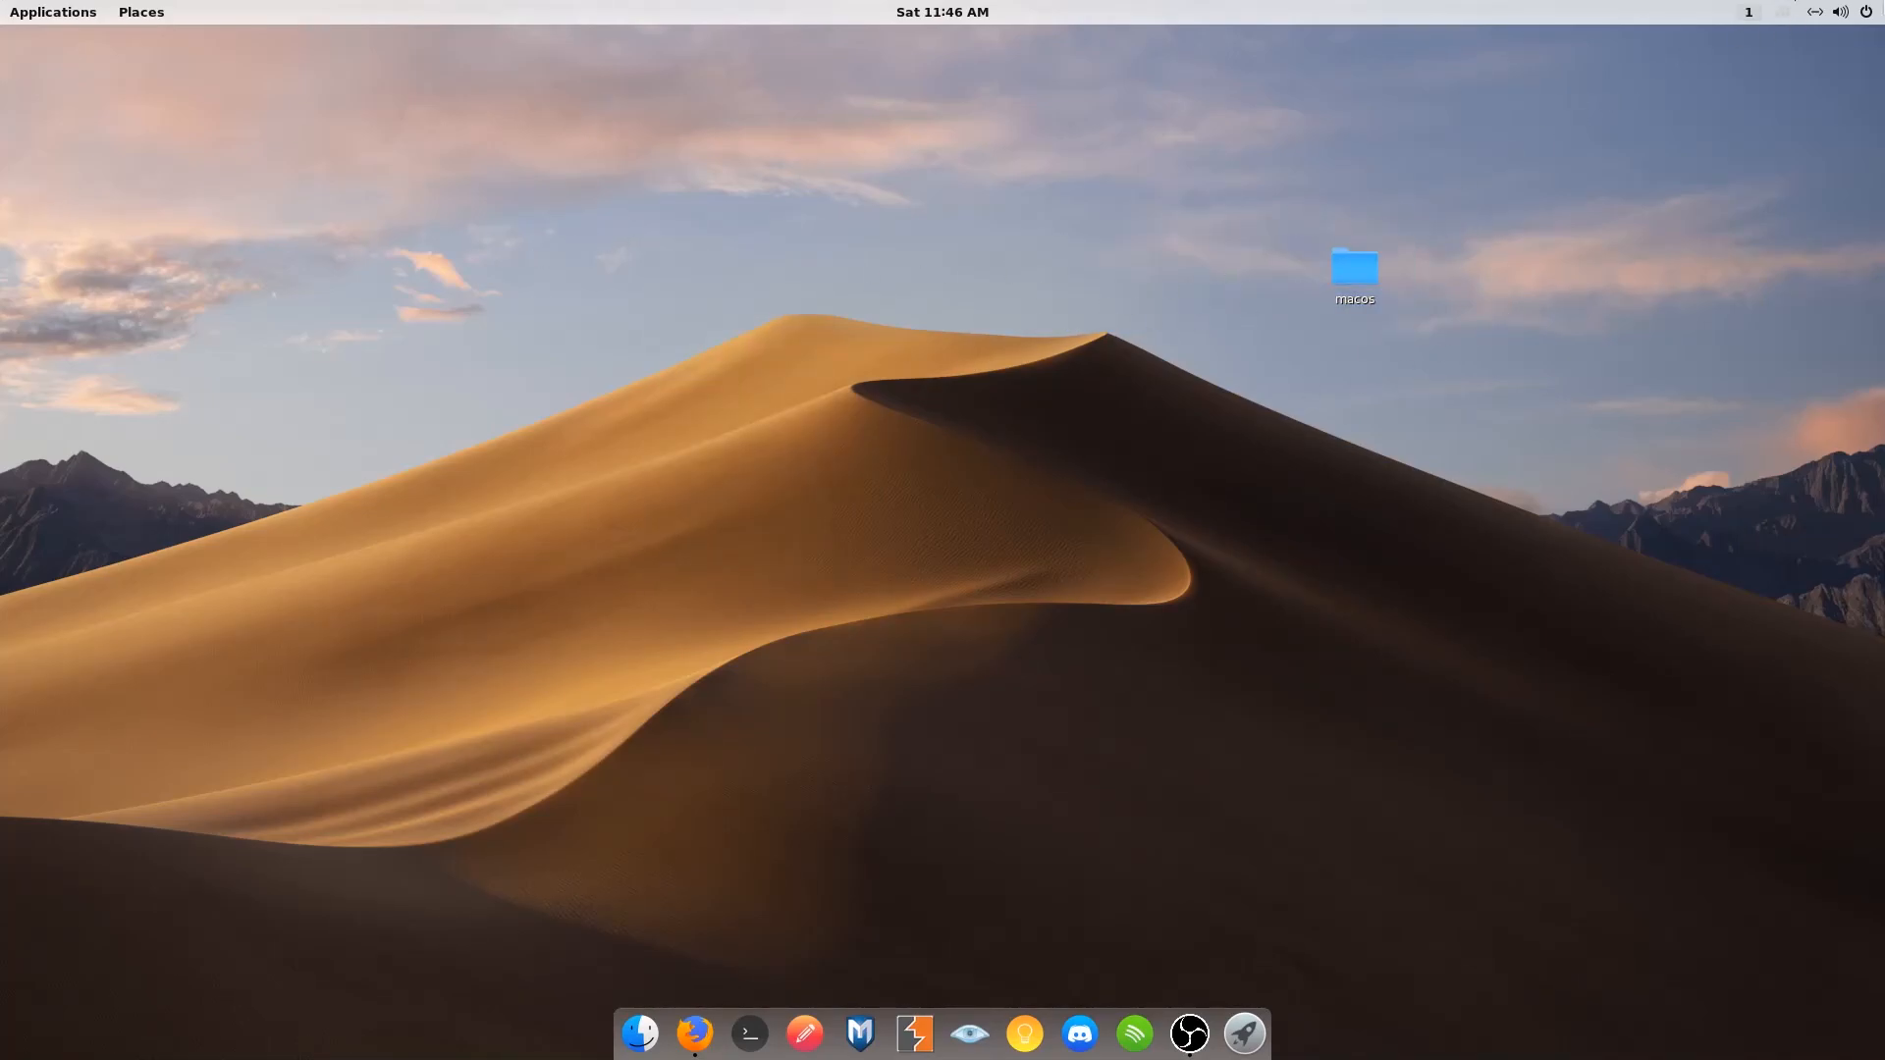
{"action": "left_click", "coordinate": [1838, 12]}
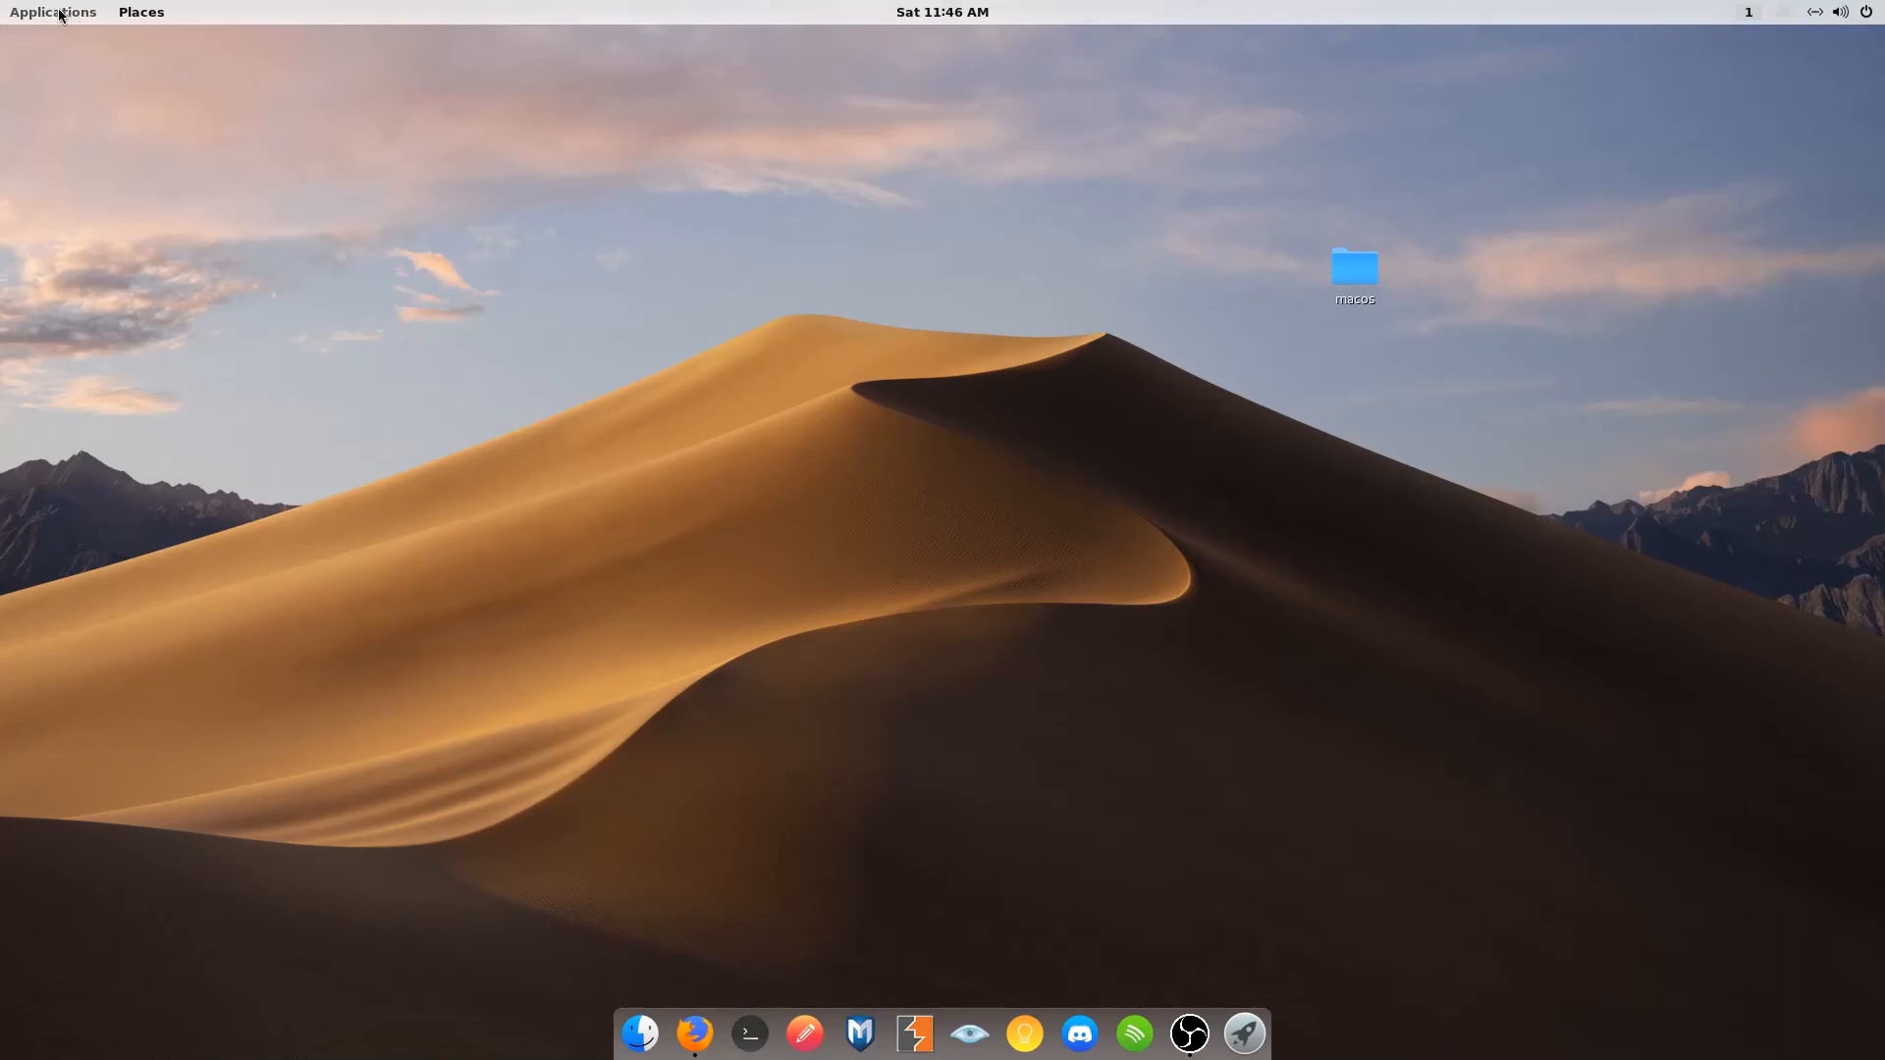
{"action": "mouse_move", "coordinate": [724, 611]}
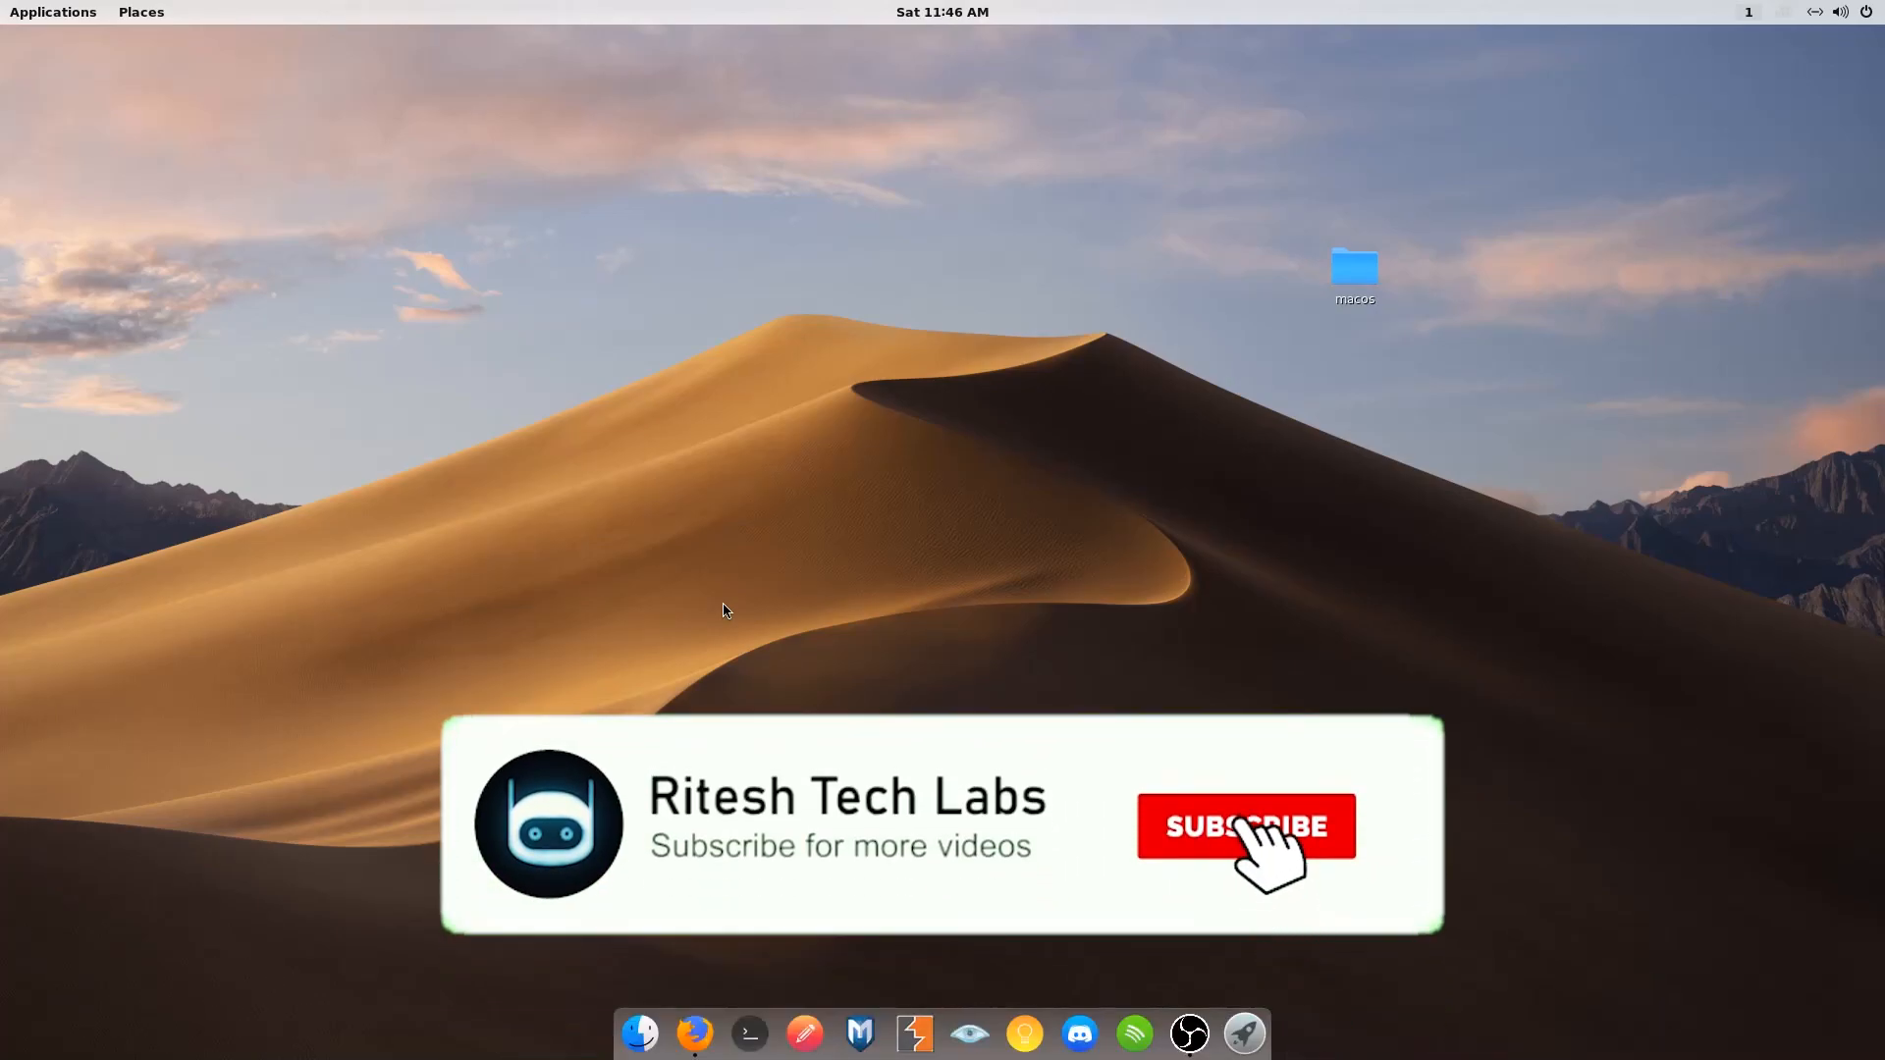
{"action": "left_click", "coordinate": [1245, 826]}
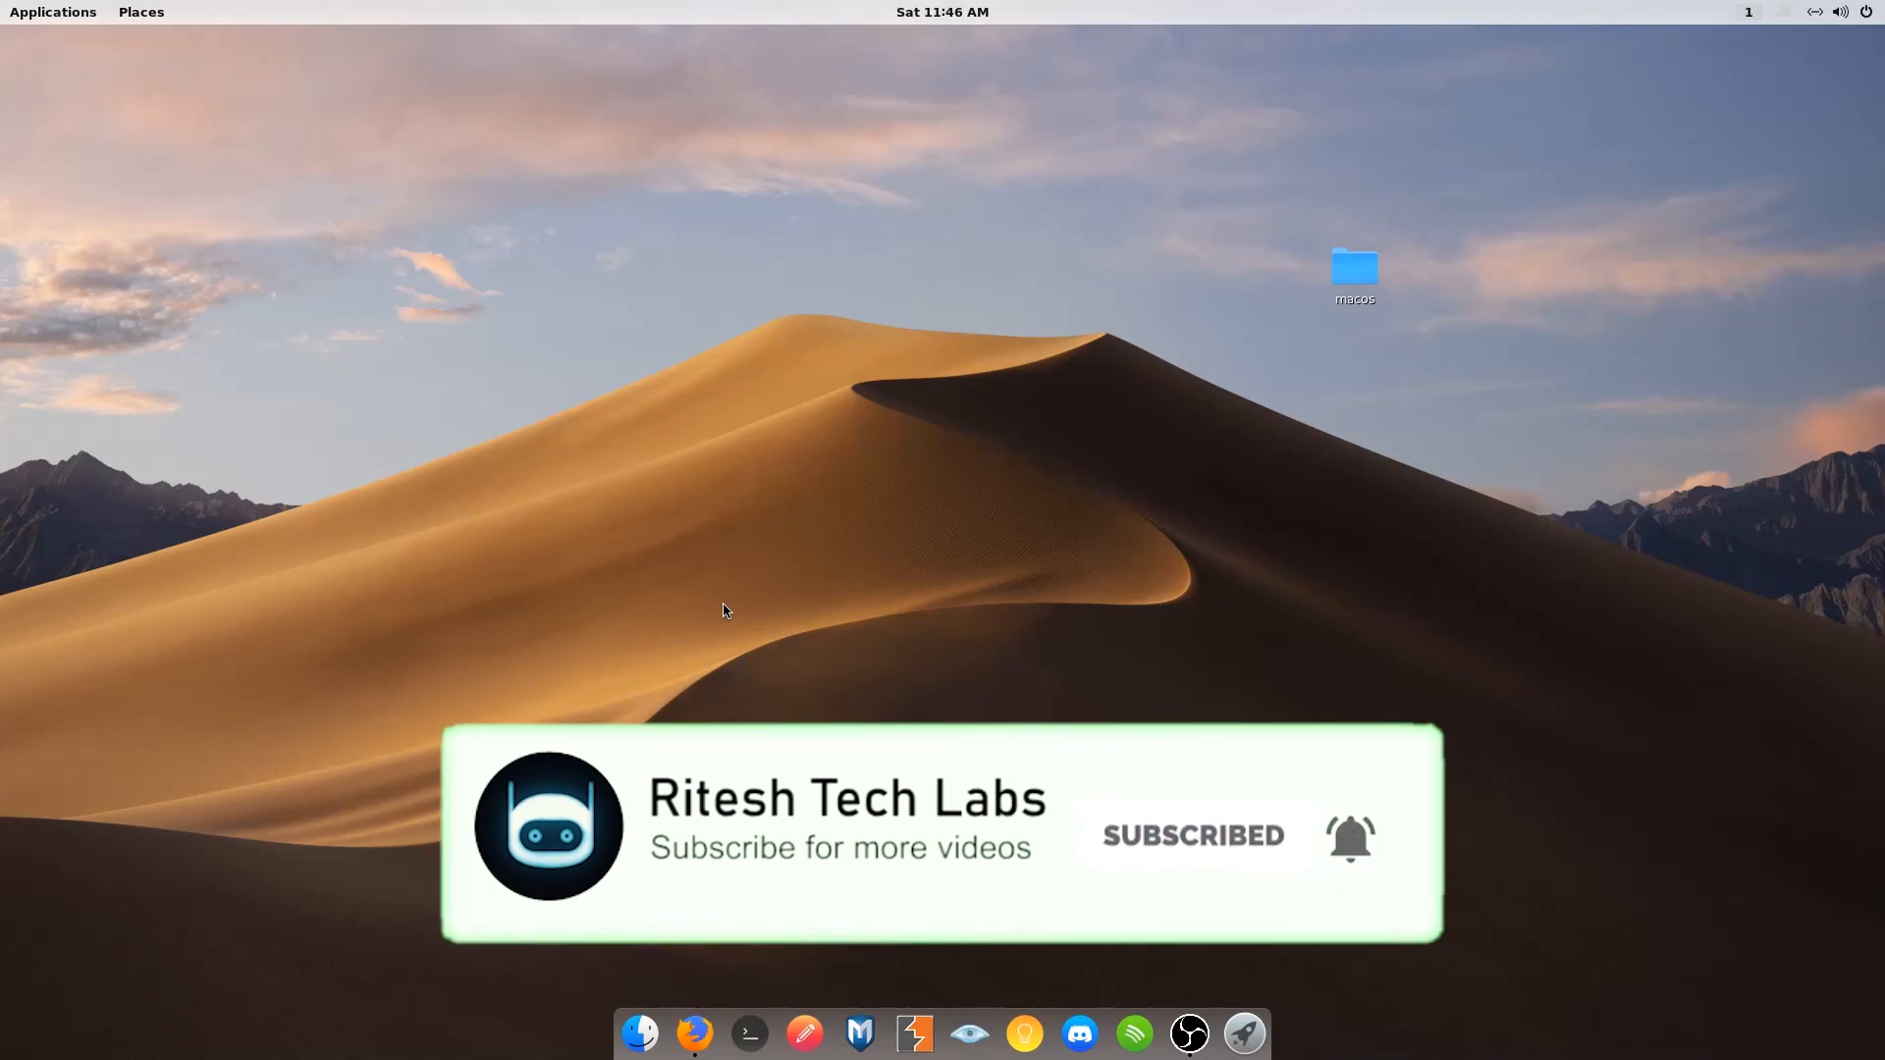